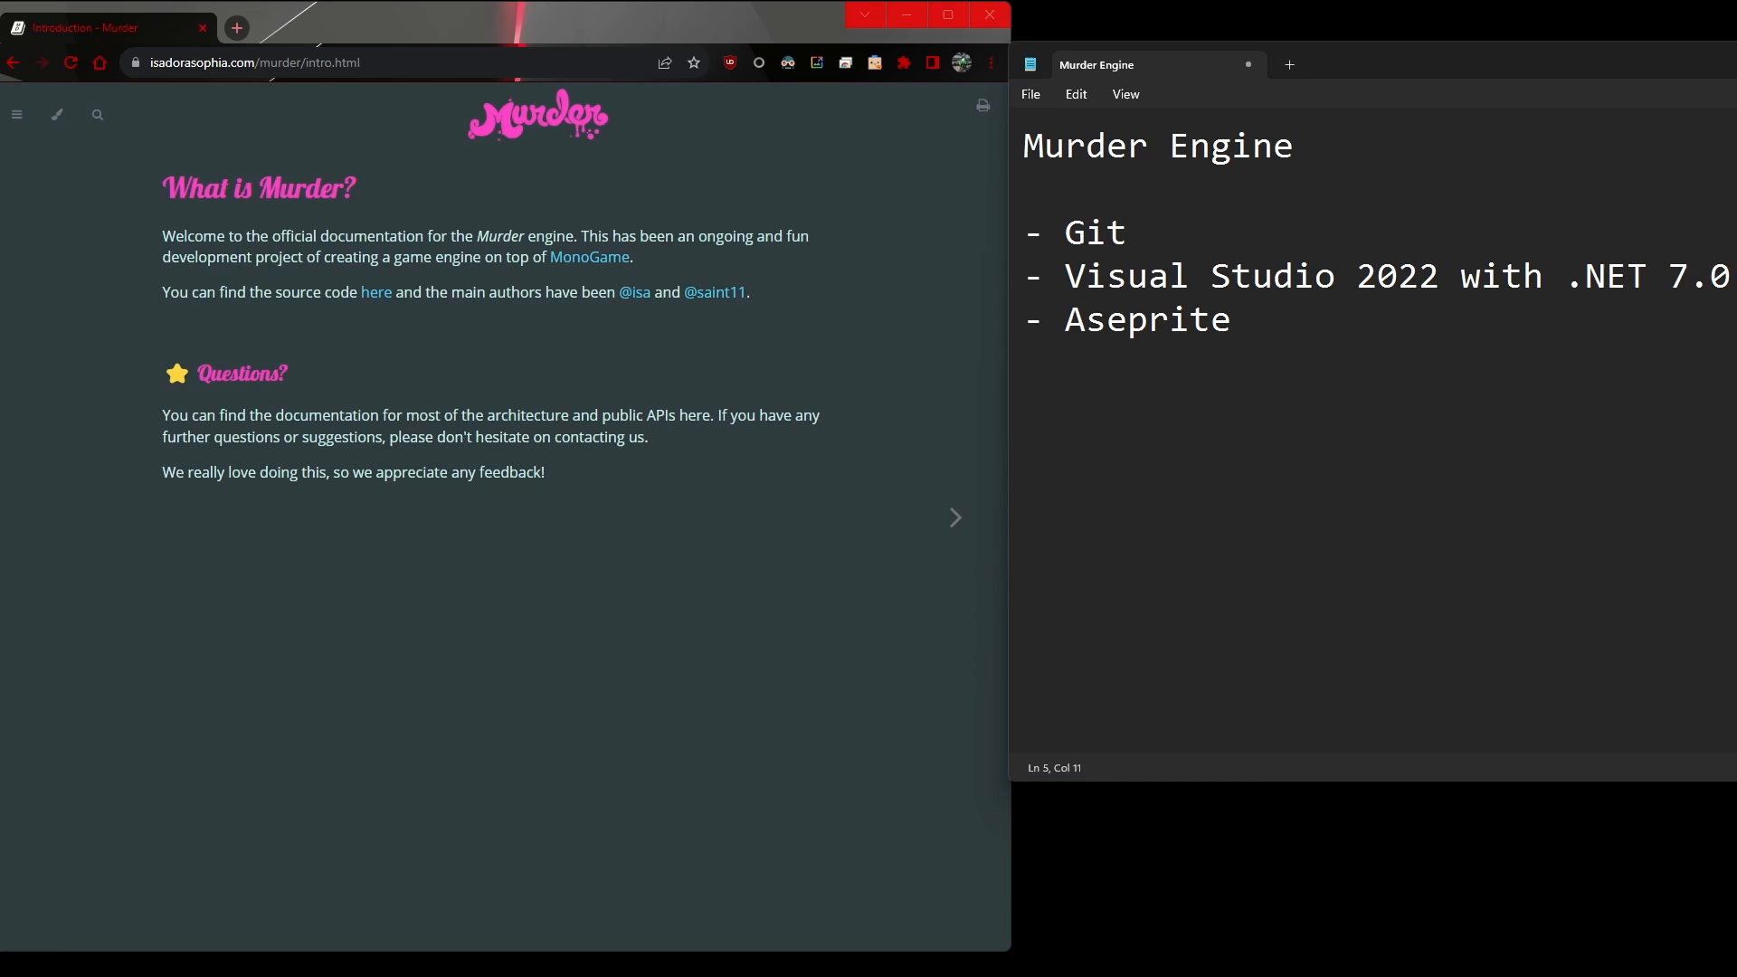
{"action": "mouse_move", "coordinate": [1381, 63]}
{"action": "type", "text": "Ste"}
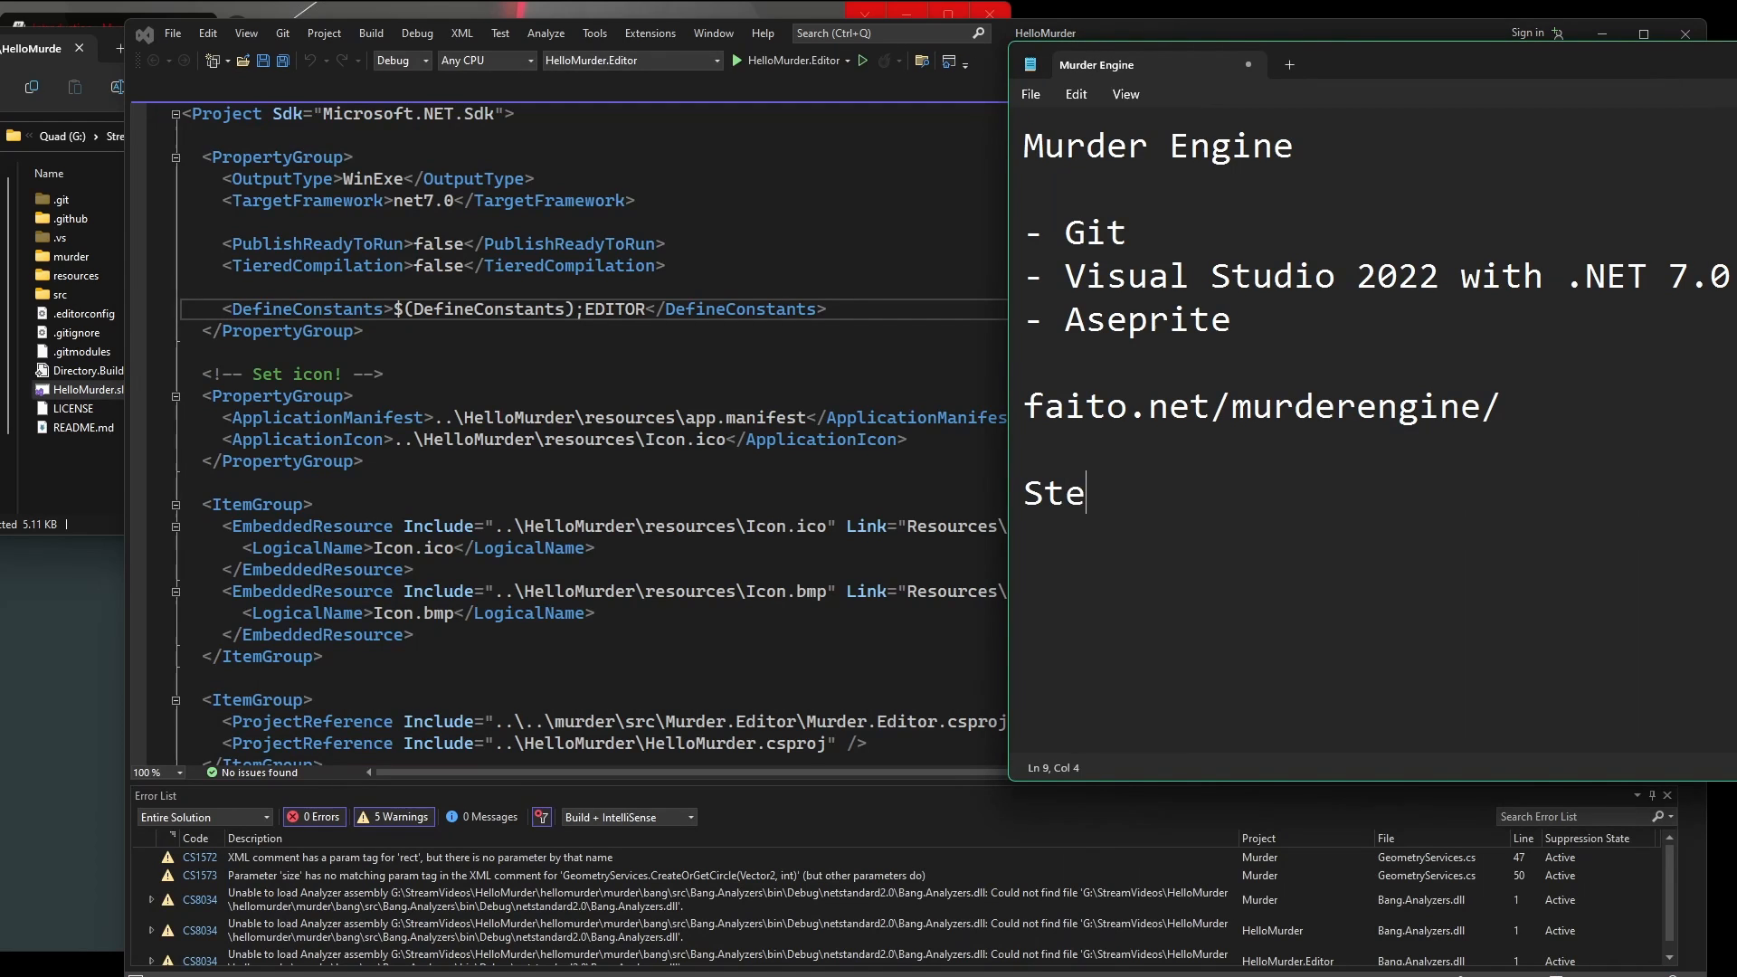
{"action": "type", "text": "p 1:"}
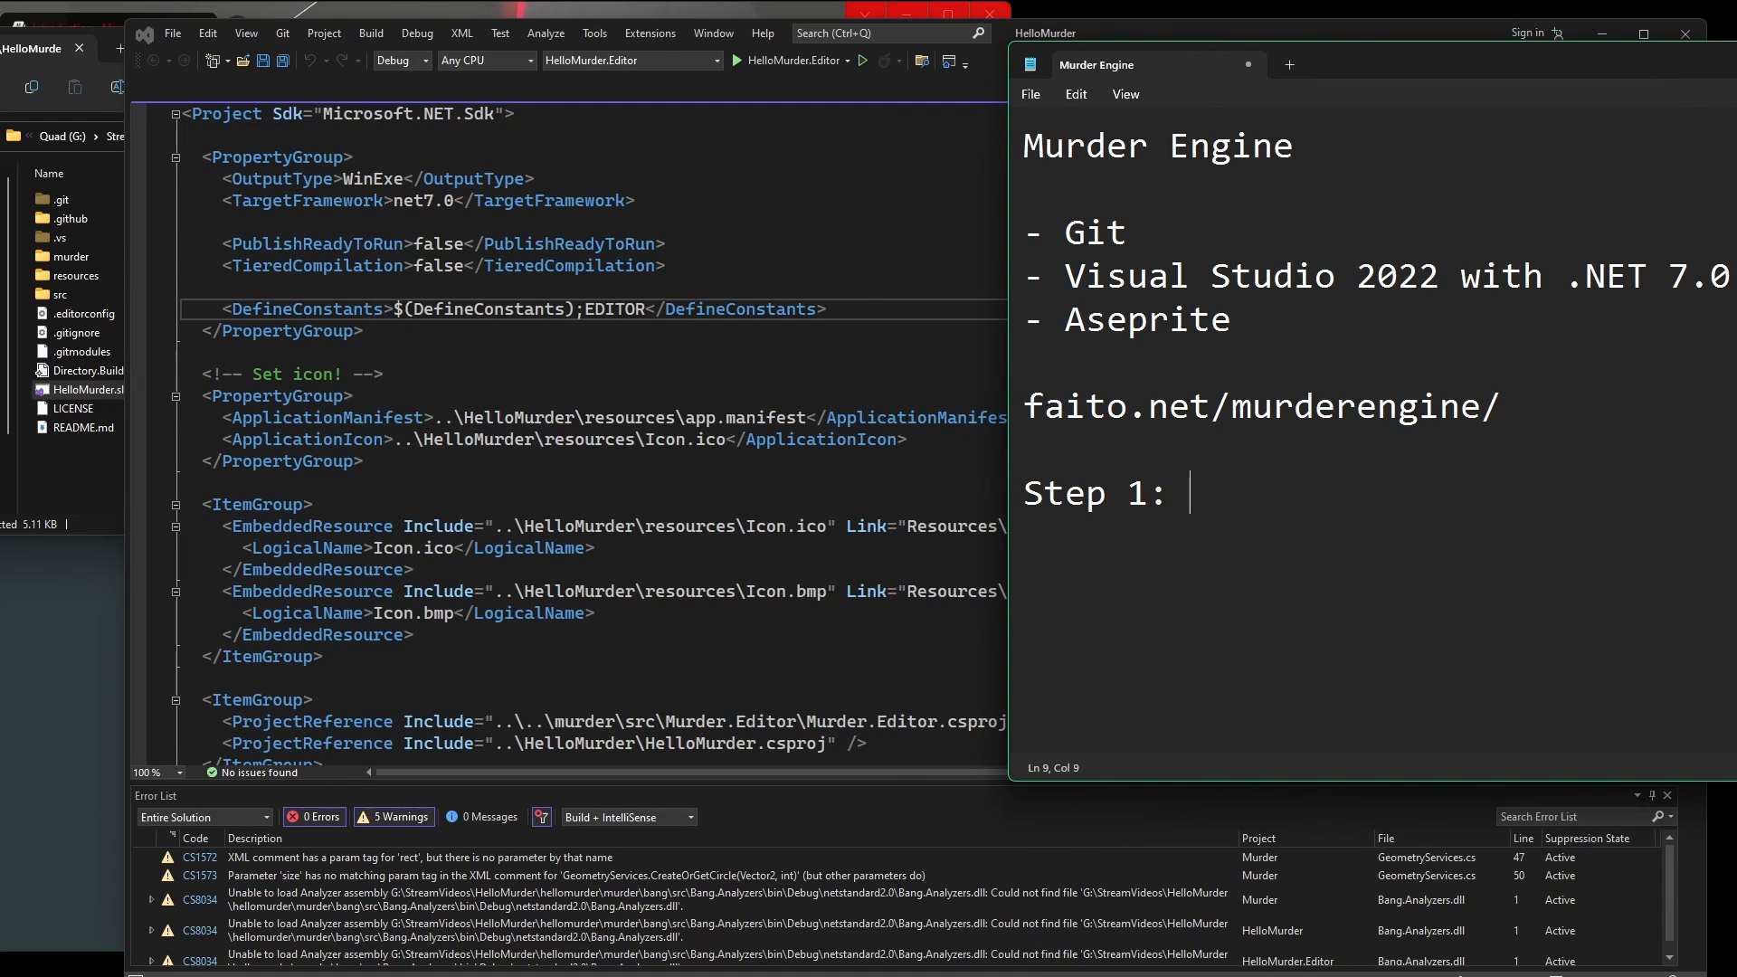
{"action": "type", "text": "Get"}
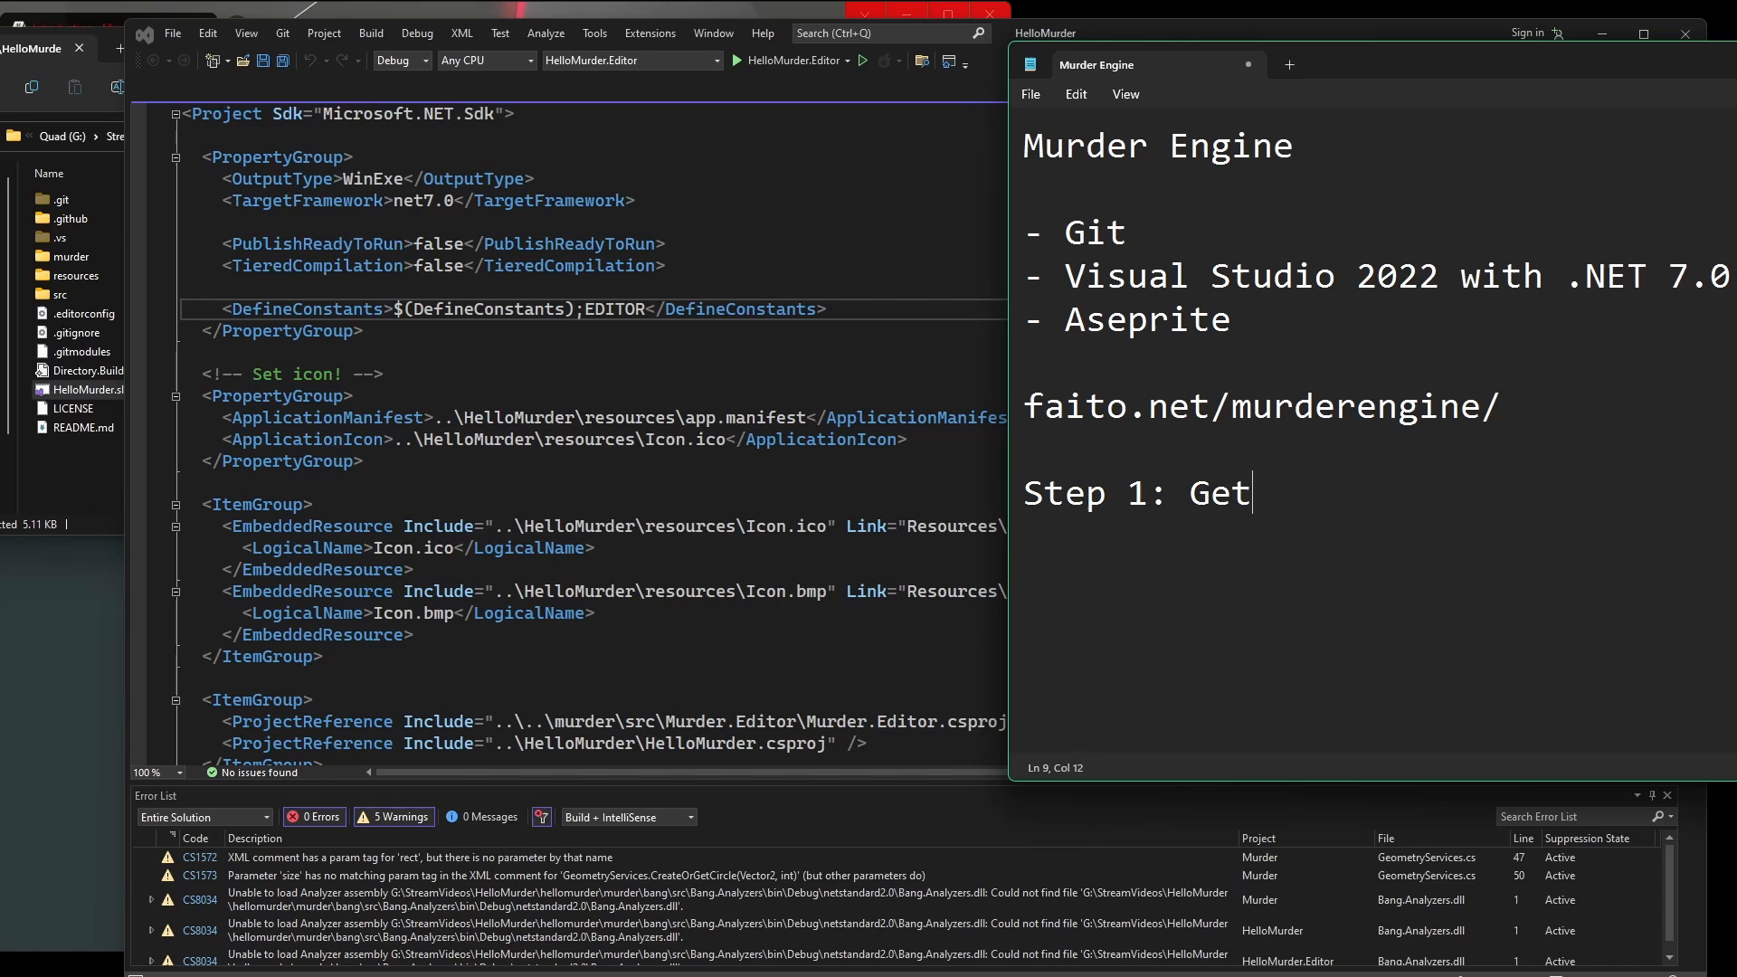
{"action": "type", "text": "Input From"}
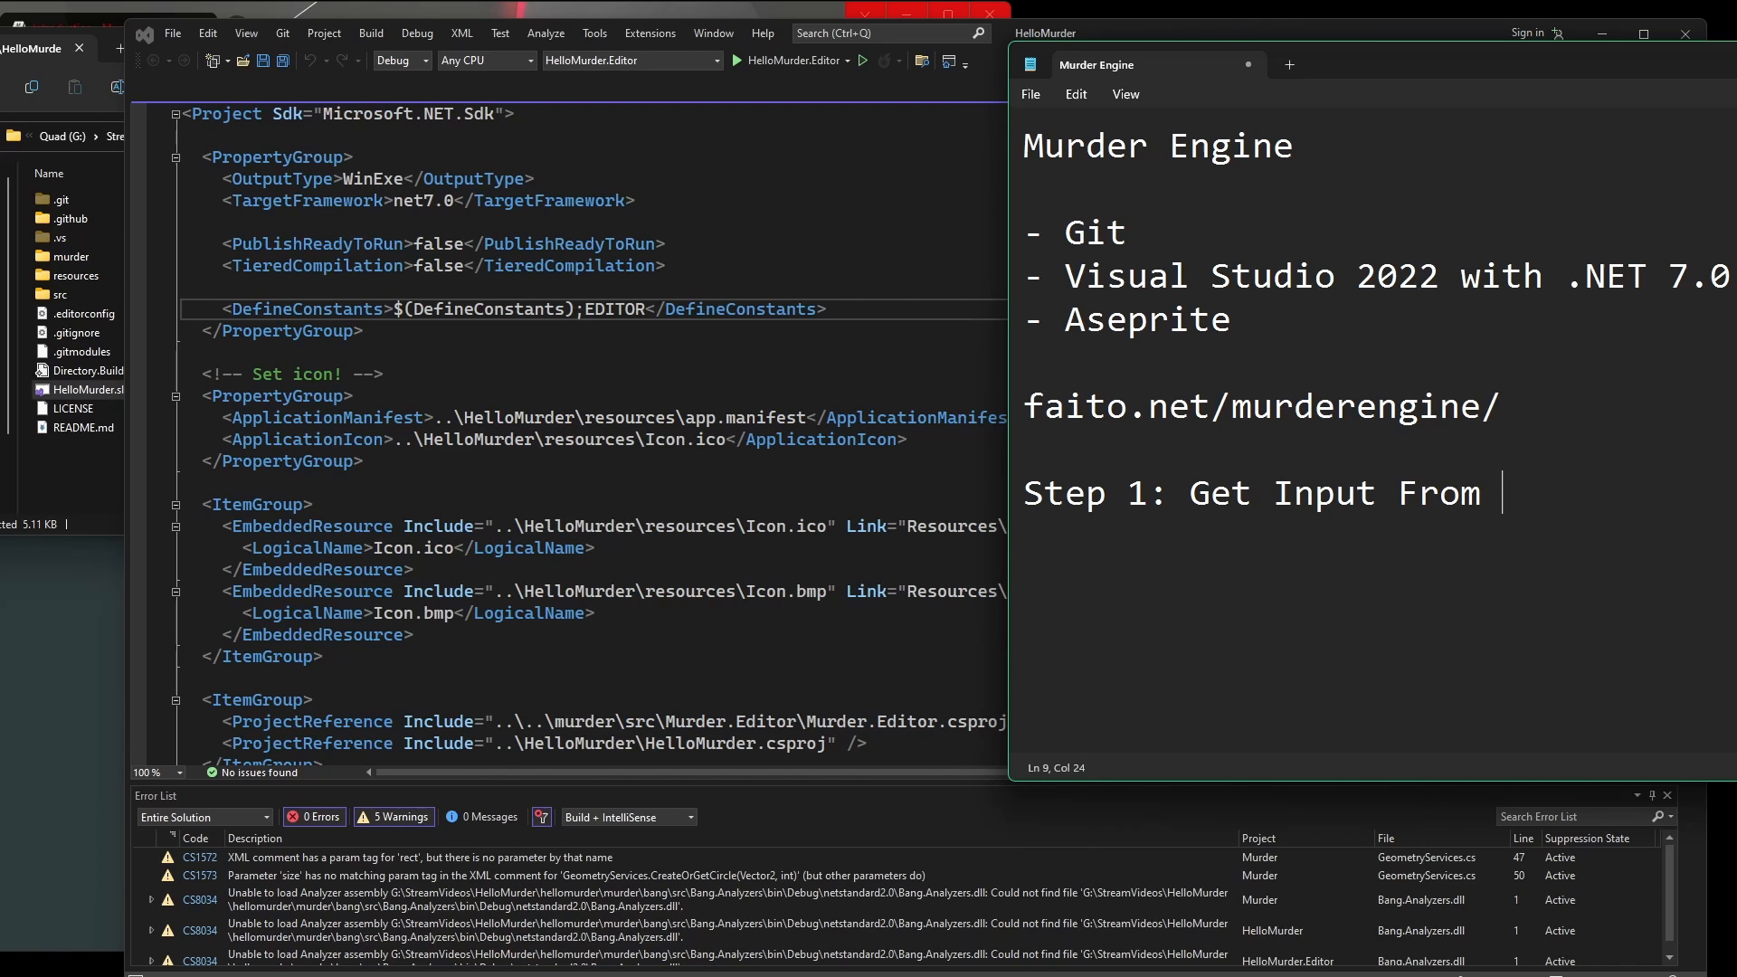
{"action": "type", "text": "Player"}
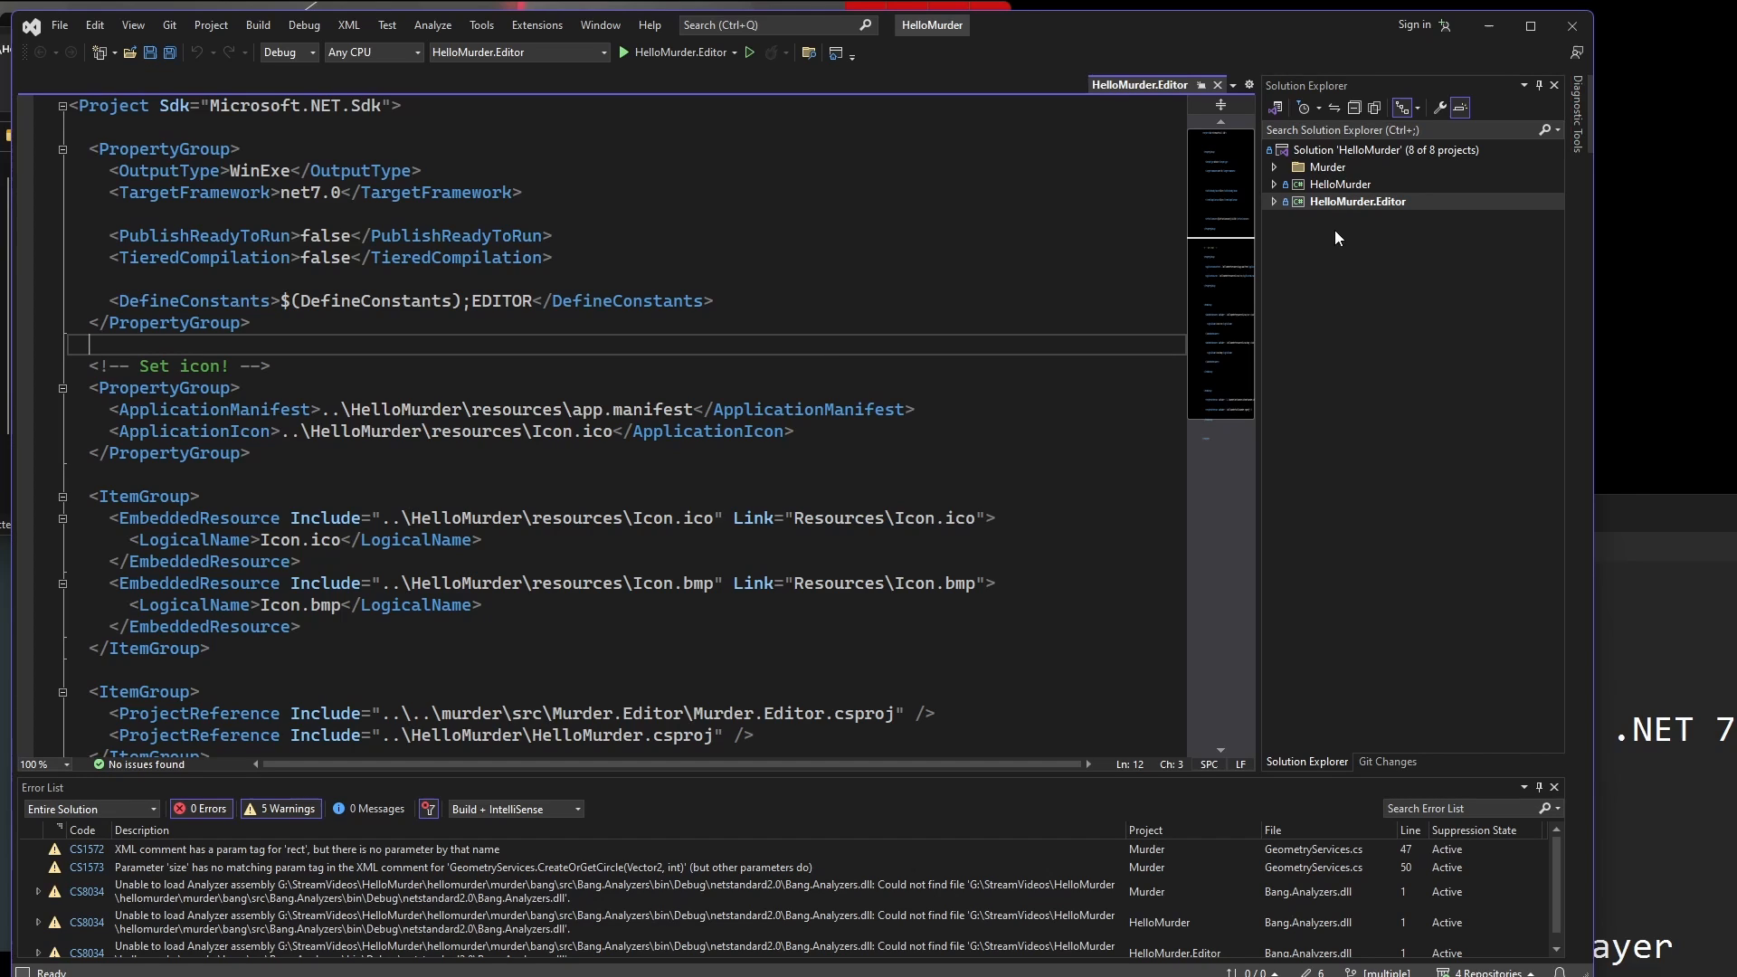
{"action": "left_click", "coordinate": [1339, 185]}
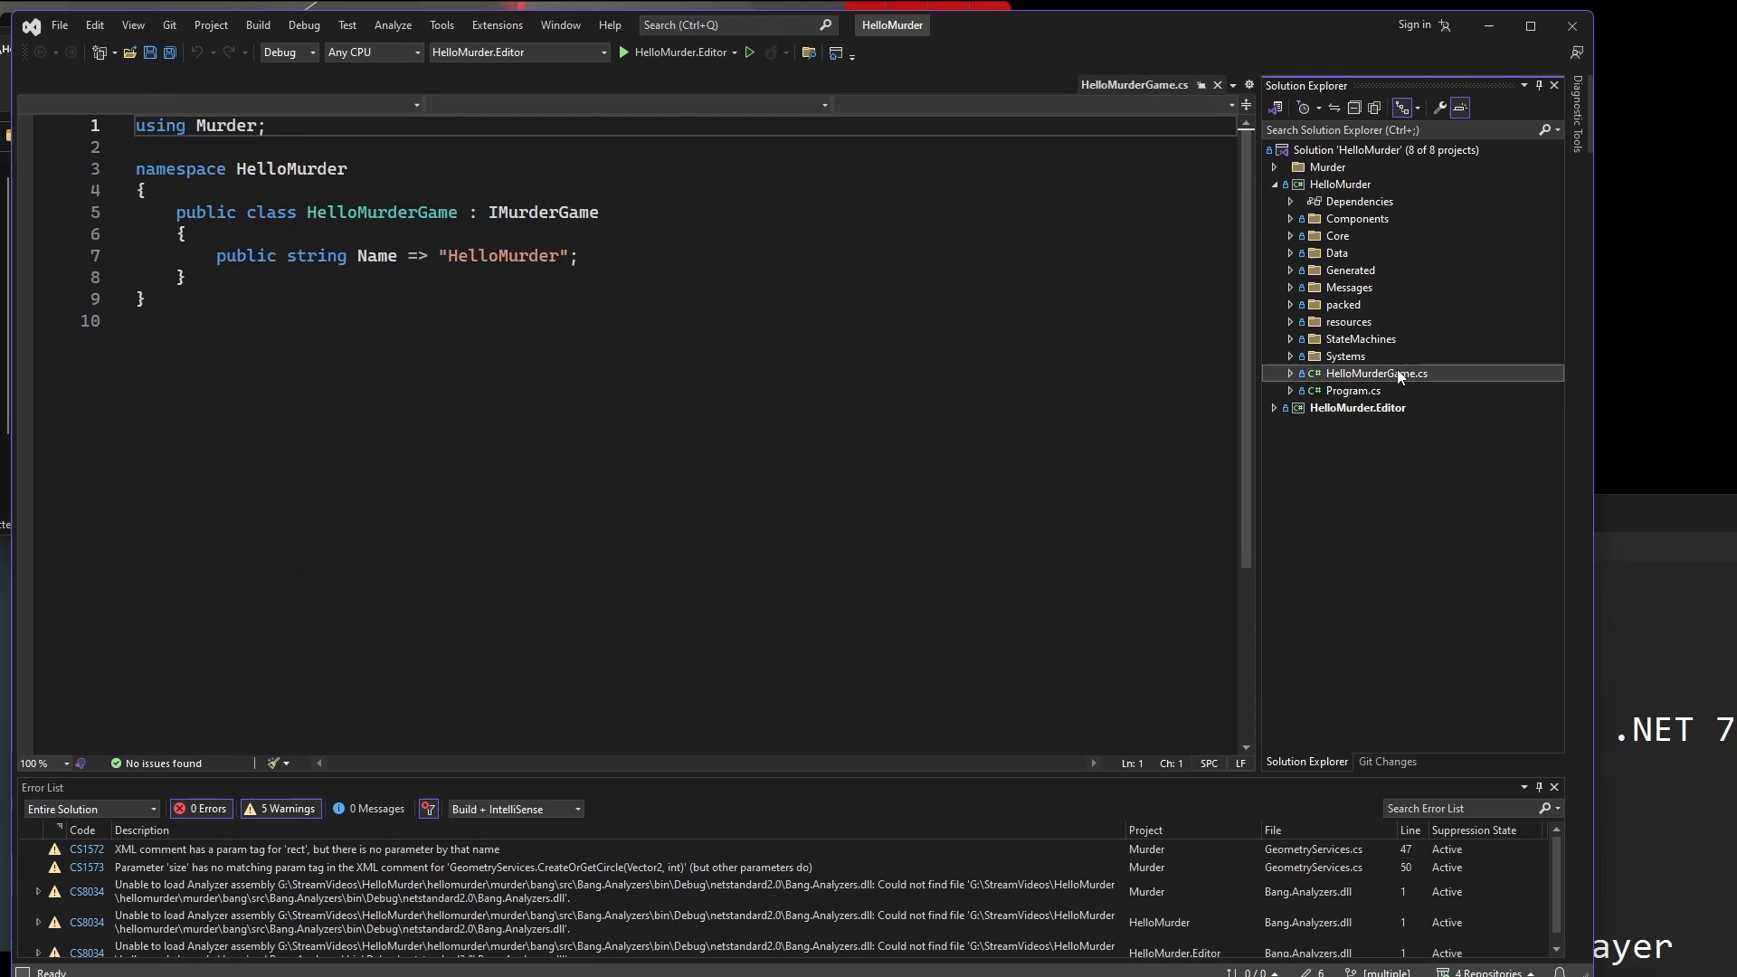
{"action": "double_click", "coordinate": [1379, 373]}
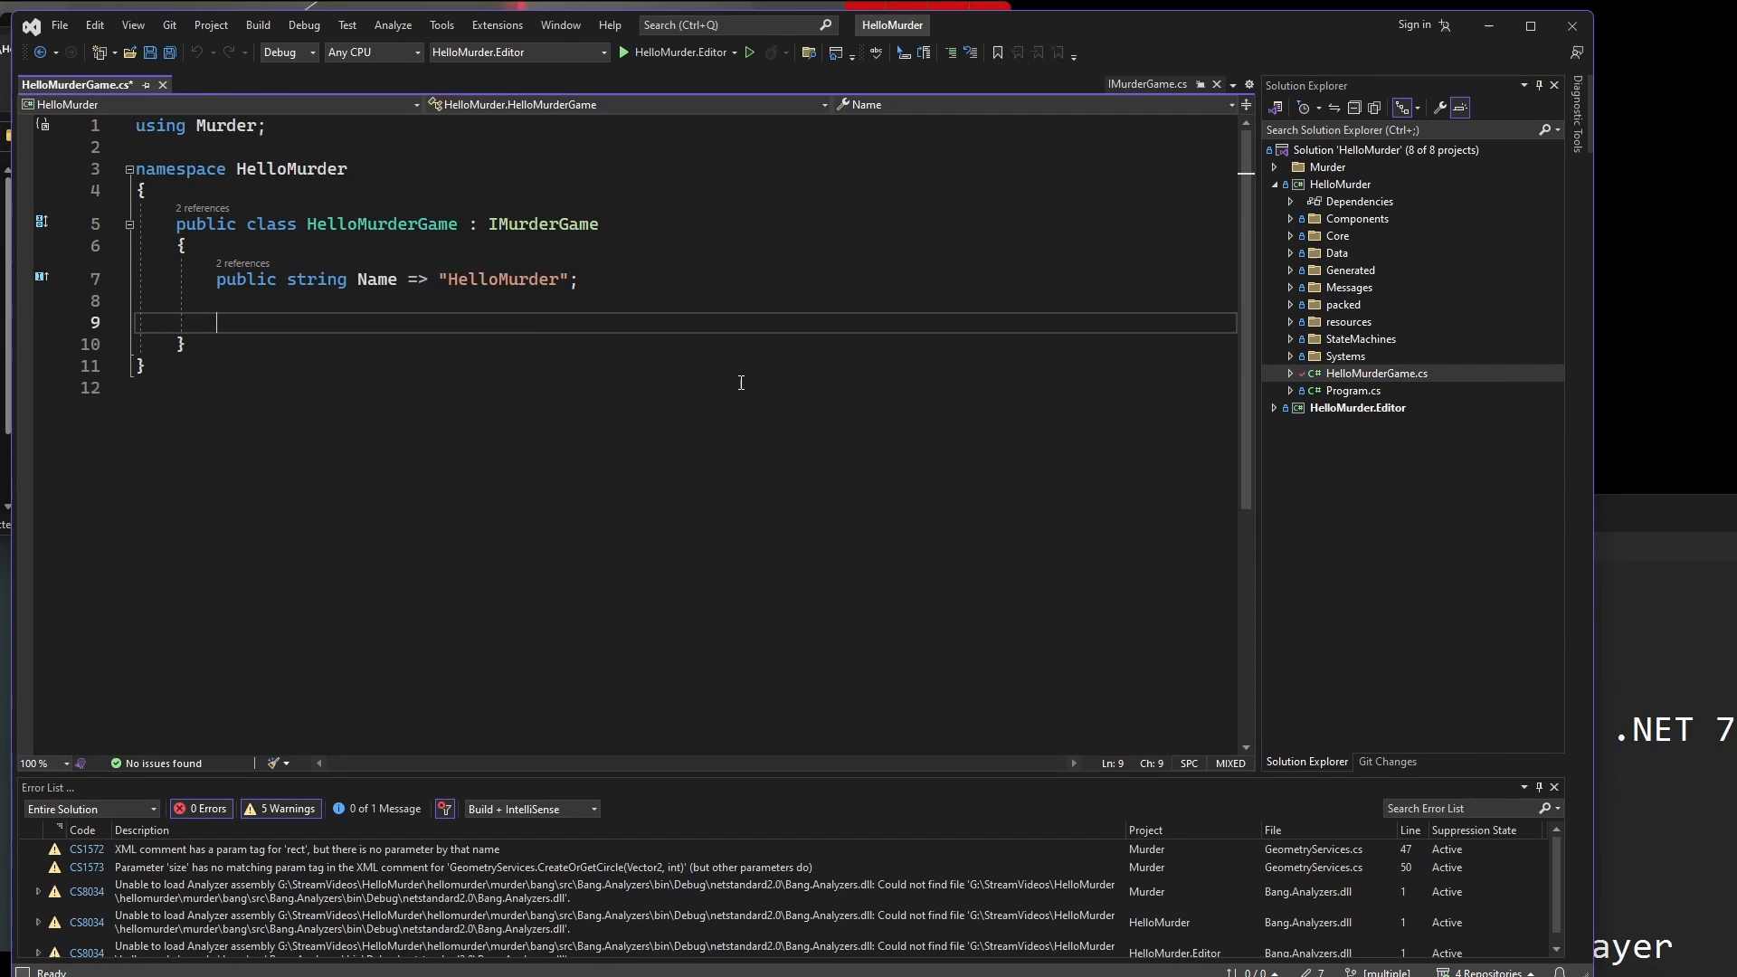
{"action": "type", "text": "public"}
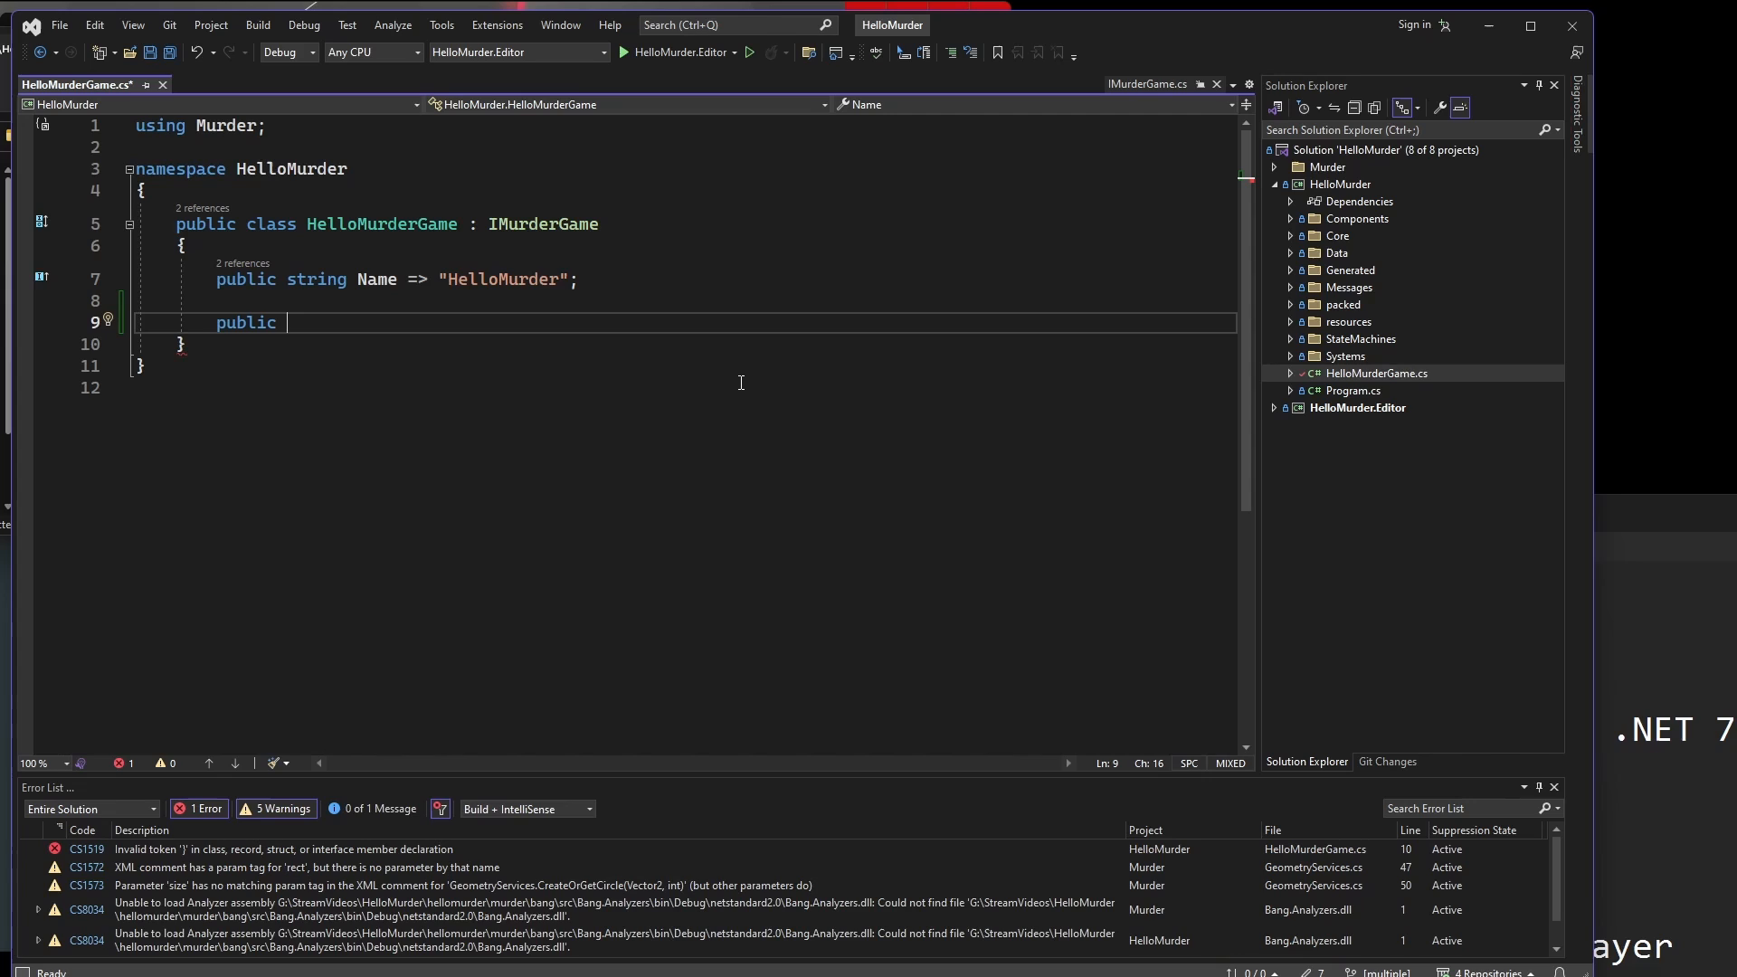
{"action": "type", "text": "void"}
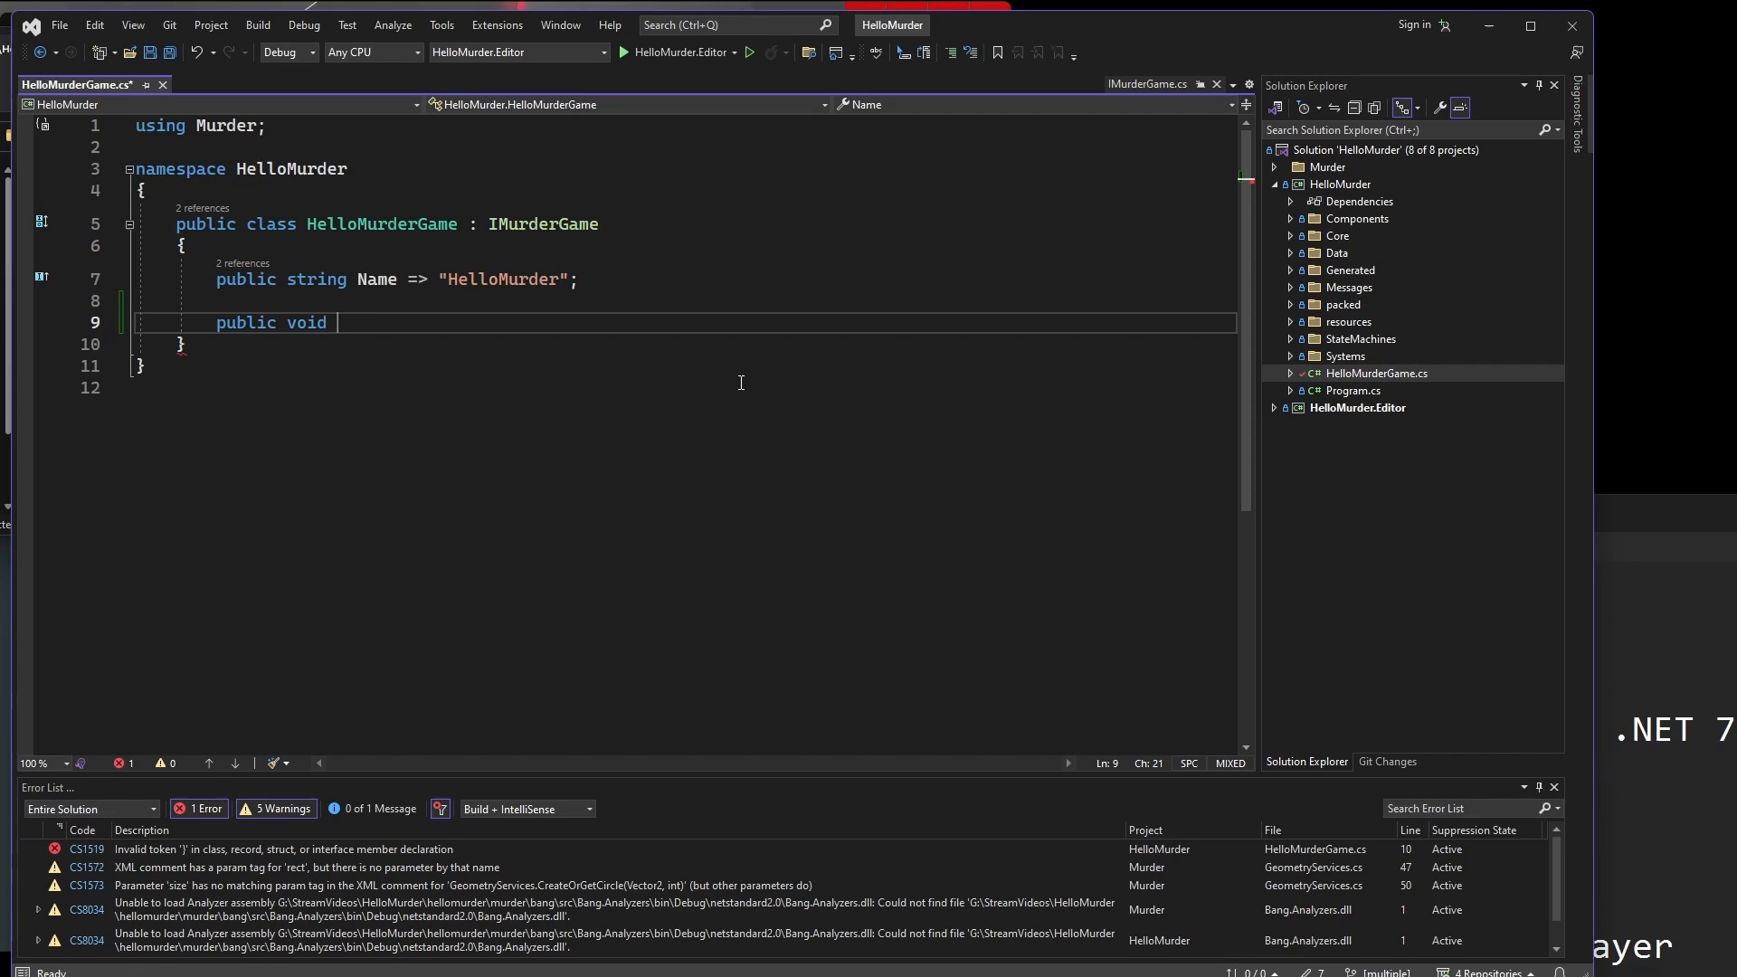
{"action": "type", "text": "Initialize"}
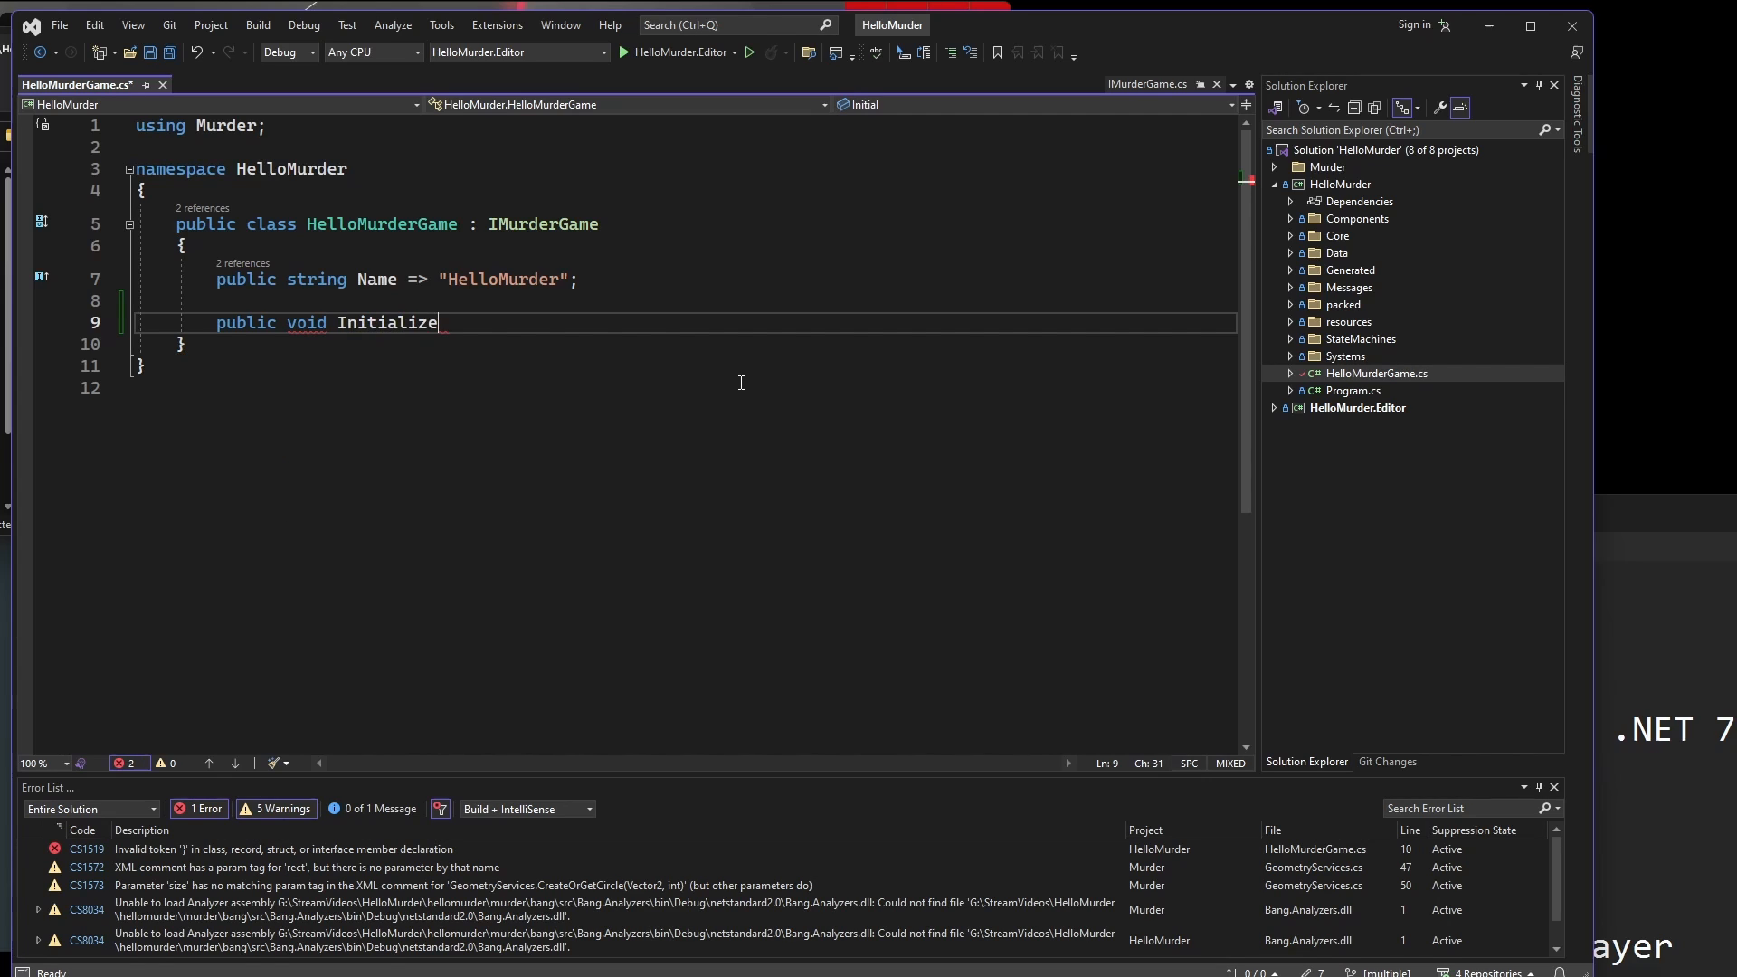
{"action": "type", "text": "()"}
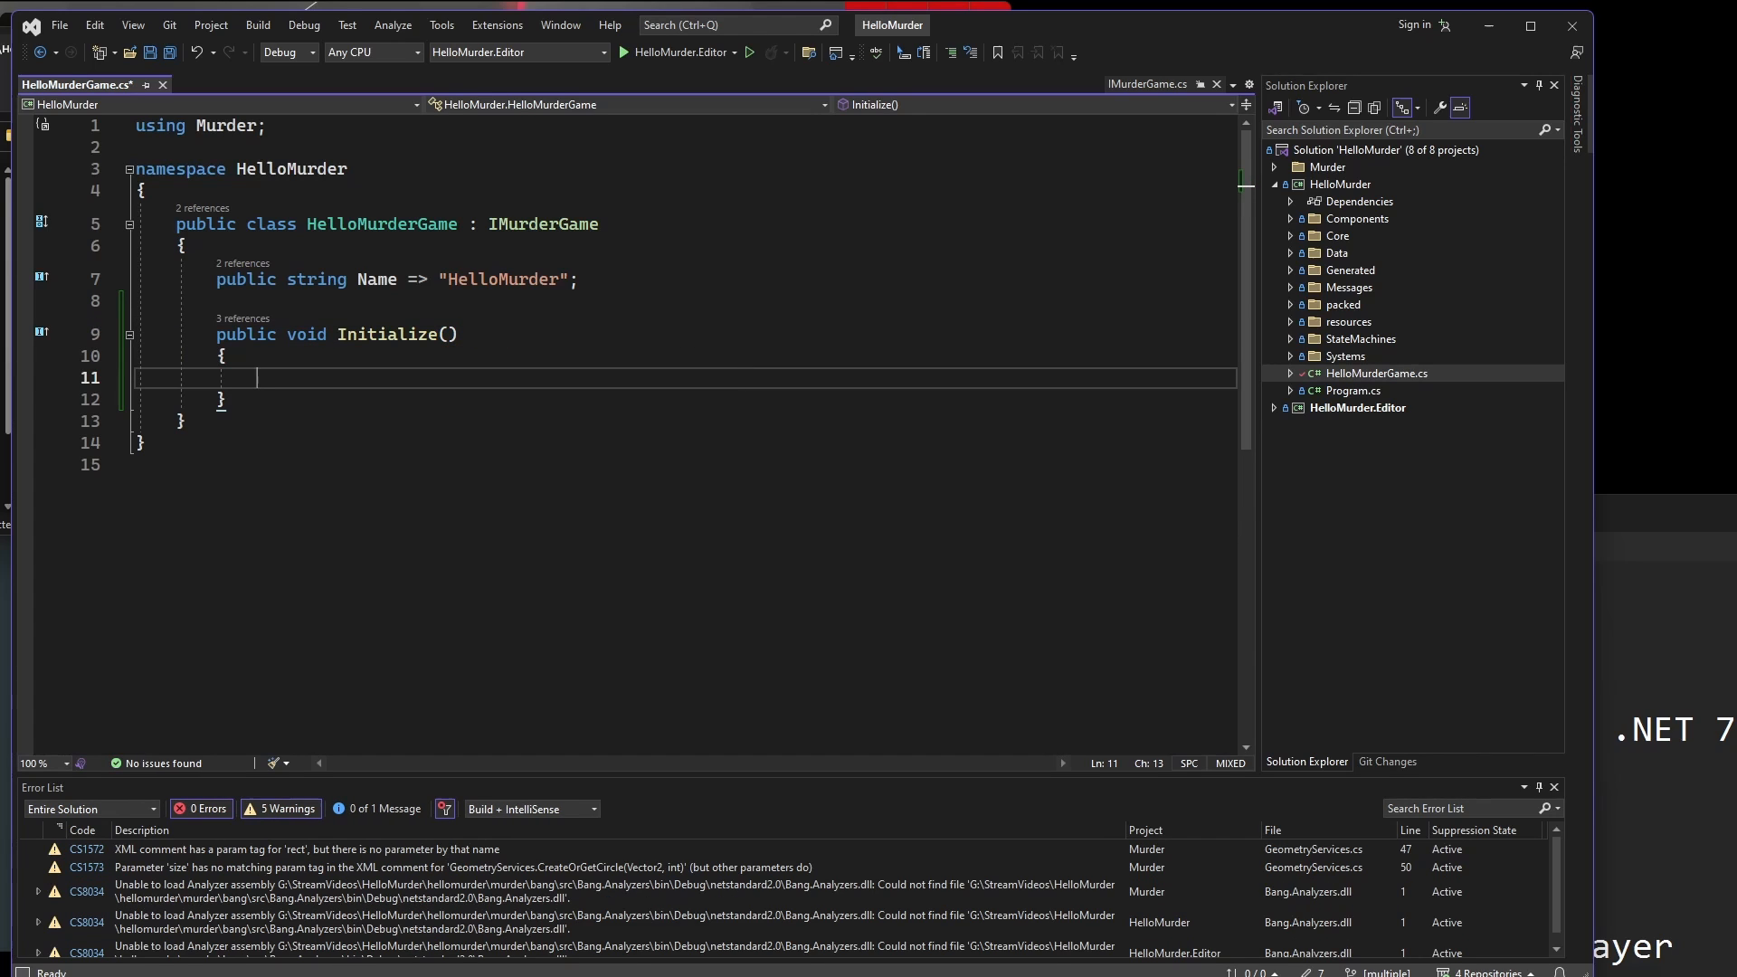
{"action": "mouse_move", "coordinate": [565, 385]}
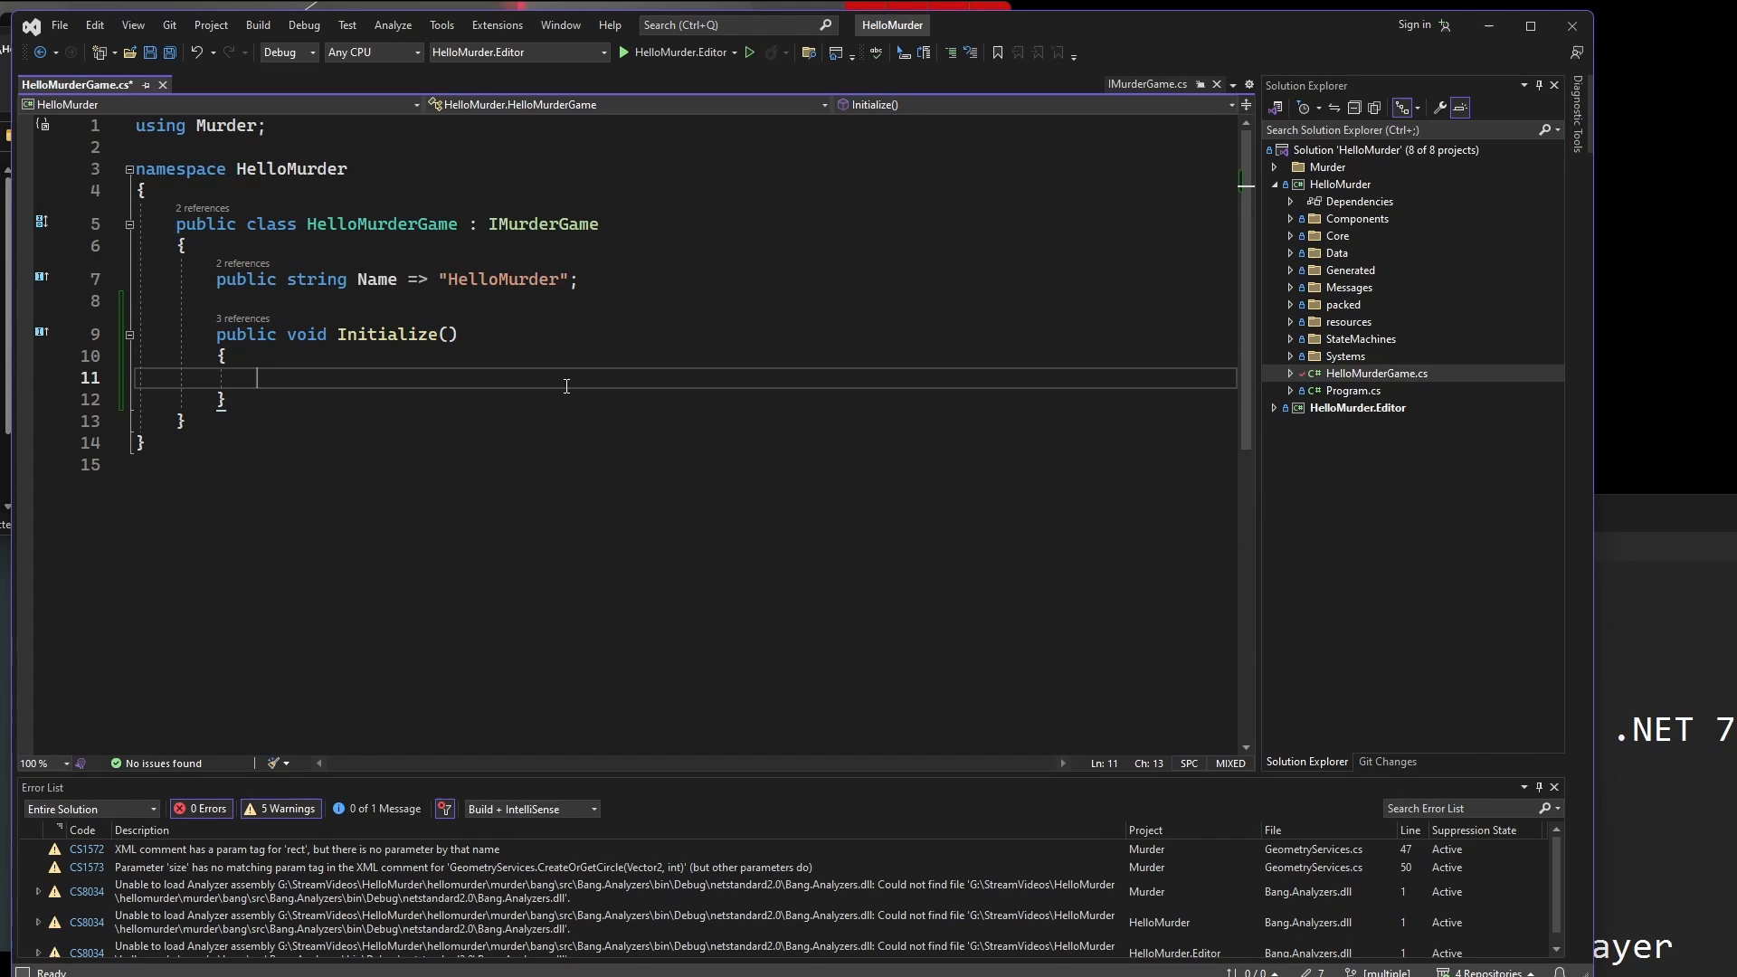
{"action": "type", "text": "GamepadAxis"}
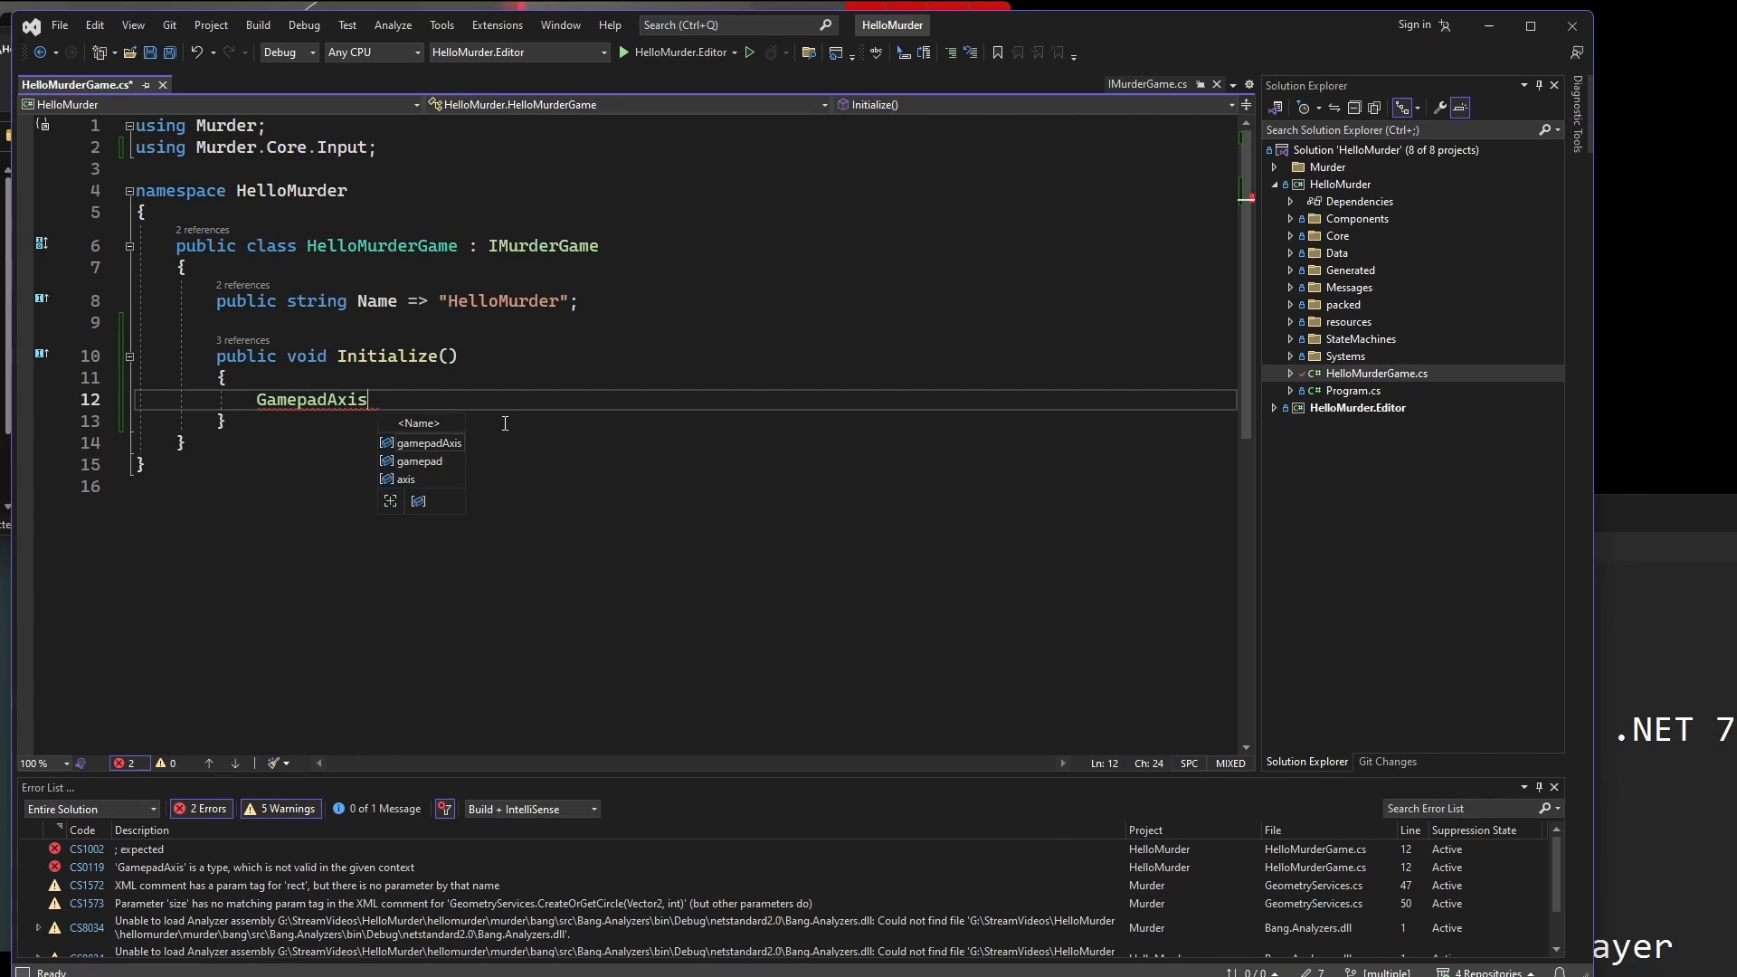
{"action": "type", "text": "[] stick {"}
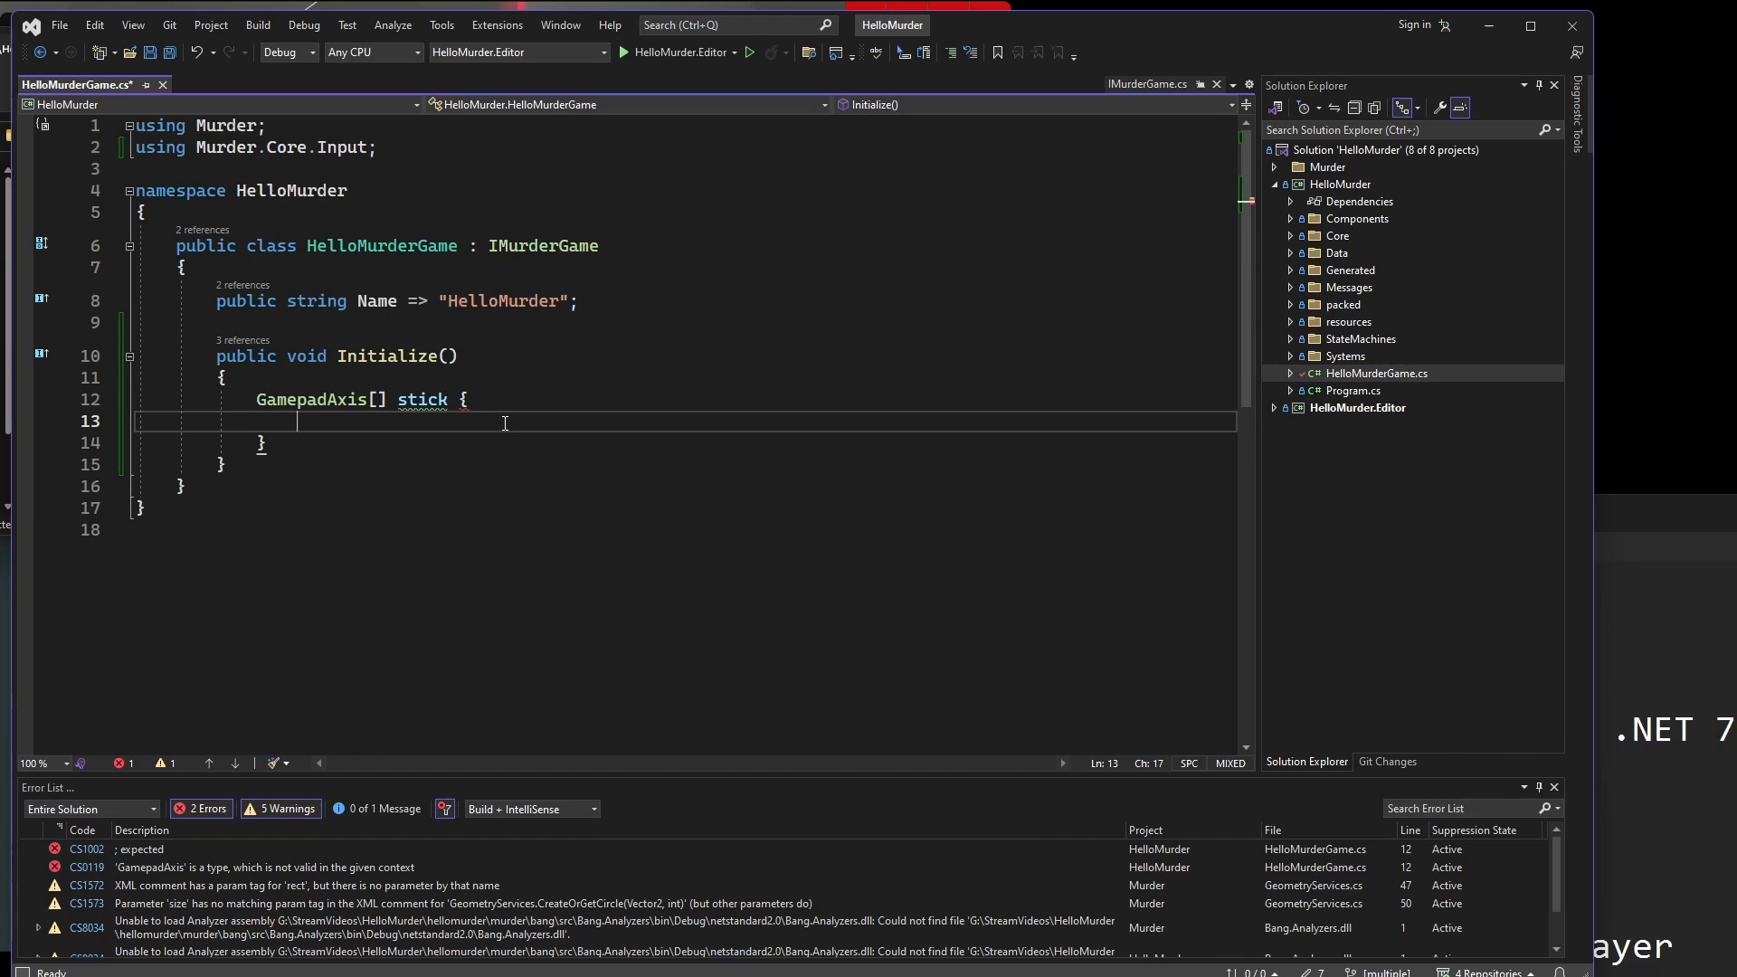
{"action": "type", "text": "Gamepa"}
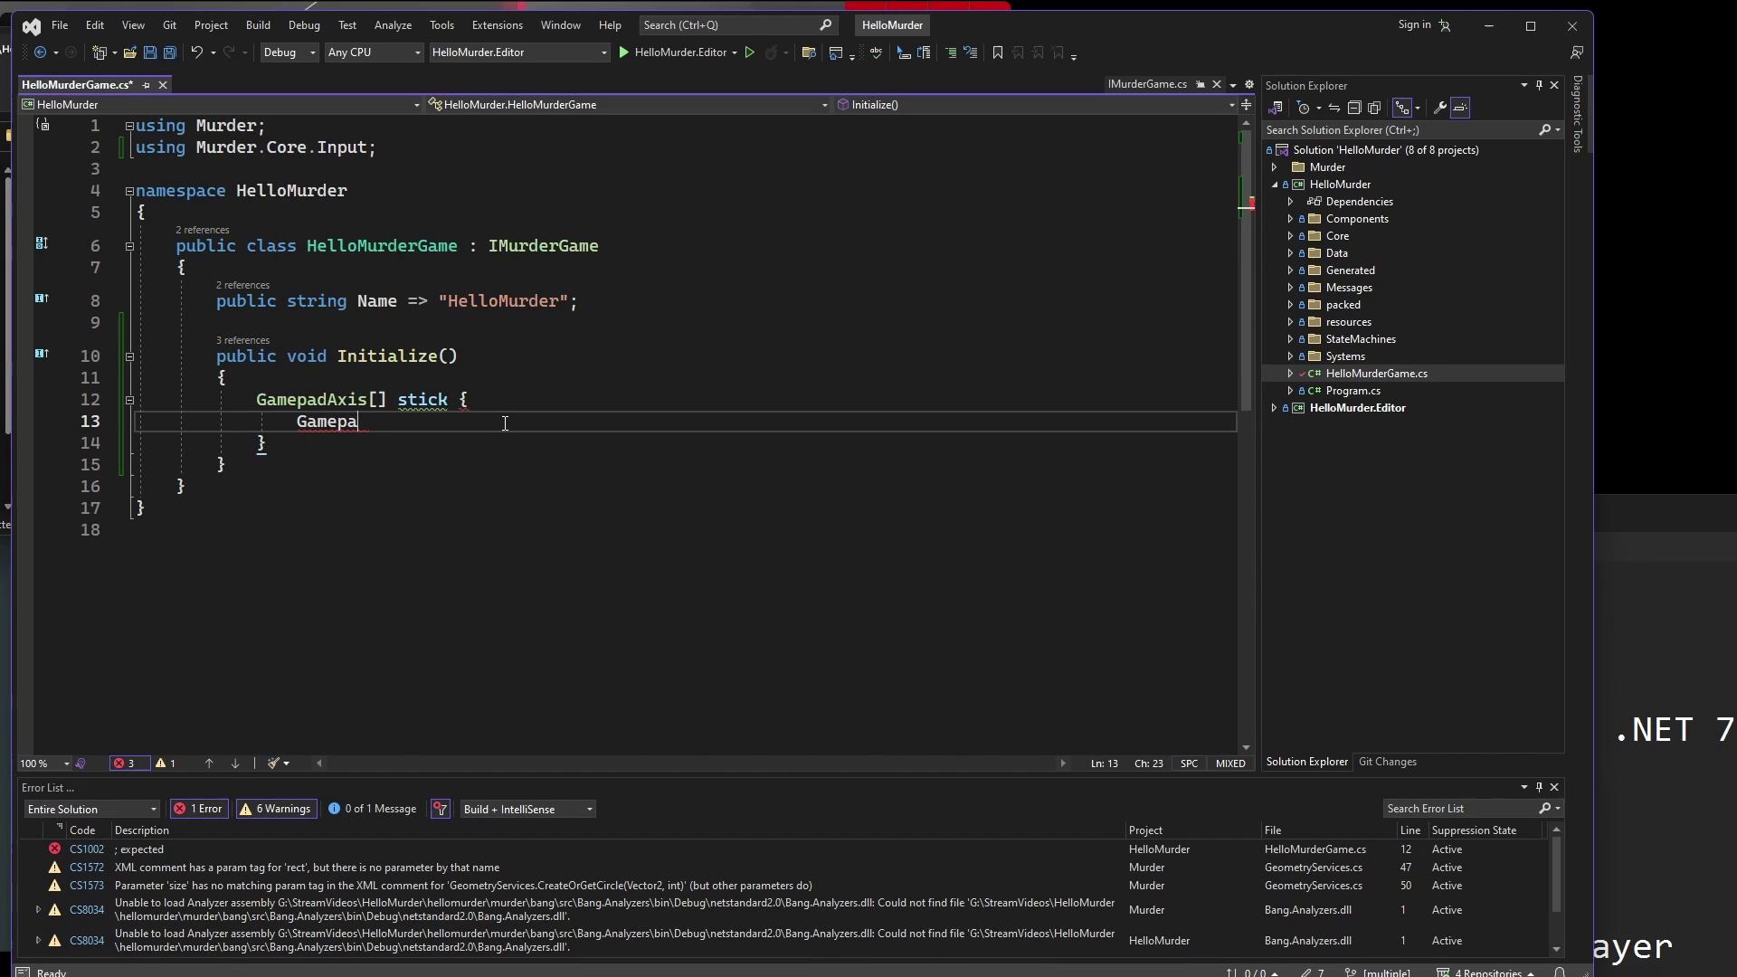
{"action": "type", "text": "dAxis"}
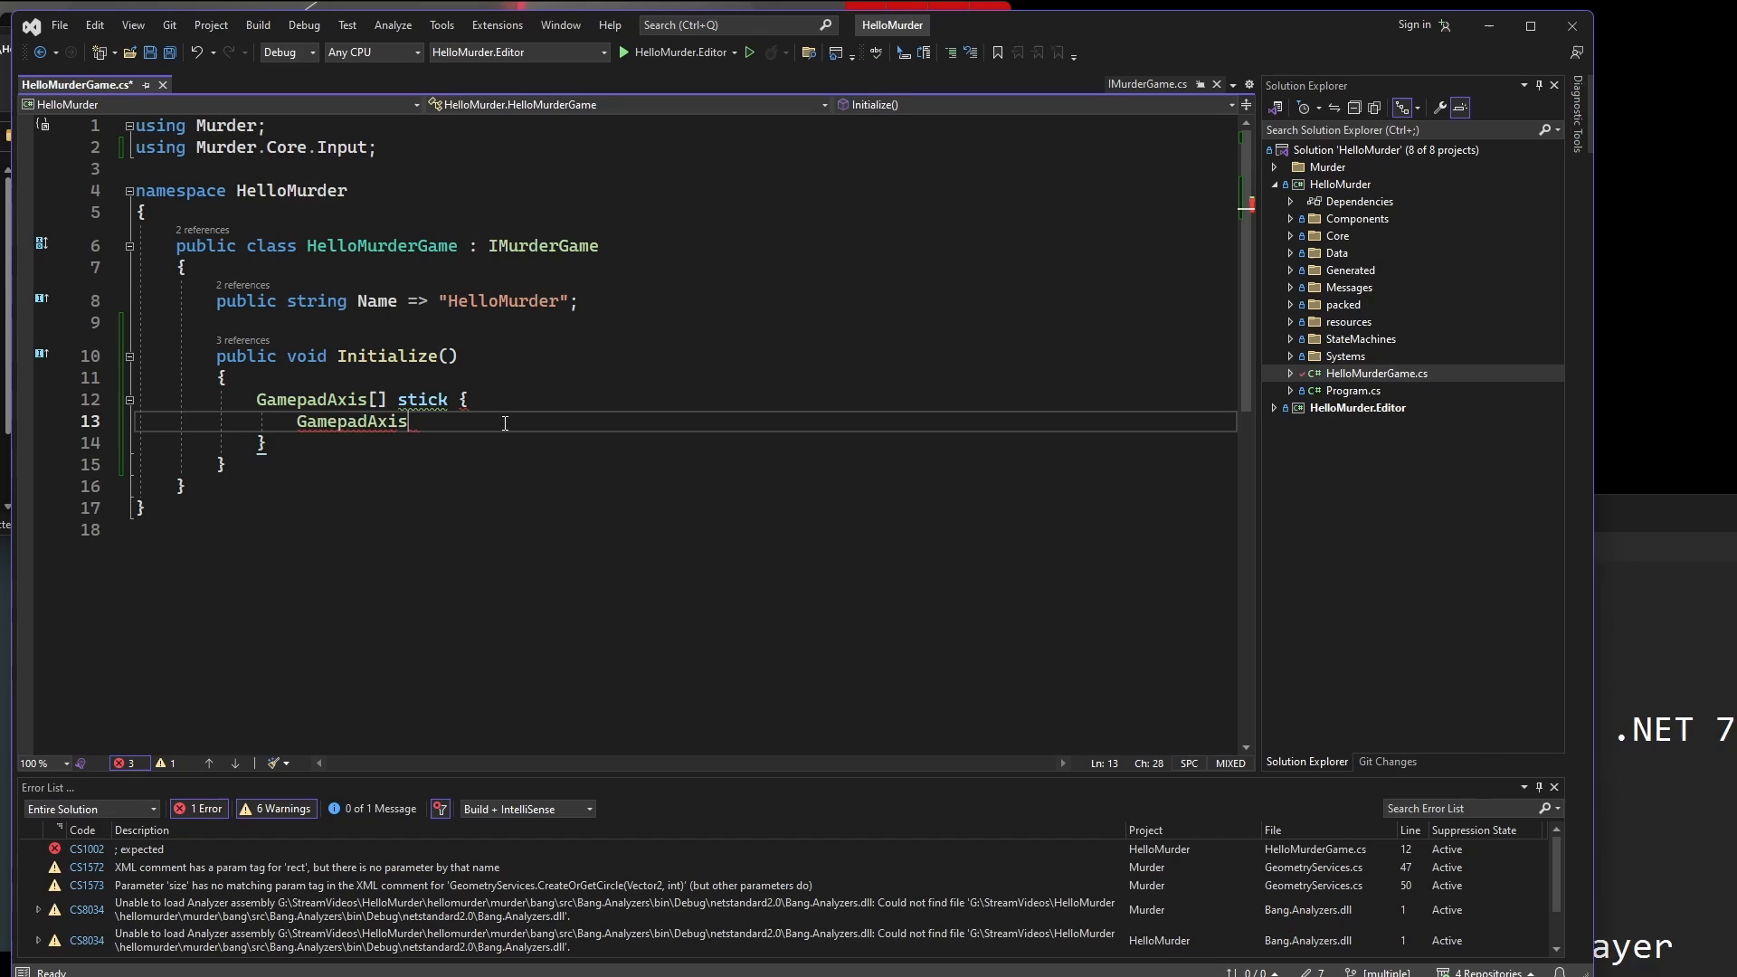
{"action": "type", "text": ".Dpad"}
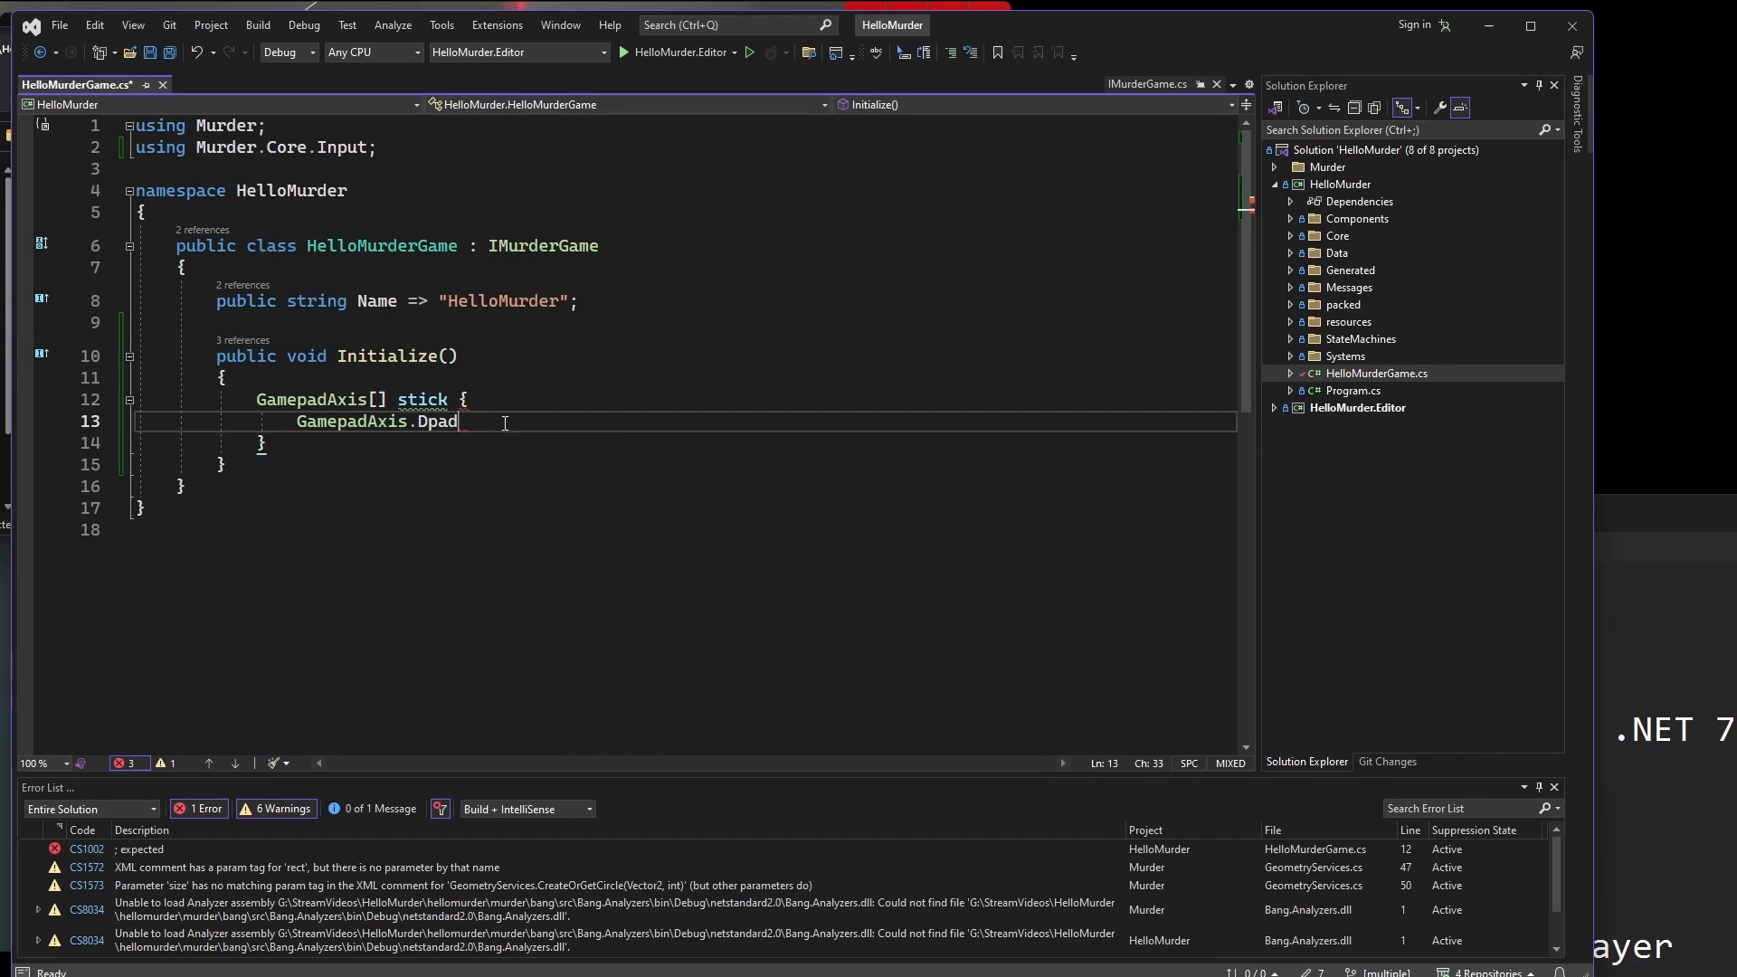
{"action": "key", "text": "Backspace"}
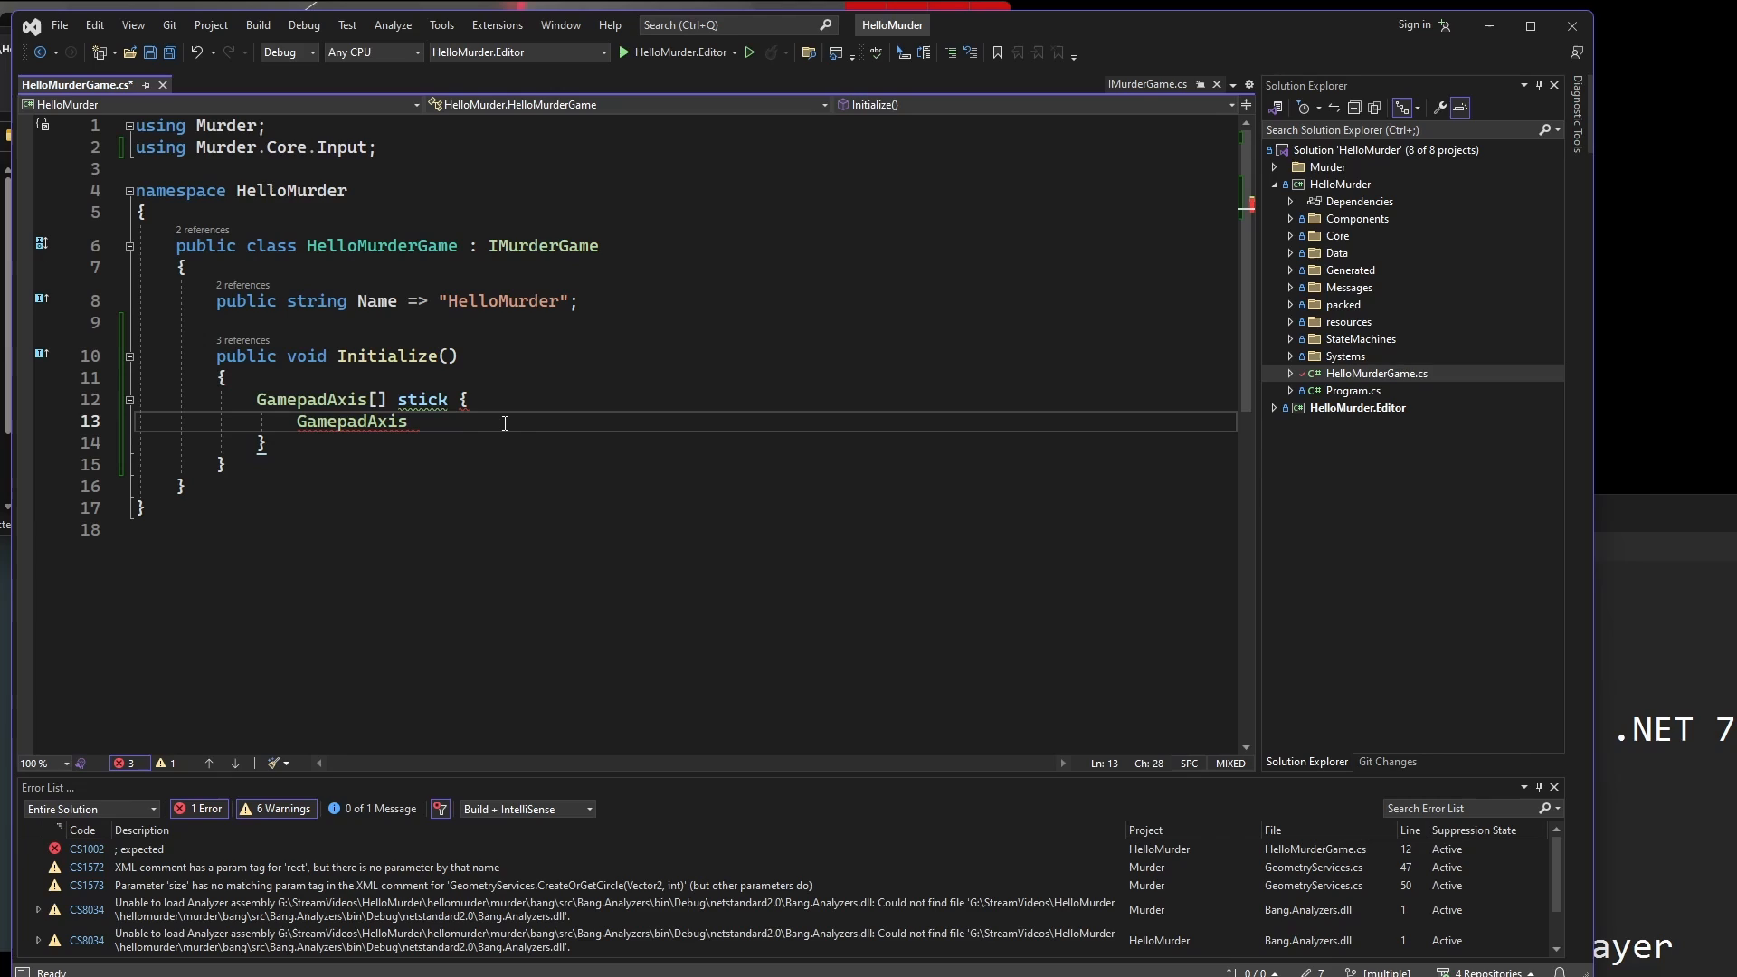
{"action": "double_click", "coordinate": [350, 421]}
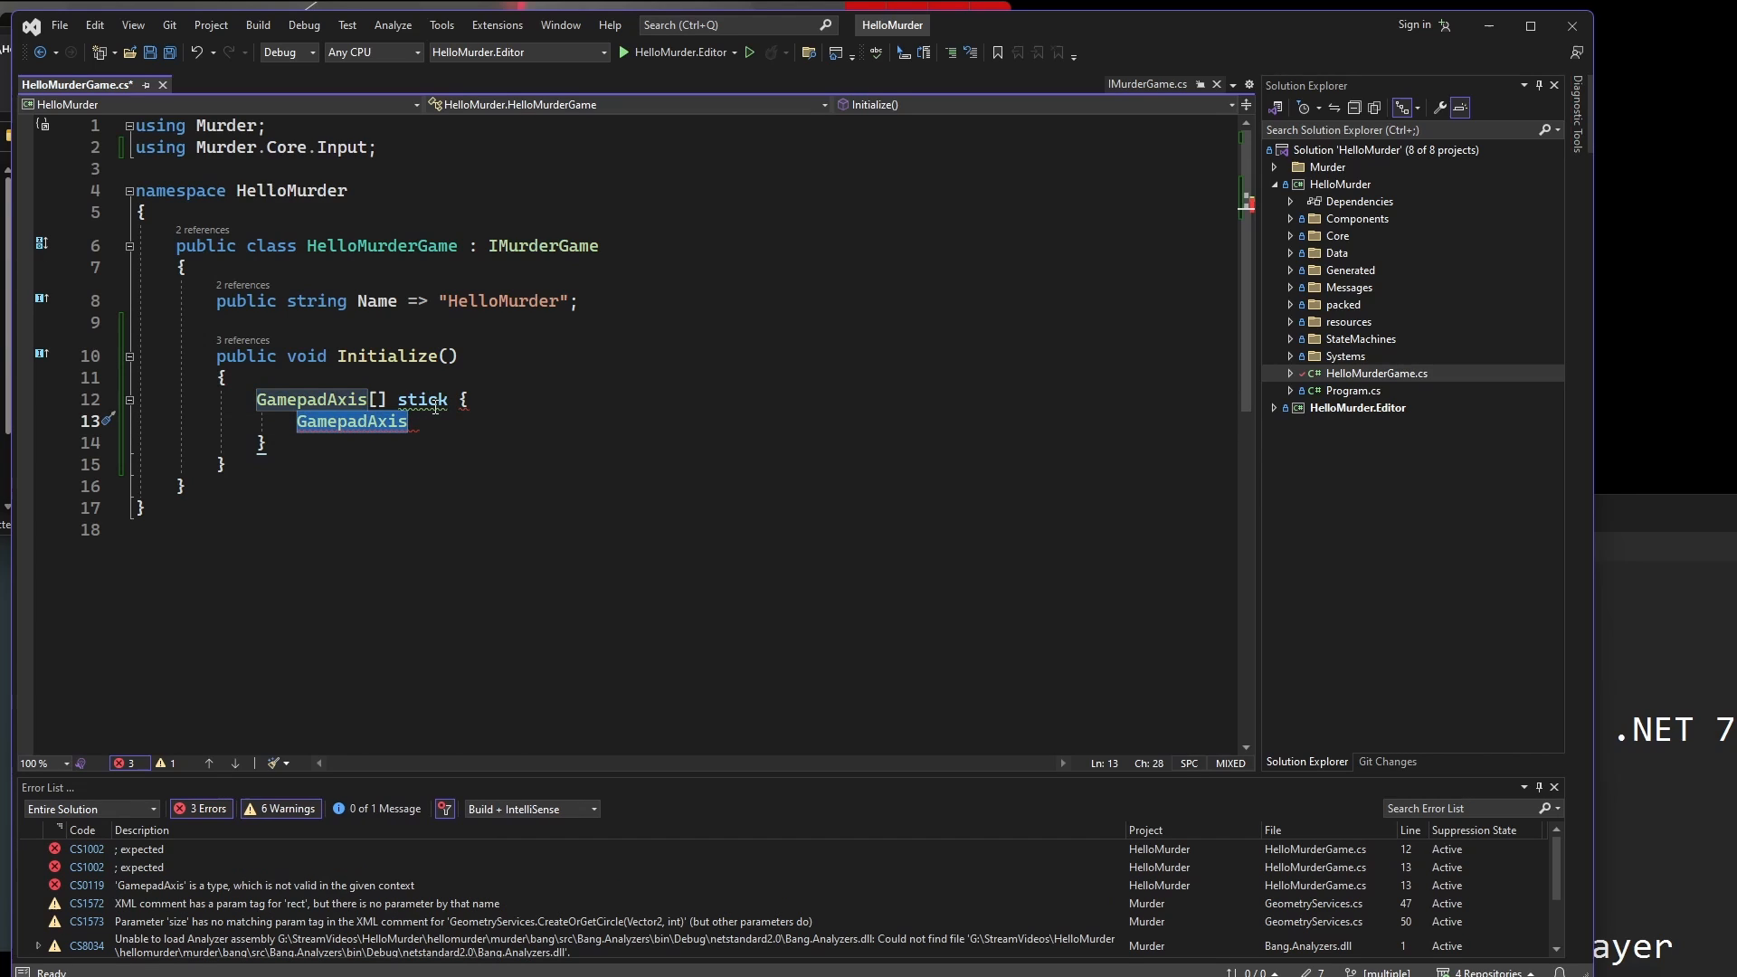
{"action": "double_click", "coordinate": [422, 400]}
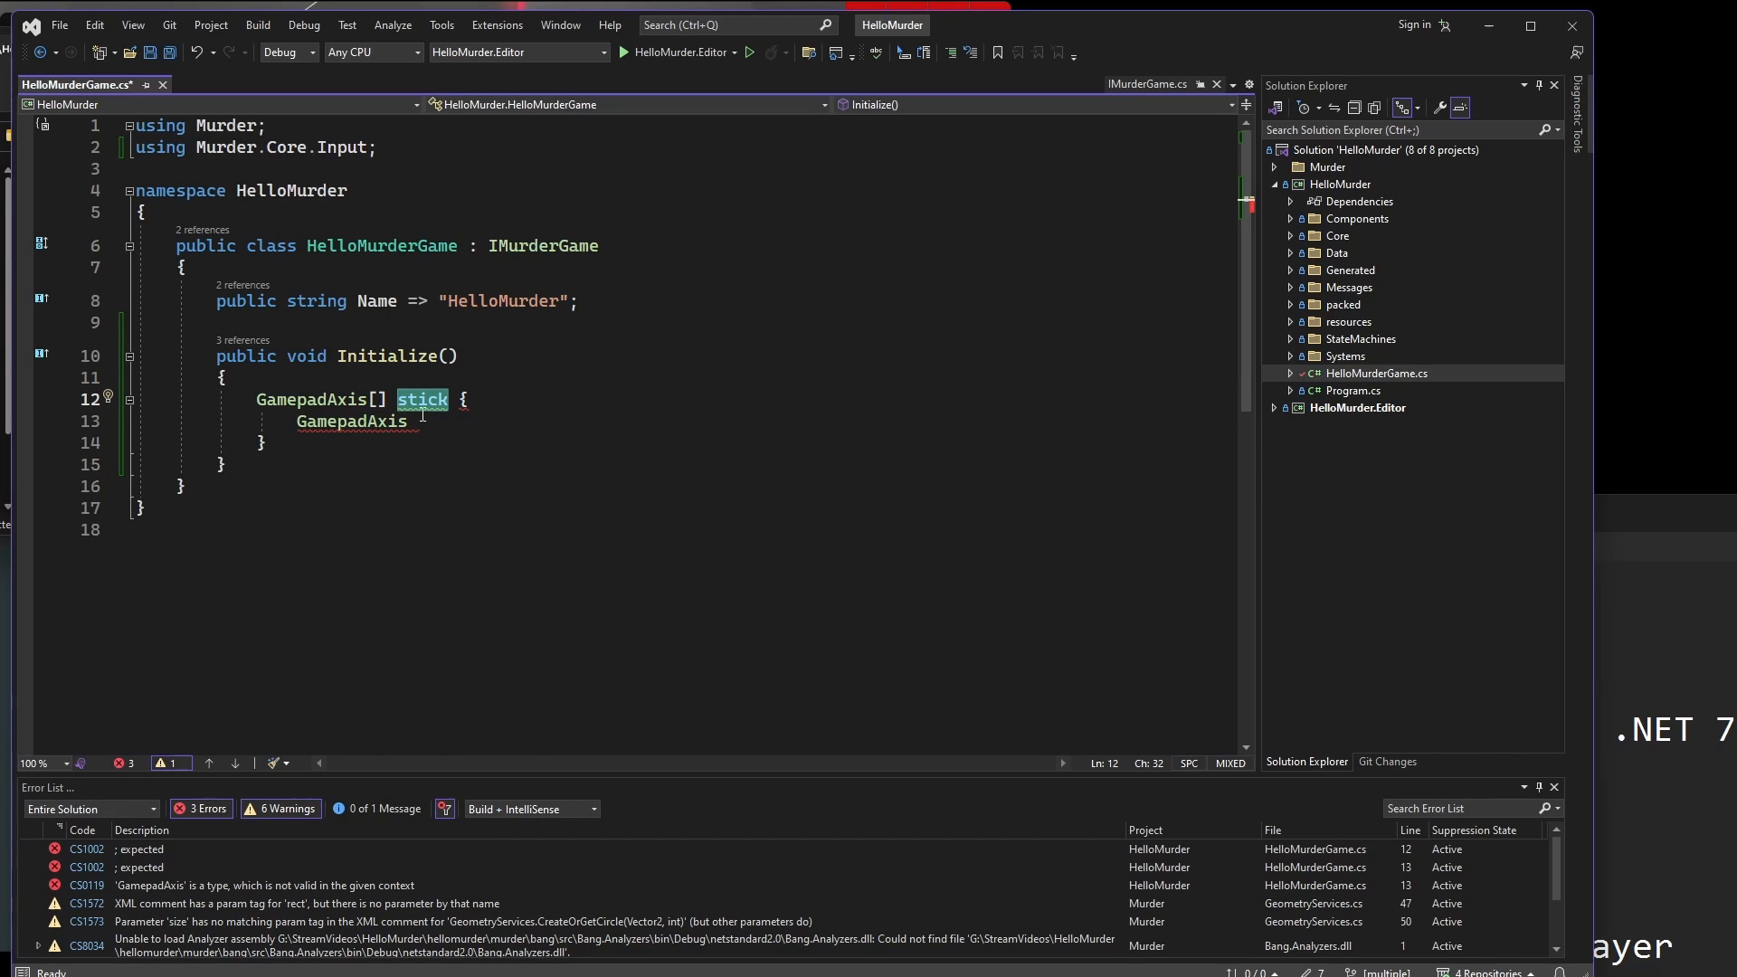
{"action": "mouse_move", "coordinate": [425, 400]}
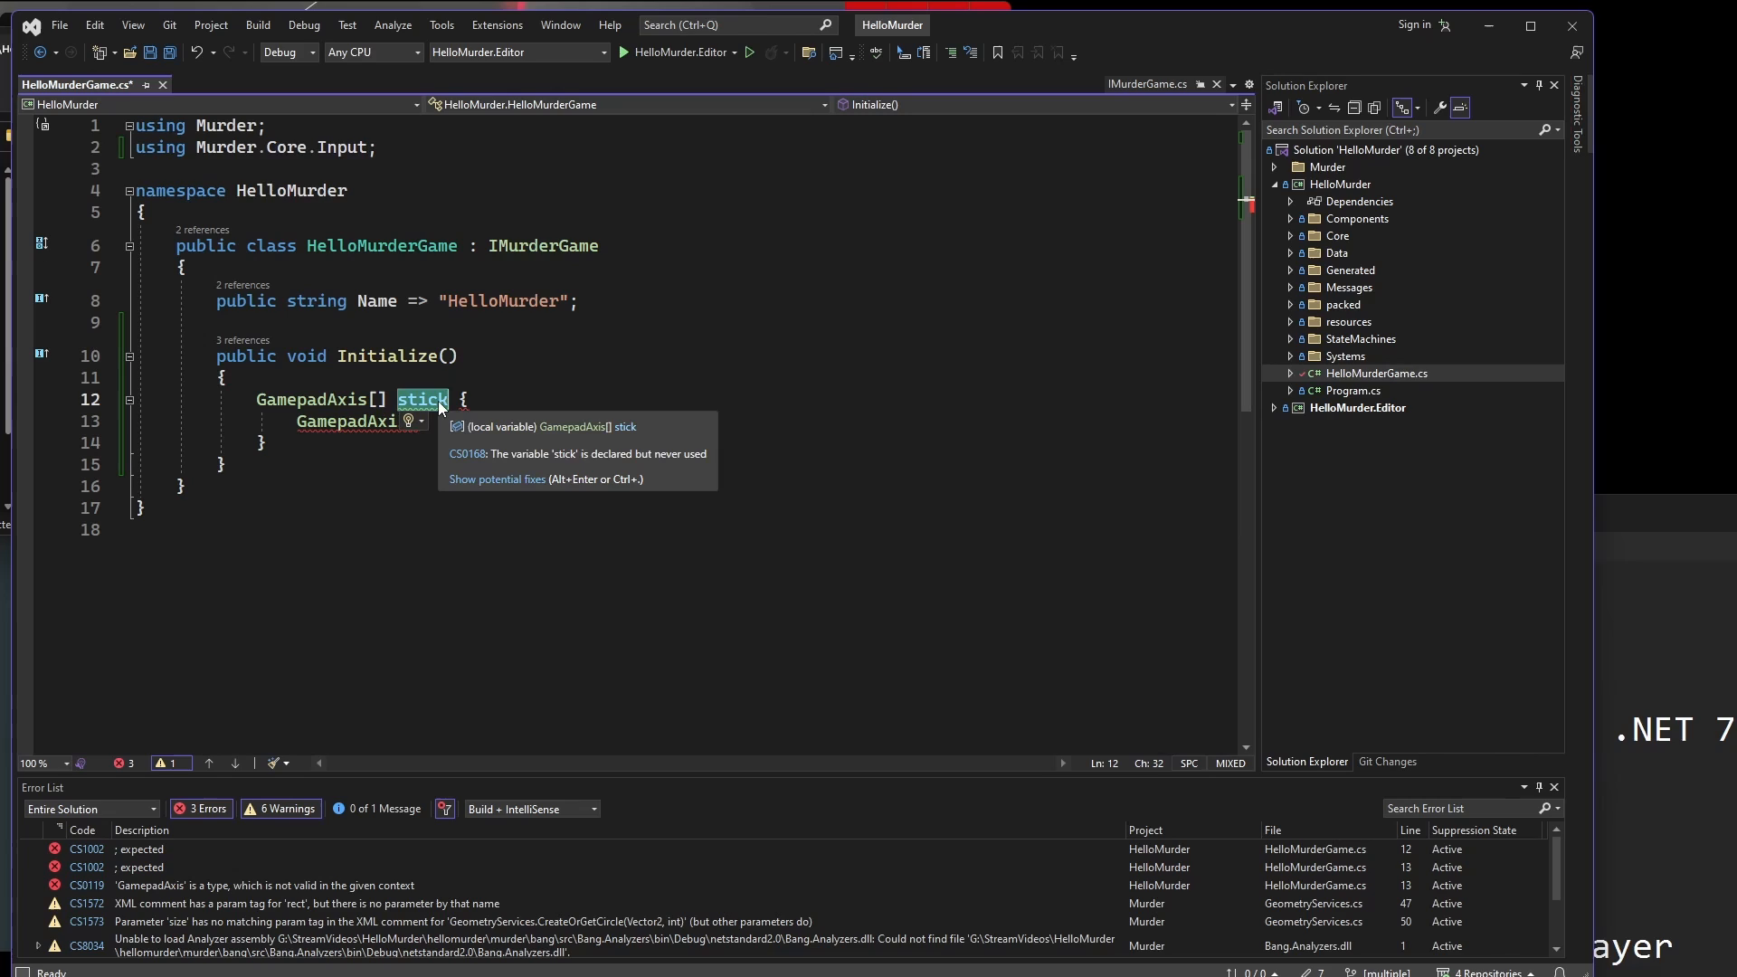
{"action": "mouse_move", "coordinate": [510, 477]}
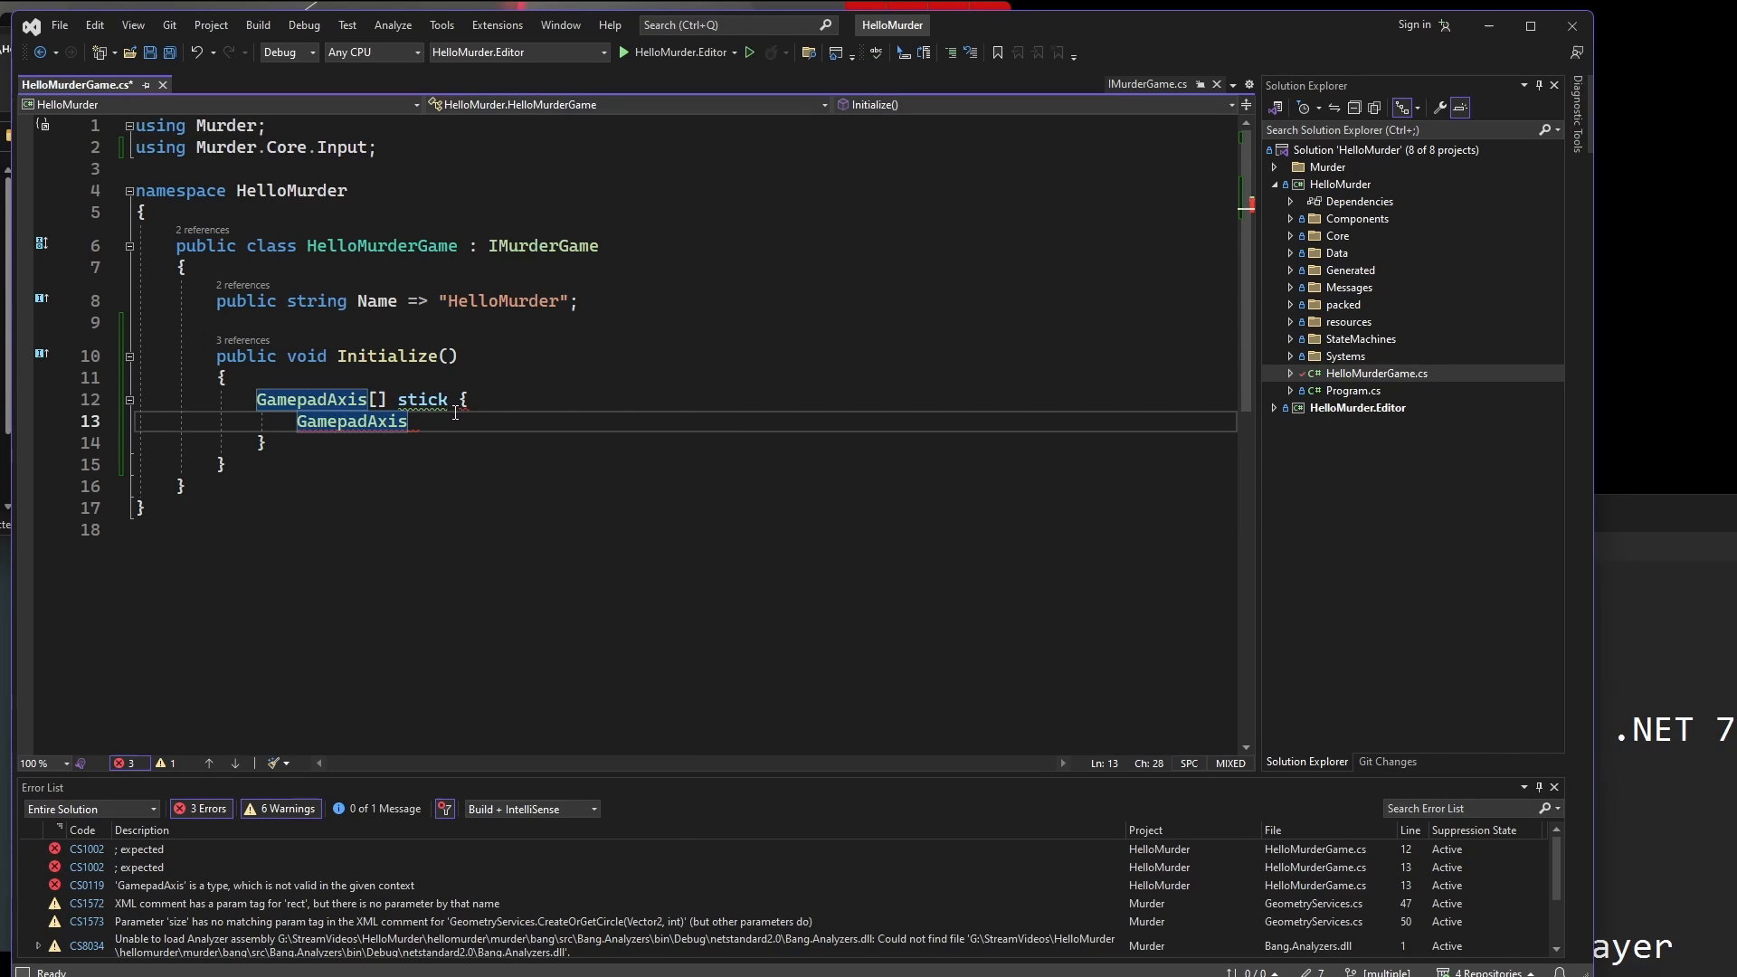
{"action": "mouse_move", "coordinate": [510, 418]}
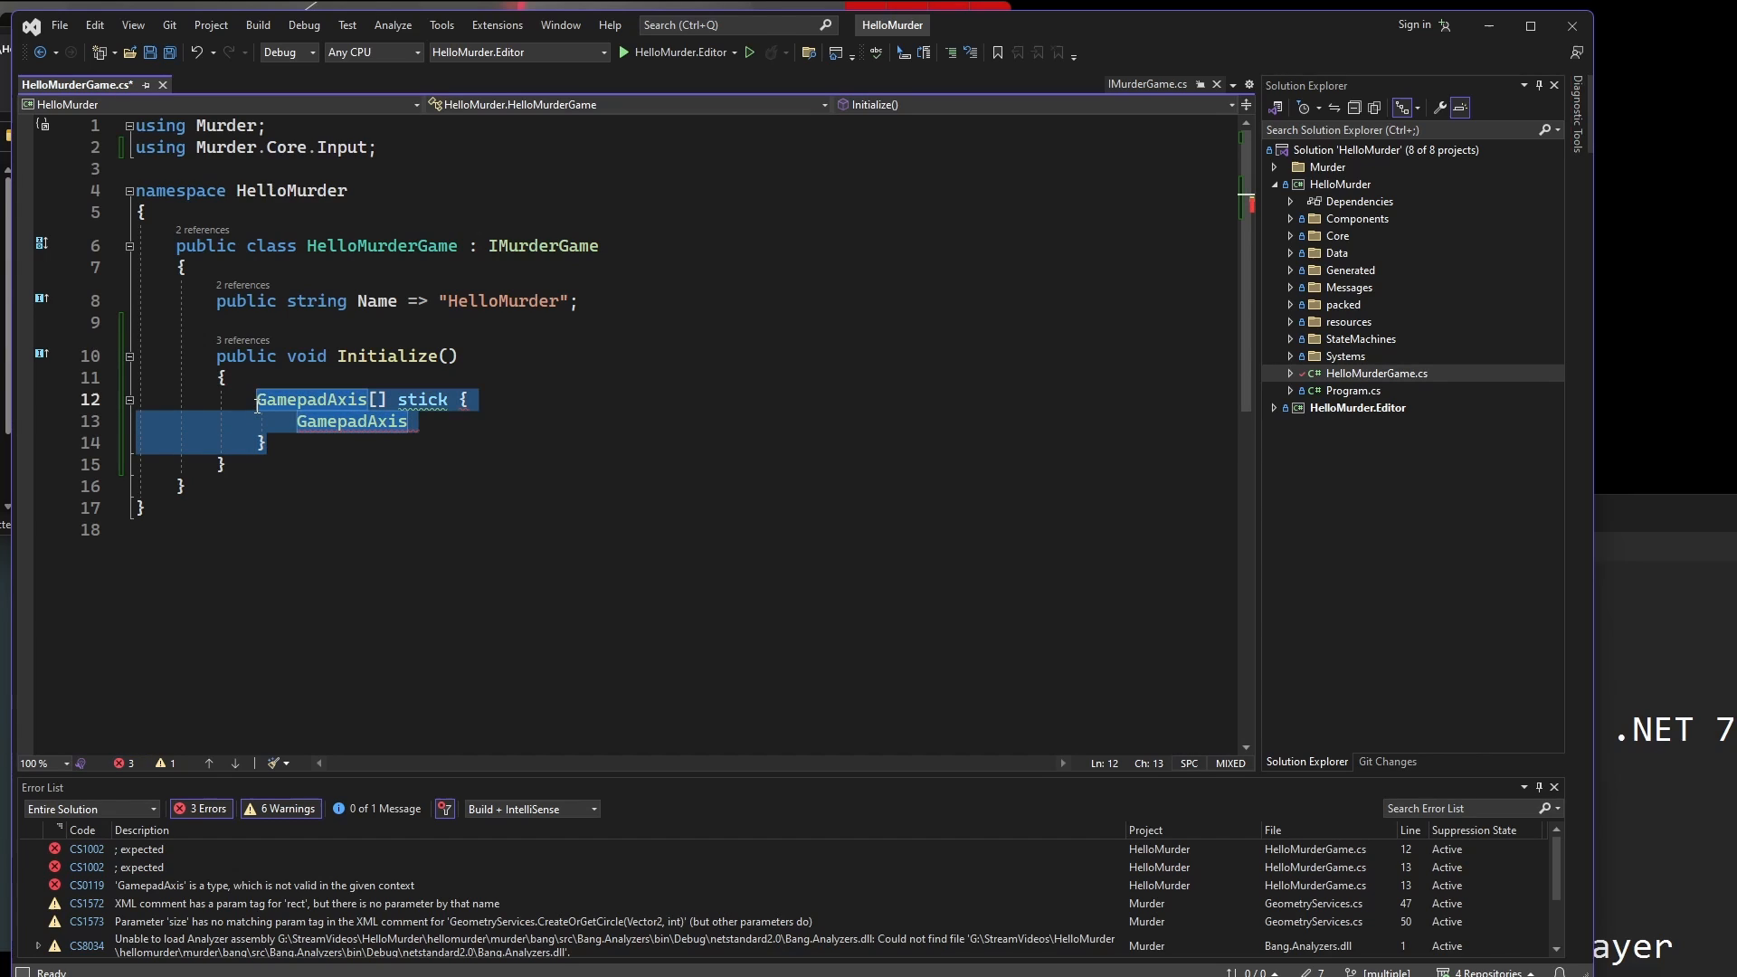
{"action": "left_click", "coordinate": [534, 422]}
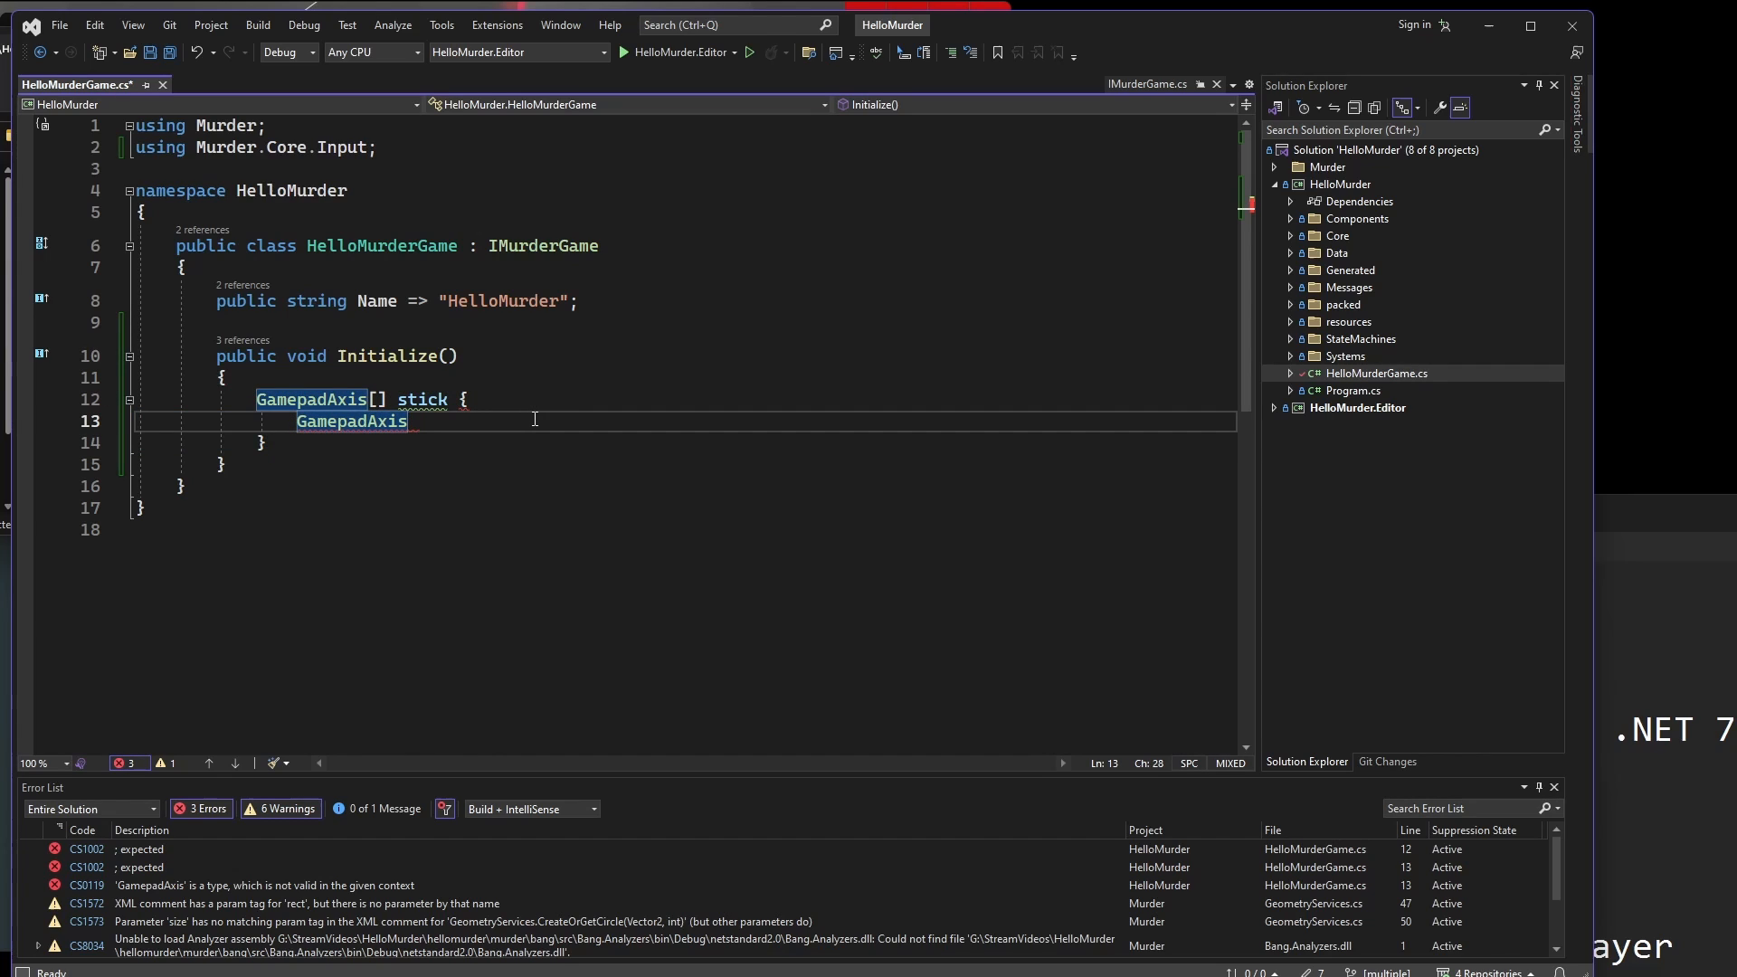
{"action": "mouse_move", "coordinate": [453, 447]}
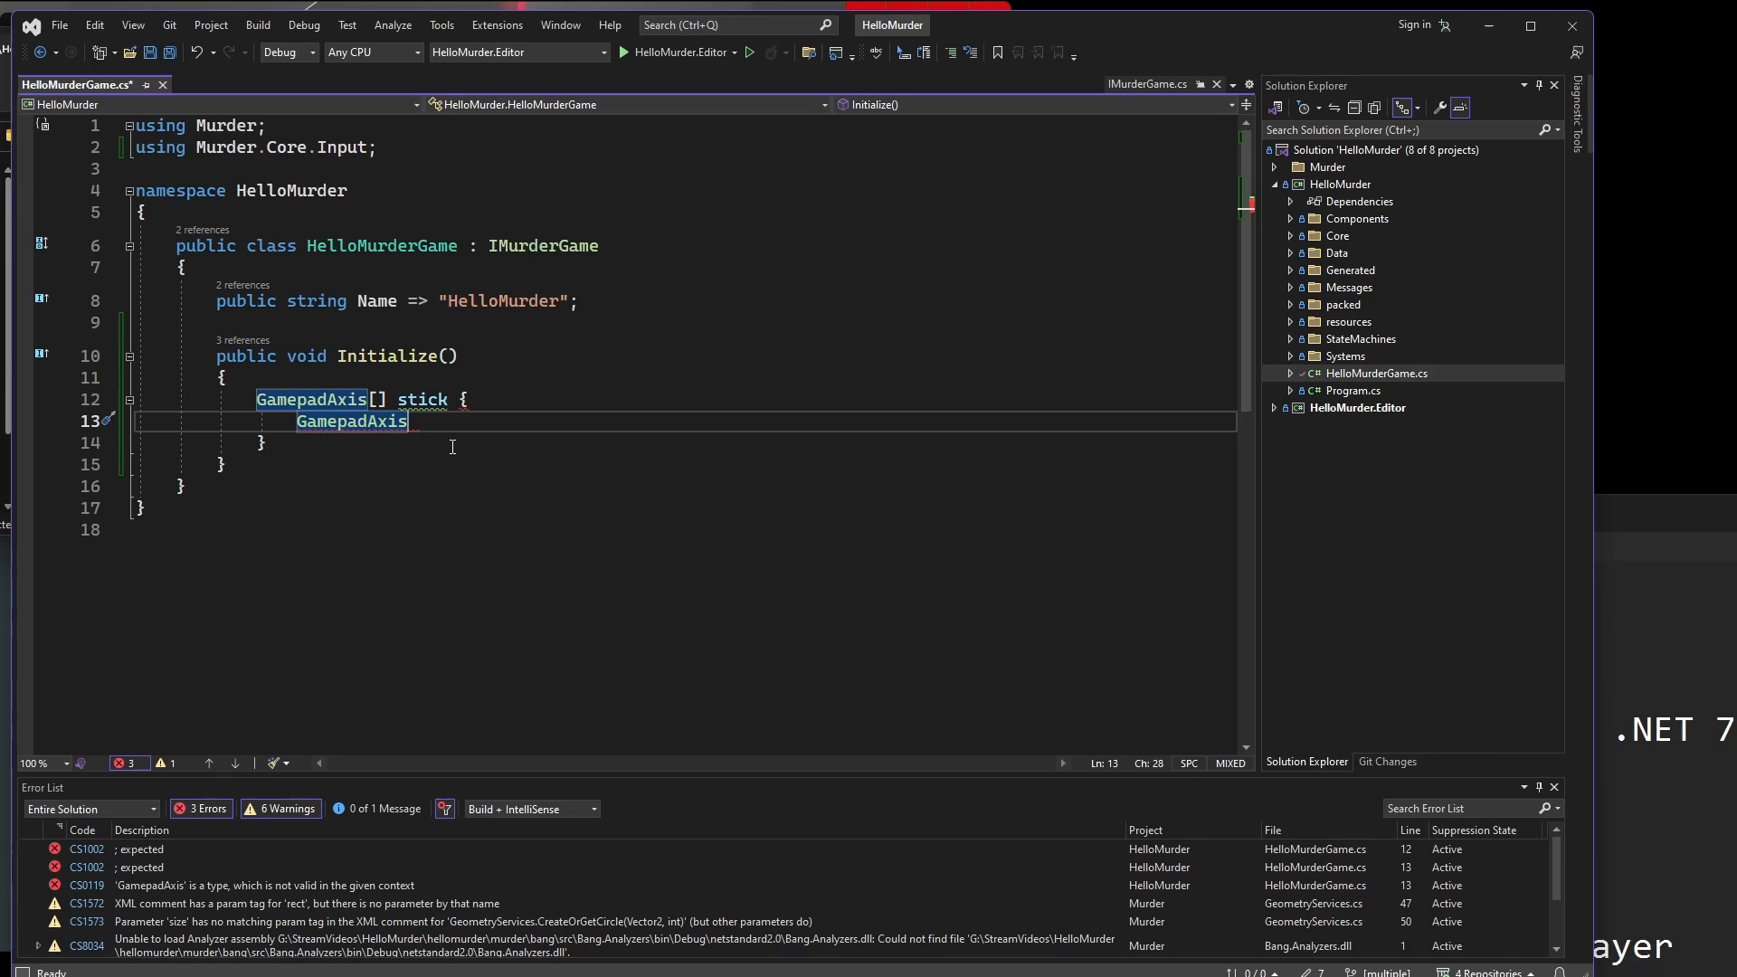
{"action": "type", "text": ".e"}
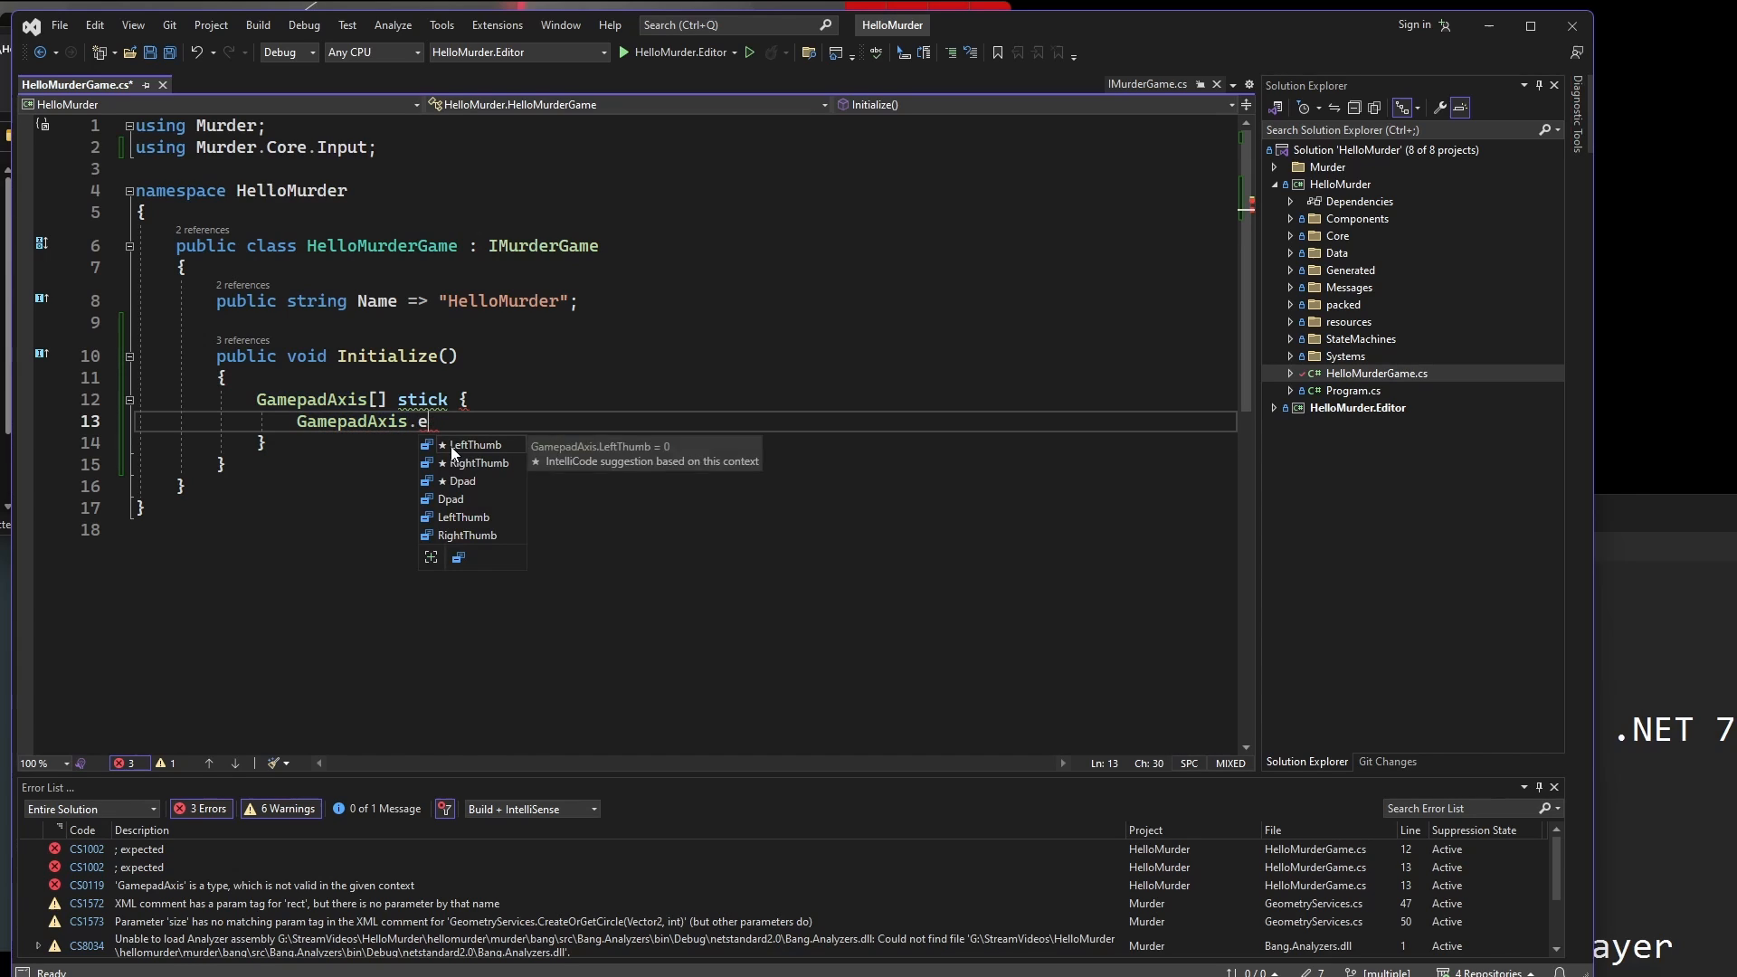
{"action": "type", "text": "LeftThumb,"}
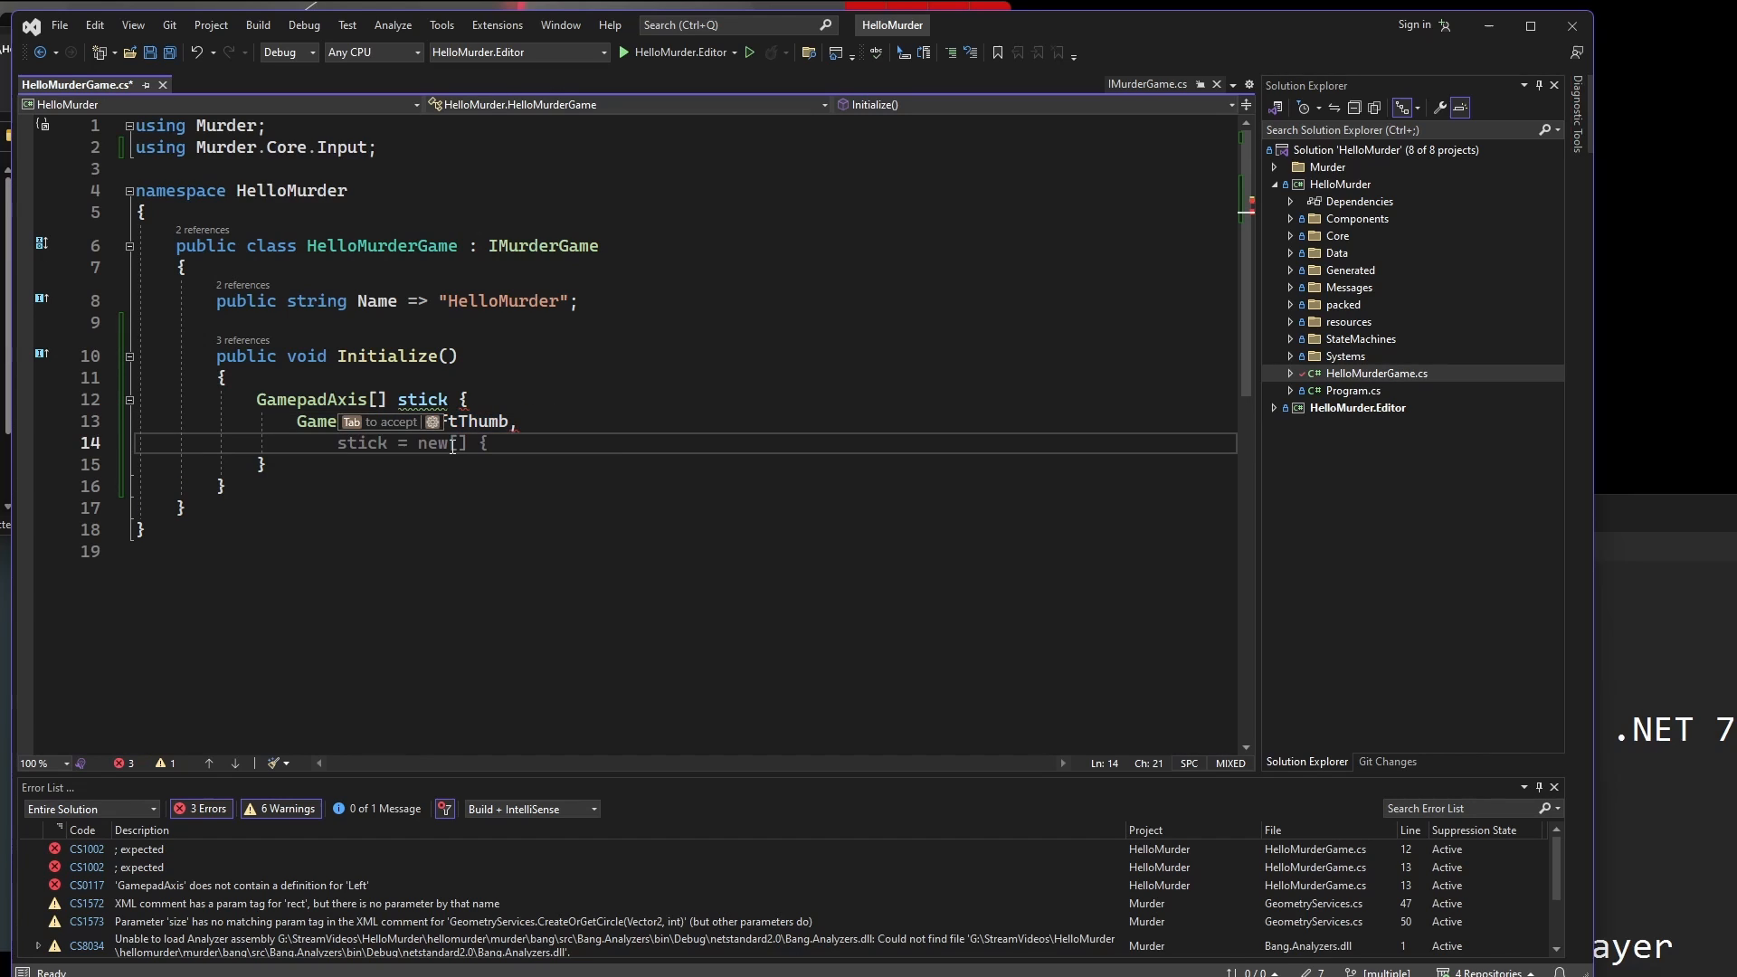
{"action": "type", "text": "Ga"}
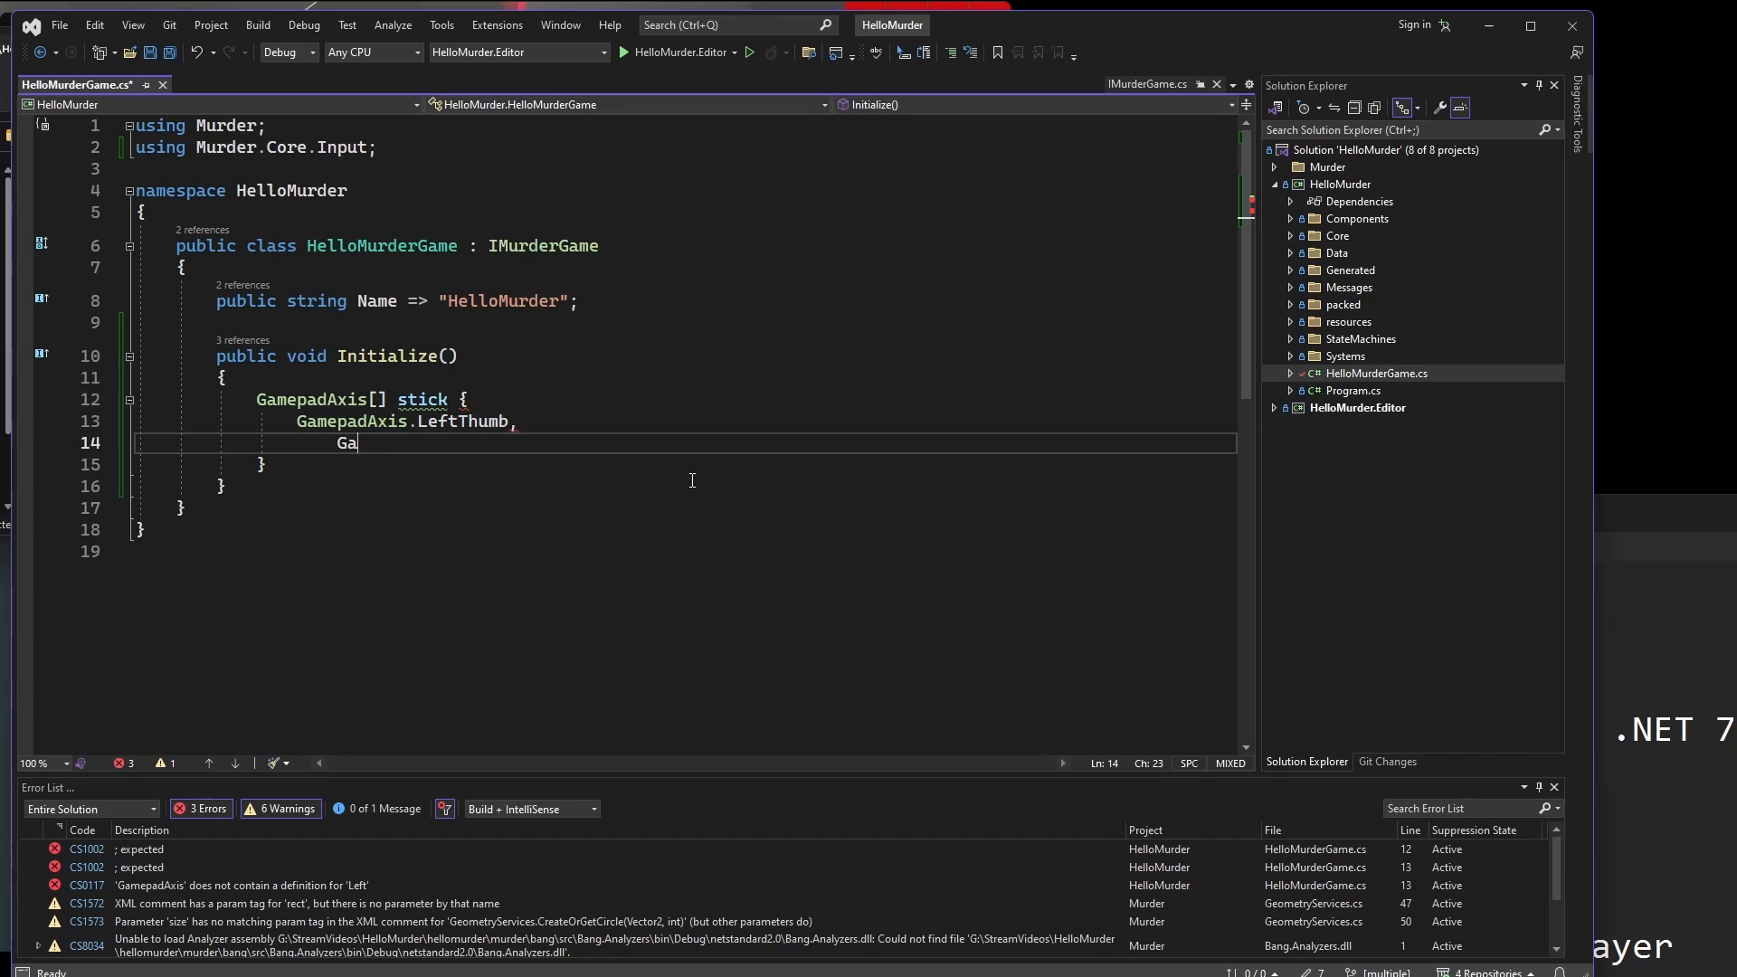
{"action": "type", "text": "mepadXis"}
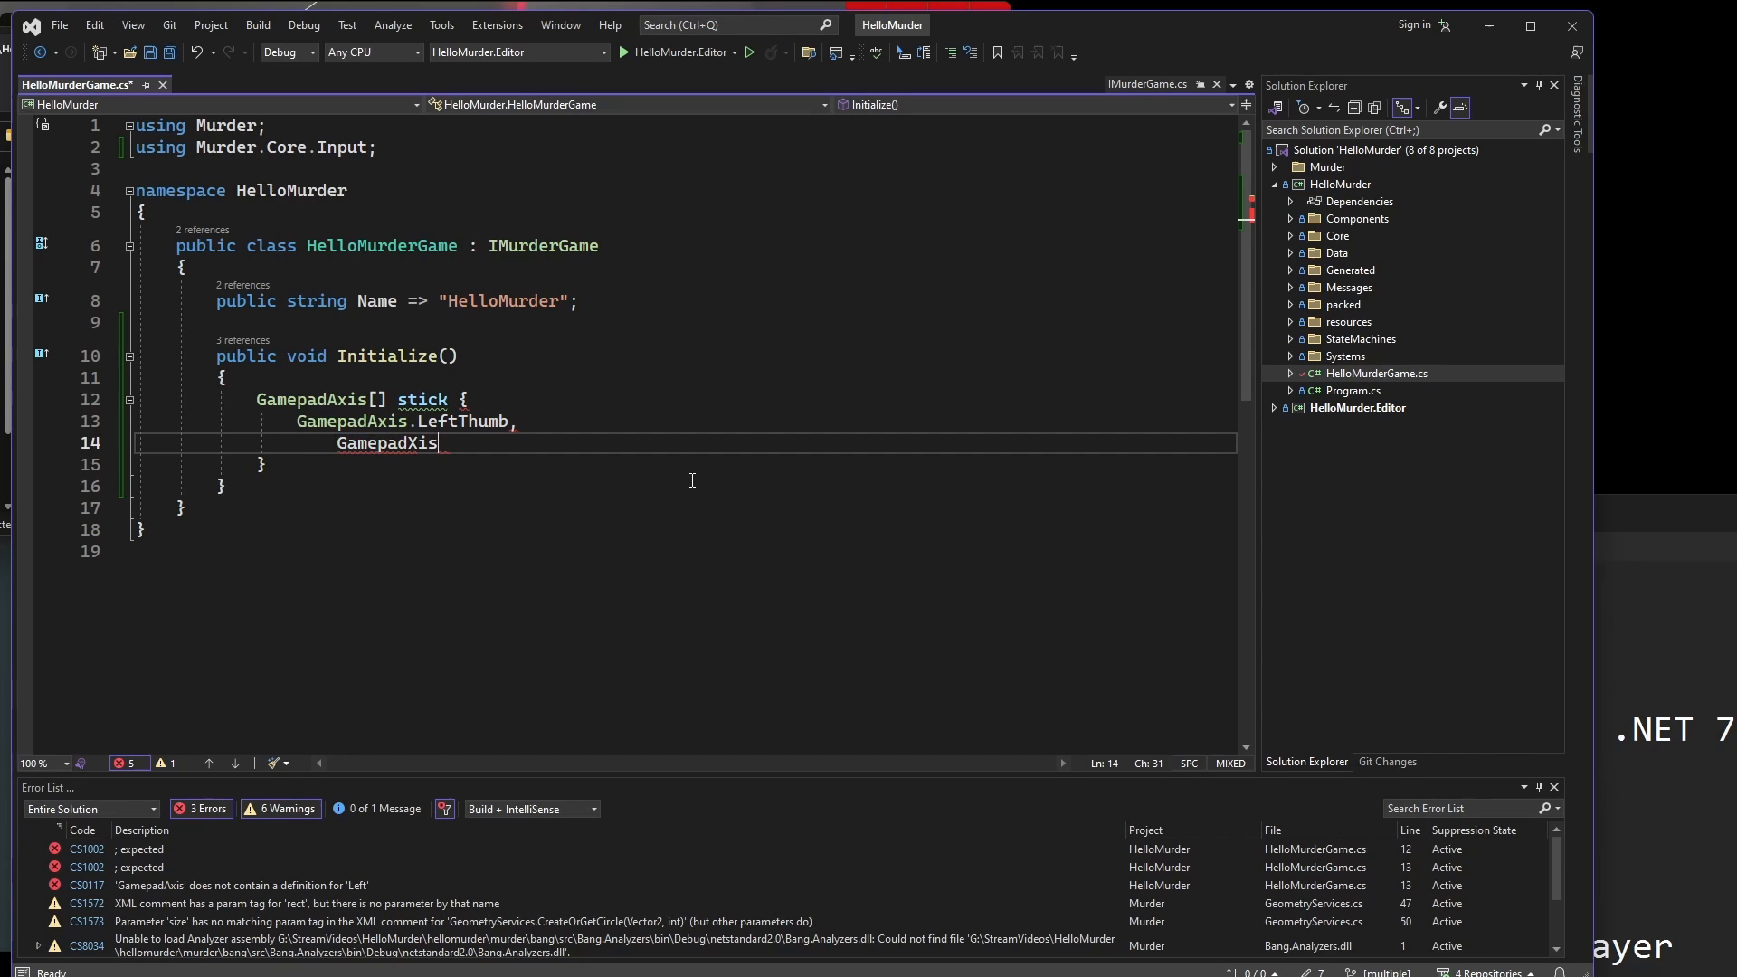
{"action": "key", "text": "Backspace"}
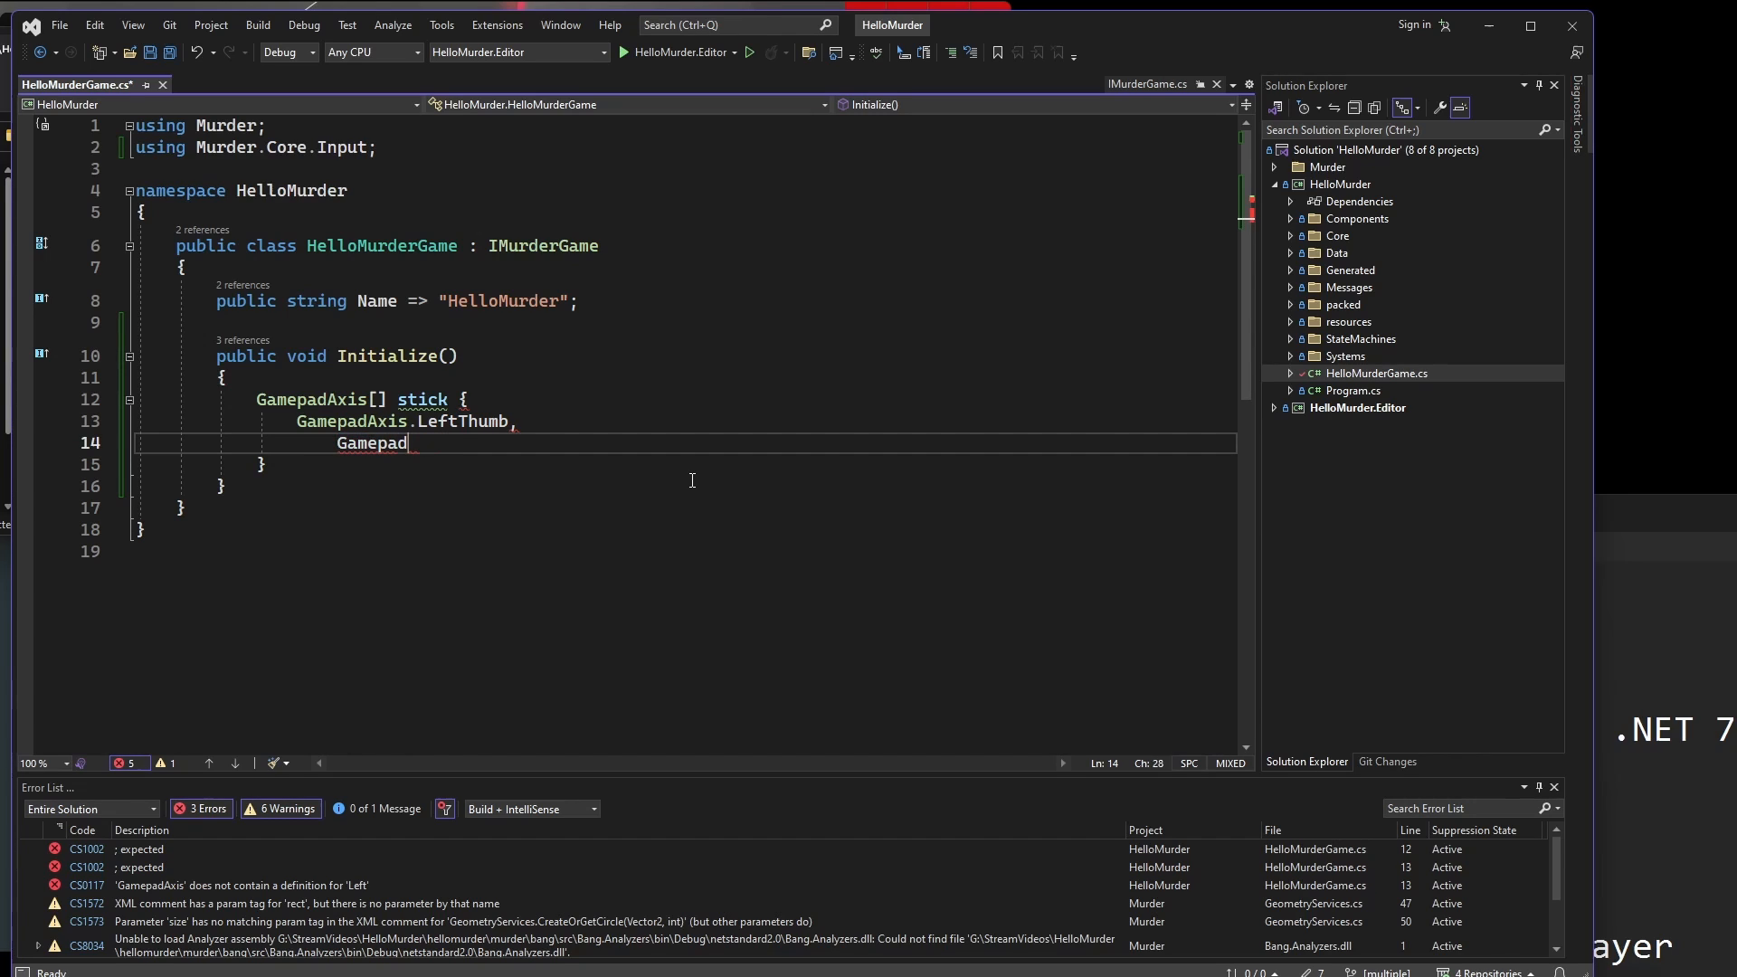
{"action": "type", "text": "Axis.dp"}
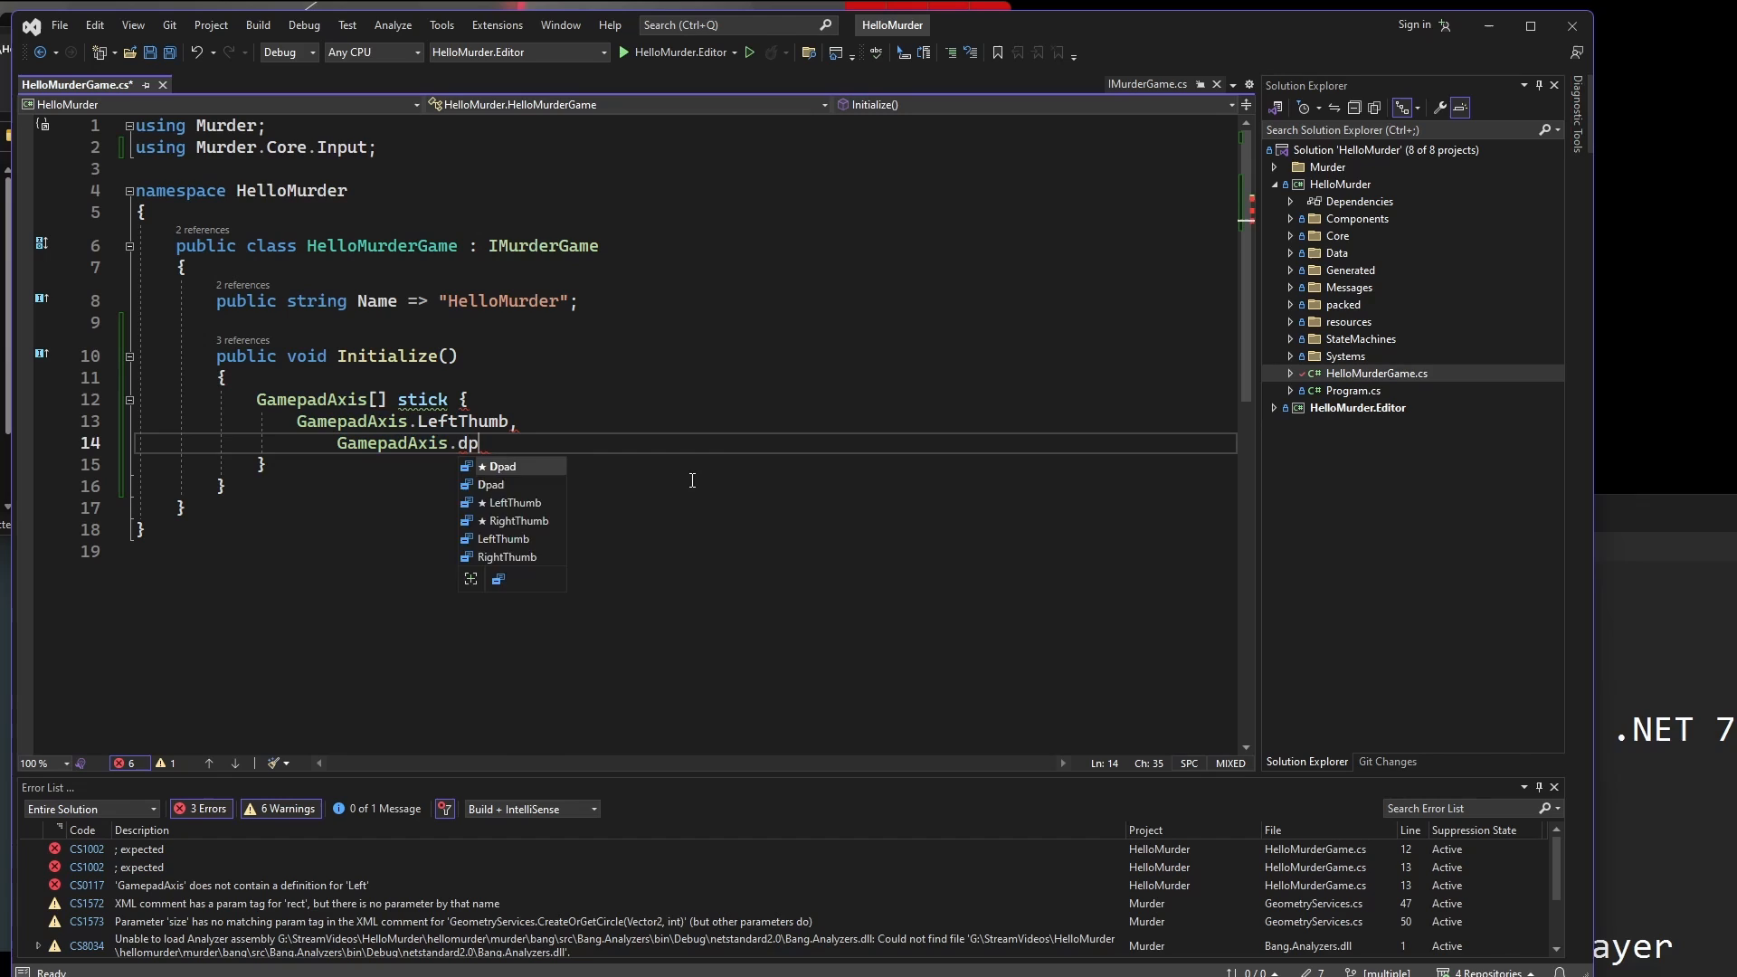
{"action": "left_click", "coordinate": [501, 465]}
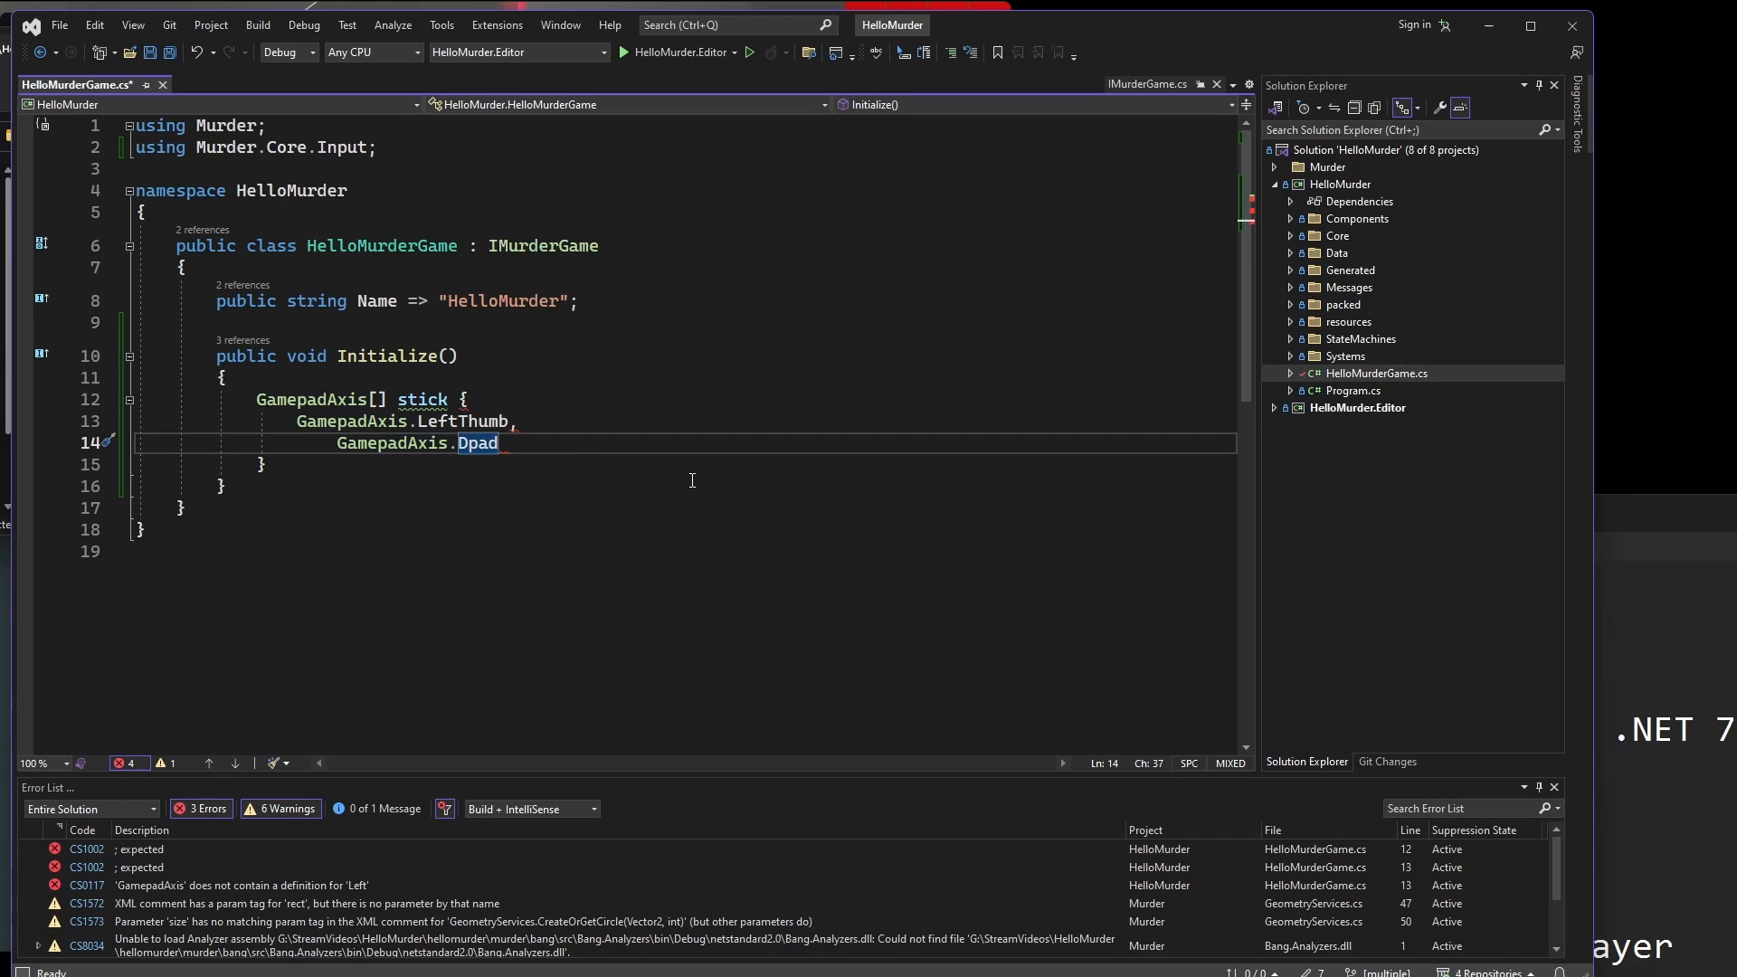
{"action": "left_click", "coordinate": [233, 376]}
{"action": "type", "text": "= "}
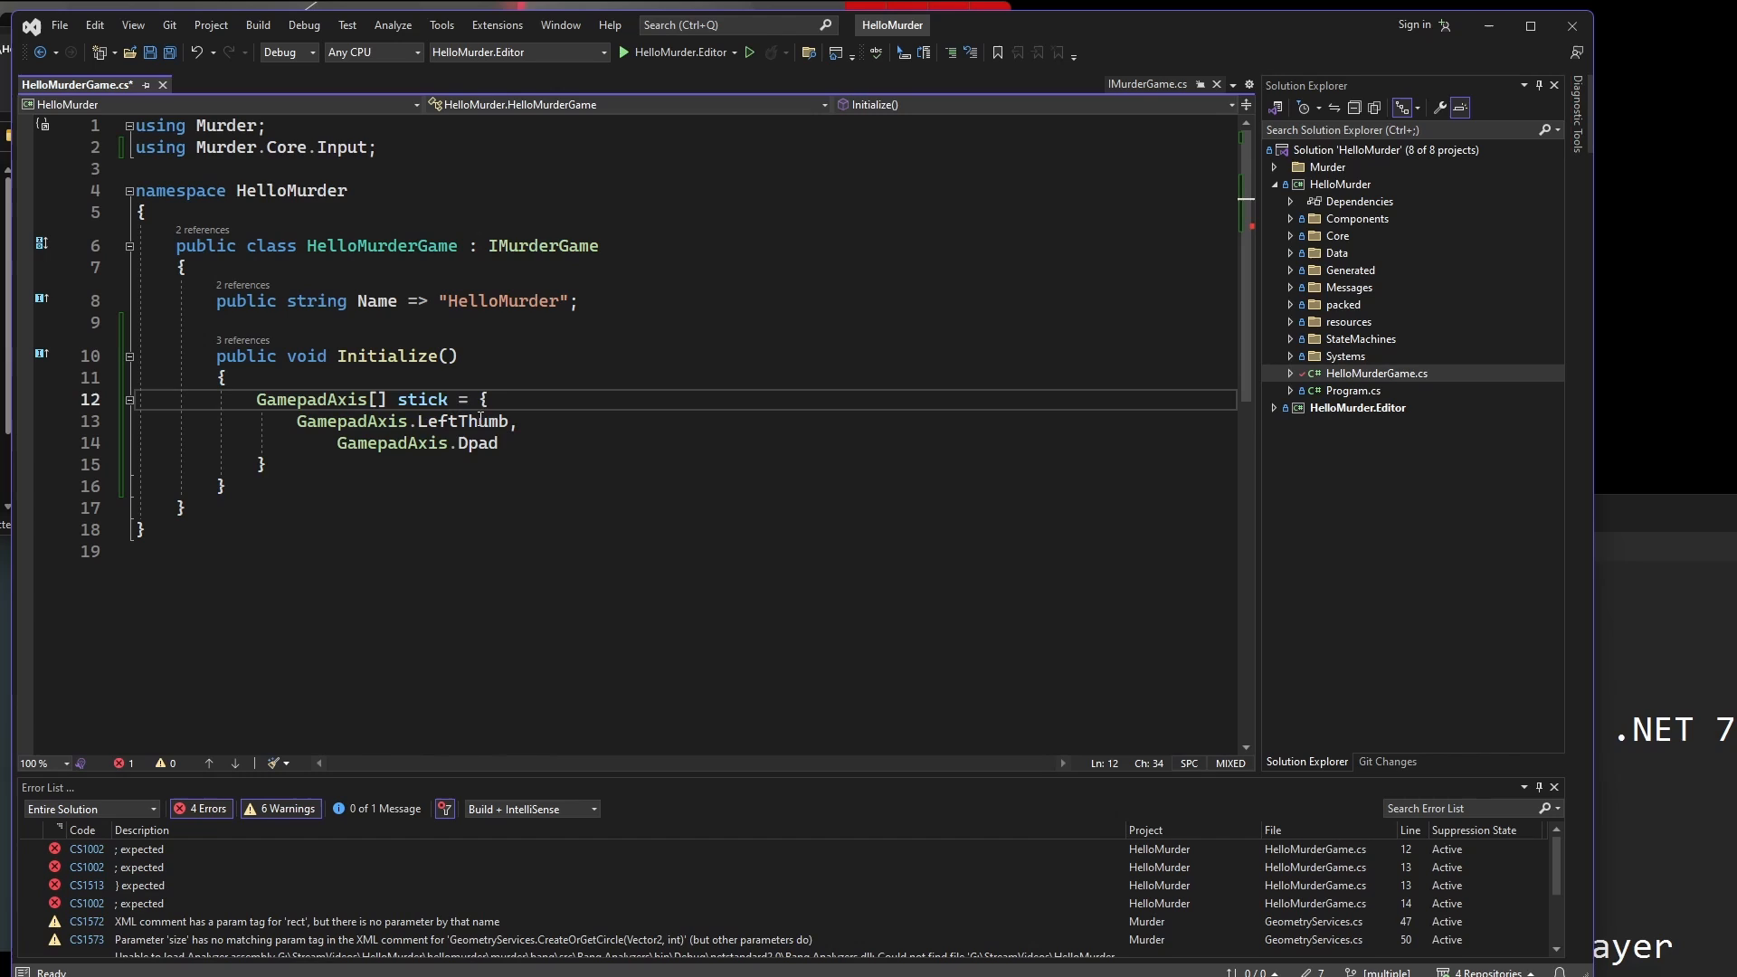
{"action": "left_click", "coordinate": [593, 441]}
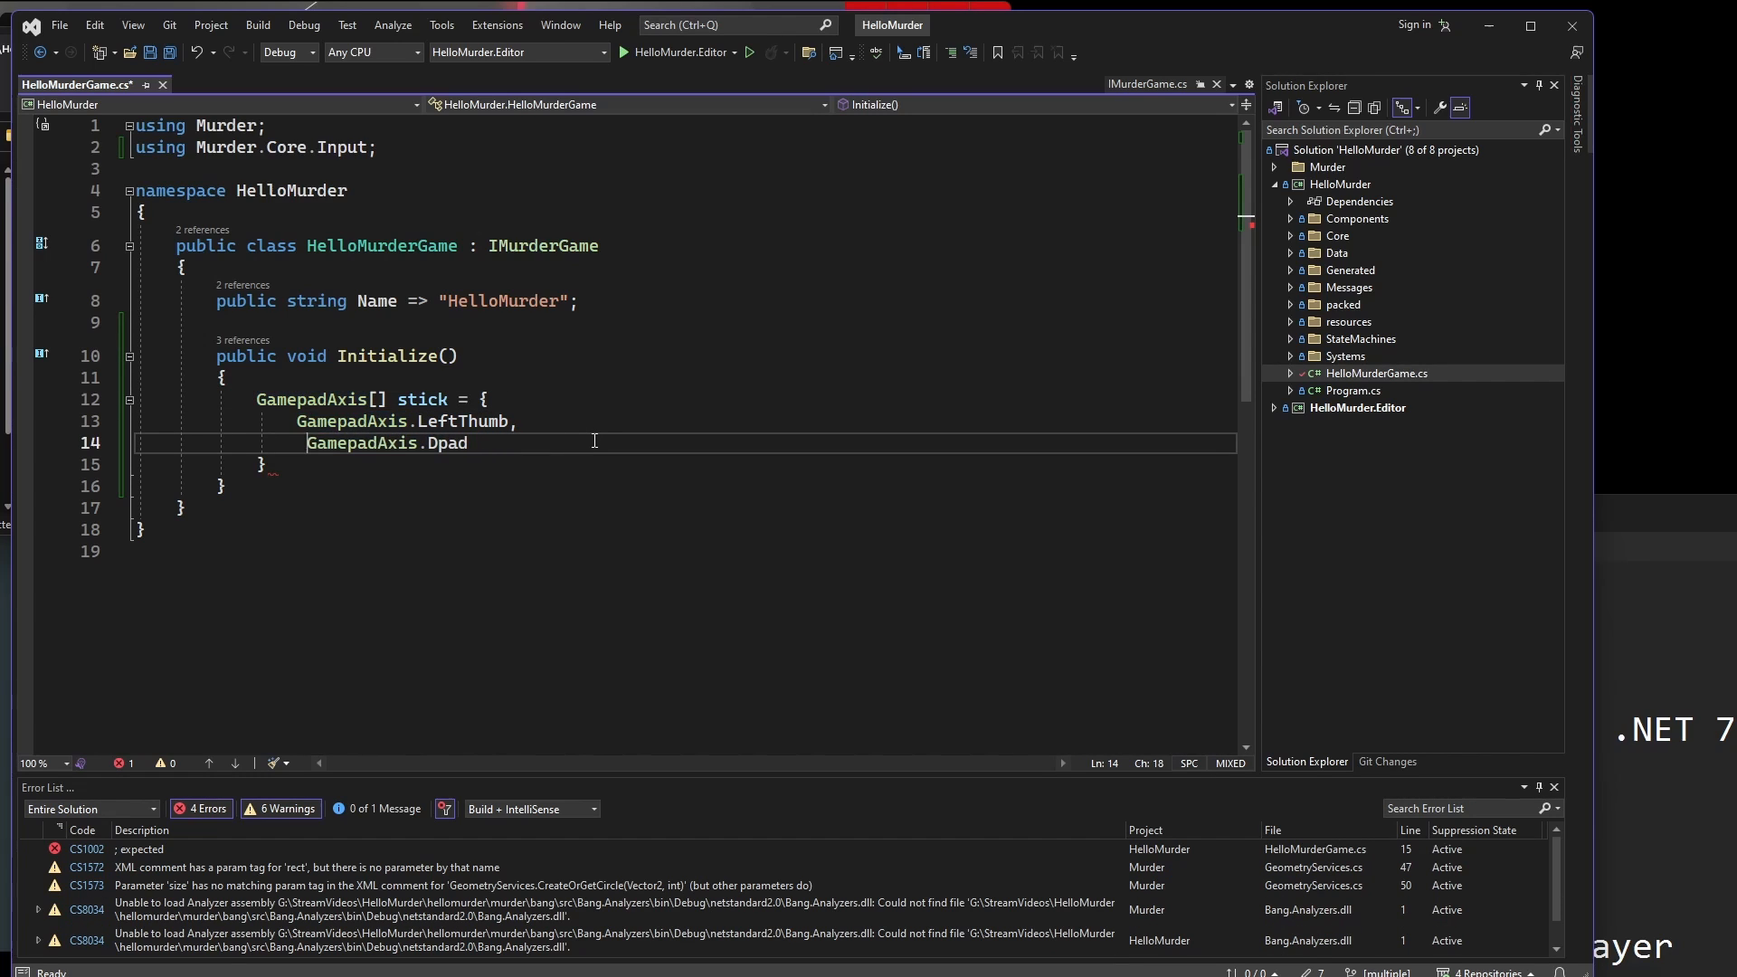
{"action": "type", "text": "};"}
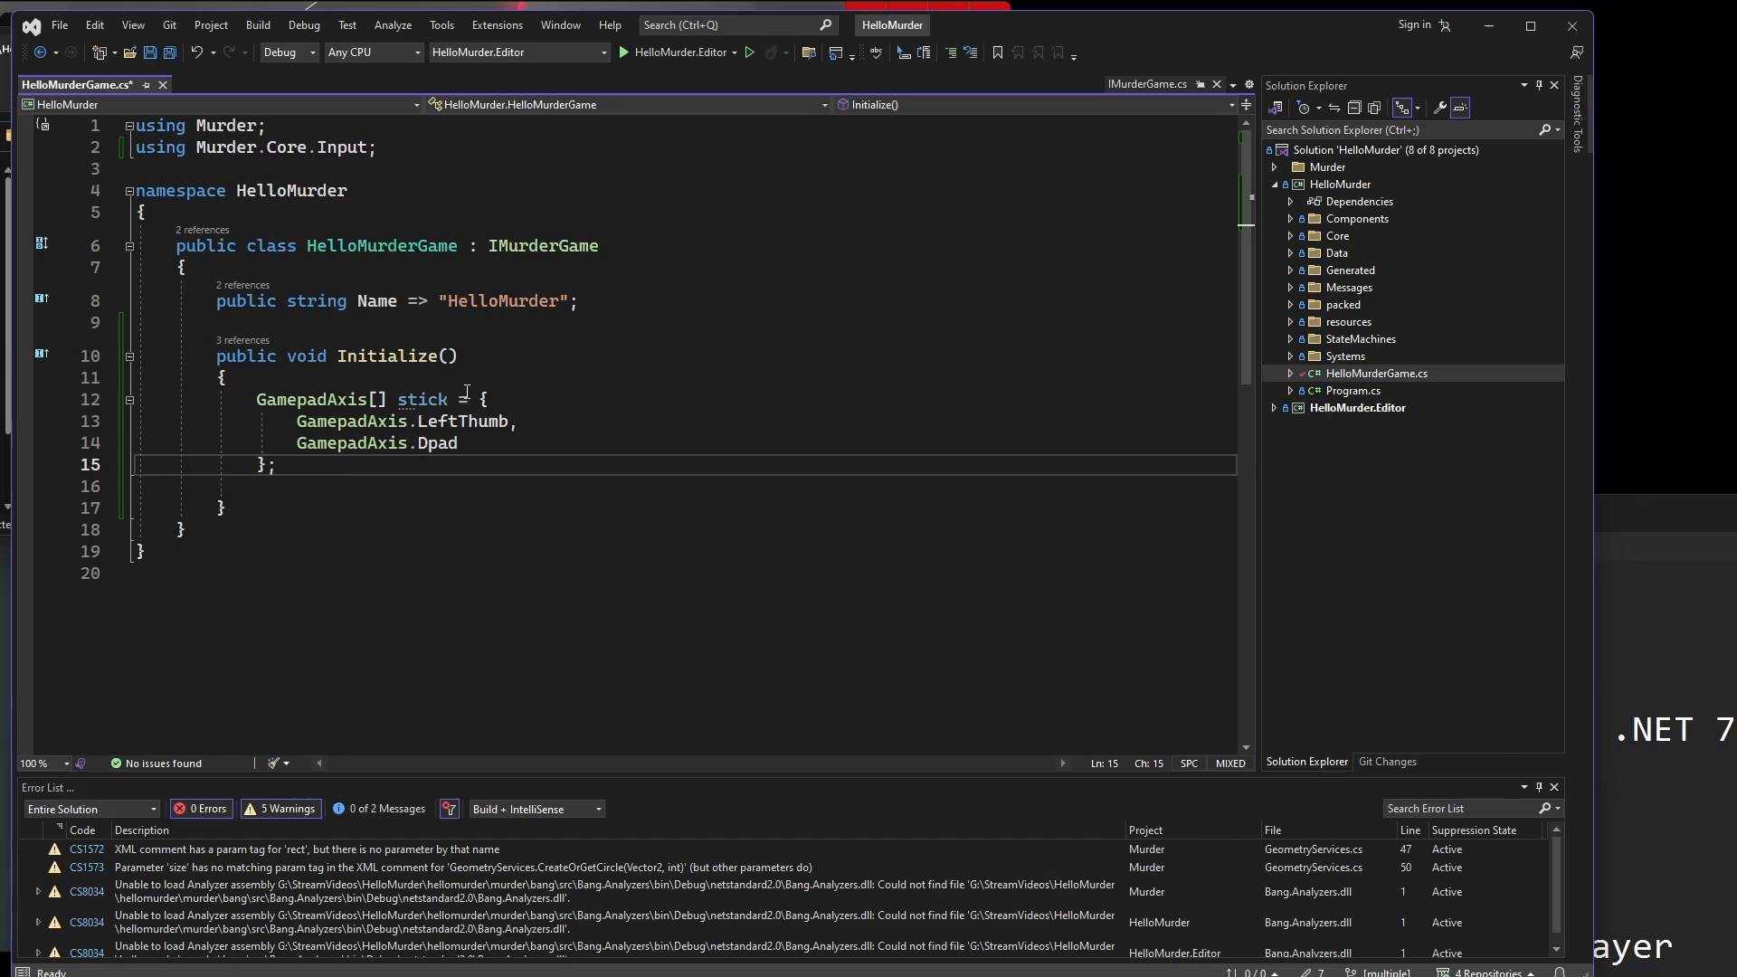
{"action": "left_click", "coordinate": [377, 485]}
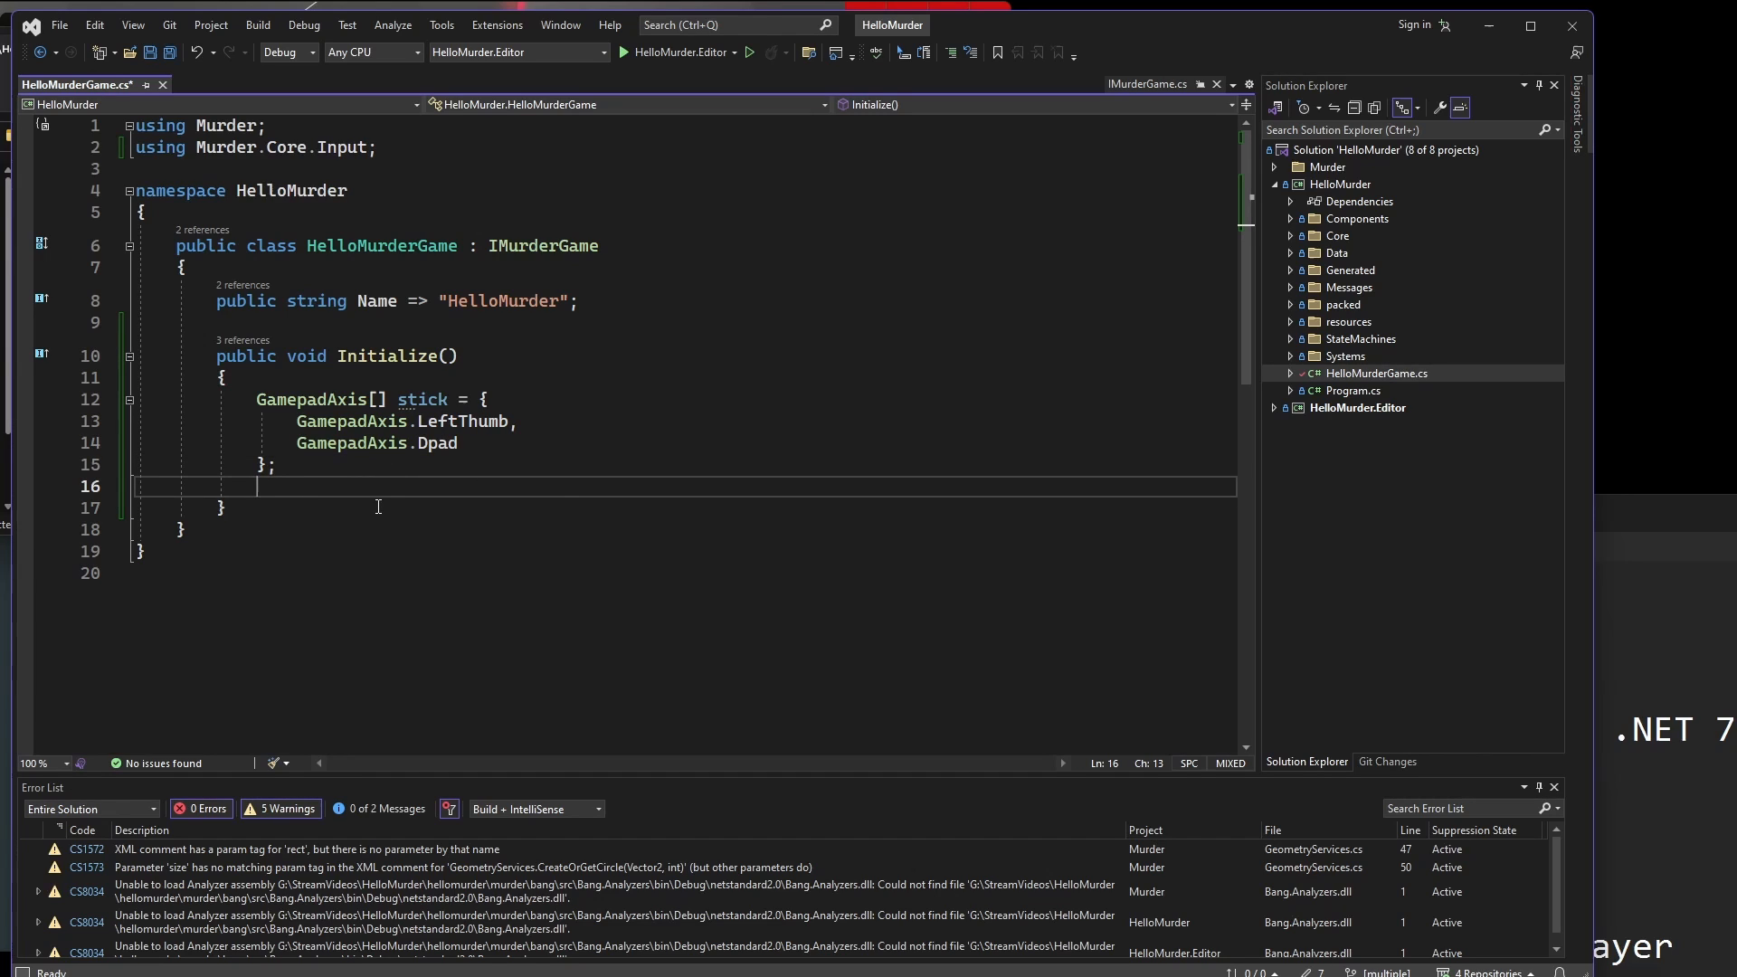
{"action": "type", "text": "Game.I"}
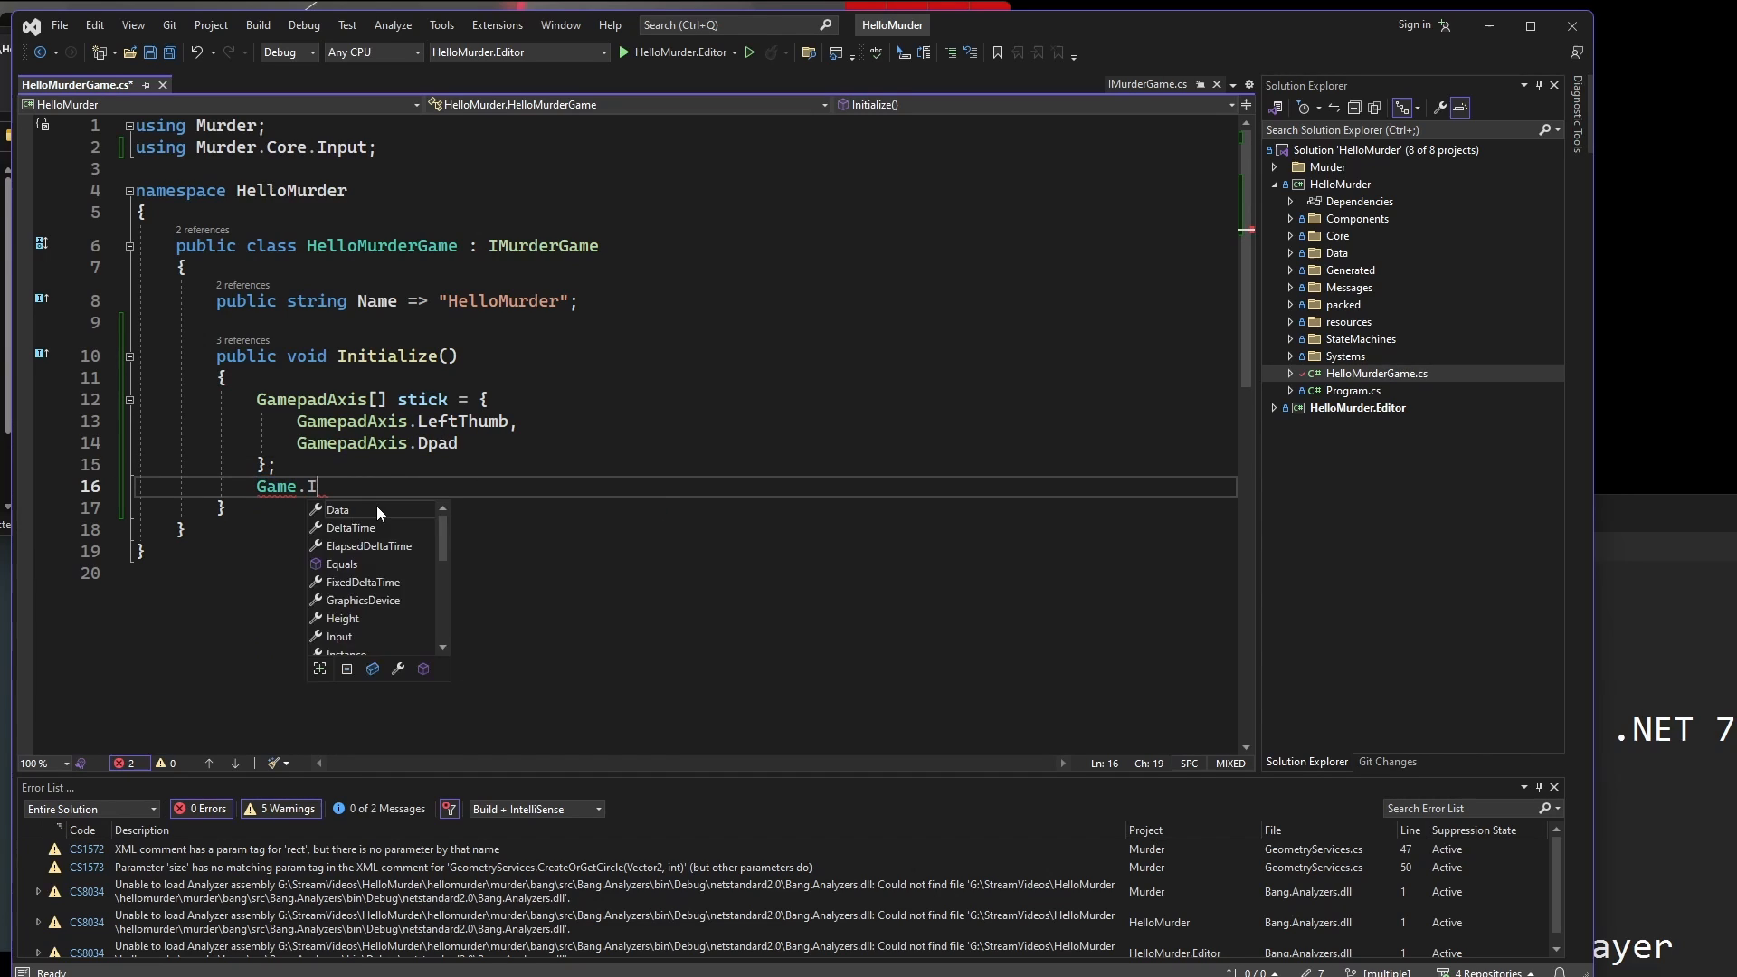
{"action": "type", "text": "nput."}
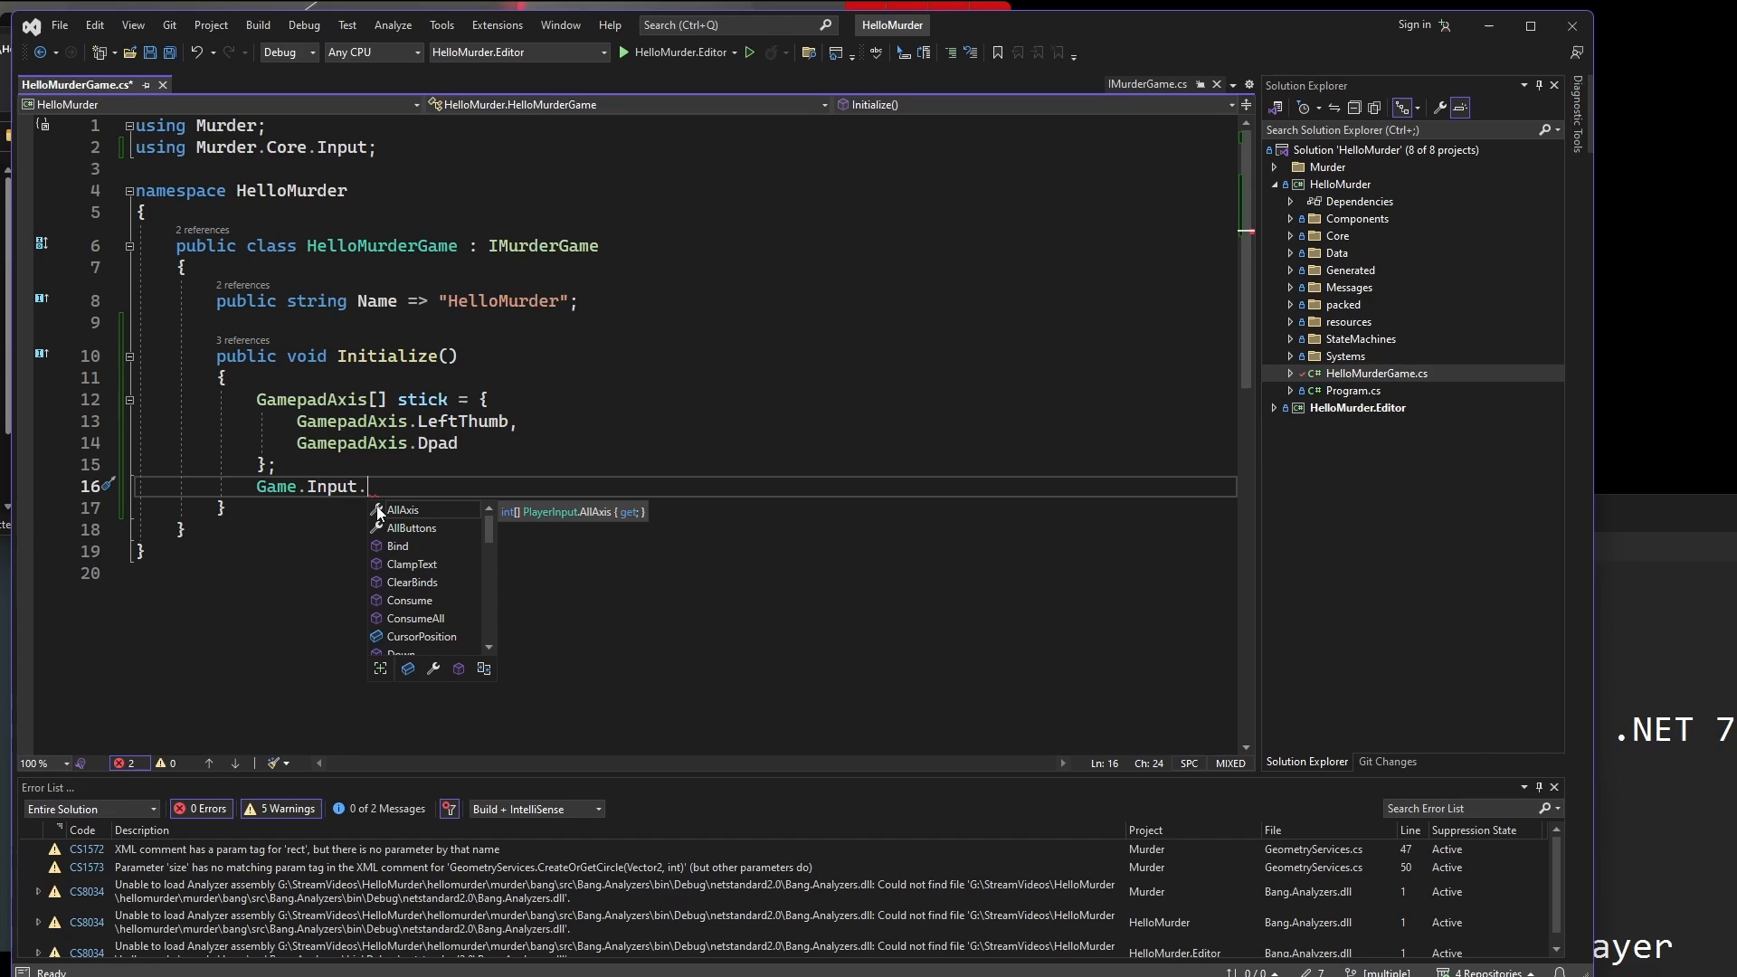
{"action": "type", "text": "RegisterAxes("}
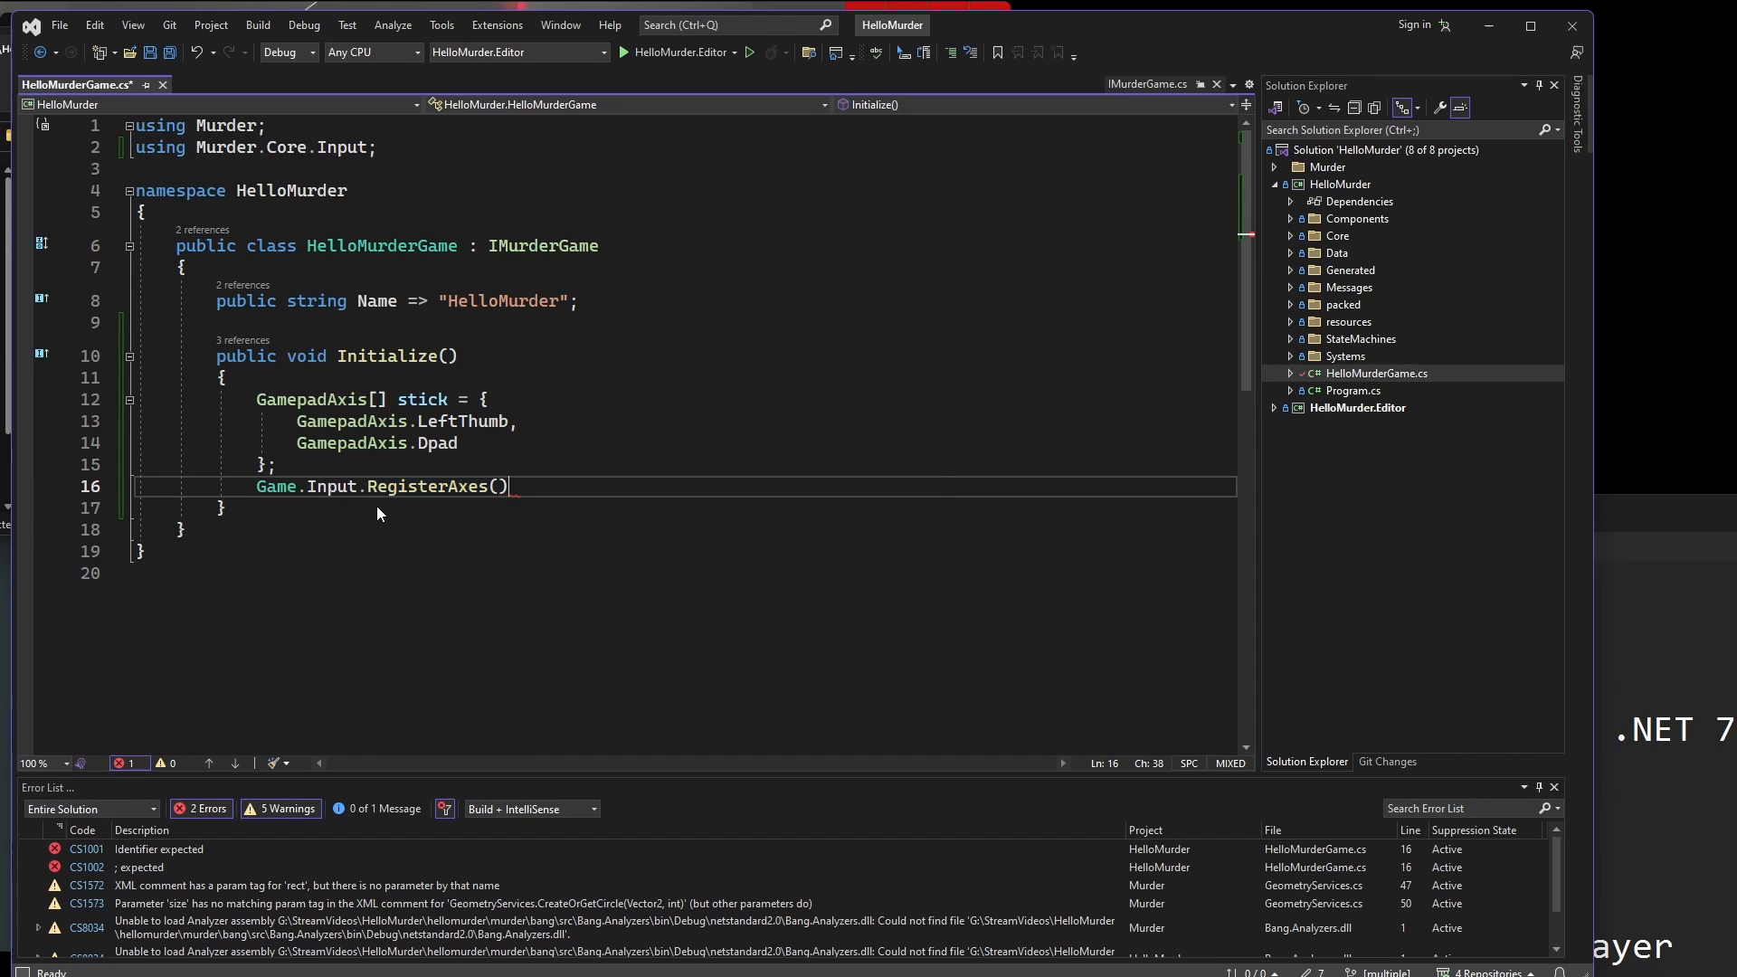
{"action": "type", "text": "Murder"}
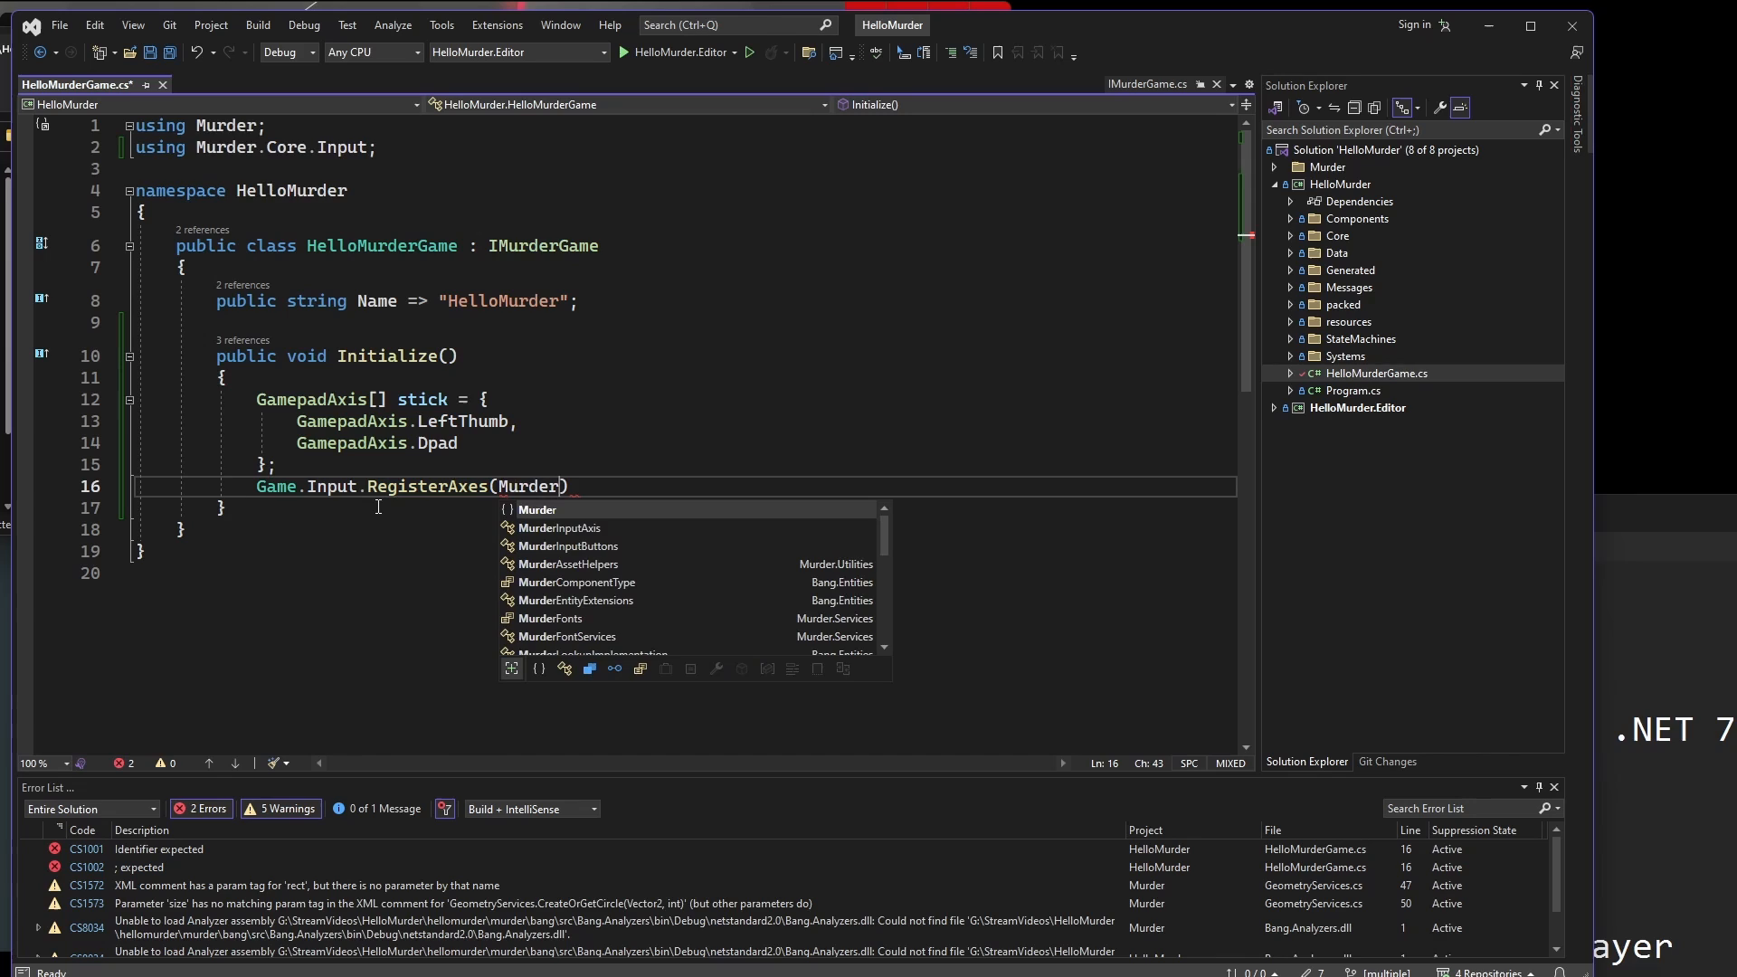
{"action": "type", "text": "InputAxis.Movement"}
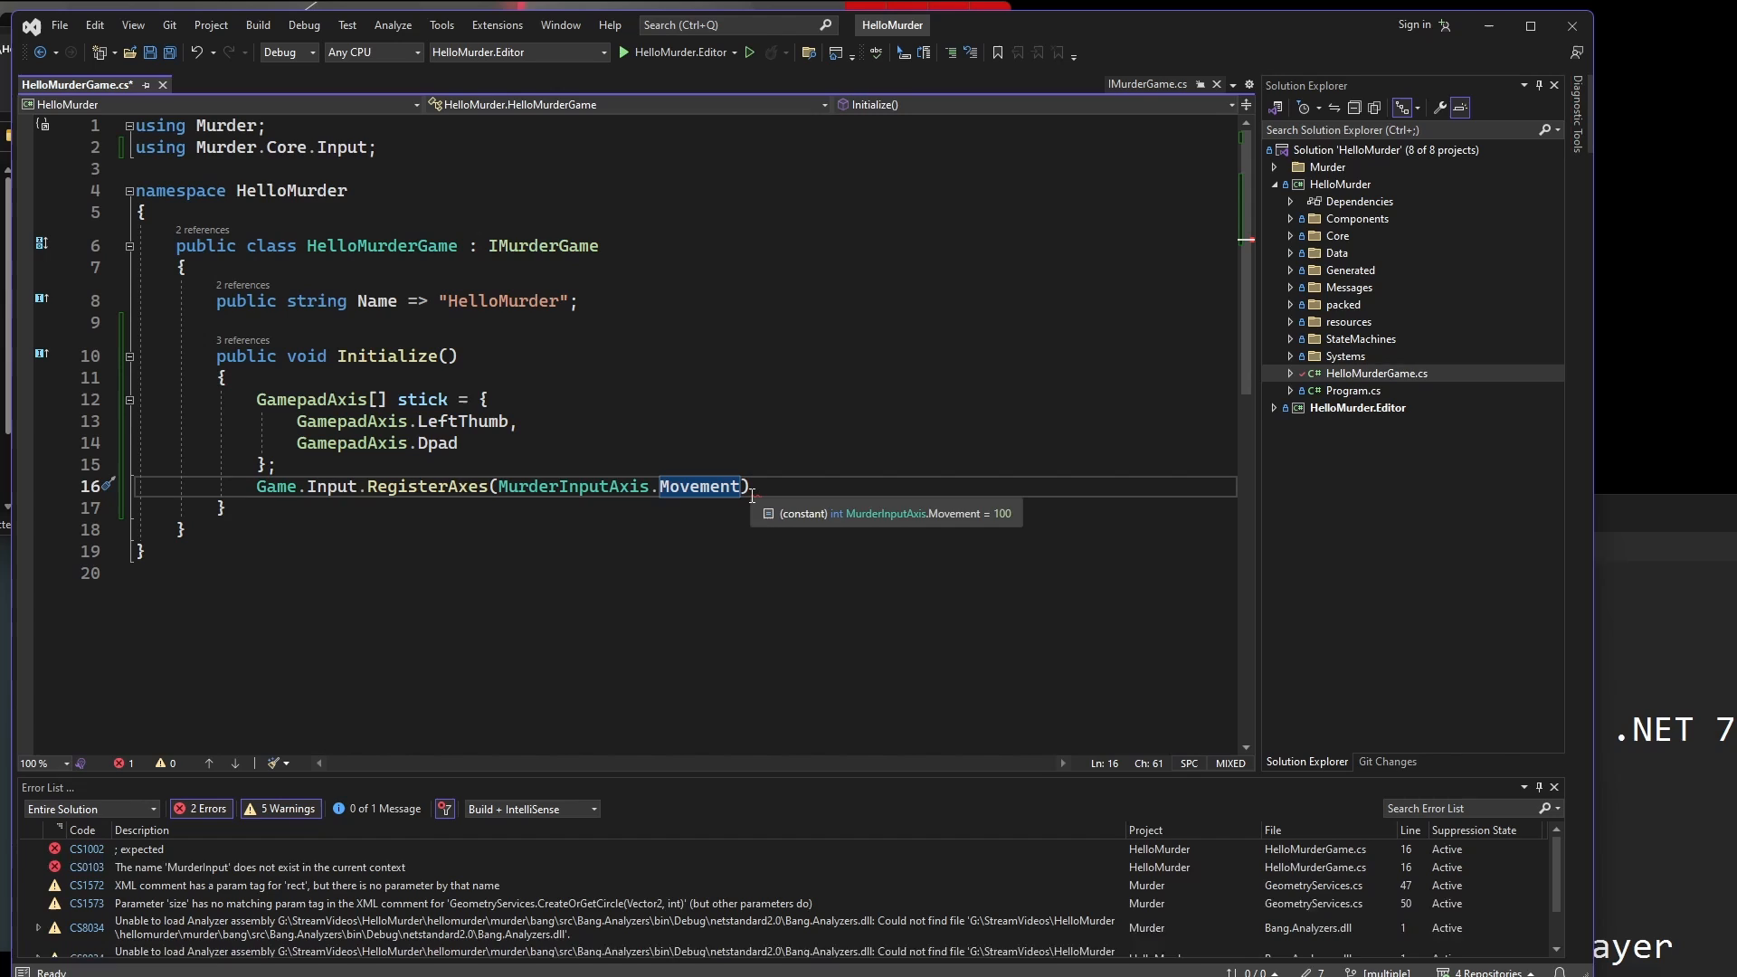
{"action": "type", "text": ", stick"}
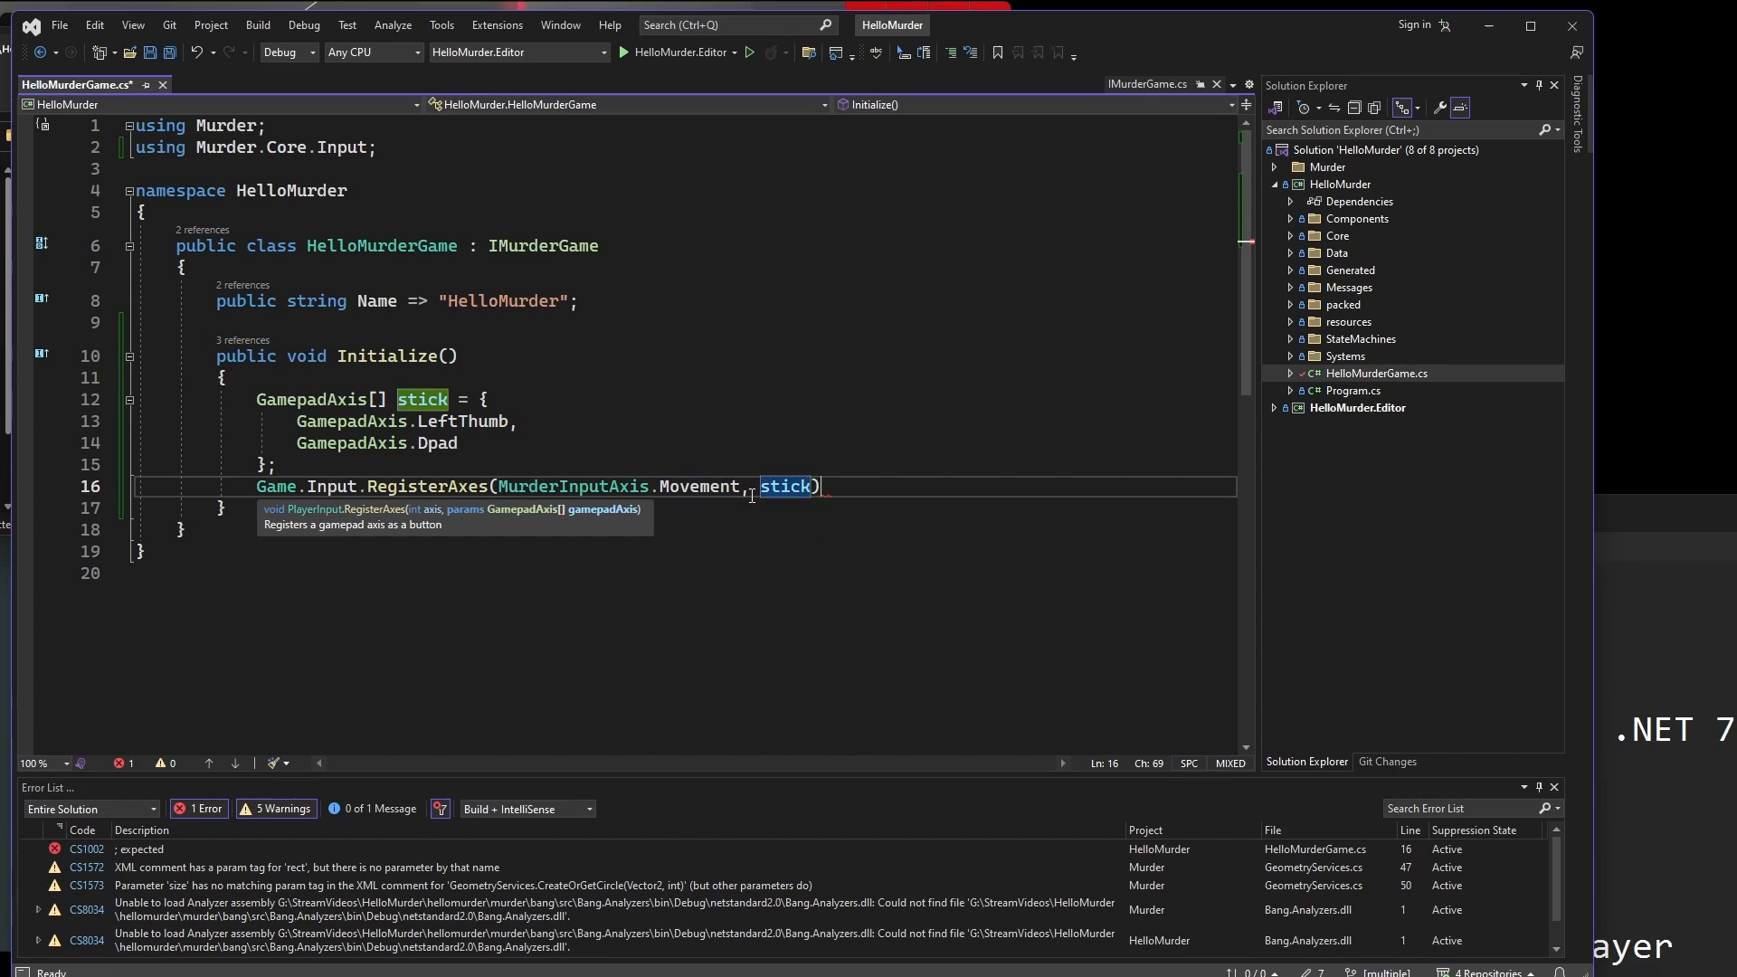
{"action": "type", "text": ";"}
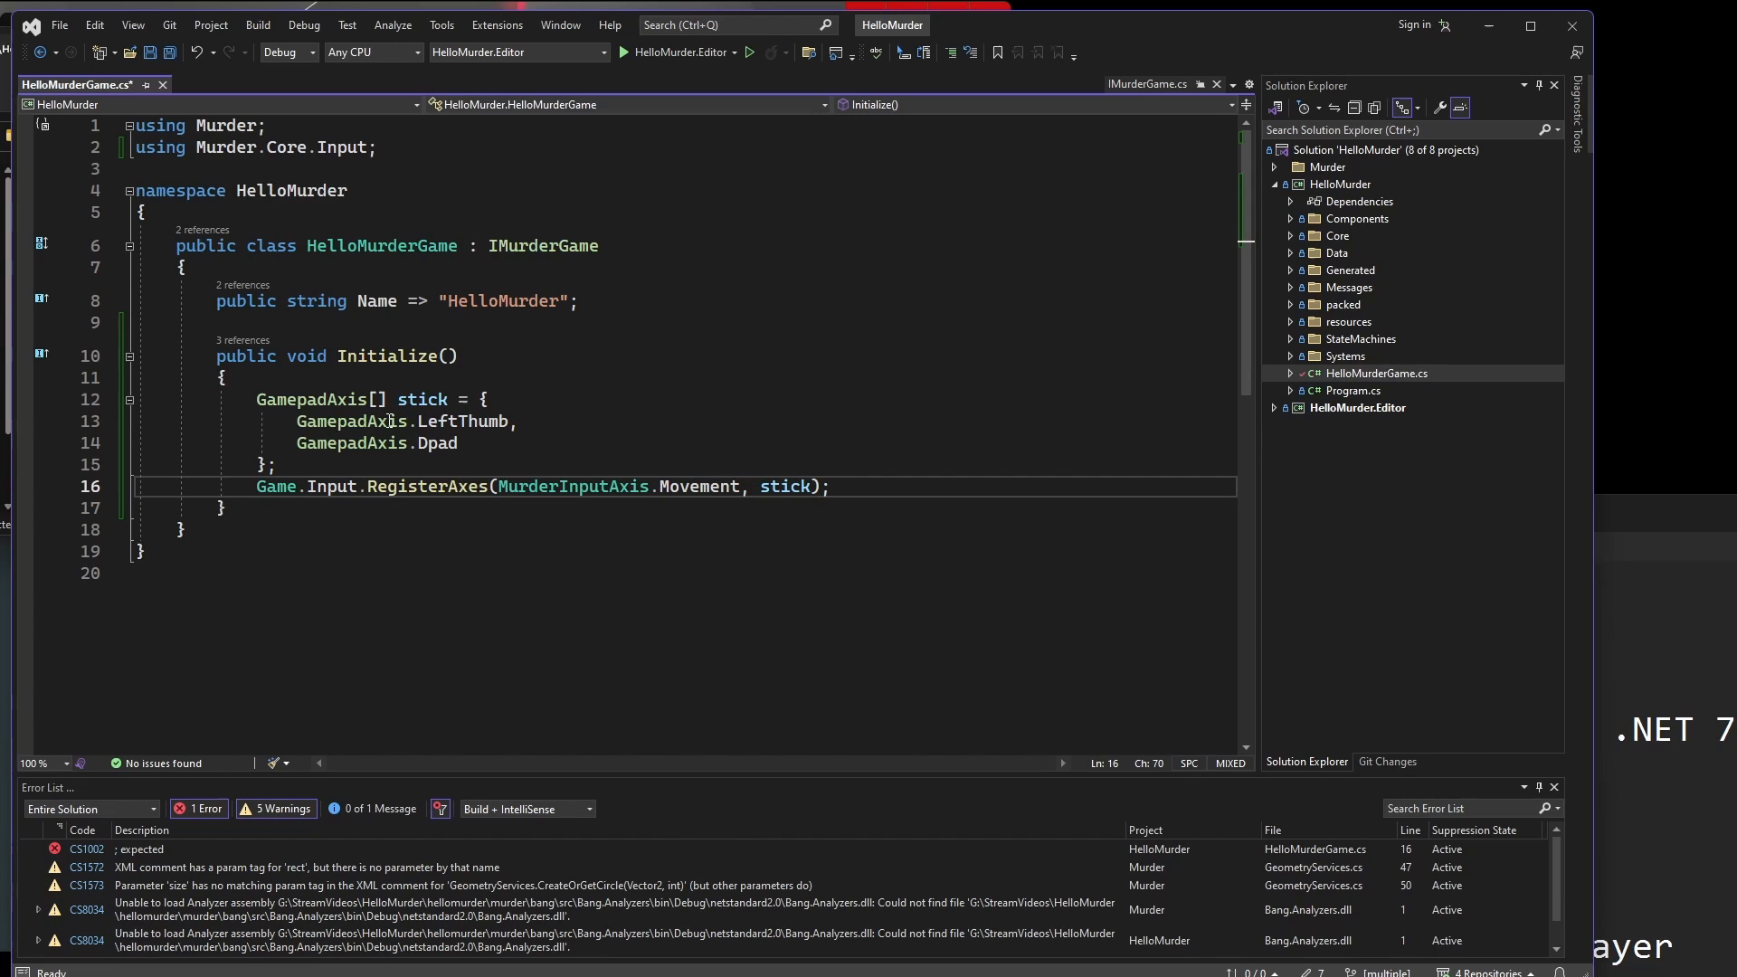
{"action": "double_click", "coordinate": [422, 398]}
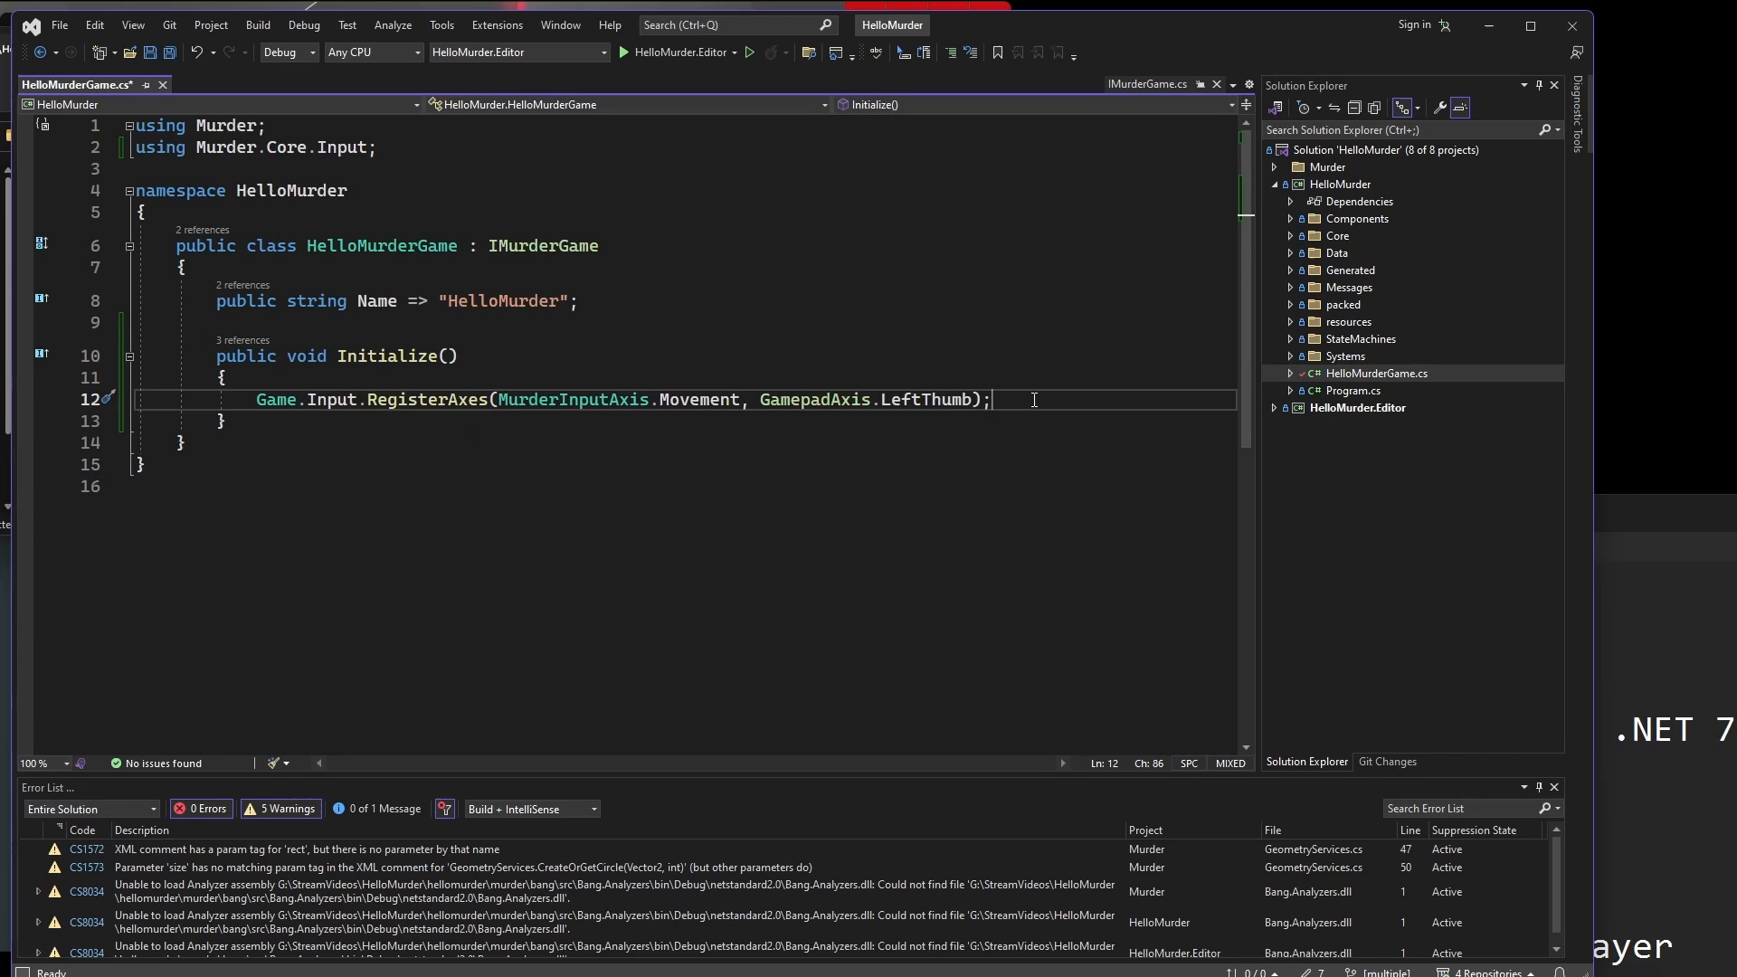
{"action": "type", "text": "Game"}
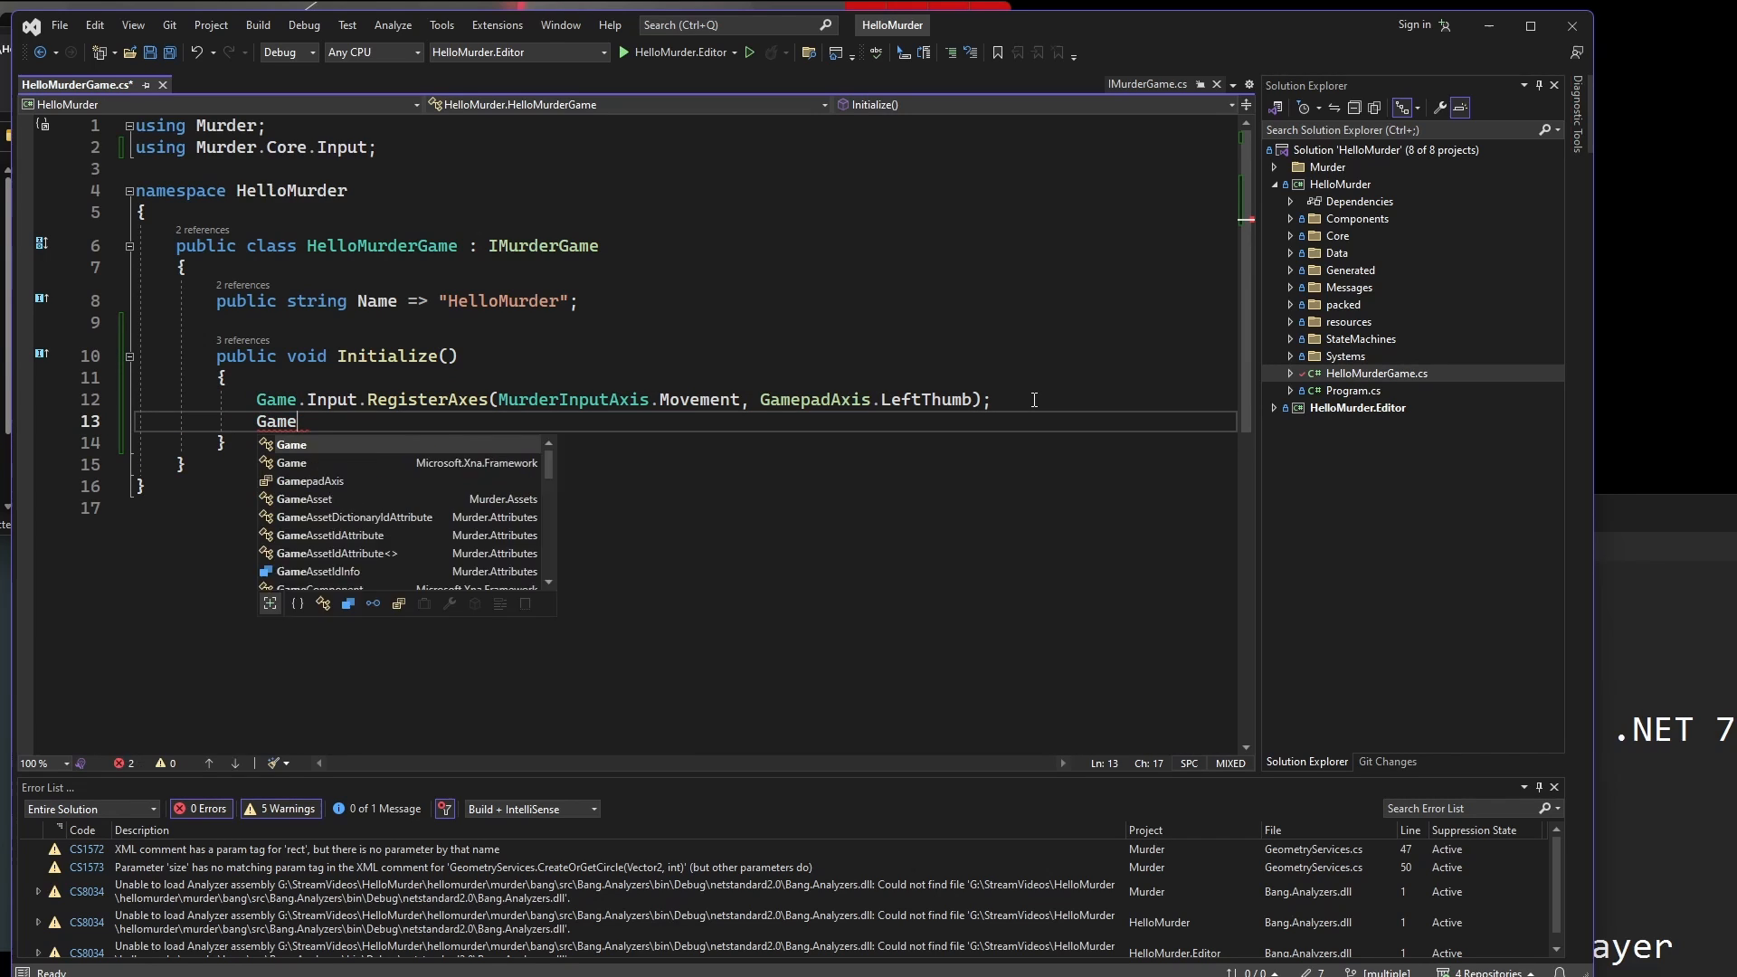
{"action": "type", "text": ".Input.RegisterAxes(MurderInputAxis);"}
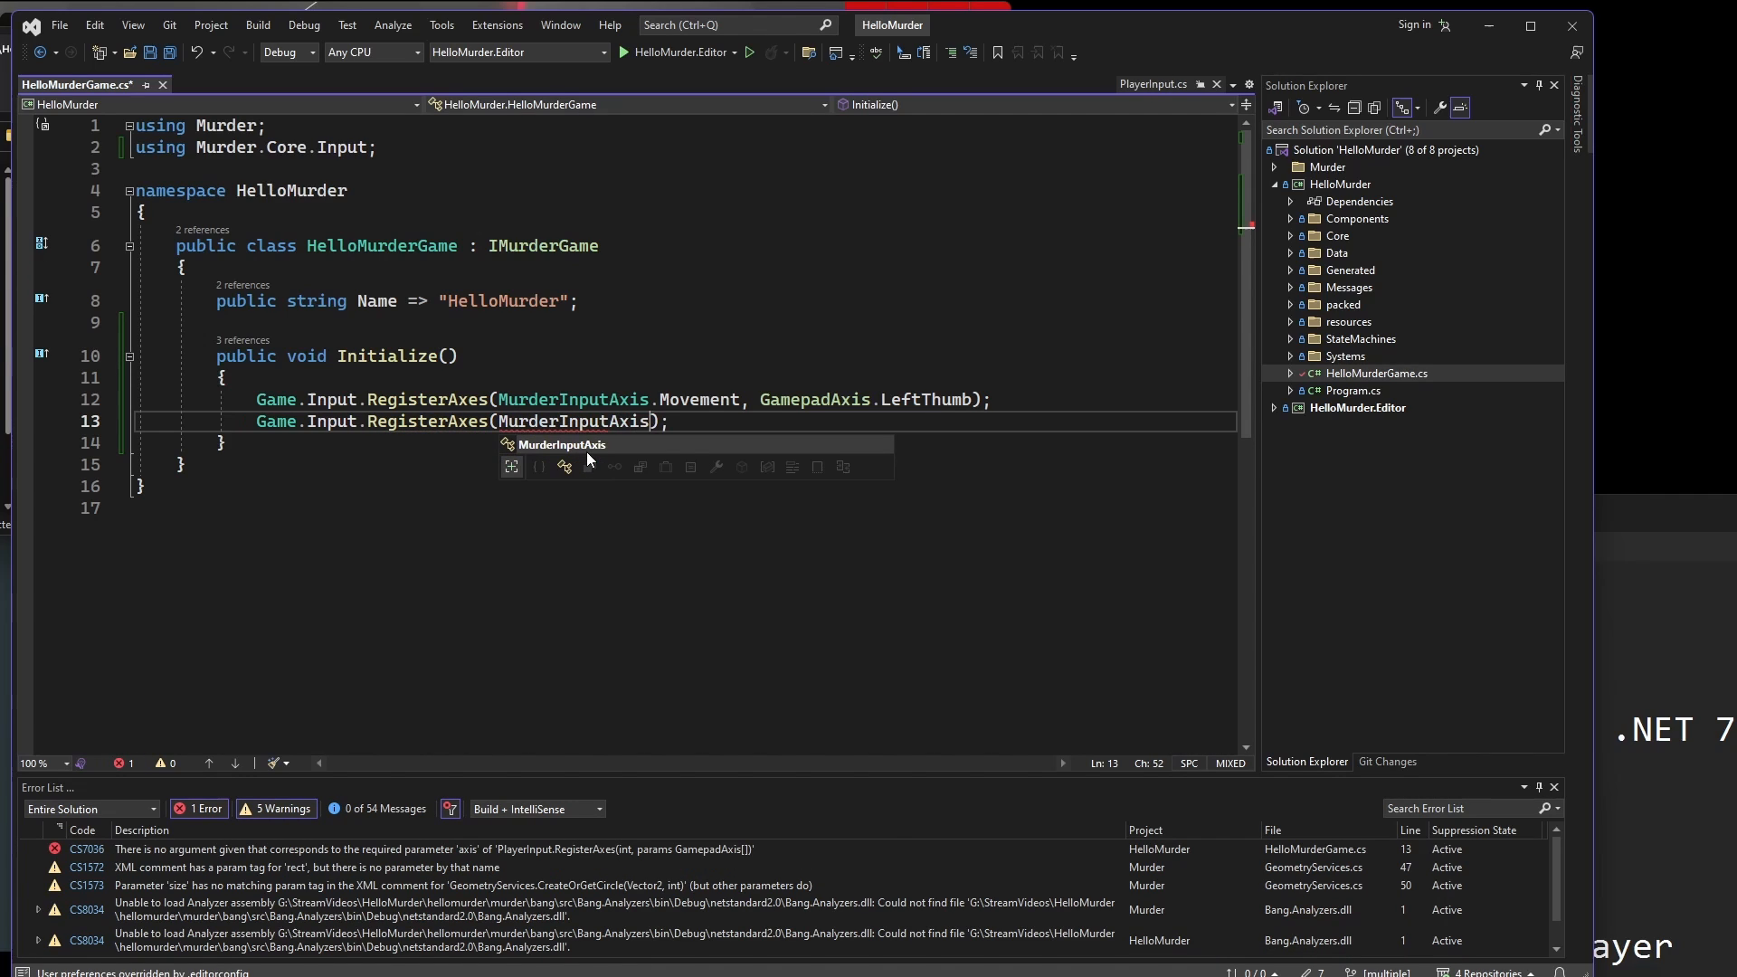
{"action": "type", "text": ".Movement,"}
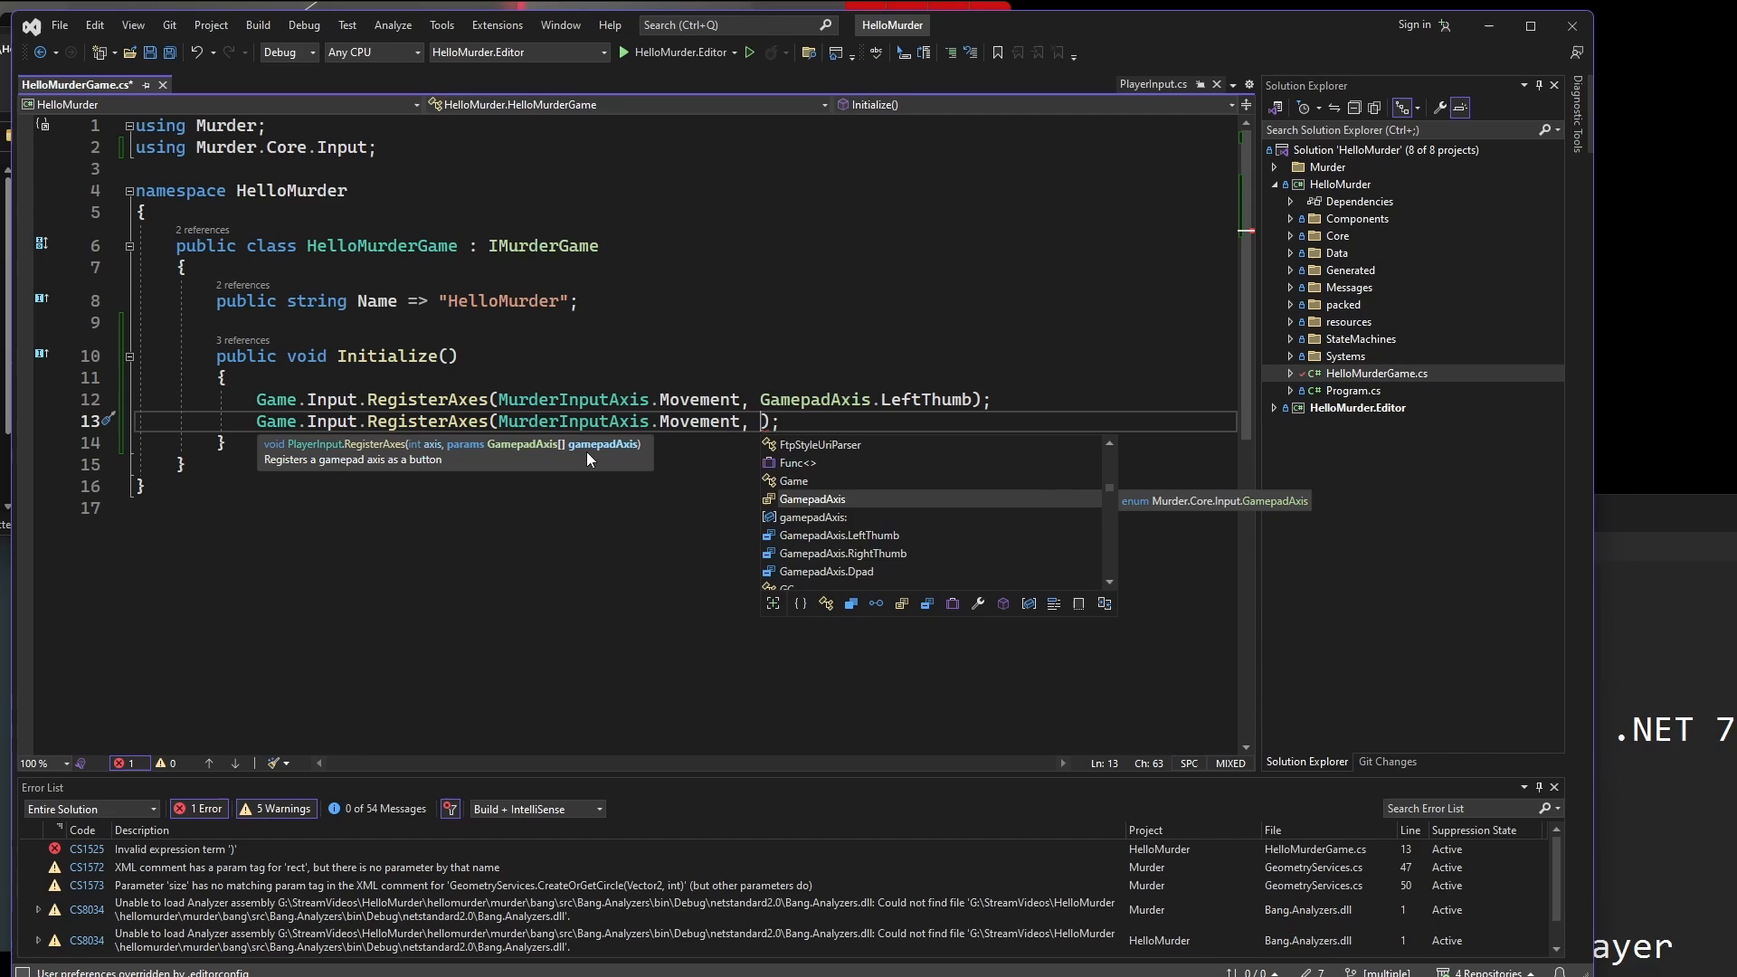
{"action": "type", "text": "new Inp"}
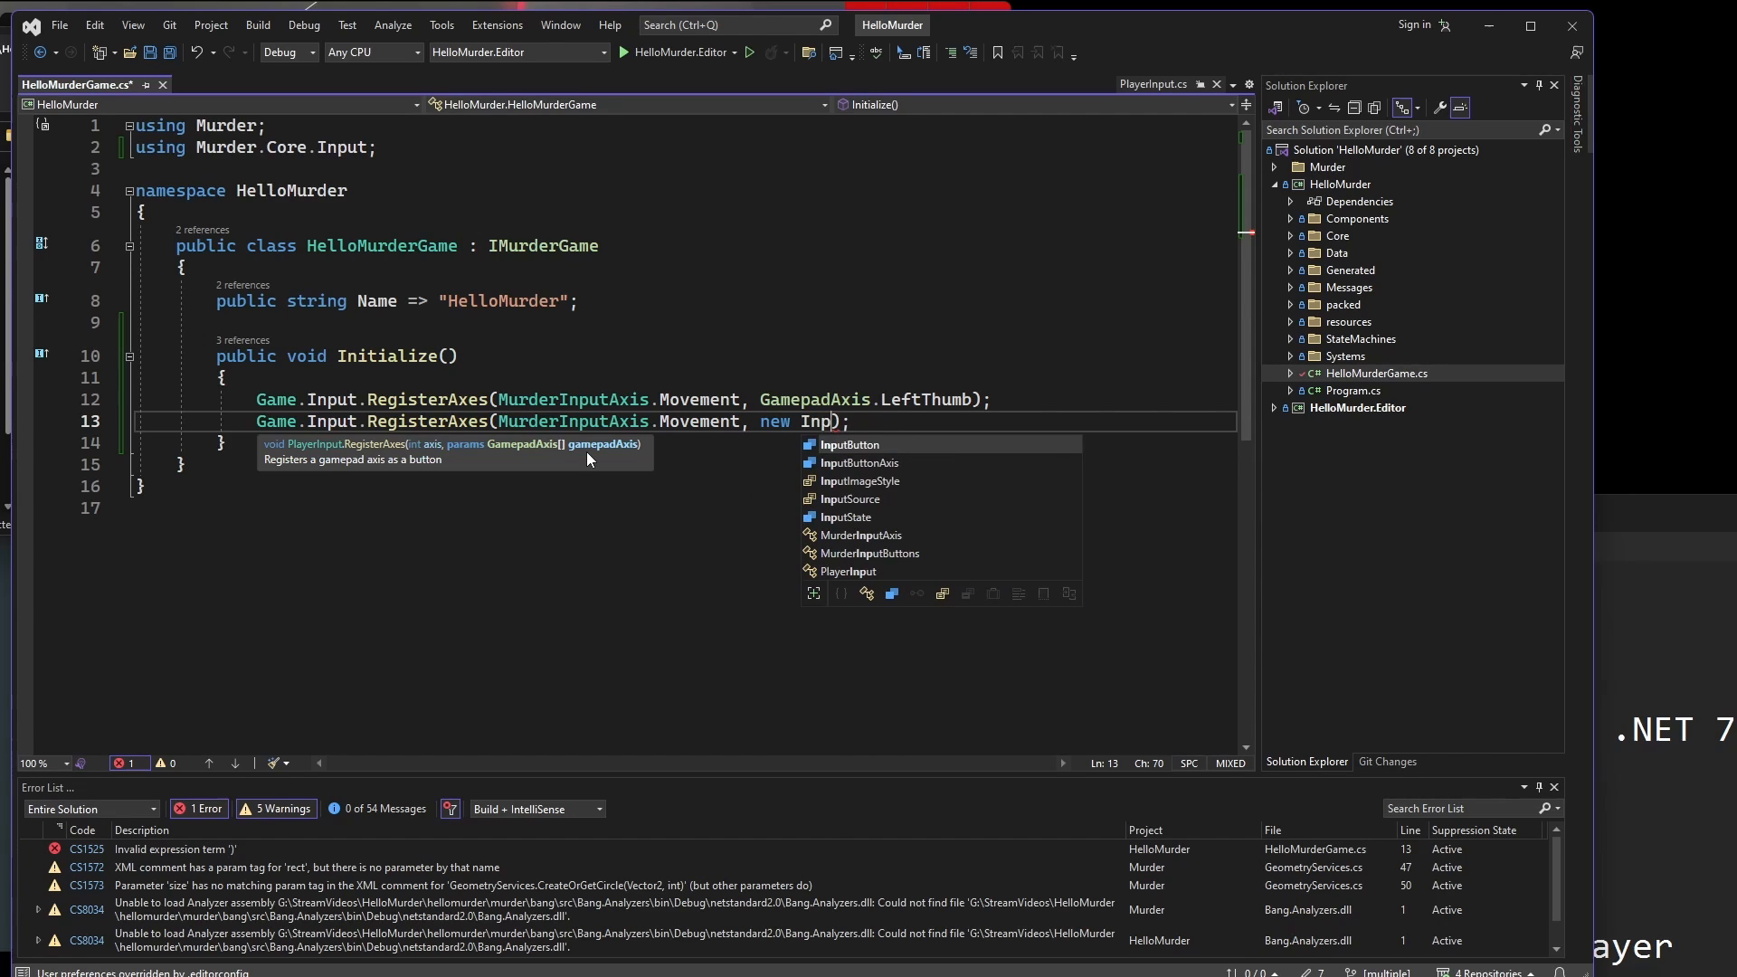
{"action": "type", "text": "utButtonAxis"}
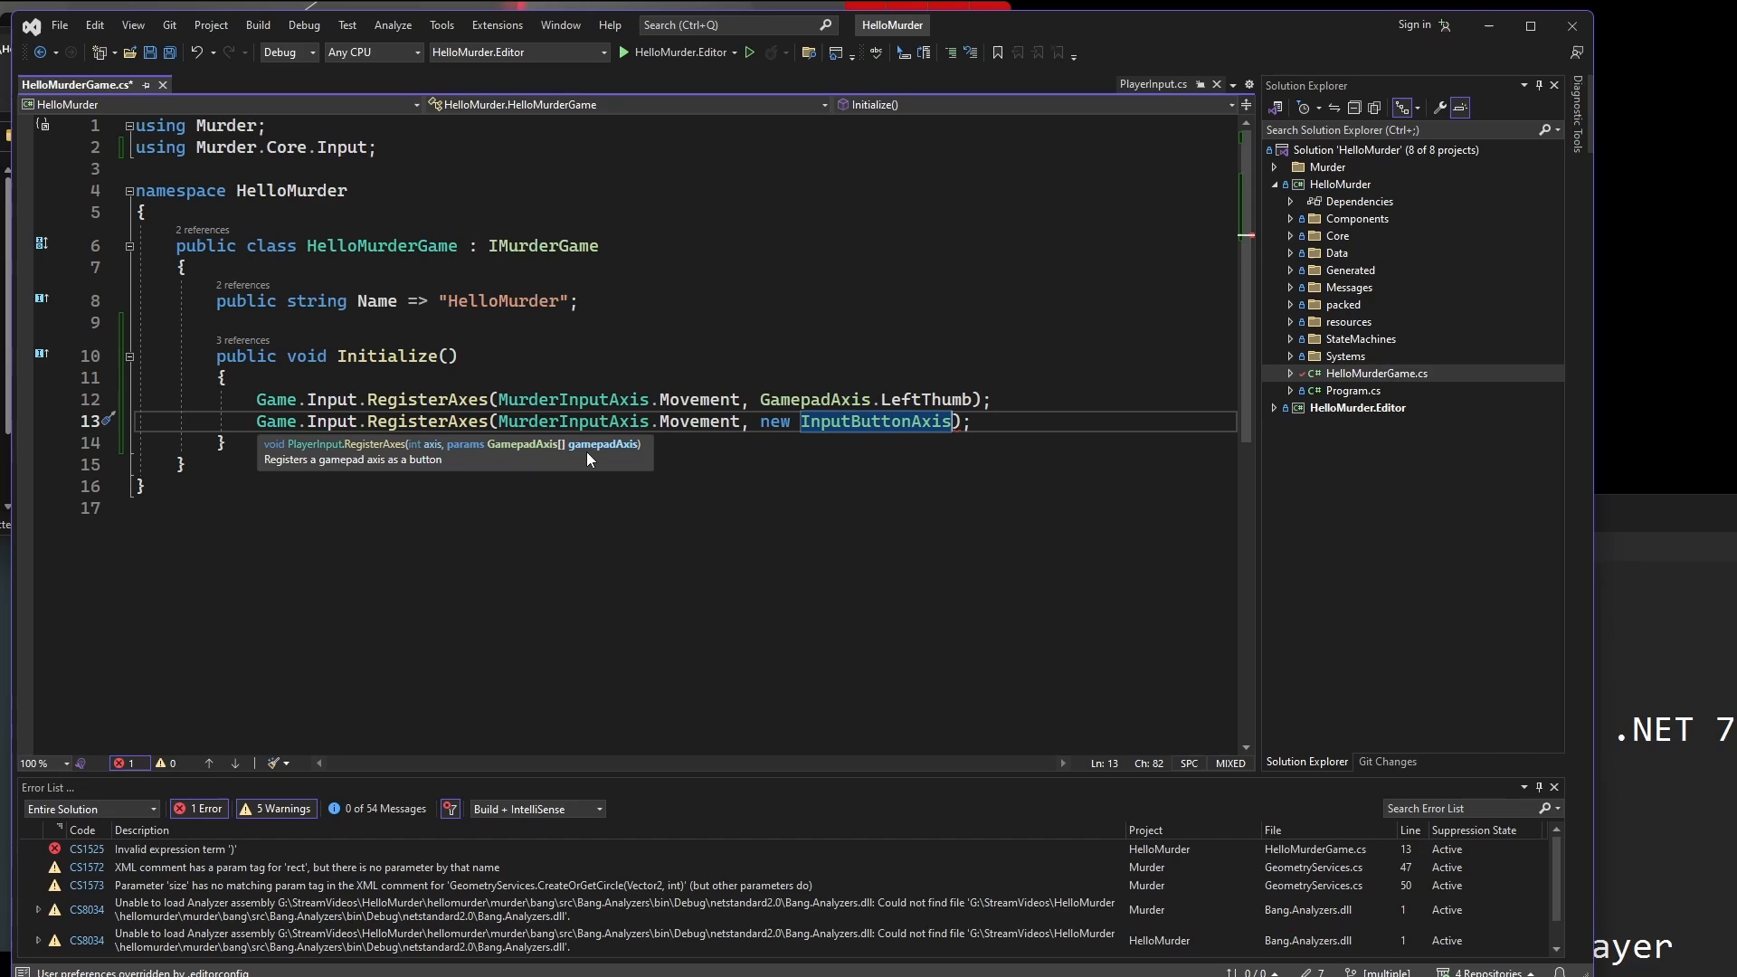
{"action": "type", "text": "("}
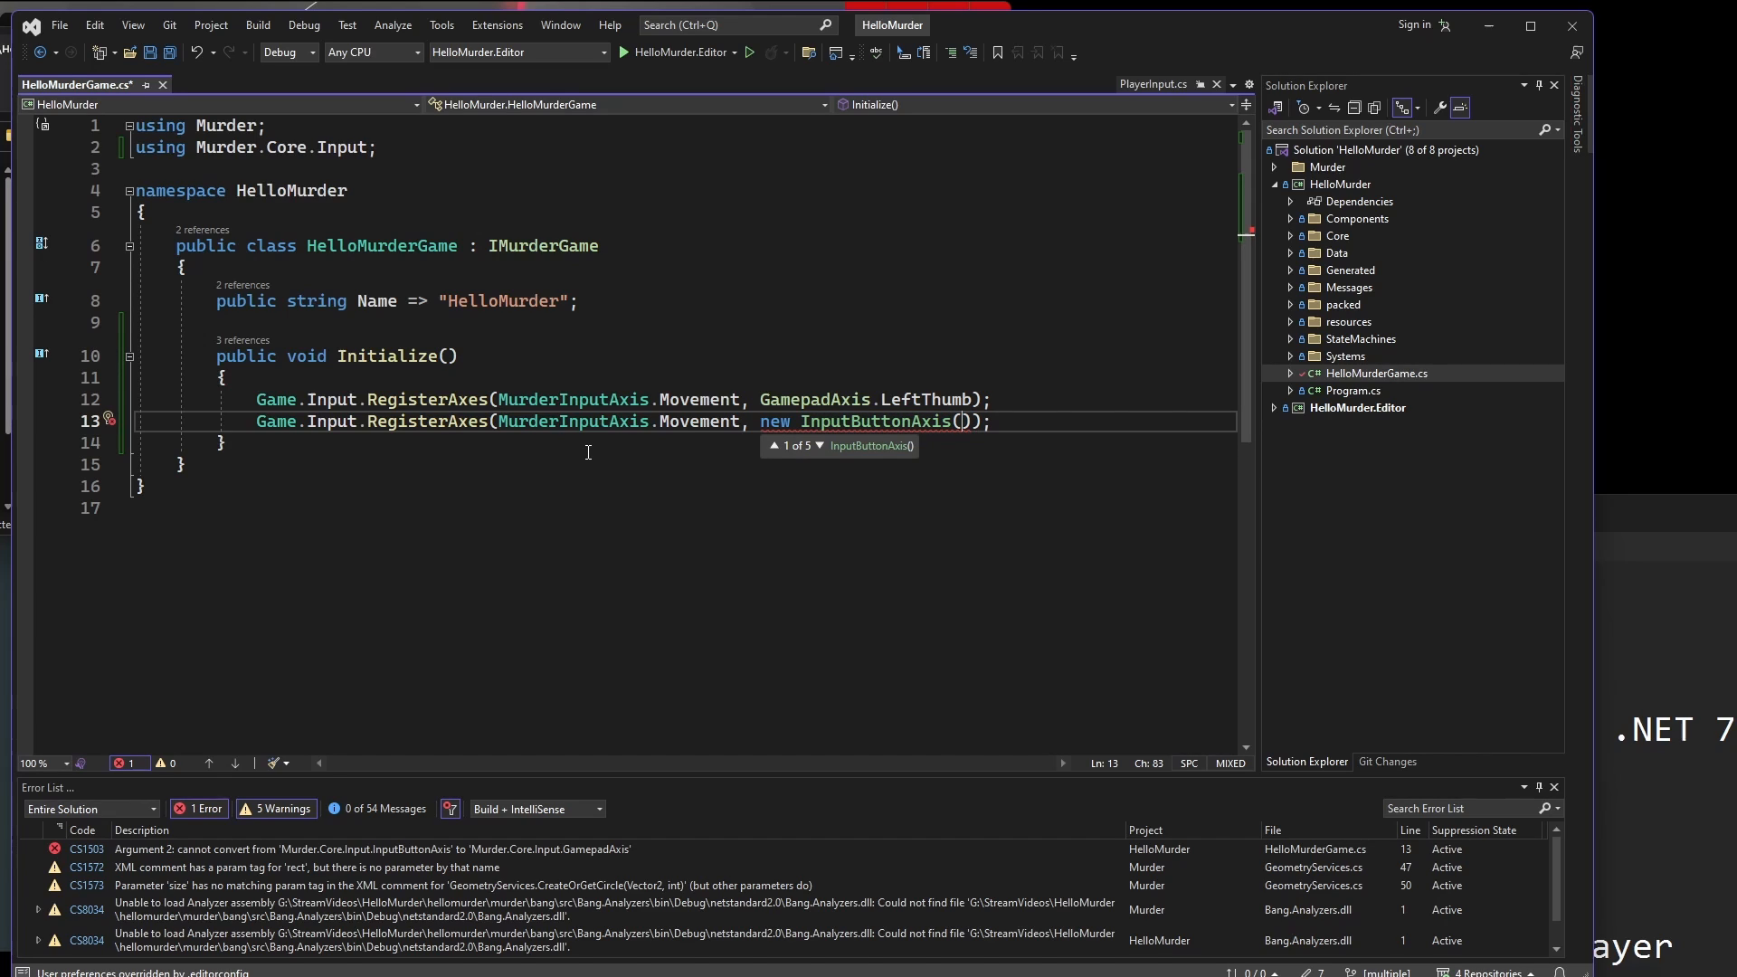
{"action": "type", "text": "Key"}
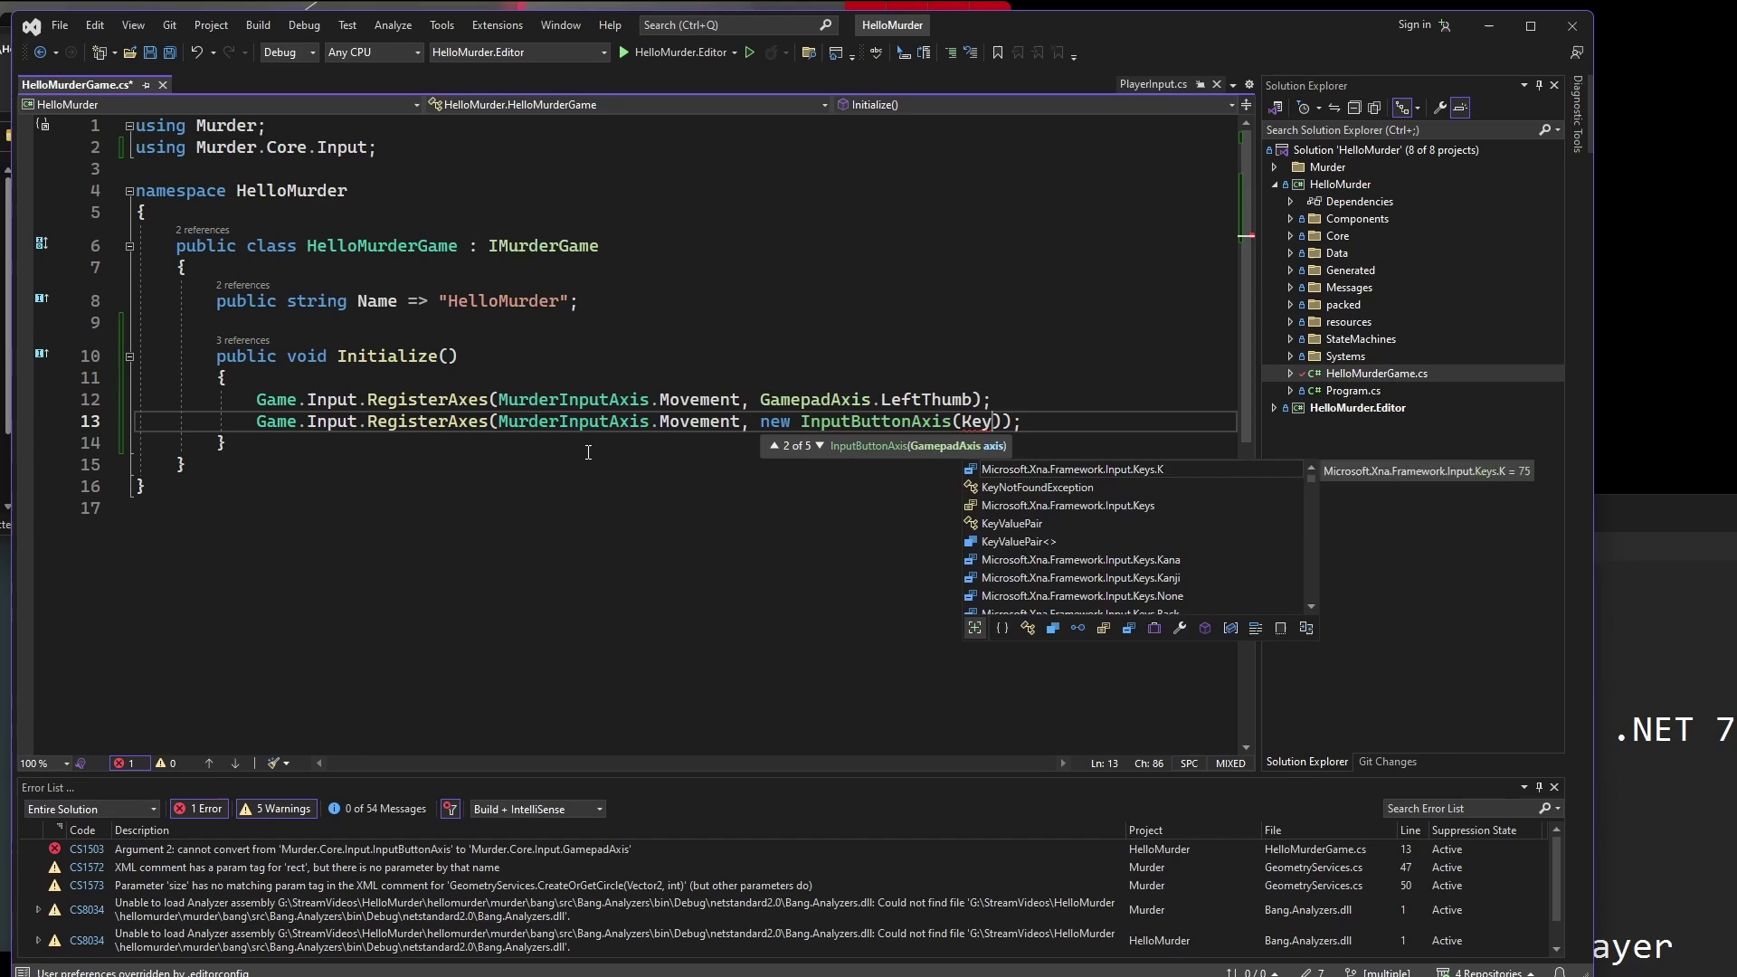
{"action": "type", "text": "Keys."}
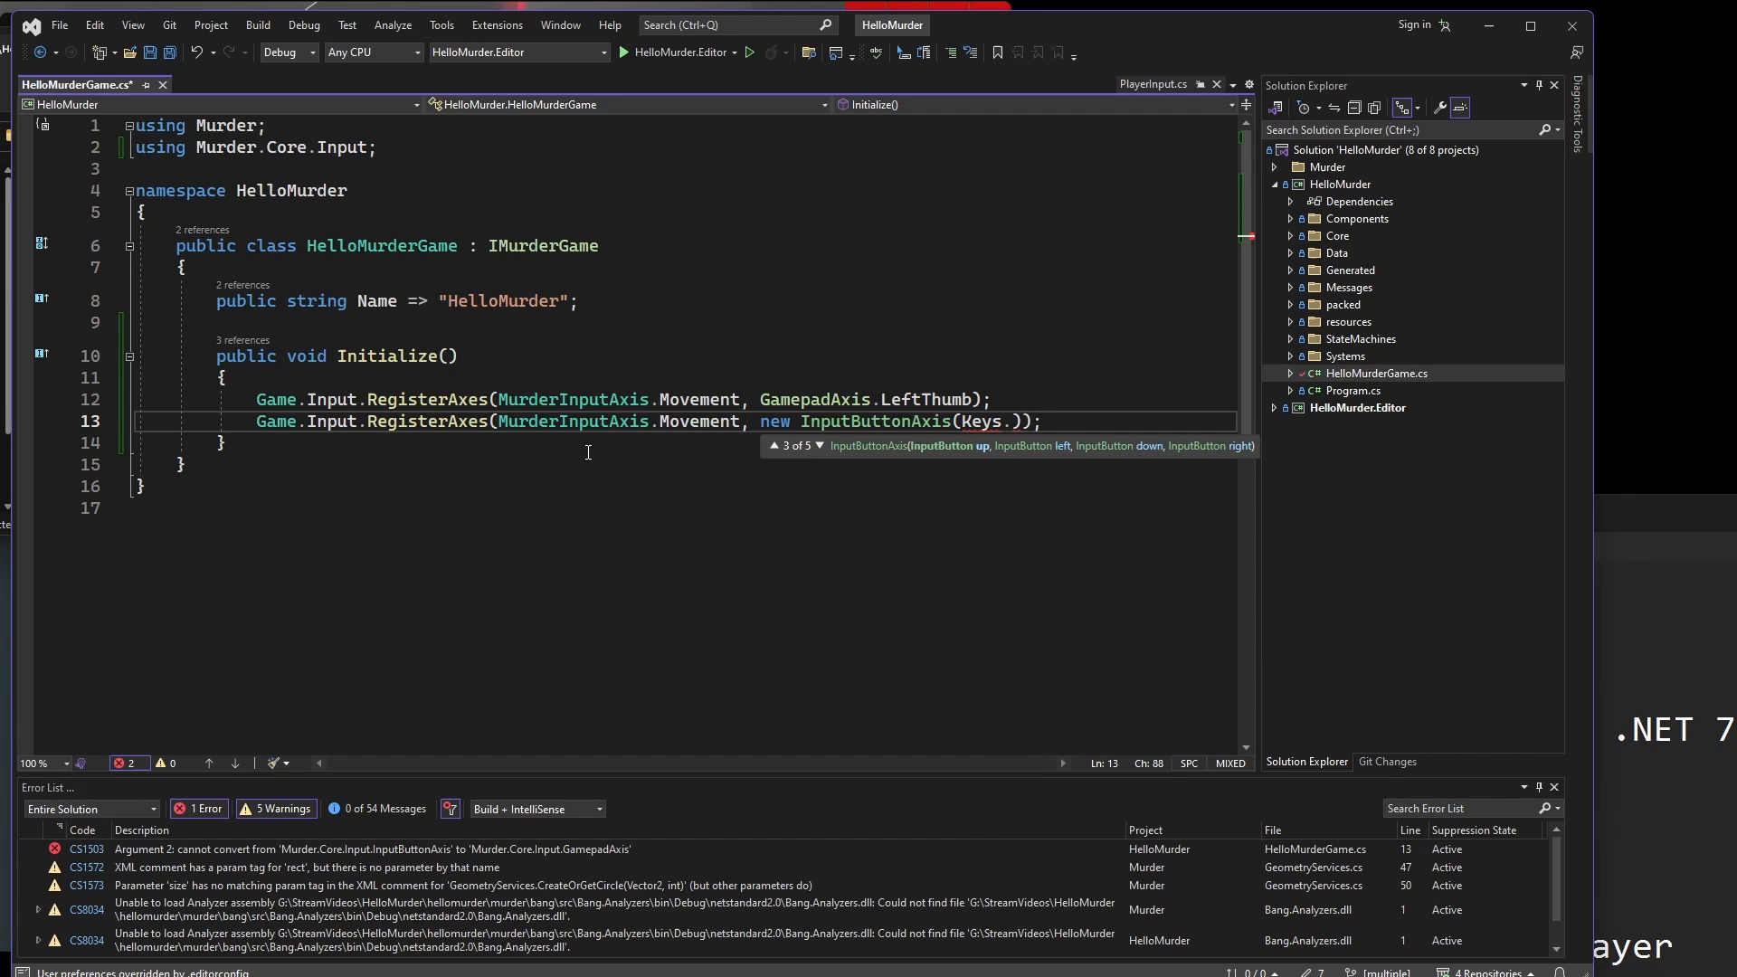
{"action": "key", "text": "Backspace"}
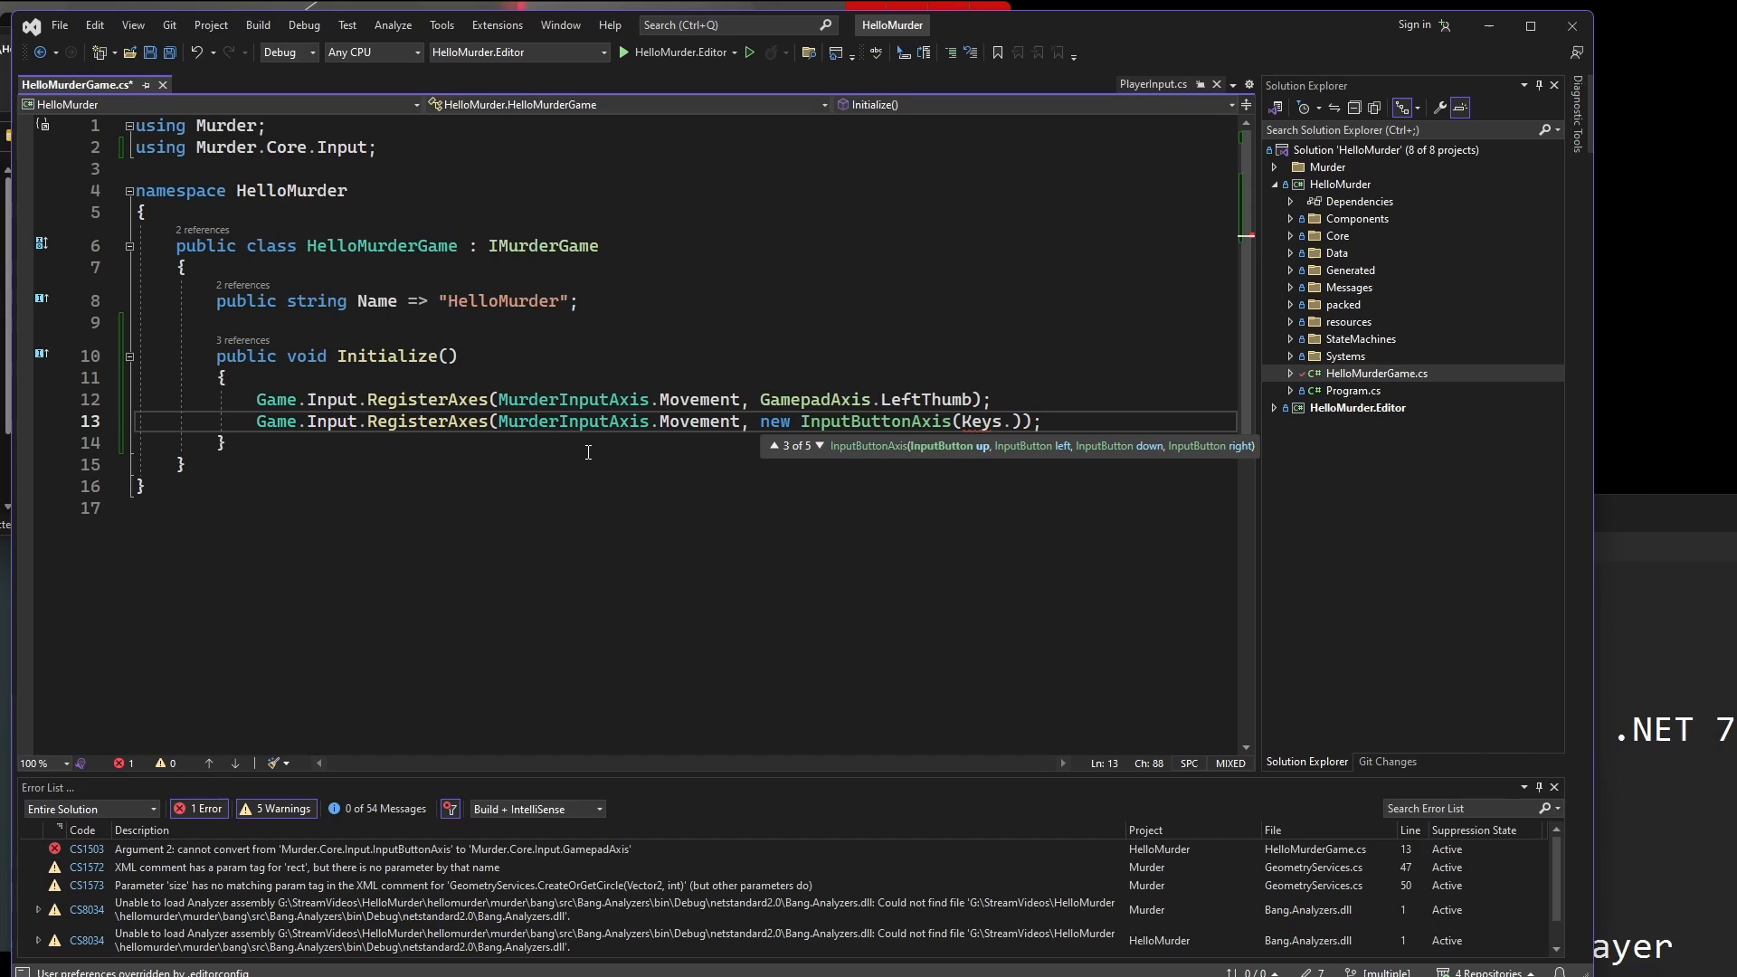
{"action": "type", "text": "W"}
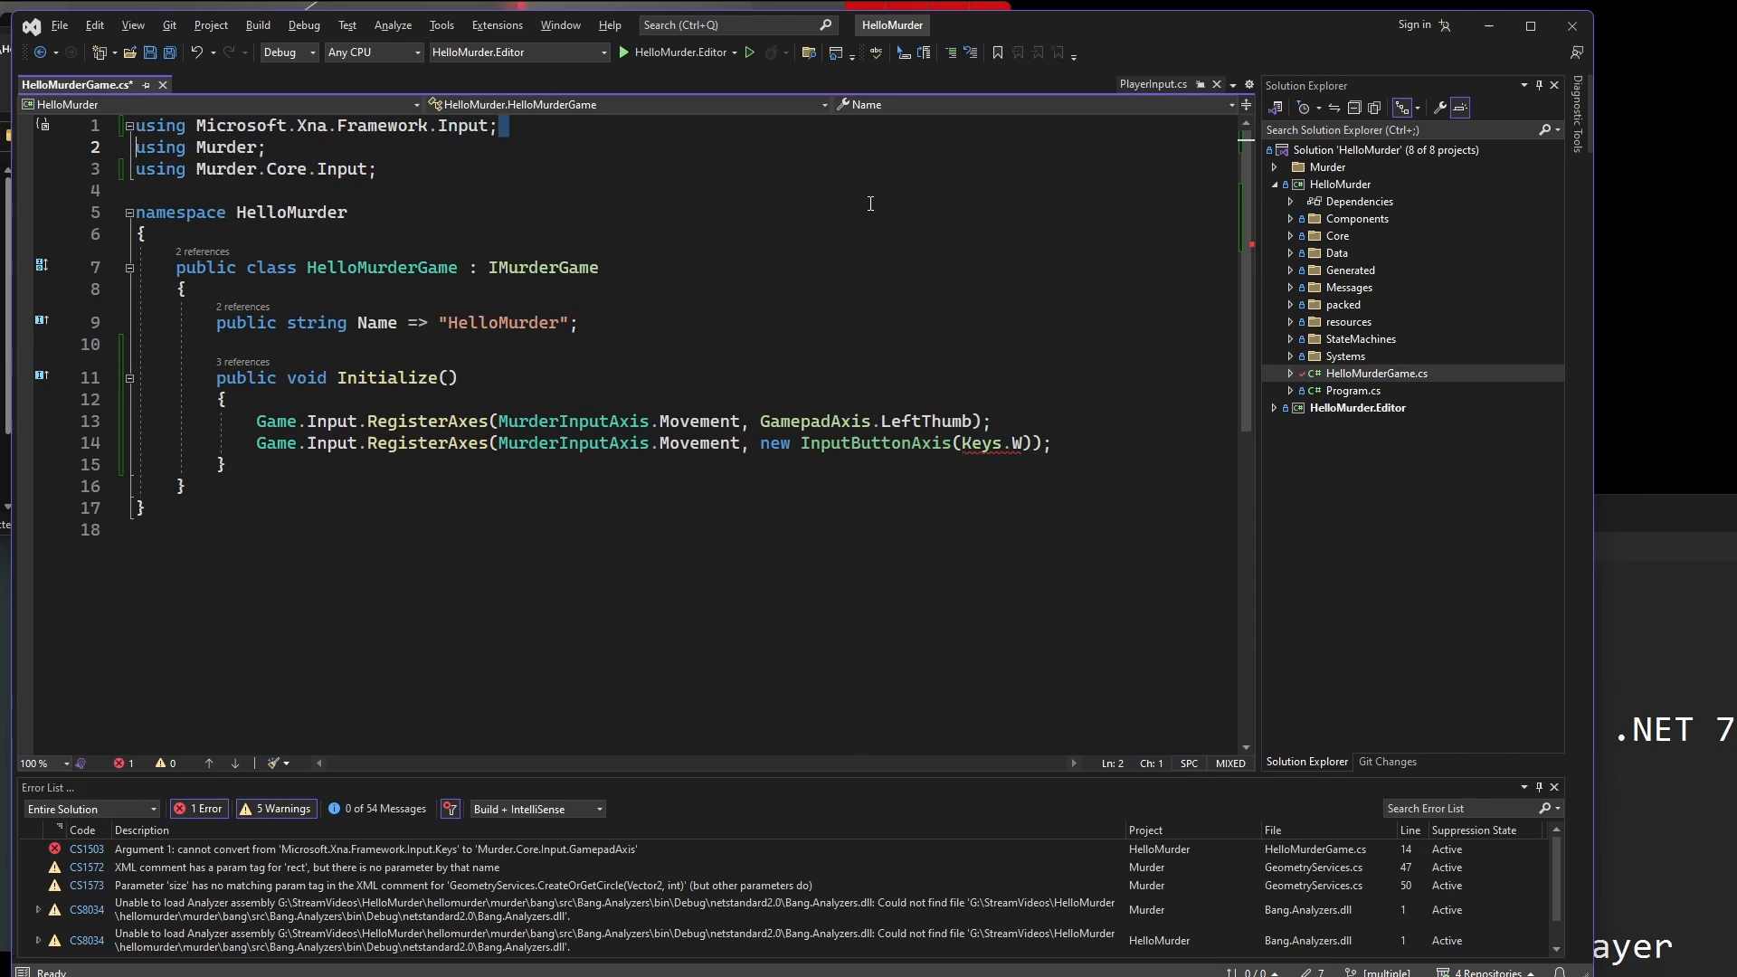
{"action": "type", "text": ", Keys.A"}
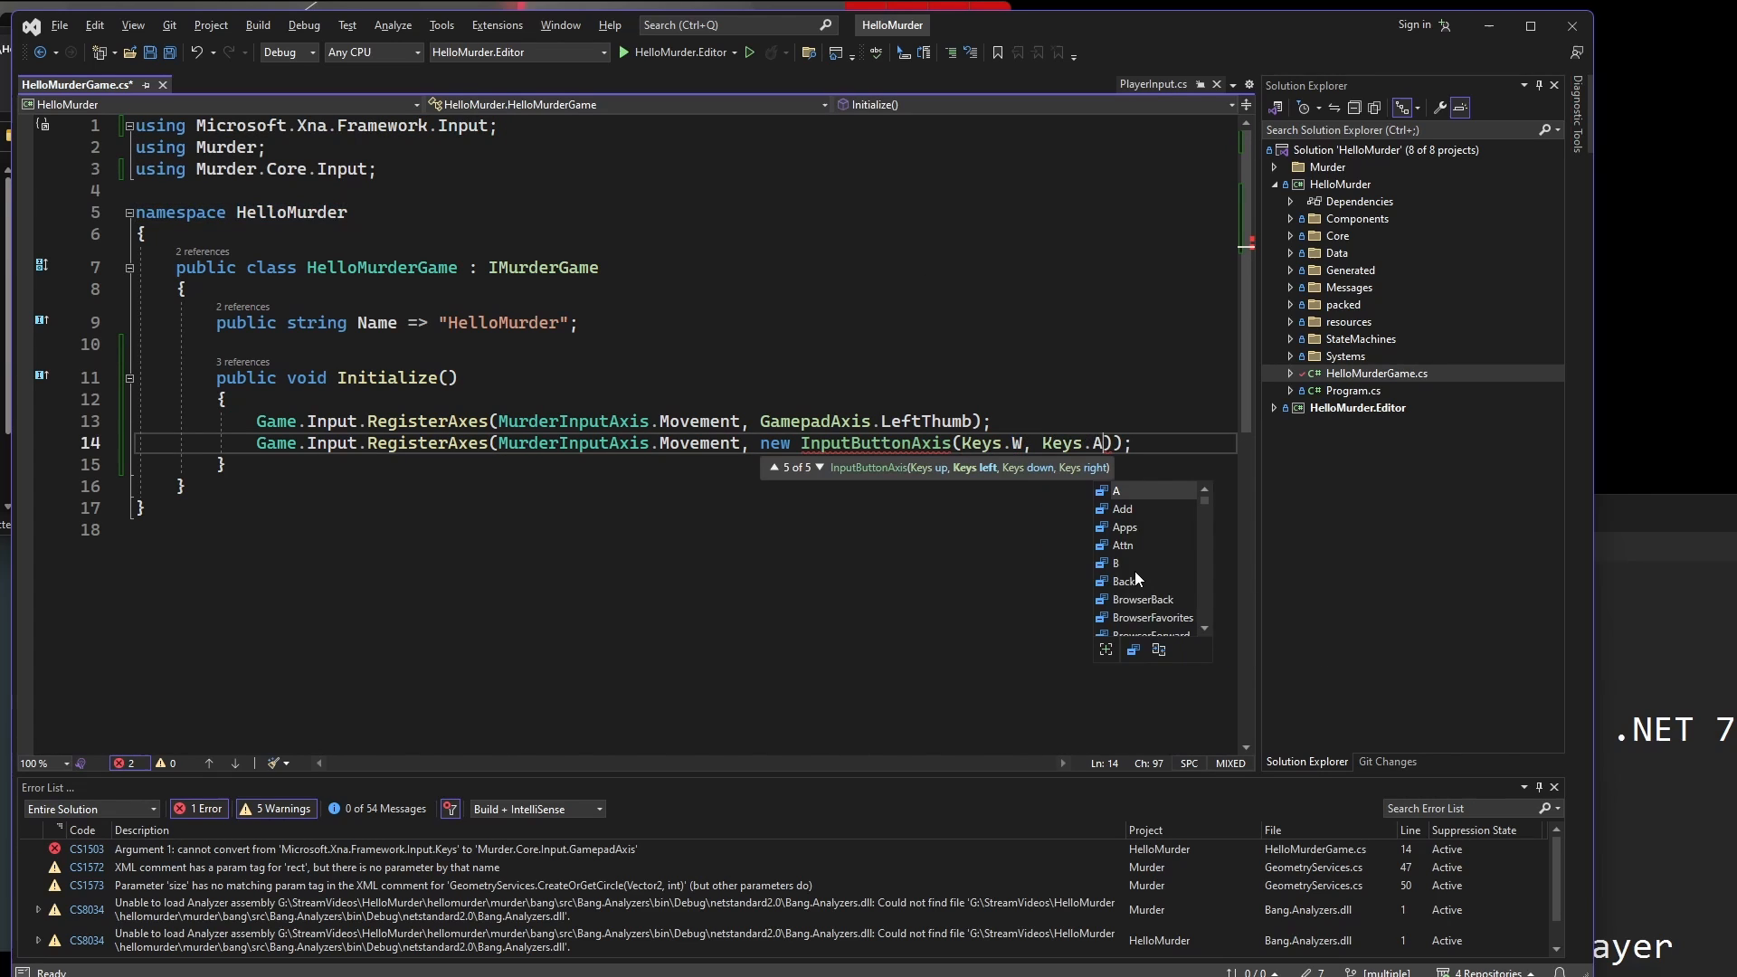
{"action": "type", "text": ", Keys.S, Keys.D"}
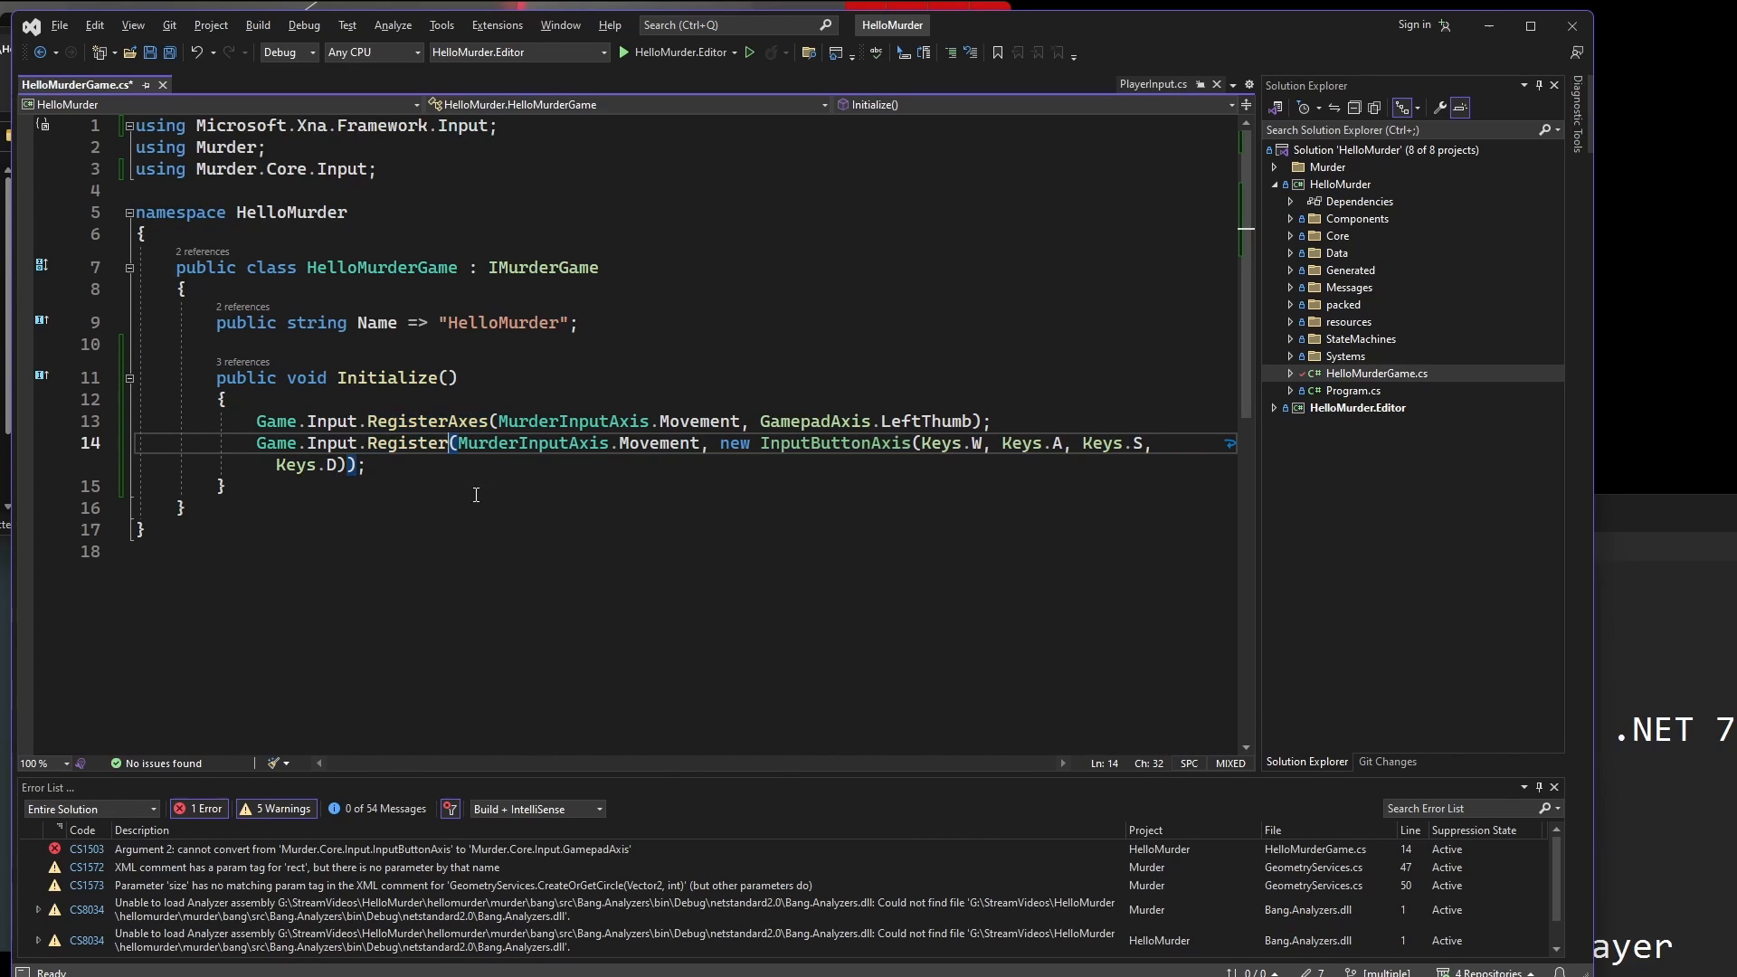
{"action": "double_click", "coordinate": [405, 443]}
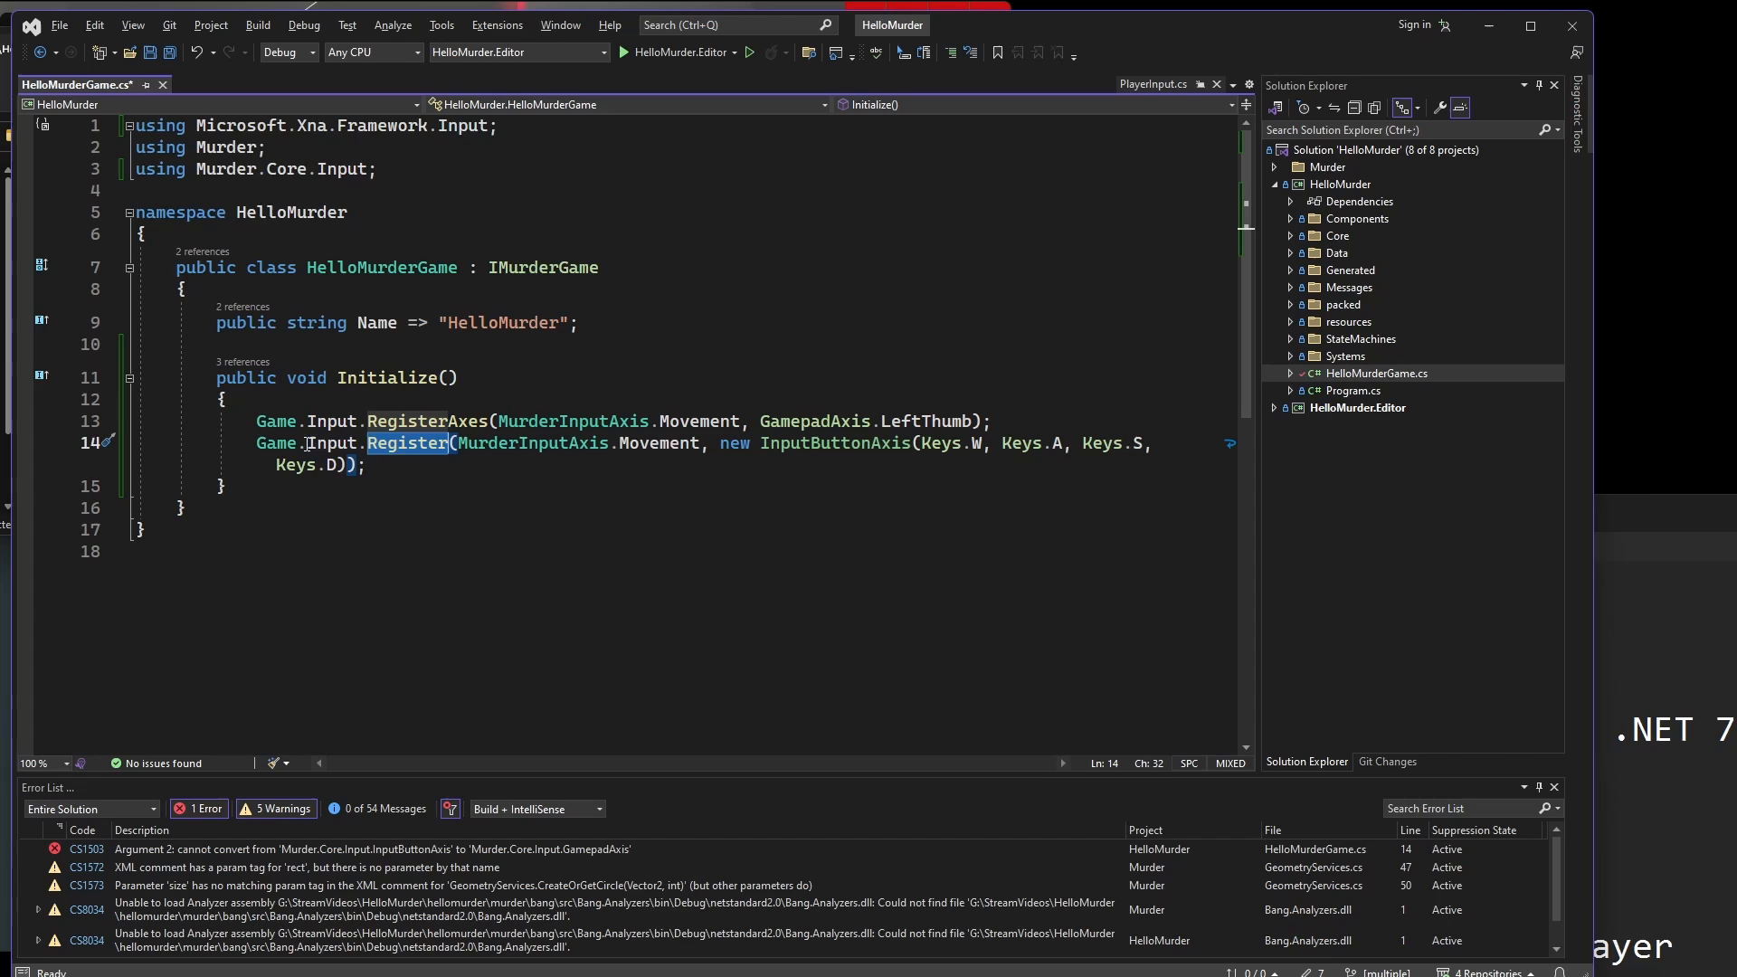
{"action": "mouse_move", "coordinate": [569, 444]}
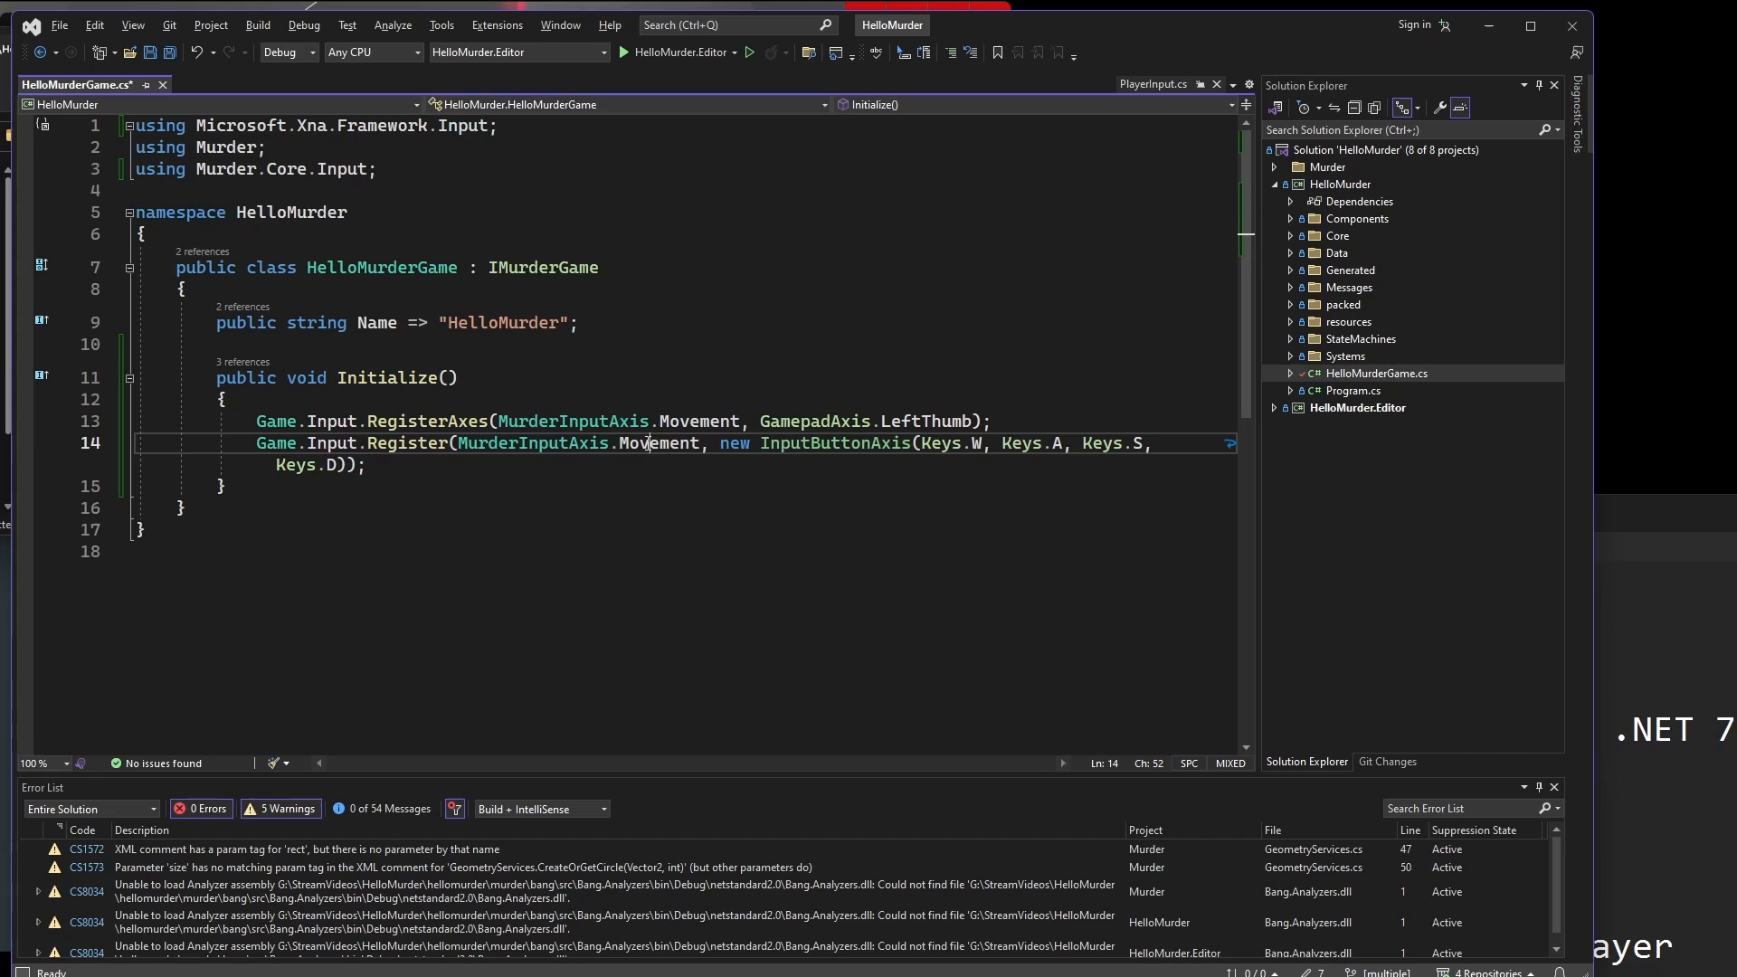
{"action": "double_click", "coordinate": [814, 421]}
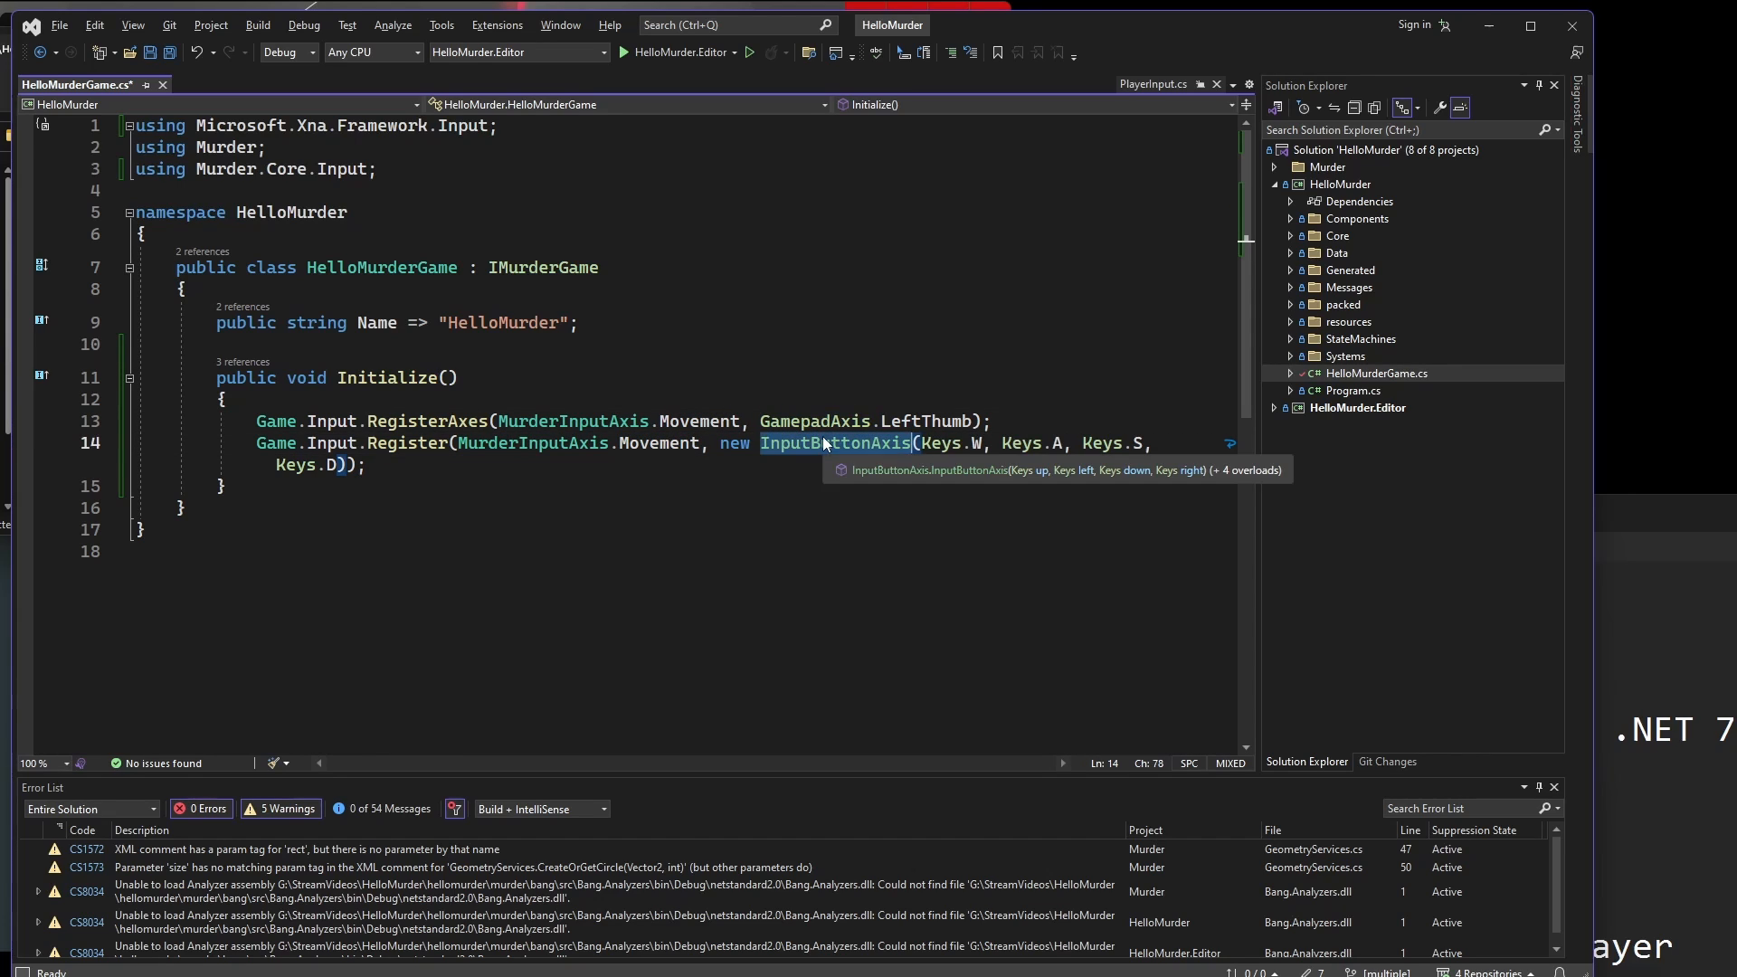
{"action": "left_click", "coordinate": [635, 465]}
{"action": "type", "text": ", new InputButtonAxis()"}
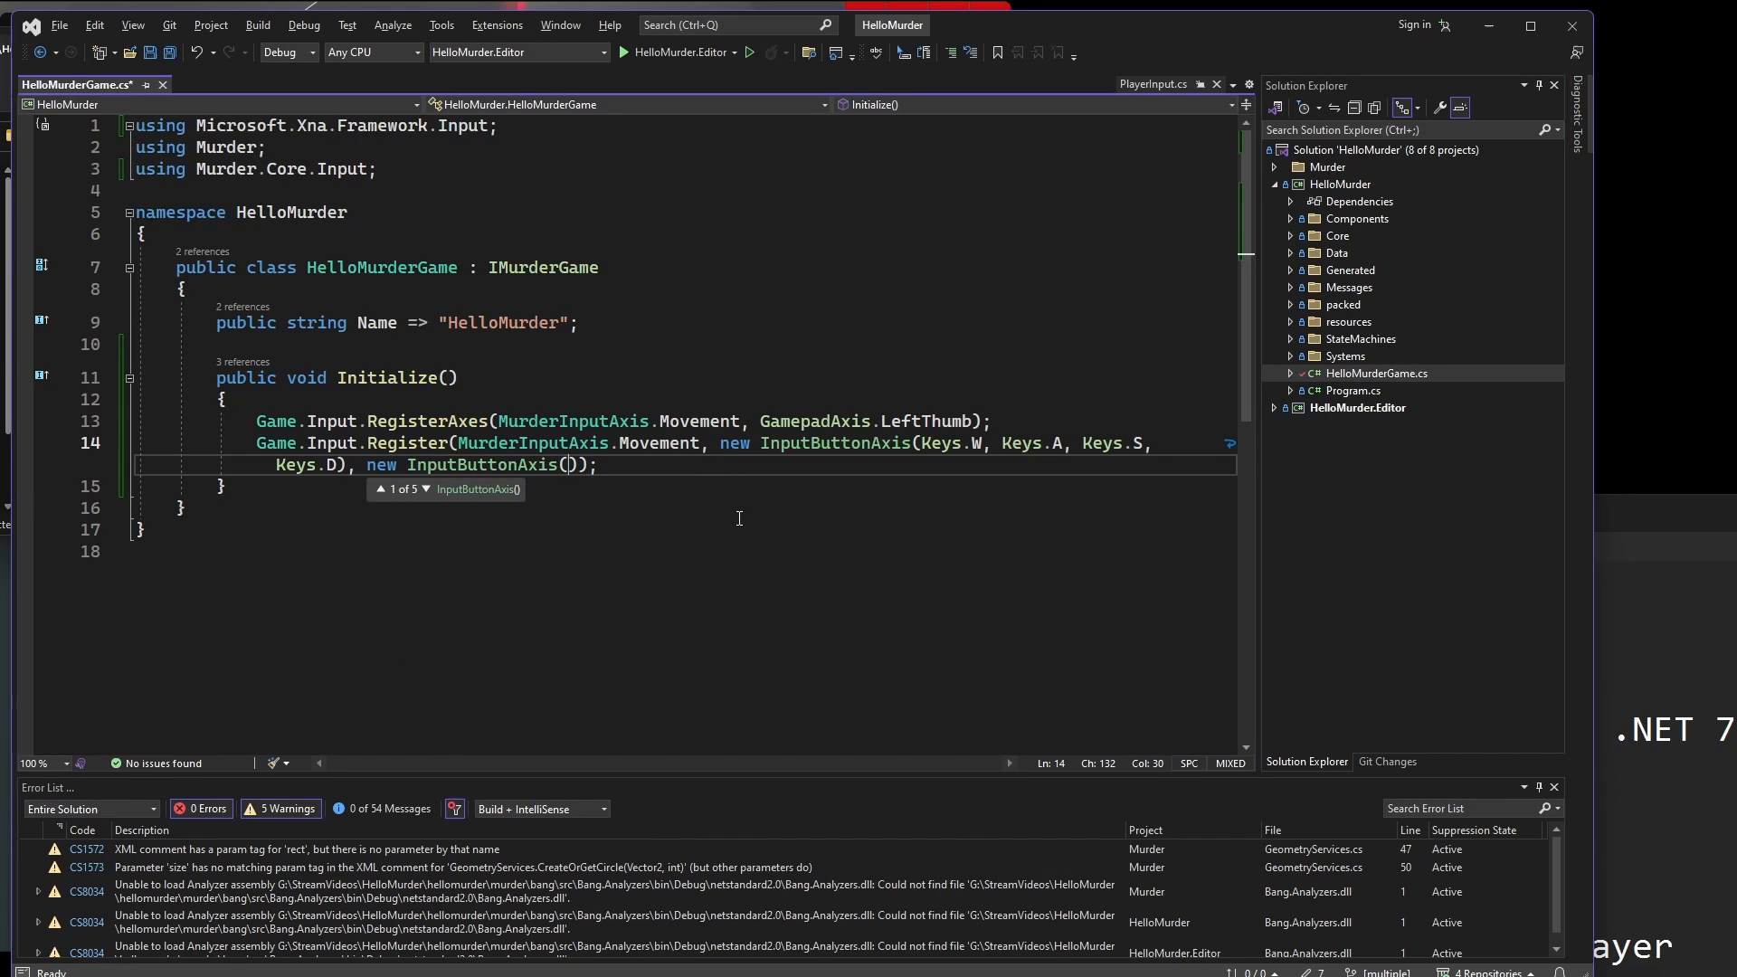
{"action": "type", "text": "Keys.Up, Keys"}
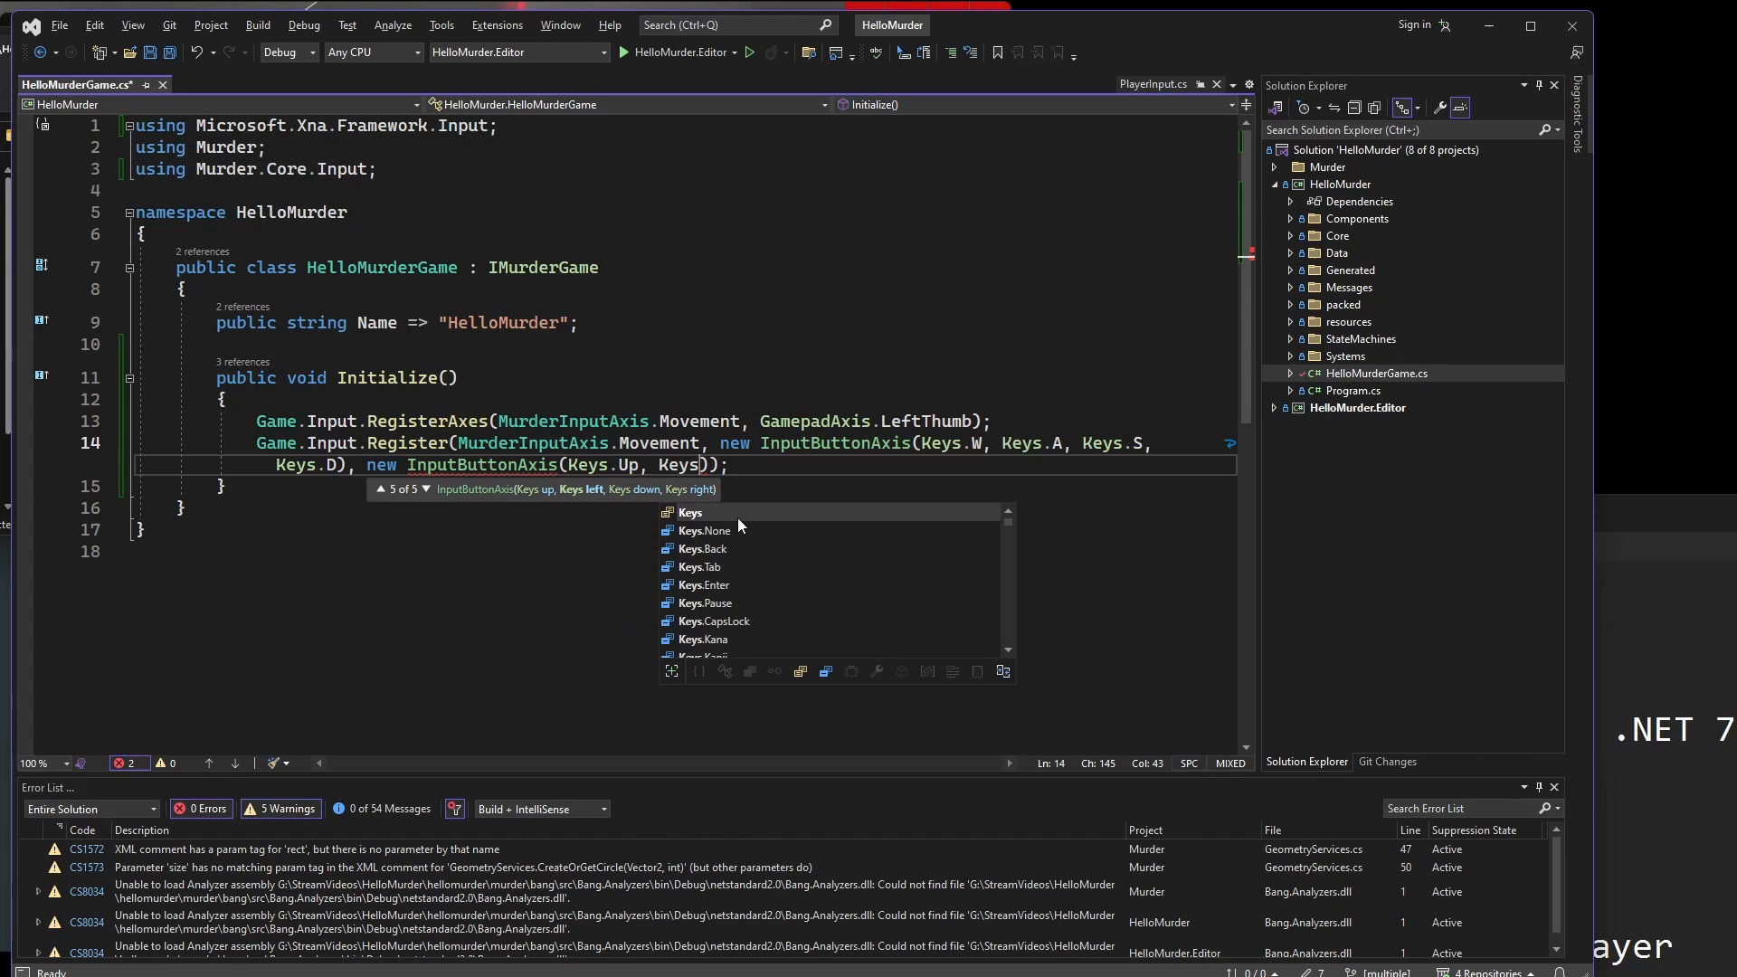
{"action": "type", "text": ".Left,"}
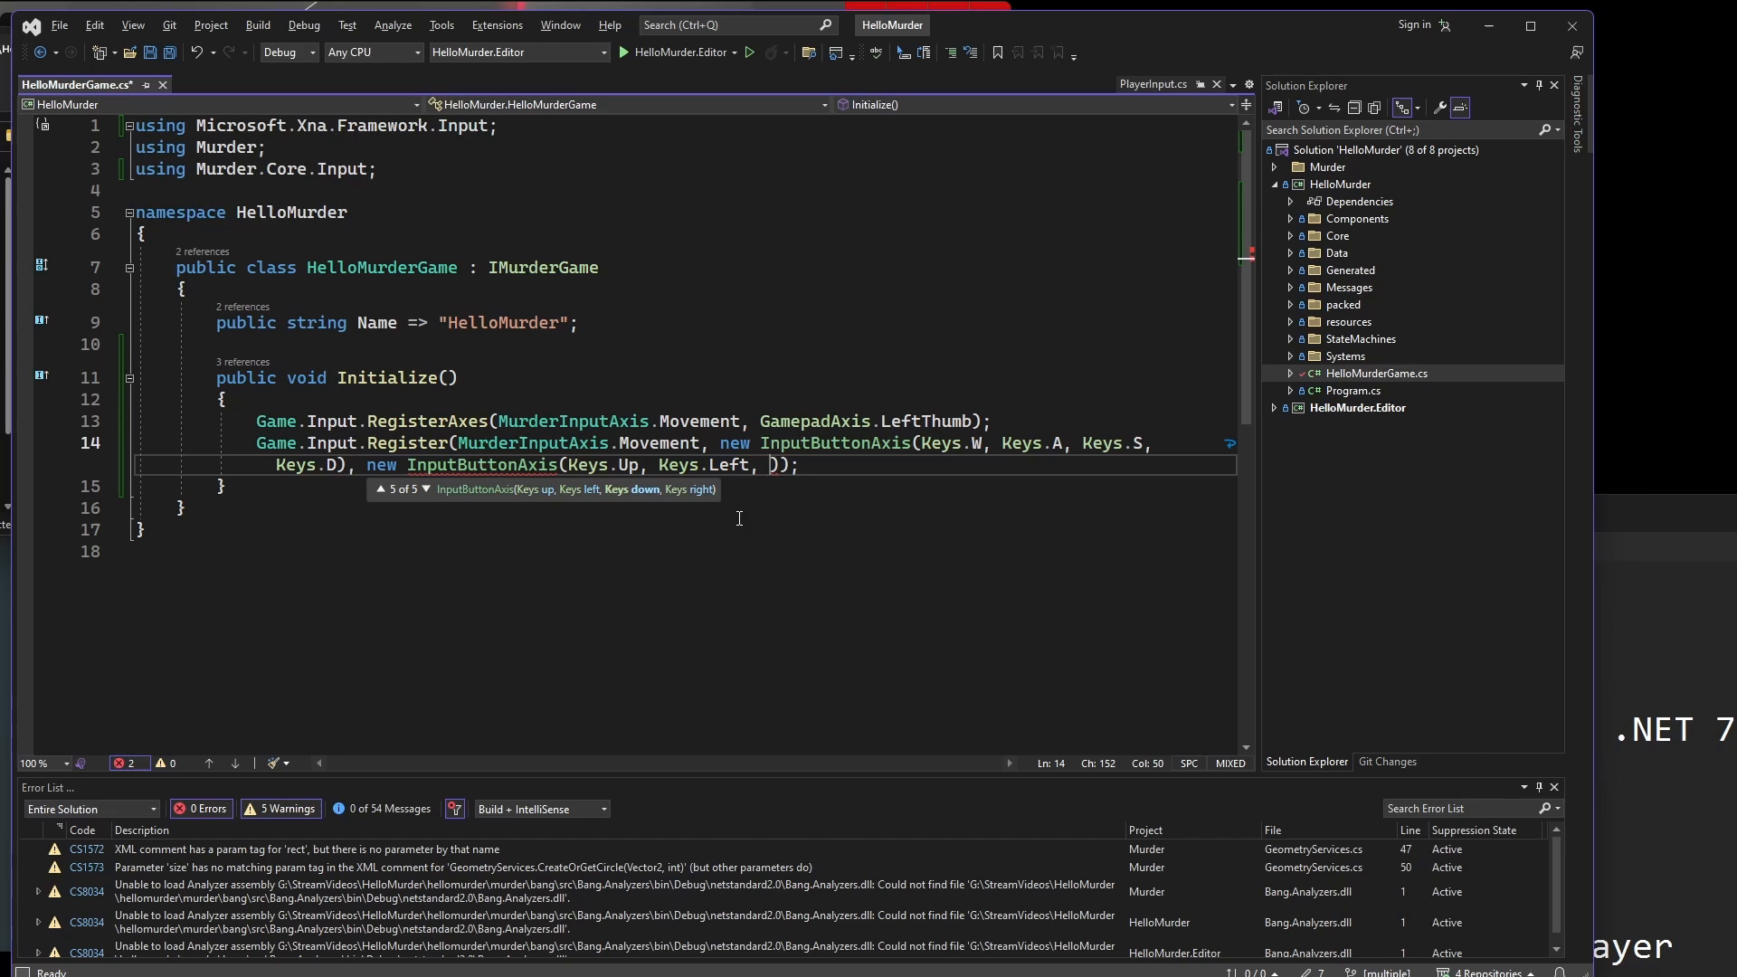
{"action": "type", "text": "Keys.Down, Keys.Right"}
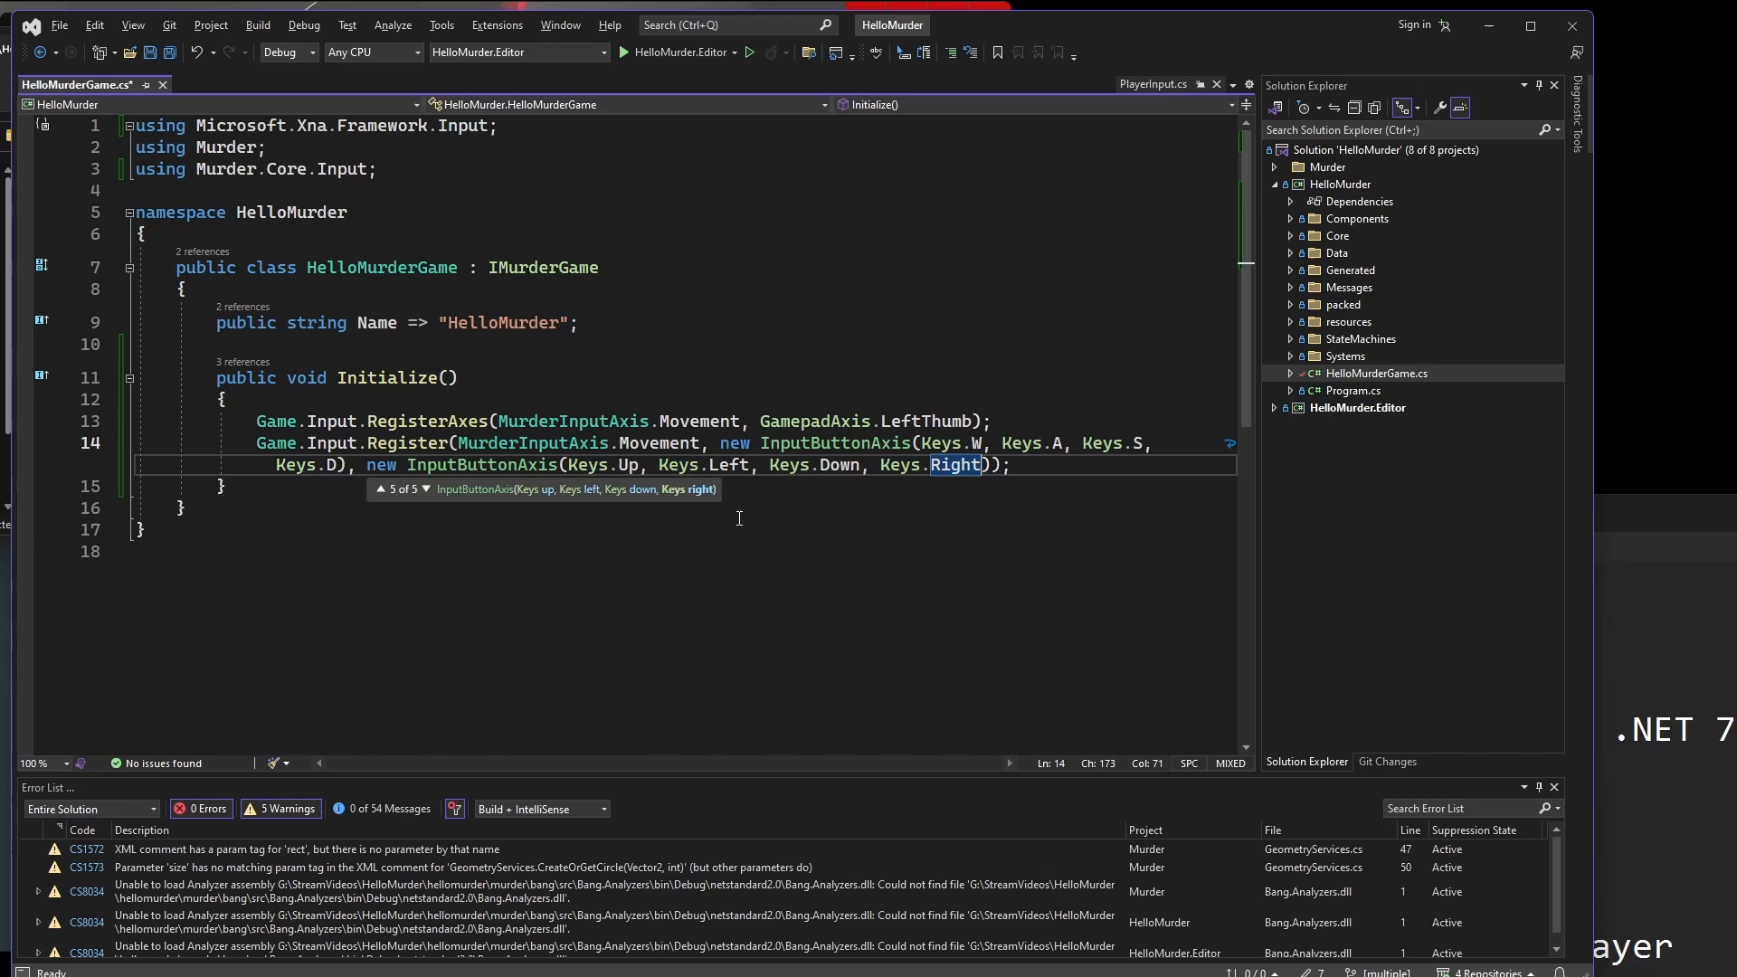
{"action": "key", "text": "enter"}
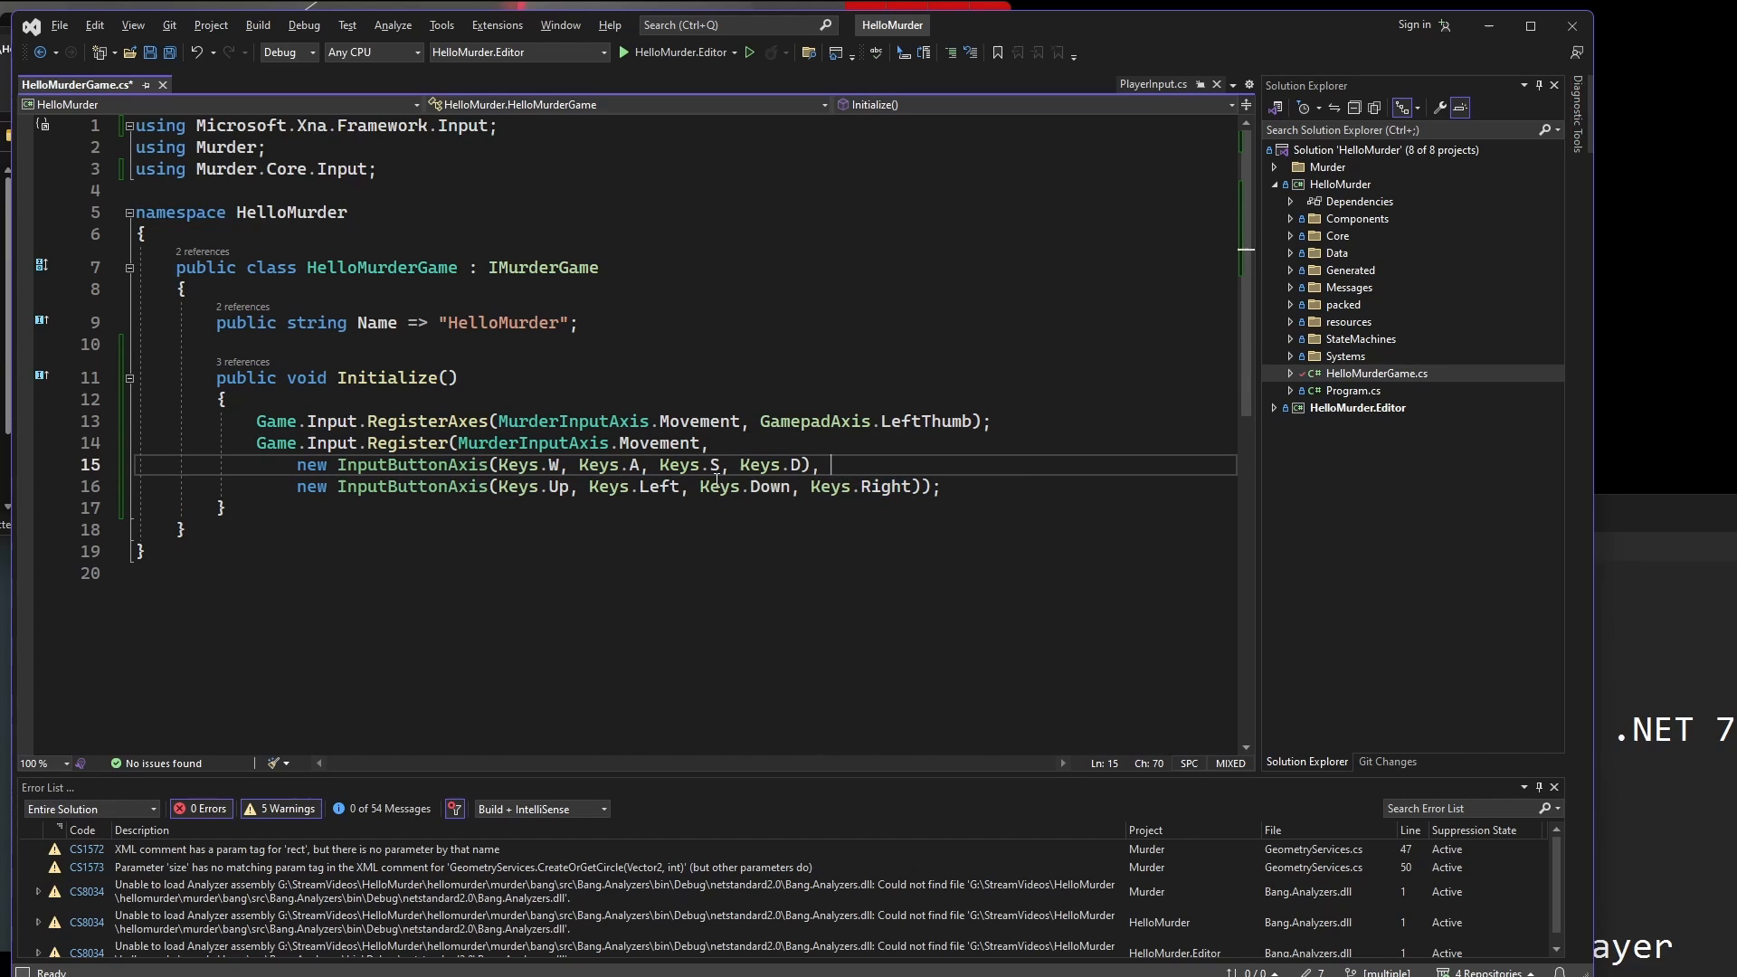
{"action": "mouse_move", "coordinate": [851, 470]}
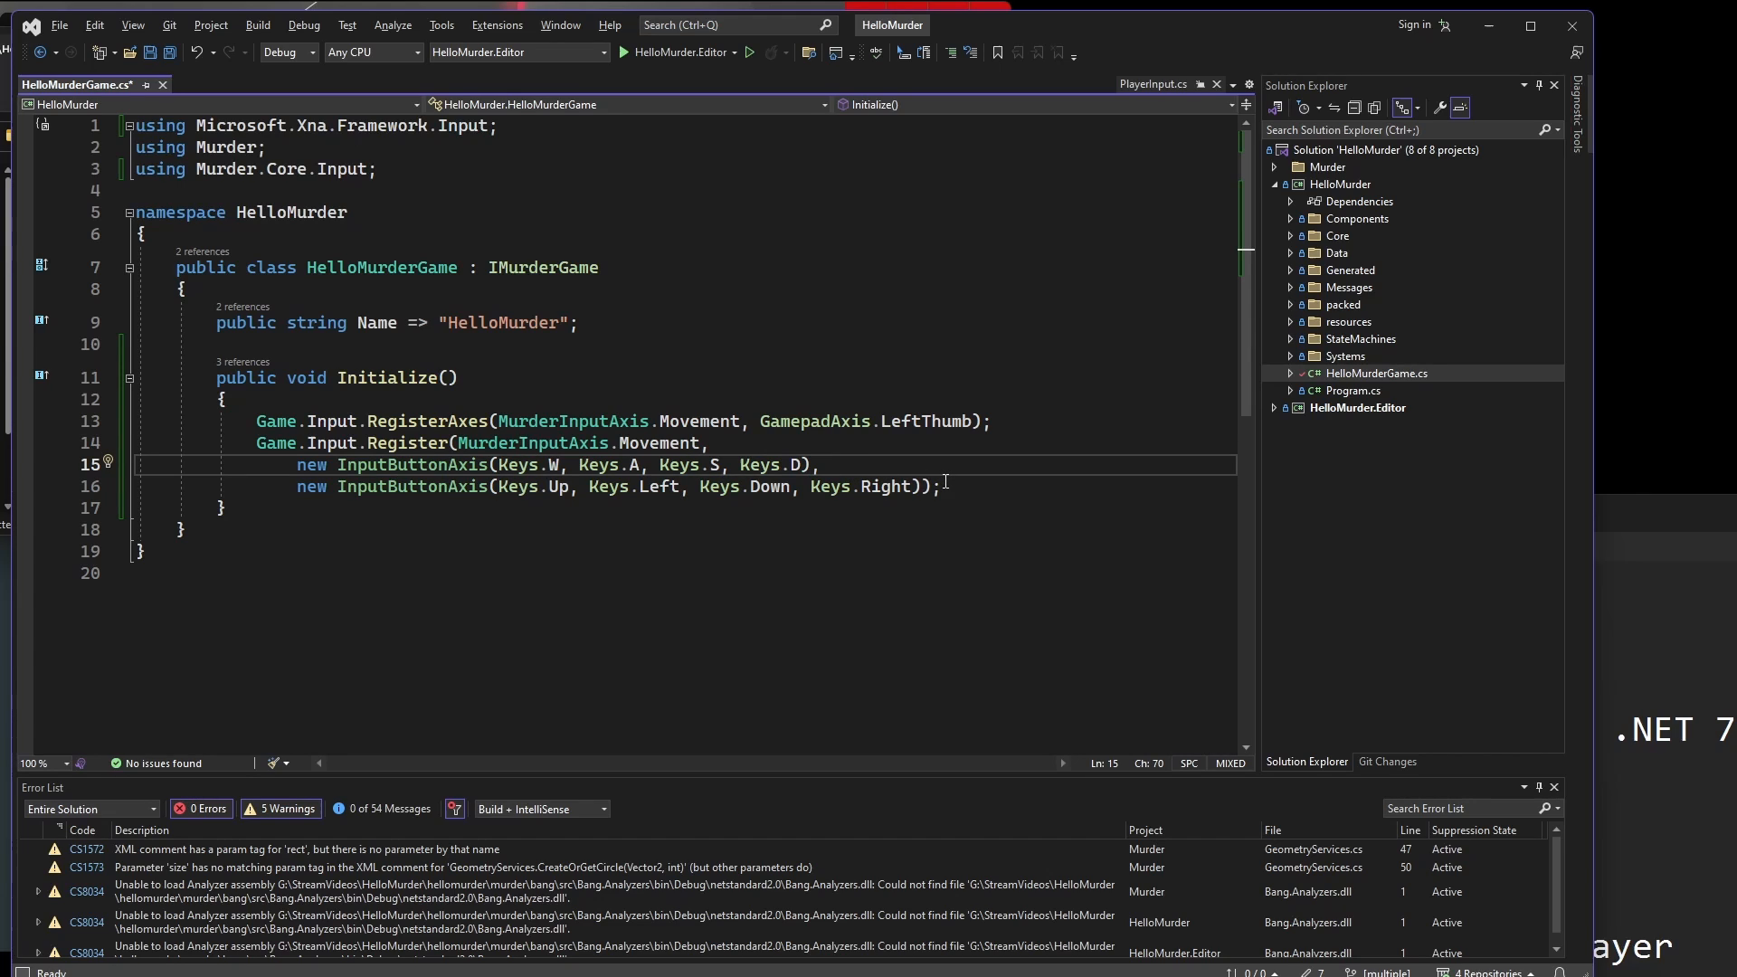
{"action": "left_click", "coordinate": [941, 487]}
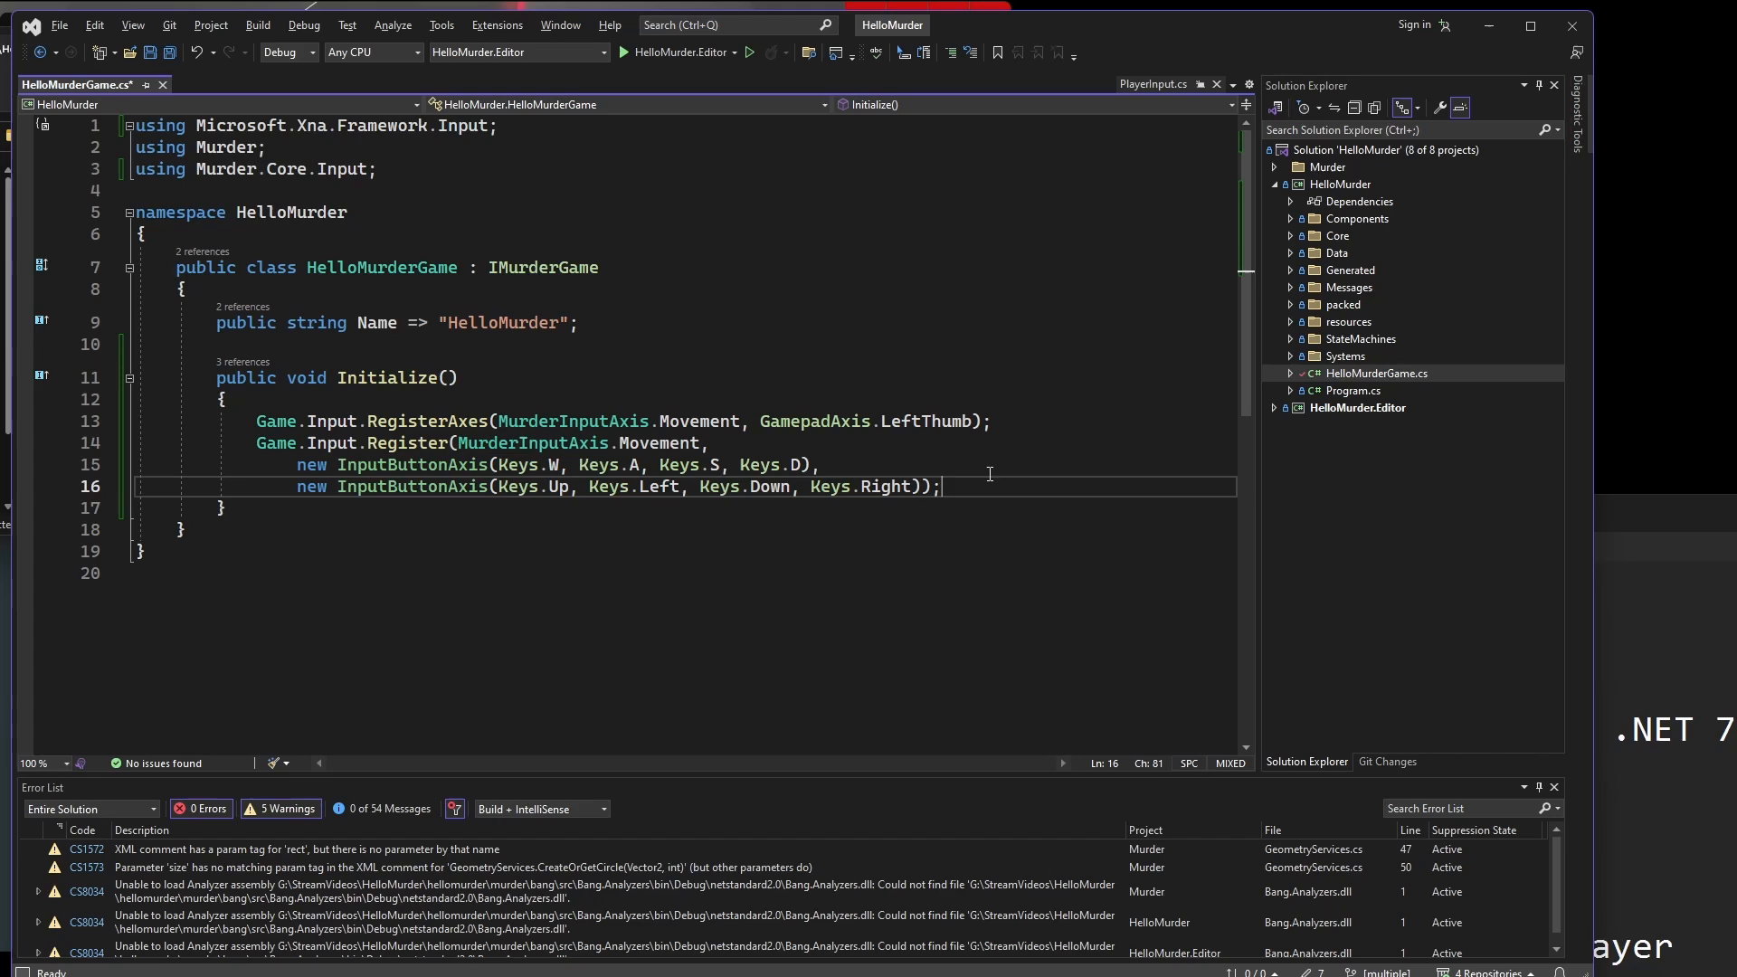
{"action": "mouse_move", "coordinate": [1028, 485]}
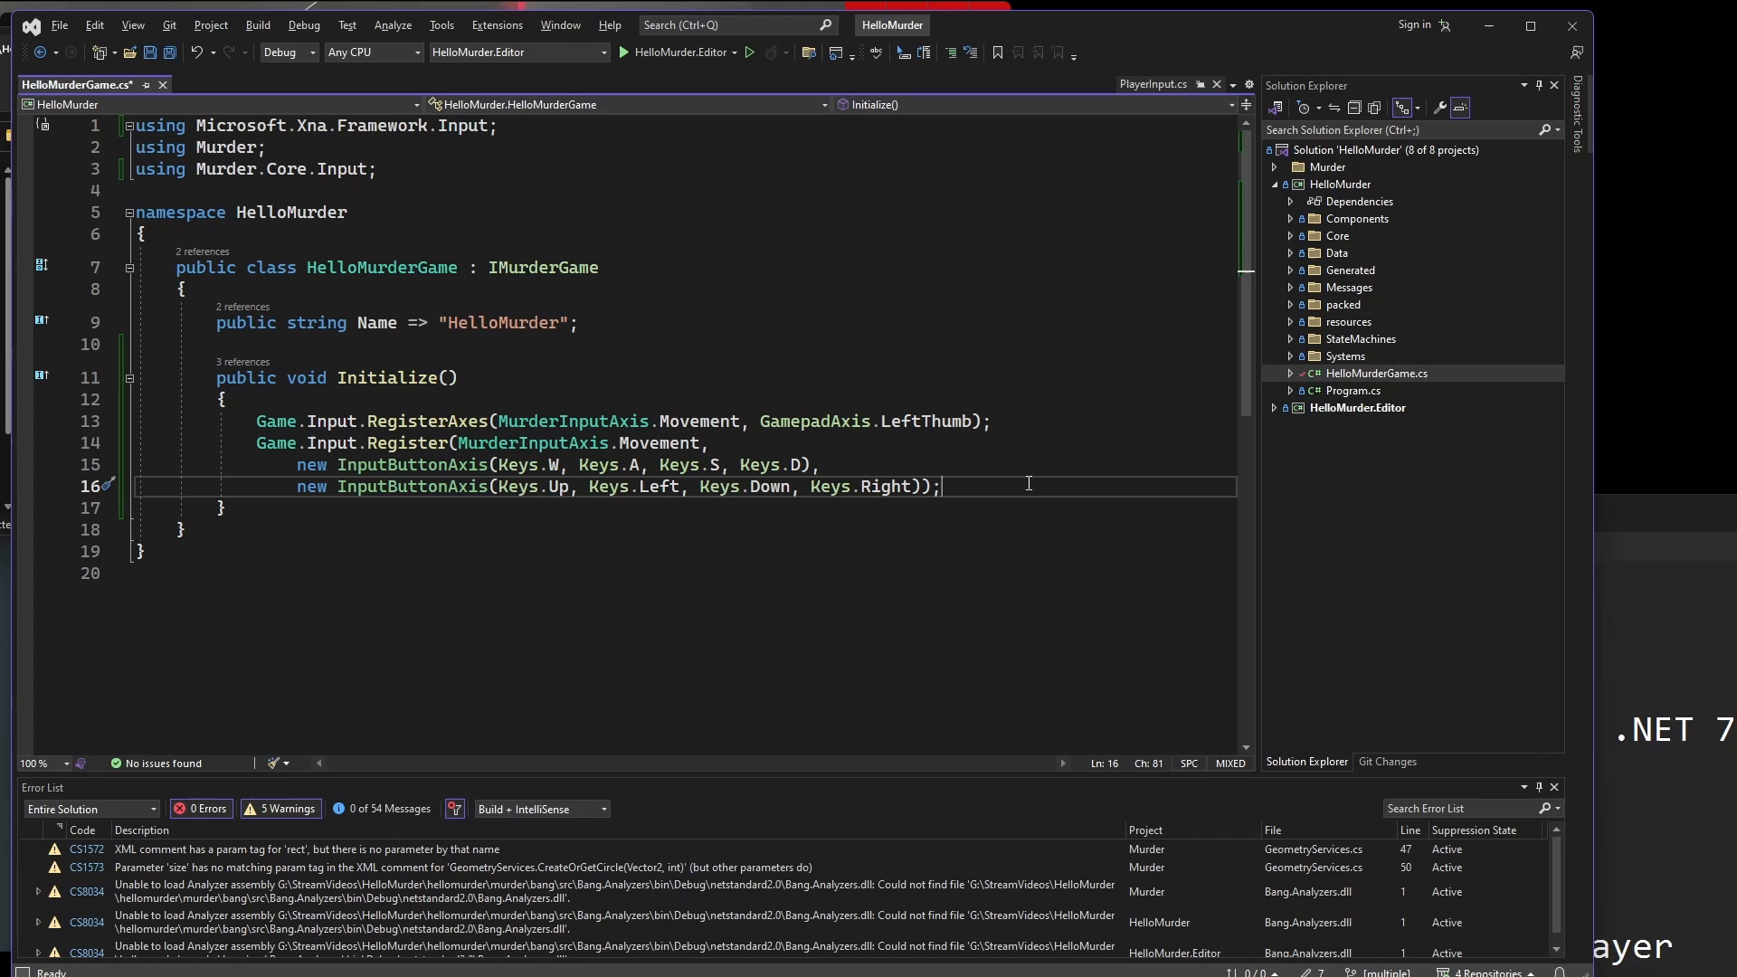
{"action": "mouse_move", "coordinate": [1048, 485]}
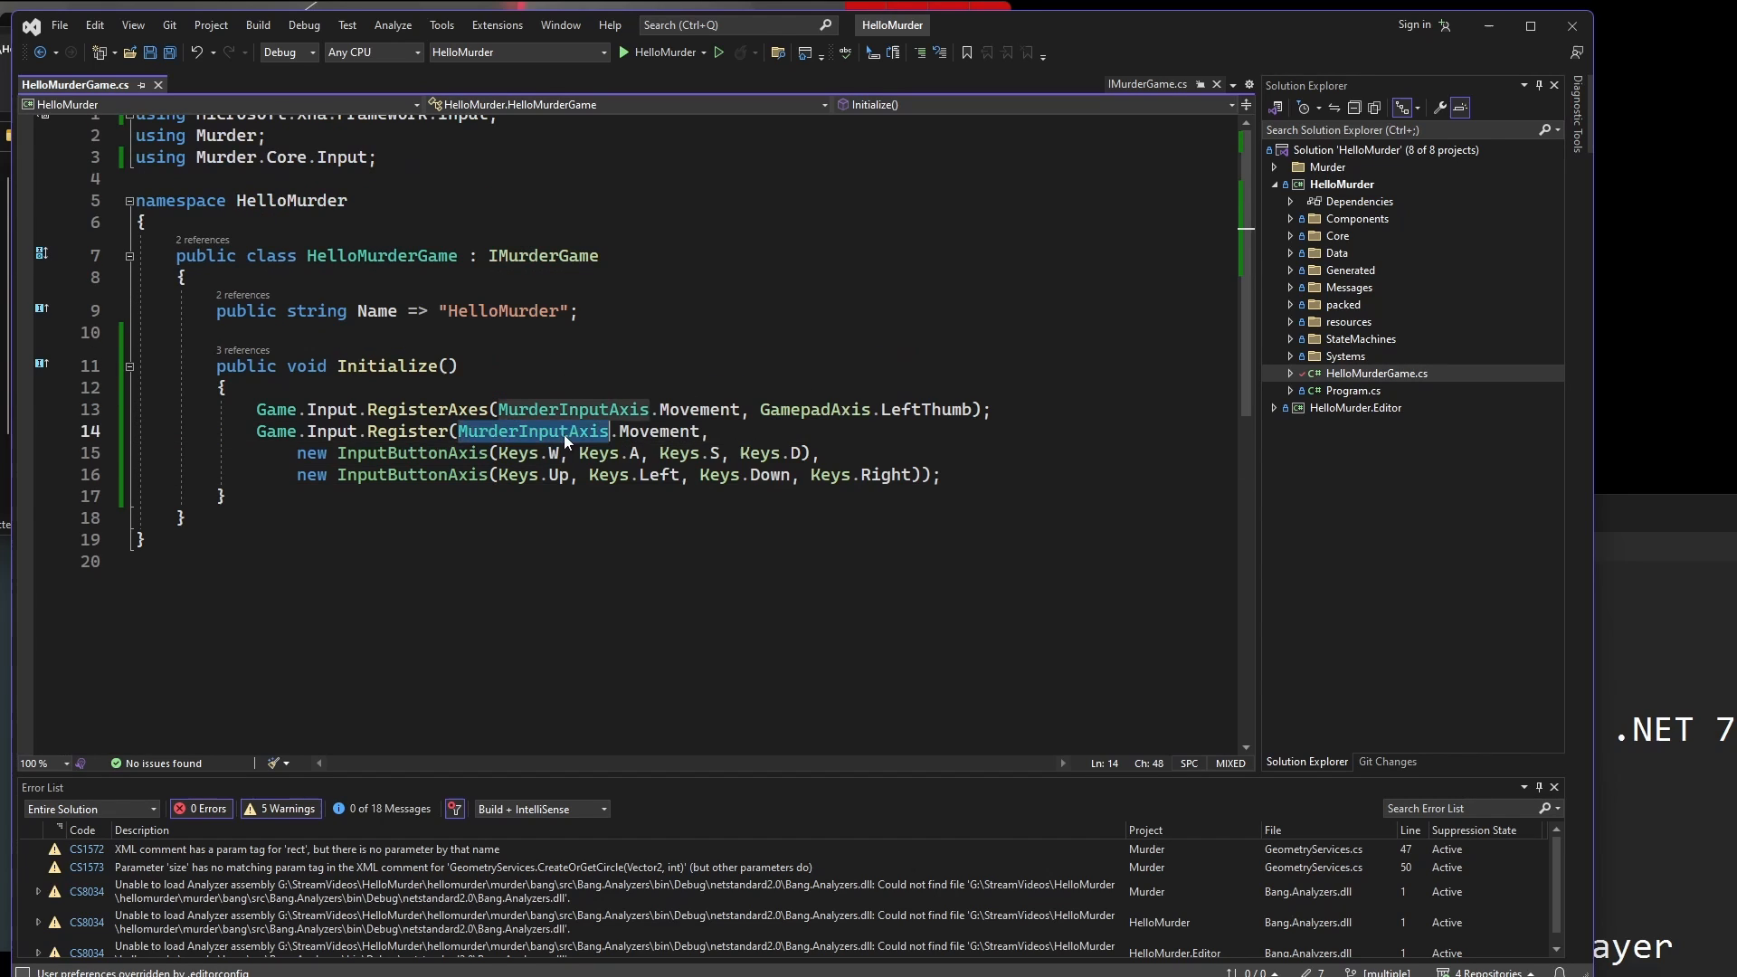
{"action": "mouse_move", "coordinate": [564, 431]}
{"action": "type", "text": "Game.Input.Register(InputButtons.Interact, Keys.Space);"}
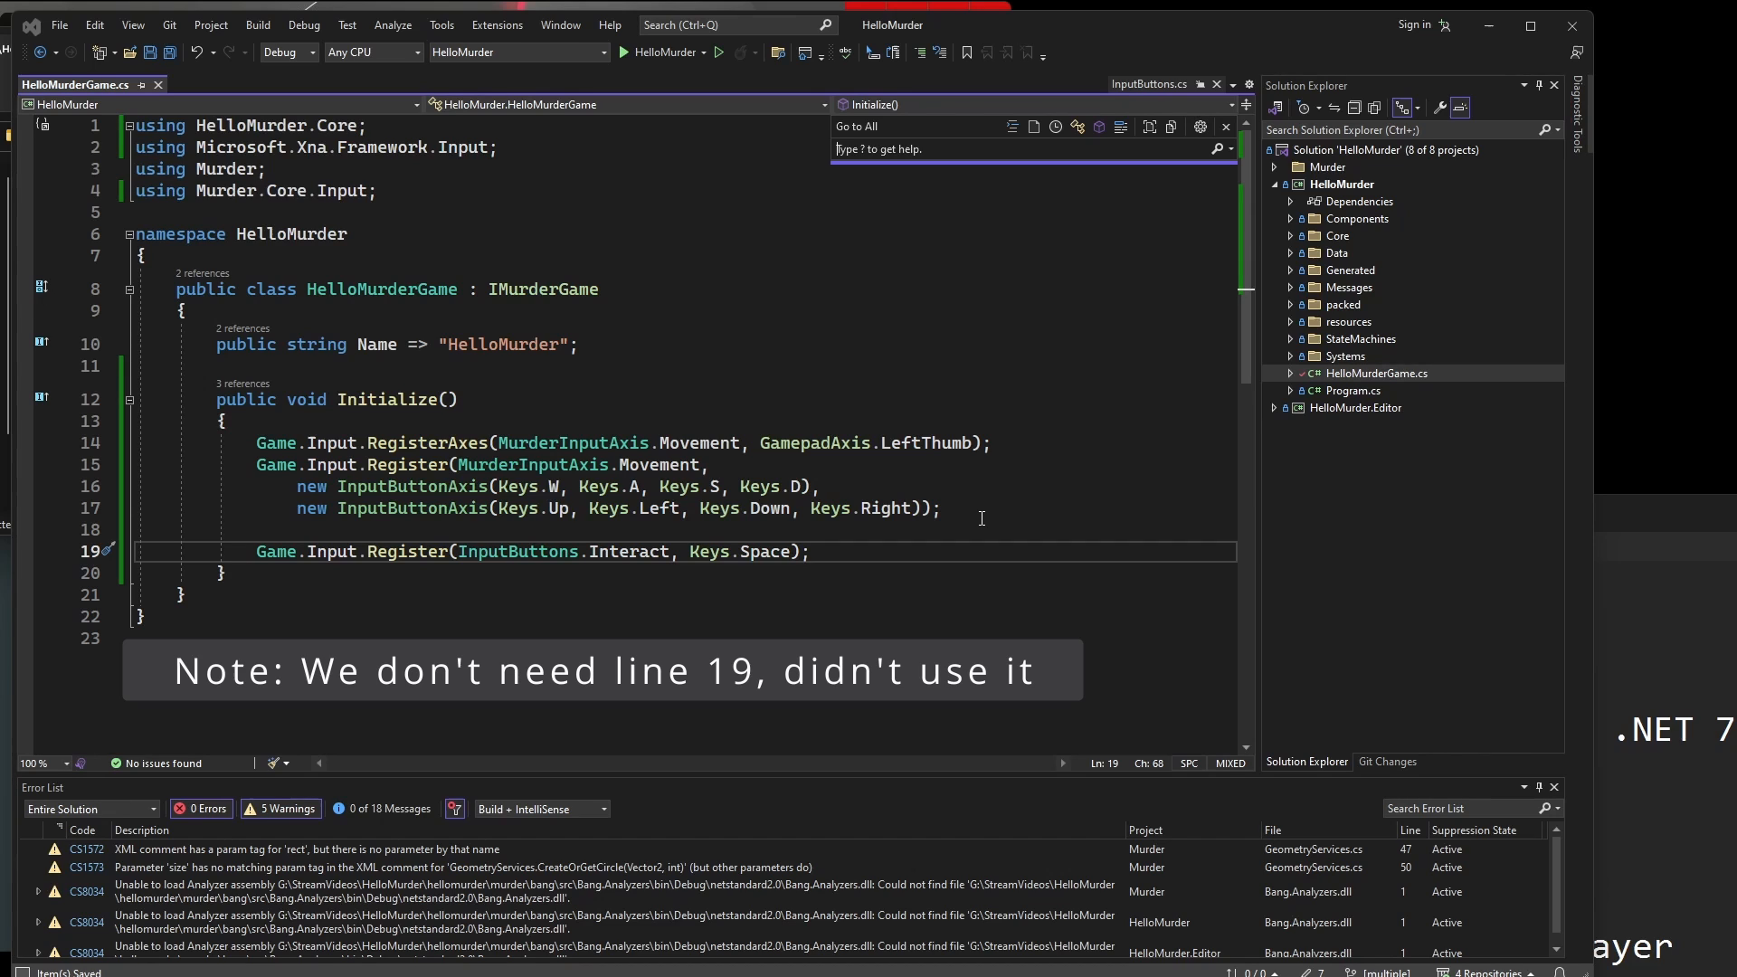
{"action": "type", "text": "player"}
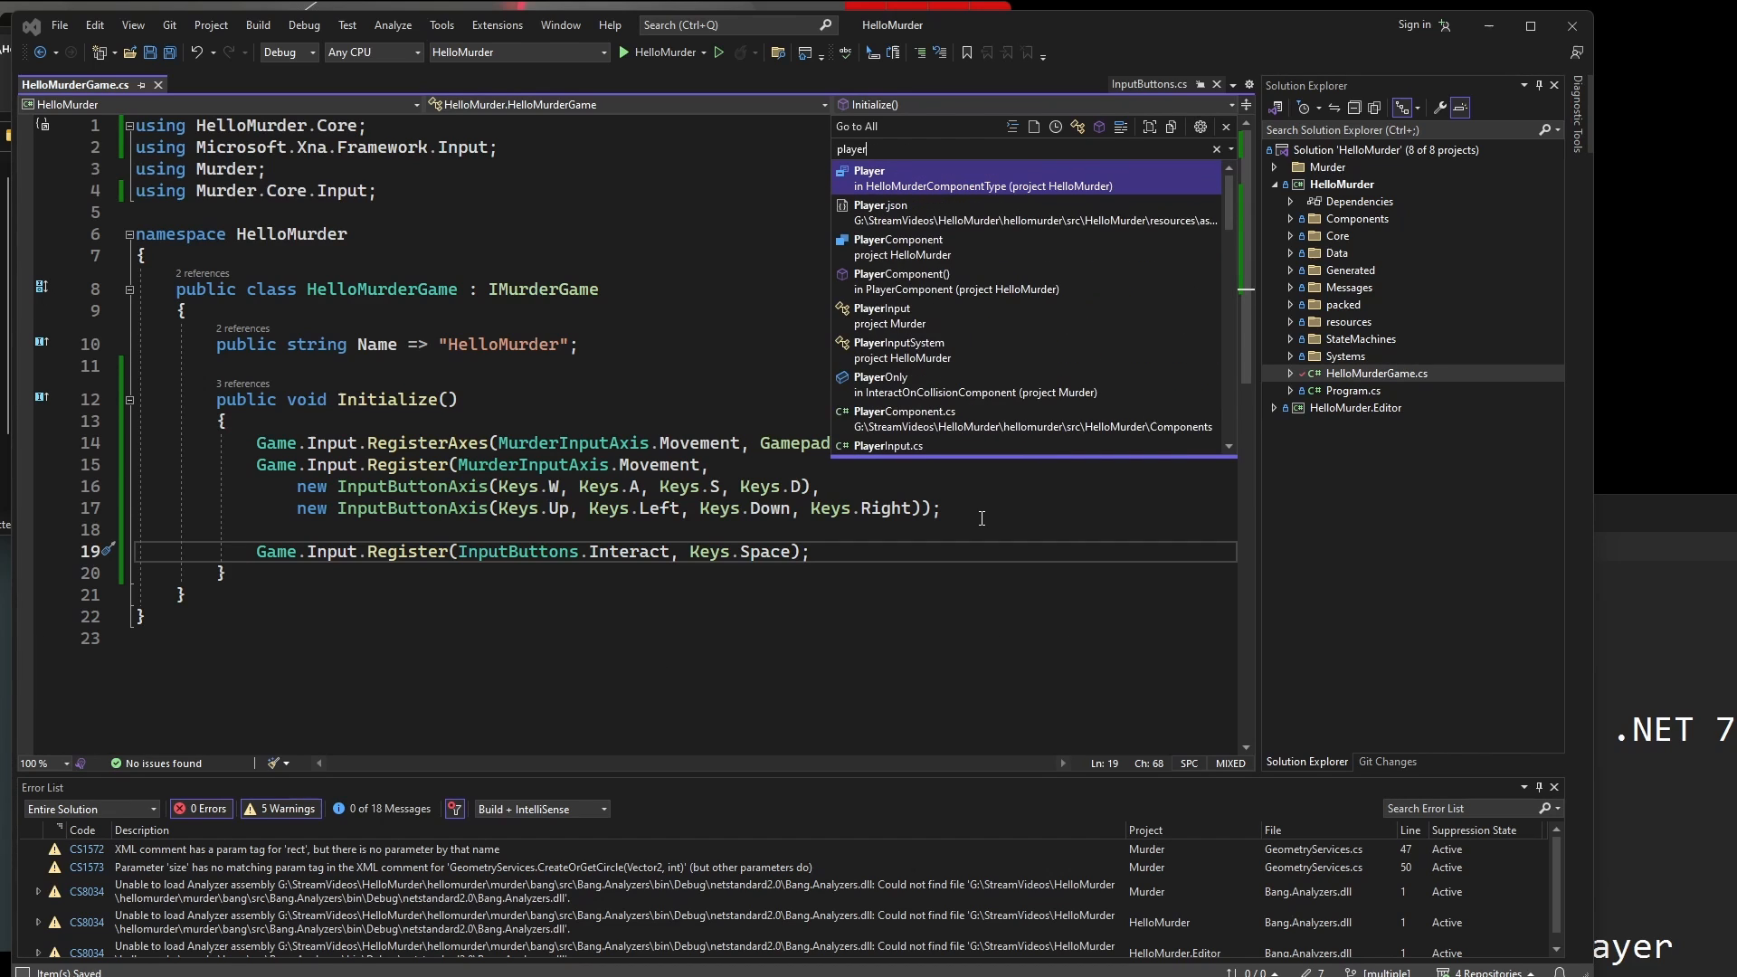
{"action": "left_click", "coordinate": [893, 349]}
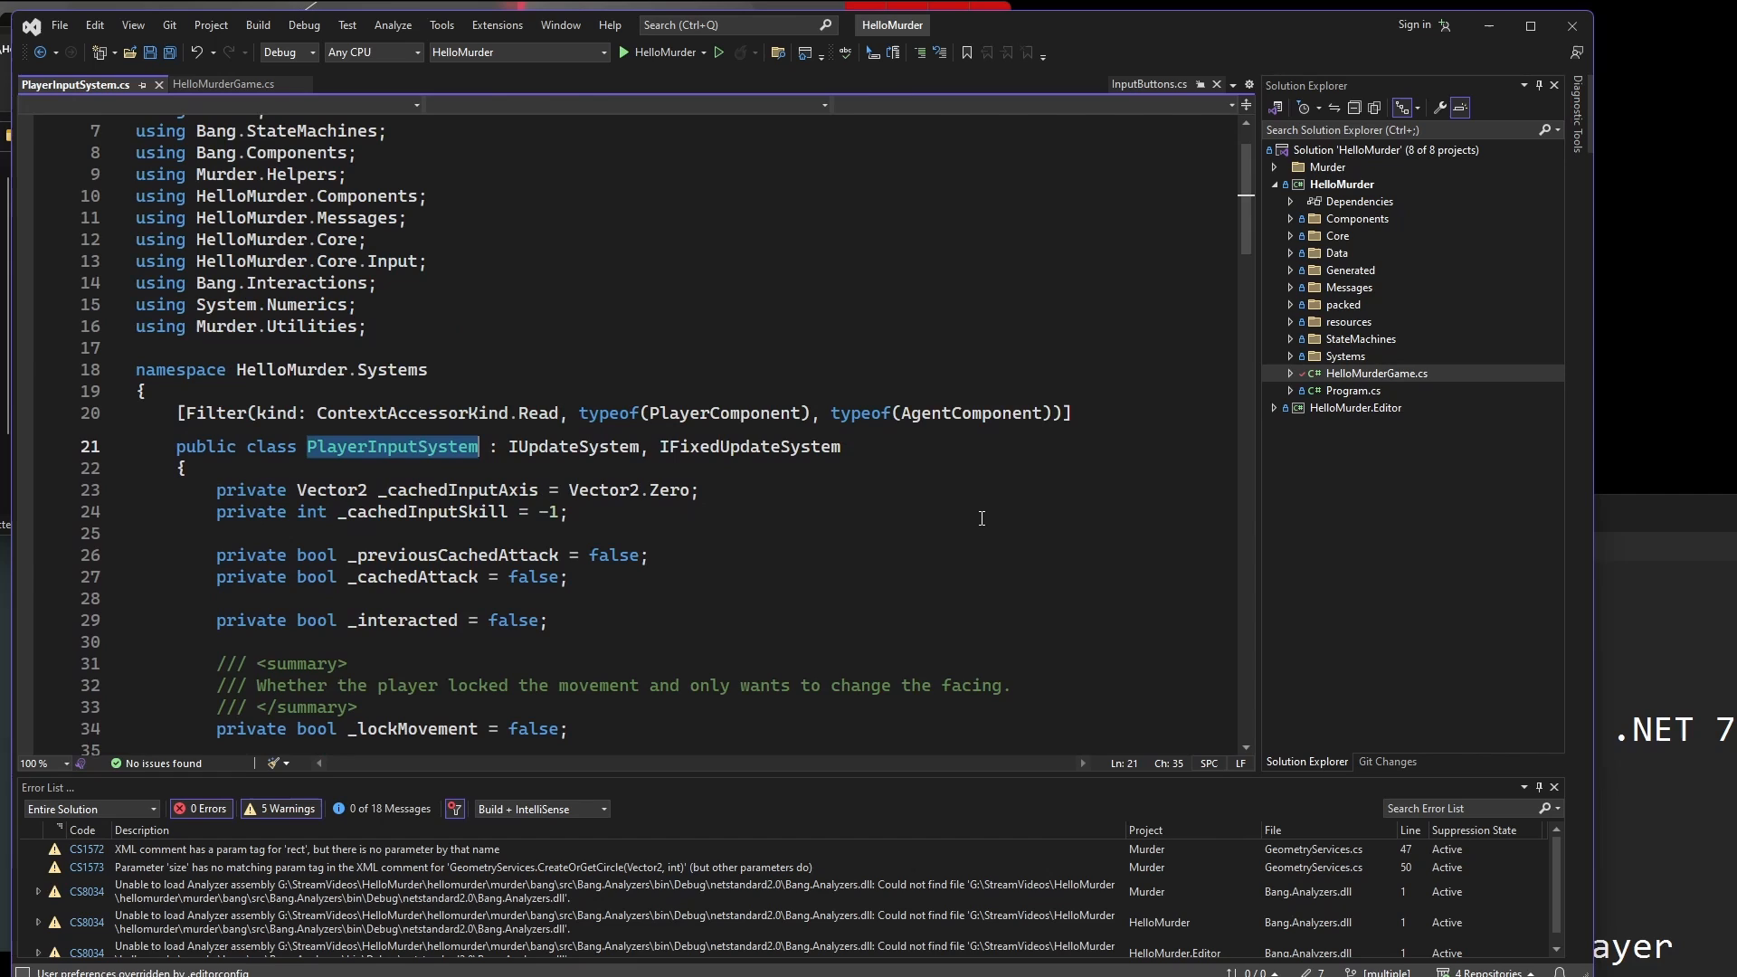
{"action": "left_click", "coordinate": [443, 532]}
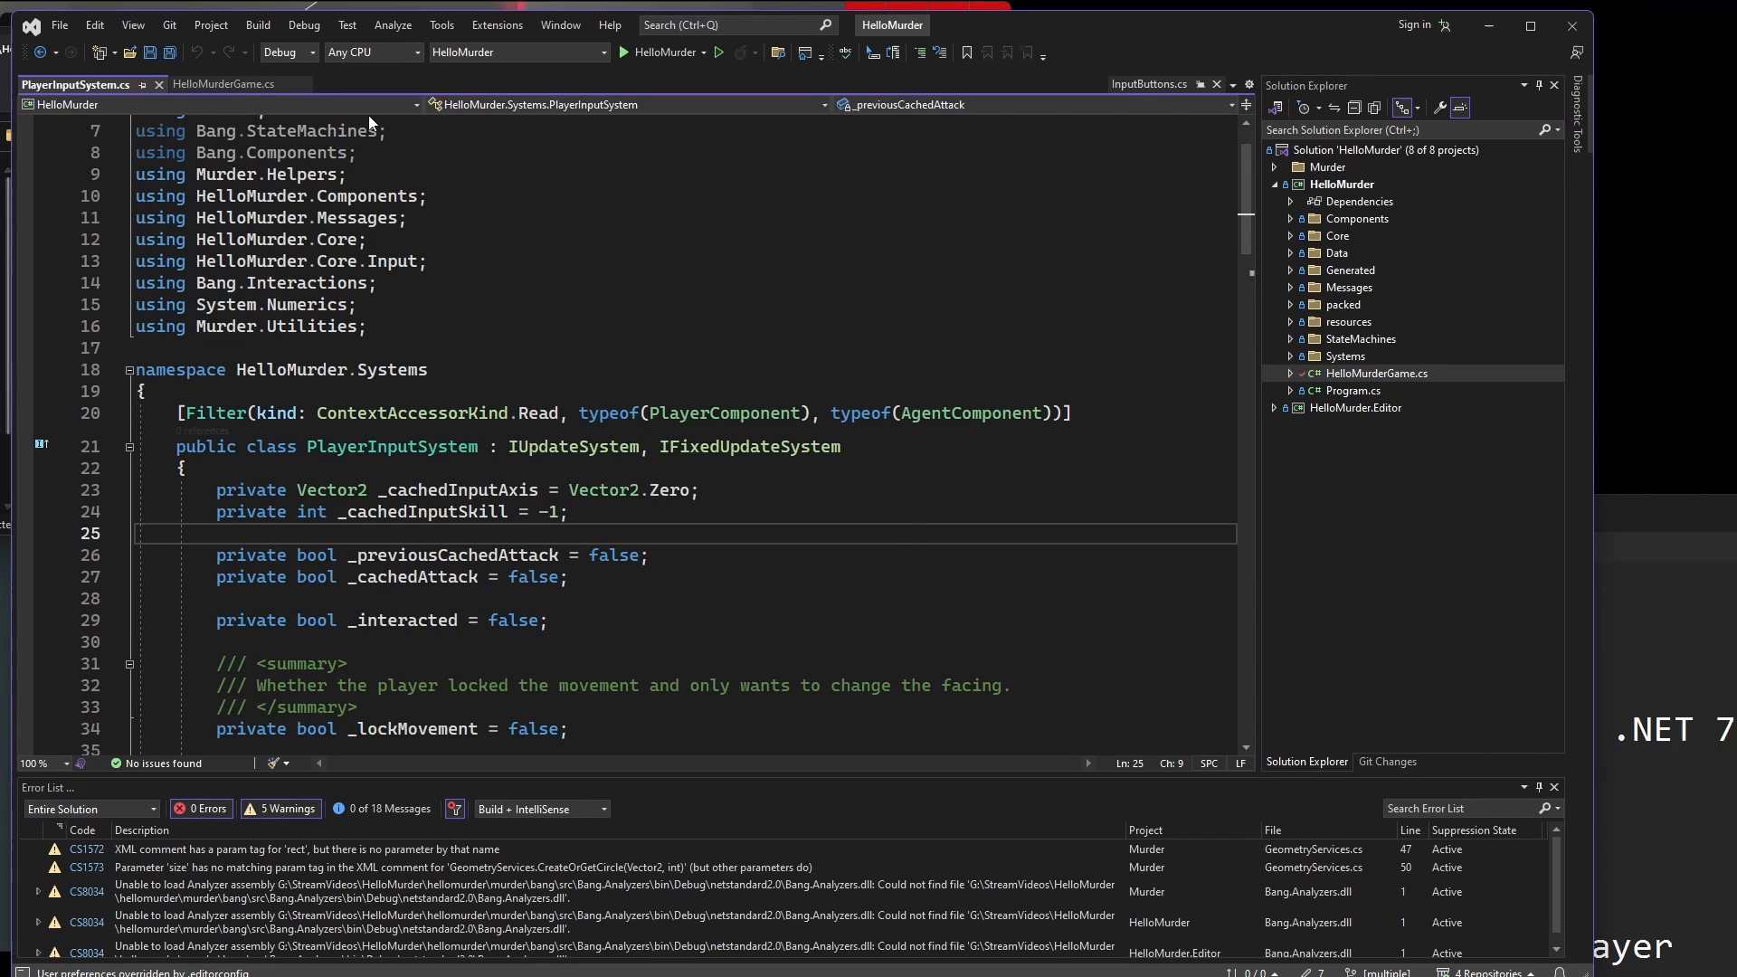
{"action": "scroll", "scroll_direction": "down", "scroll_amount": 3}
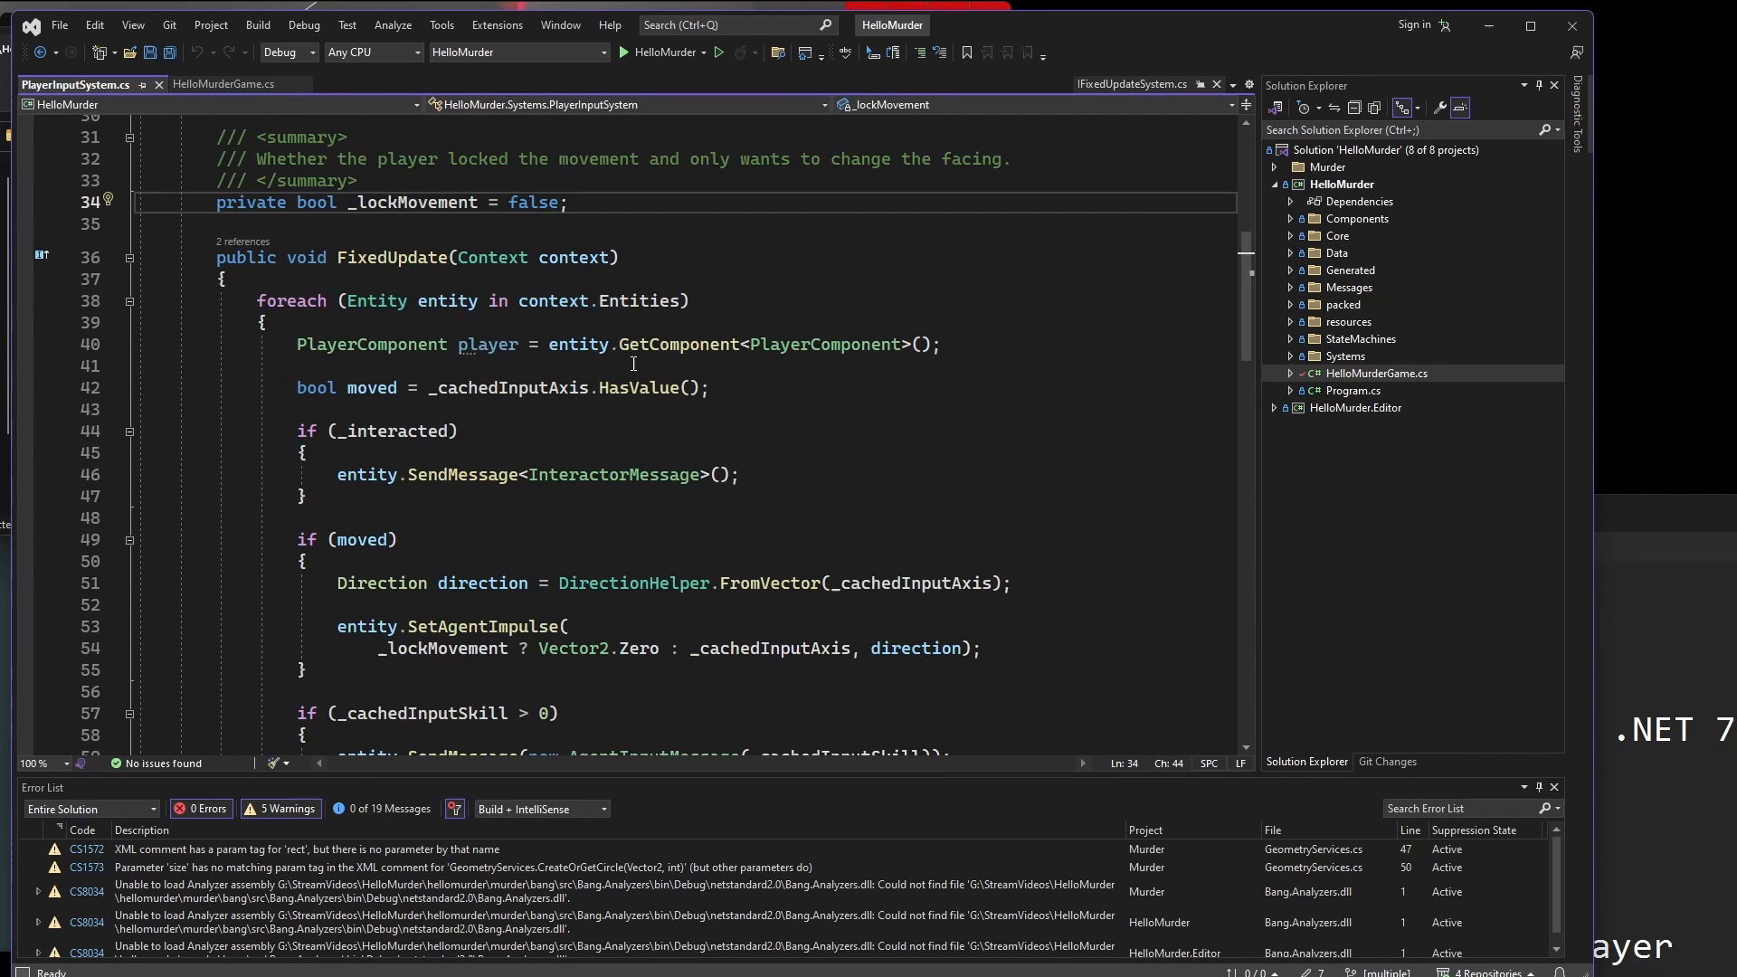
{"action": "scroll", "scroll_direction": "down", "scroll_amount": 3}
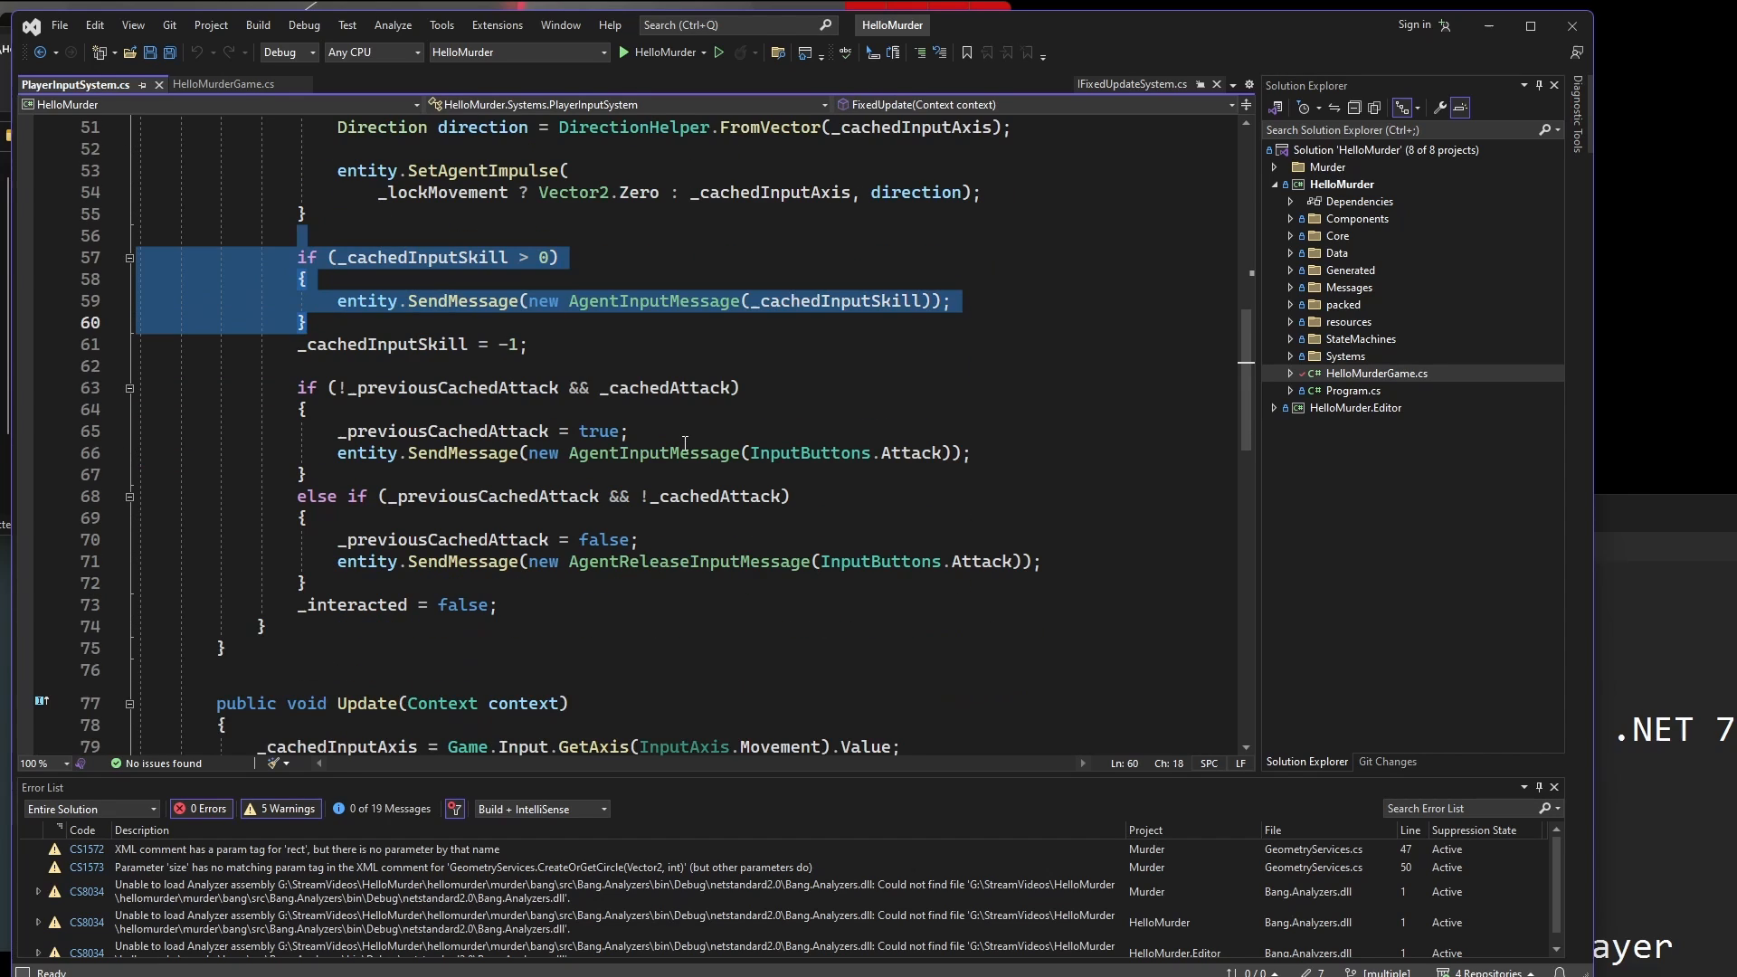
{"action": "left_click", "coordinate": [534, 344]}
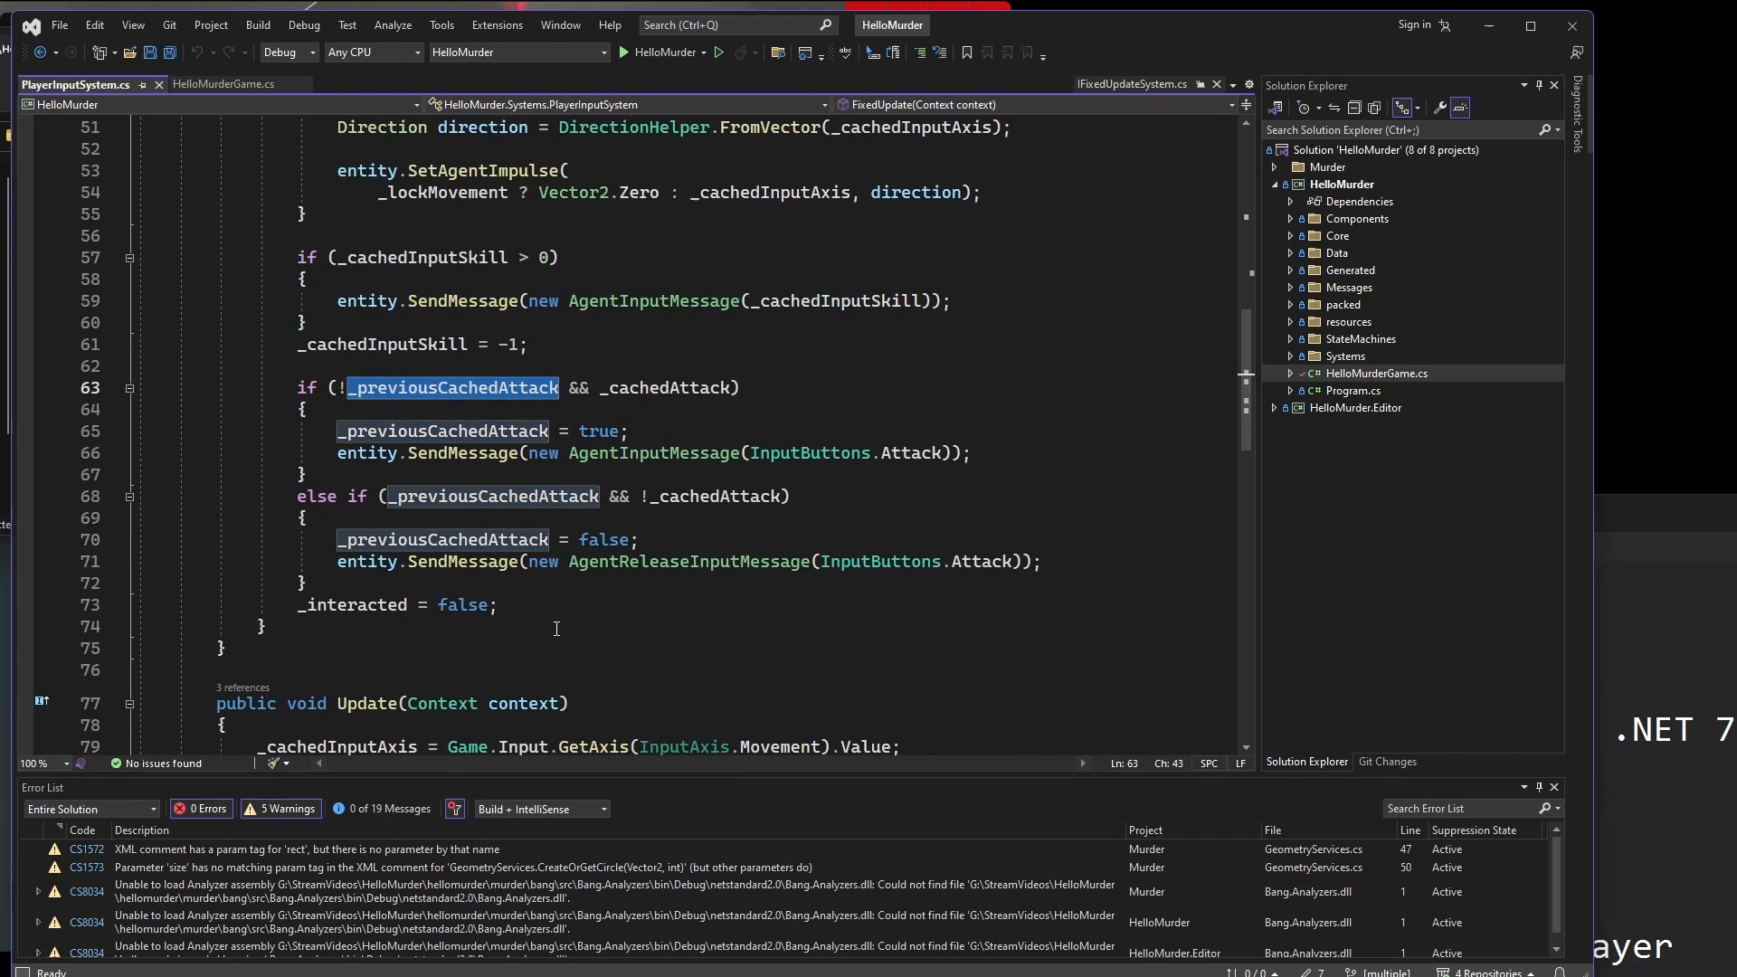
{"action": "scroll", "scroll_direction": "up", "scroll_amount": 3}
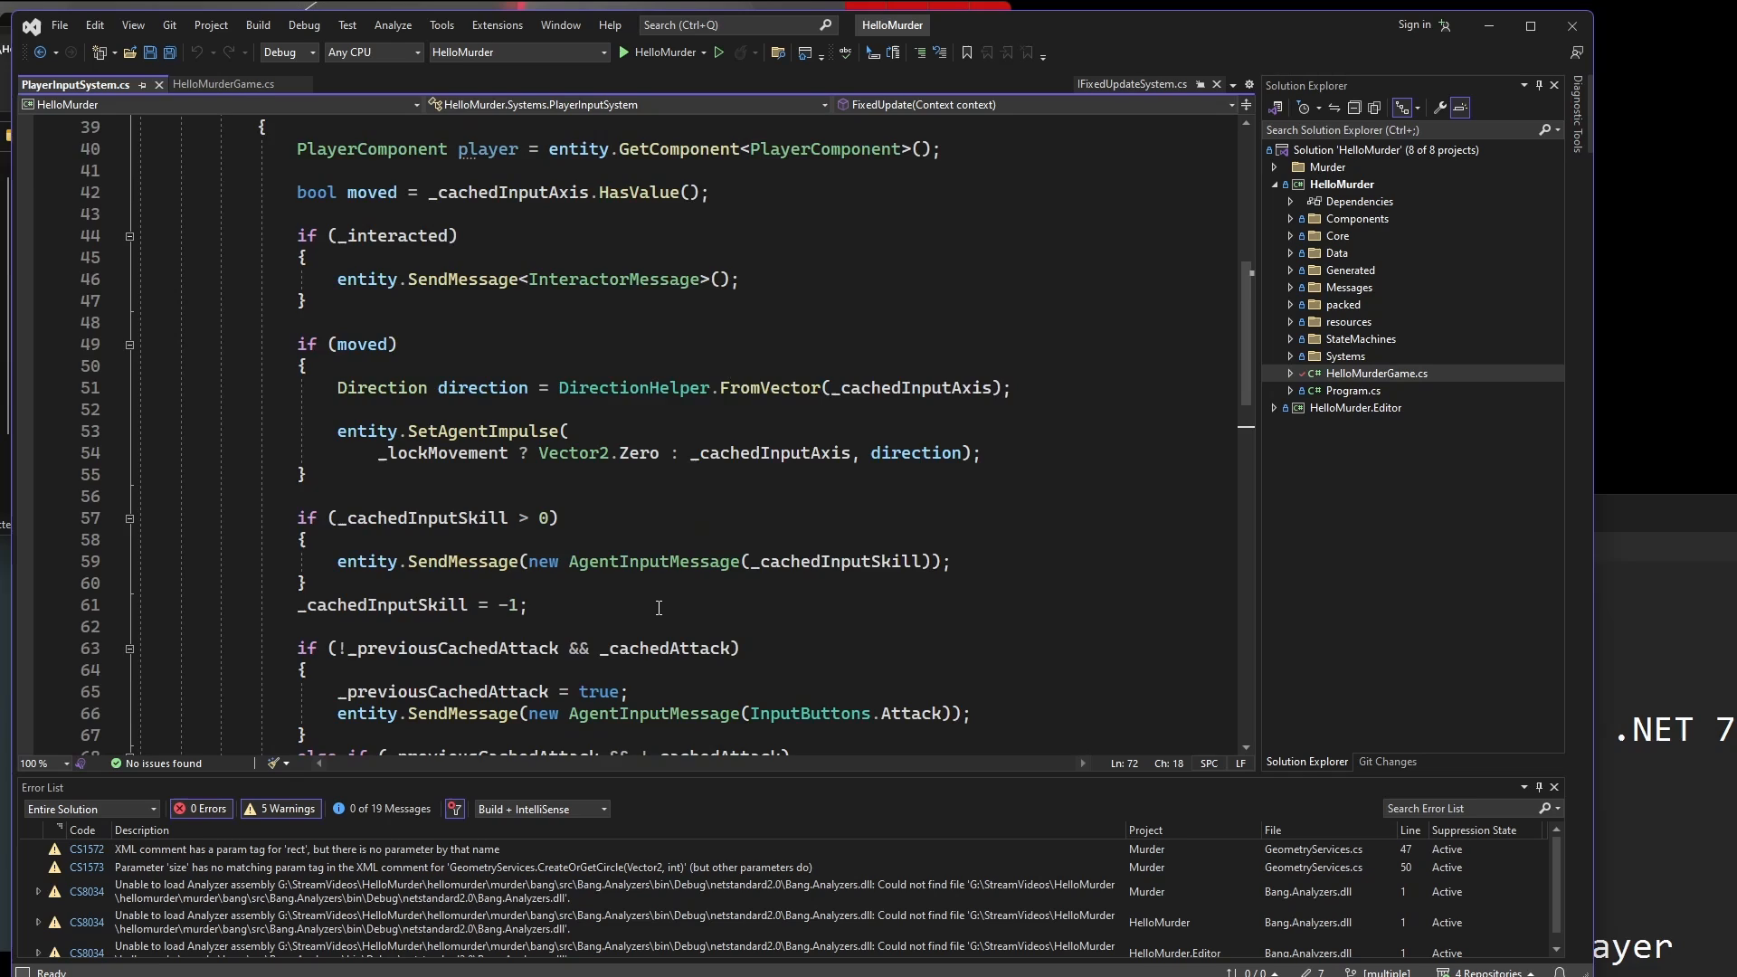
{"action": "scroll", "scroll_direction": "up", "scroll_amount": 3}
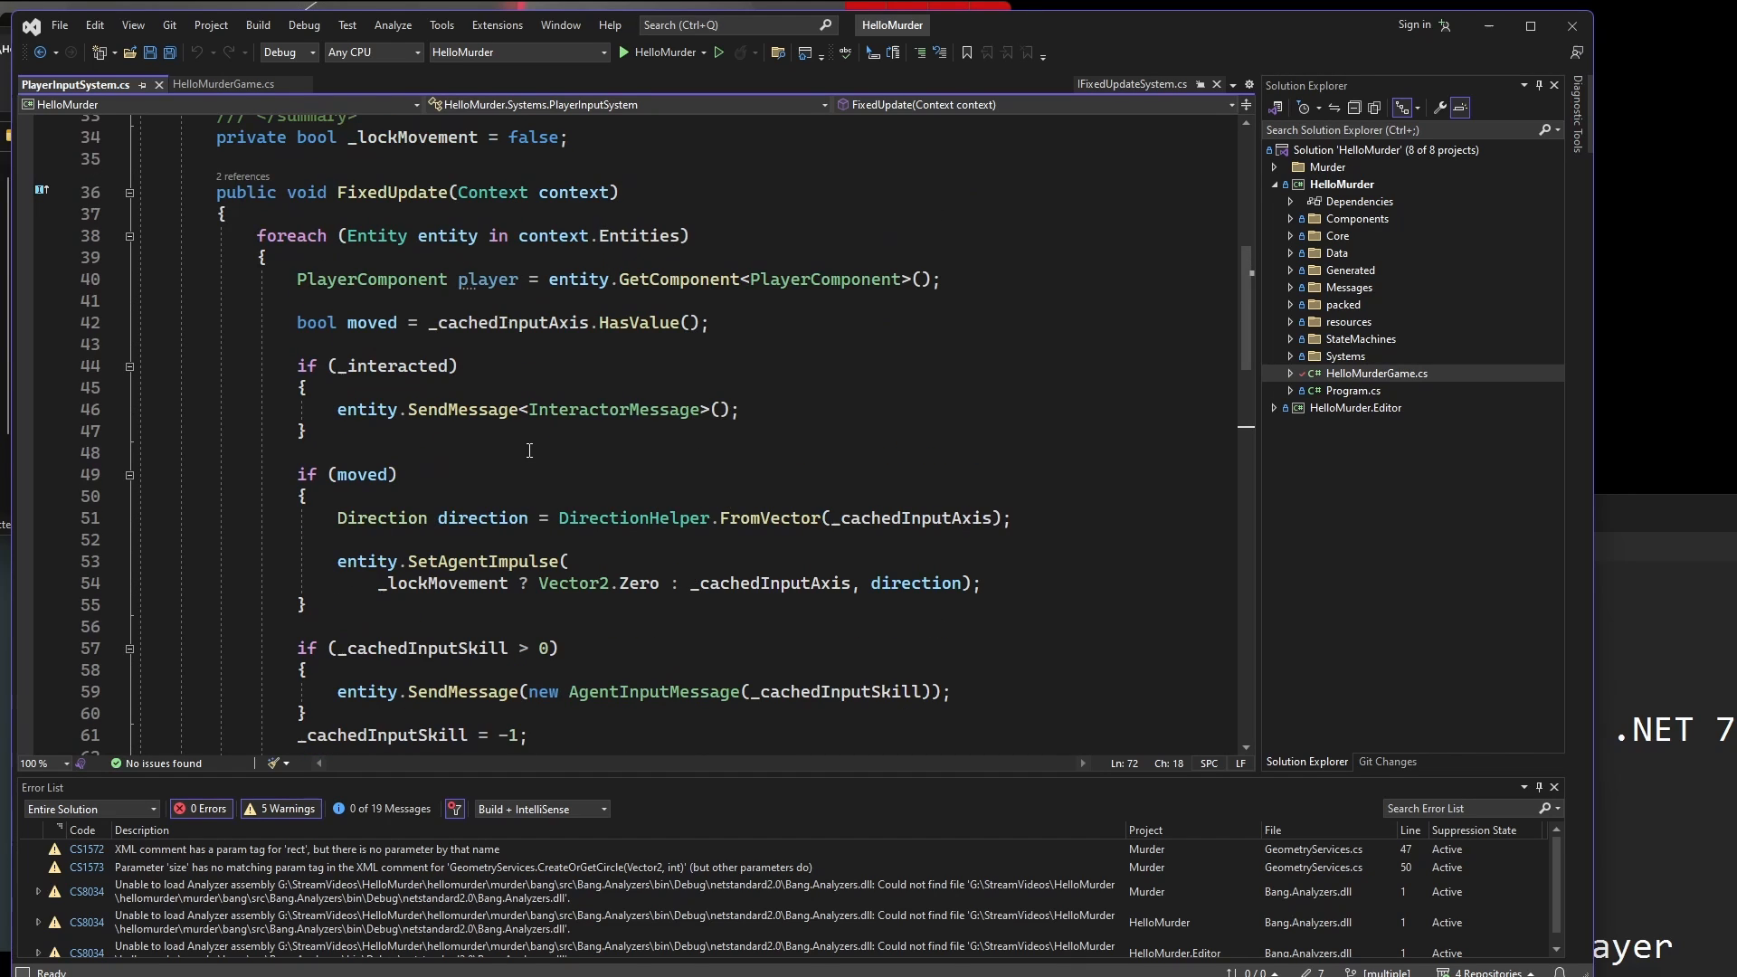
{"action": "scroll", "scroll_direction": "down", "scroll_amount": 3}
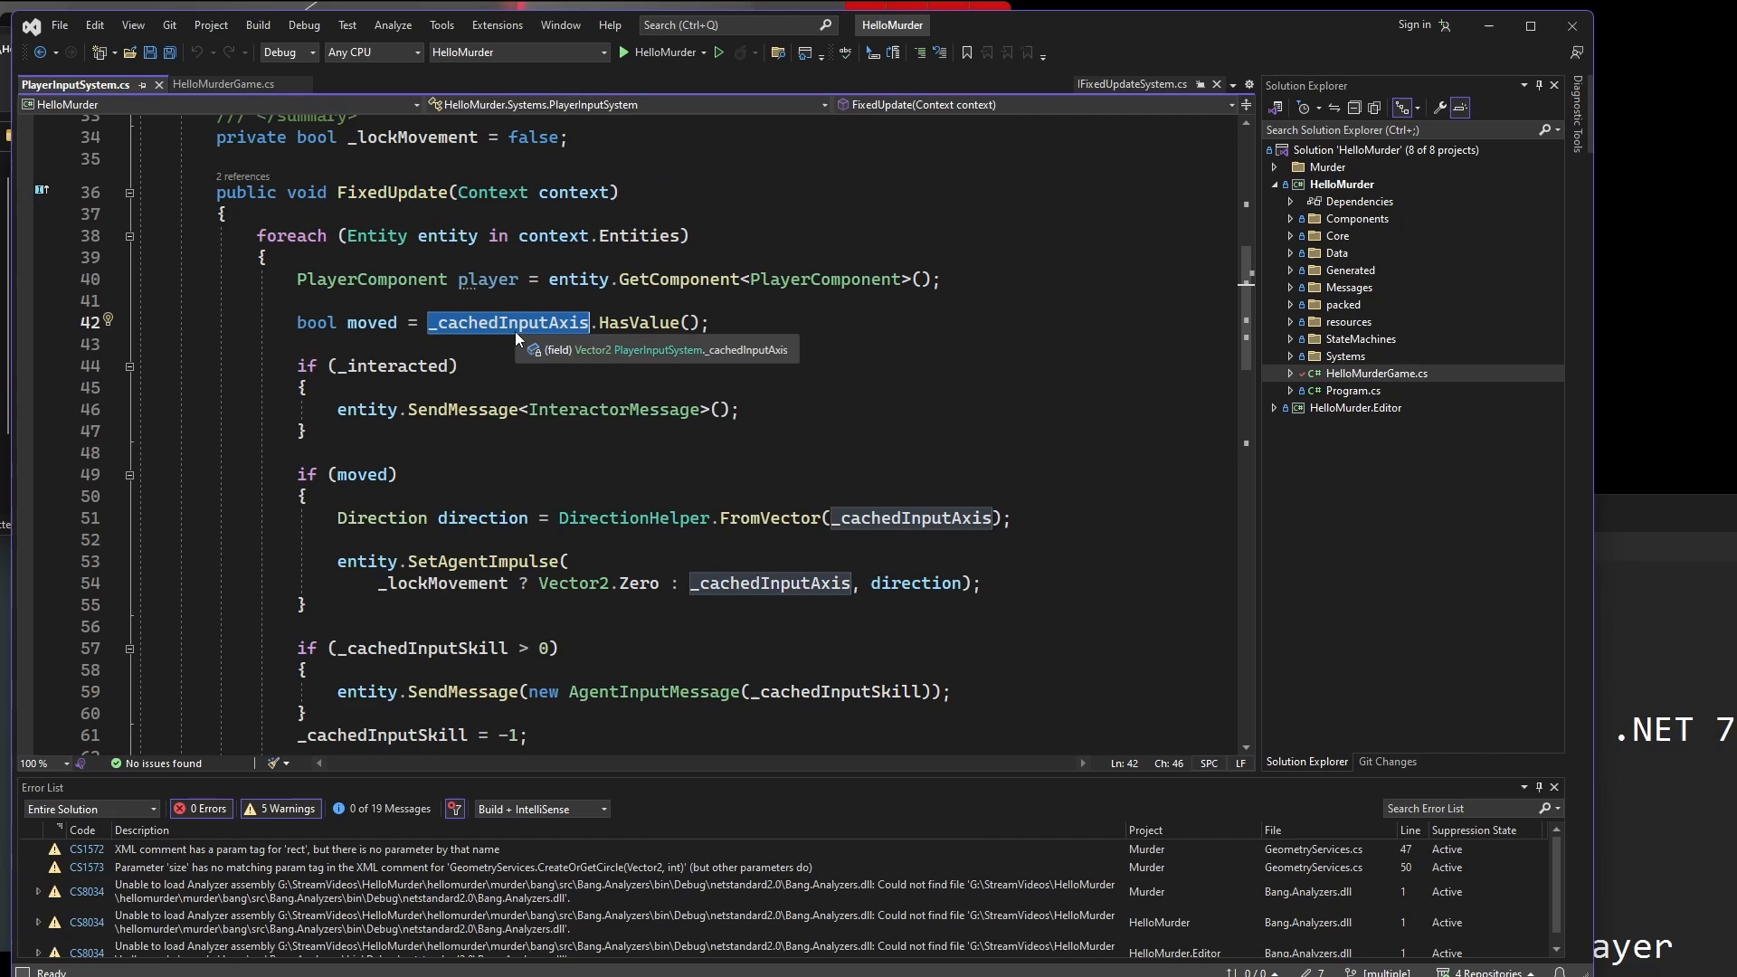
{"action": "scroll", "scroll_direction": "down", "scroll_amount": 3}
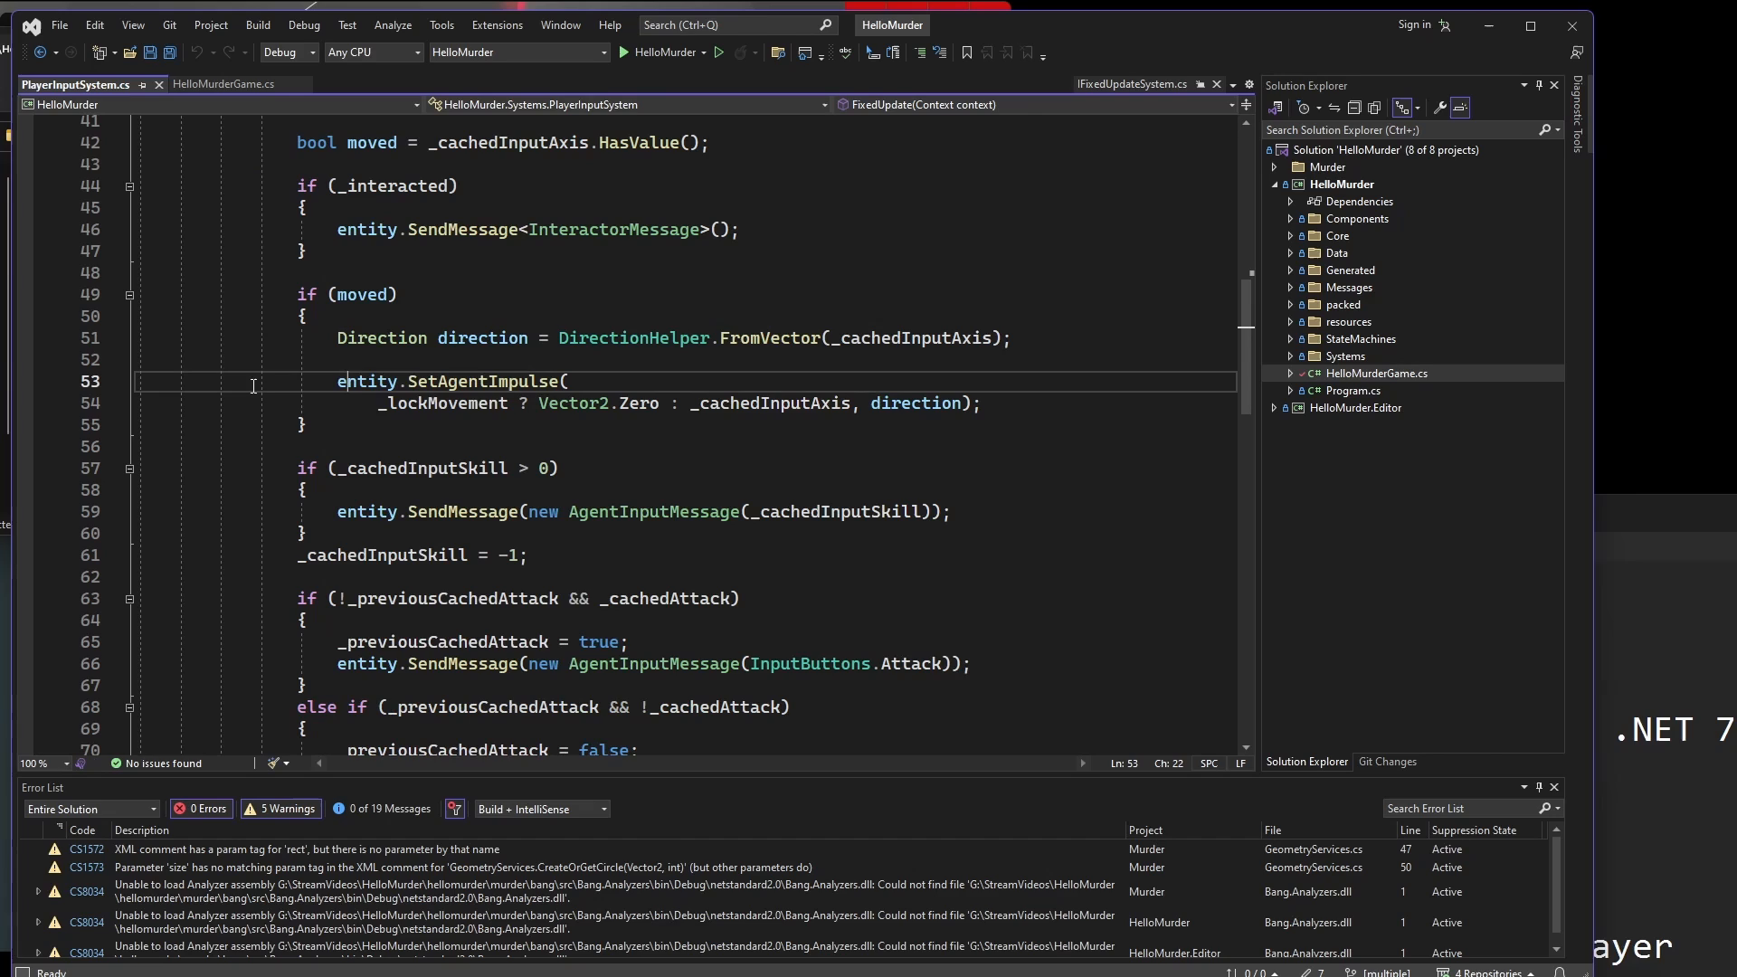
{"action": "double_click", "coordinate": [483, 382]}
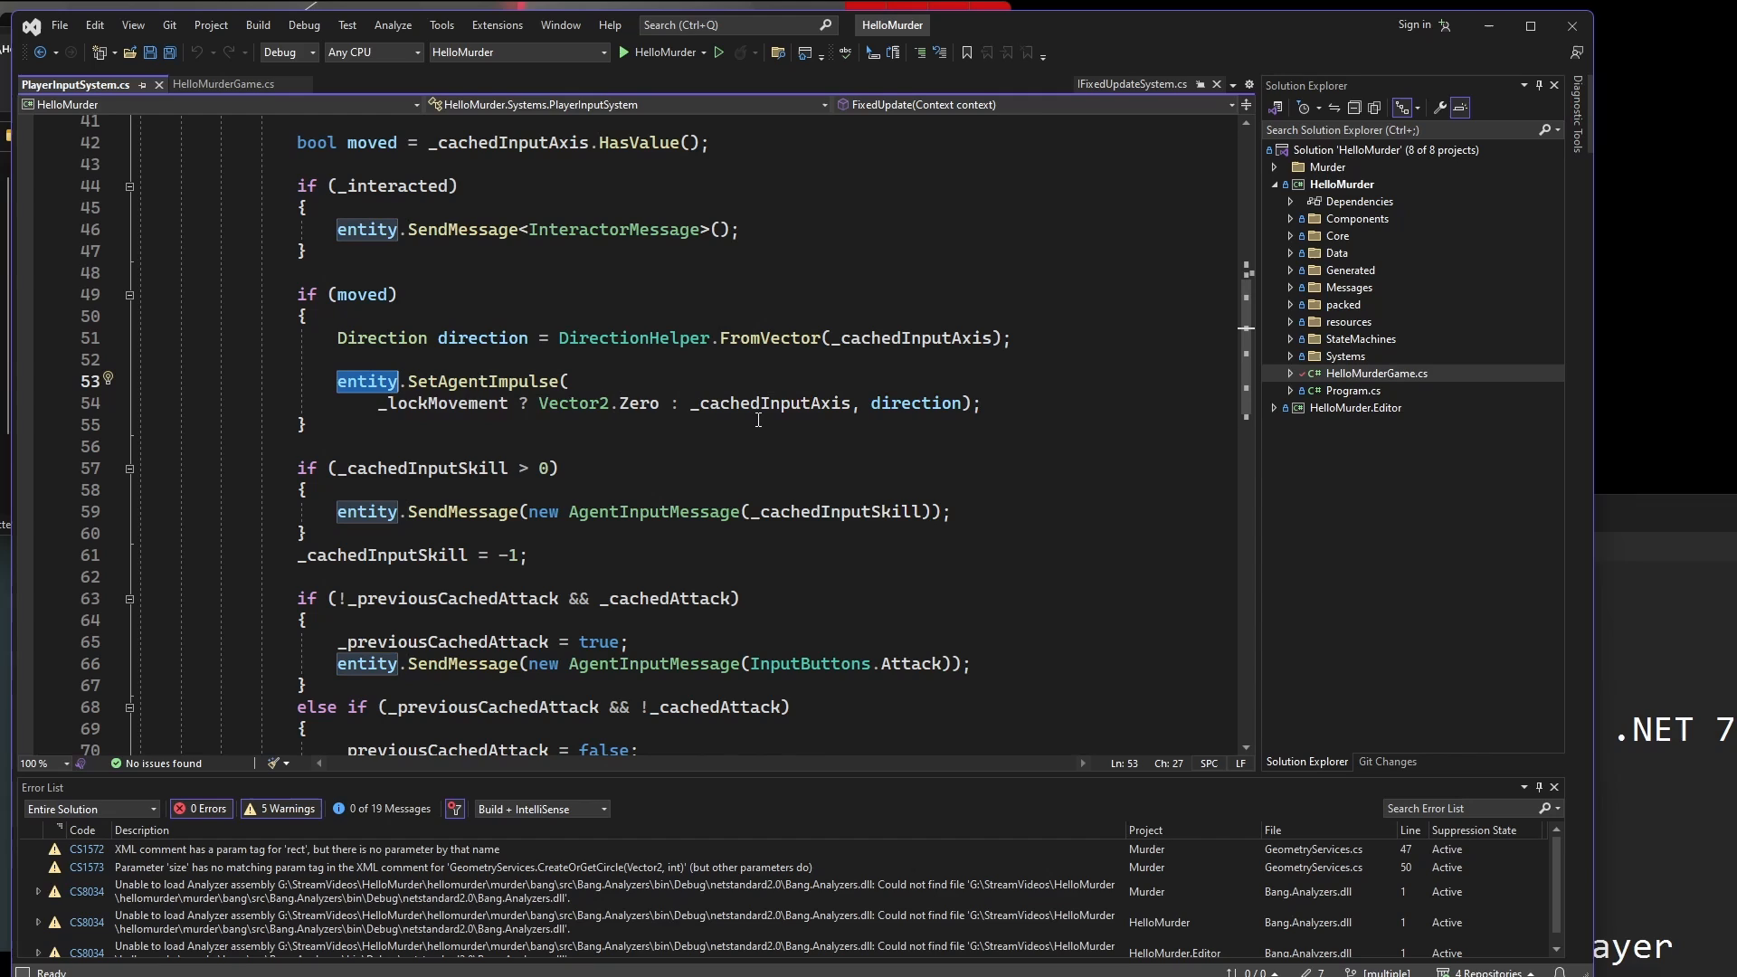
{"action": "double_click", "coordinate": [916, 404]}
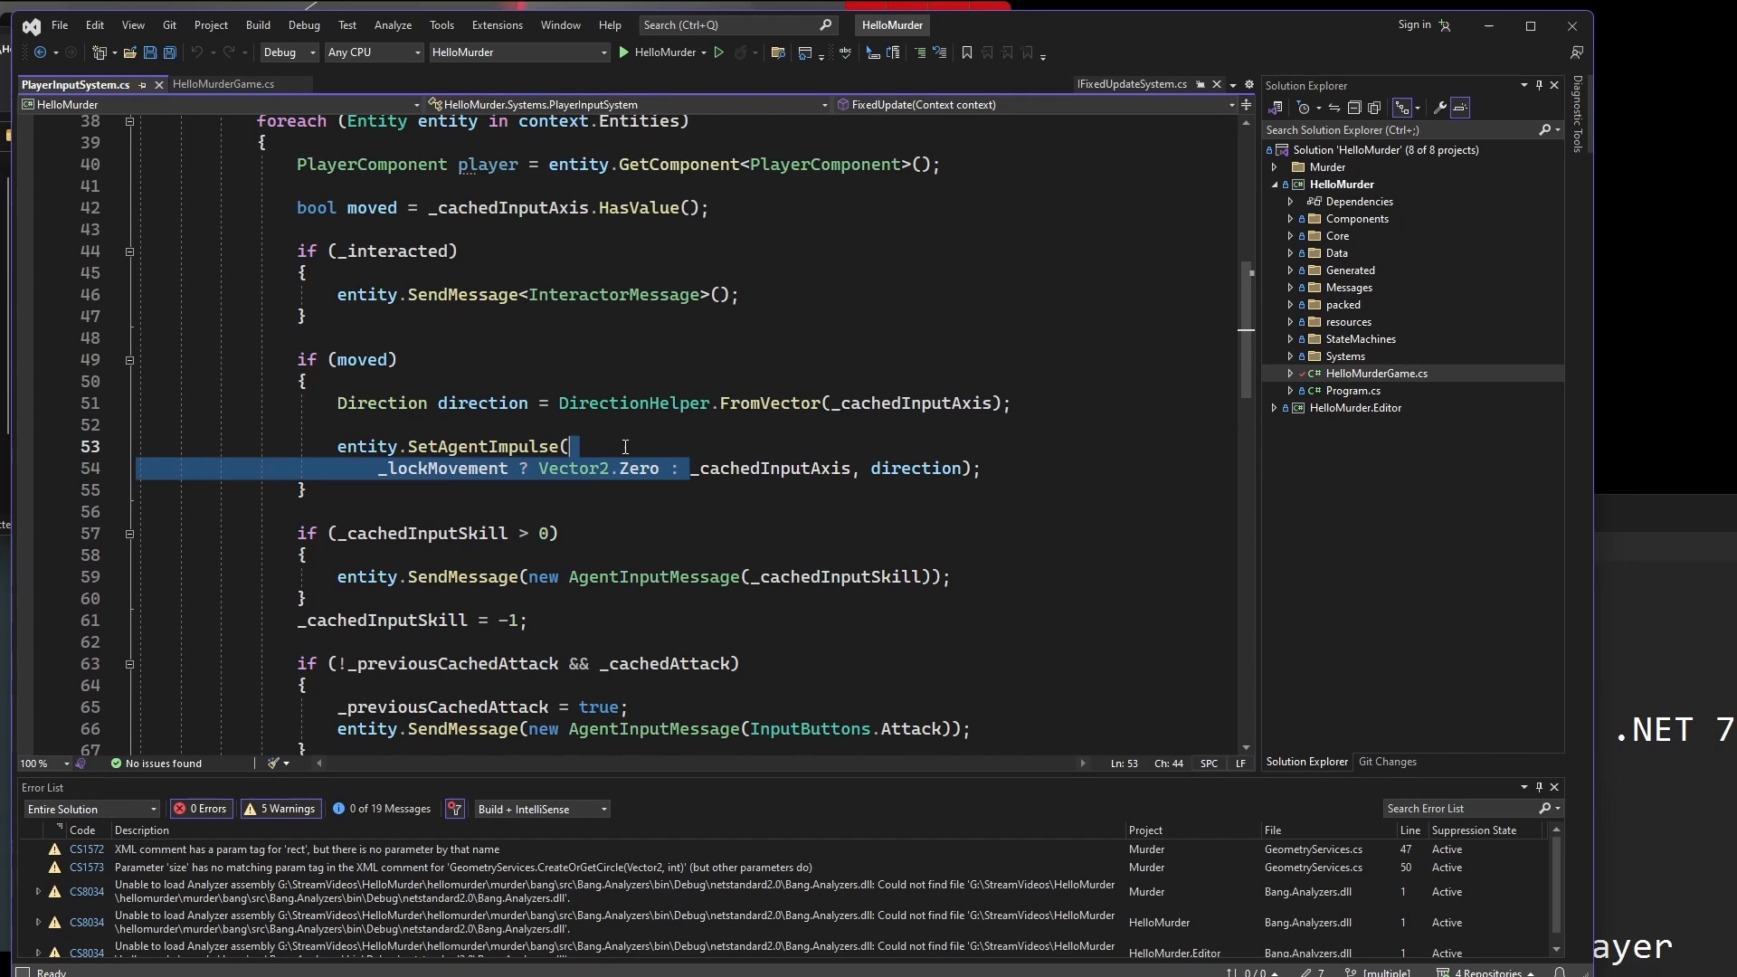
{"action": "mouse_move", "coordinate": [757, 492]}
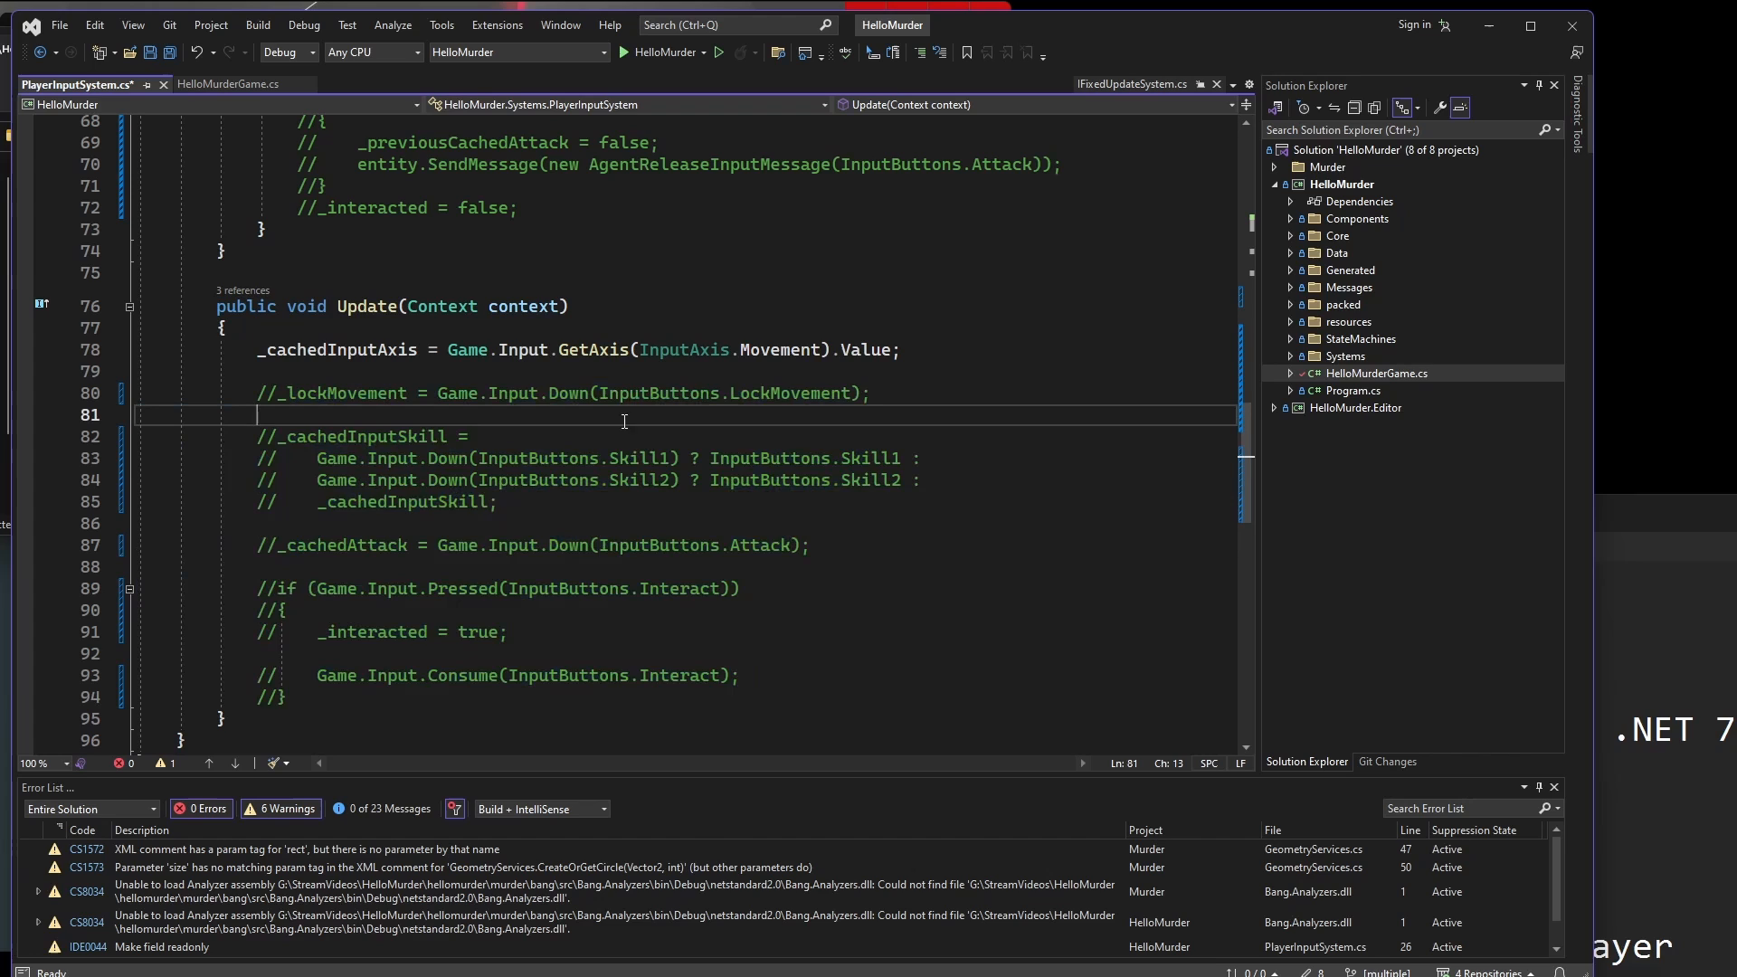
{"action": "left_click", "coordinate": [500, 501]}
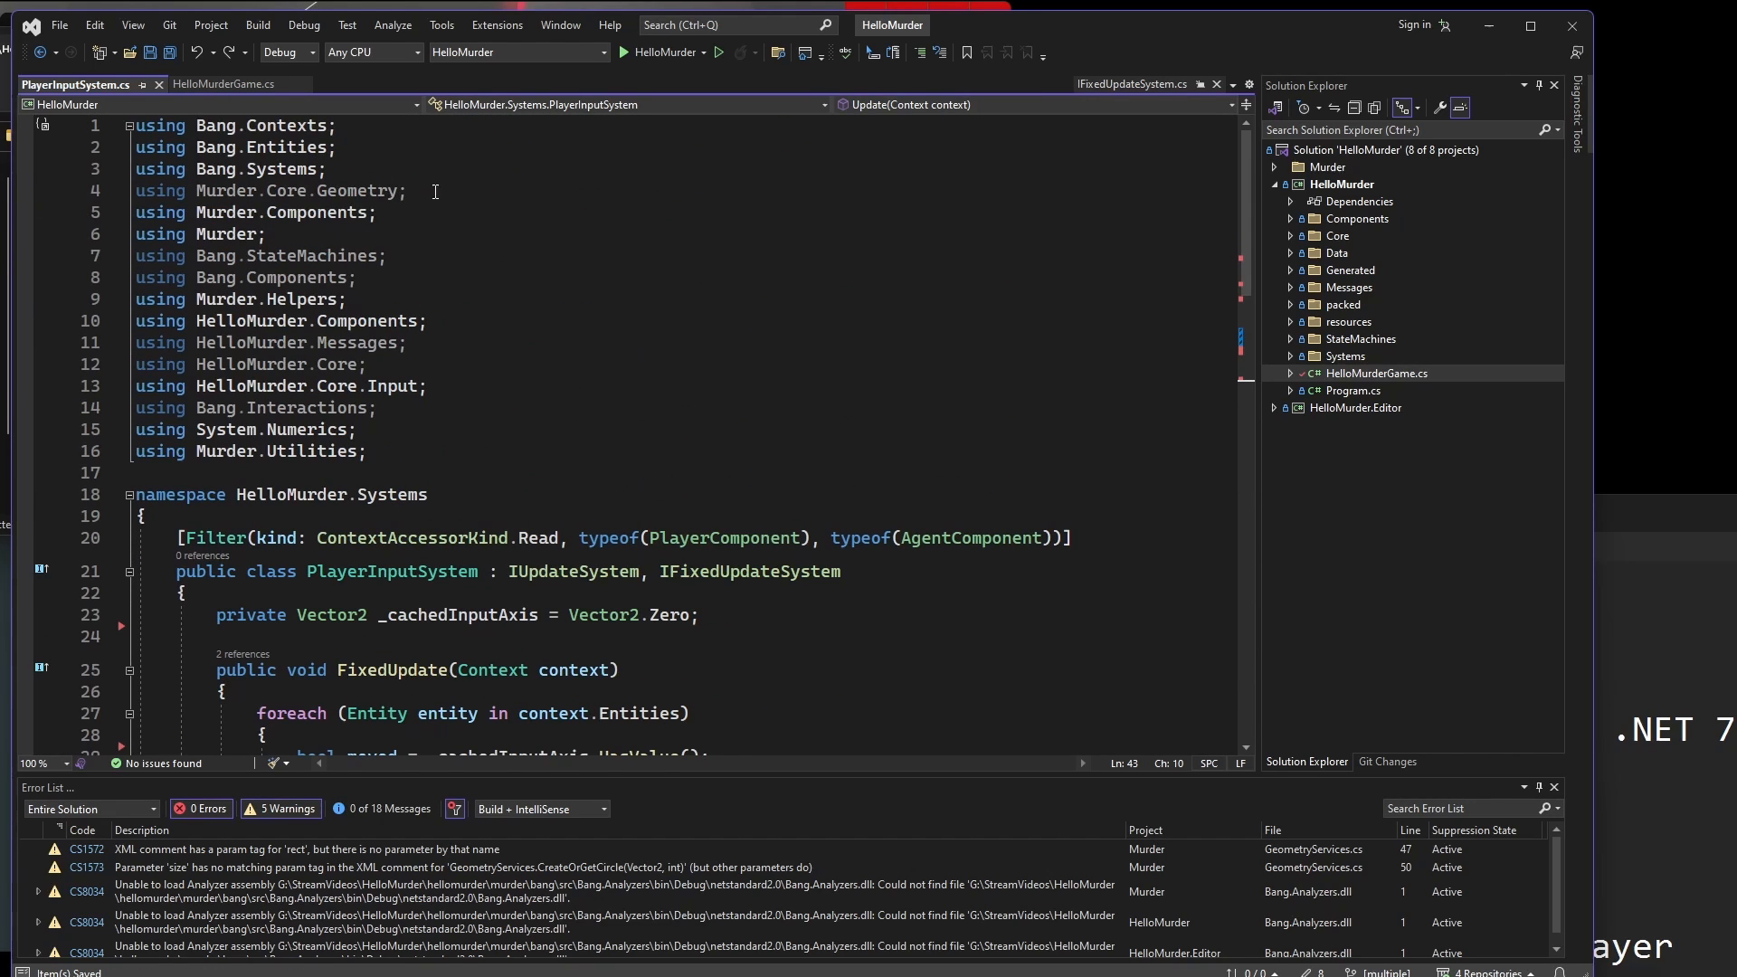
{"action": "left_click", "coordinate": [327, 168]}
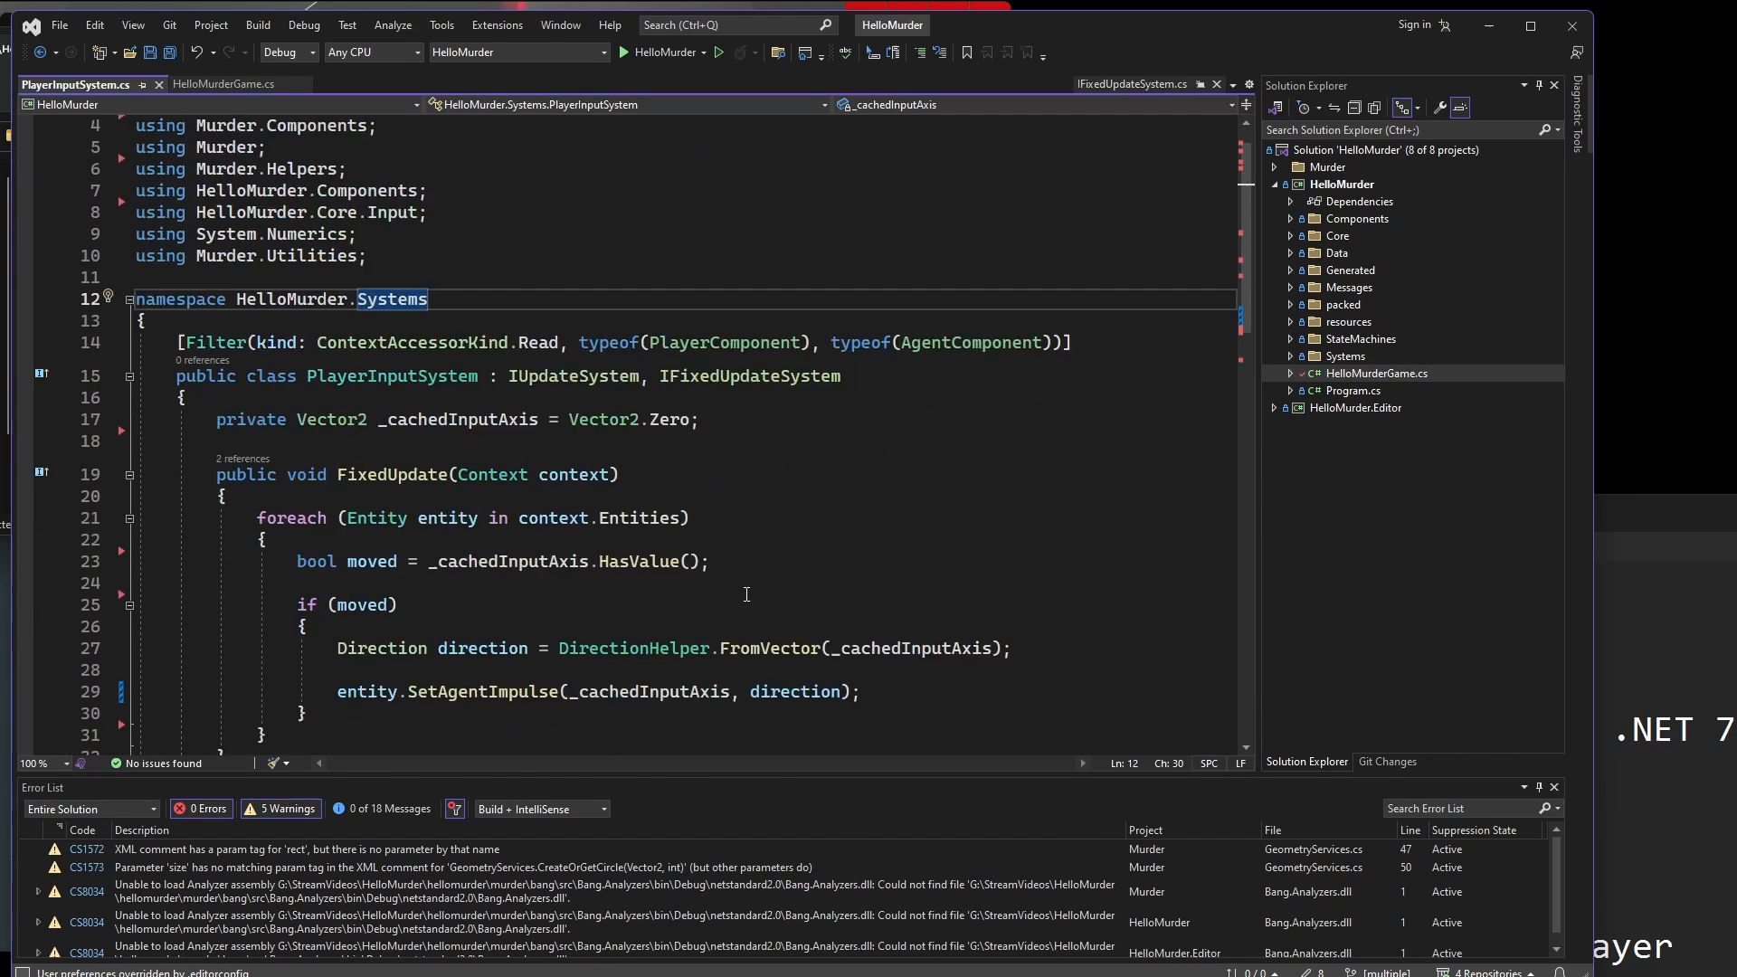
{"action": "scroll", "scroll_direction": "up", "scroll_amount": 3}
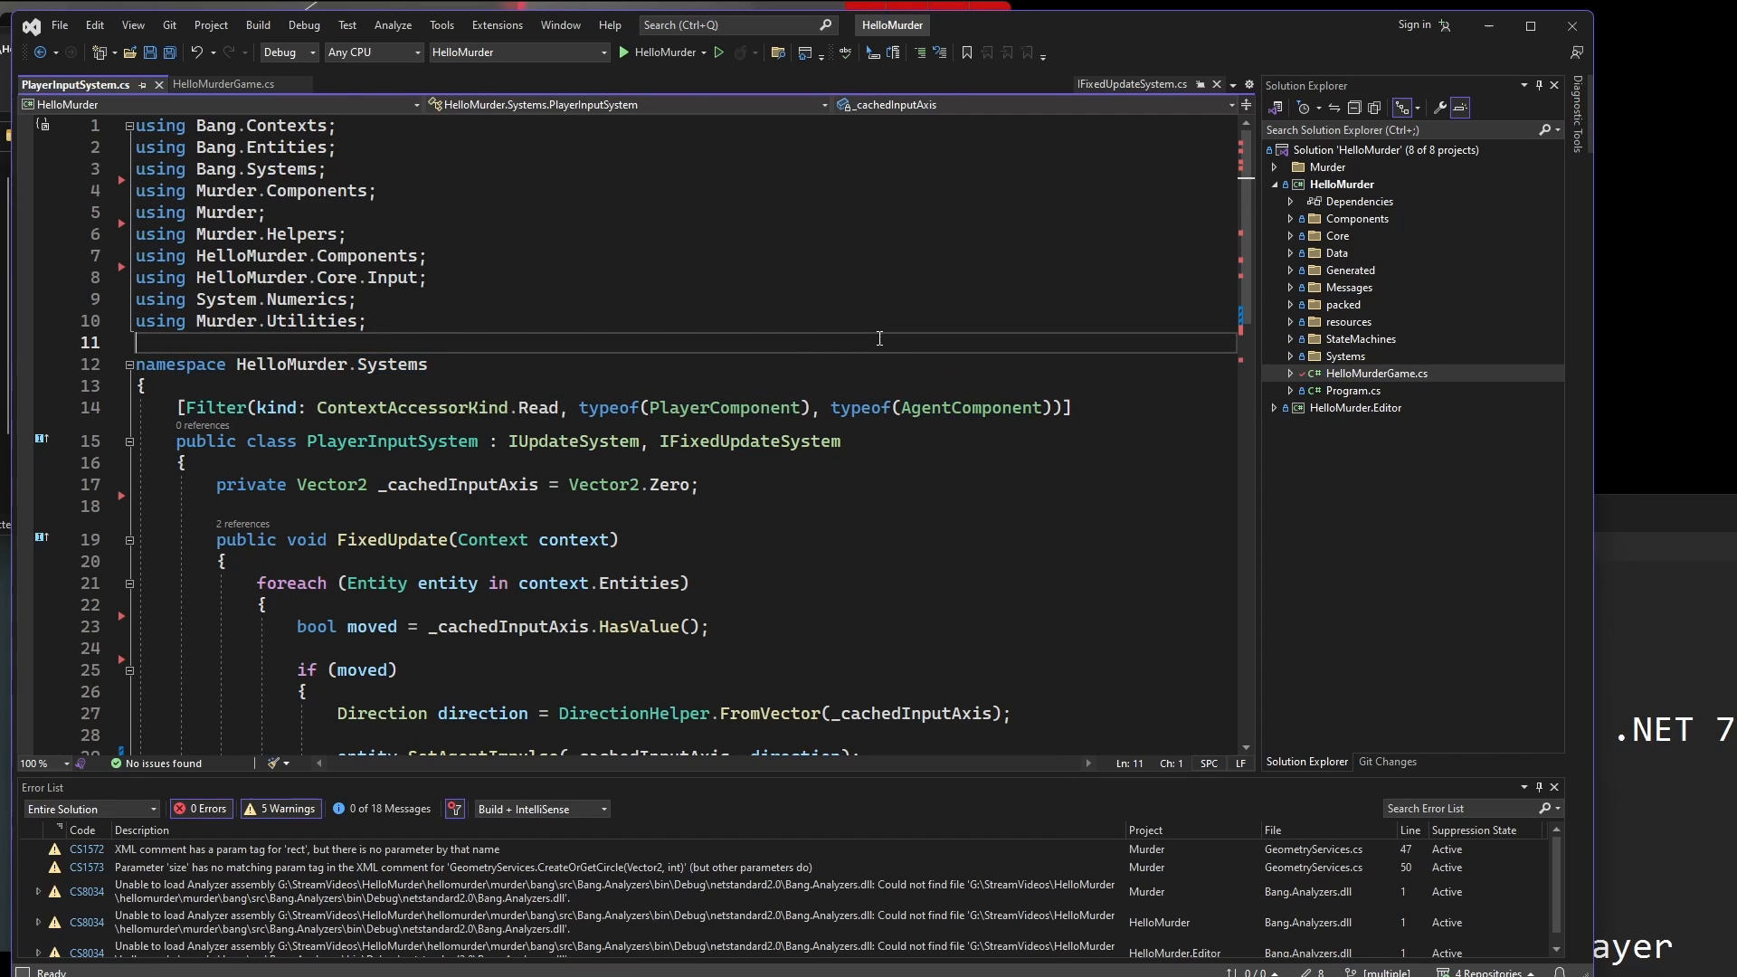
Make HelloMurder.Editor the startup project and launch it to build and run the editor.
{"action": "left_click", "coordinate": [516, 53]}
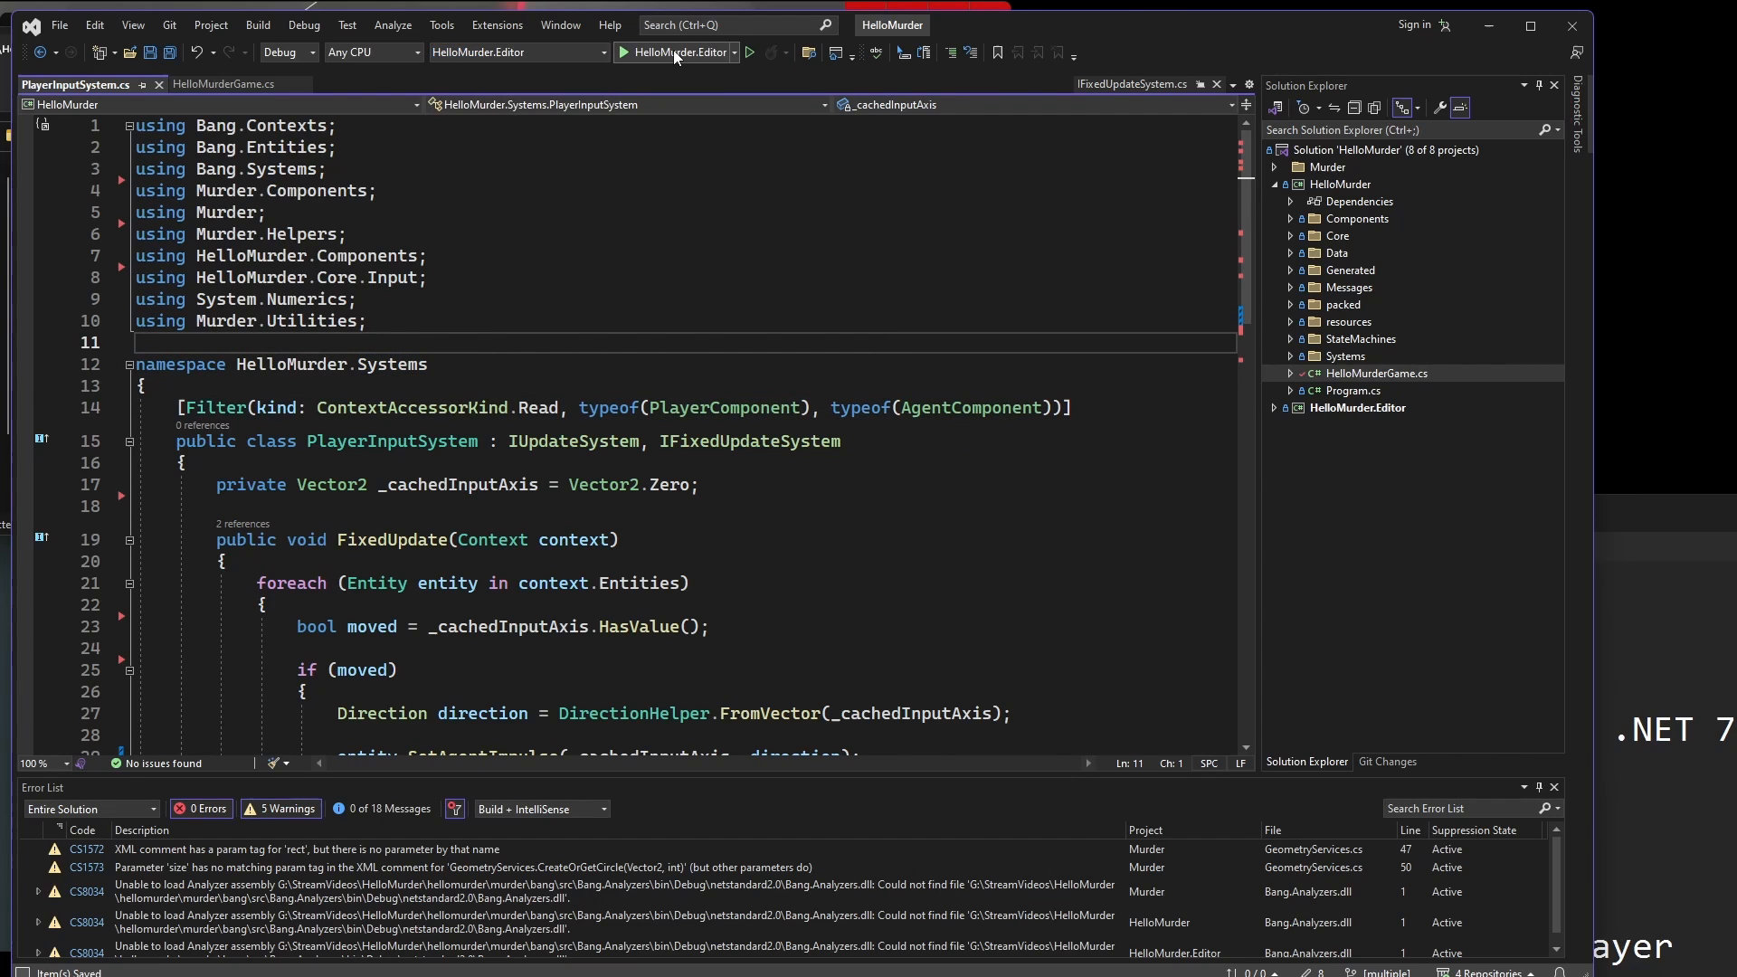
{"action": "left_click", "coordinate": [675, 52]}
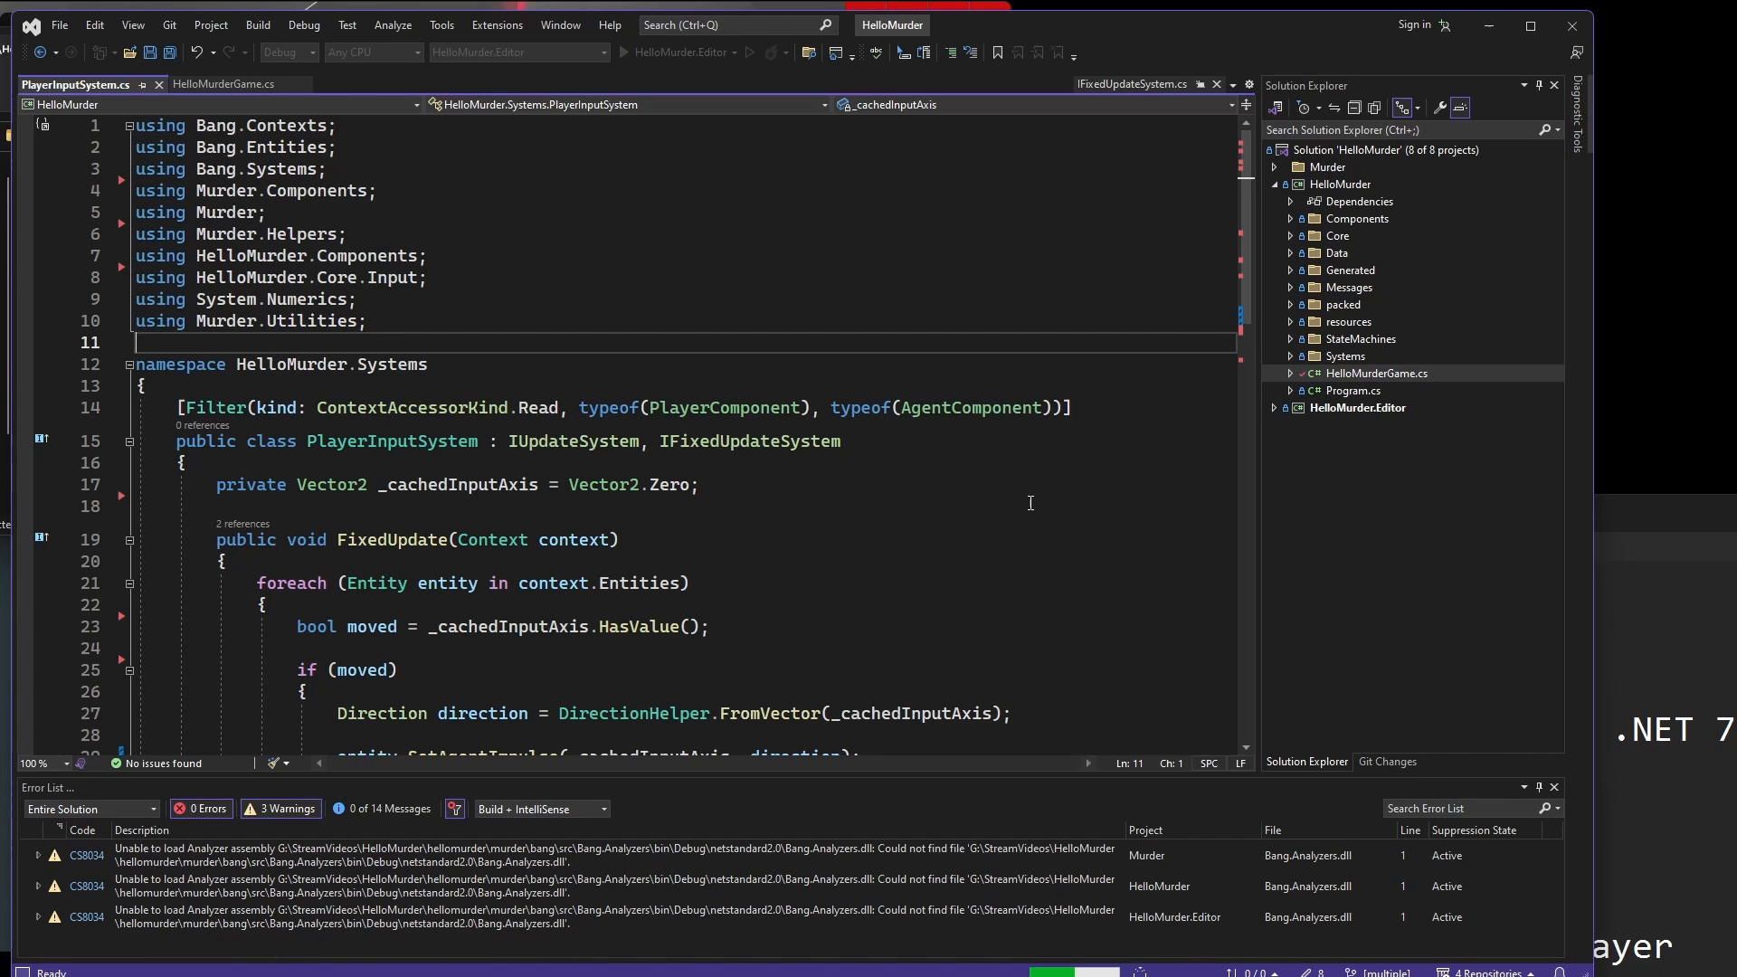
{"action": "left_click", "coordinate": [601, 53]}
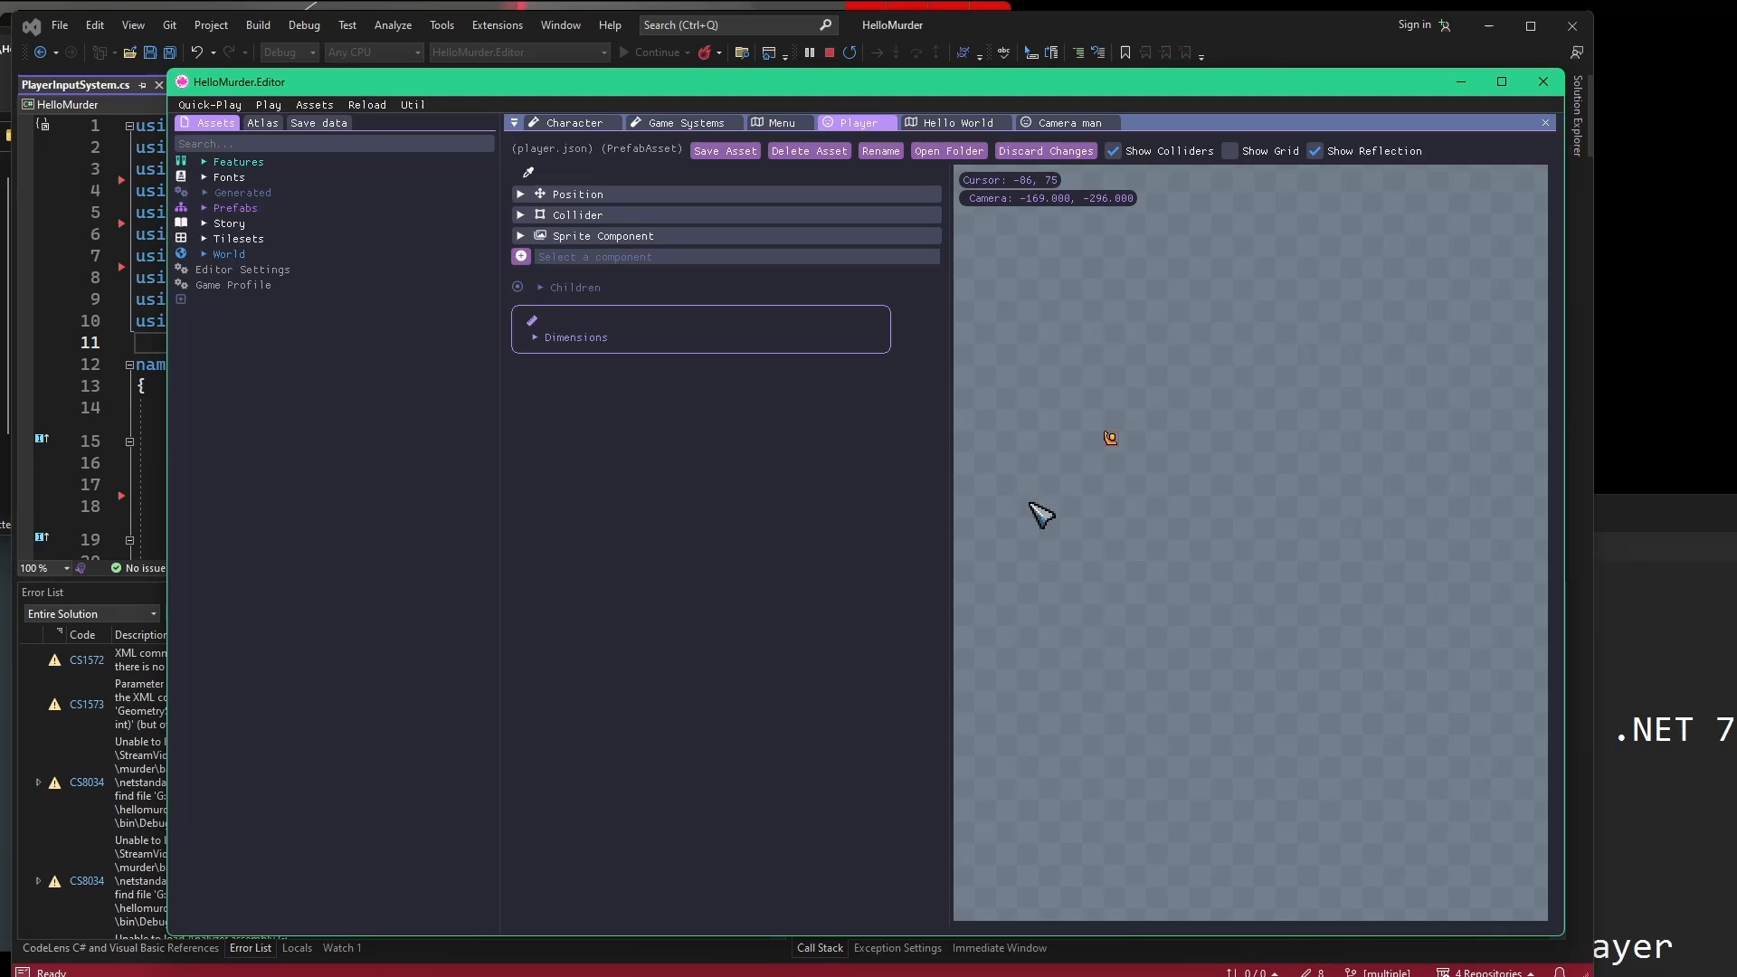
{"action": "mouse_move", "coordinate": [1111, 431]}
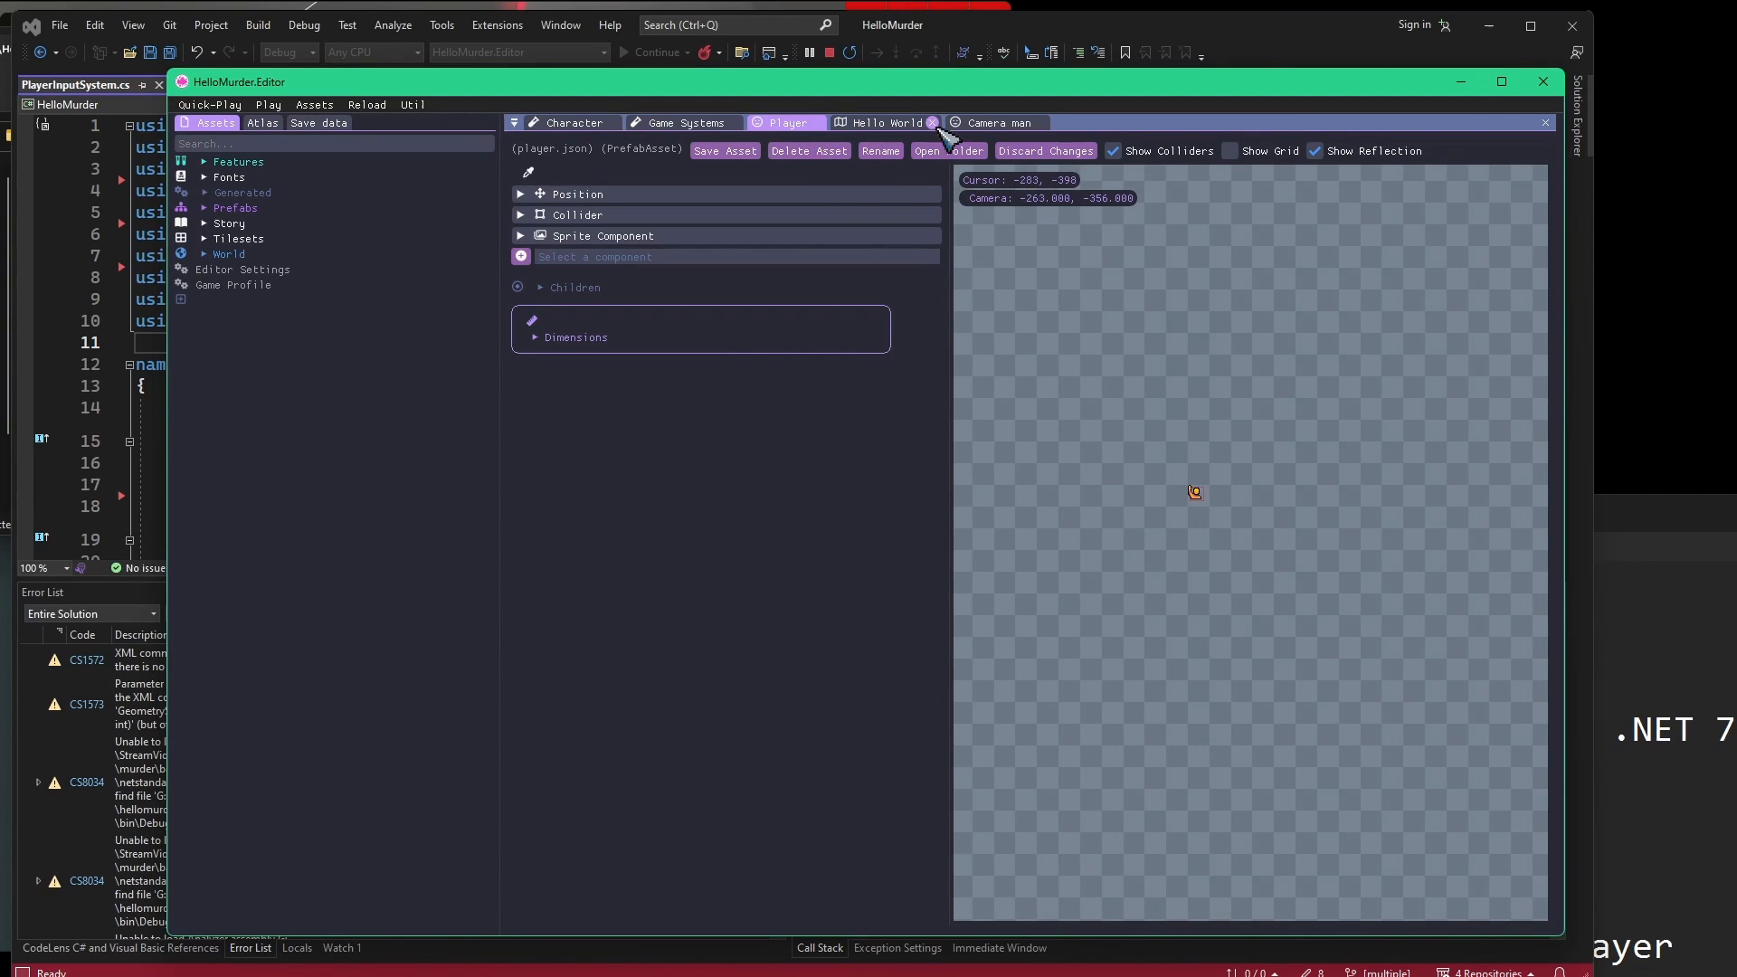
Close the Hello World and Game Systems asset tabs, leaving the Player prefab open.
{"action": "left_click", "coordinate": [944, 122]}
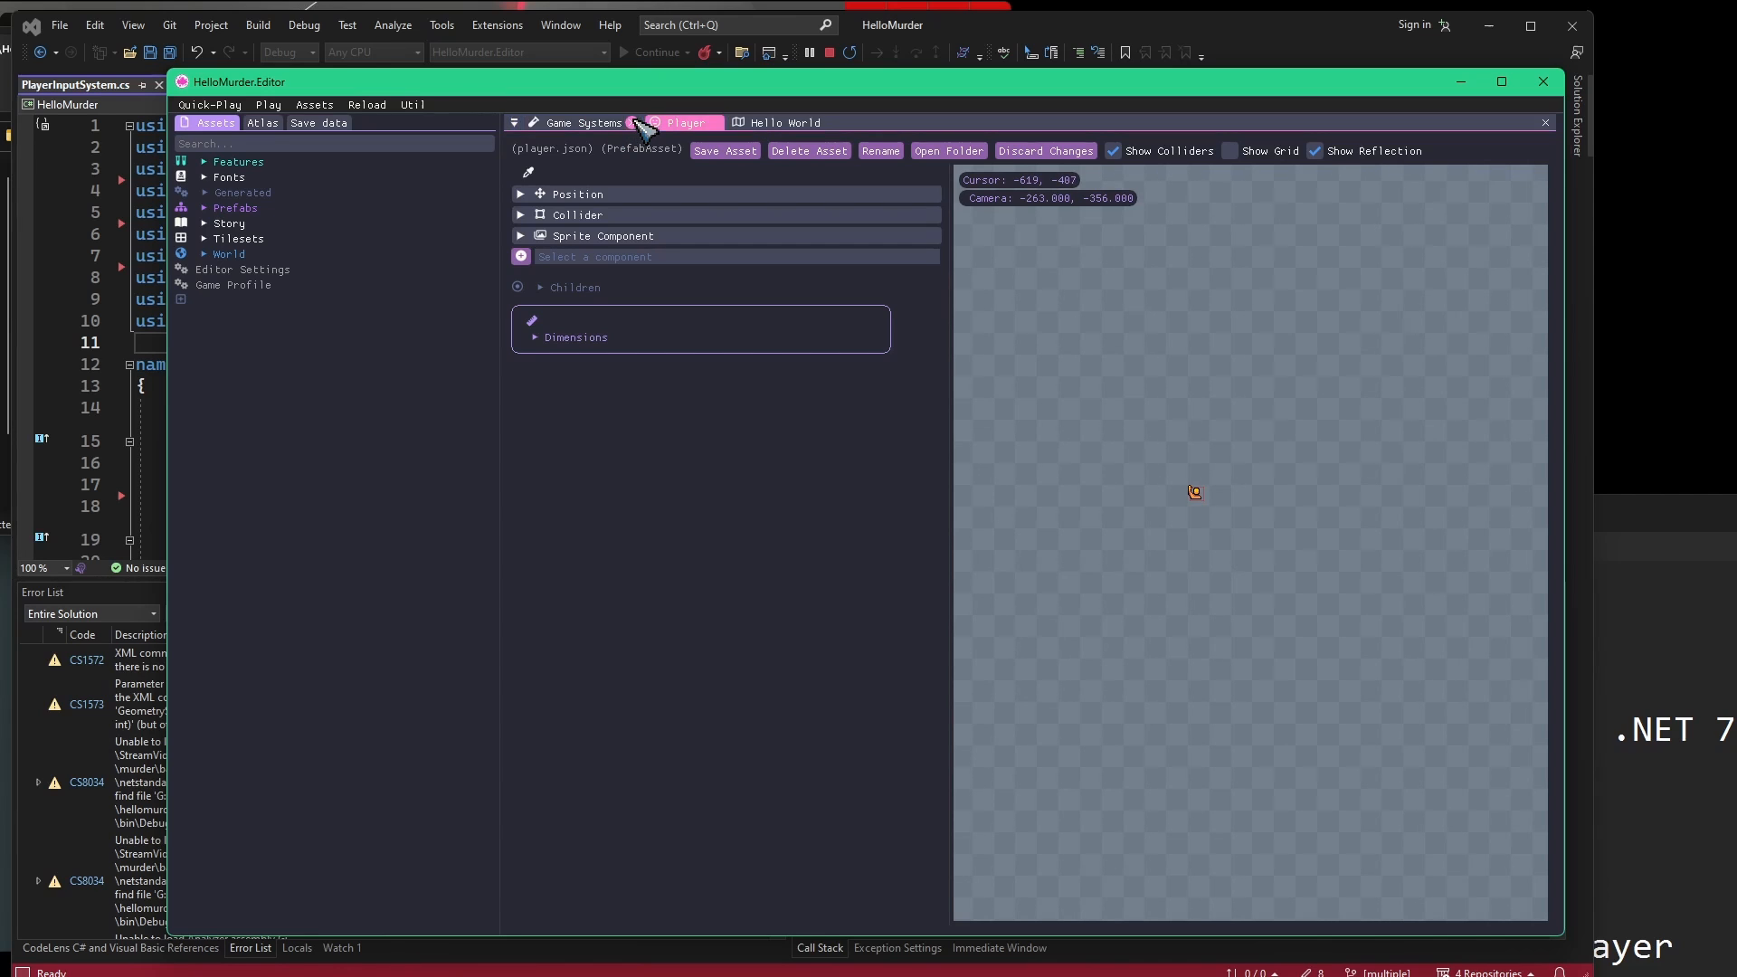
{"action": "left_click", "coordinate": [635, 122]}
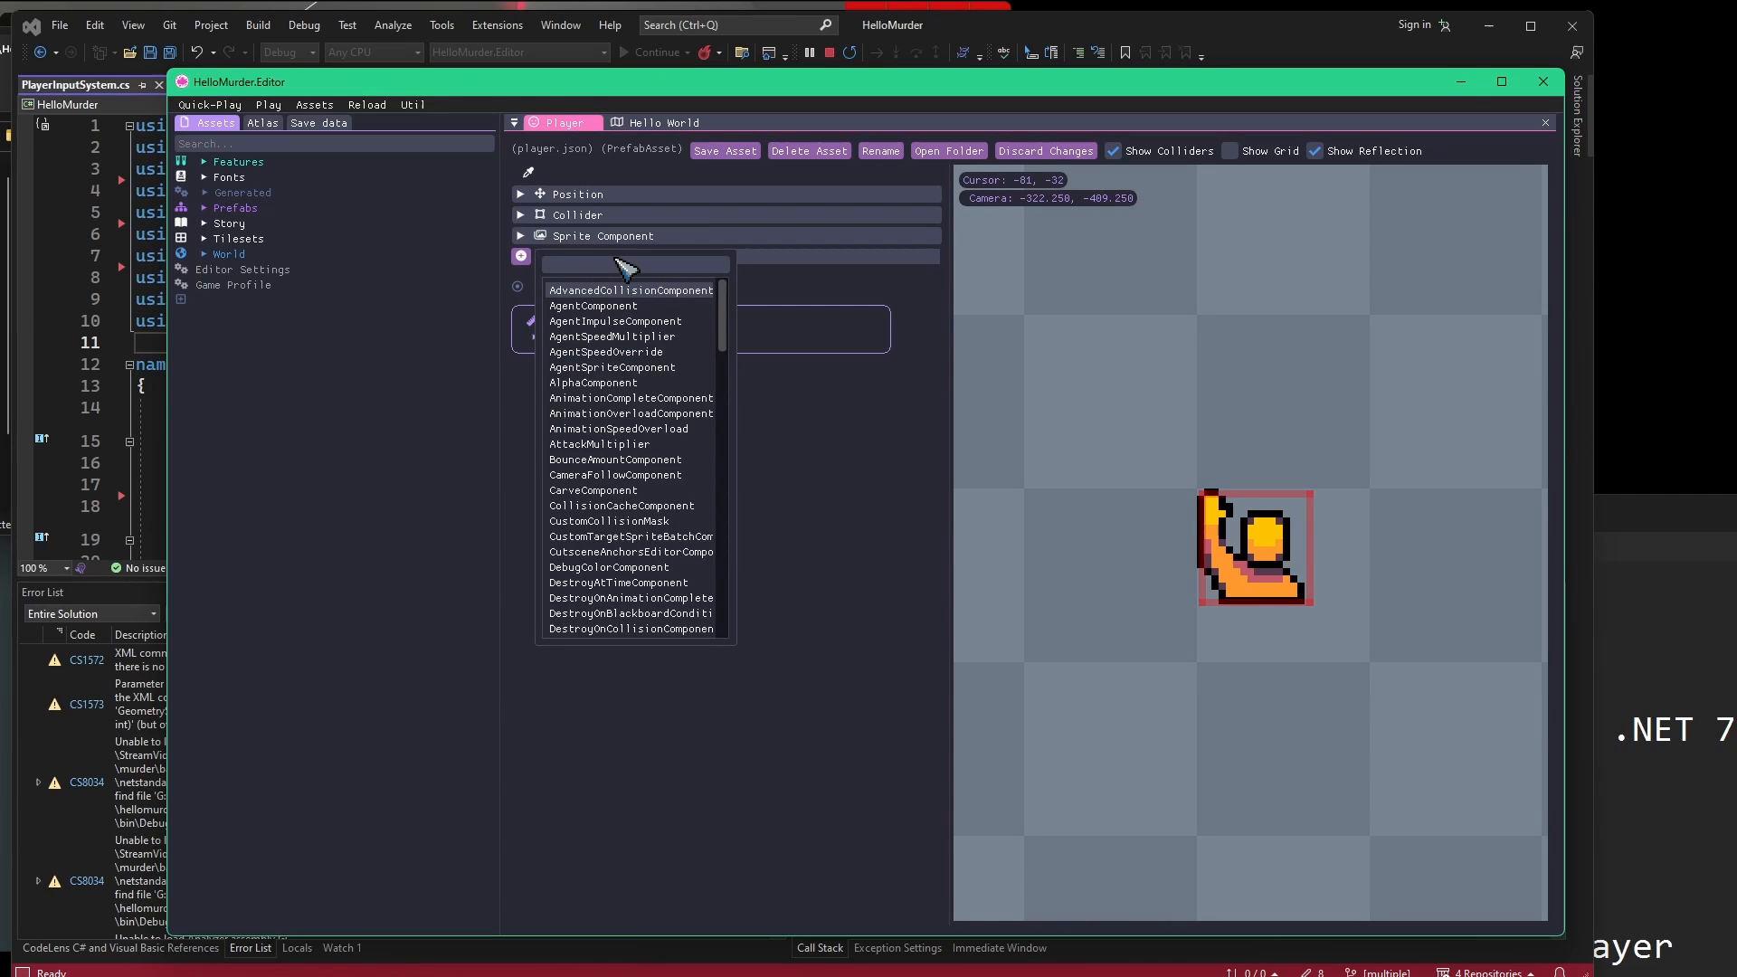
Add a PlayerComponent to the Player prefab by filtering components for 'player', then peek at the Collider settings.
{"action": "left_click", "coordinate": [631, 265]}
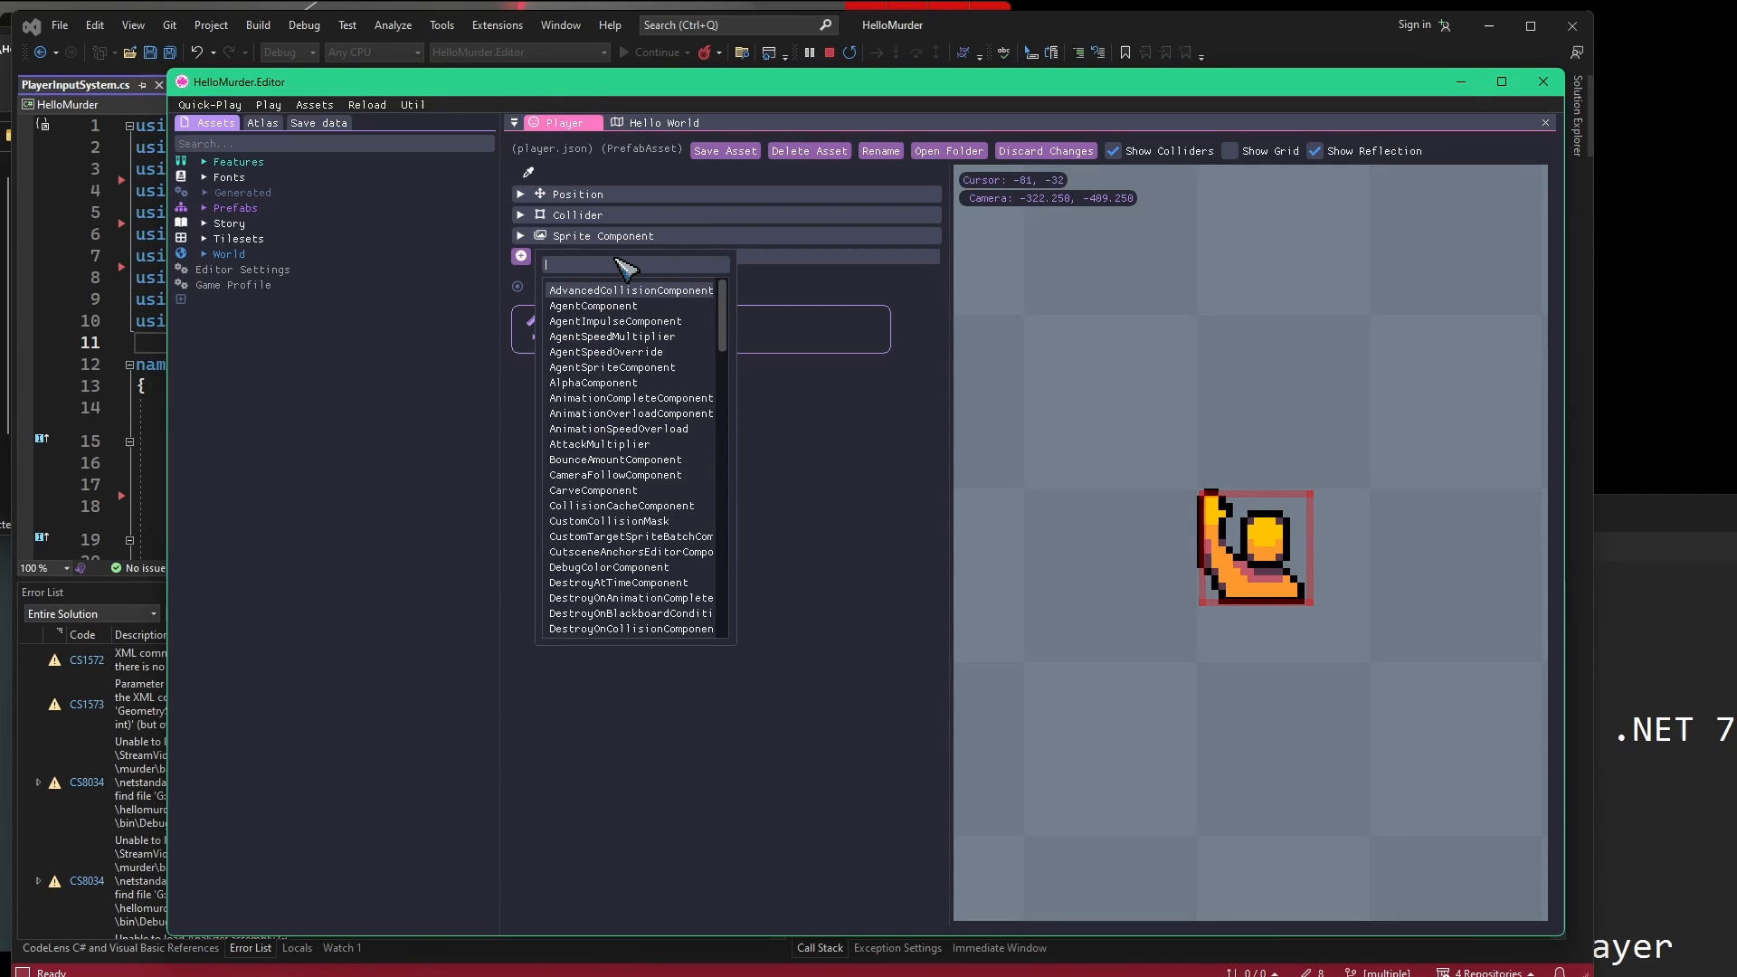
{"action": "type", "text": "player"}
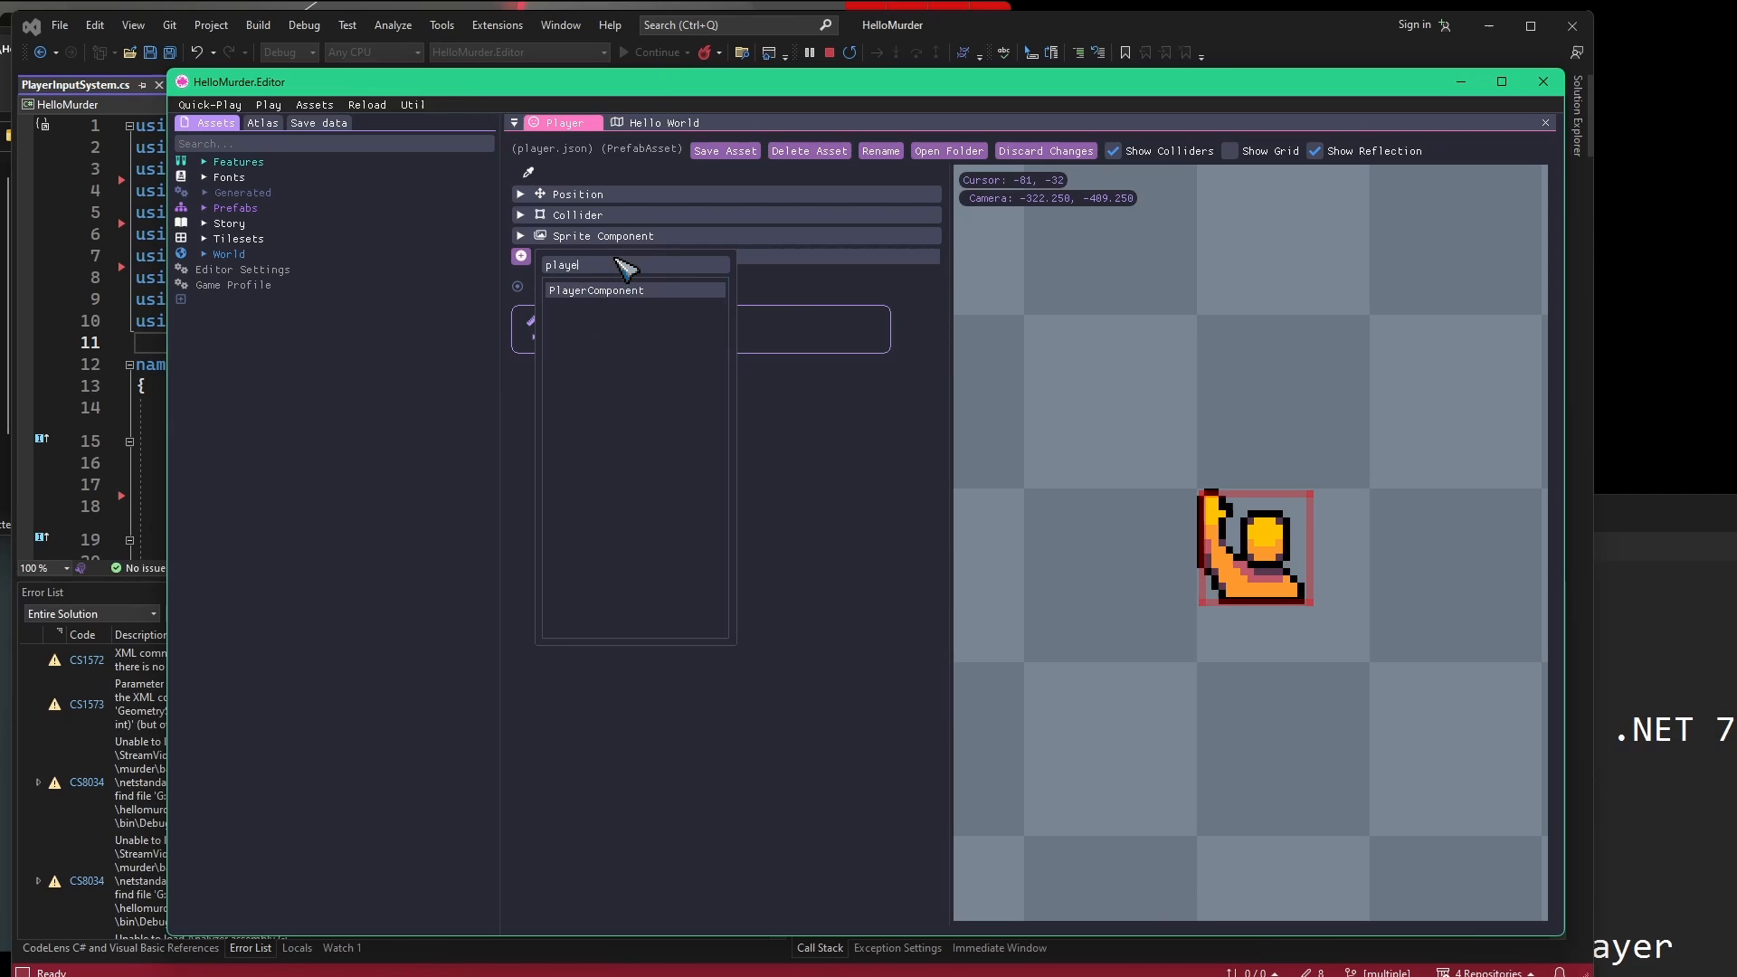
{"action": "left_click", "coordinate": [595, 290]}
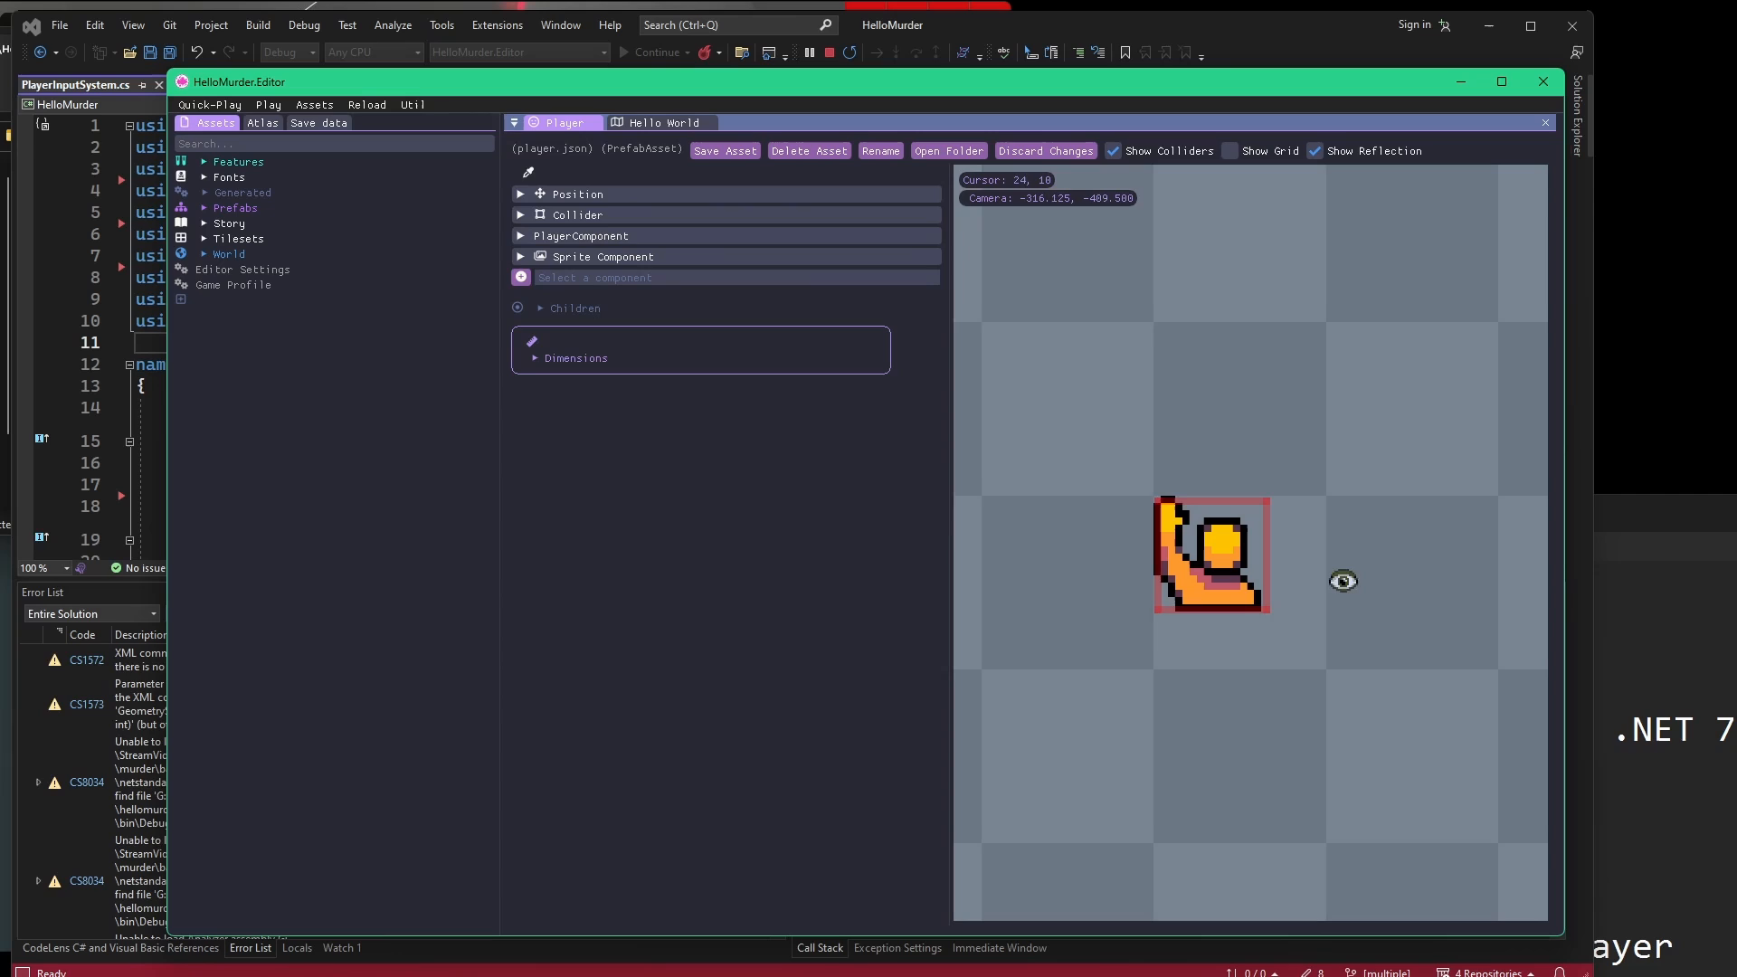
{"action": "left_click", "coordinate": [520, 236]}
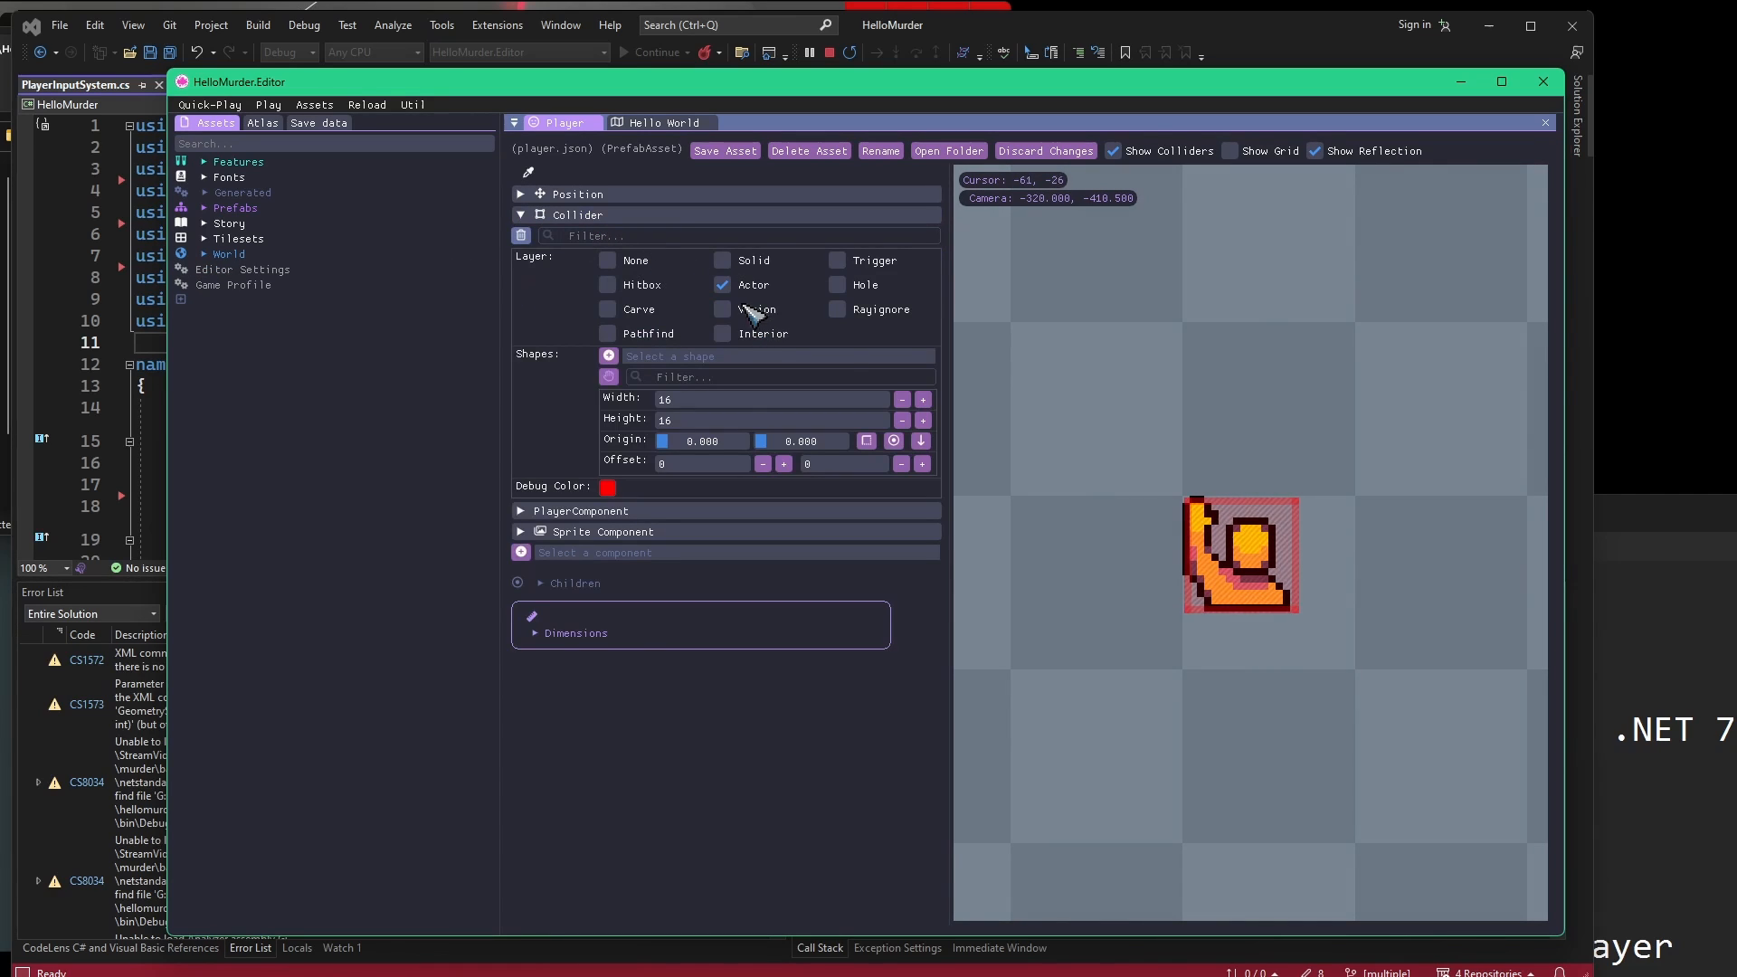
{"action": "left_click", "coordinate": [519, 215]}
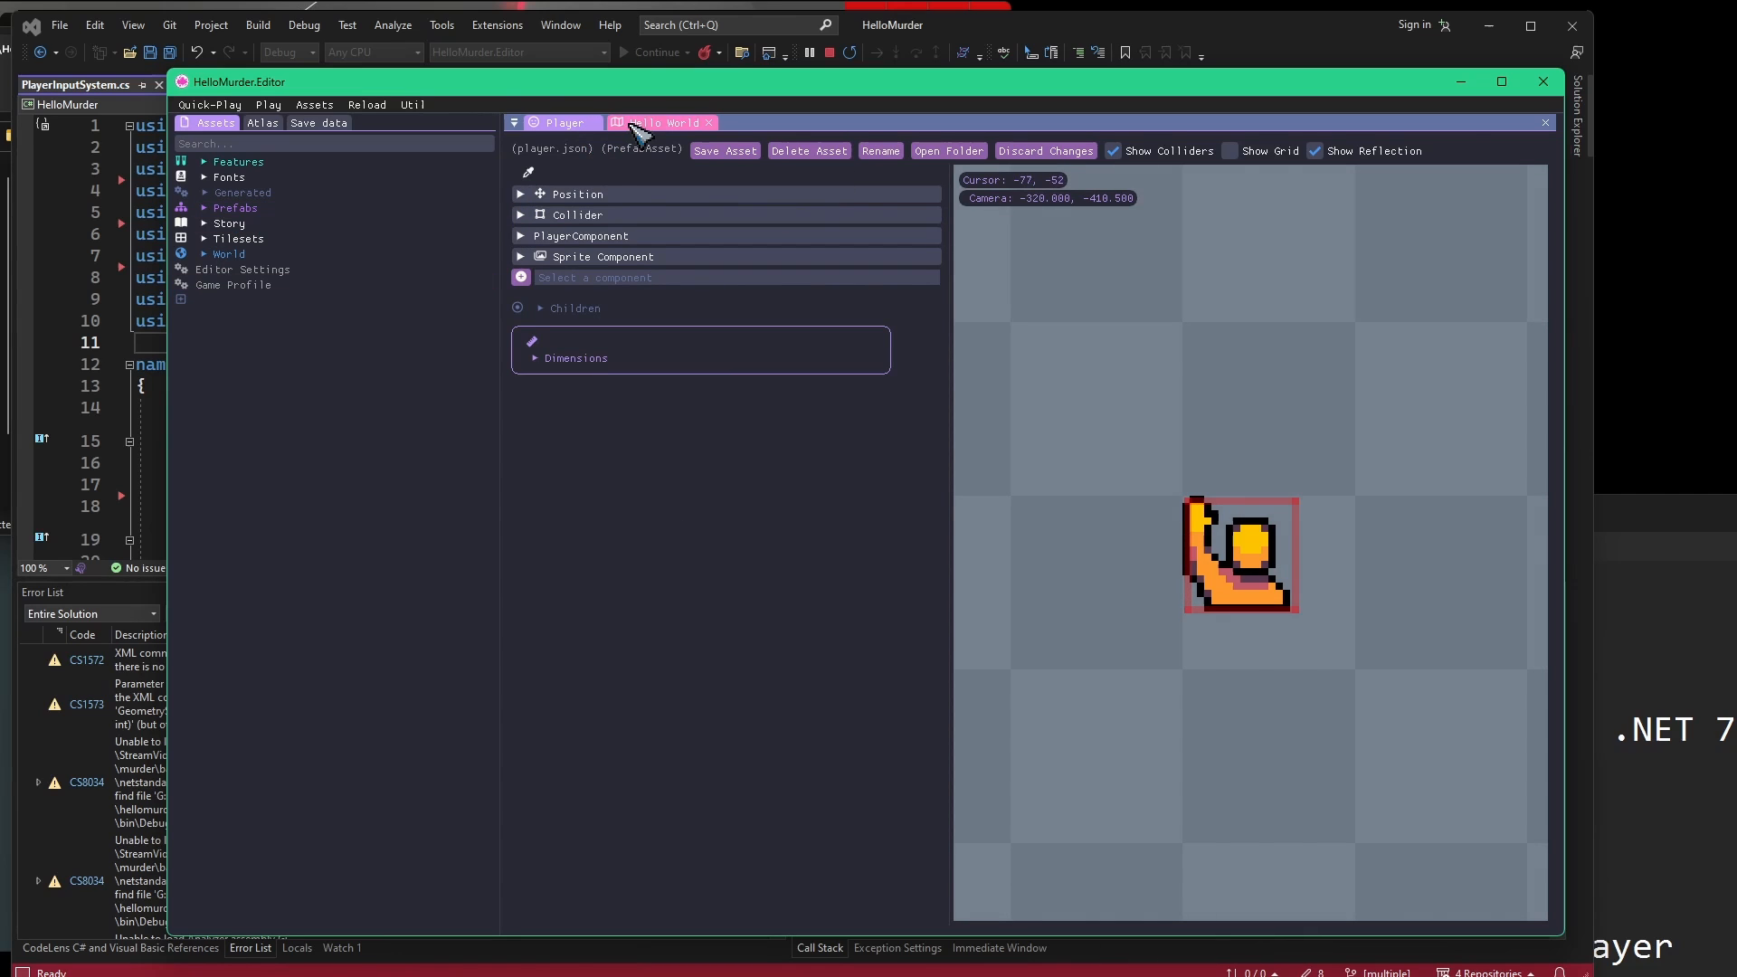
View the Hello World world's systems, then load the Game Systems feature asset from Features.
{"action": "left_click", "coordinate": [665, 122]}
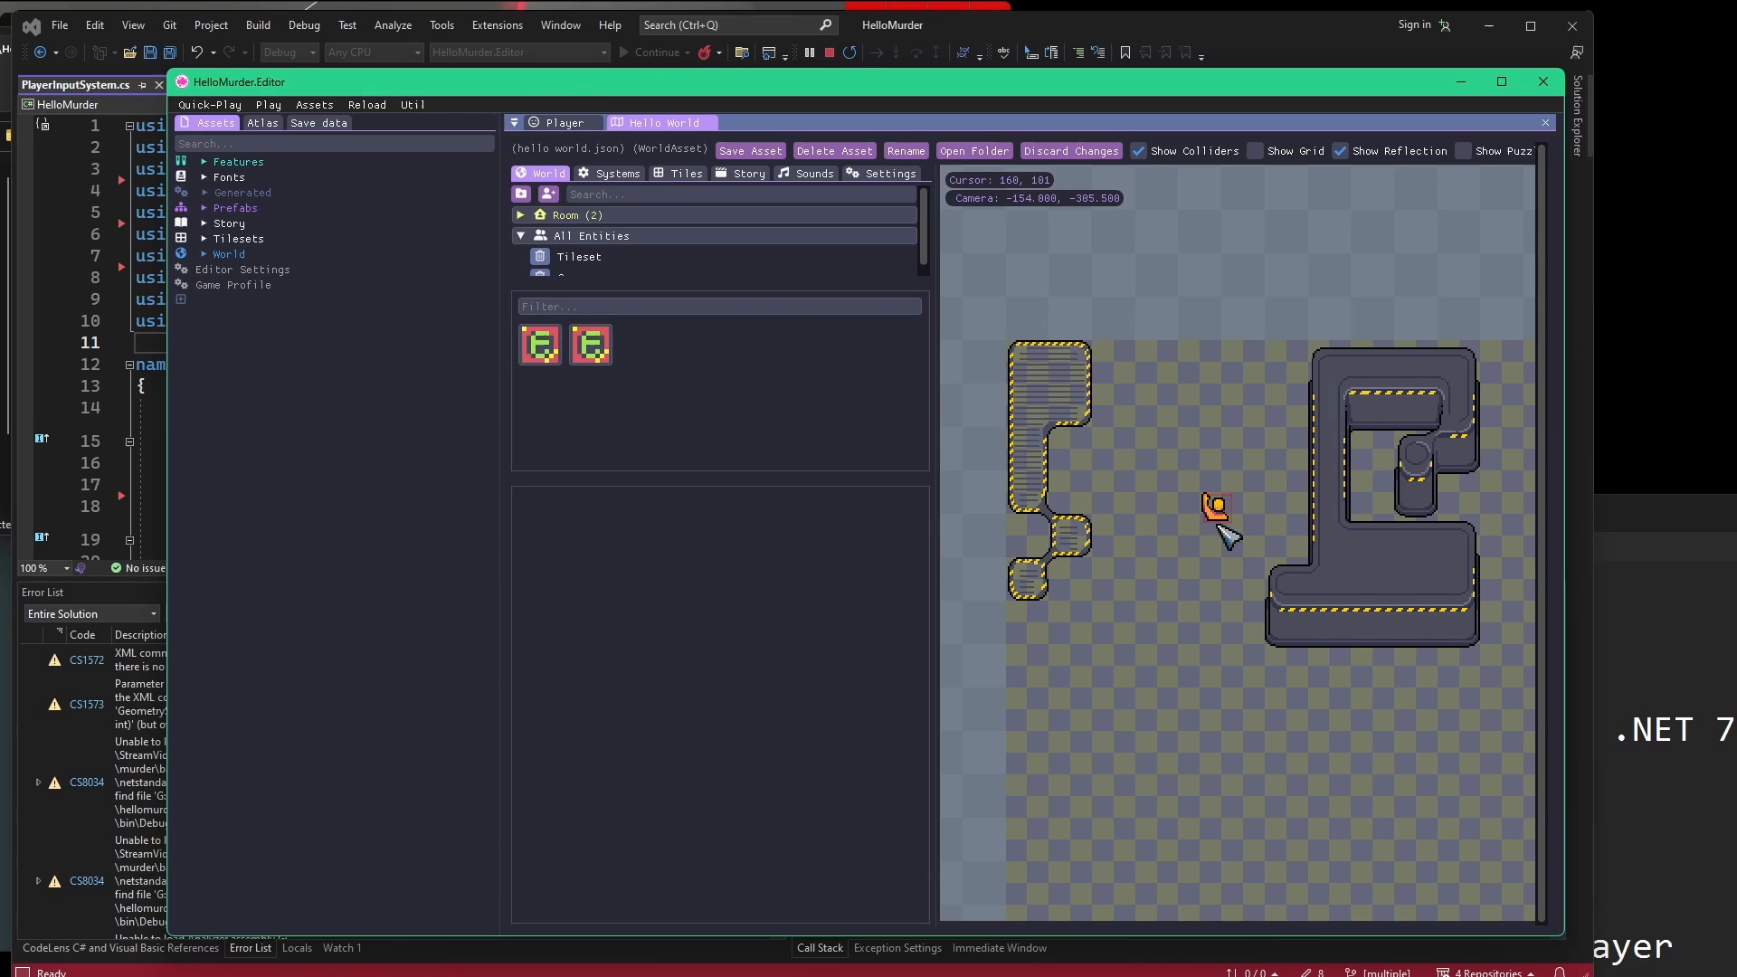
{"action": "left_click", "coordinate": [615, 173]}
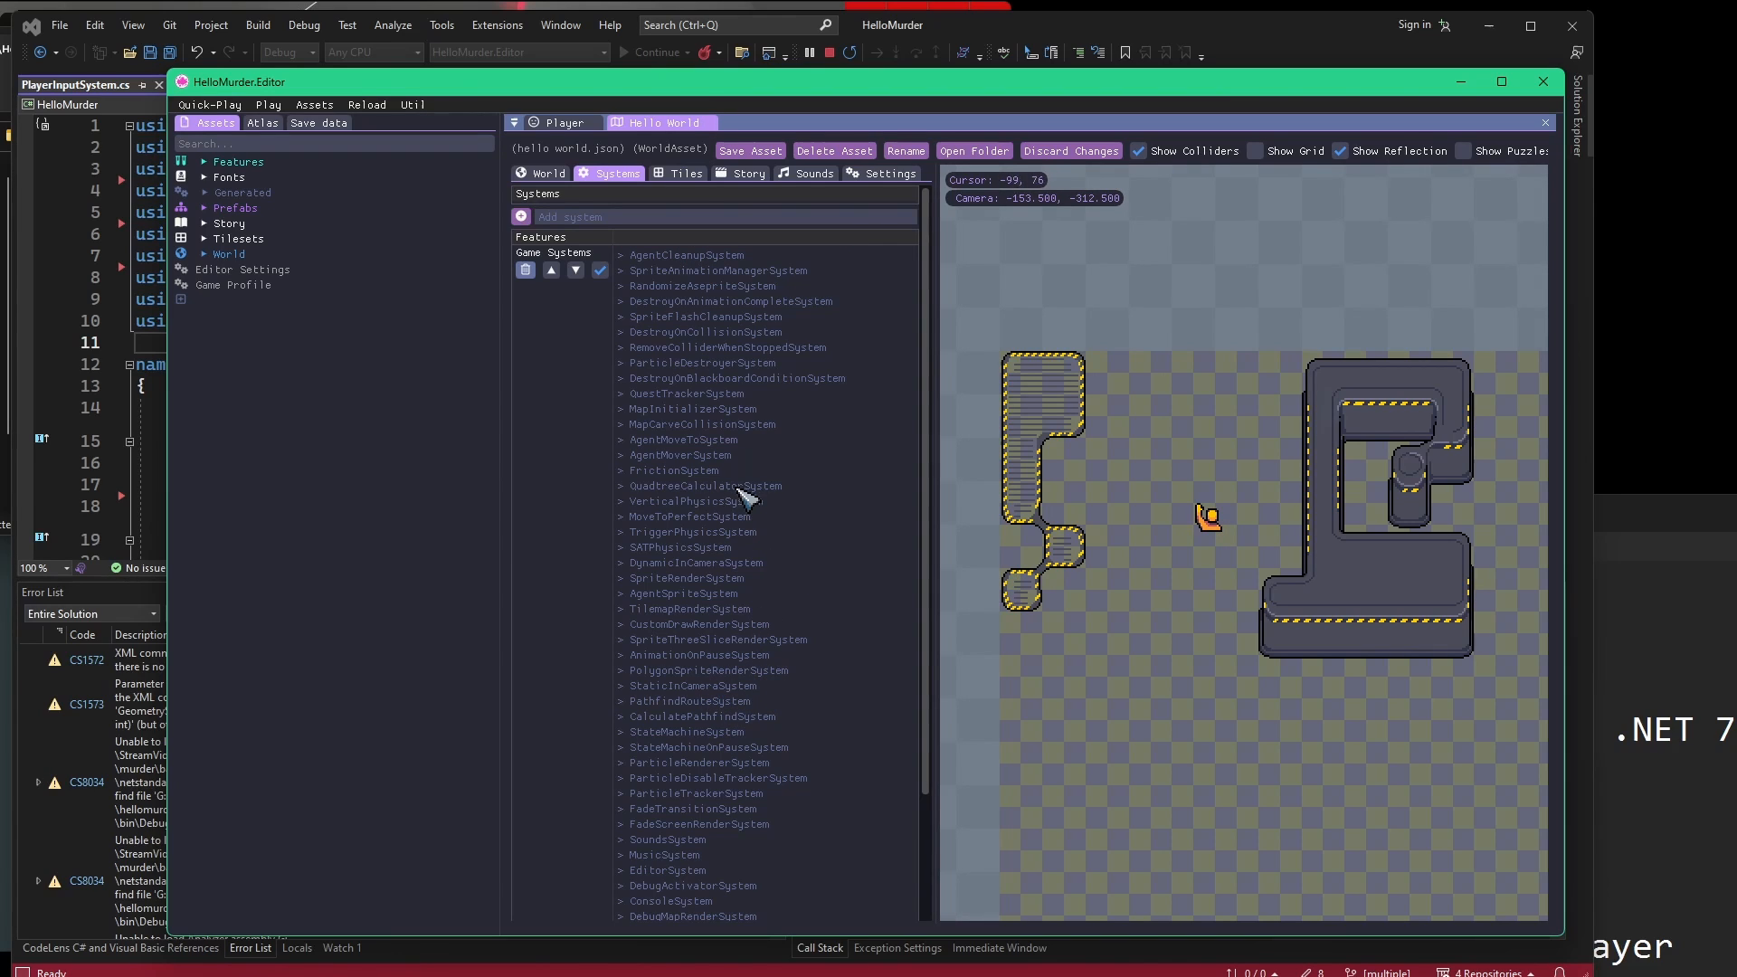
{"action": "mouse_move", "coordinate": [787, 376]}
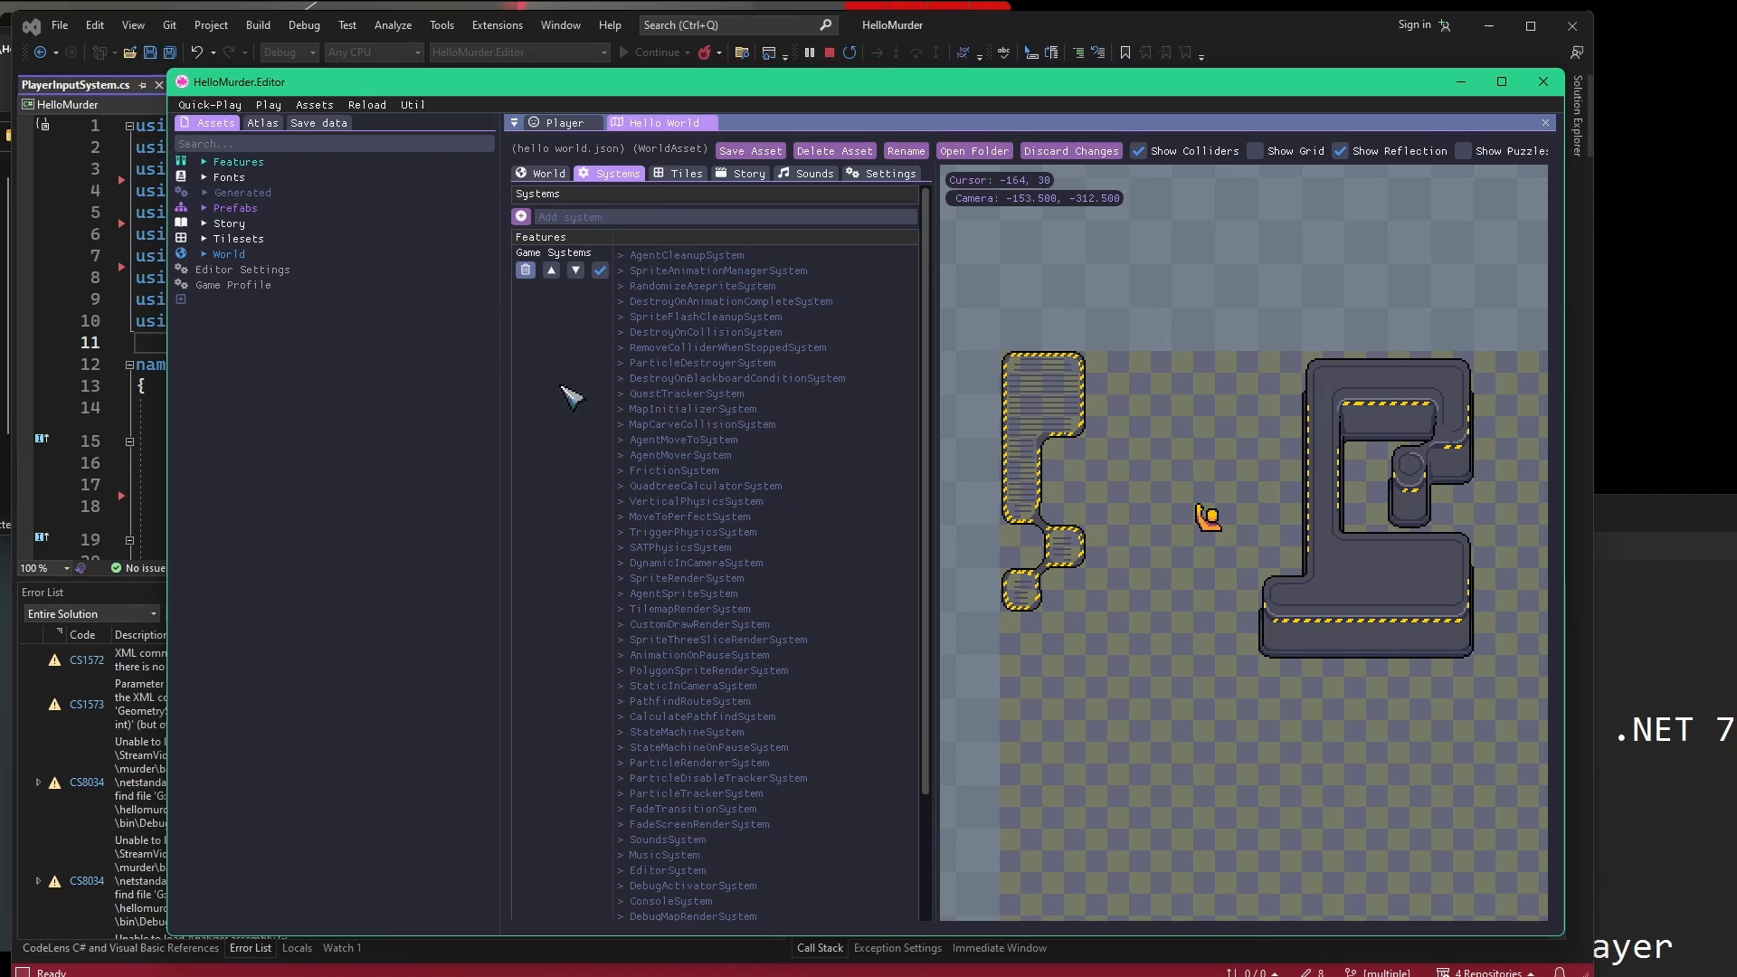
{"action": "left_click", "coordinate": [248, 253]}
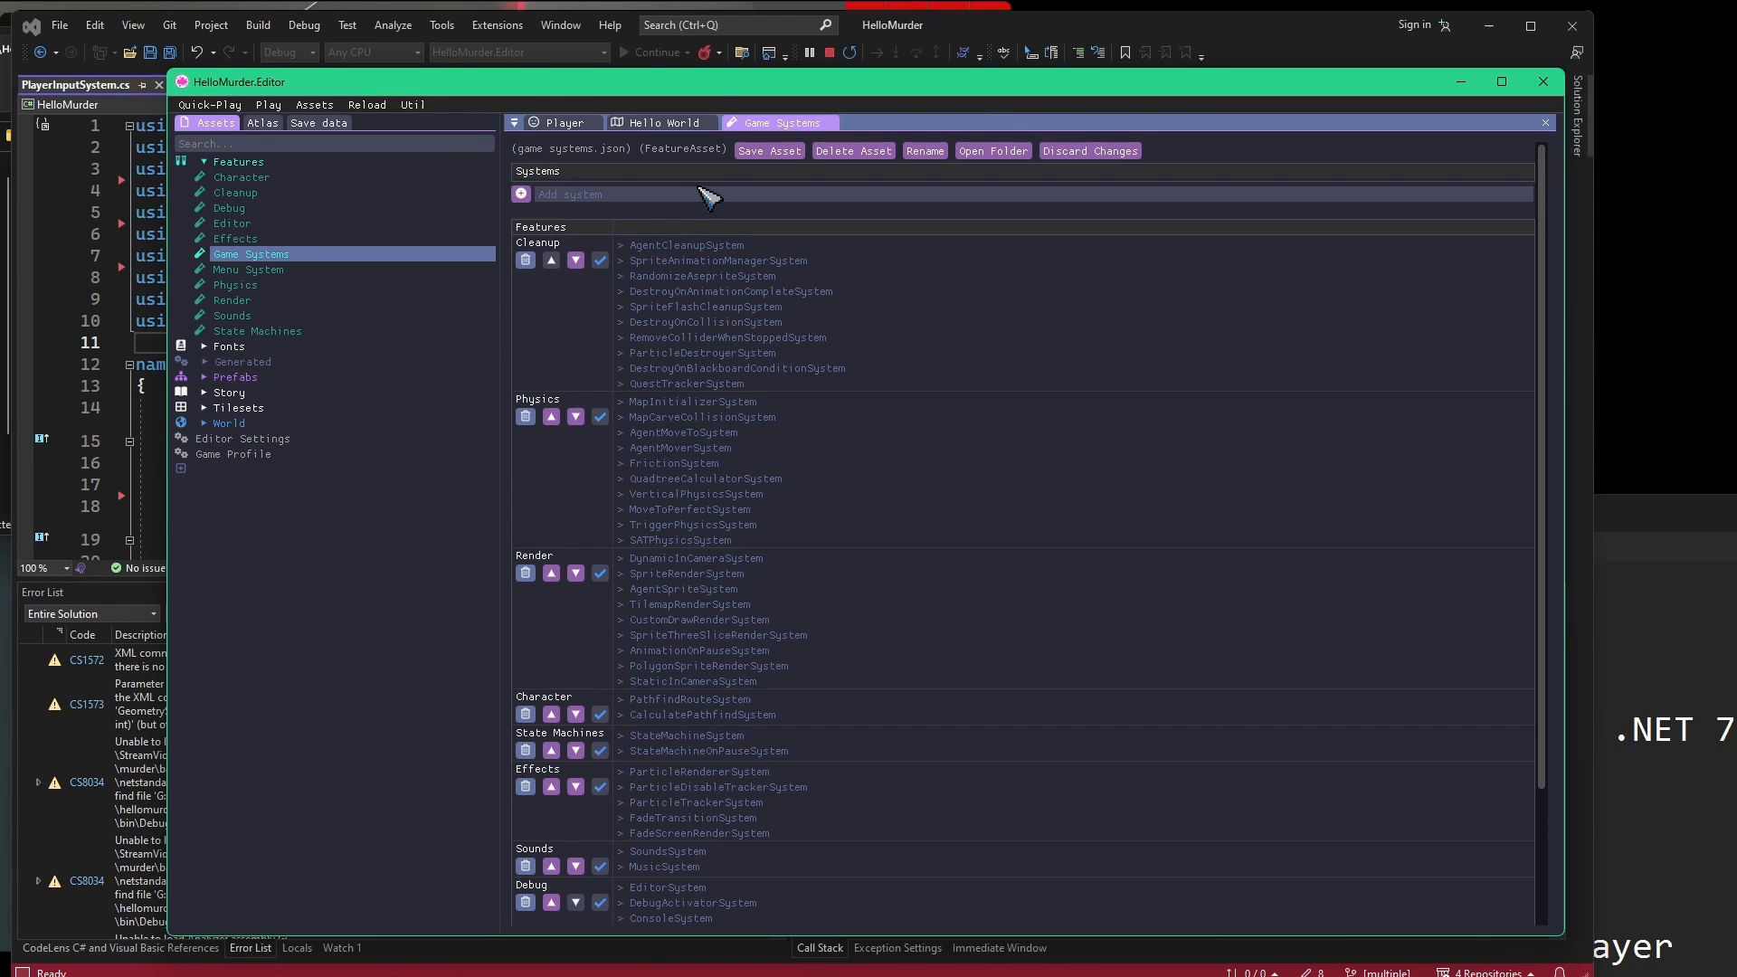
{"action": "left_click", "coordinate": [664, 122]}
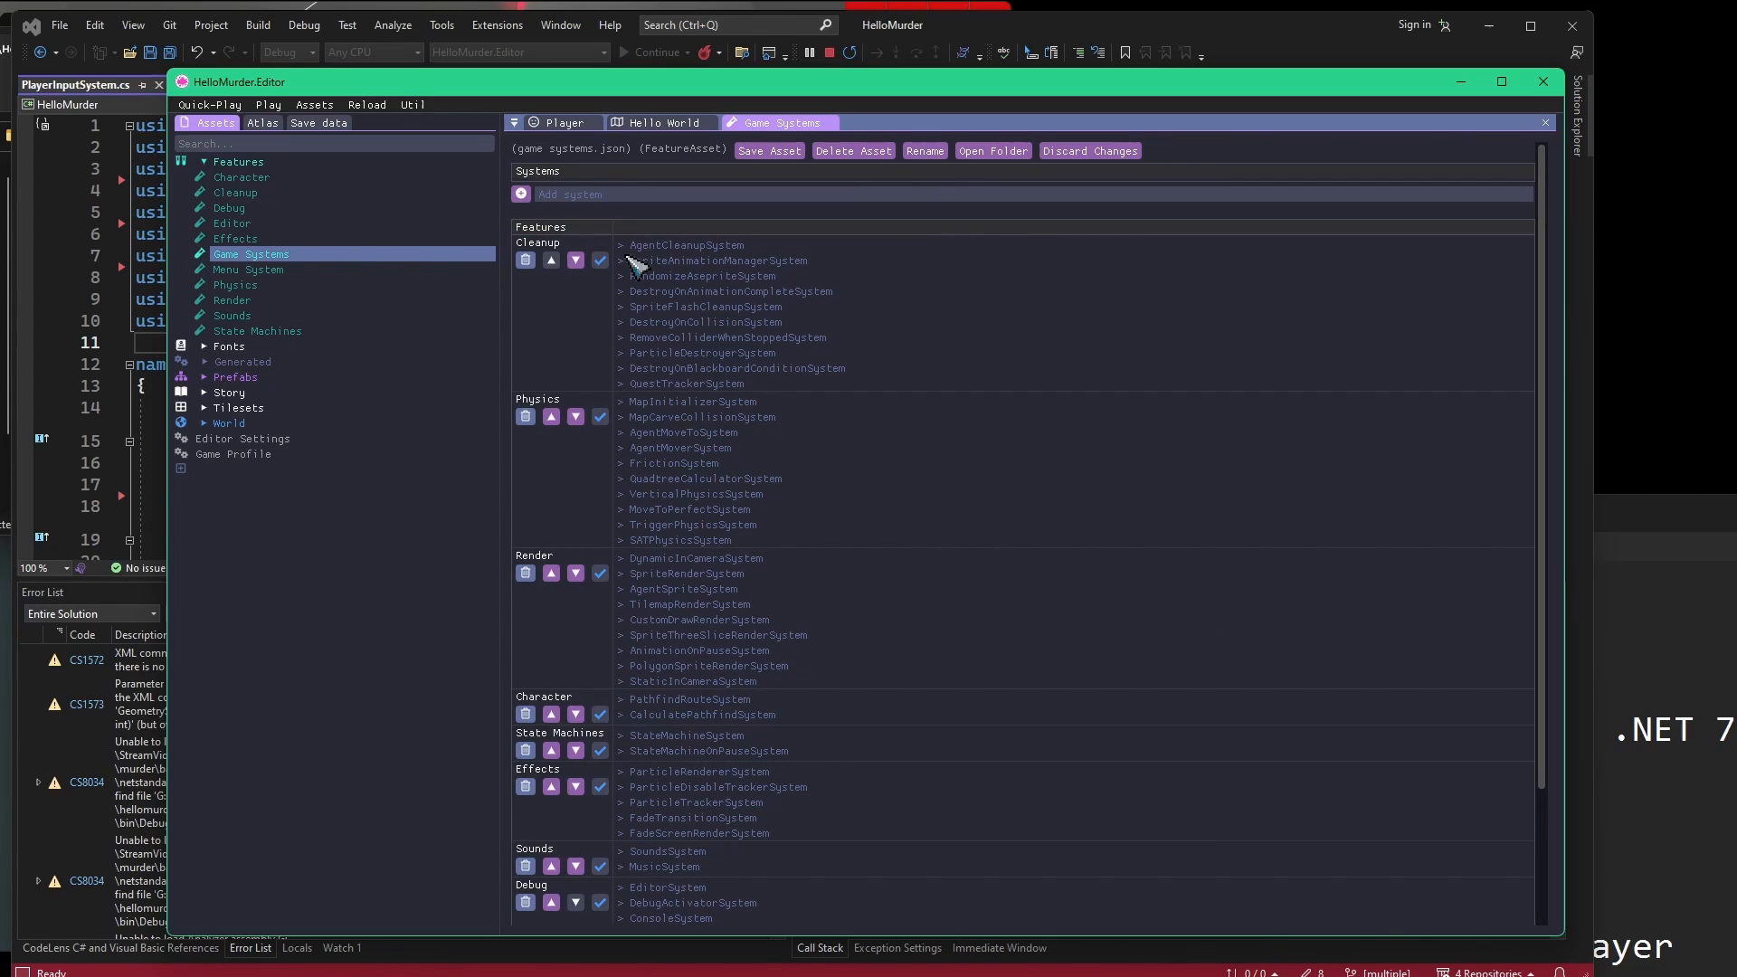
{"action": "mouse_move", "coordinate": [586, 343]}
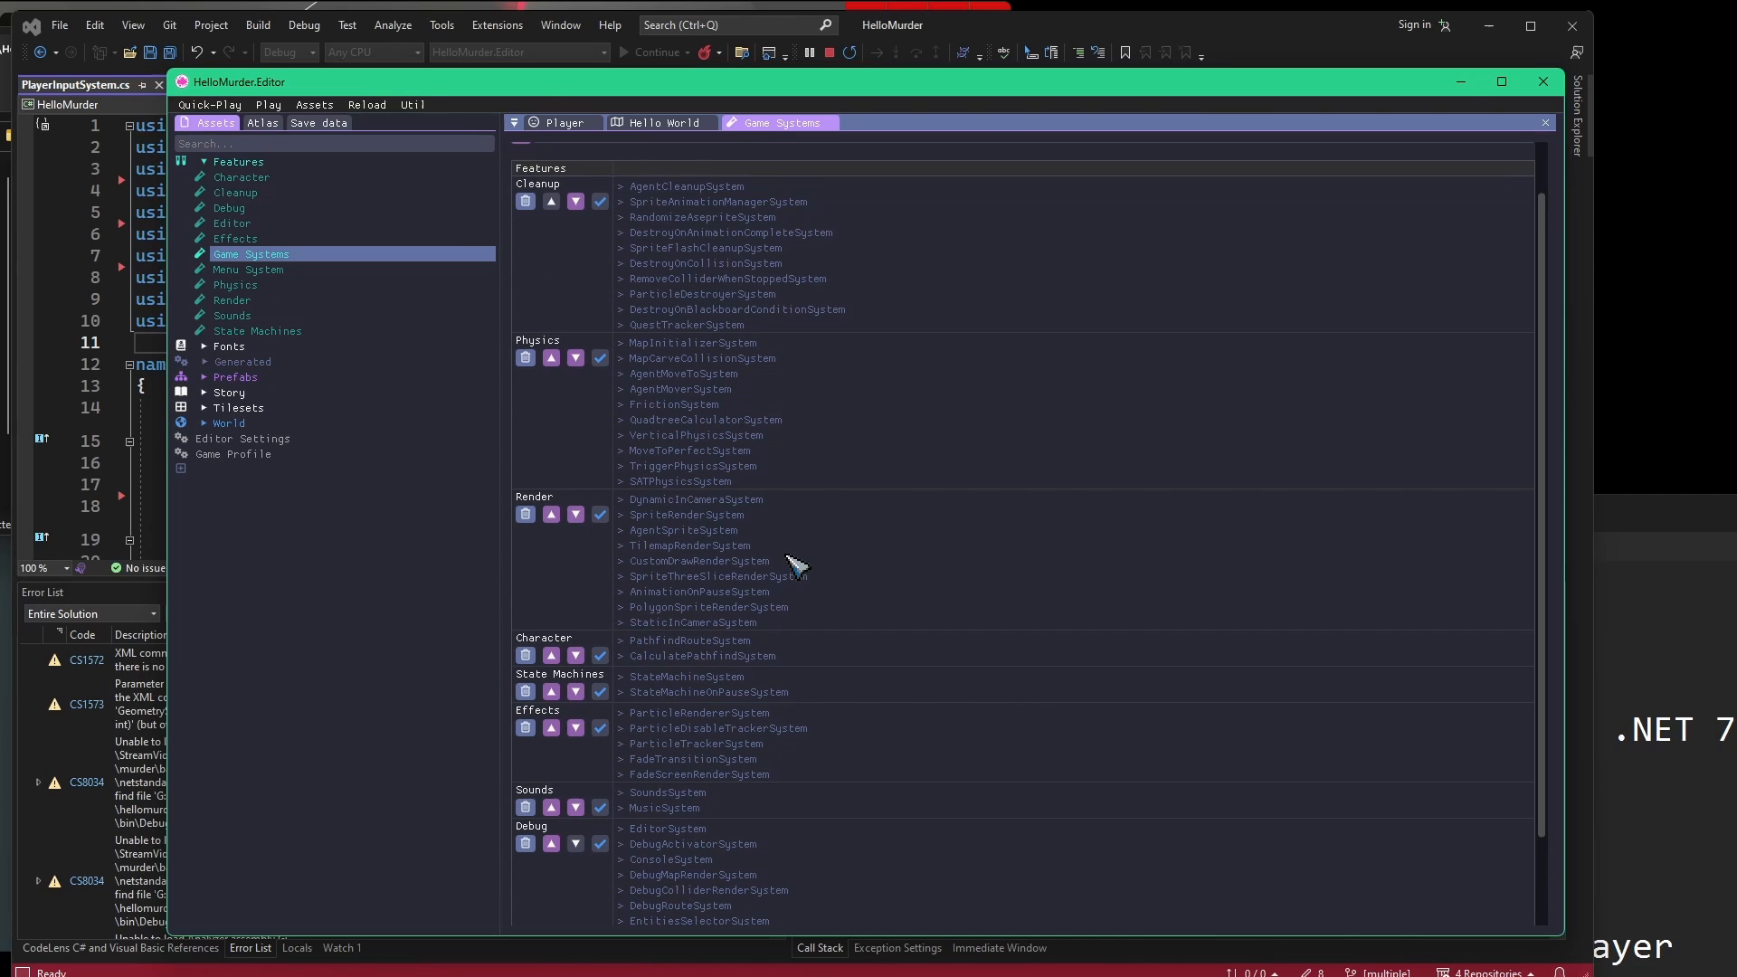
{"action": "scroll", "scroll_direction": "down", "scroll_amount": 3}
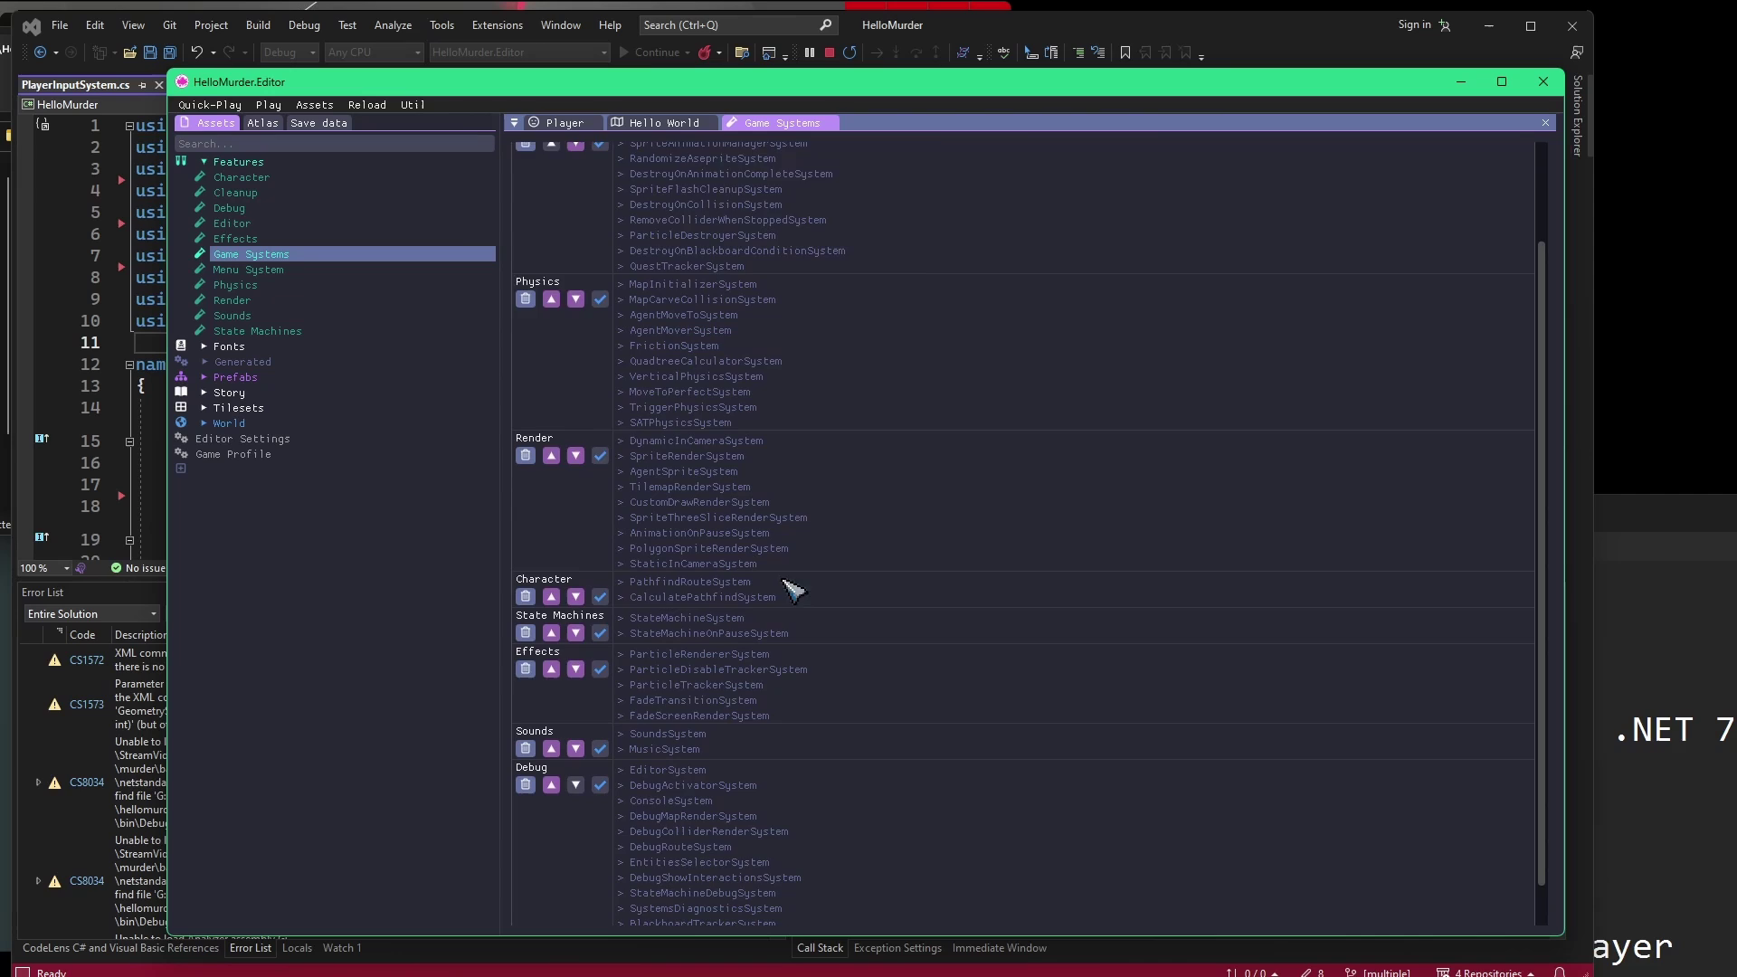
{"action": "scroll", "scroll_direction": "down", "scroll_amount": 3}
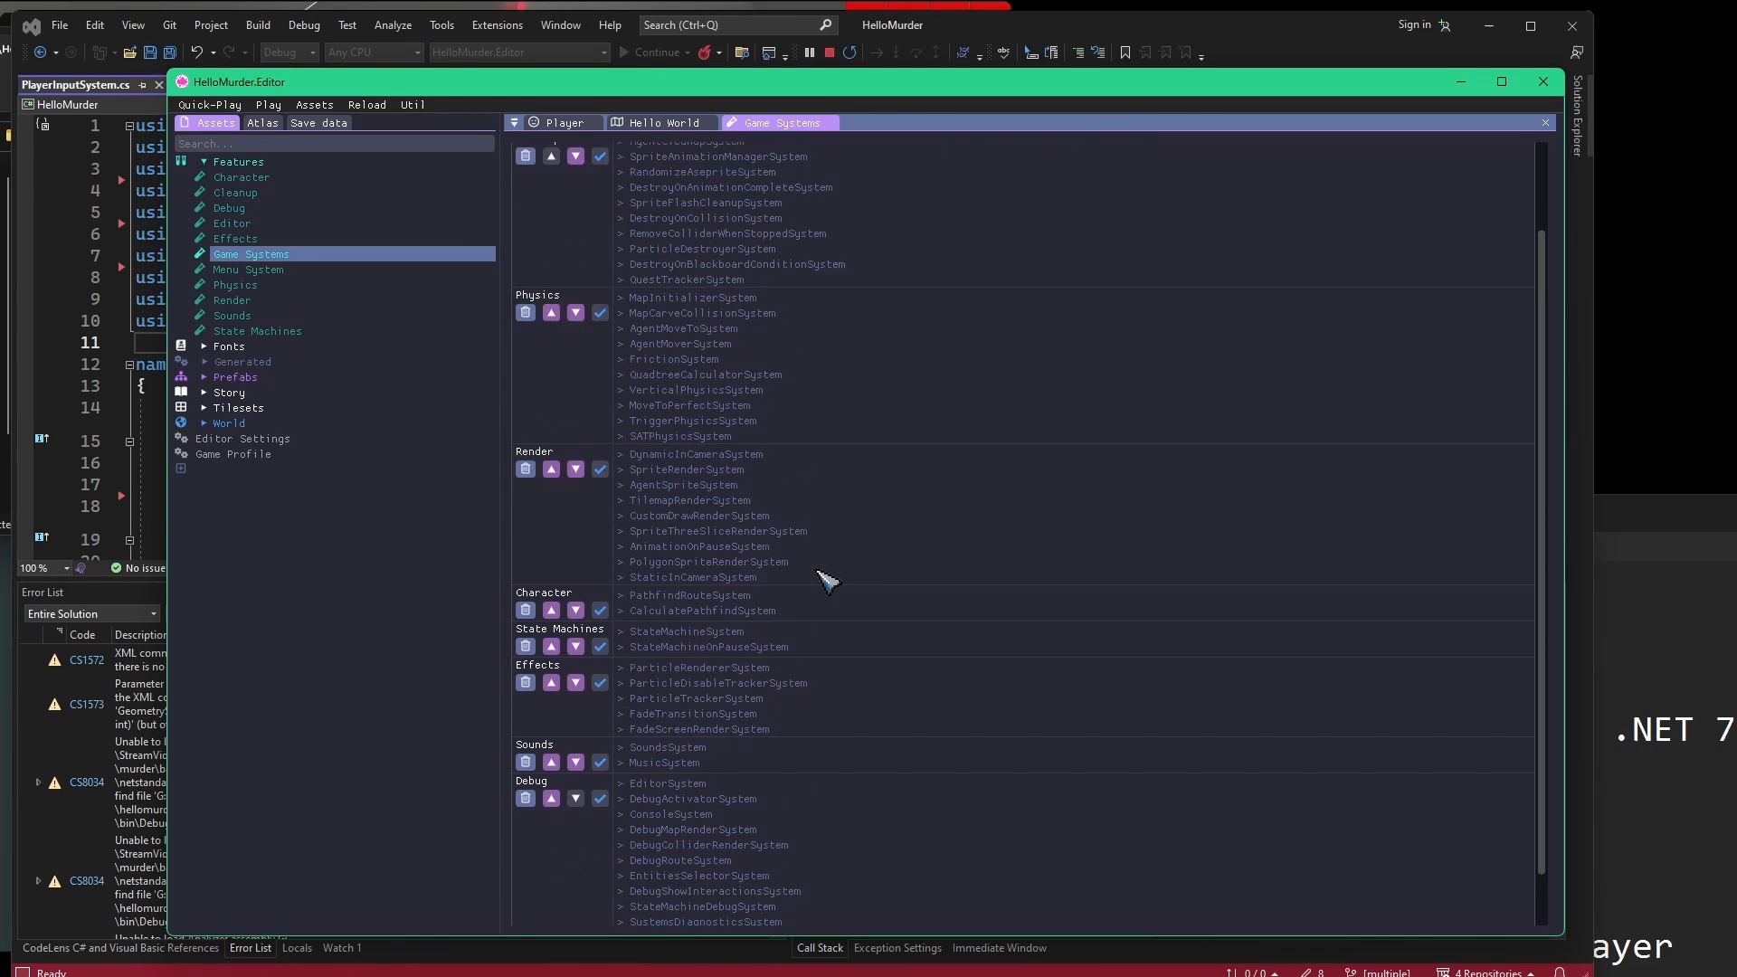
{"action": "scroll", "scroll_direction": "up", "scroll_amount": 3}
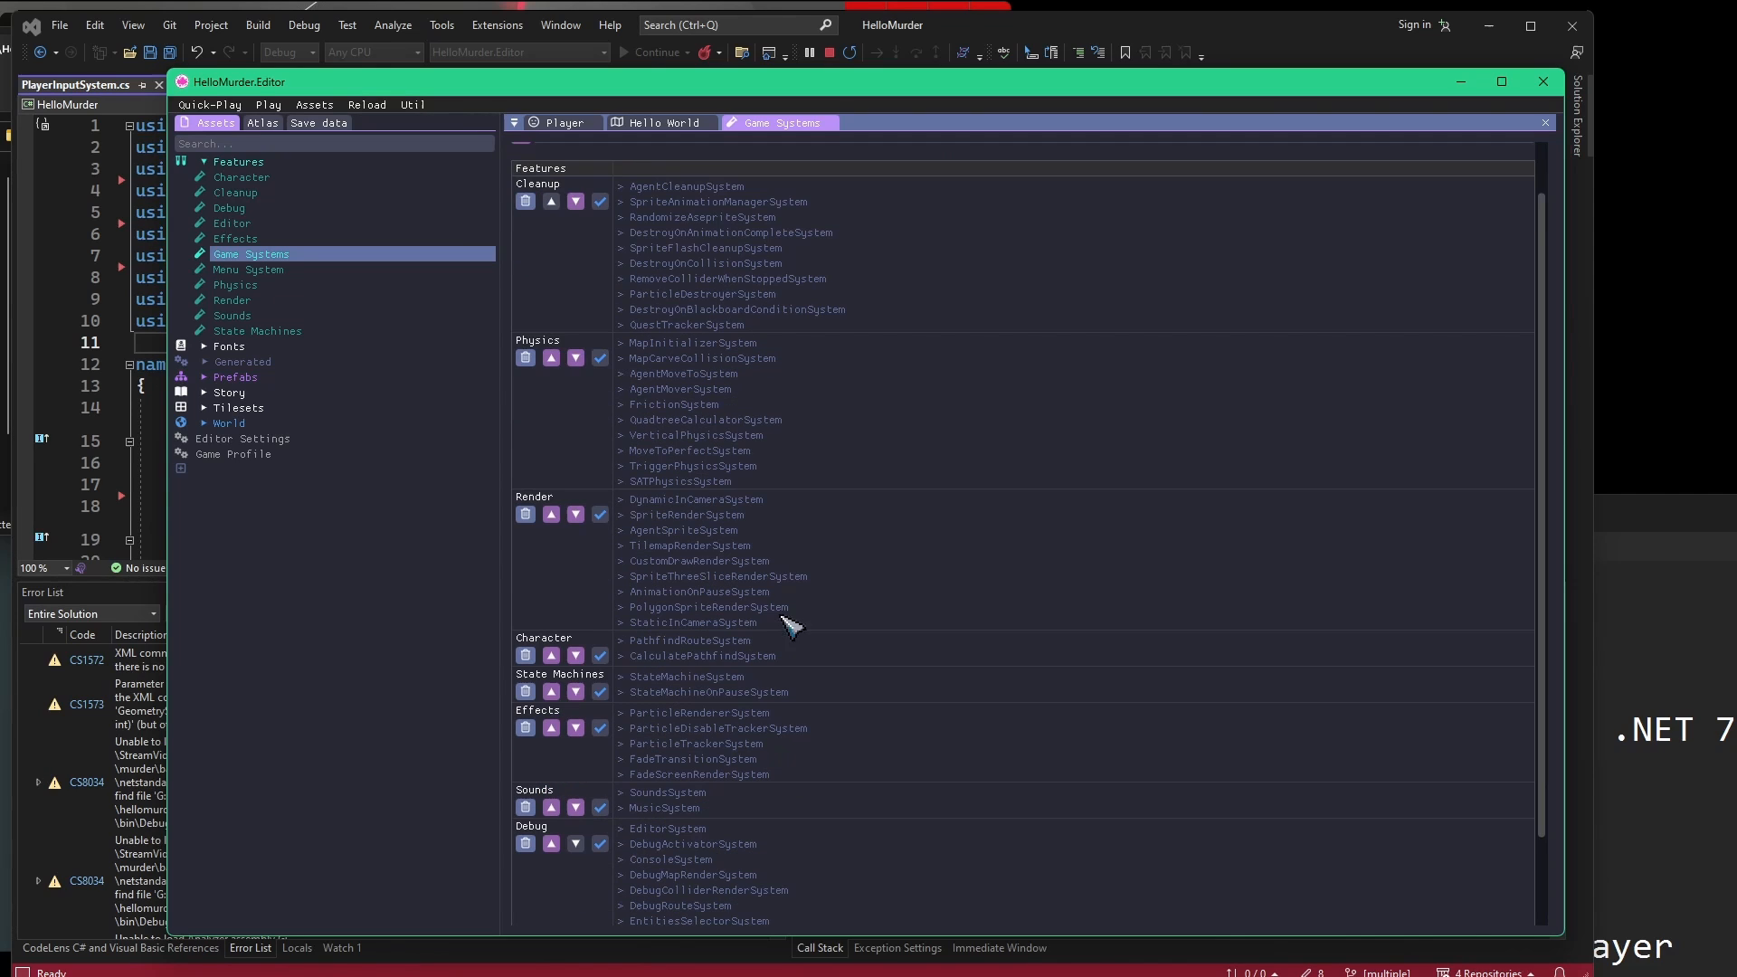
{"action": "mouse_move", "coordinate": [664, 659]}
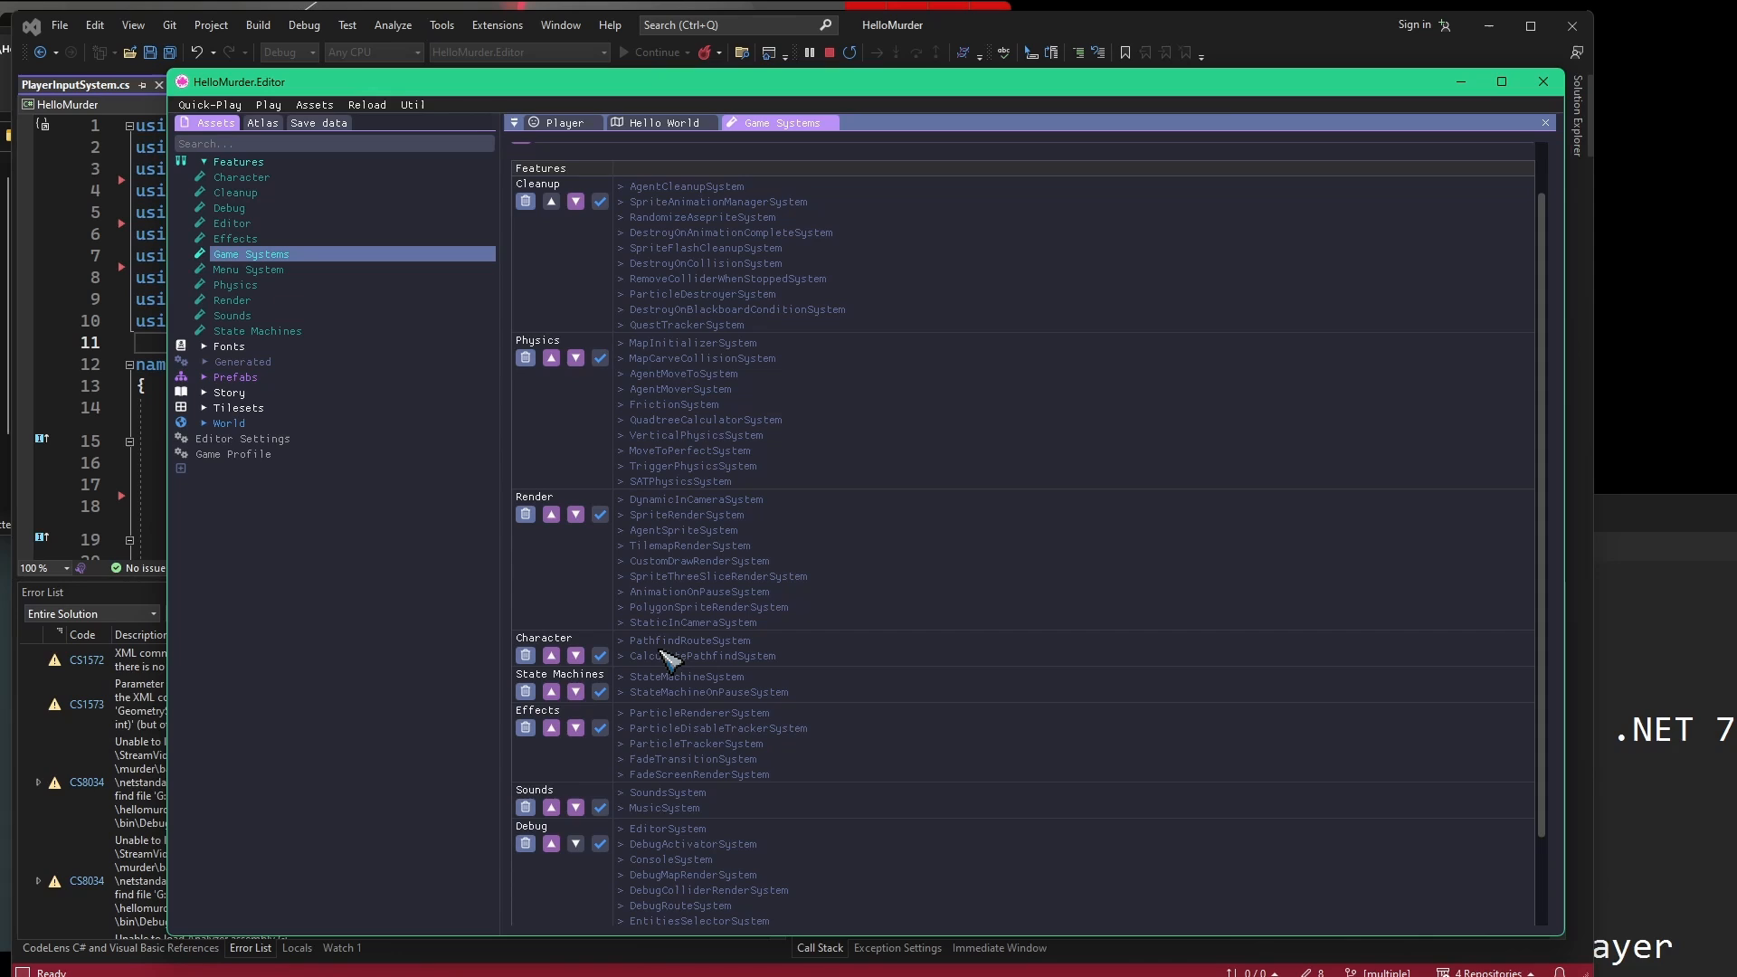
In the Character feature, swap PathfindRouteSystem and CalculatePathfindSystem, then restore the original order.
{"action": "left_click", "coordinate": [241, 178]}
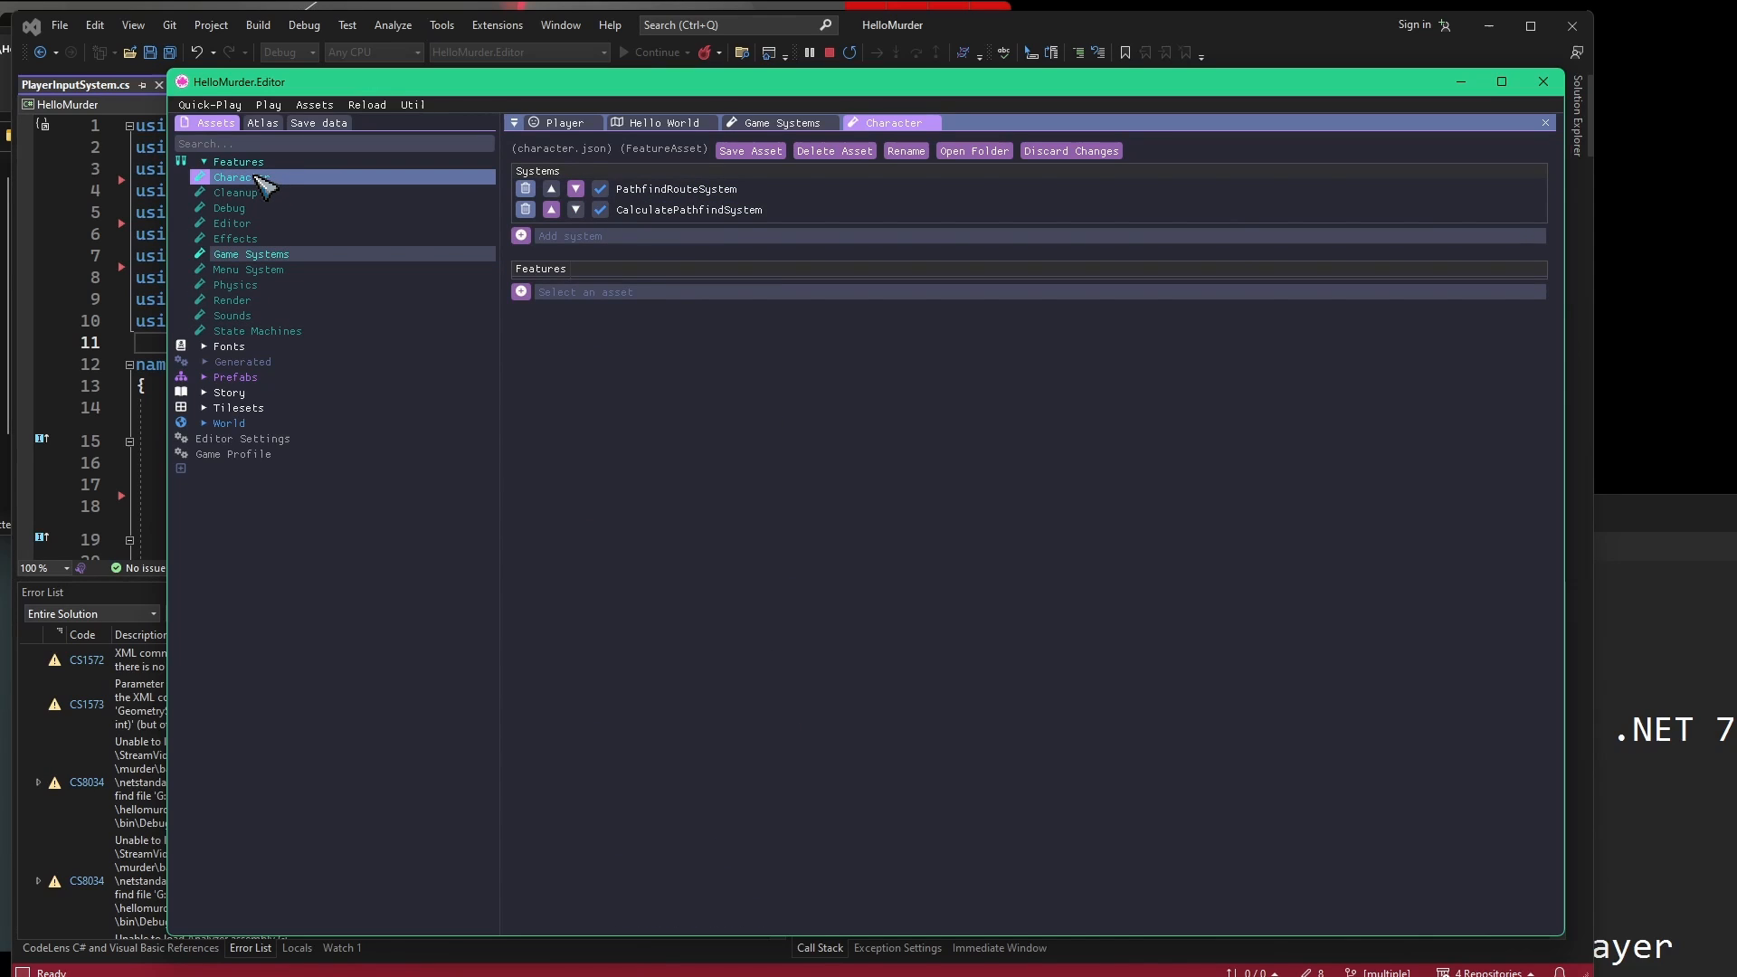
{"action": "left_click", "coordinate": [688, 188]}
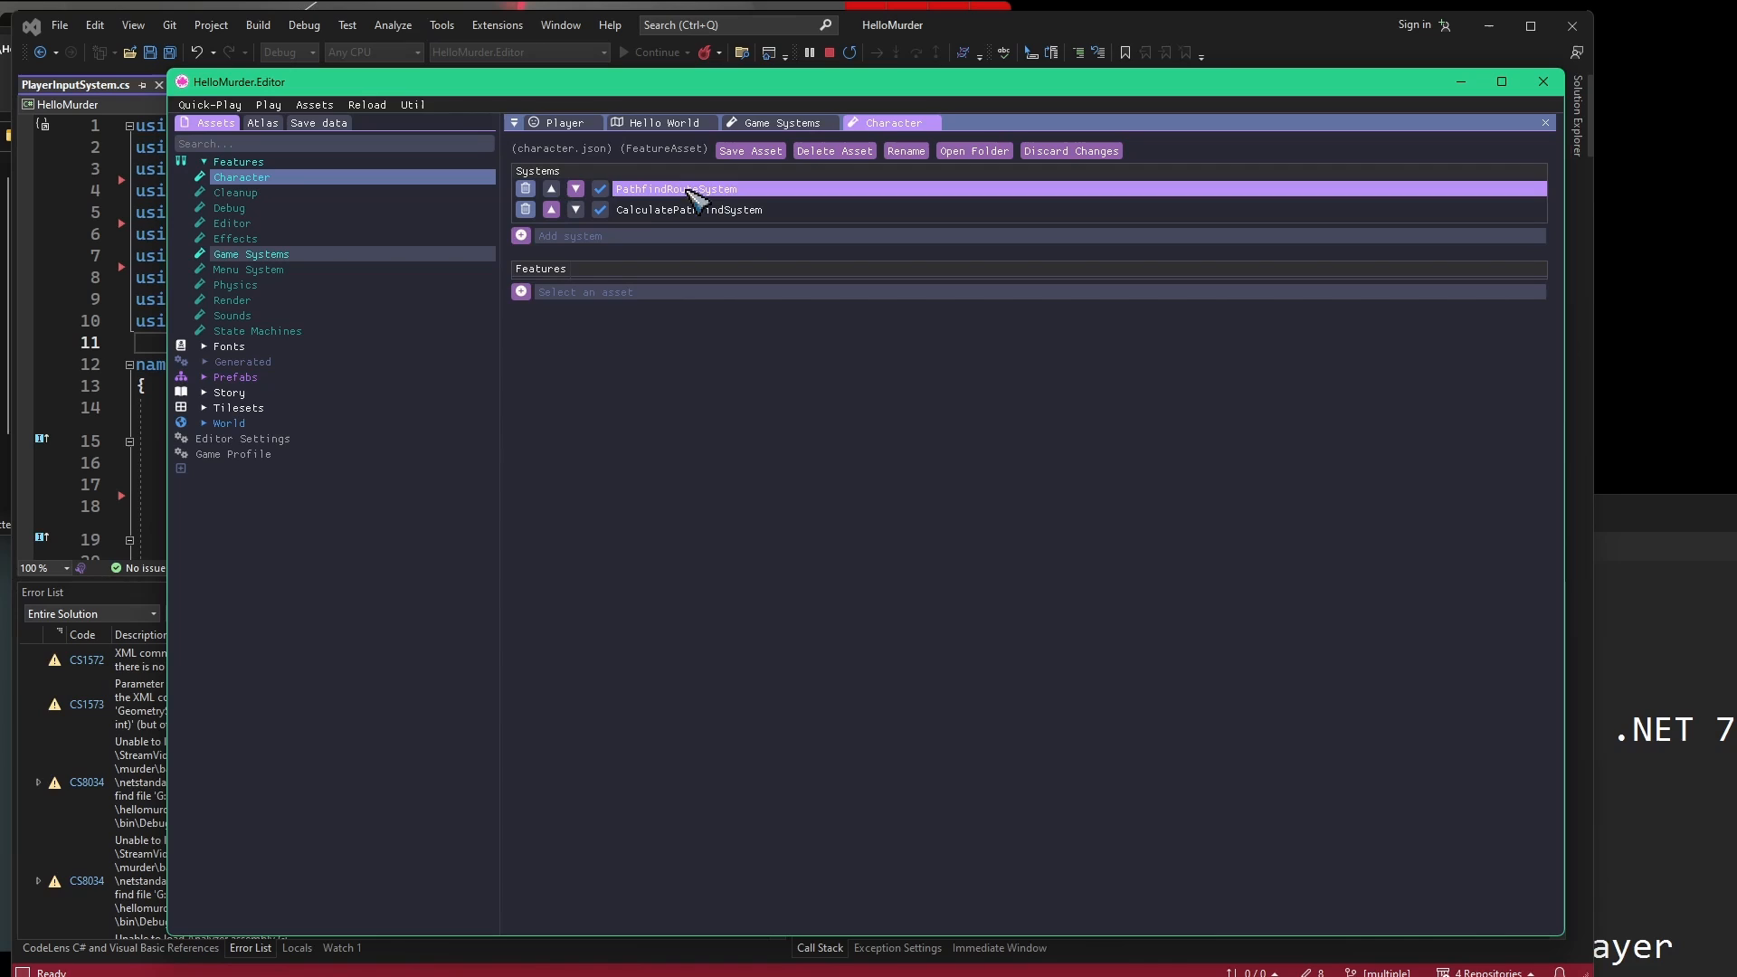
{"action": "left_click", "coordinate": [688, 210]}
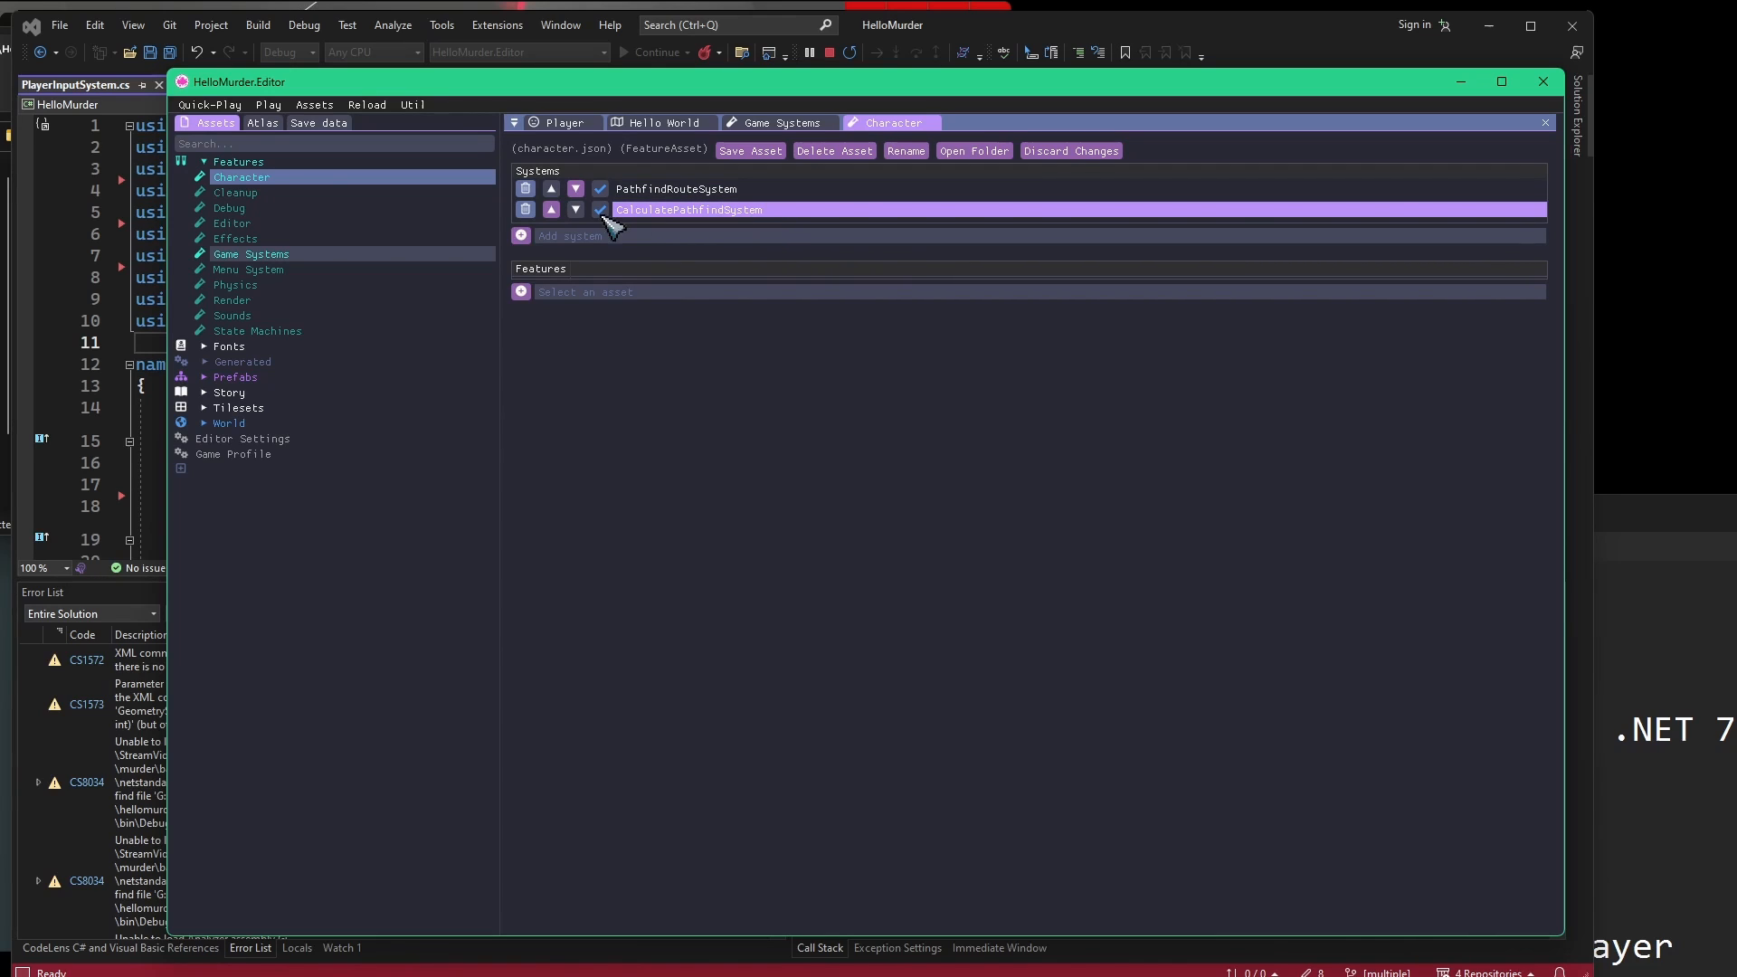
{"action": "left_click", "coordinate": [551, 210]}
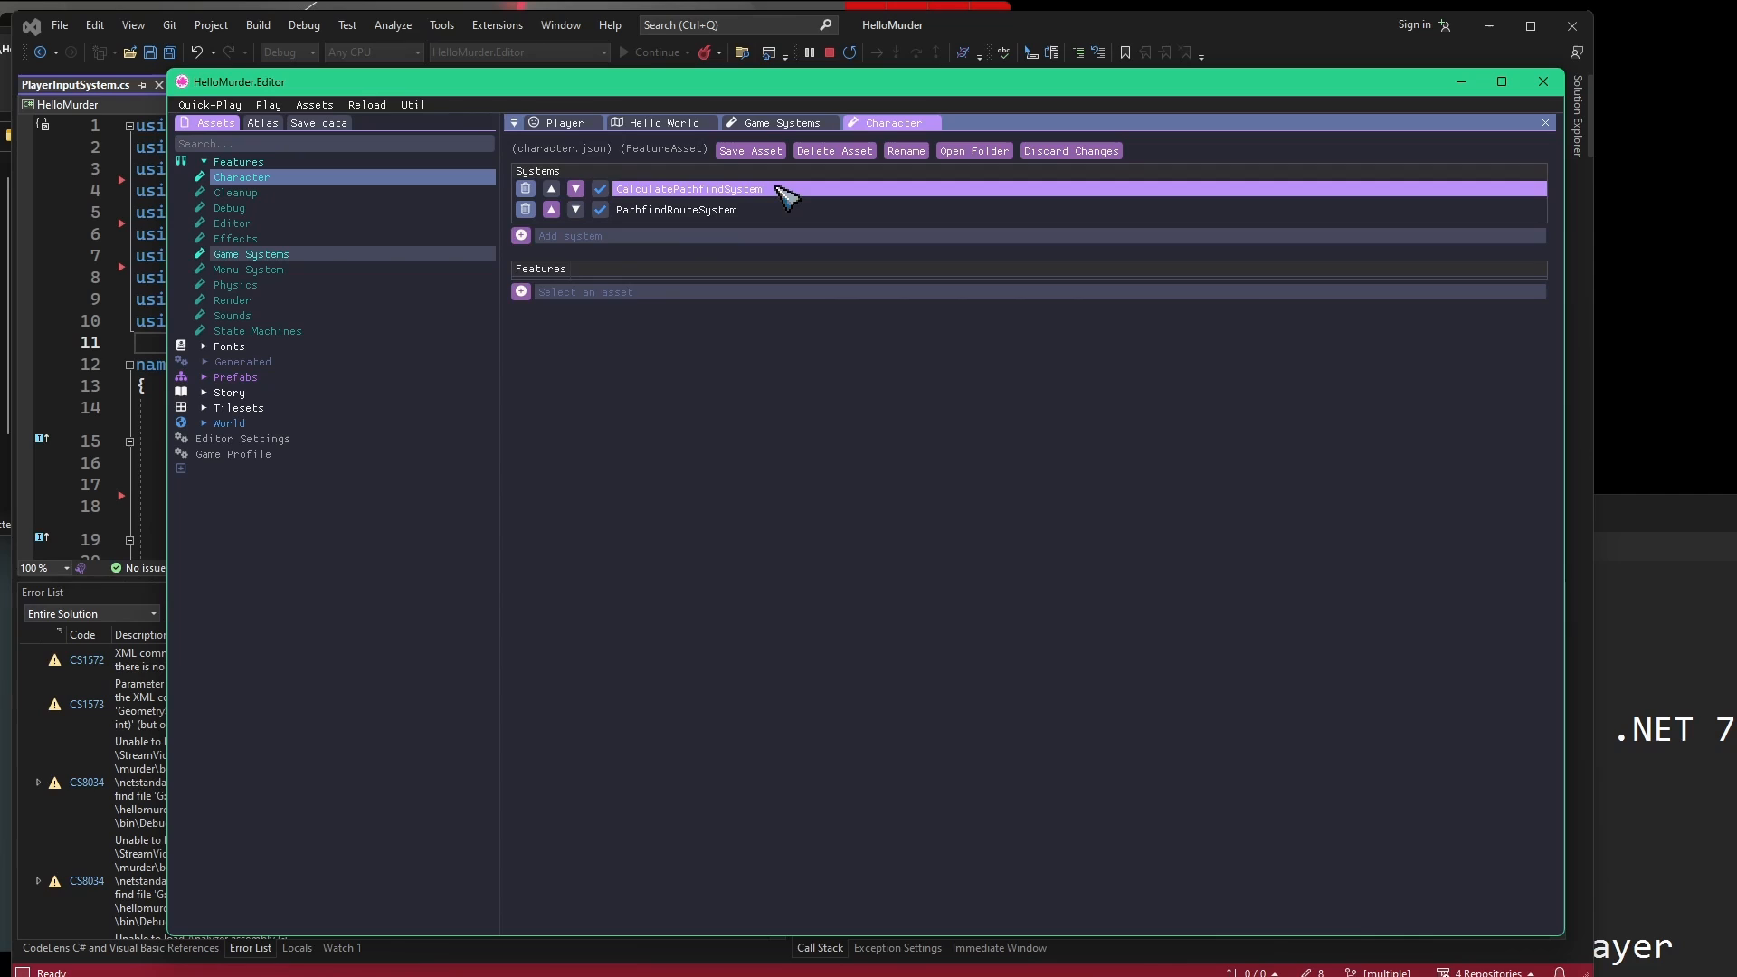
{"action": "left_click", "coordinate": [675, 210]}
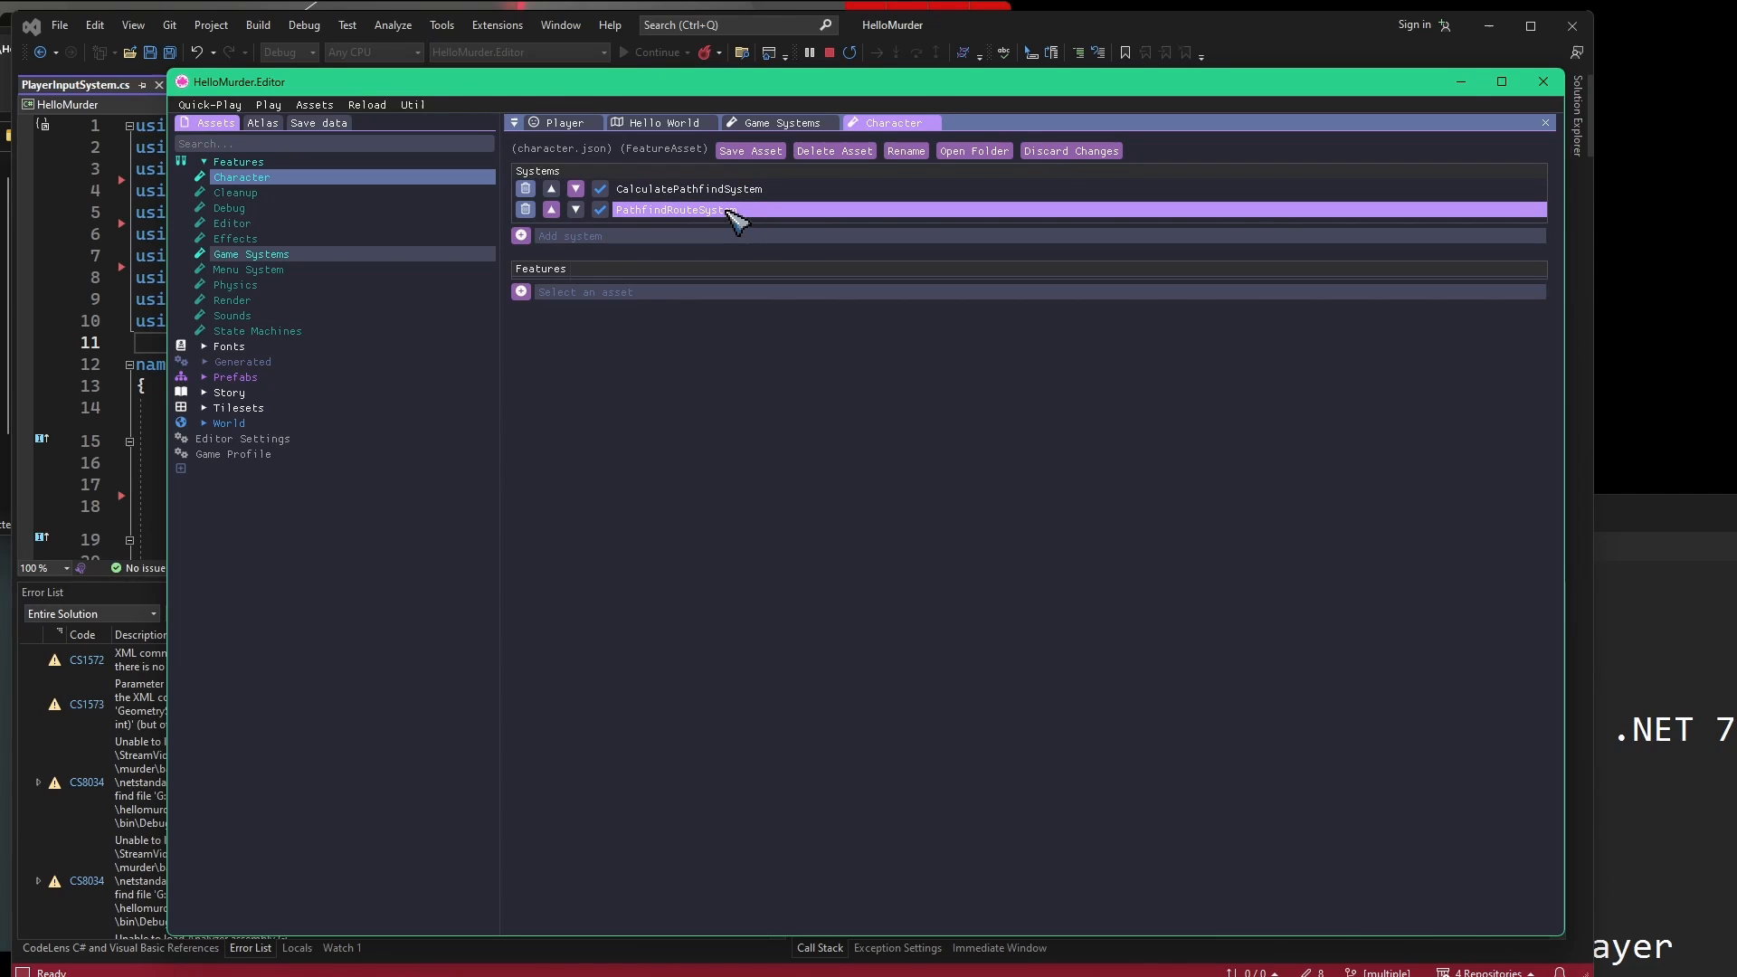
{"action": "left_click", "coordinate": [688, 188]}
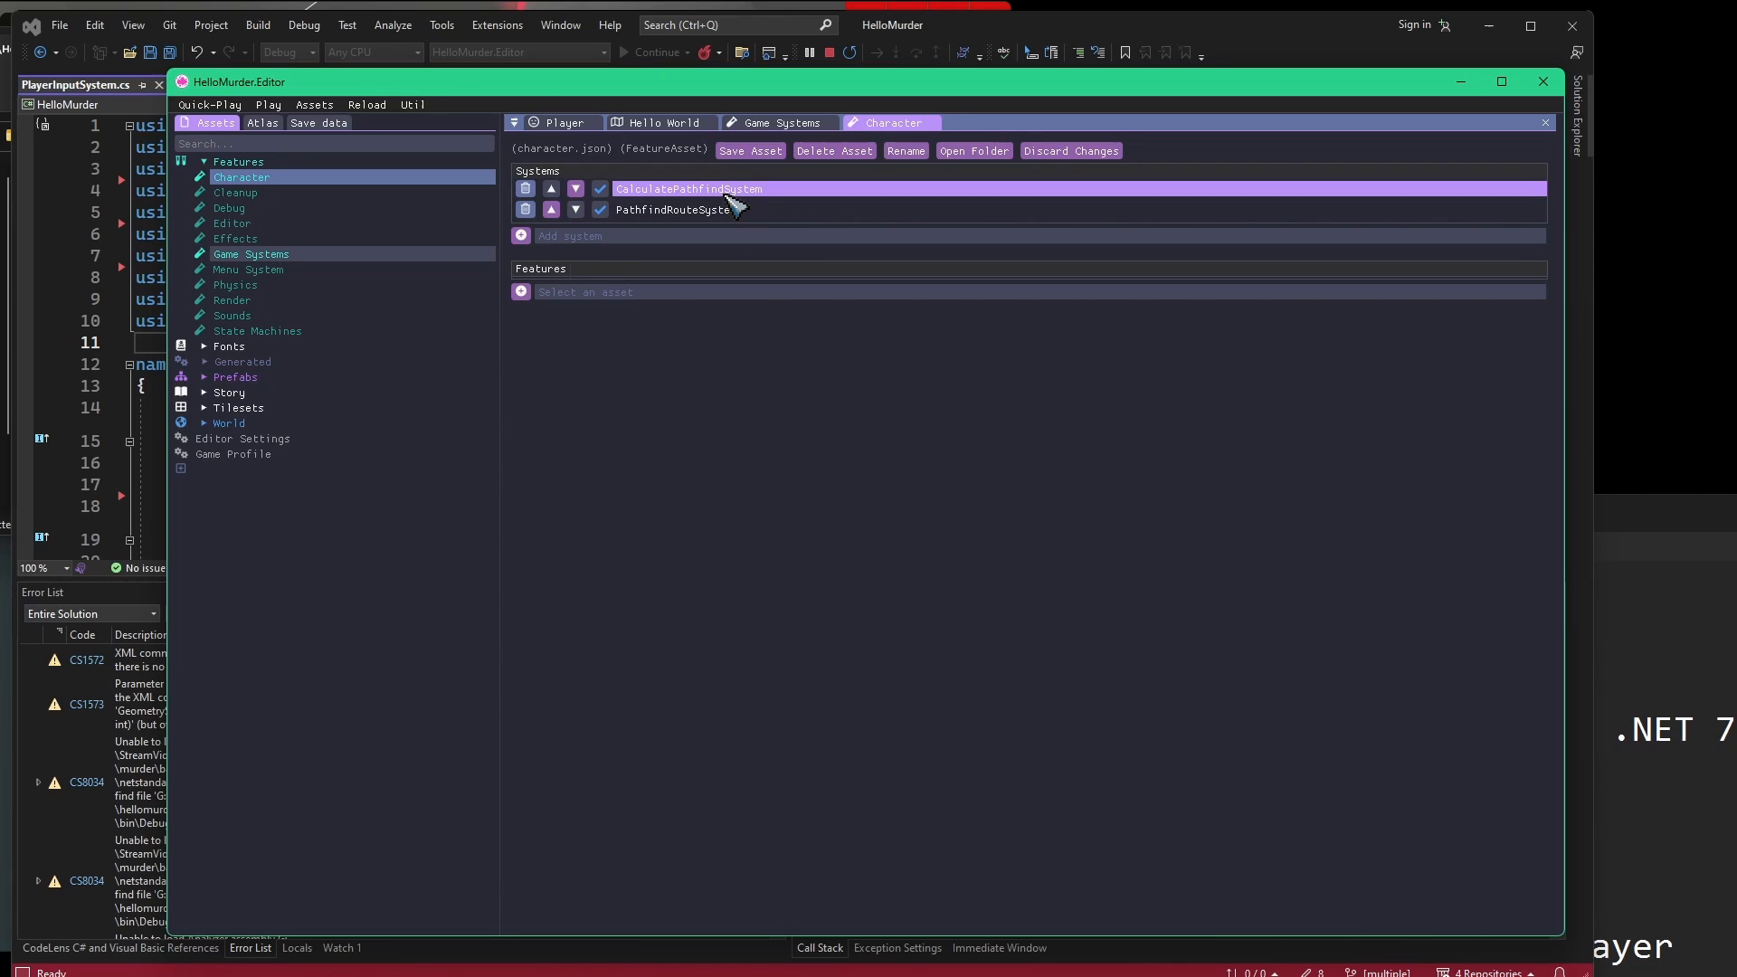
{"action": "left_click", "coordinate": [574, 188]}
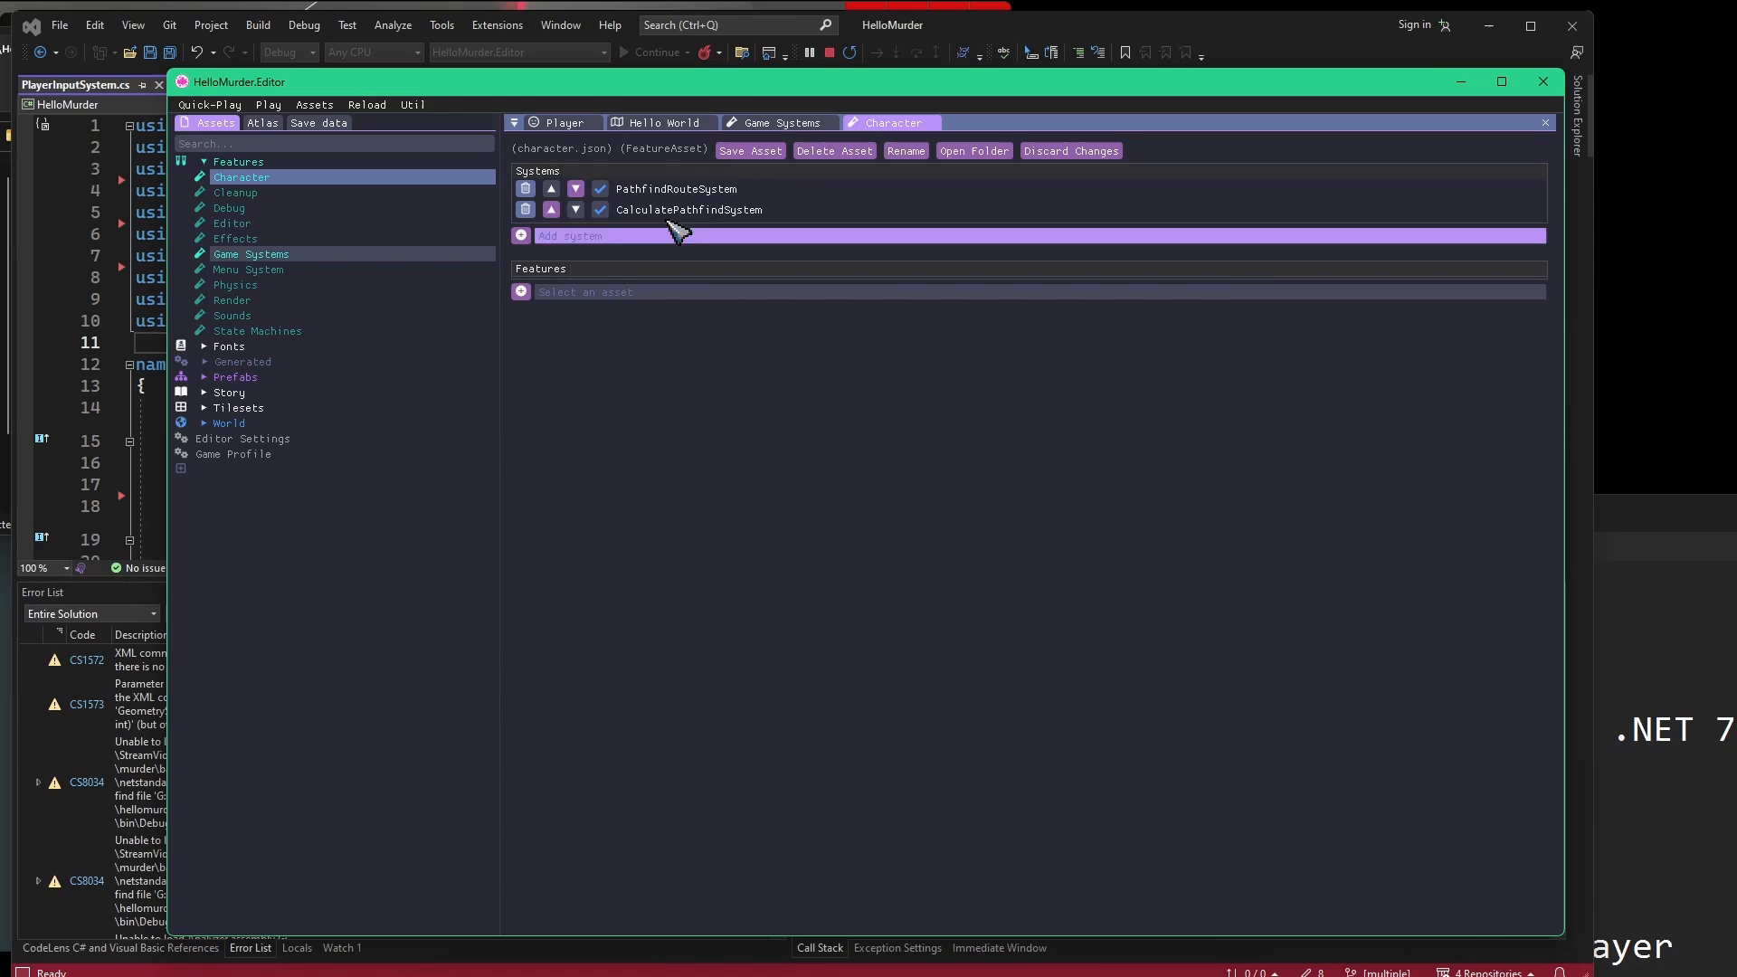
{"action": "mouse_move", "coordinate": [565, 246]}
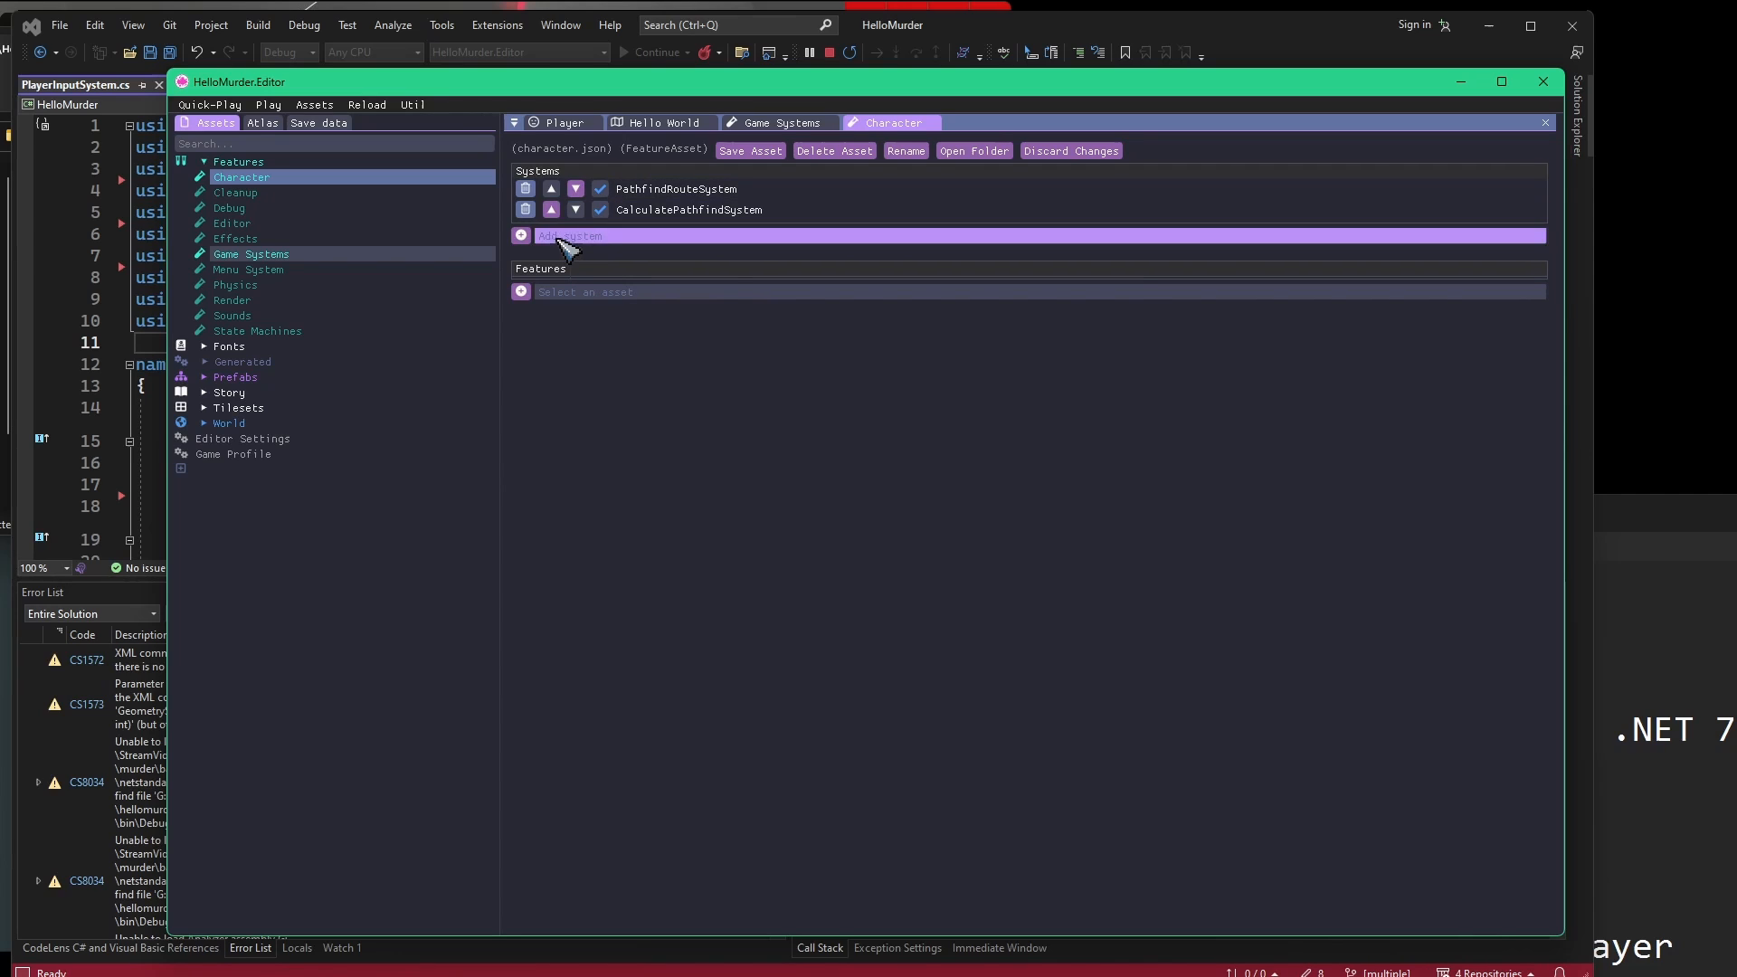
Add PlayerInputSystem to the Character feature and return to the Game Systems asset.
{"action": "left_click", "coordinate": [568, 236]}
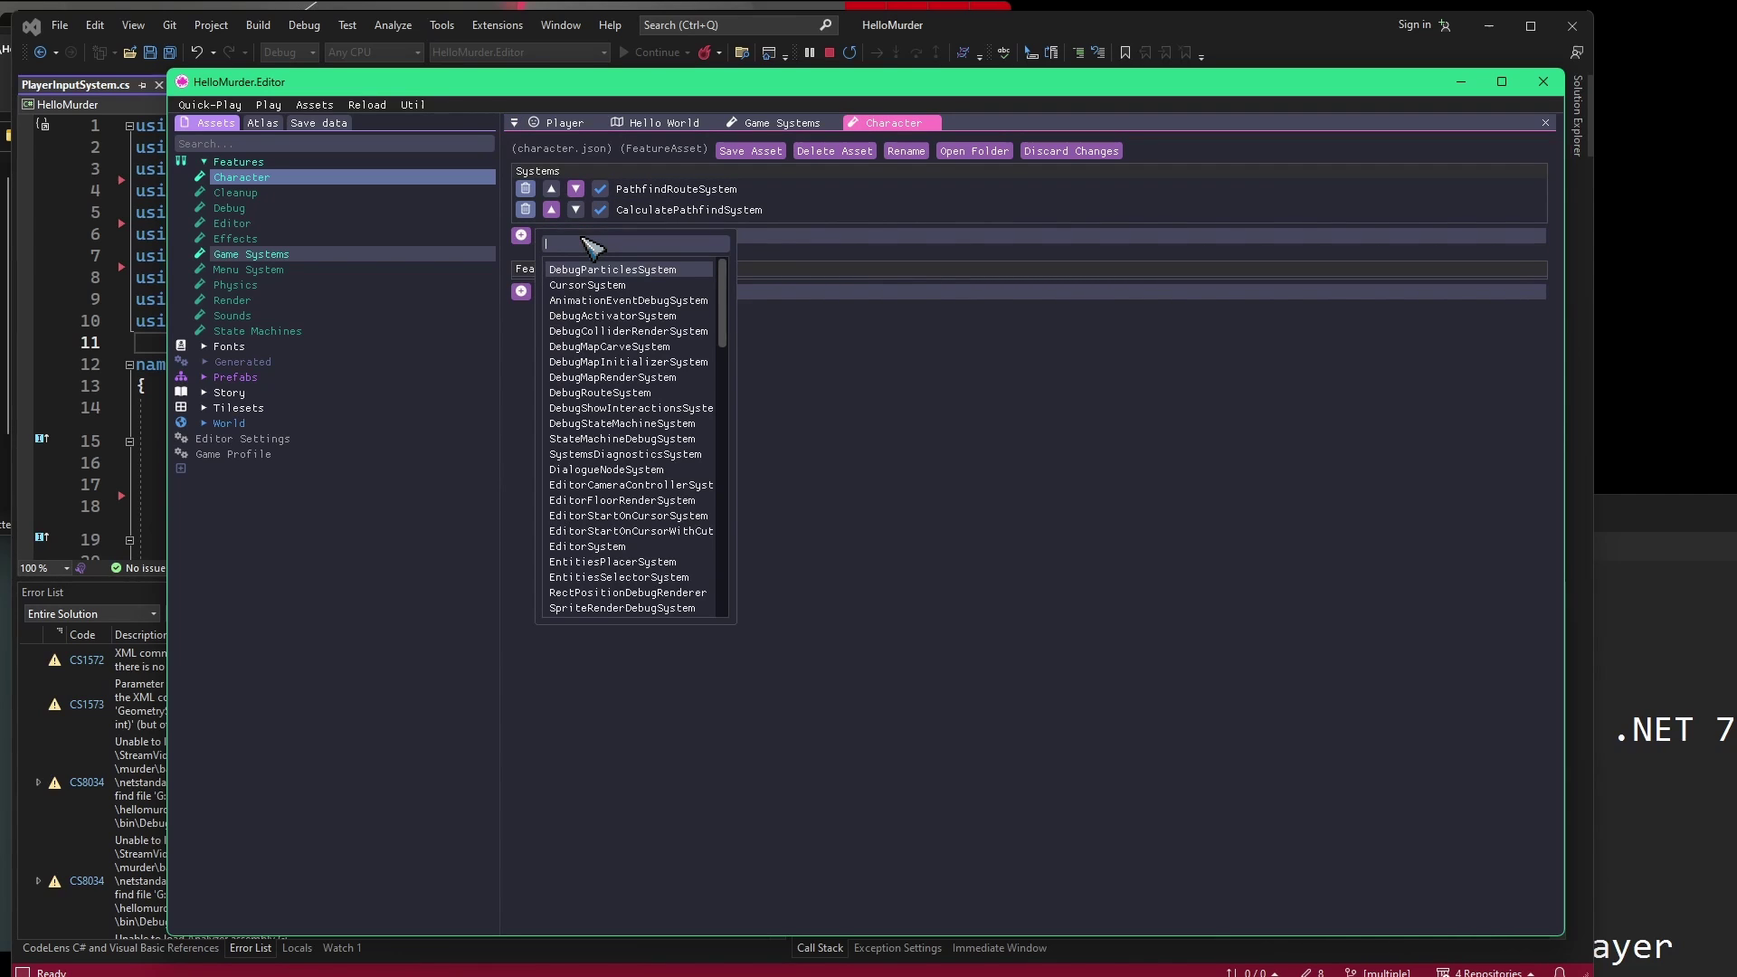
{"action": "left_click", "coordinate": [670, 230]}
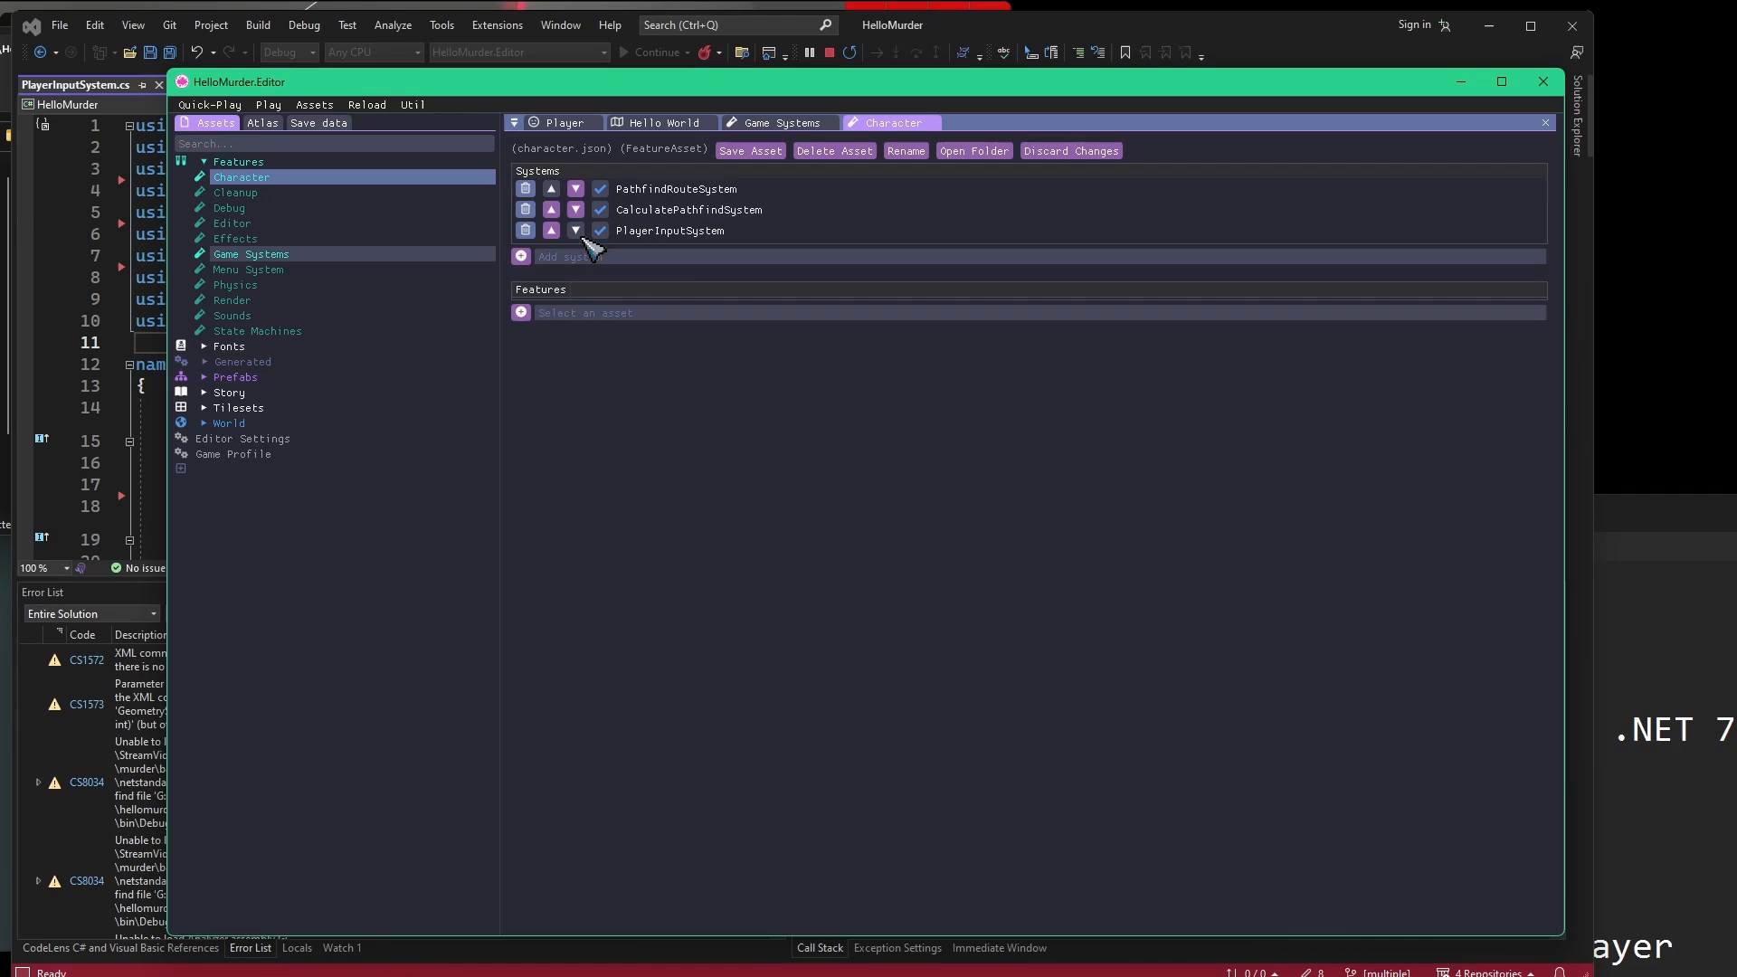
{"action": "mouse_move", "coordinate": [454, 349]}
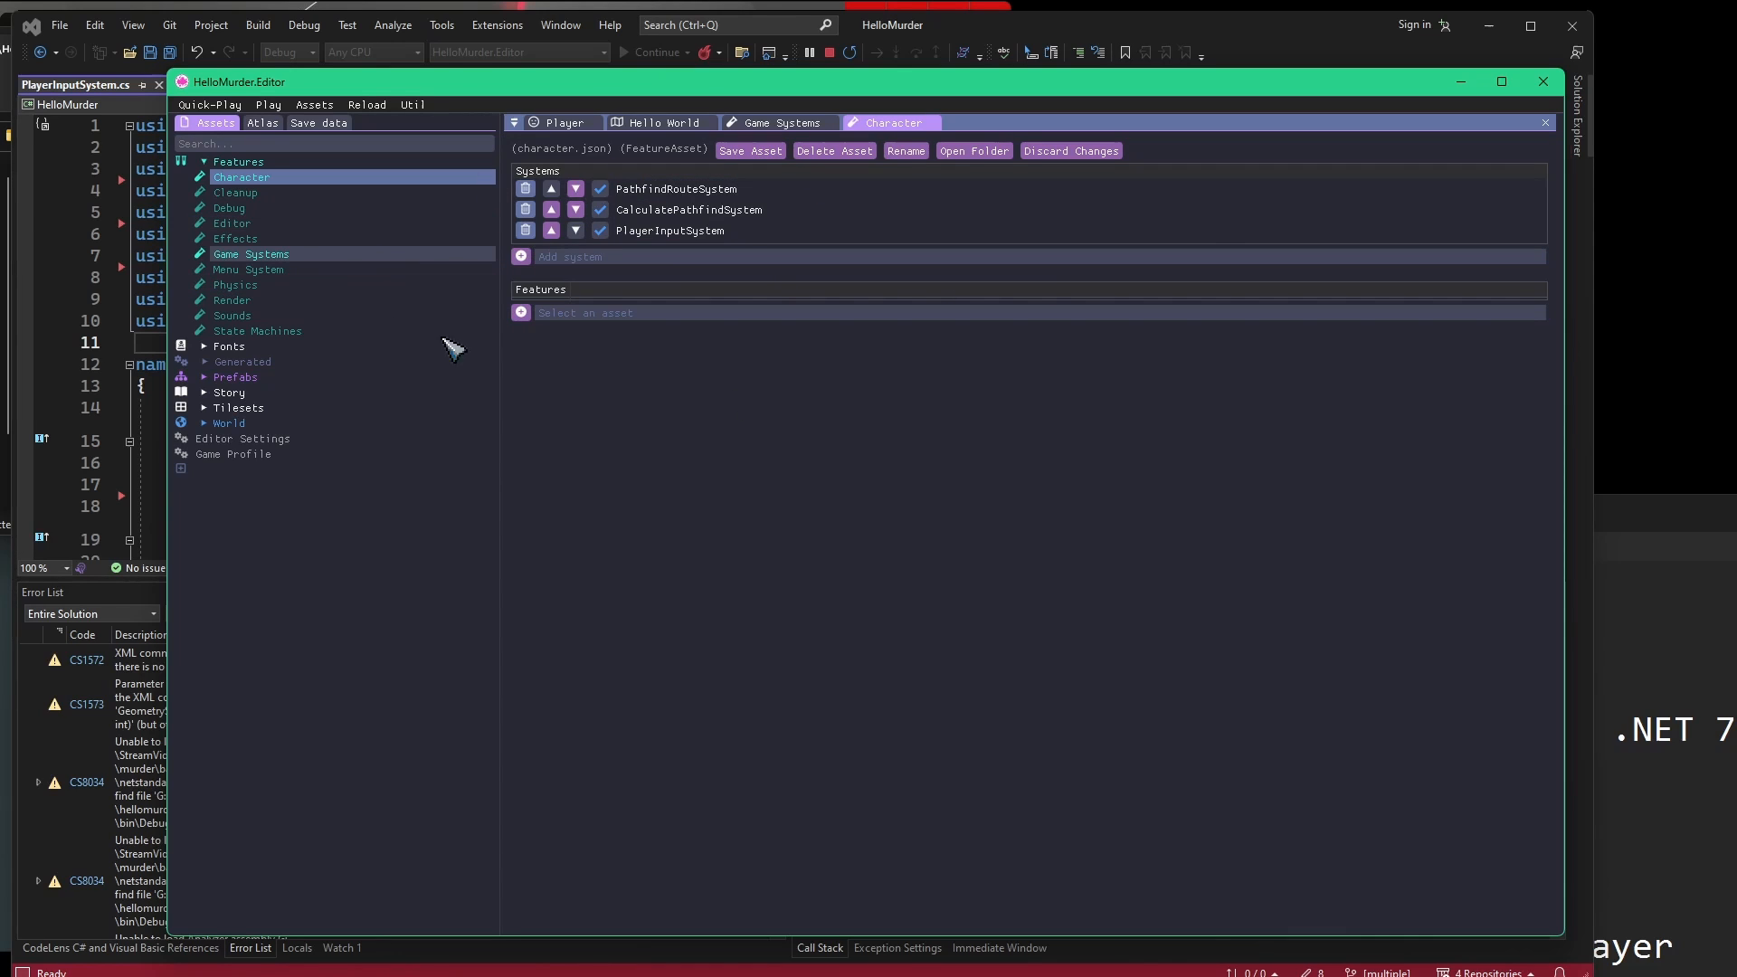
{"action": "left_click", "coordinate": [784, 123]}
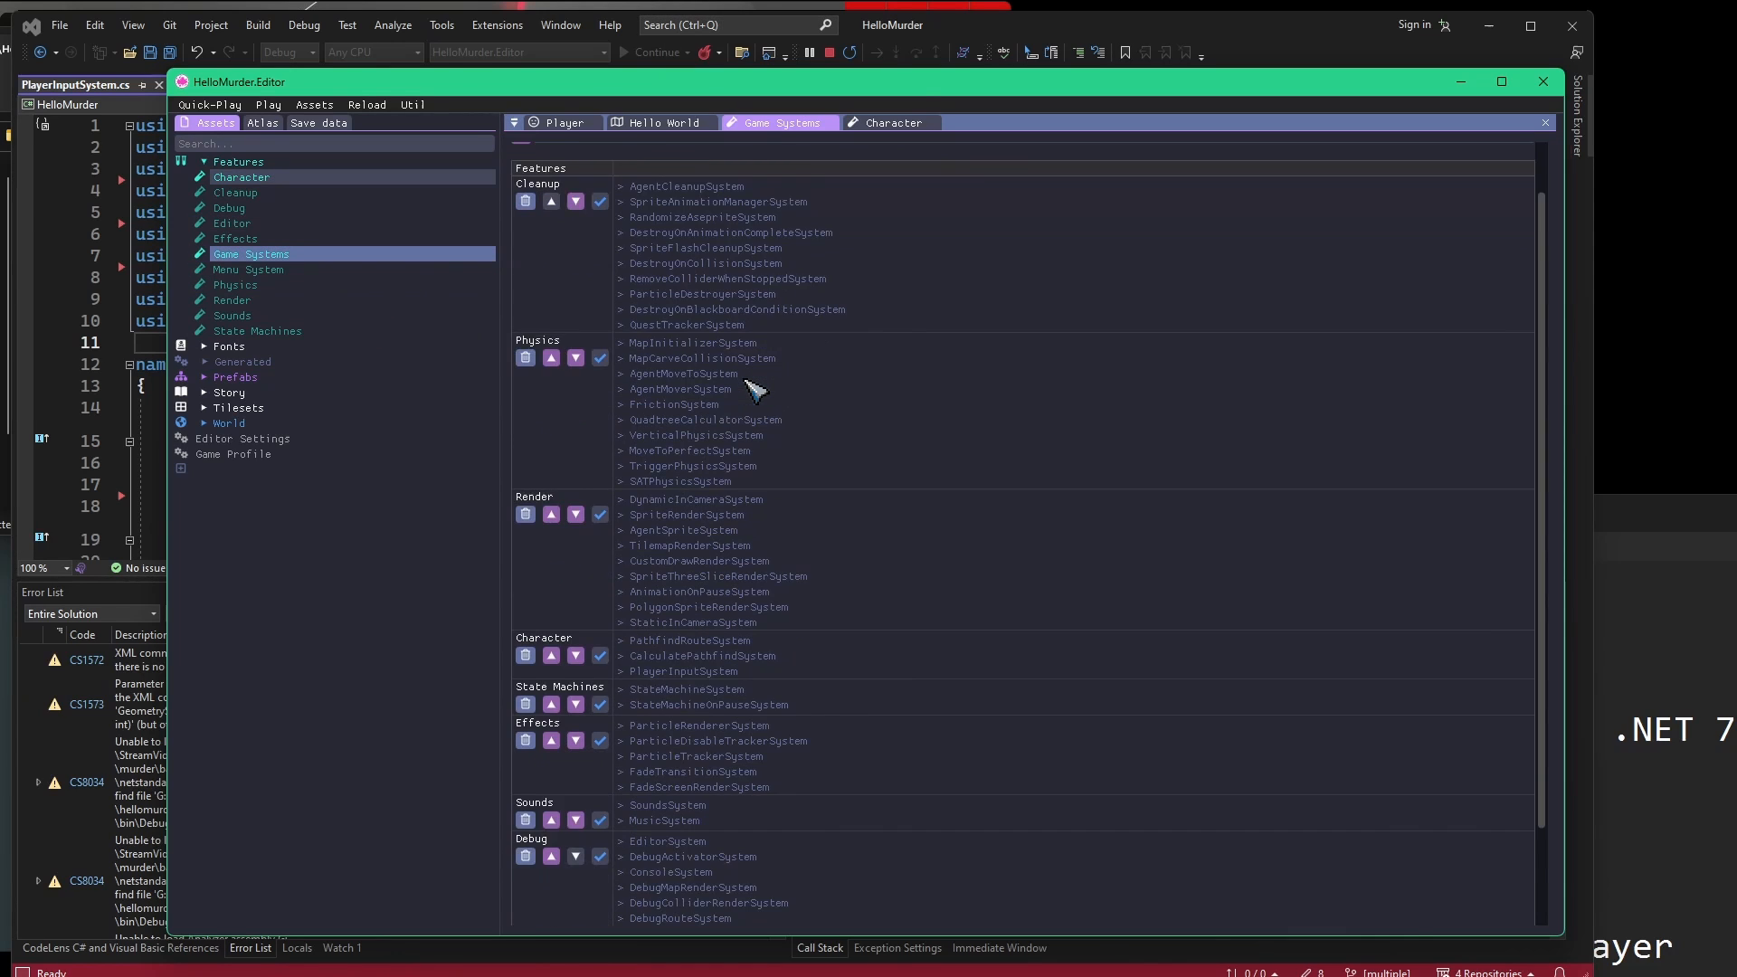
Show the Hello World world's systems list, where Game Systems now includes PlayerInputSystem.
{"action": "scroll", "scroll_direction": "down", "scroll_amount": 3}
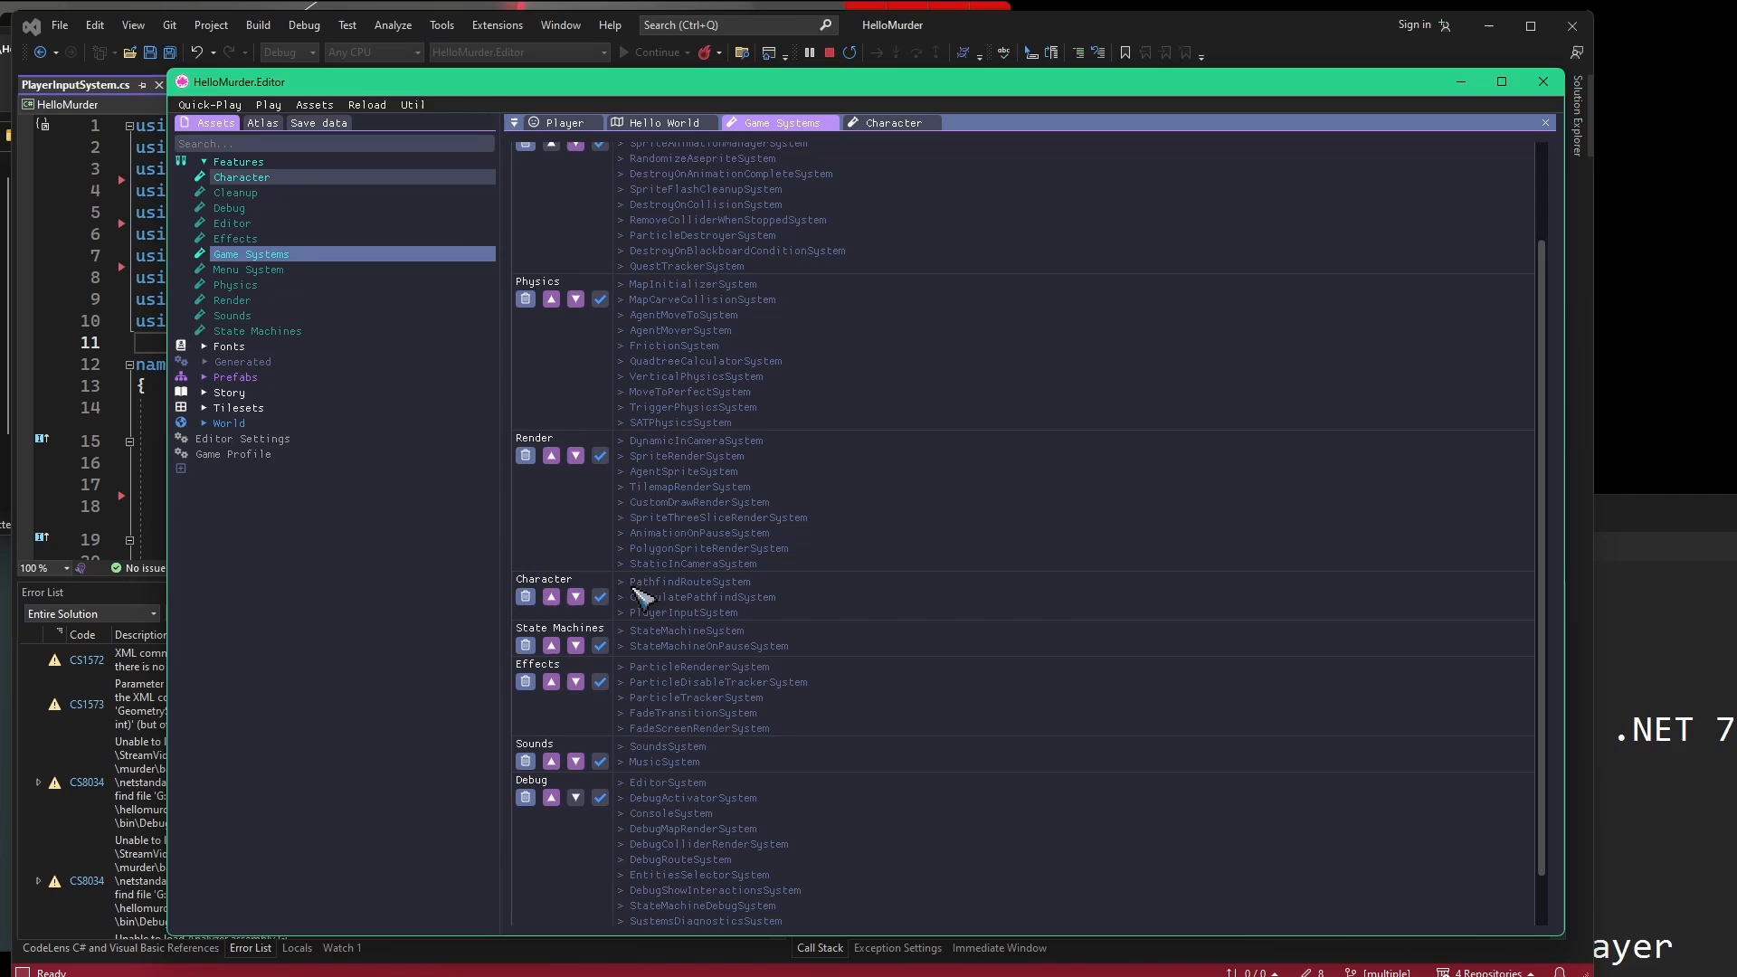
{"action": "mouse_move", "coordinate": [768, 599]}
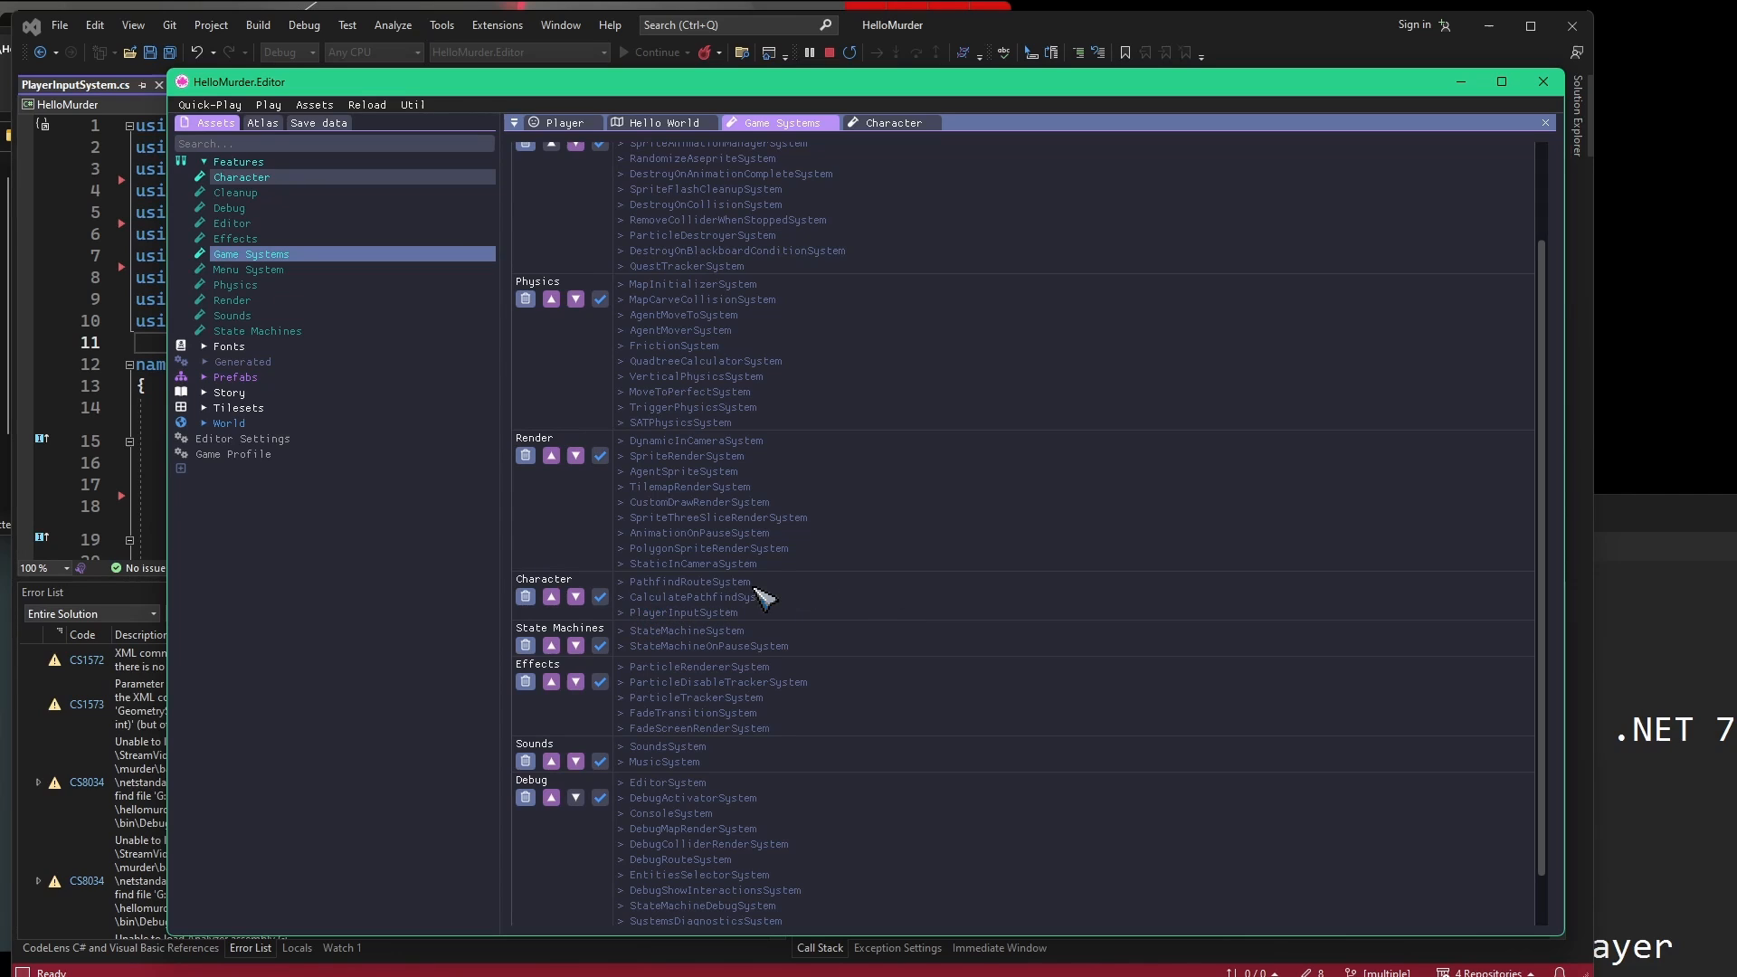
{"action": "mouse_move", "coordinate": [648, 626]}
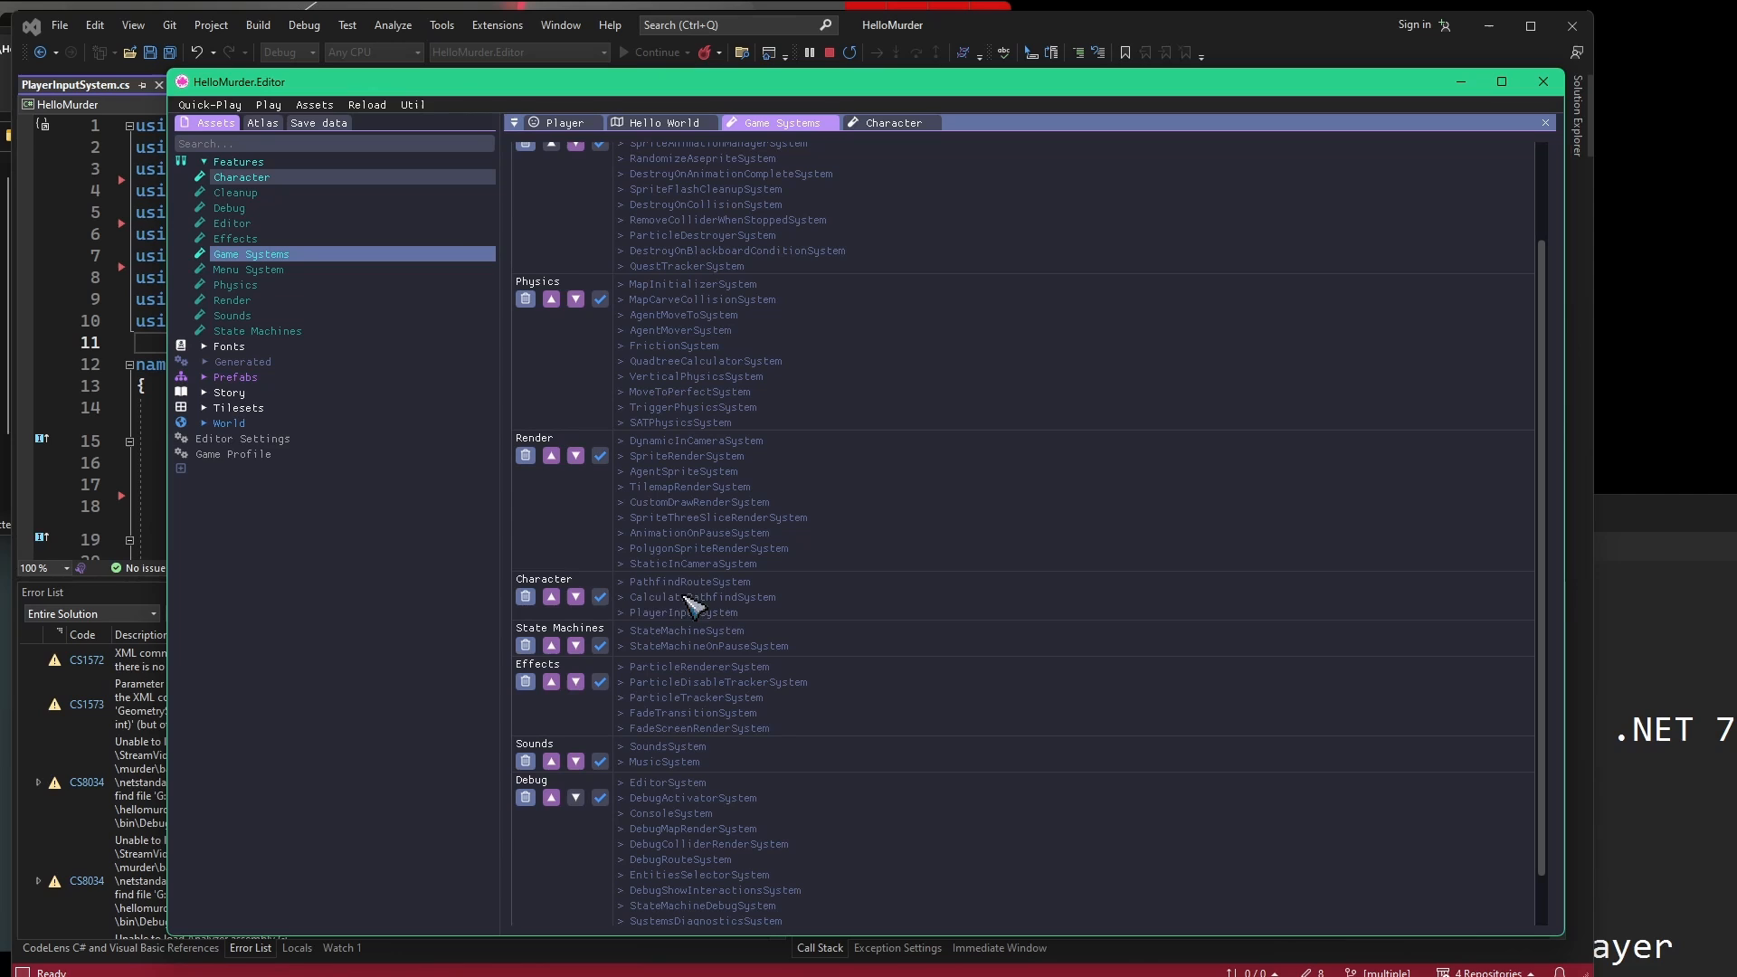
{"action": "mouse_move", "coordinate": [728, 659]}
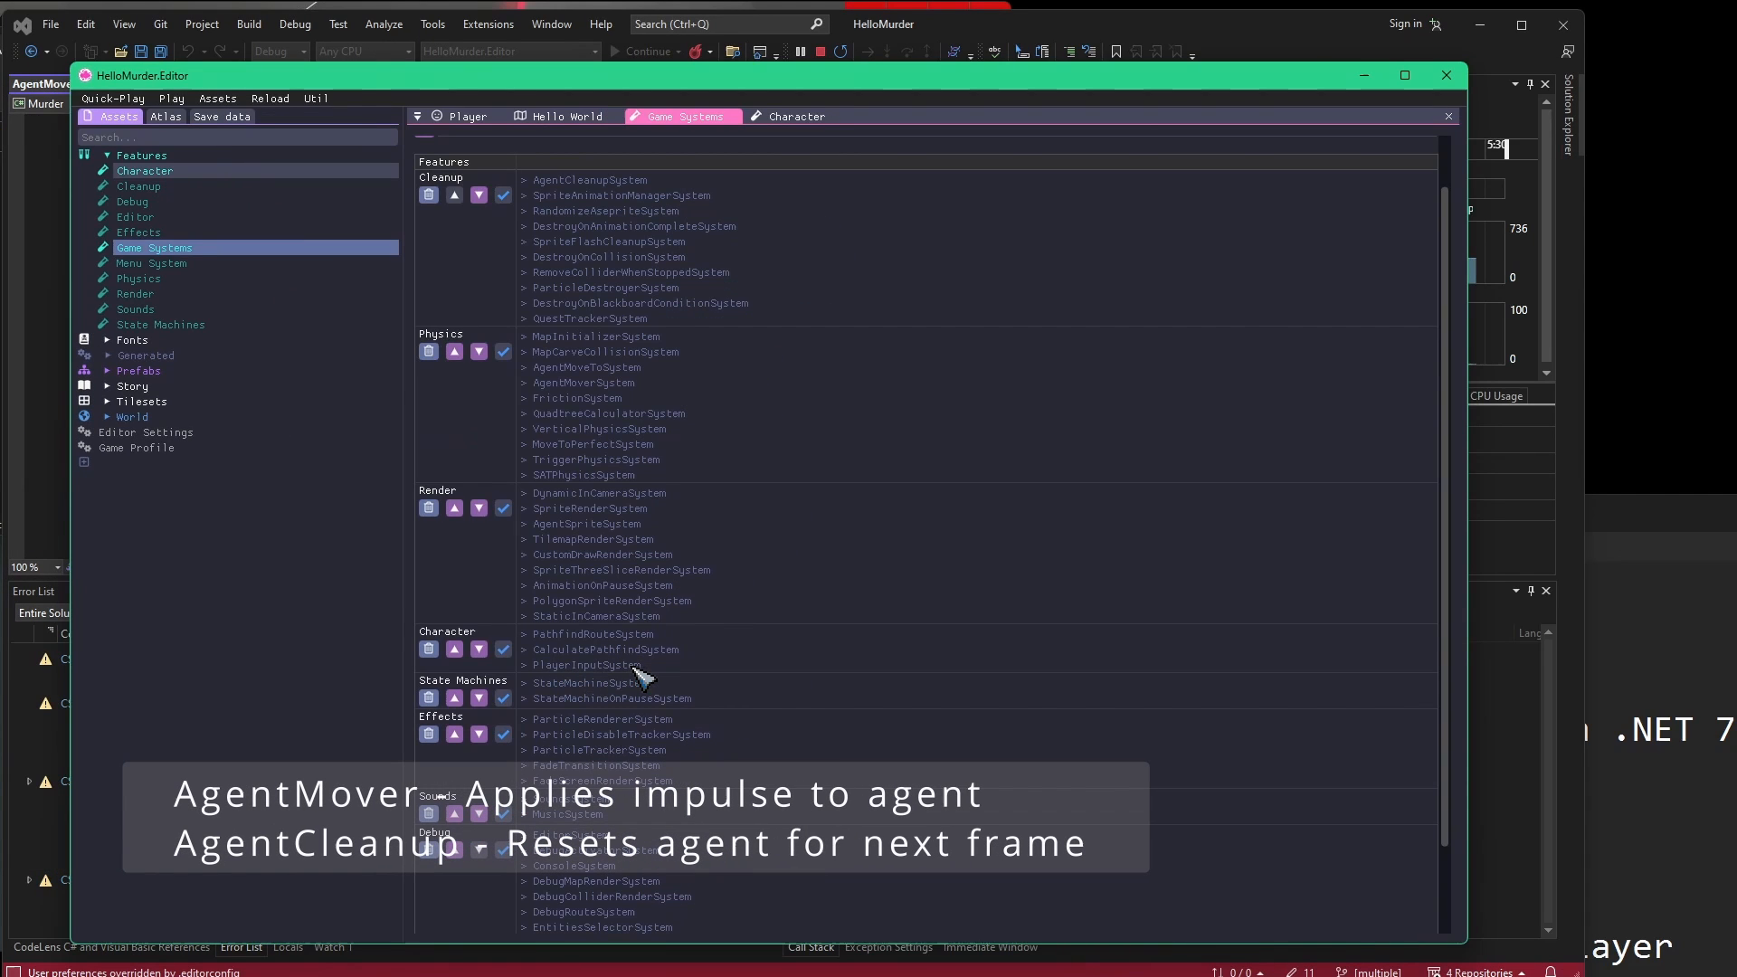
{"action": "mouse_move", "coordinate": [568, 213]}
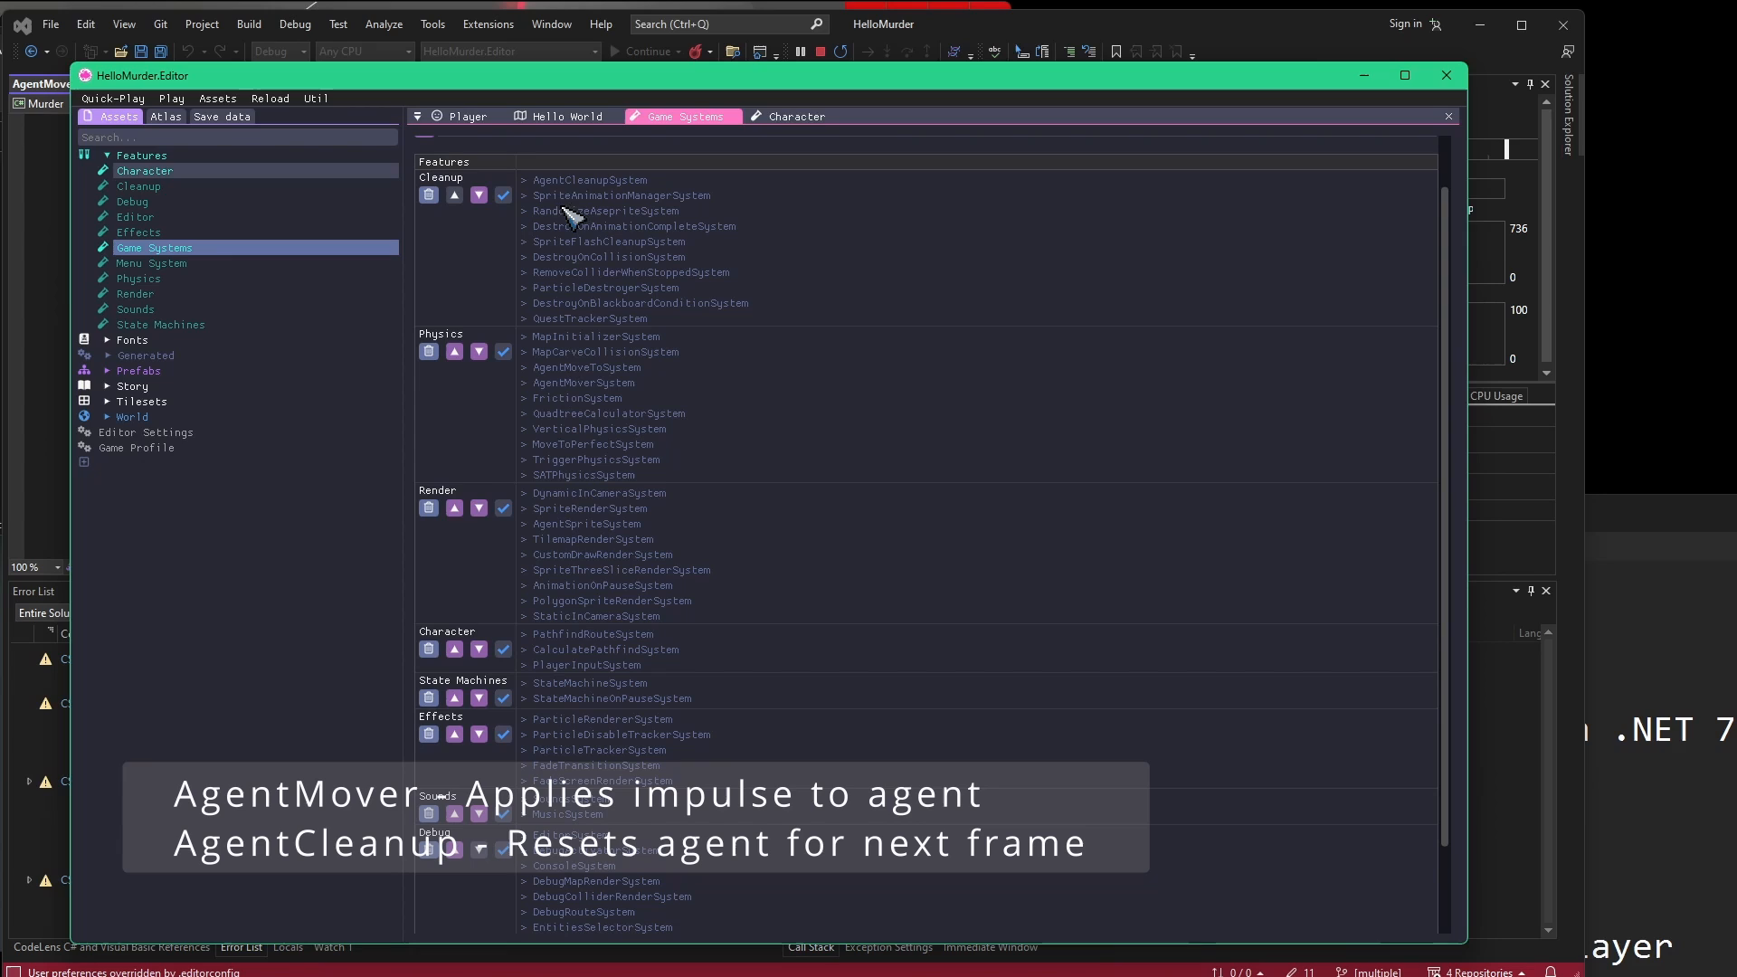
{"action": "mouse_move", "coordinate": [552, 196]}
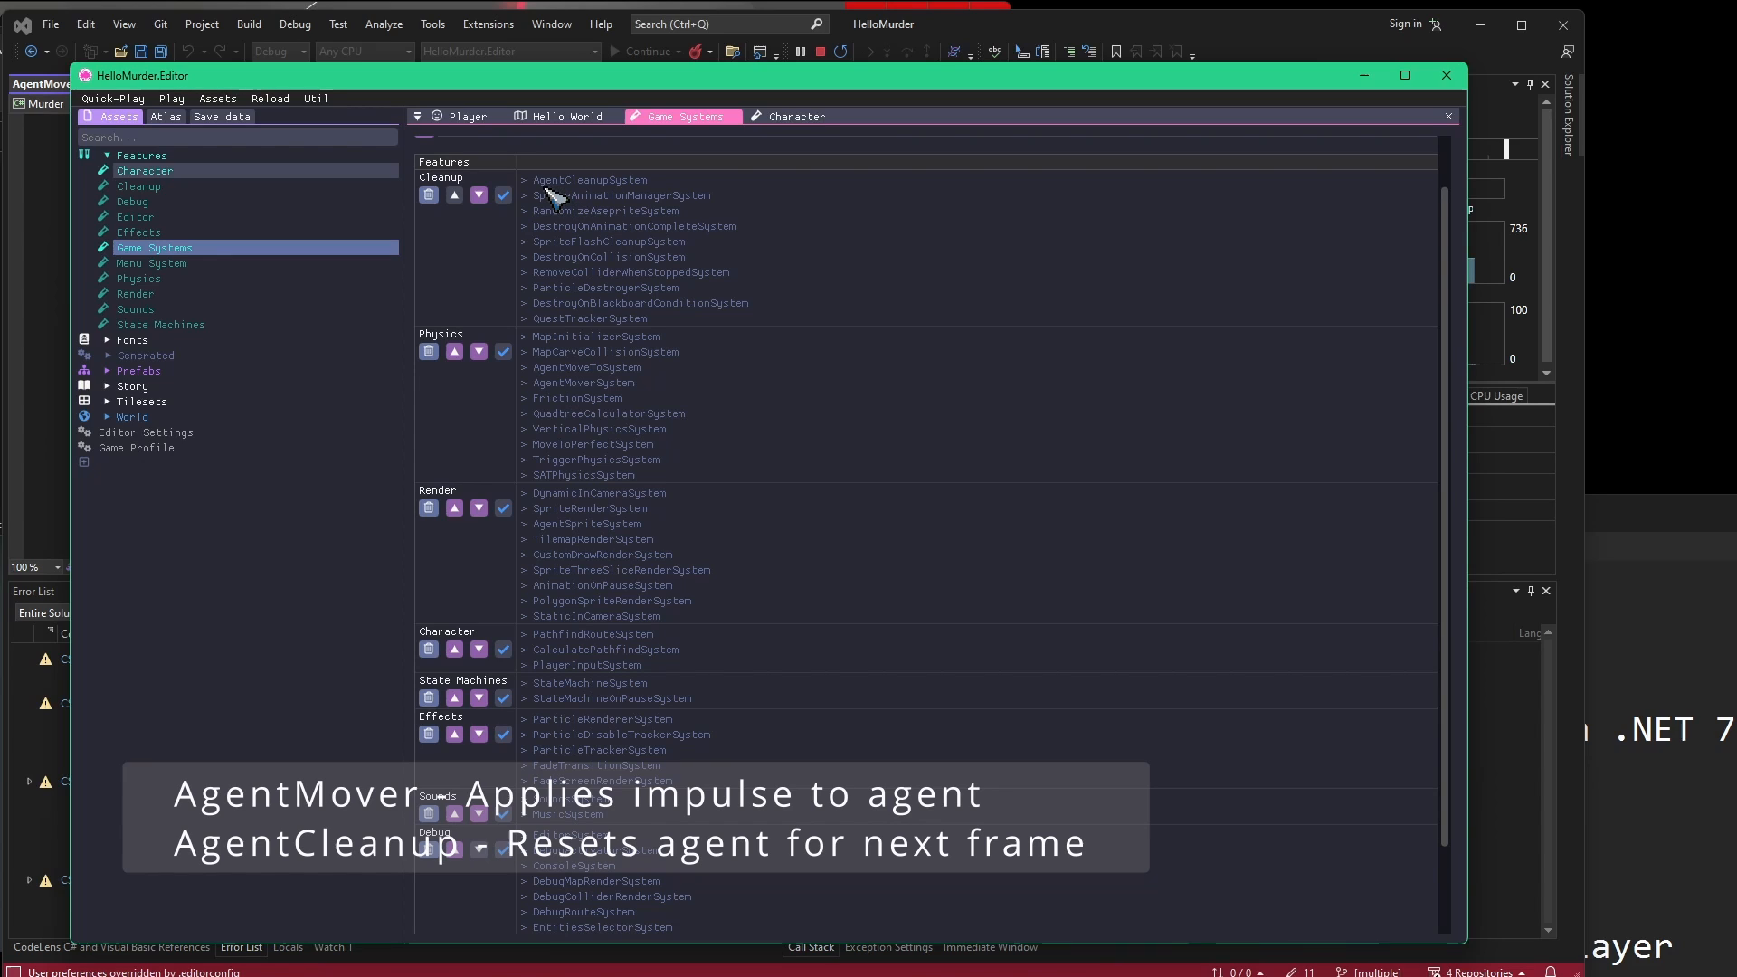
{"action": "mouse_move", "coordinate": [722, 418]}
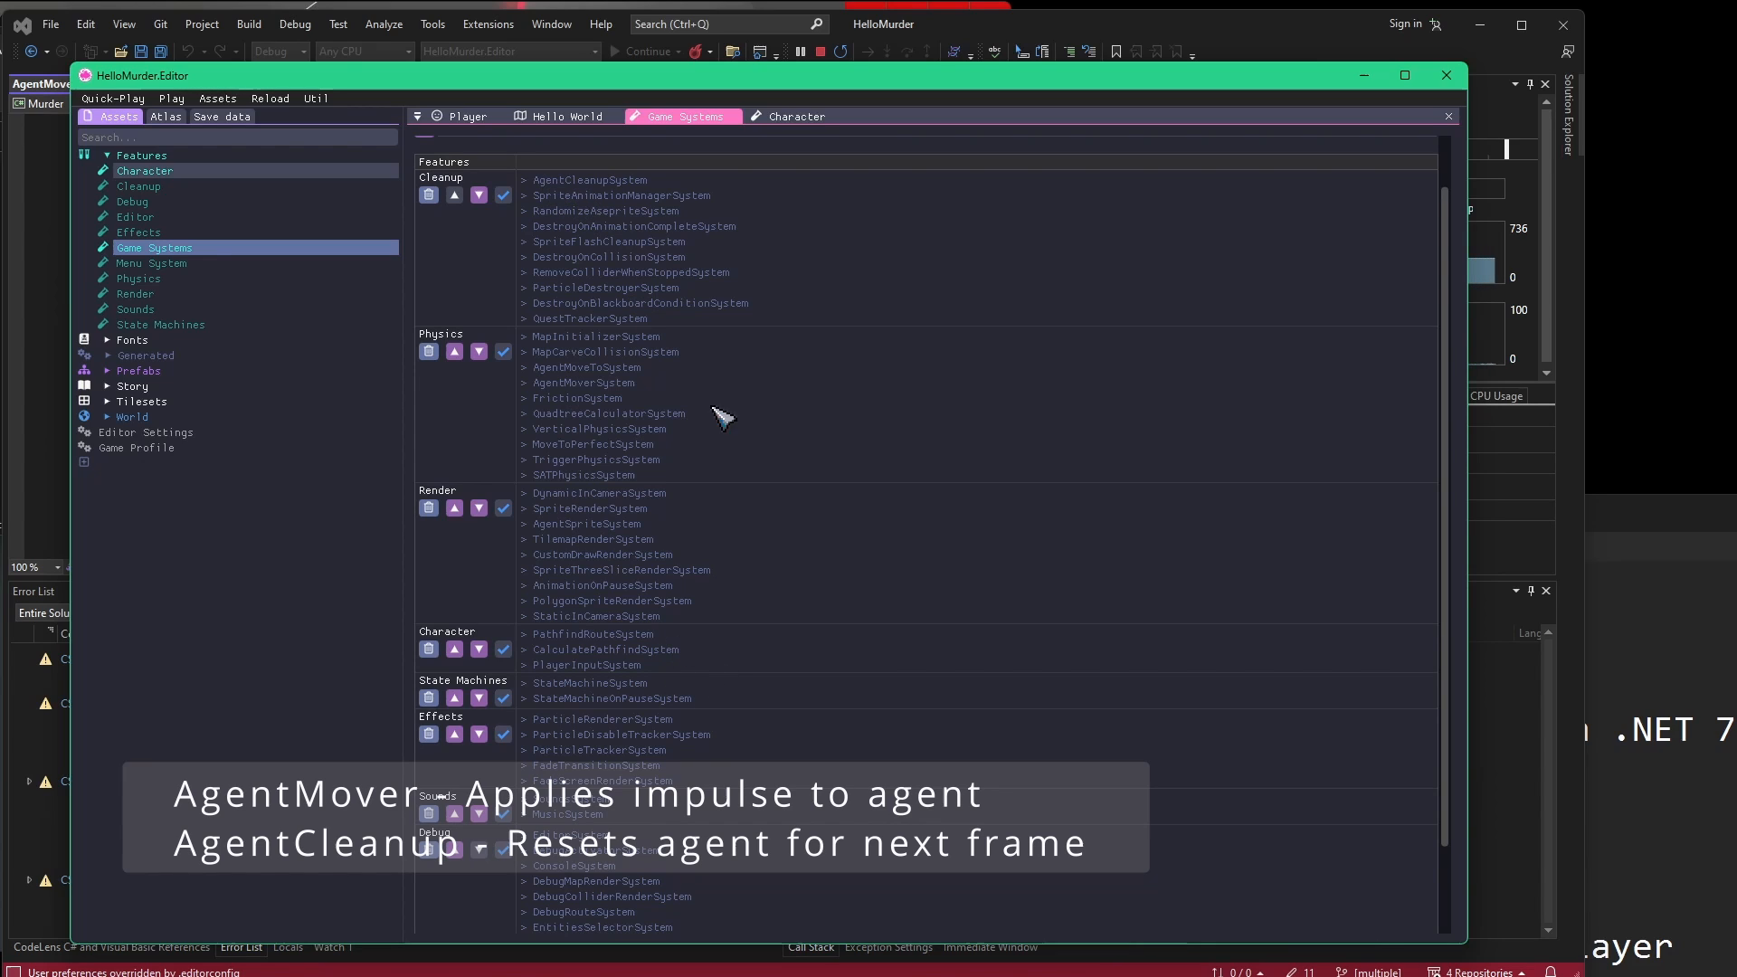
{"action": "left_click", "coordinate": [468, 116]}
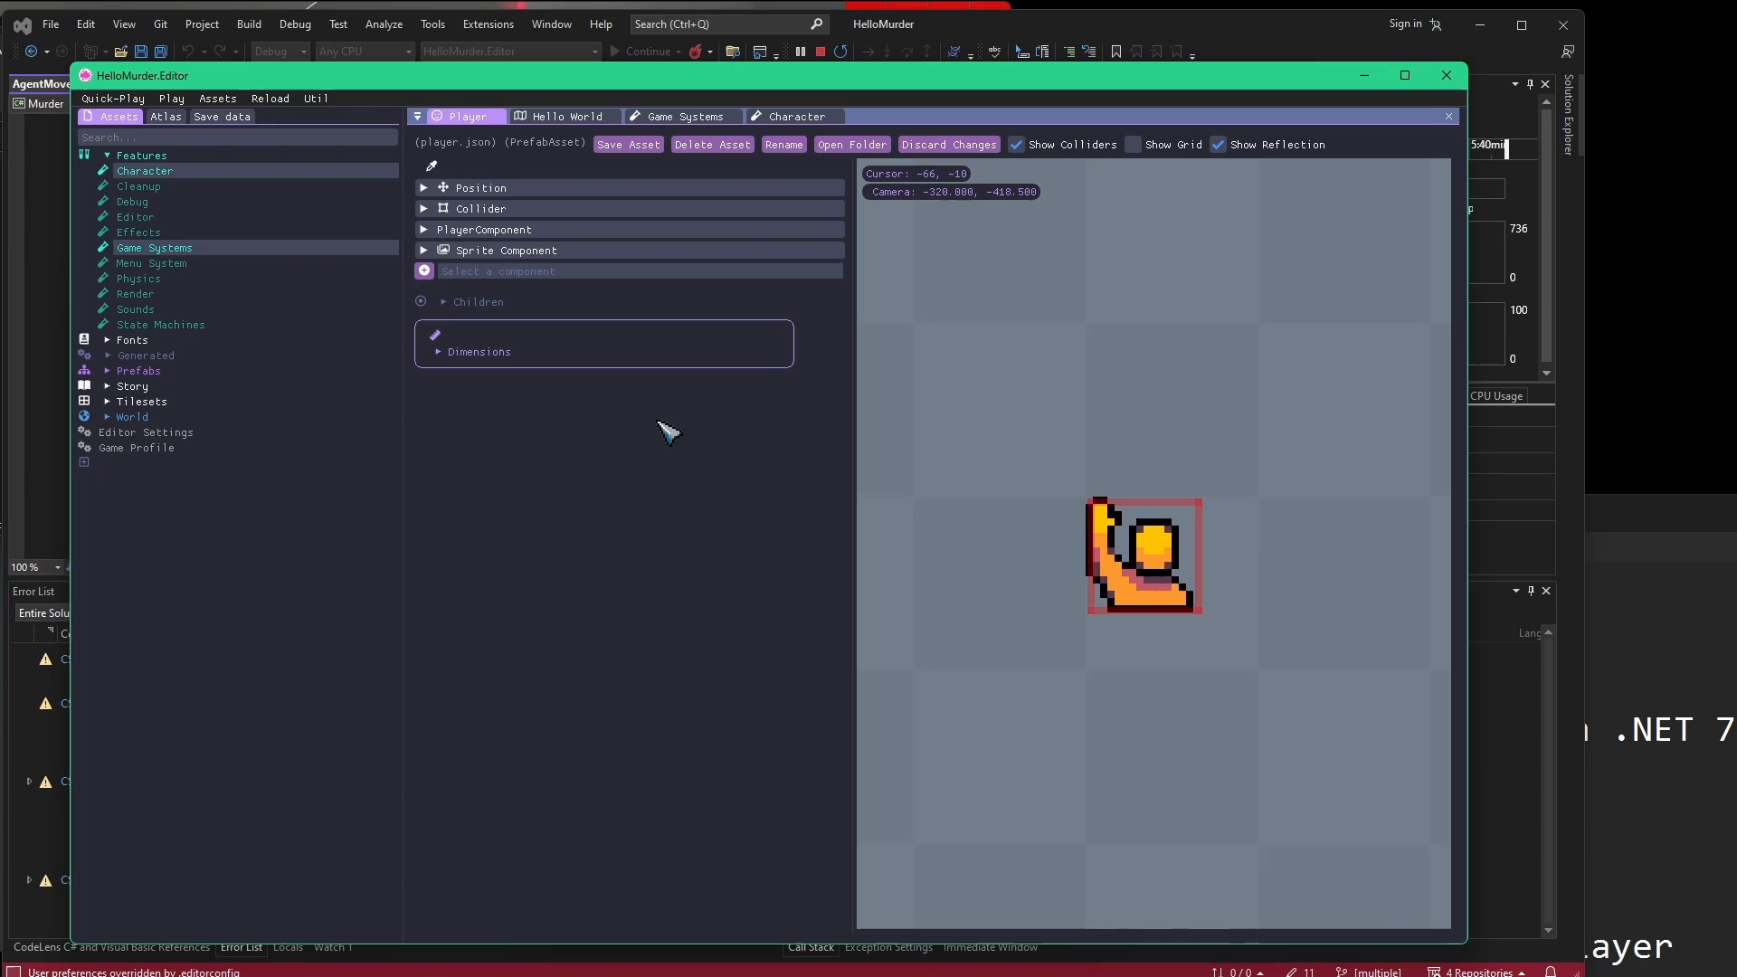
{"action": "mouse_move", "coordinate": [270, 397]}
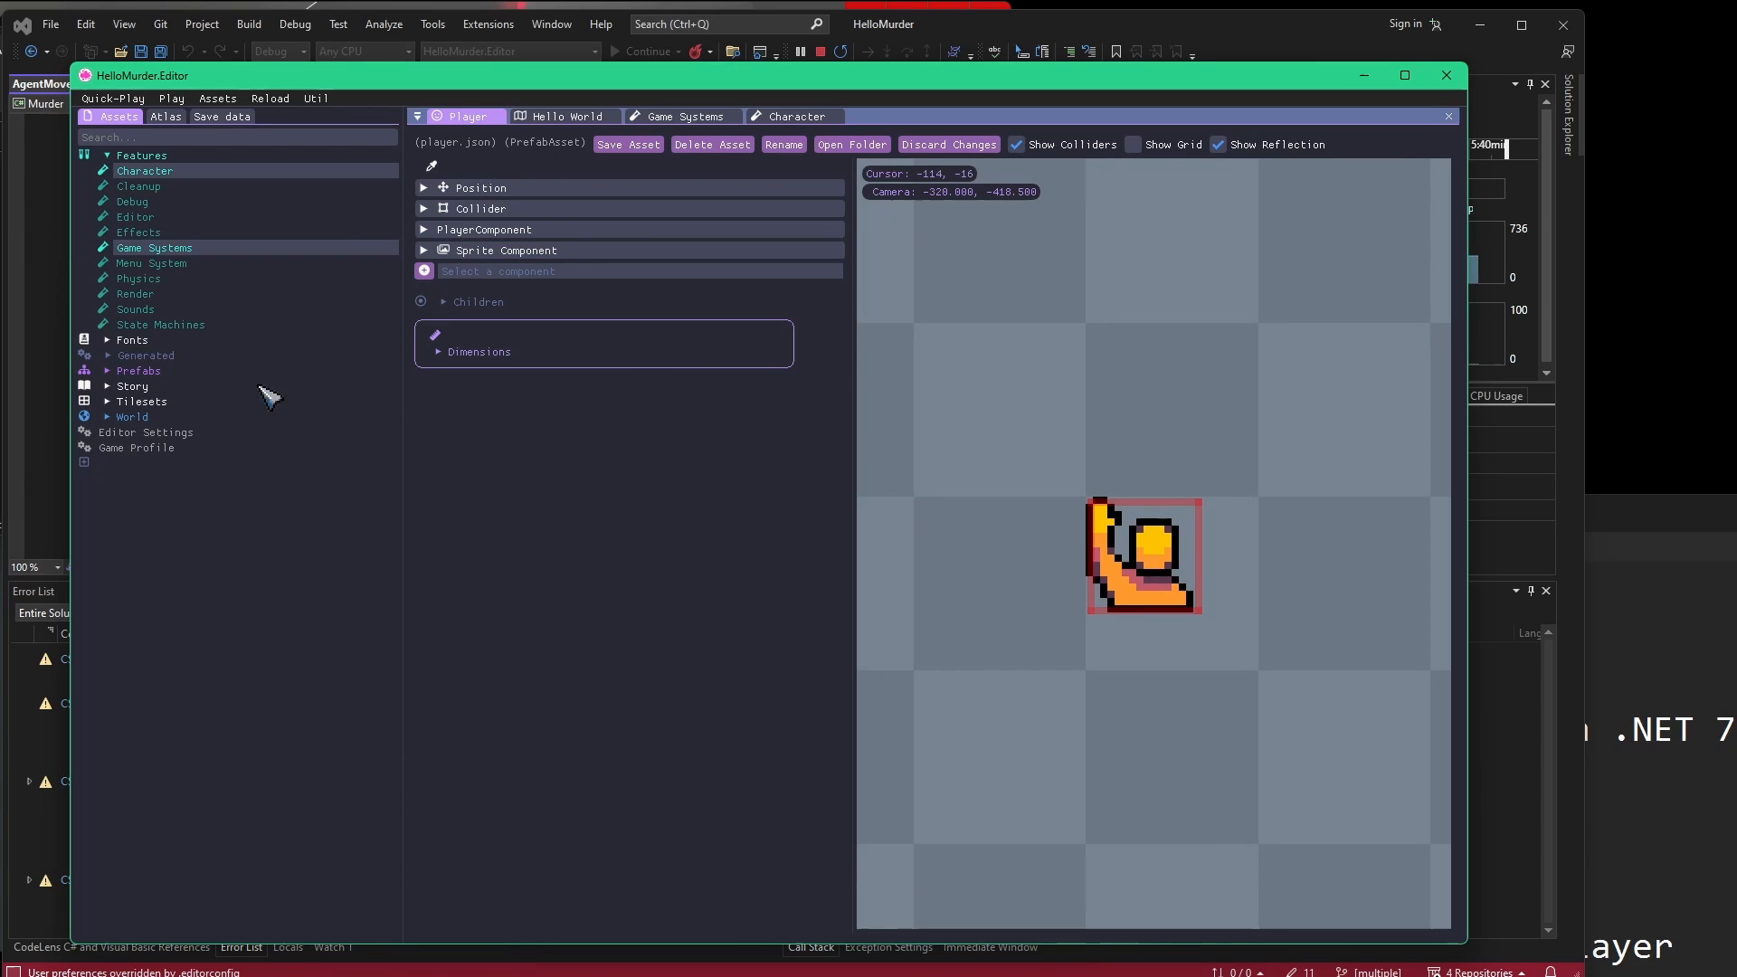
{"action": "left_click", "coordinate": [566, 115]}
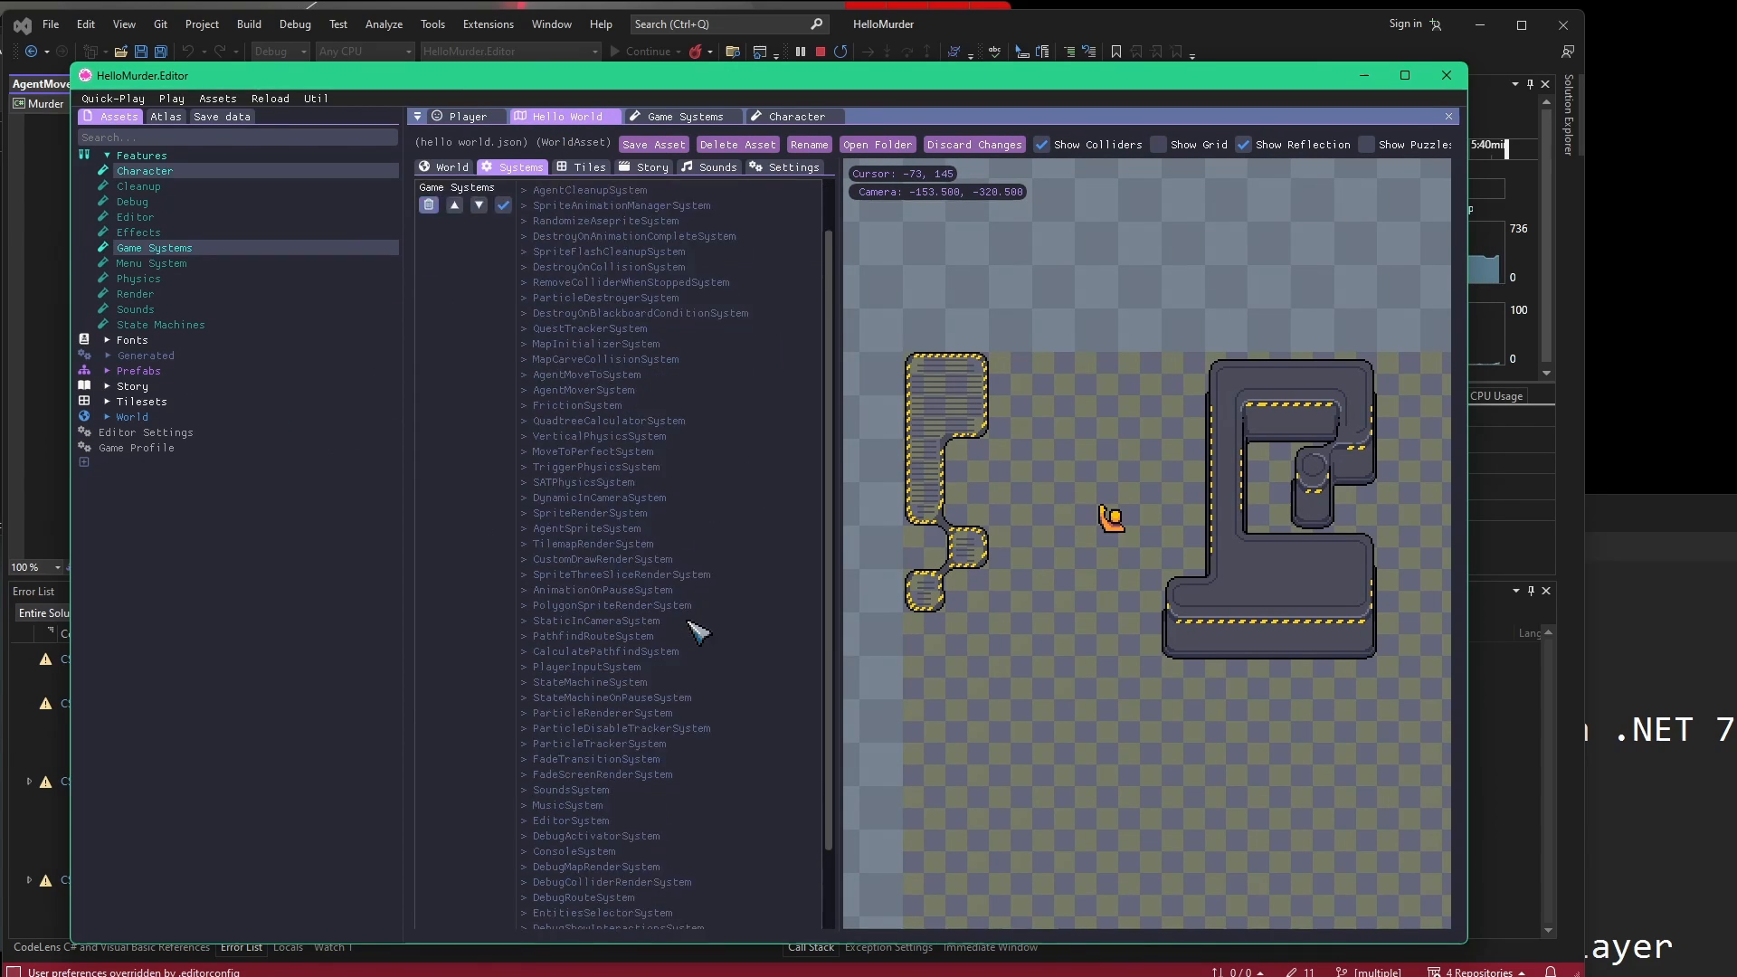
{"action": "scroll", "scroll_direction": "down", "scroll_amount": 3}
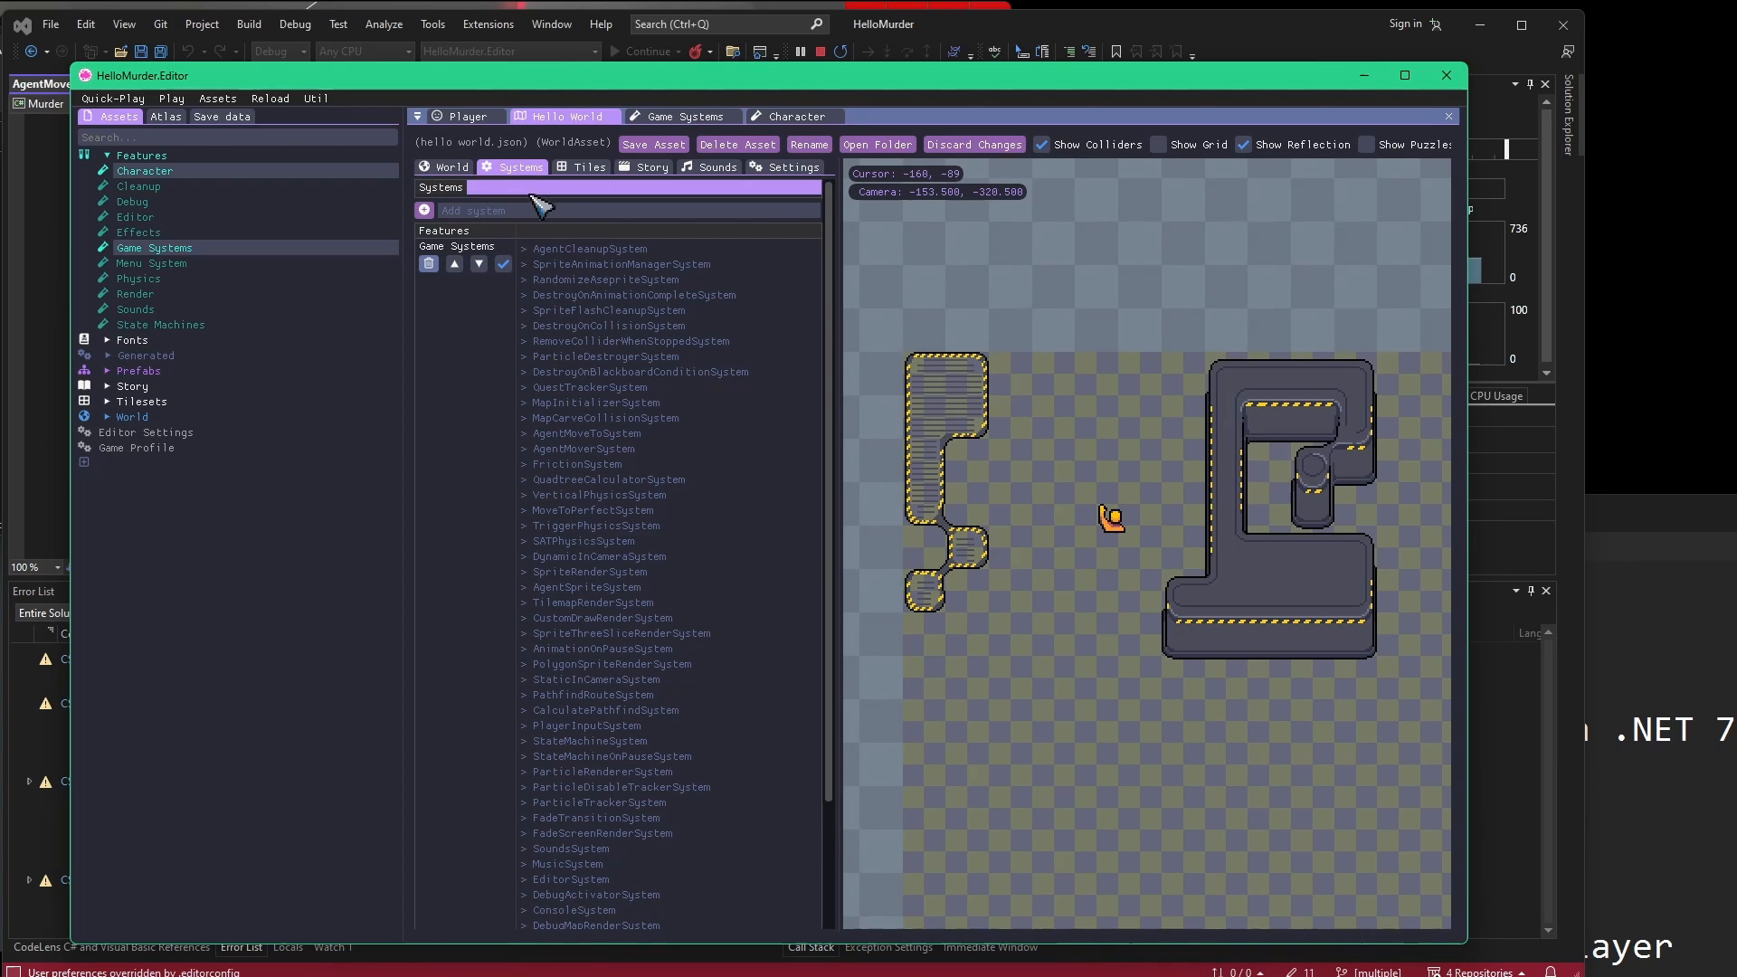
{"action": "mouse_move", "coordinate": [99, 398]}
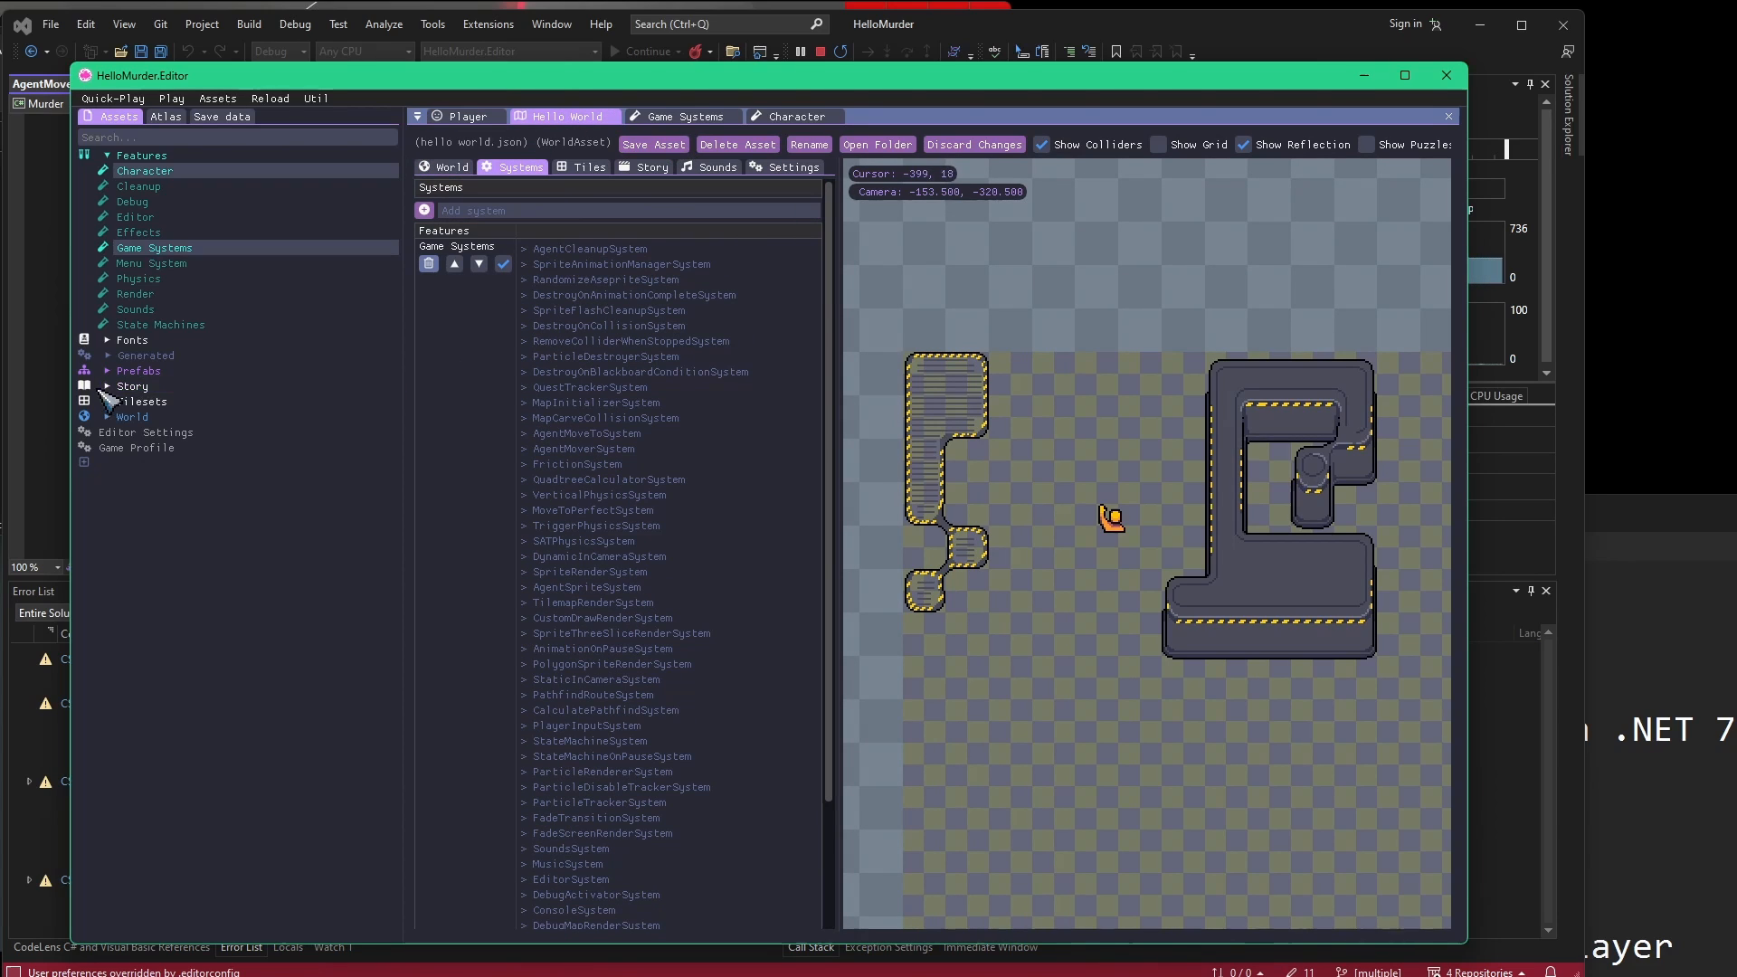
Give the Player prefab an AgentComponent with speed 100 and acceleration 30, then quick-play the game.
{"action": "left_click", "coordinate": [467, 116]}
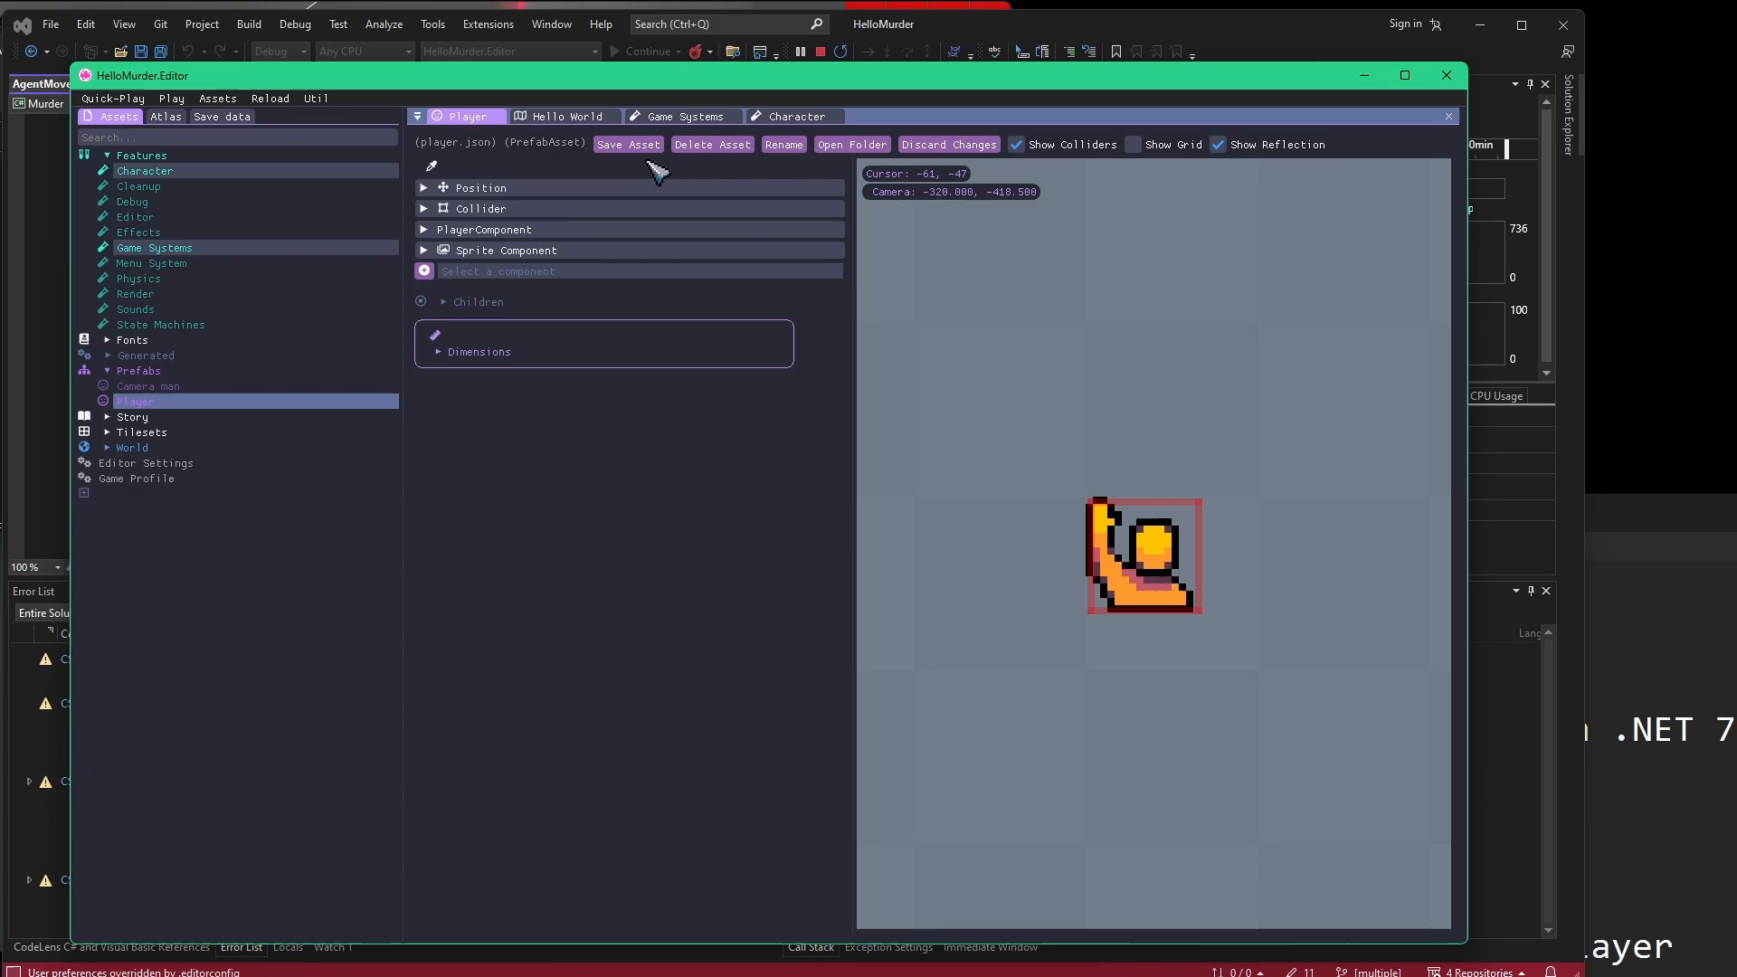
{"action": "mouse_move", "coordinate": [1086, 574]}
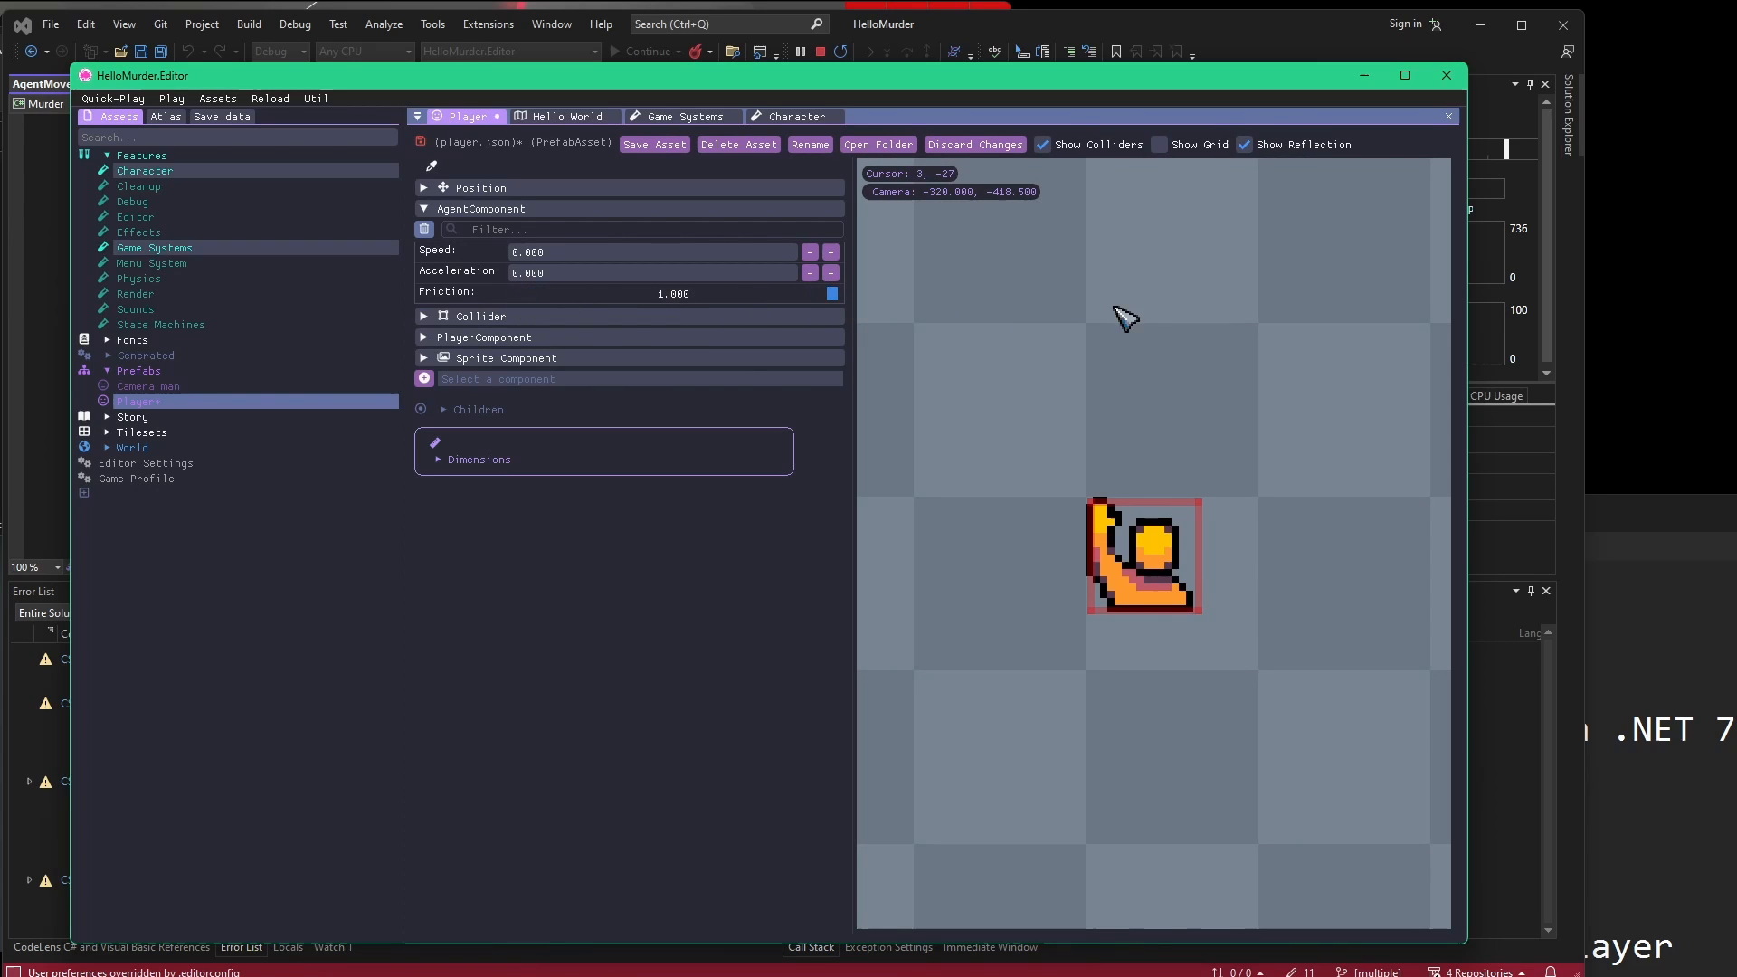
{"action": "mouse_move", "coordinate": [831, 302]}
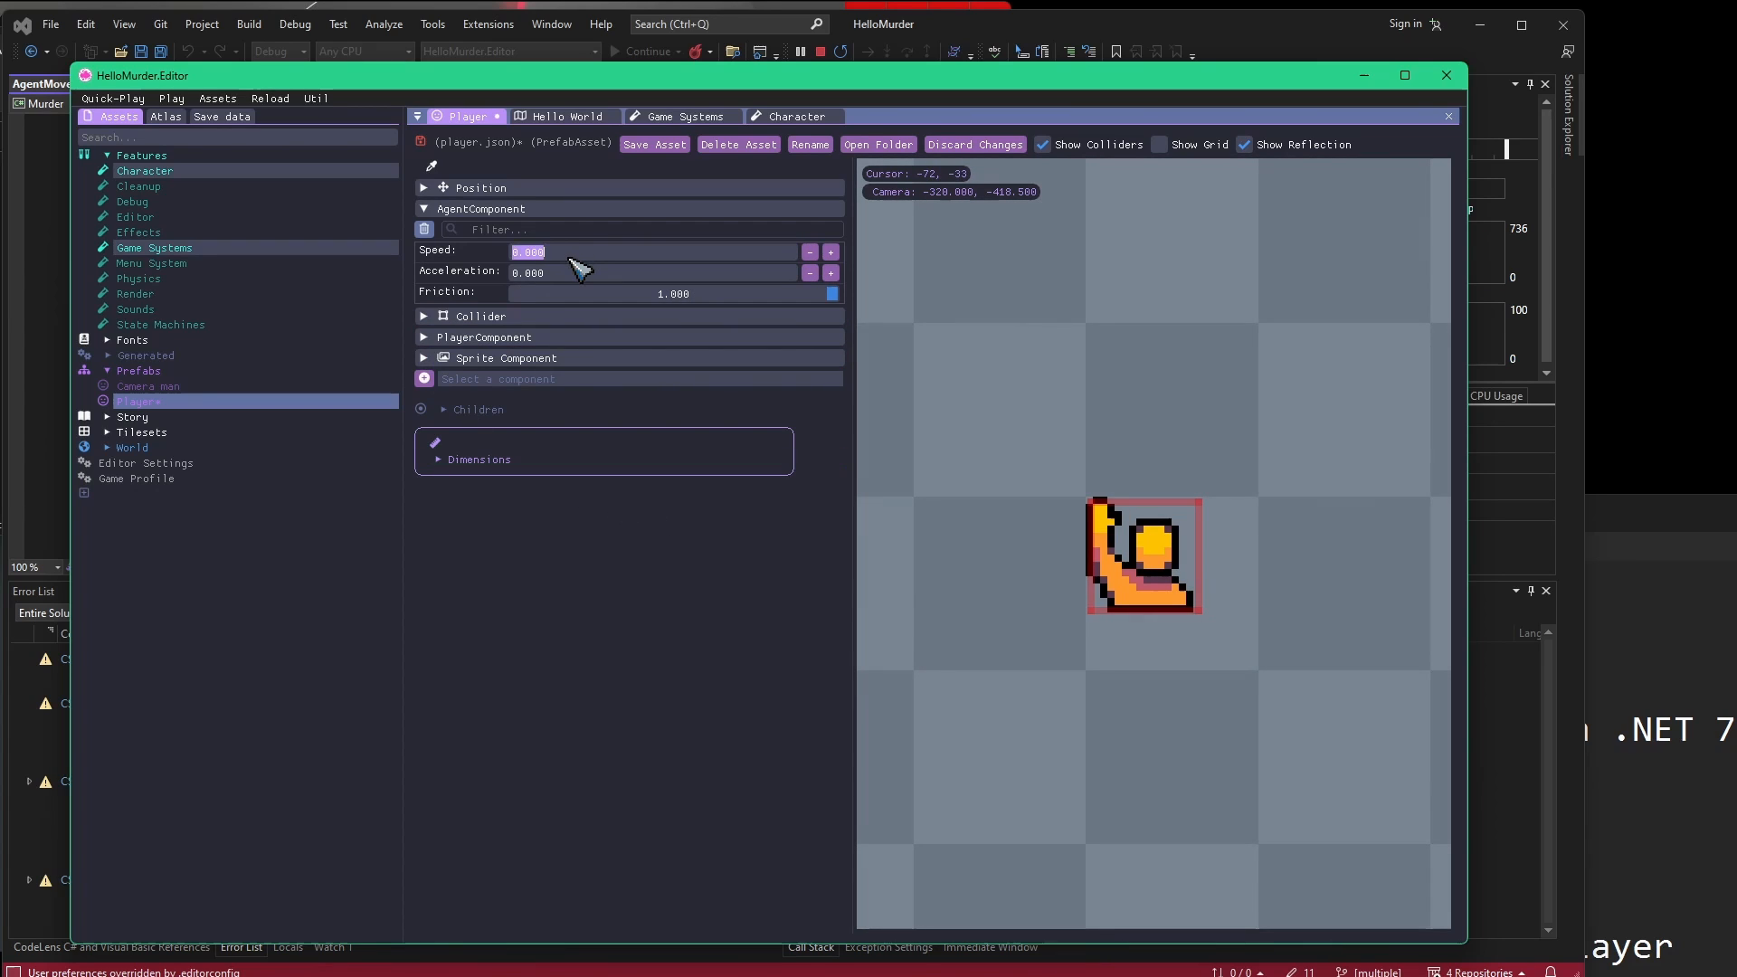
{"action": "type", "text": "300"}
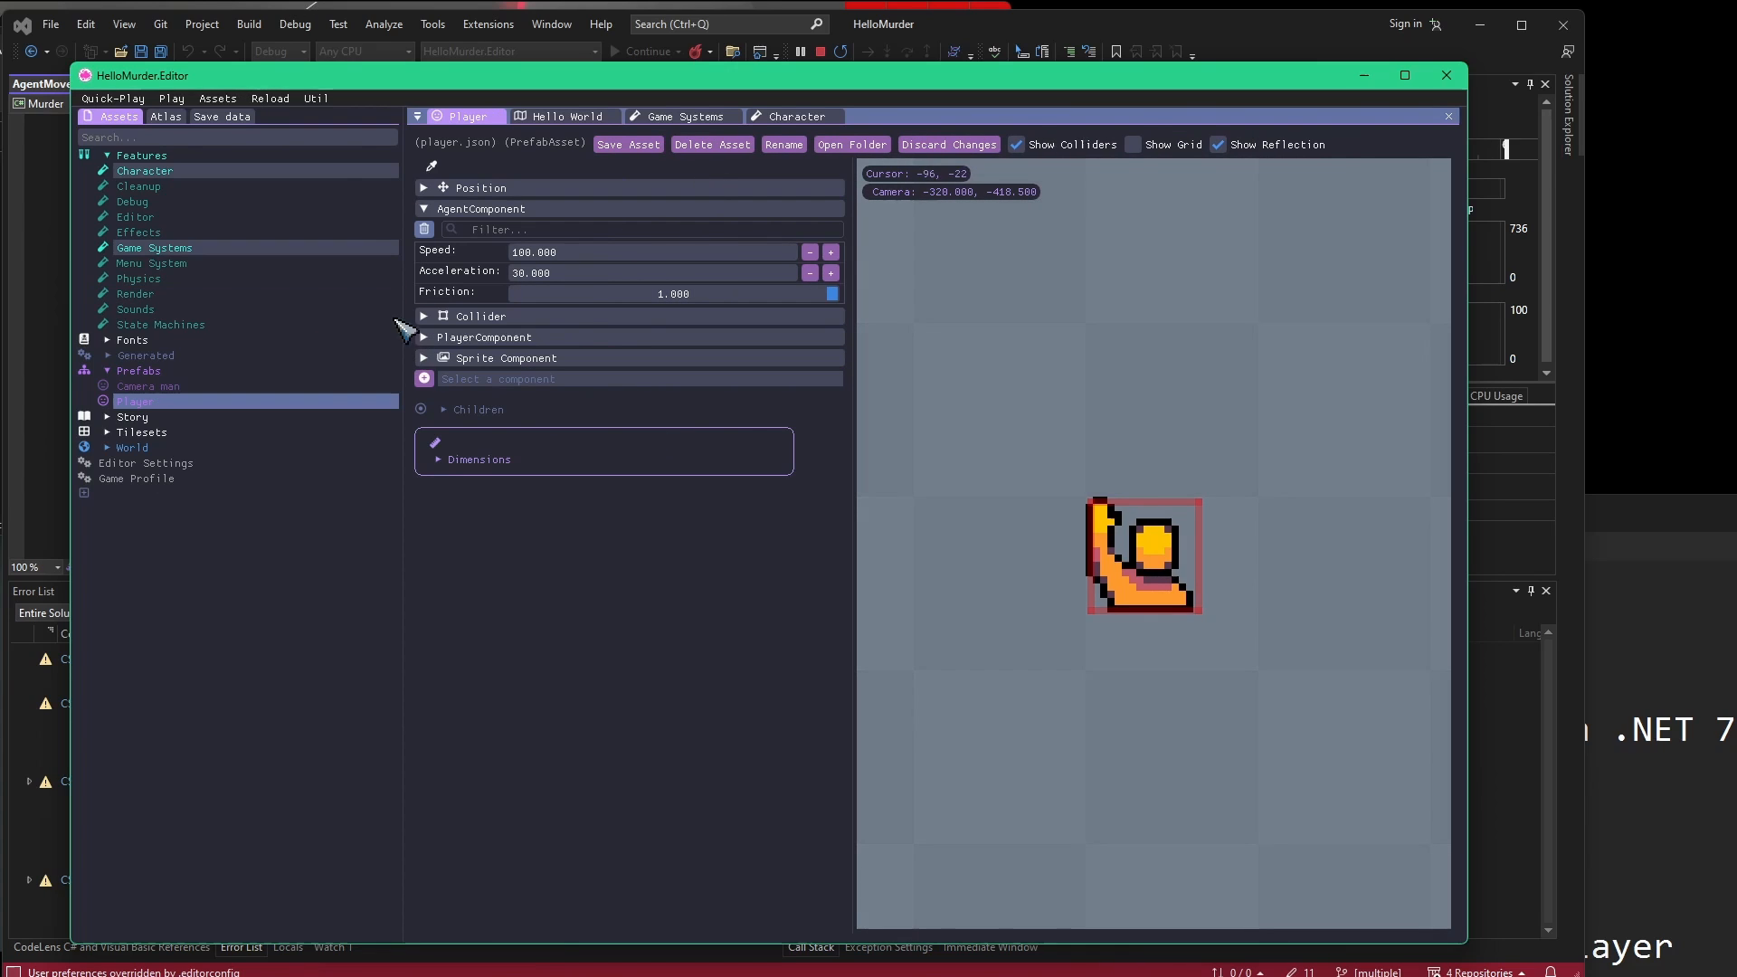
{"action": "mouse_move", "coordinate": [465, 247]}
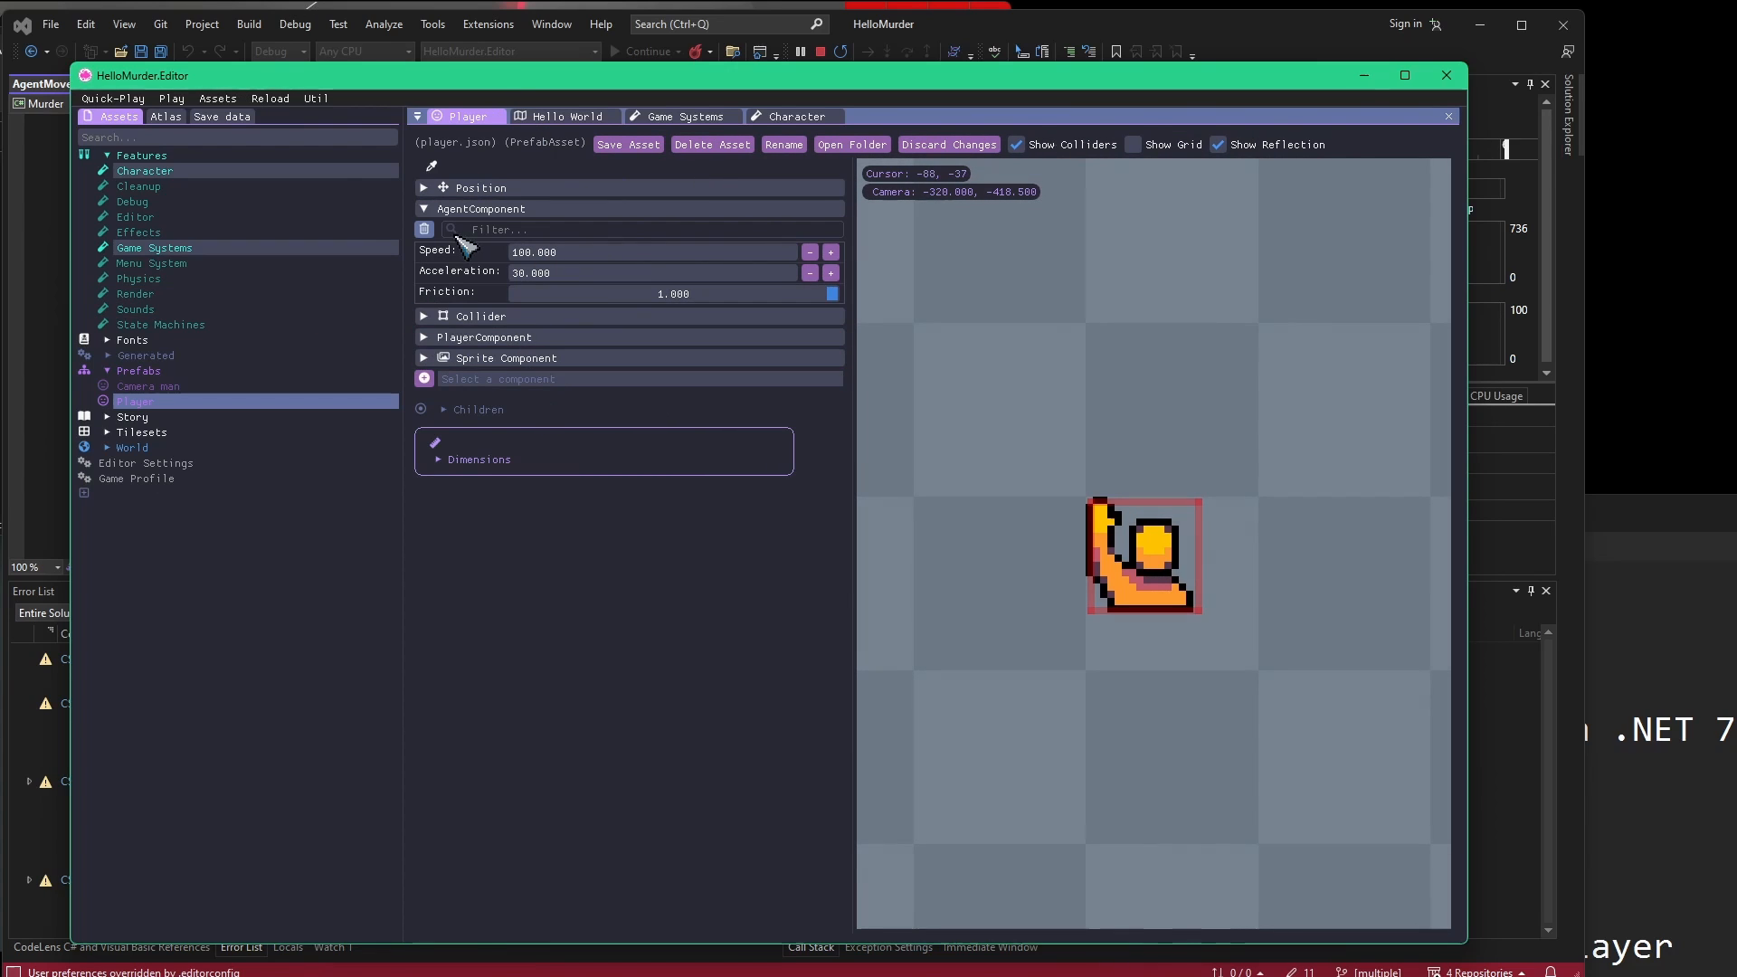
{"action": "left_click", "coordinate": [423, 208]}
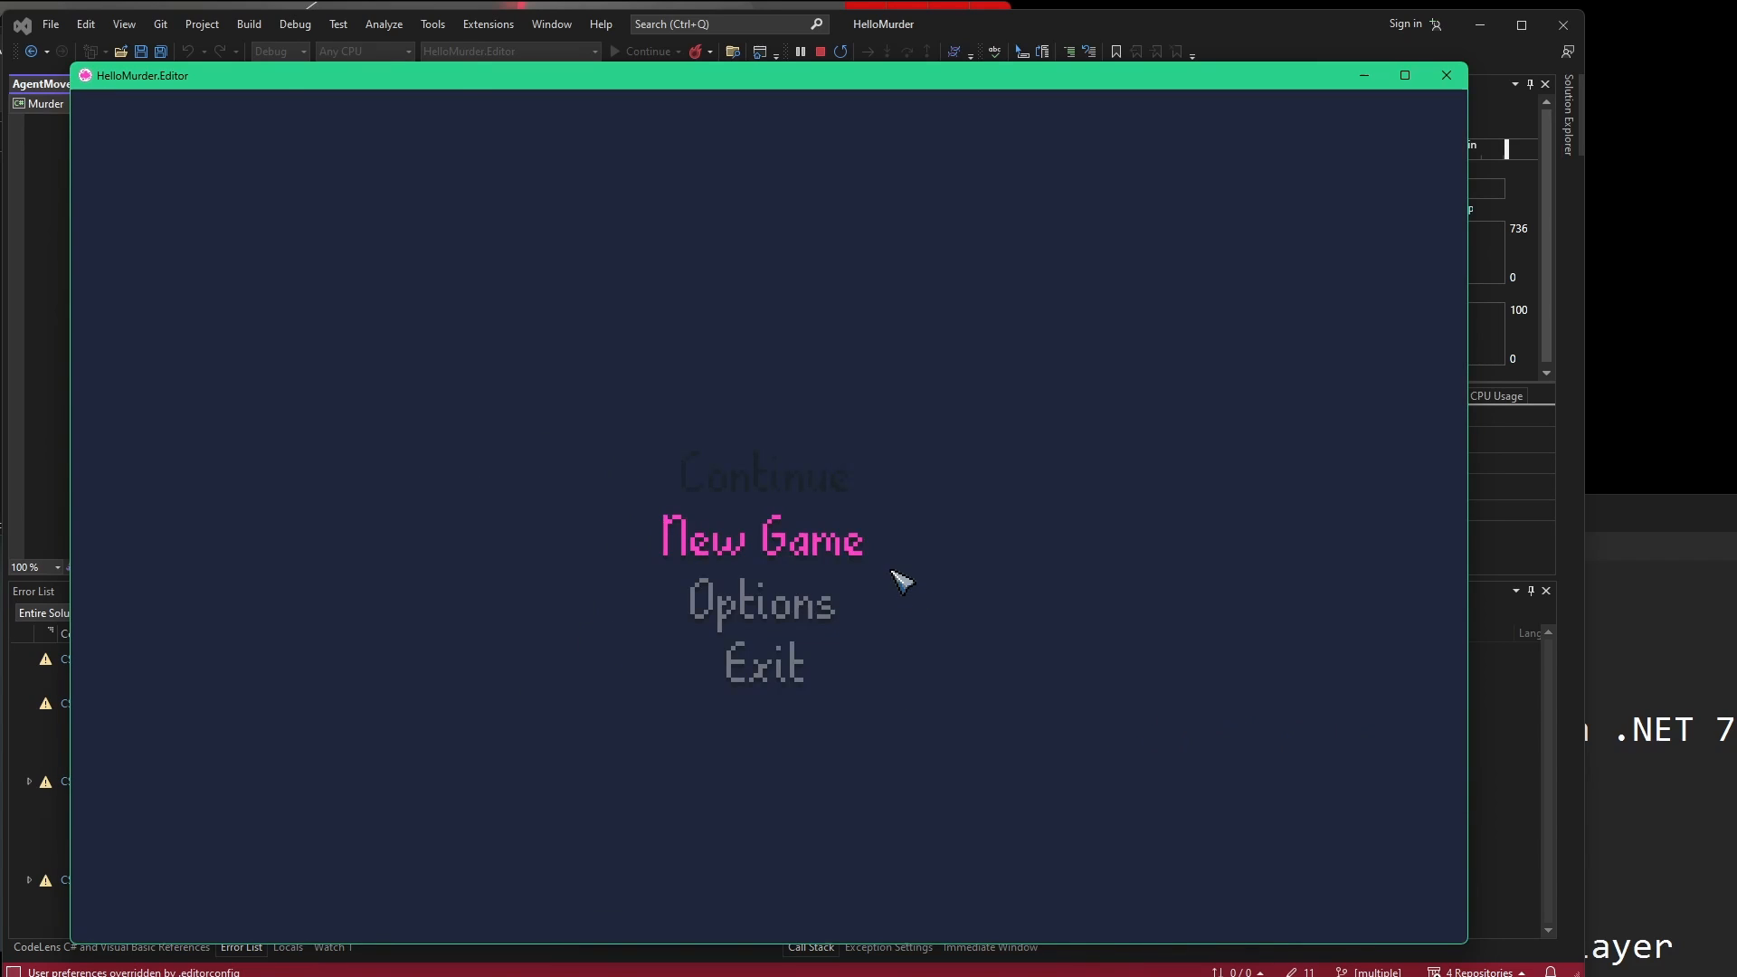
Start a New Game from the title menu to walk the player around the Hello World level.
{"action": "left_click", "coordinate": [762, 538]}
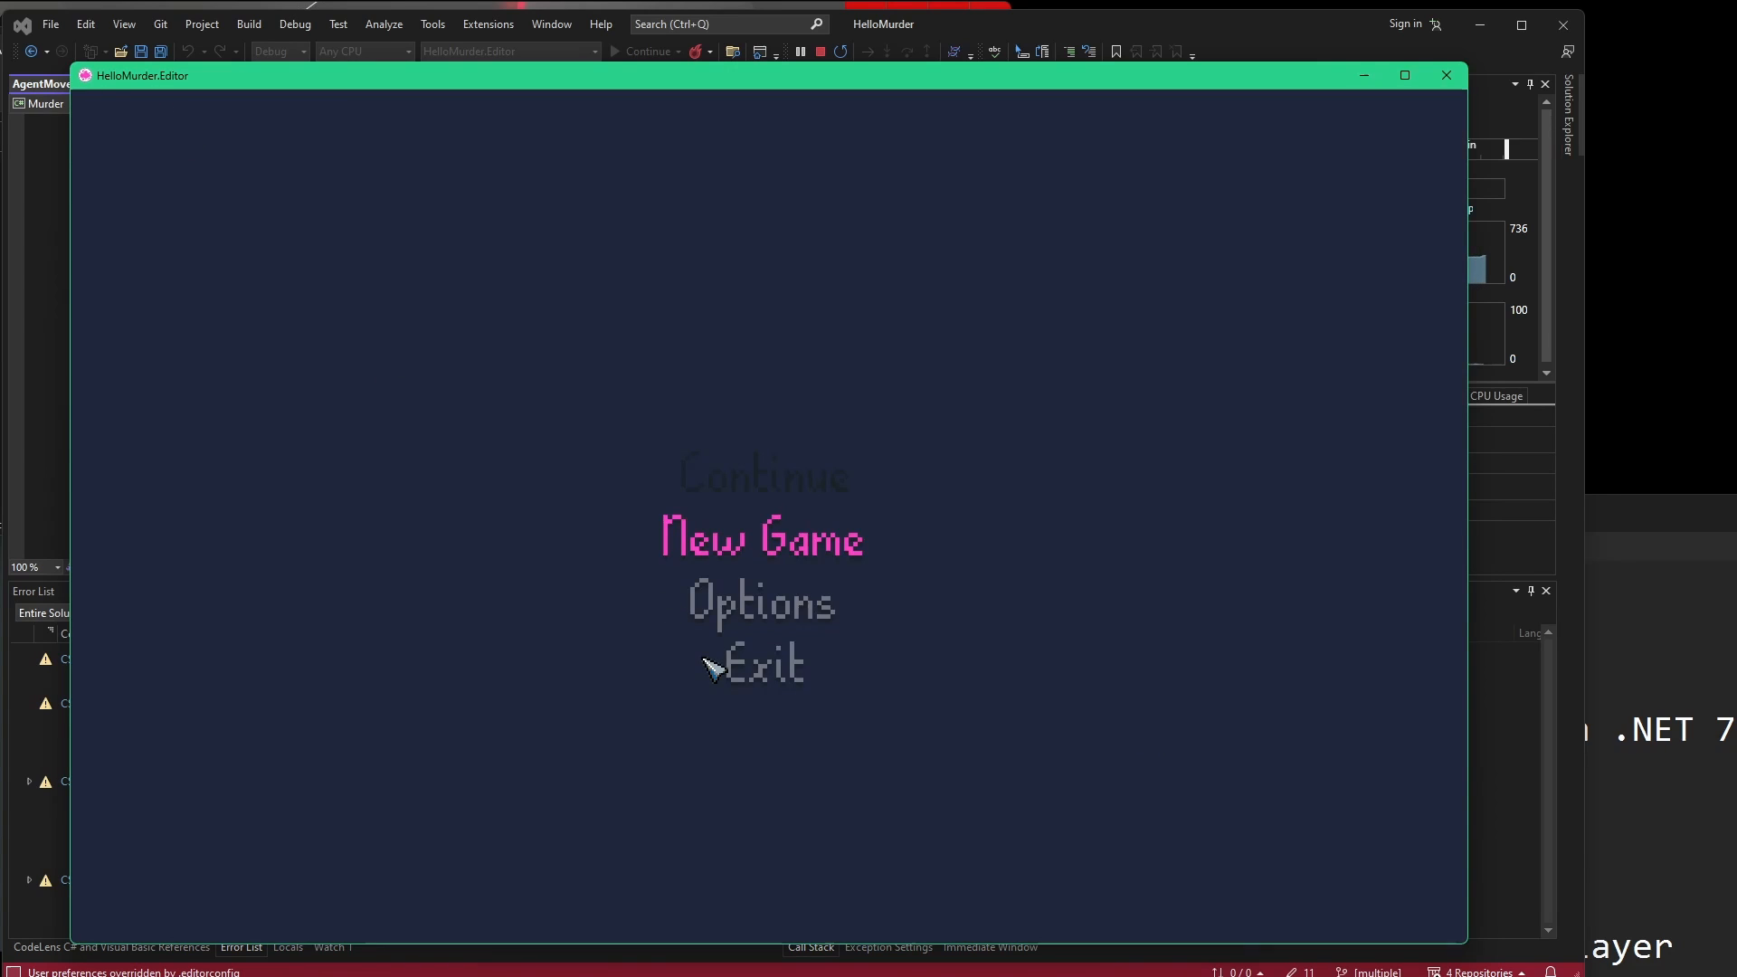
{"action": "left_click", "coordinate": [762, 539]}
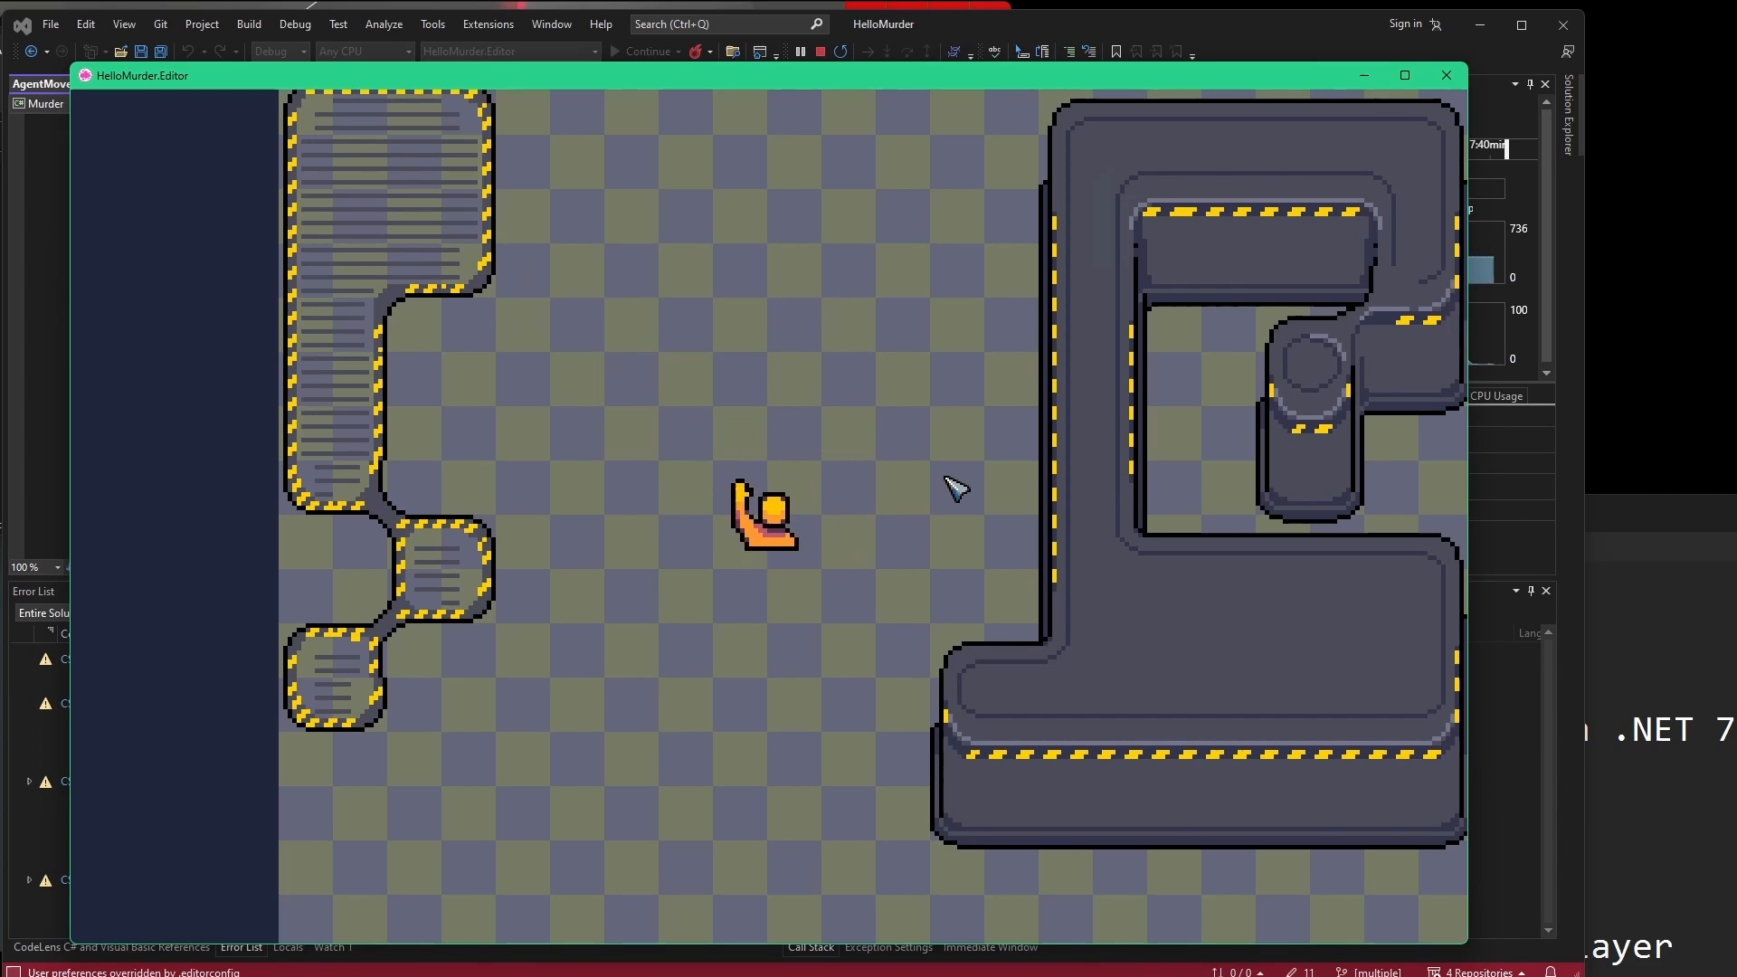
{"action": "mouse_move", "coordinate": [1089, 778]}
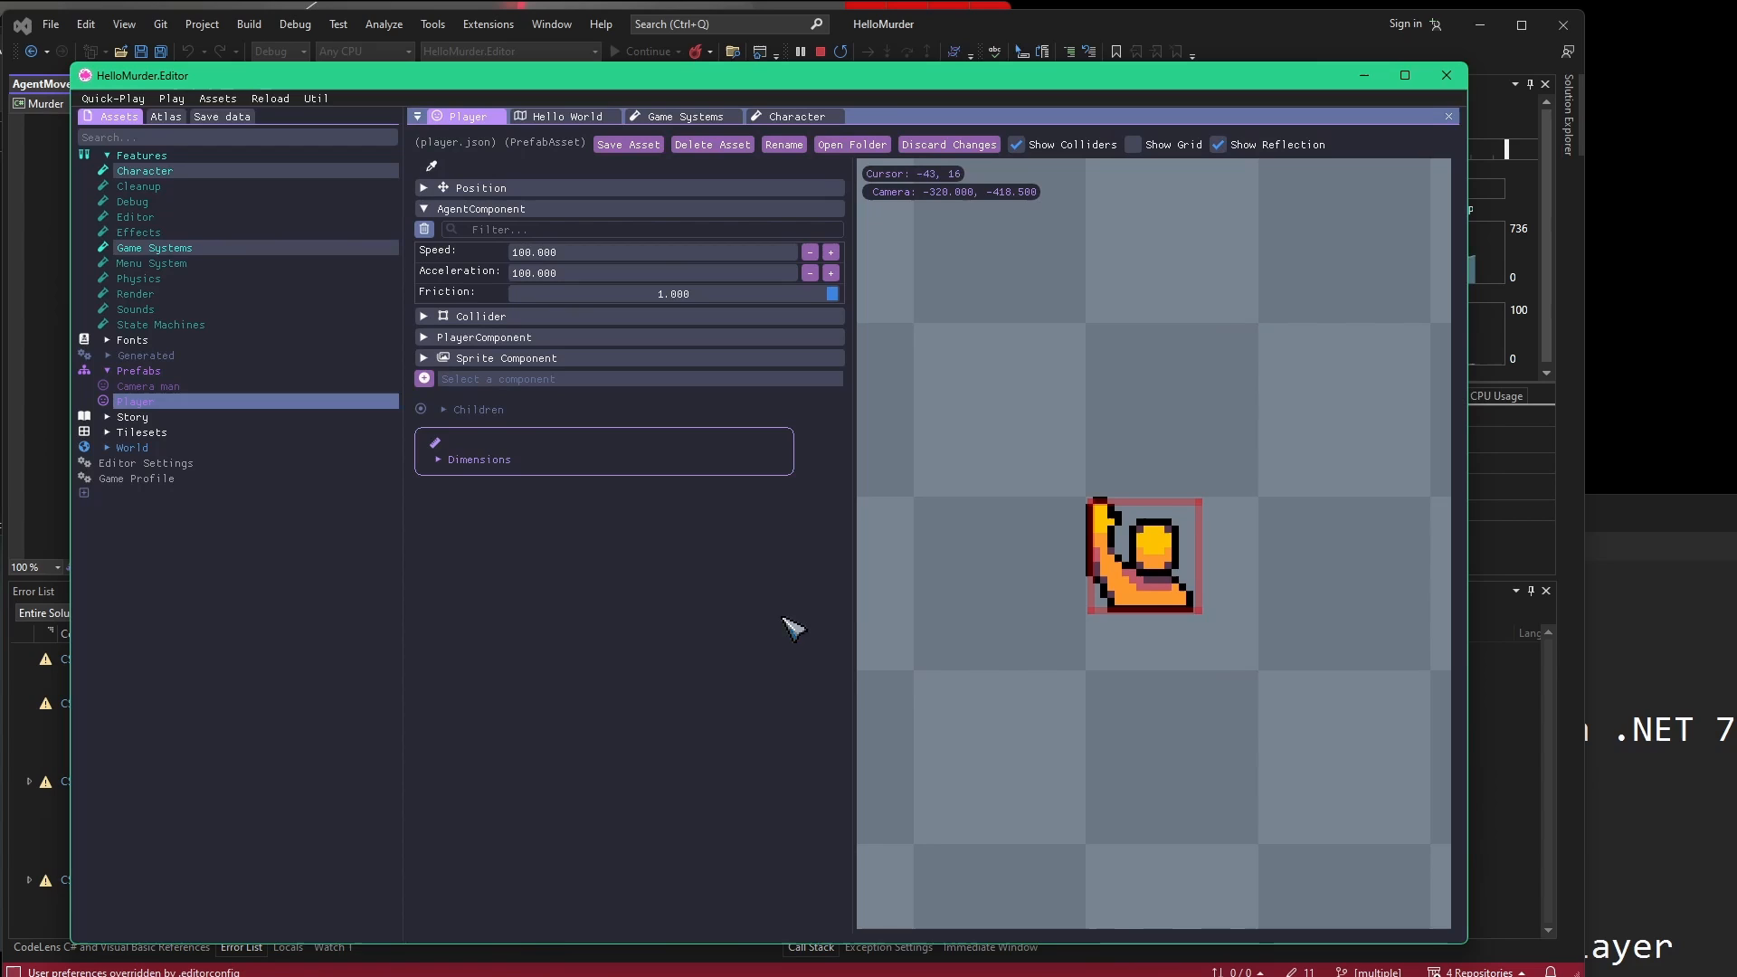
{"action": "mouse_move", "coordinate": [657, 620]}
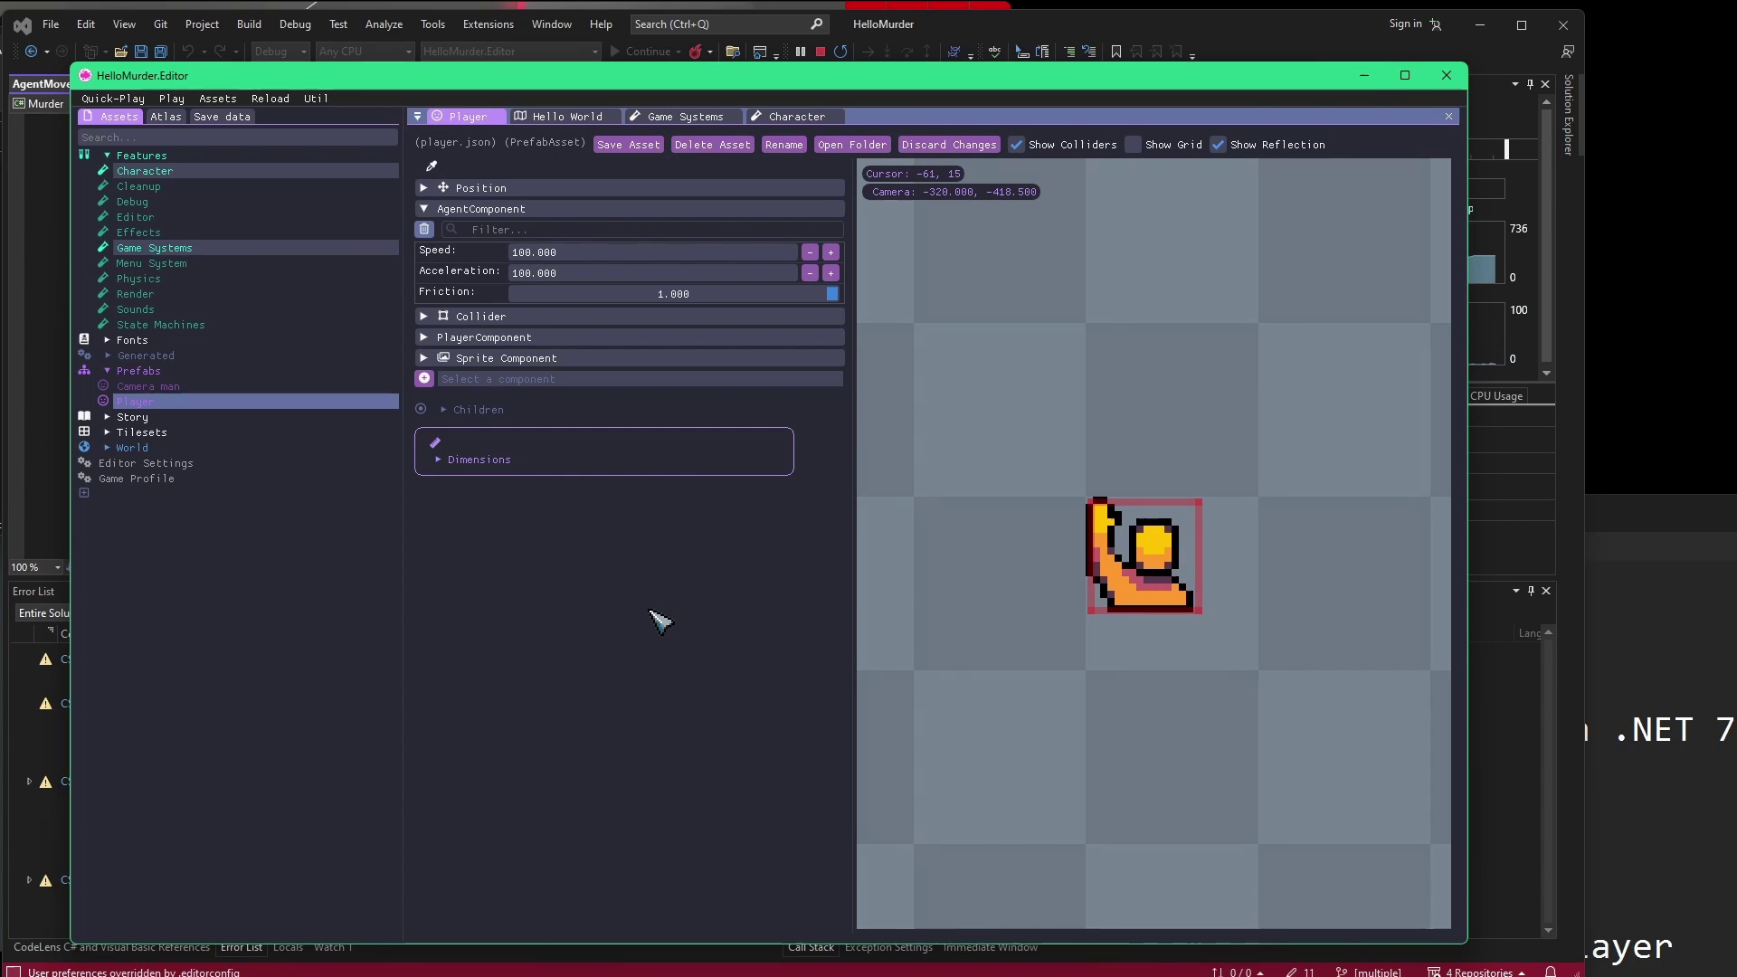
{"action": "mouse_move", "coordinate": [308, 160]}
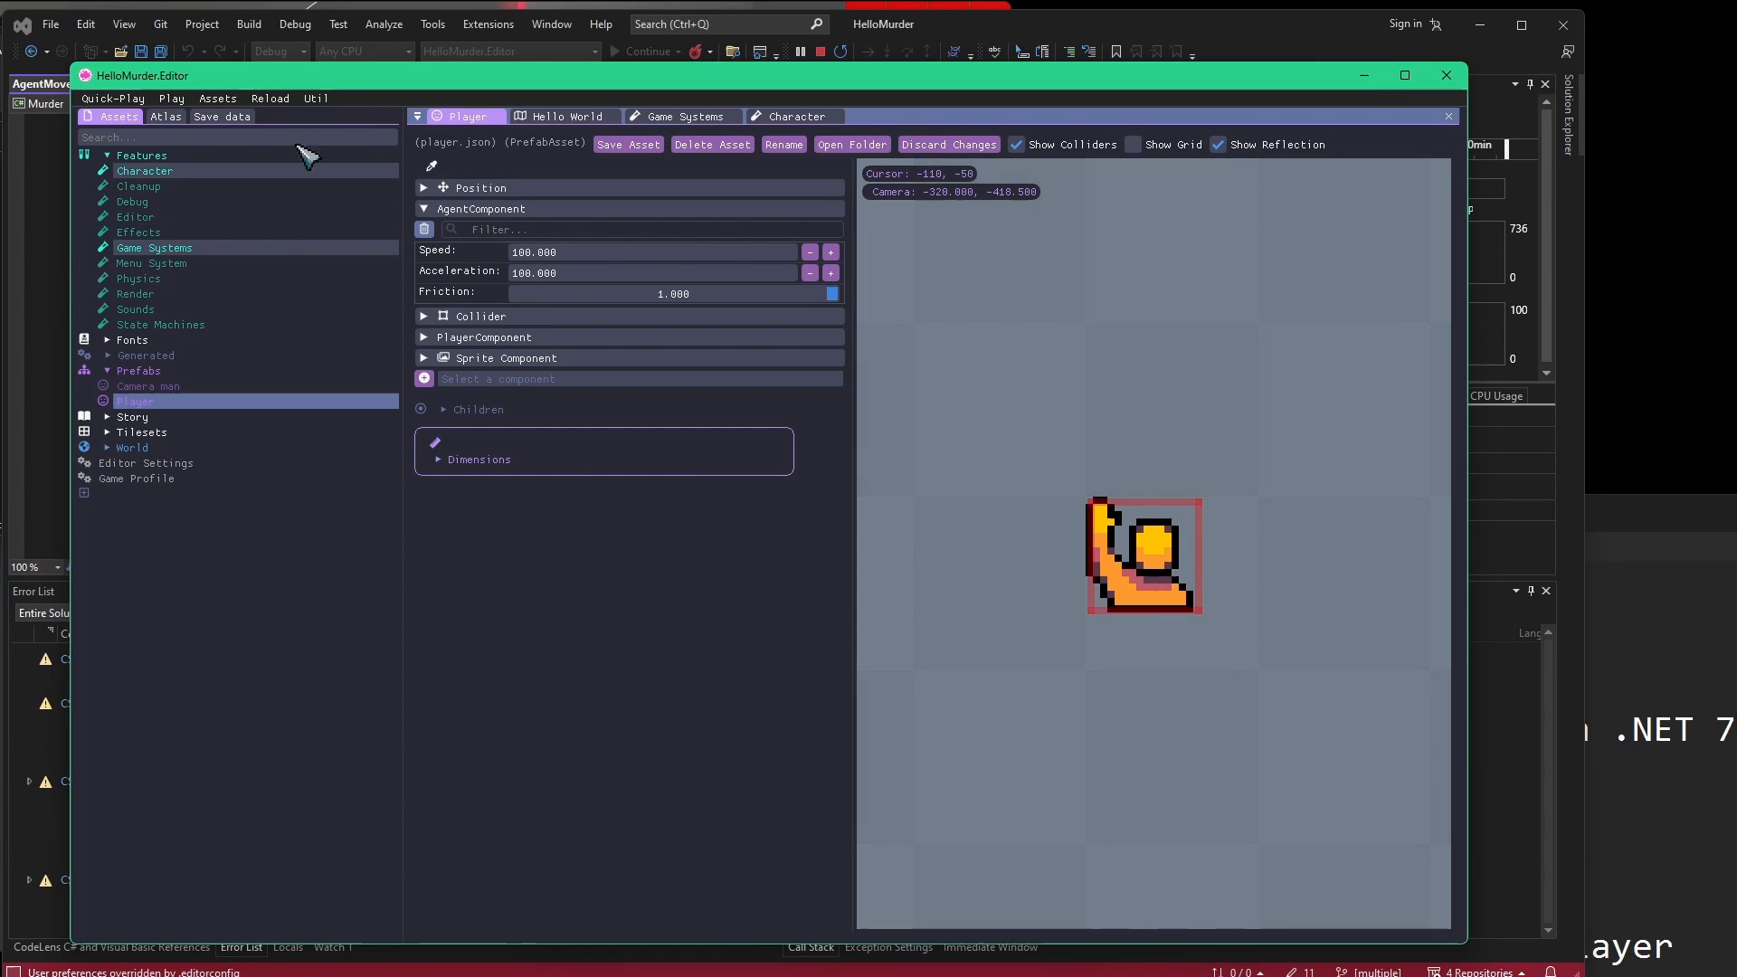
Collapse the AgentComponent settings, now with acceleration 100.
{"action": "left_click", "coordinate": [424, 208]}
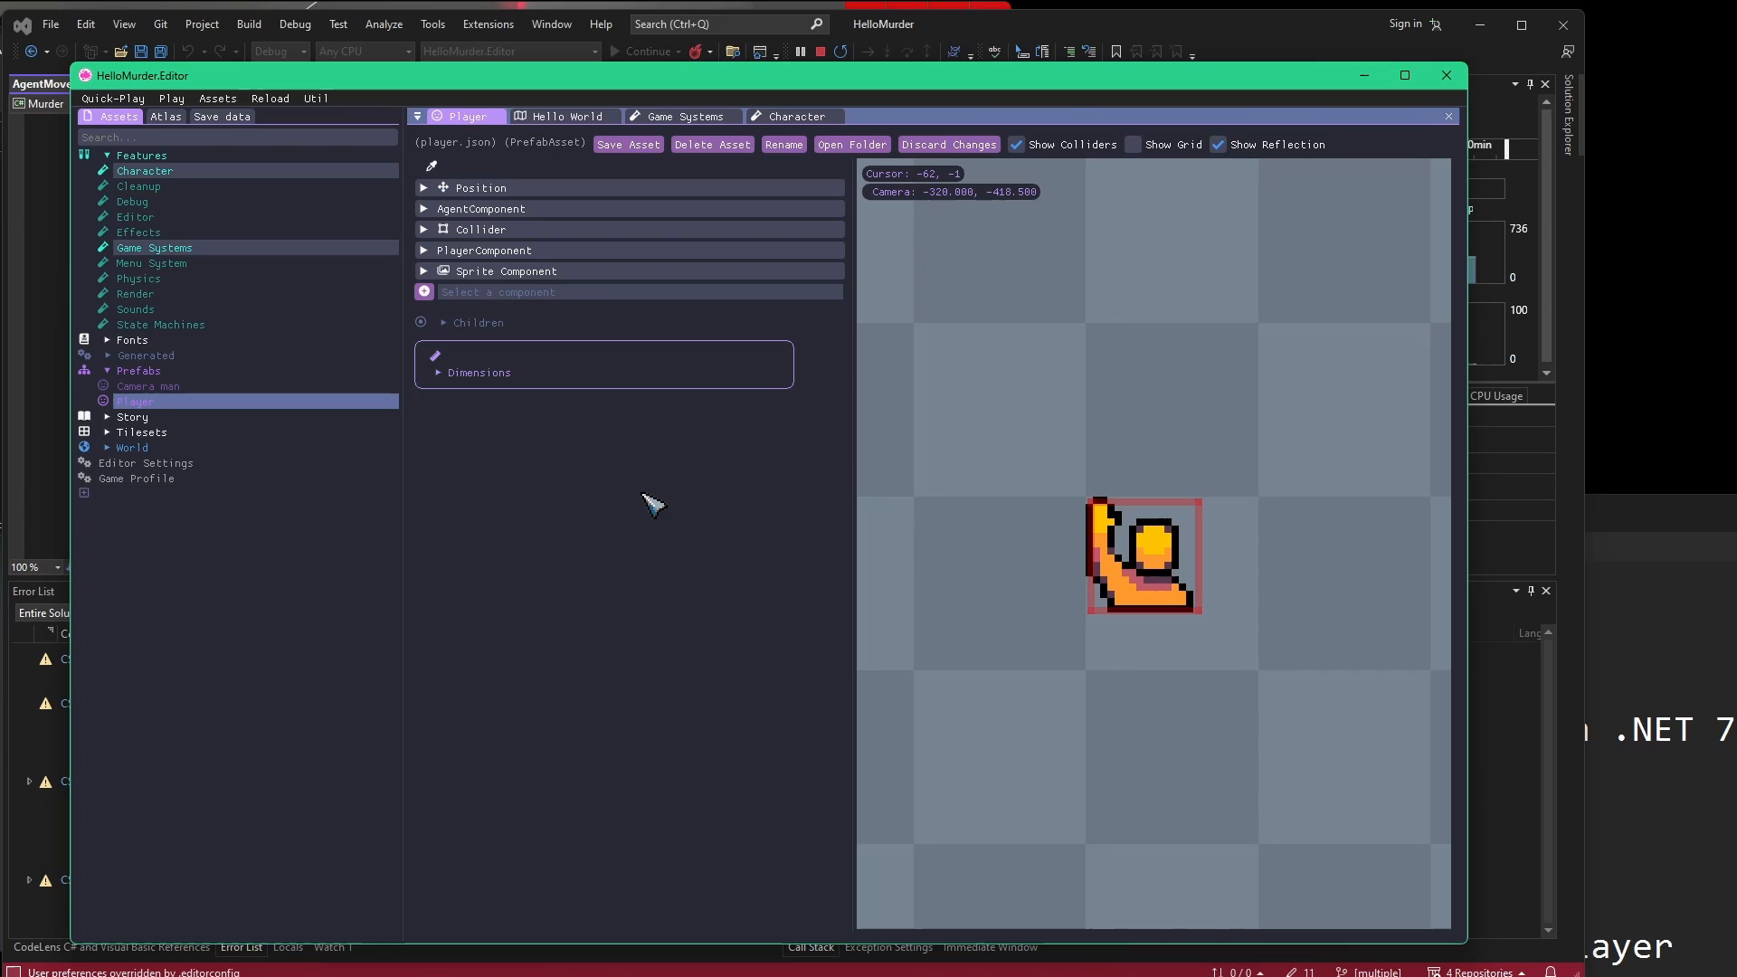
{"action": "mouse_move", "coordinate": [614, 601]}
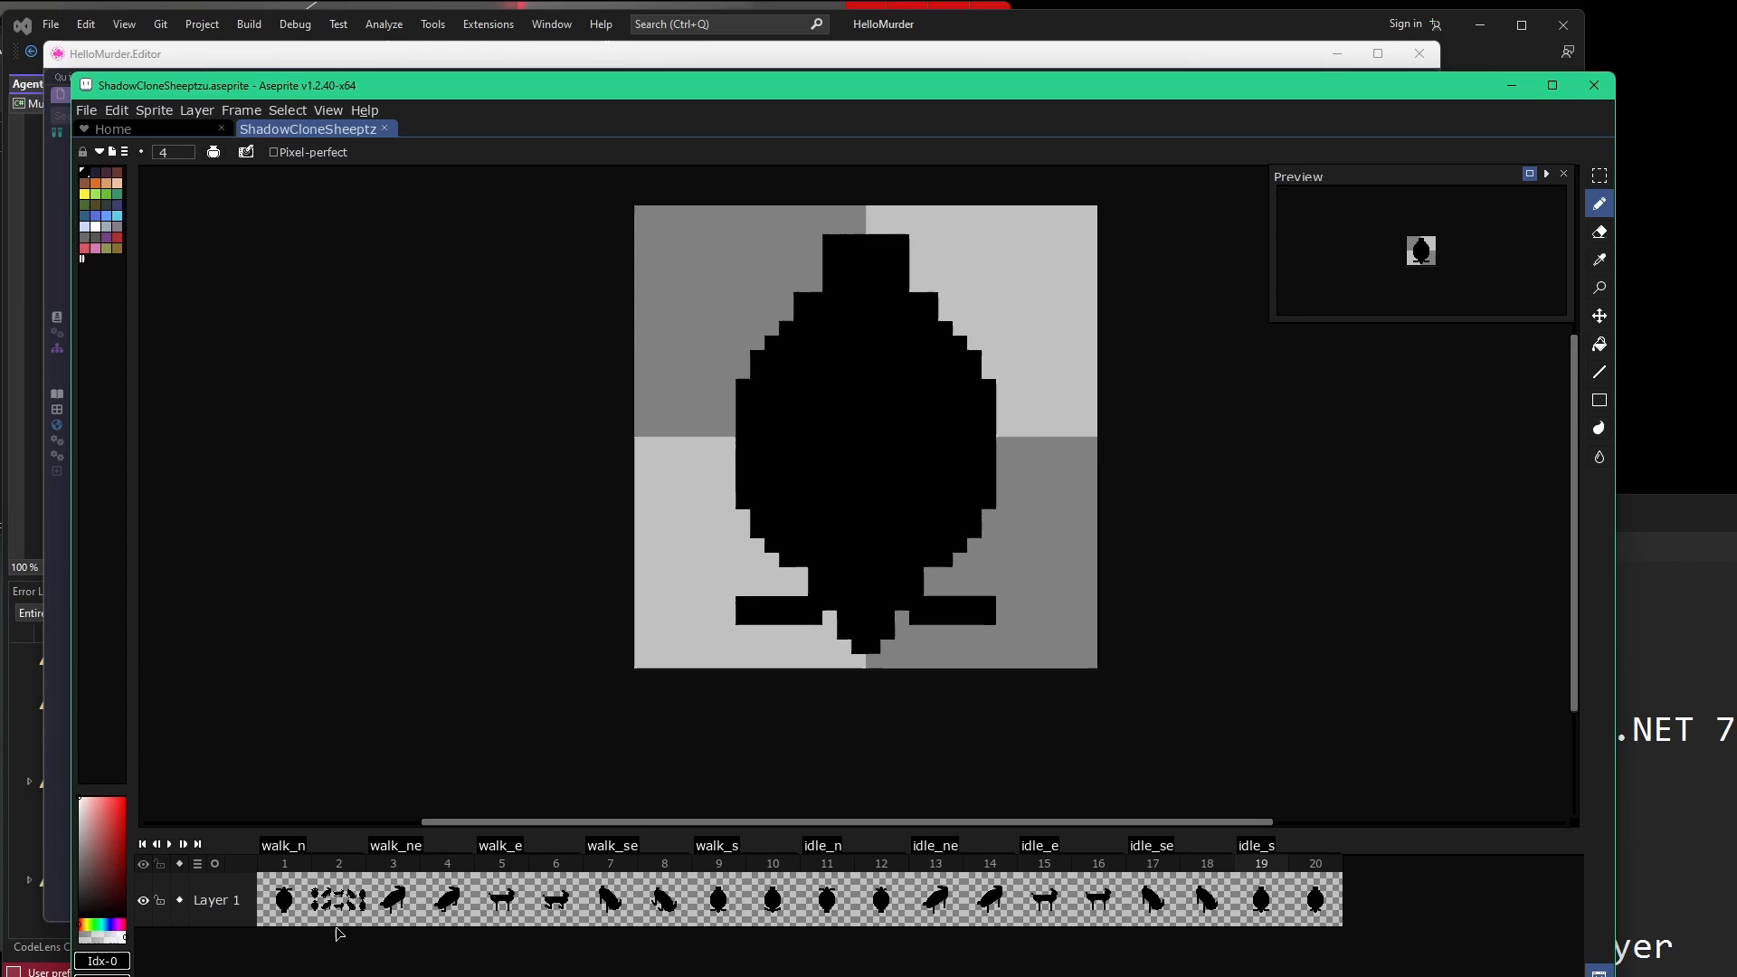
Create a character folder under HelloMurder's resources images and save the sheep sprite there.
{"action": "left_click", "coordinate": [284, 900]}
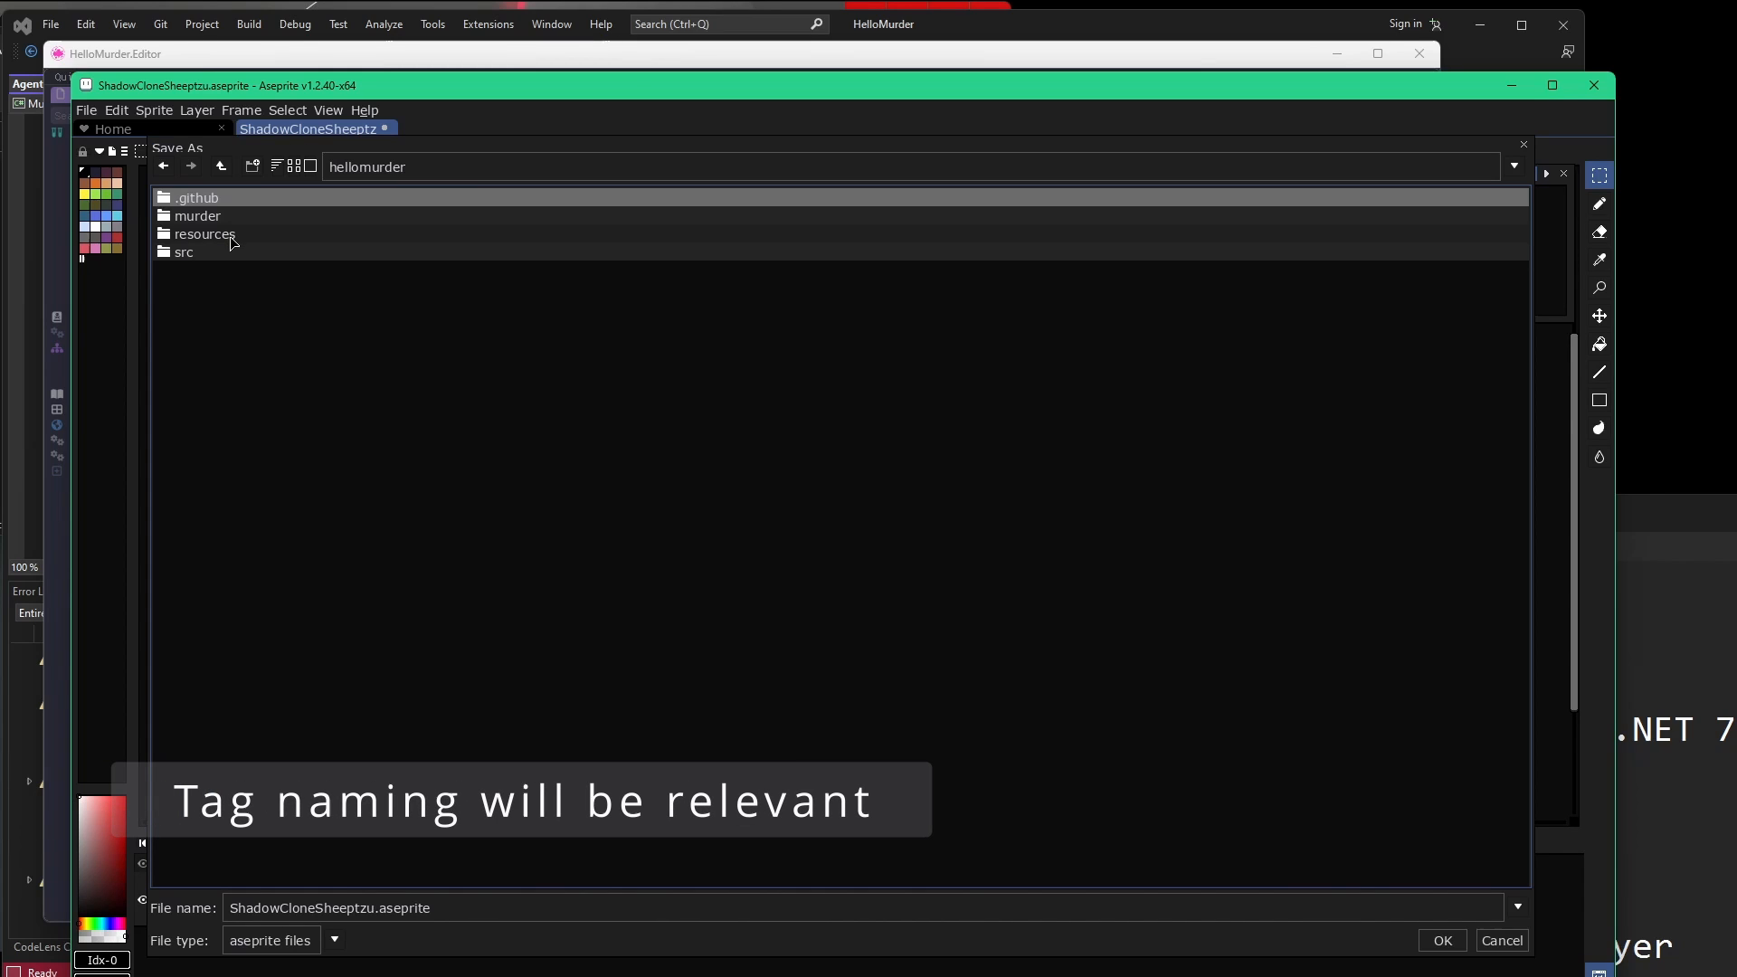
{"action": "left_click", "coordinate": [204, 233]}
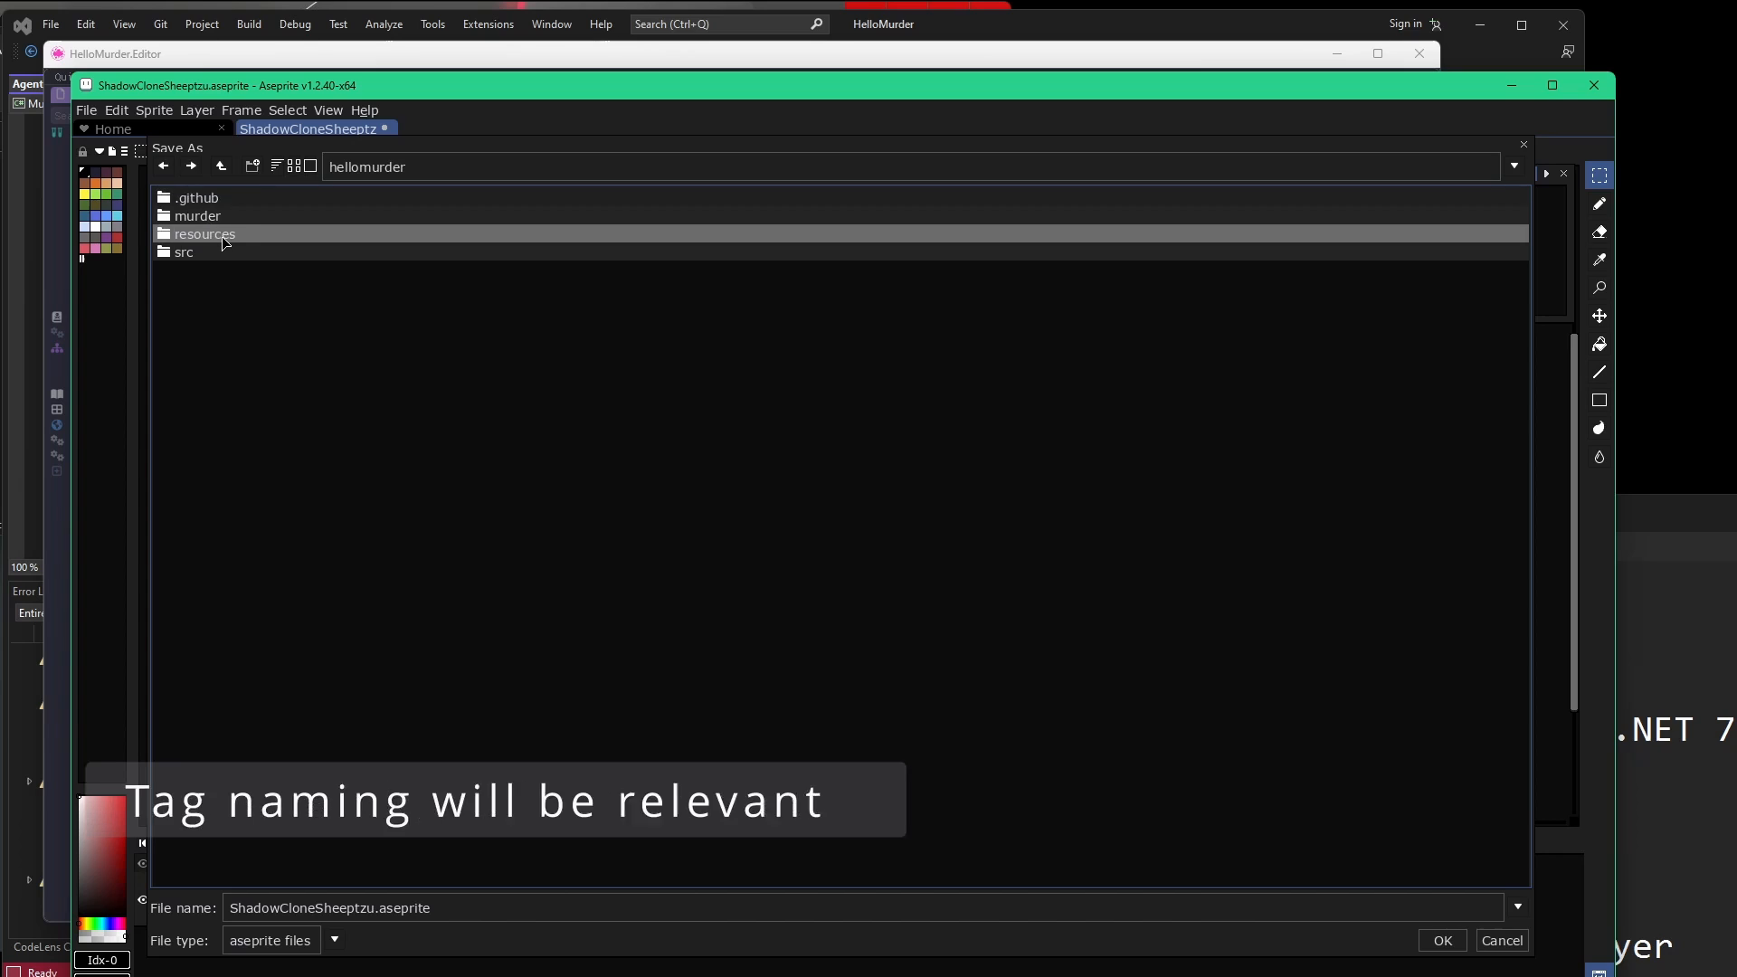
{"action": "double_click", "coordinate": [204, 233]}
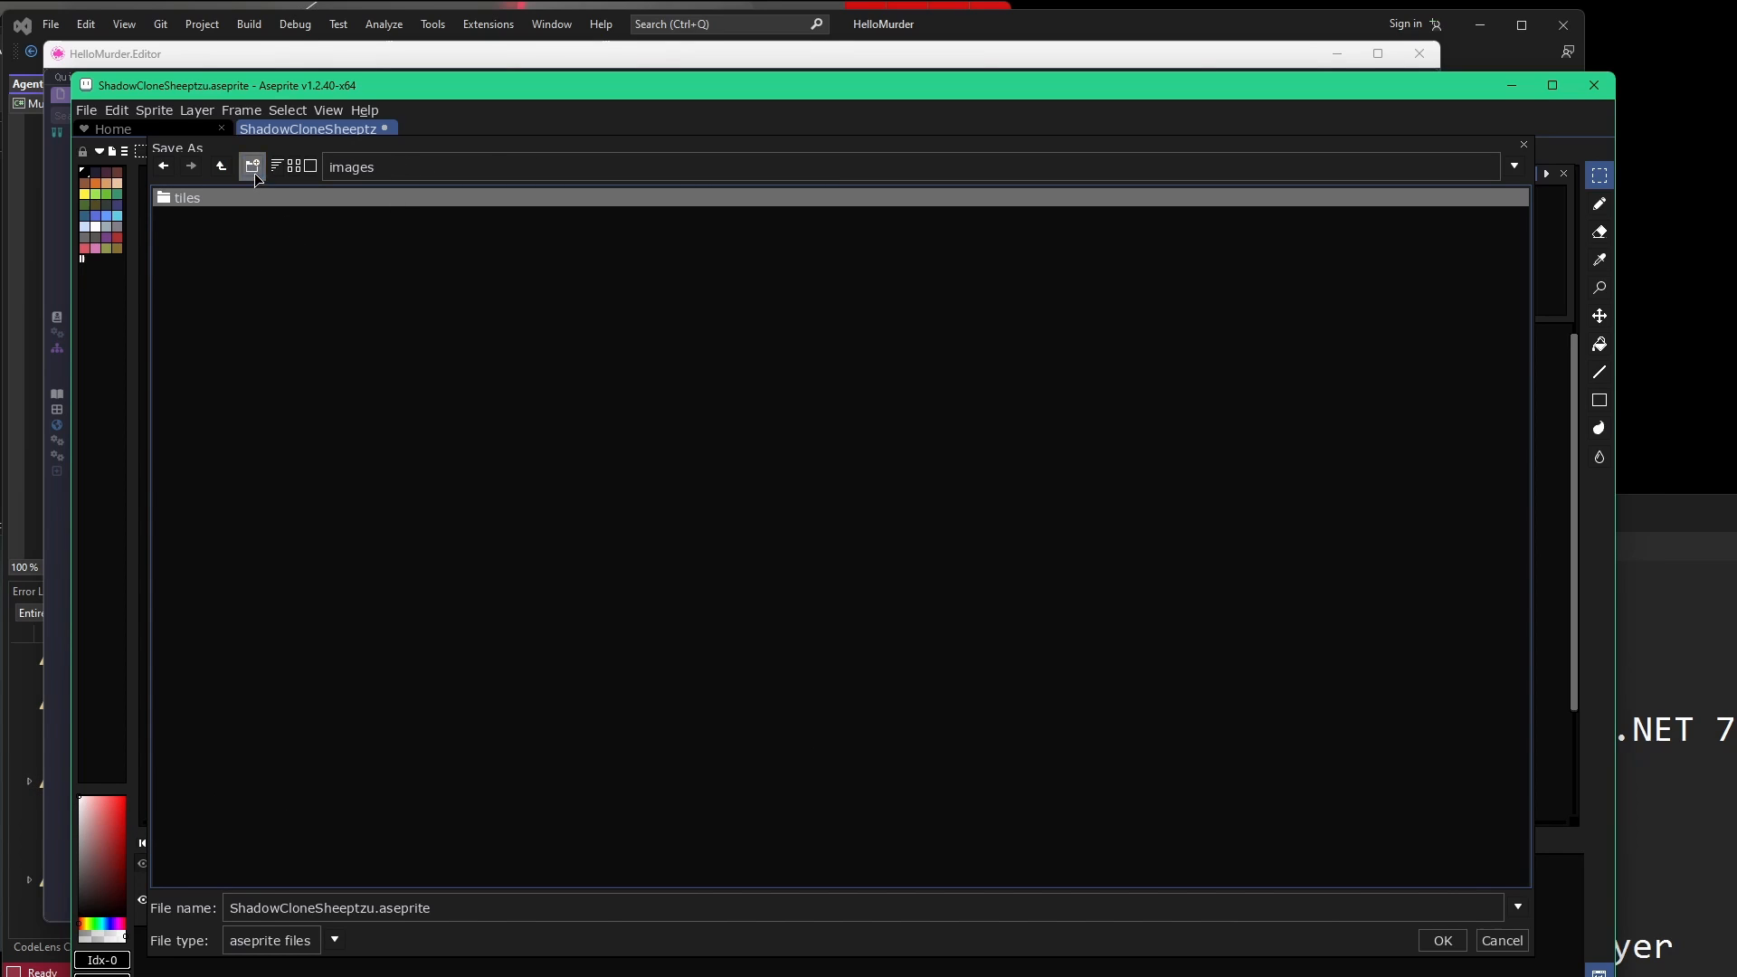
{"action": "left_click", "coordinate": [252, 167]}
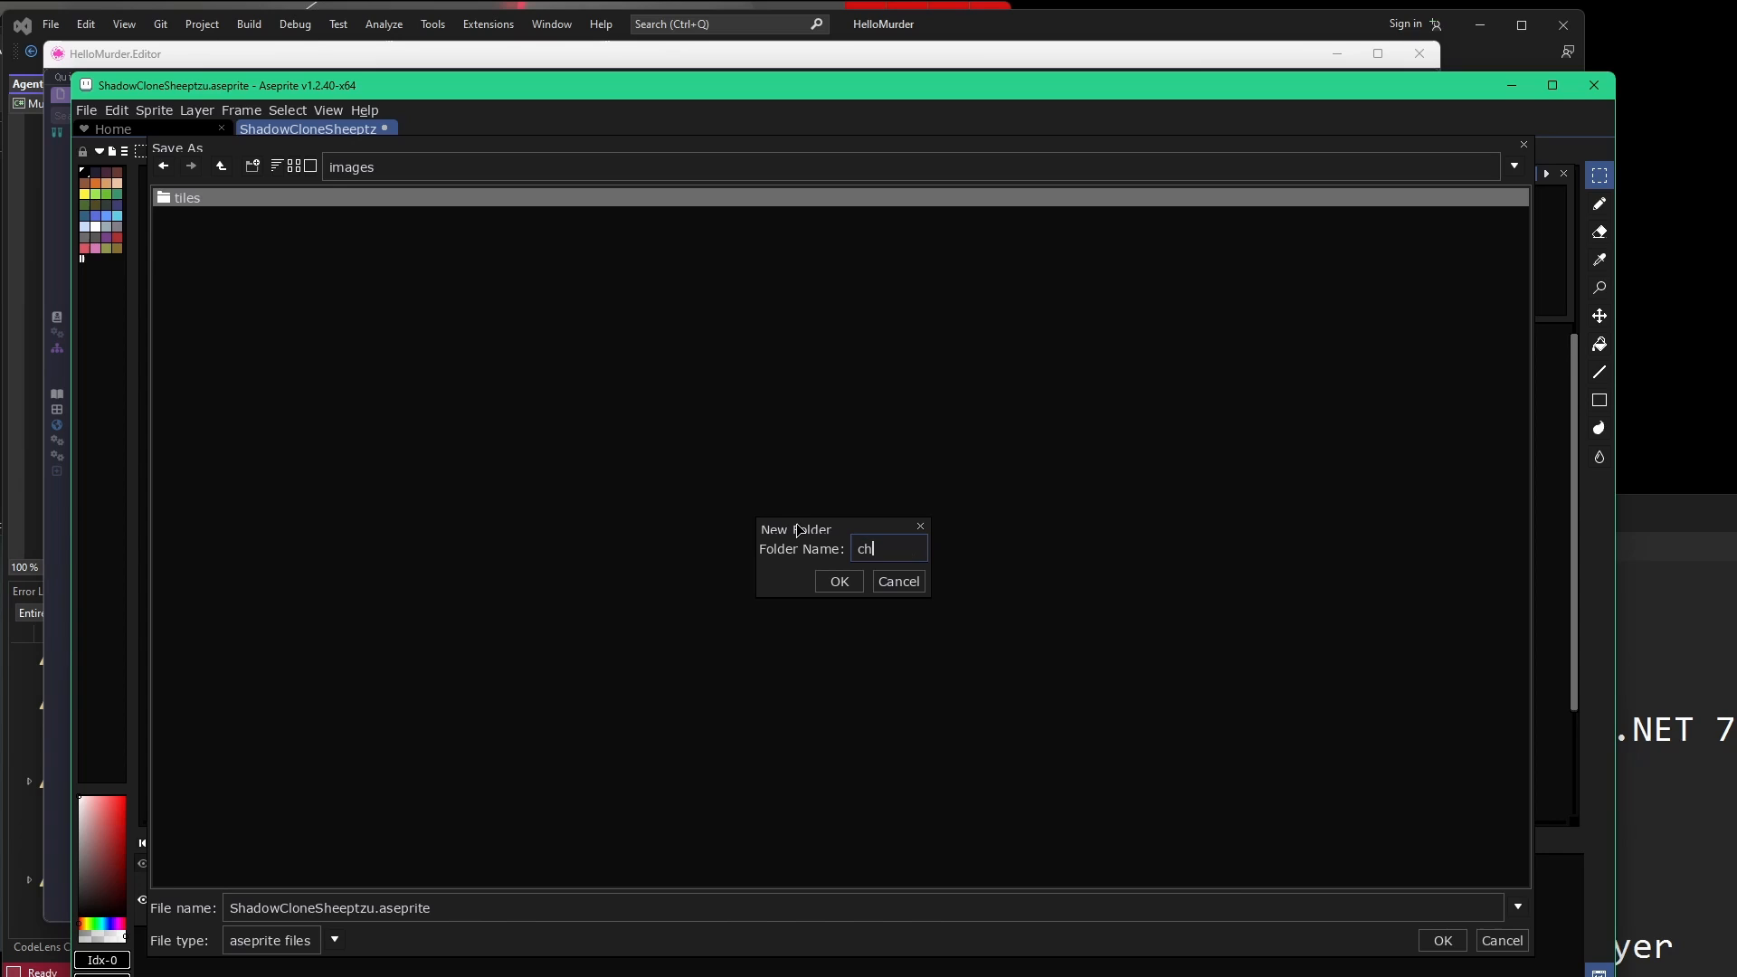
{"action": "left_click", "coordinate": [838, 581]}
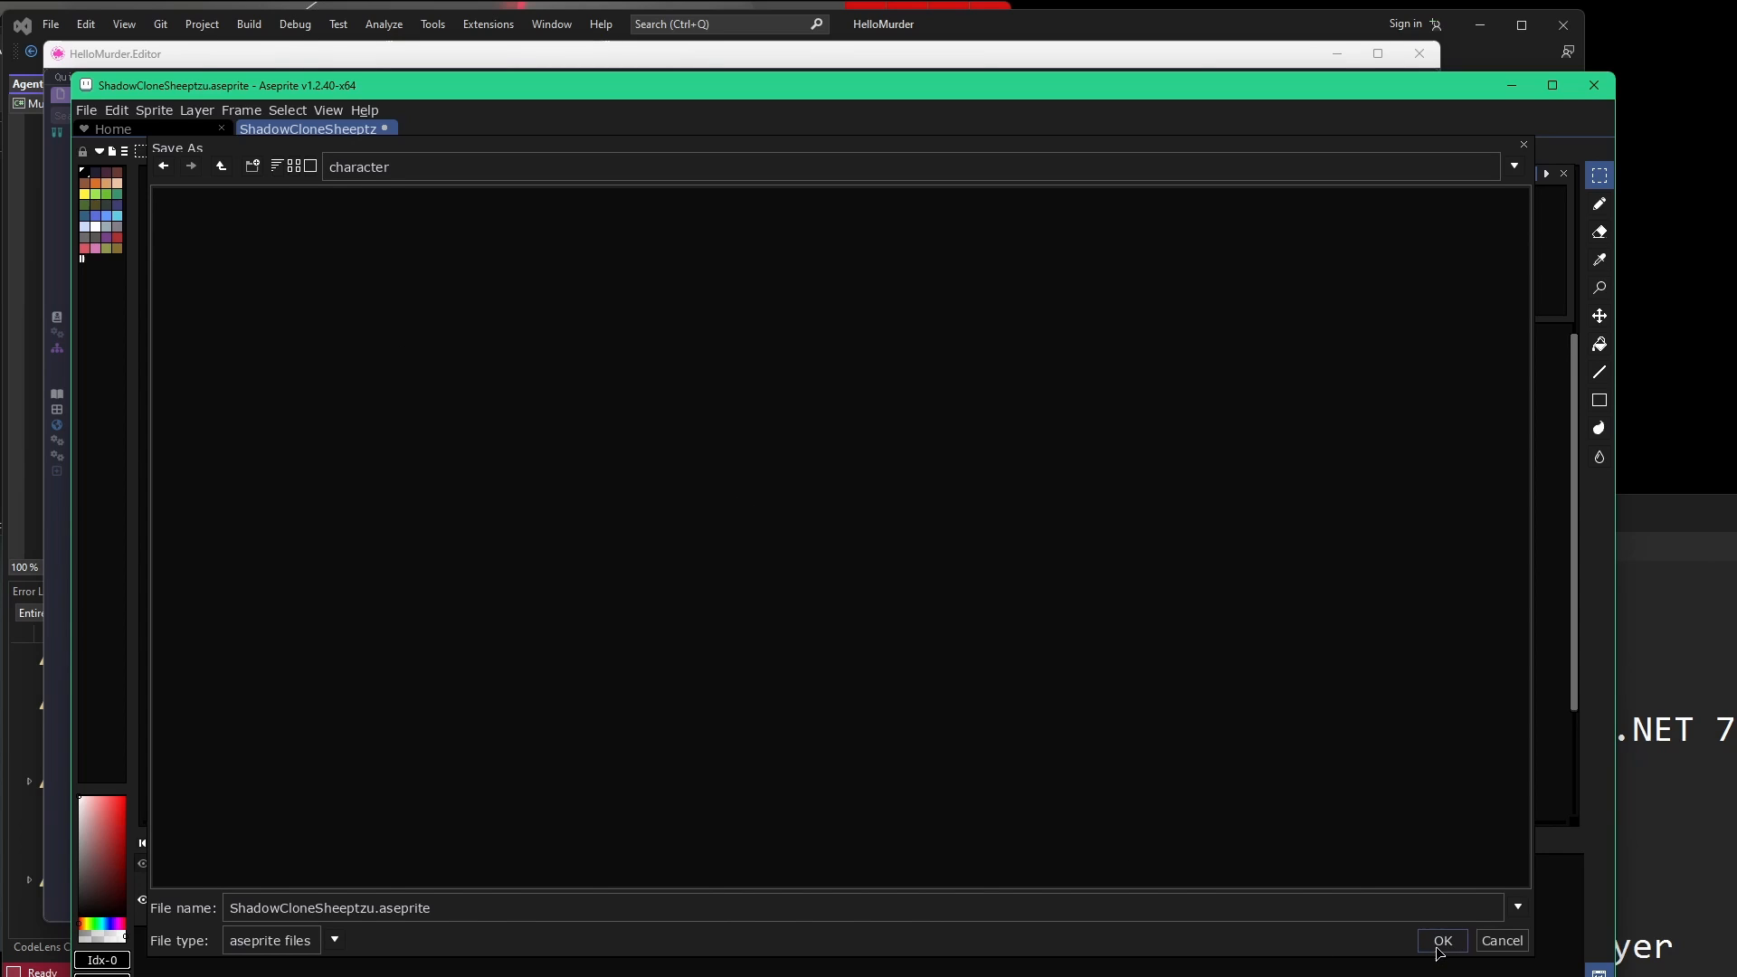
{"action": "left_click", "coordinate": [1442, 942]}
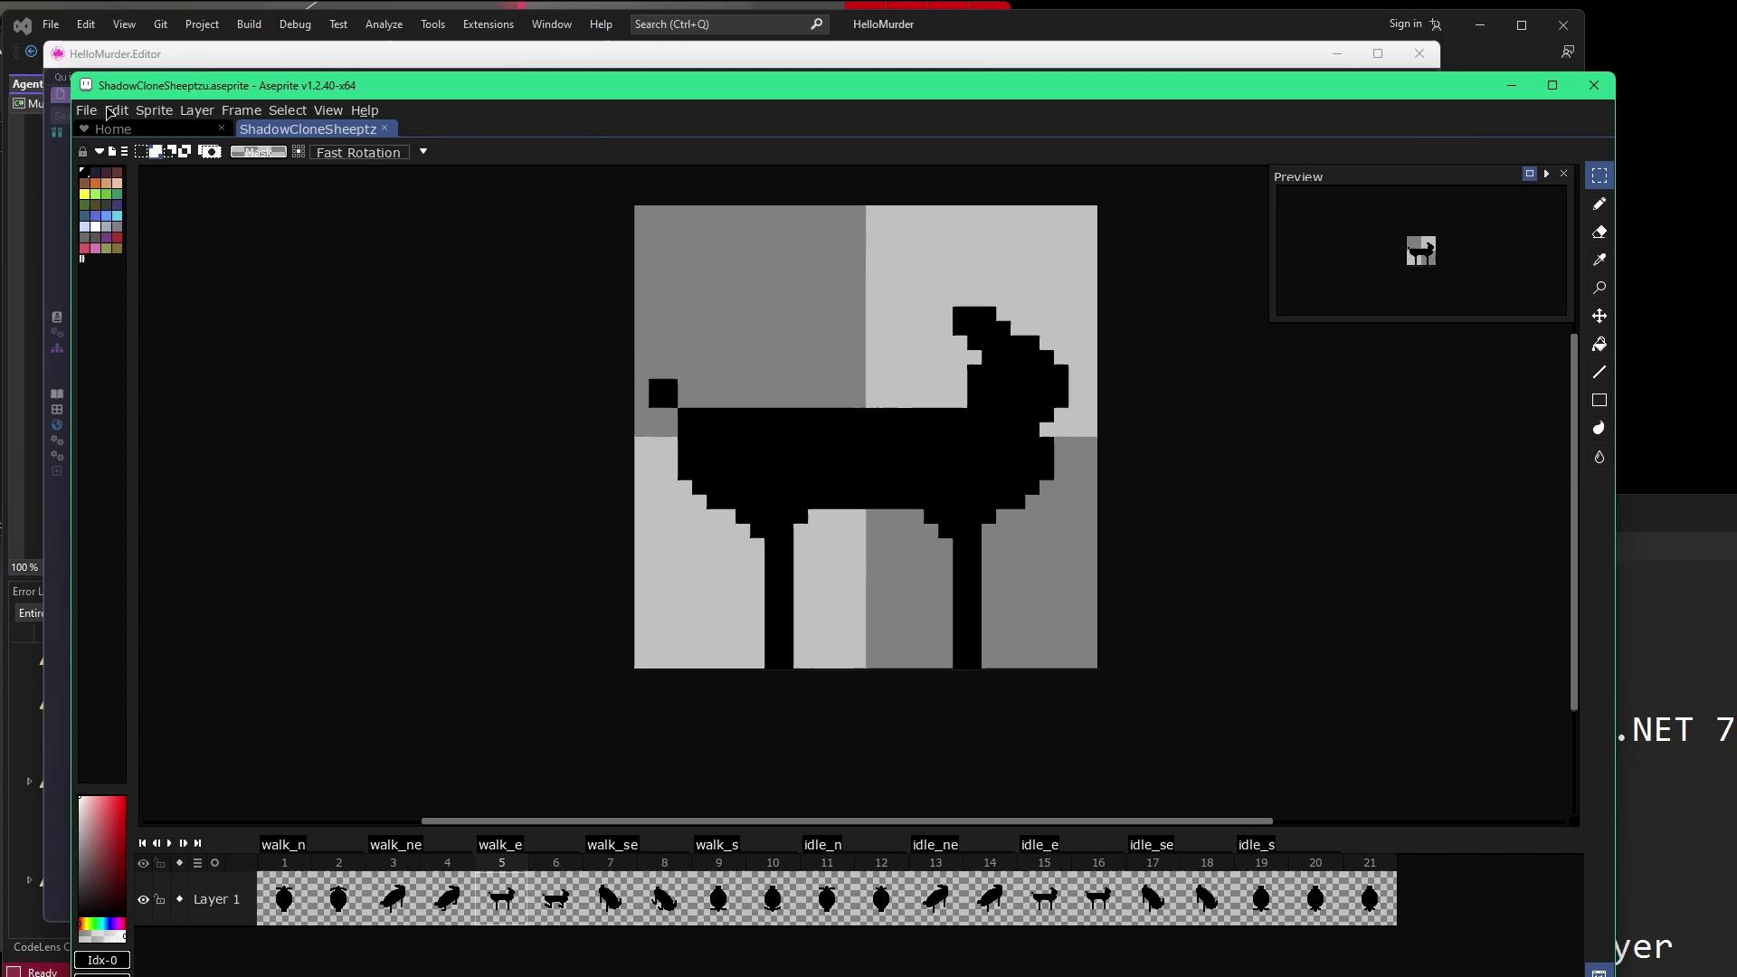
Save the sprite sheet again as ShadowCloneSheeptzu.aseprite via Save As.
{"action": "left_click", "coordinate": [85, 110]}
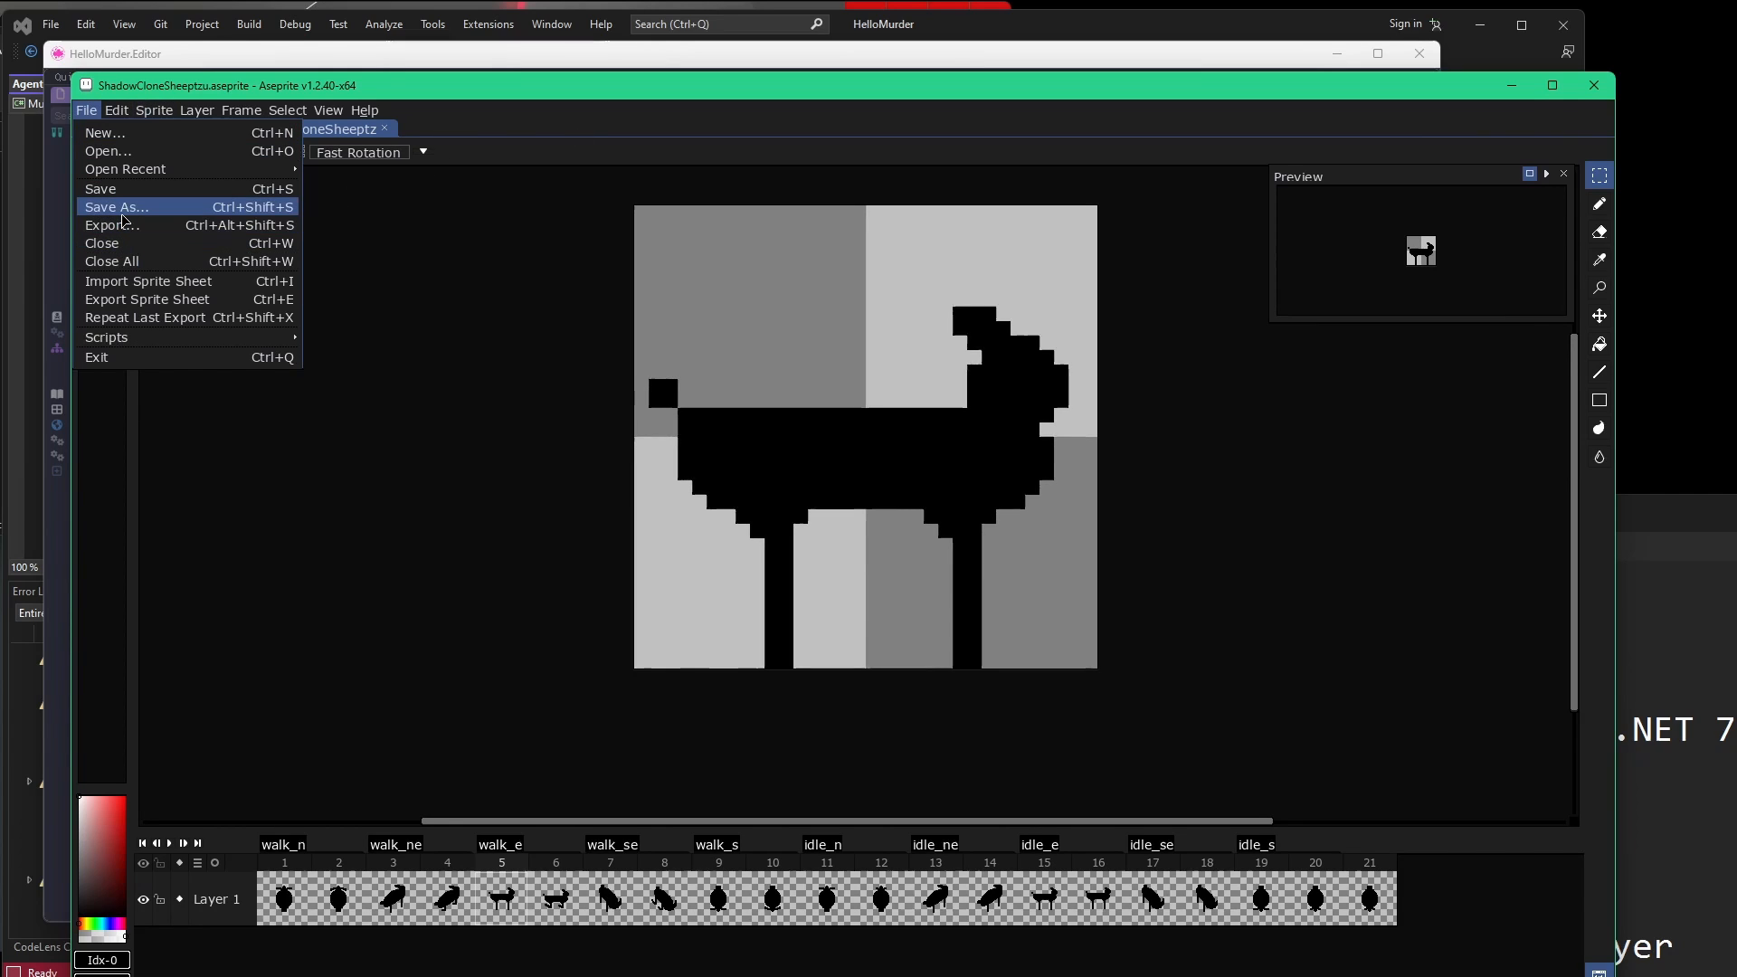
{"action": "left_click", "coordinate": [116, 206]}
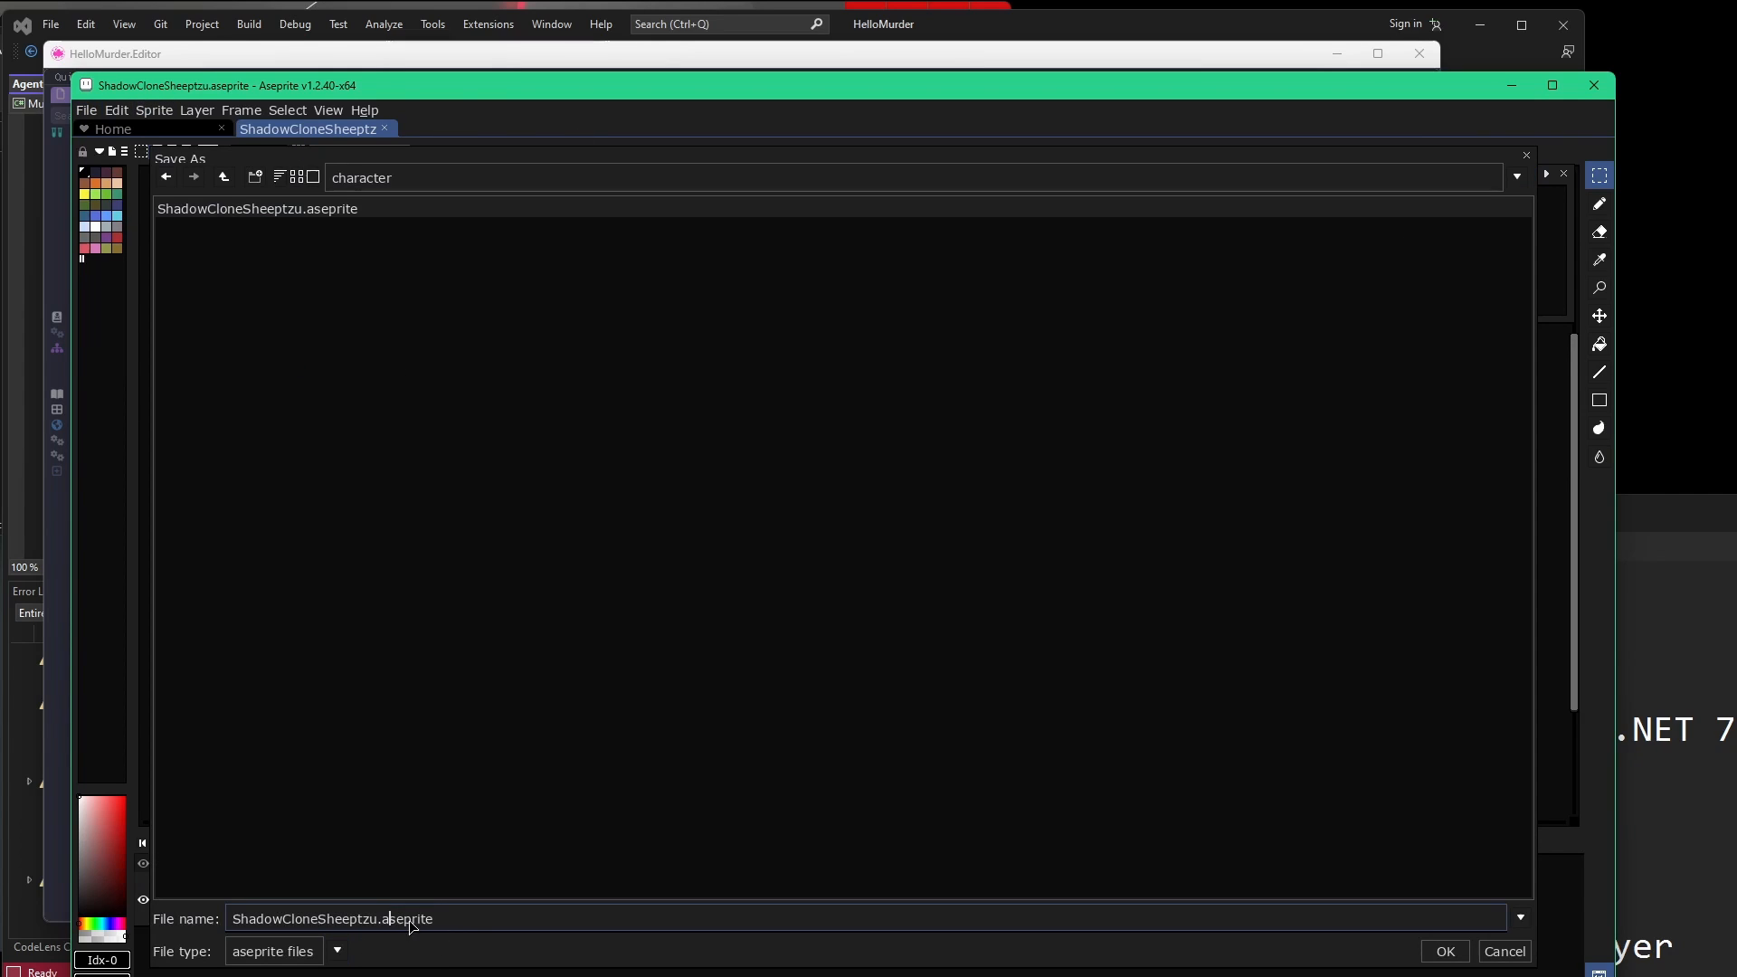
{"action": "left_click", "coordinate": [1444, 950]}
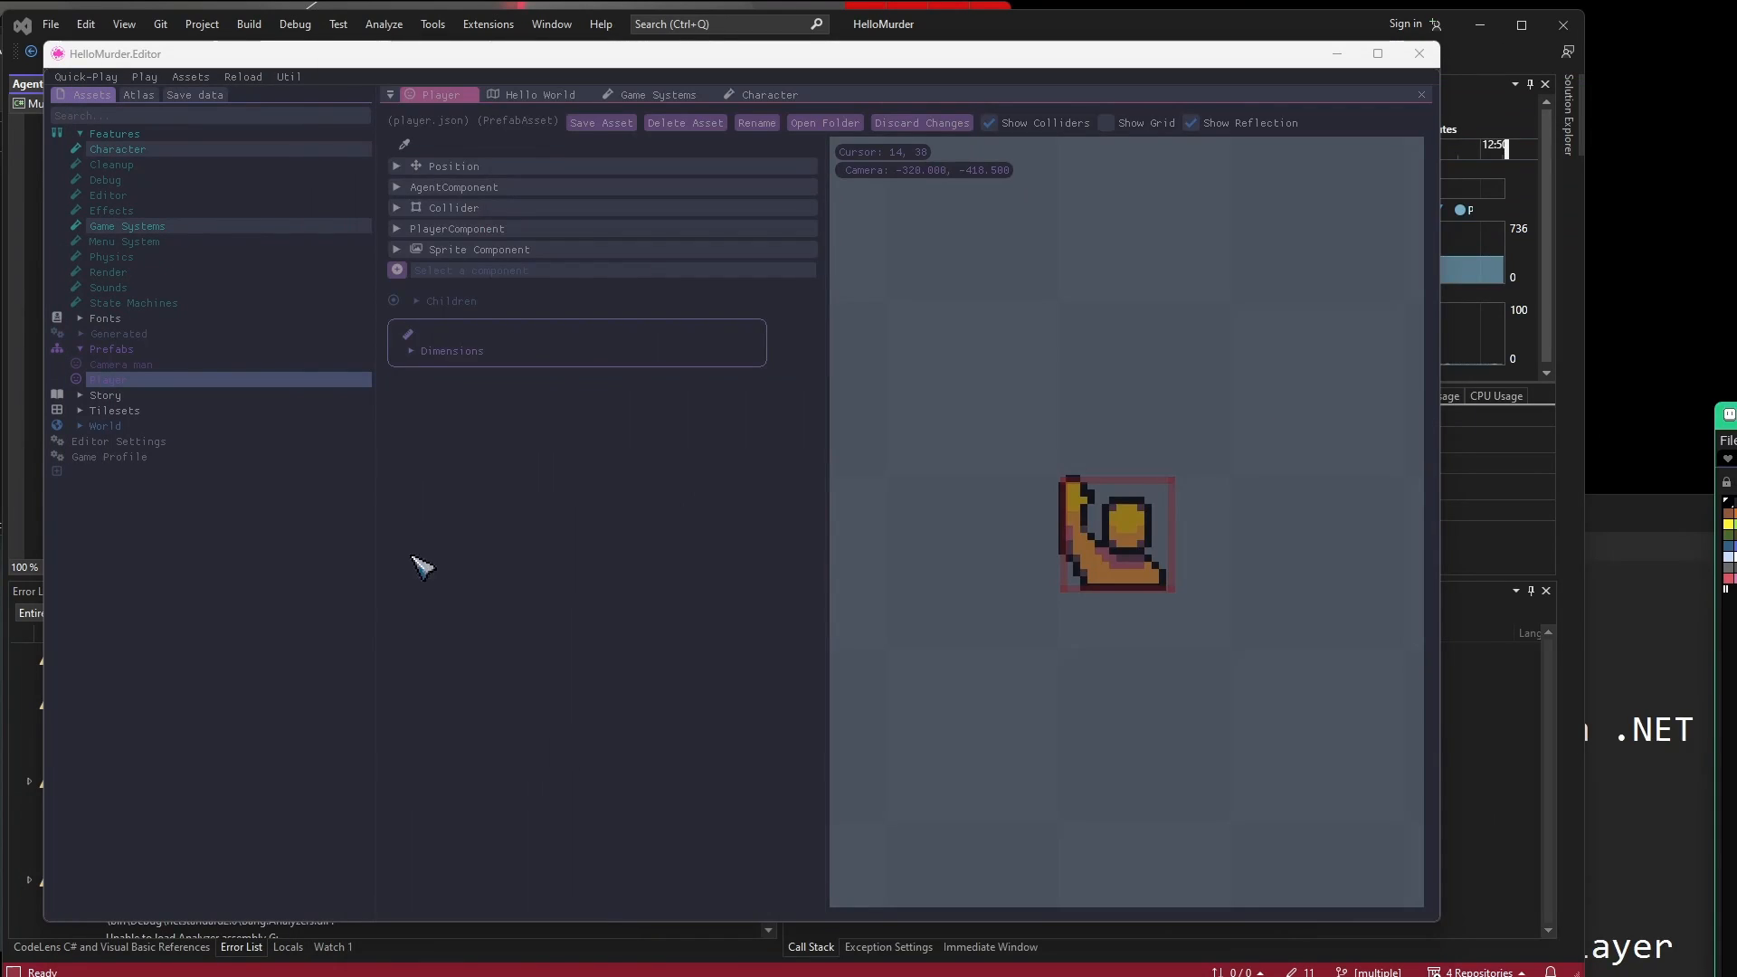
Reload content and atlas so Generated > character holds the ShadowCloneSheeptzu sprite asset.
{"action": "left_click", "coordinate": [241, 76]}
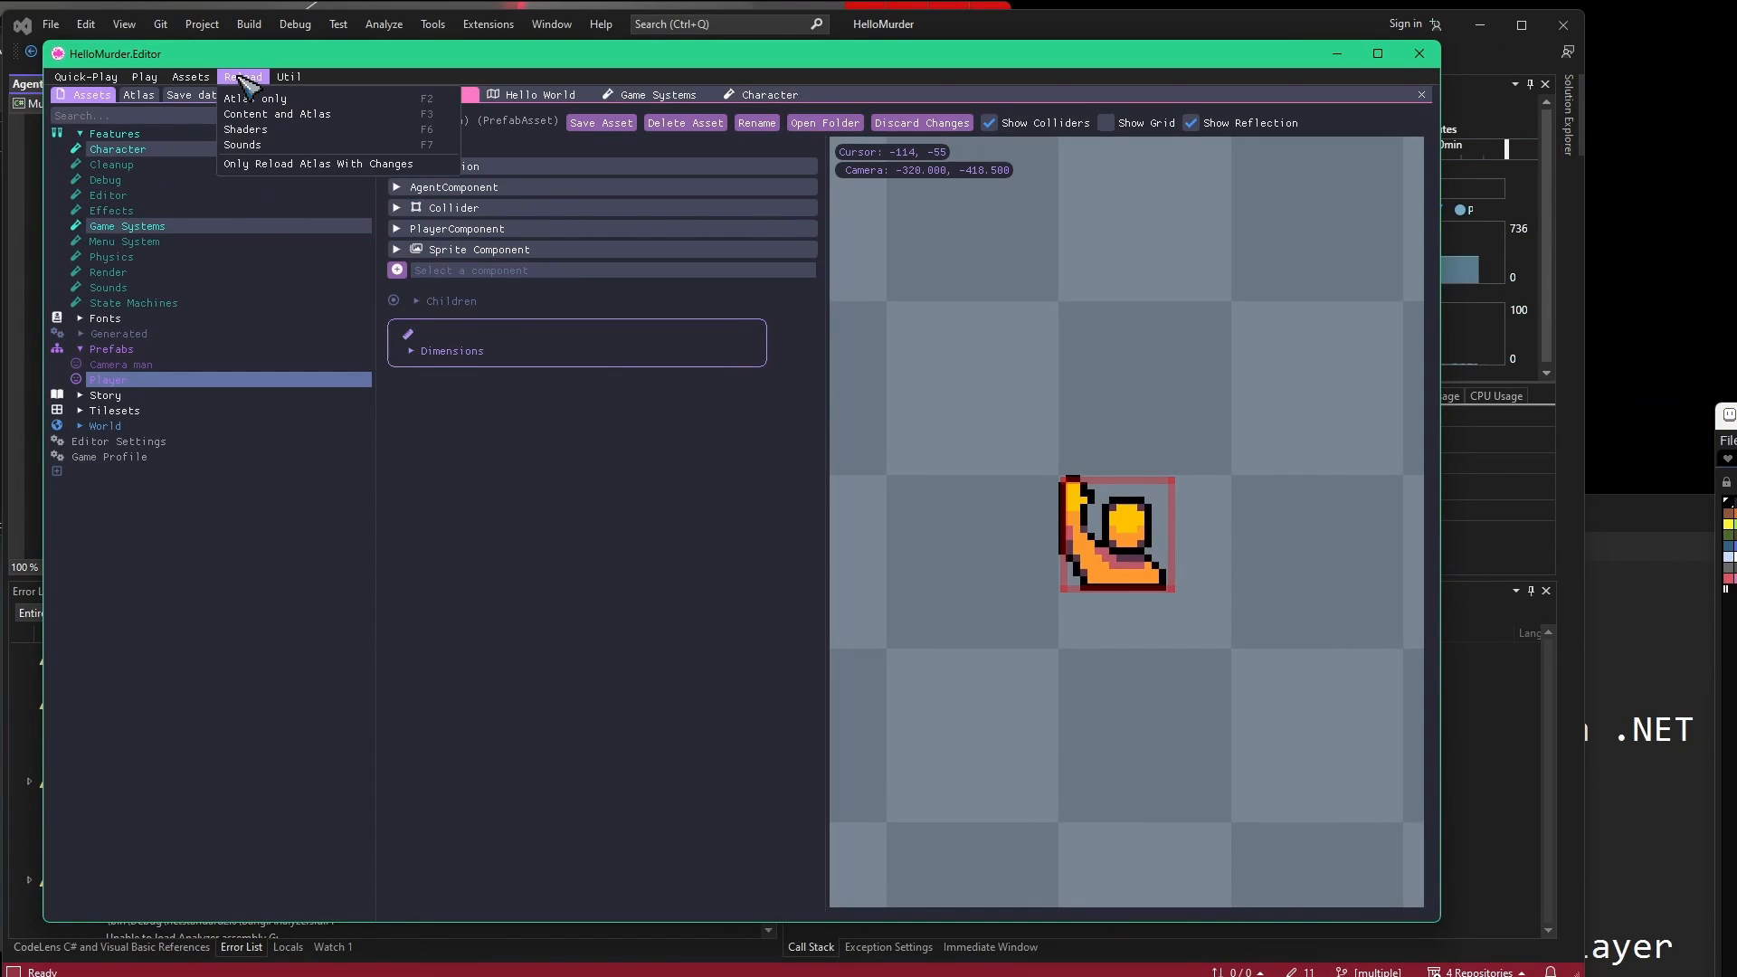
{"action": "mouse_move", "coordinate": [322, 120]}
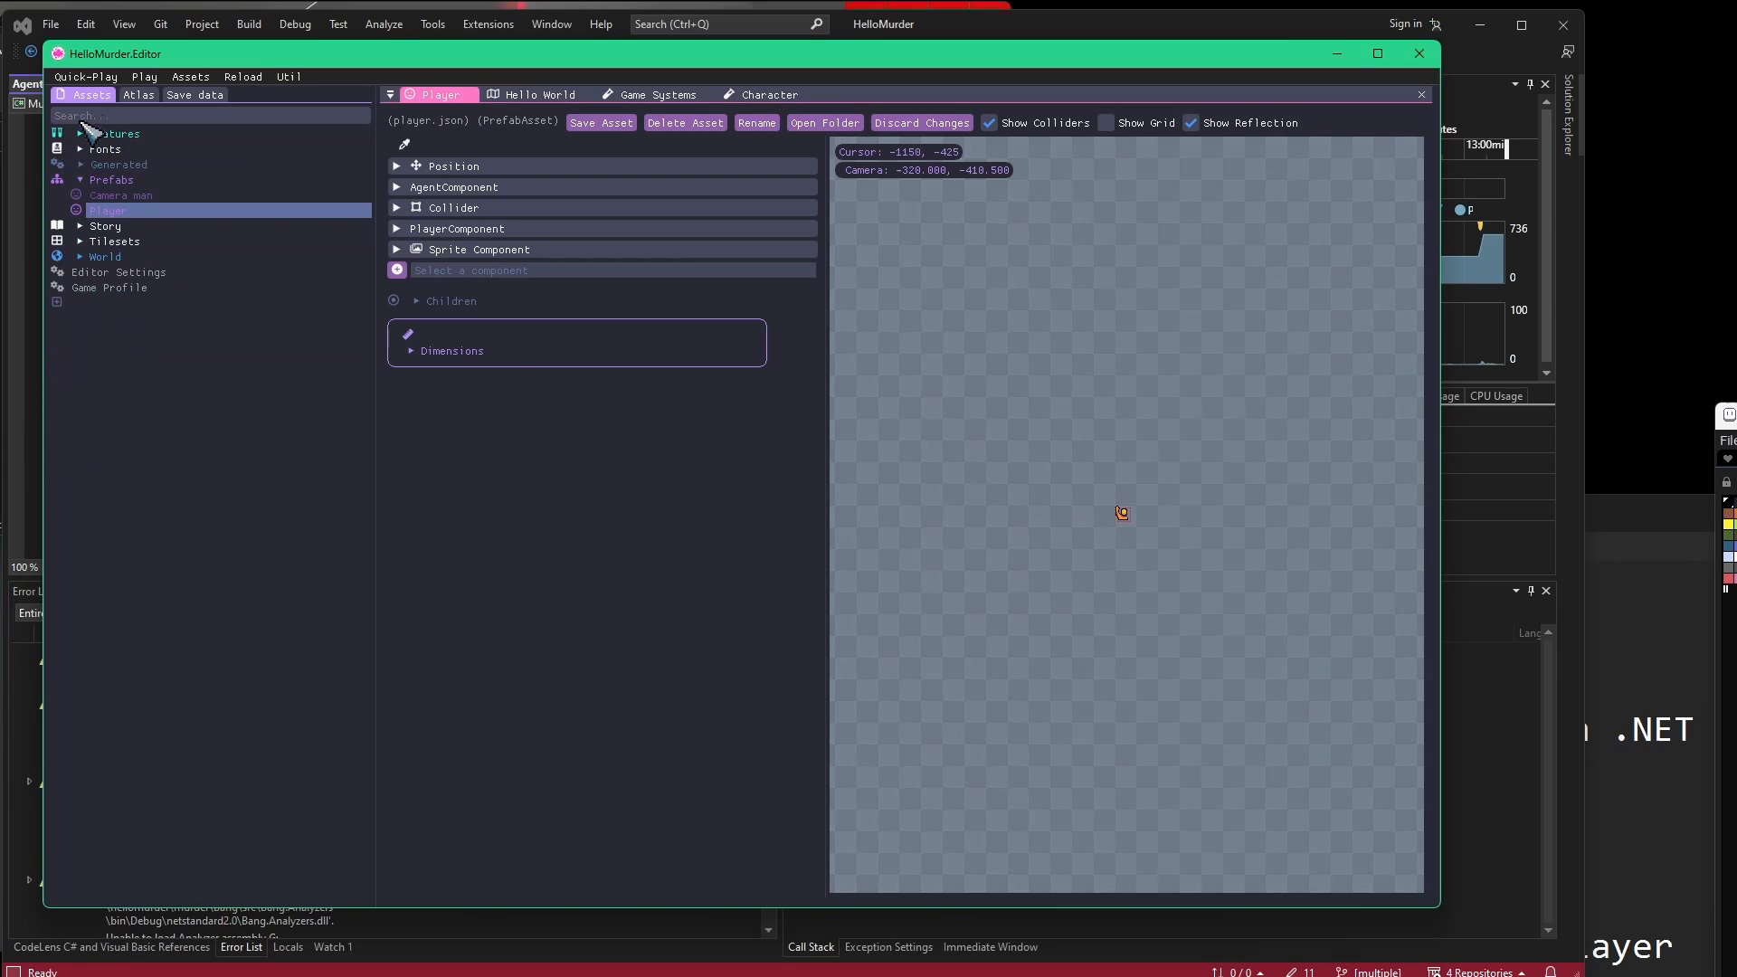
{"action": "left_click", "coordinate": [80, 165]}
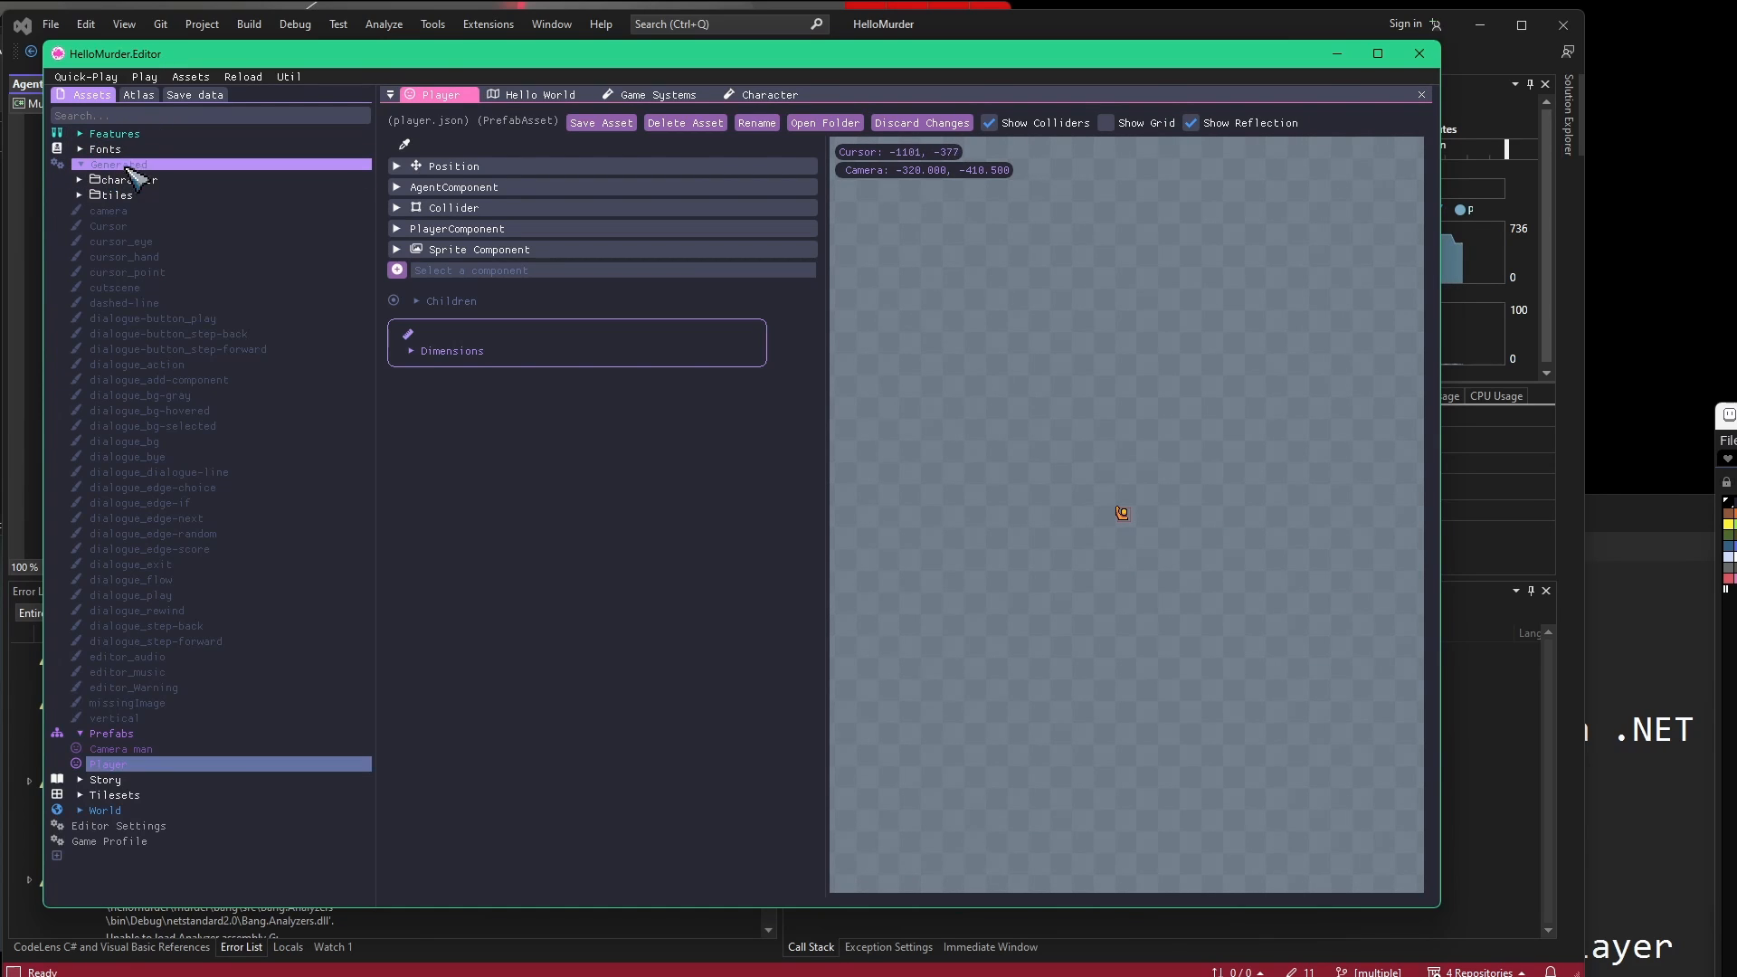
{"action": "left_click", "coordinate": [81, 179]}
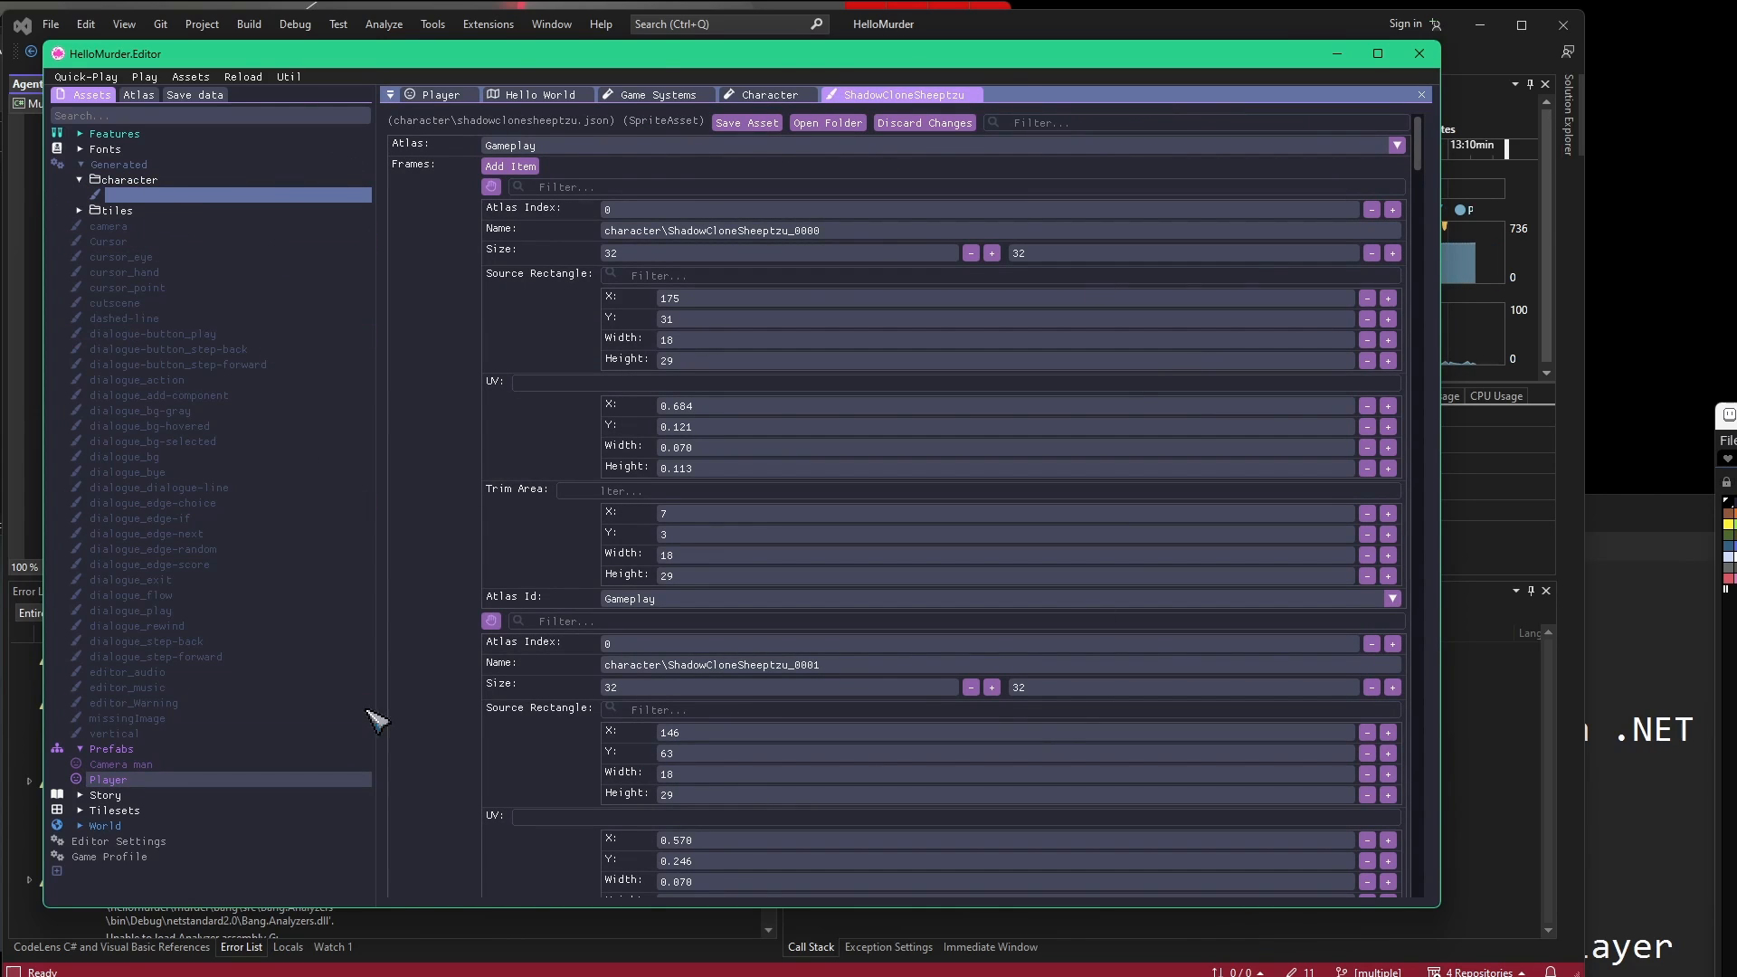
{"action": "mouse_move", "coordinate": [722, 145]}
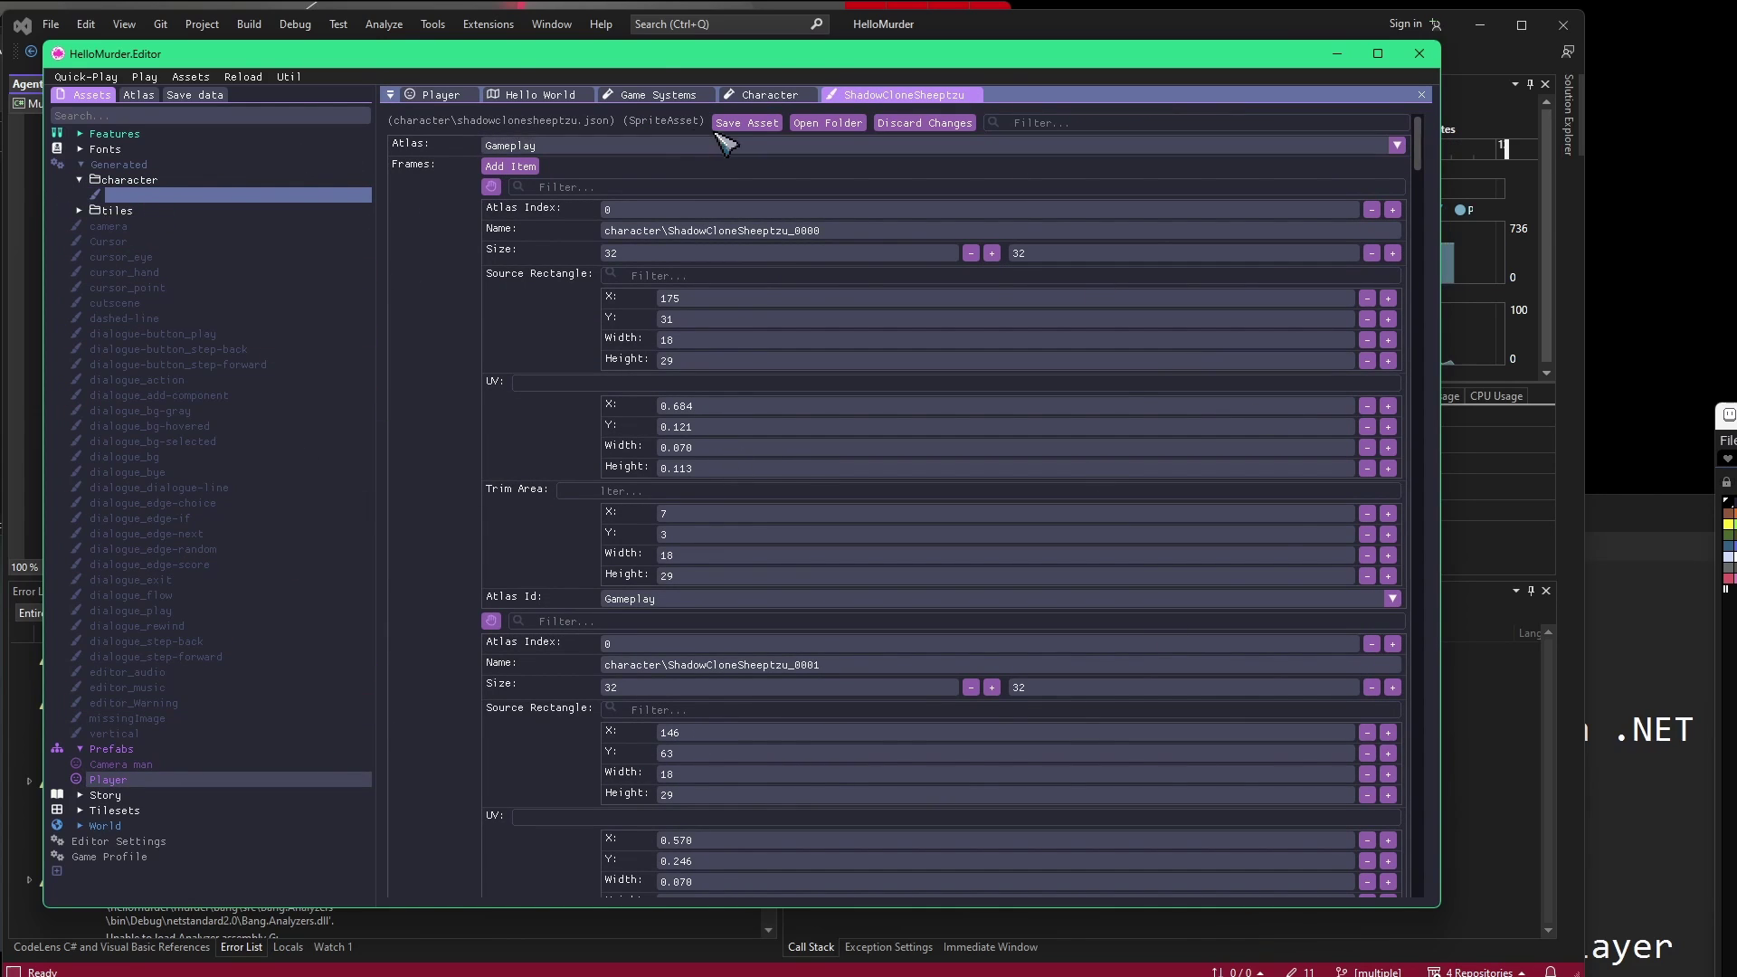
{"action": "mouse_move", "coordinate": [642, 145]}
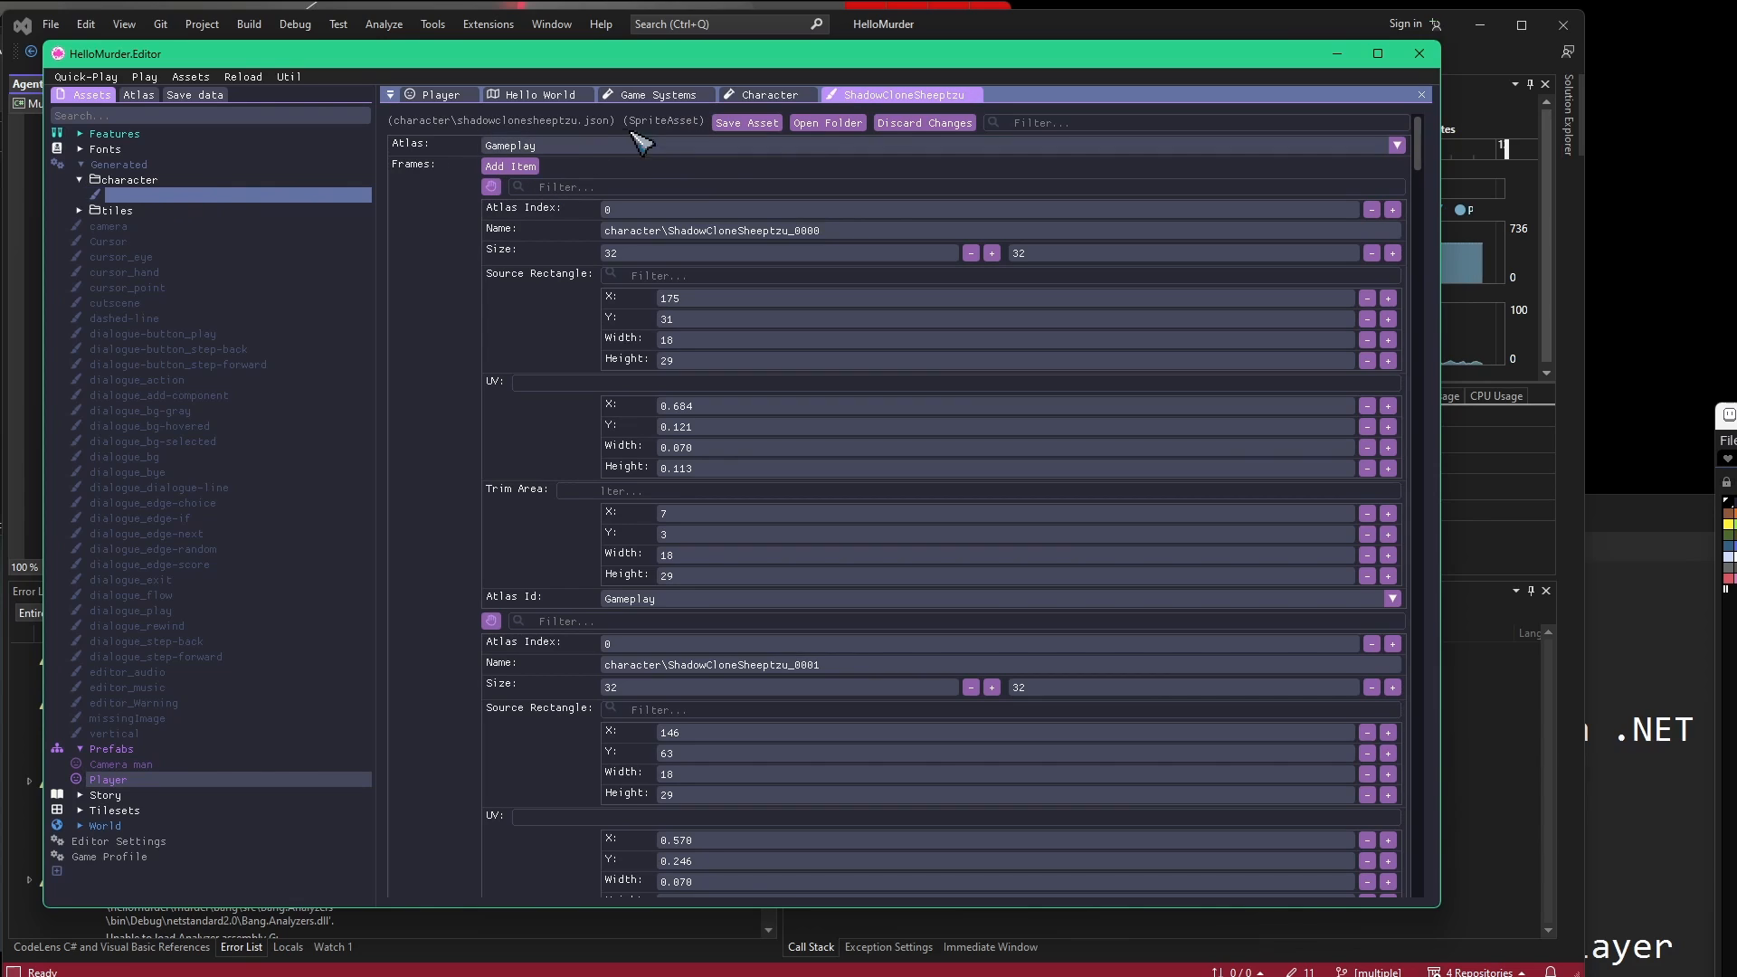
{"action": "left_click", "coordinate": [538, 94]}
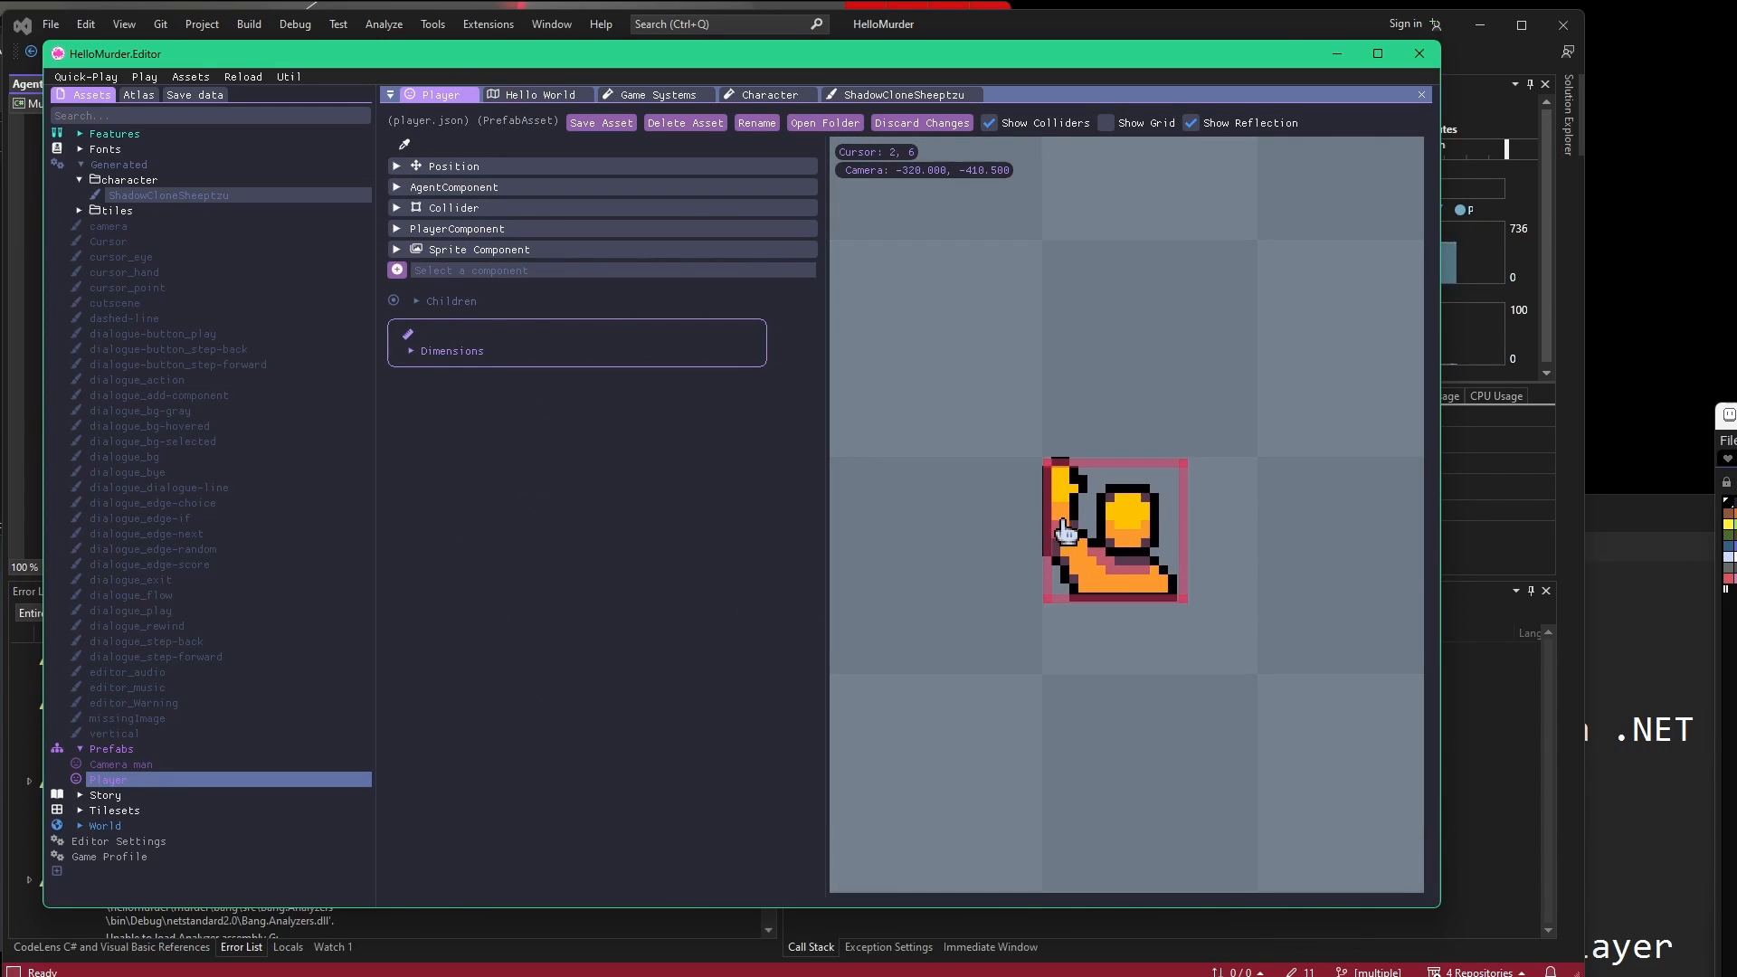
Duplicate the Player prefab as Player (1), check the copy, and return to Player.
{"action": "left_click", "coordinate": [79, 179]}
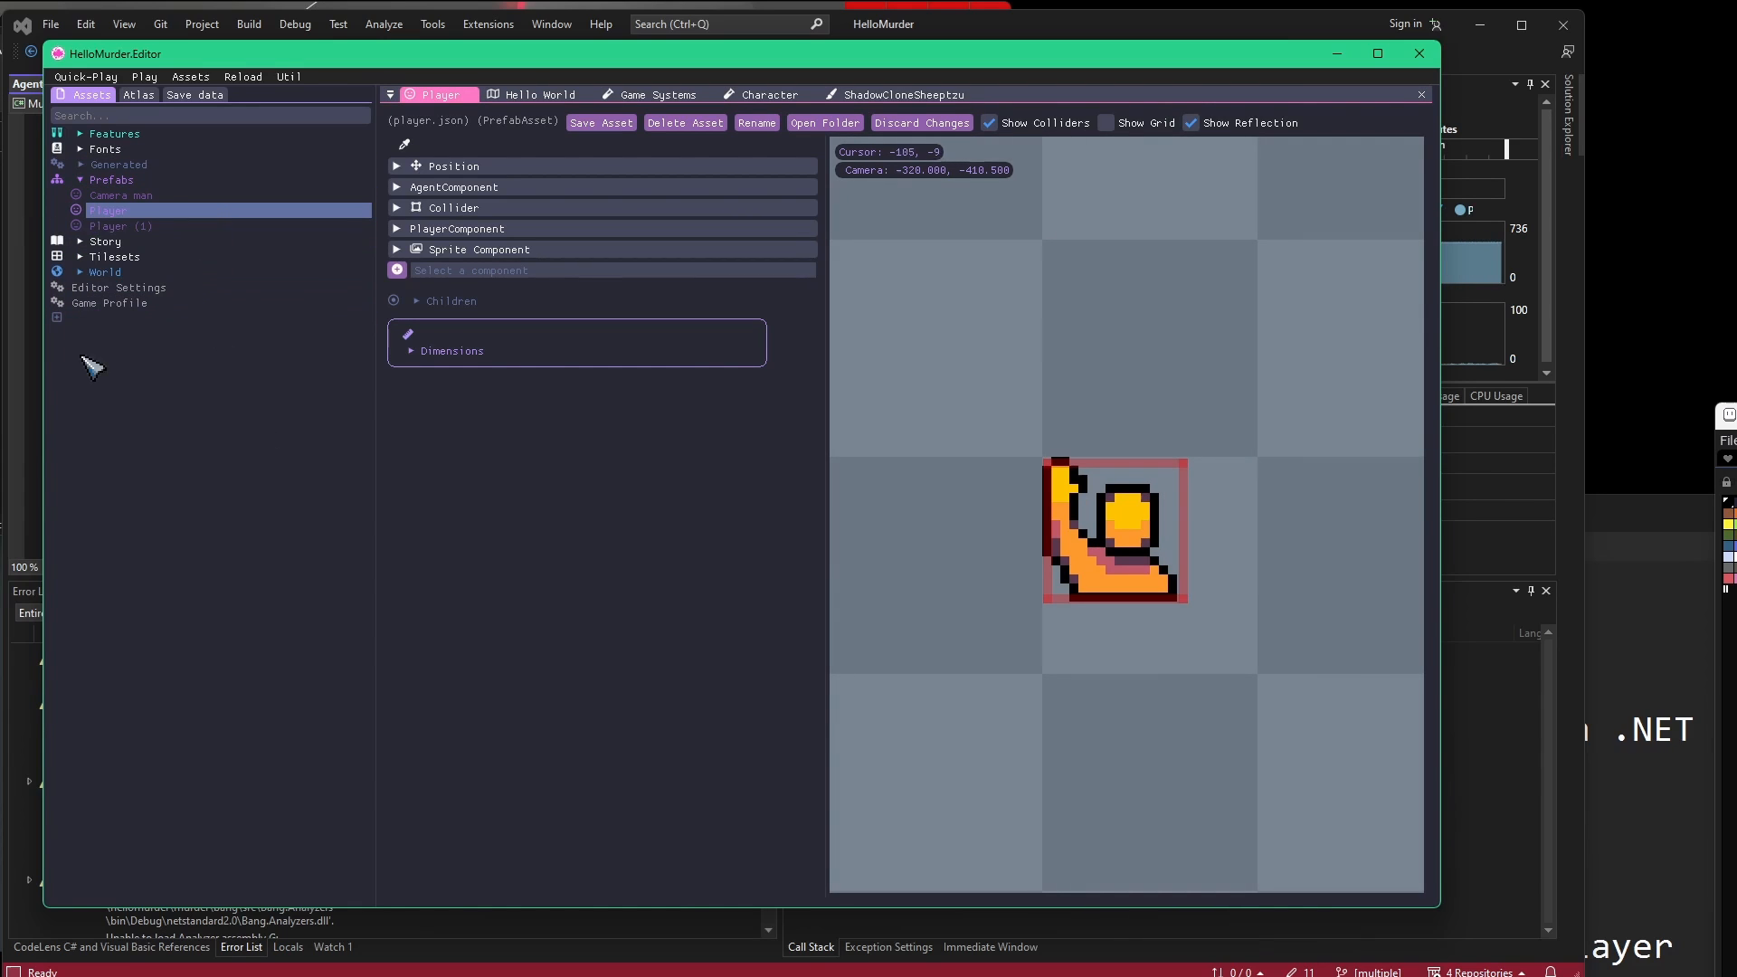
{"action": "left_click", "coordinate": [121, 226]}
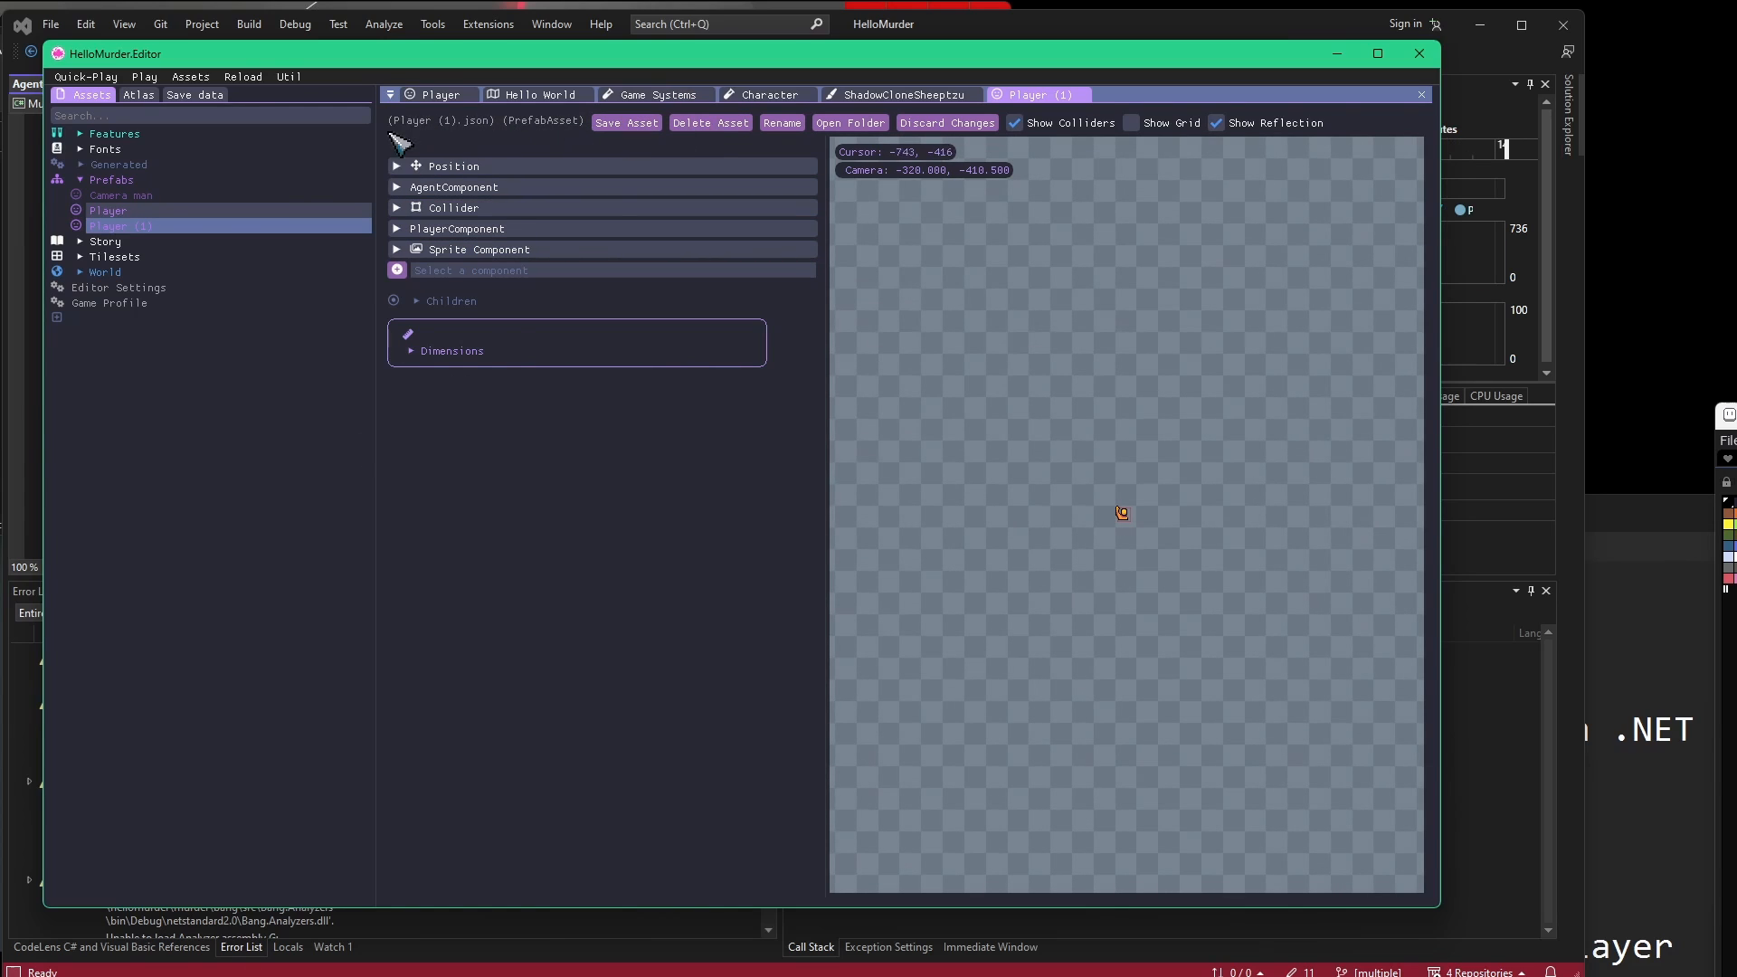
{"action": "left_click", "coordinate": [106, 210]}
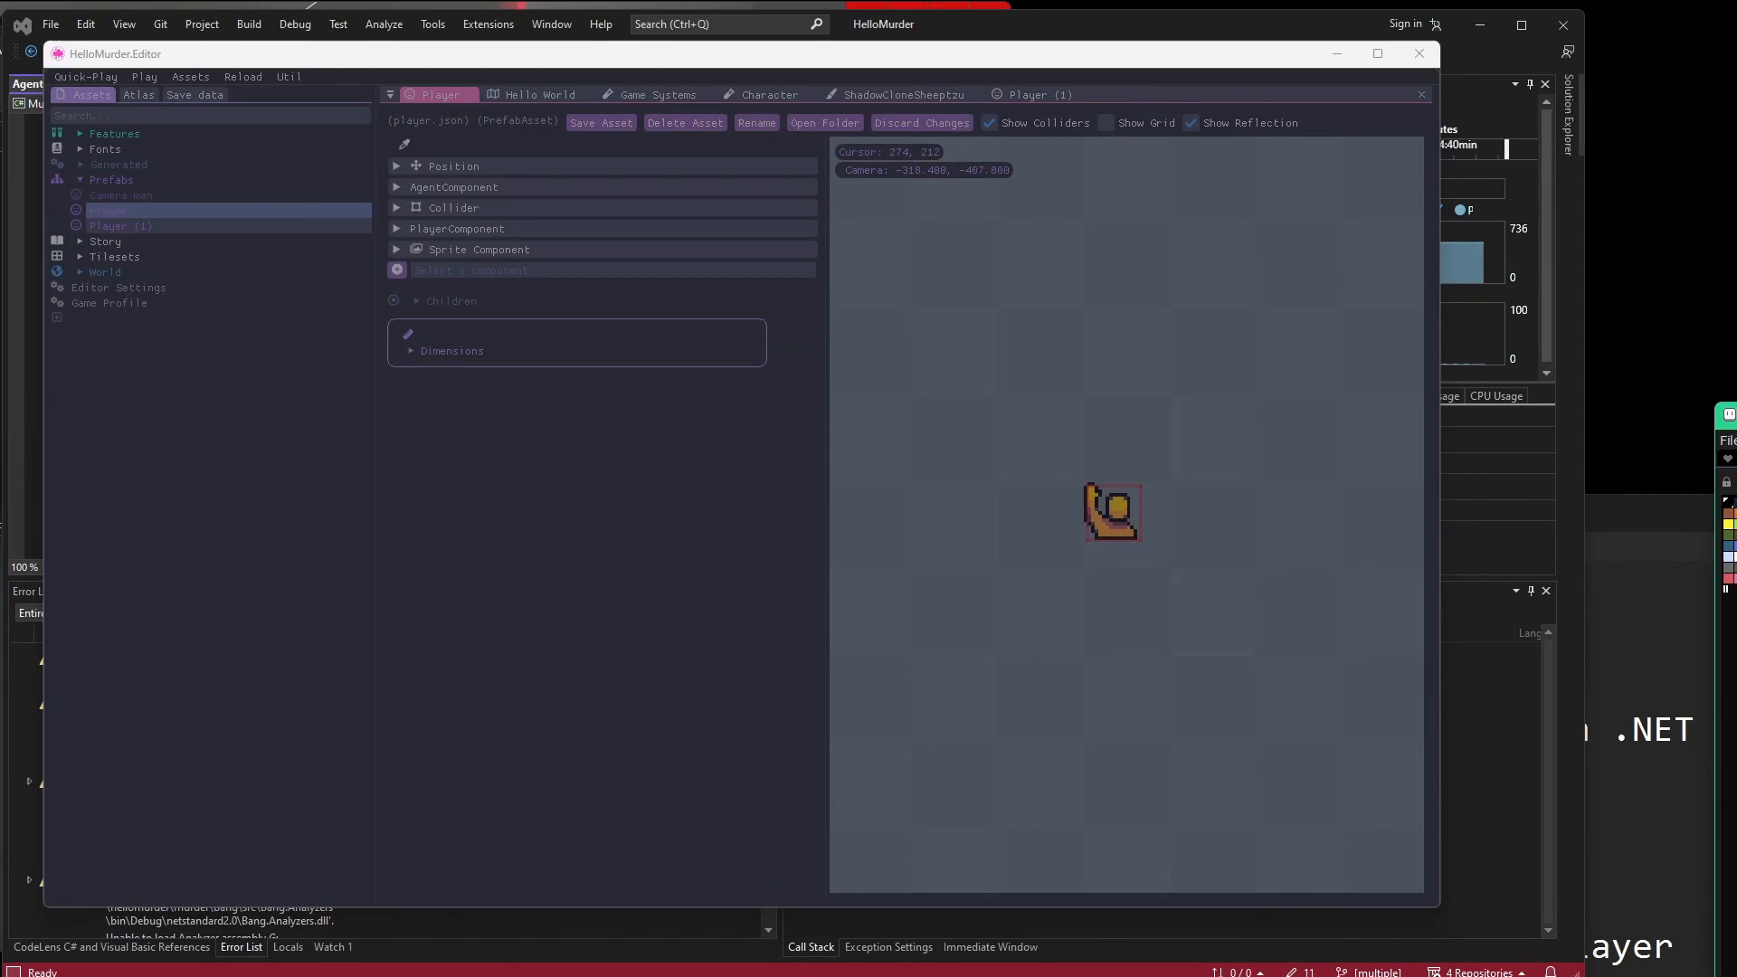
Remove the old snail Sprite Component from the Player prefab.
{"action": "left_click", "coordinate": [1108, 123]}
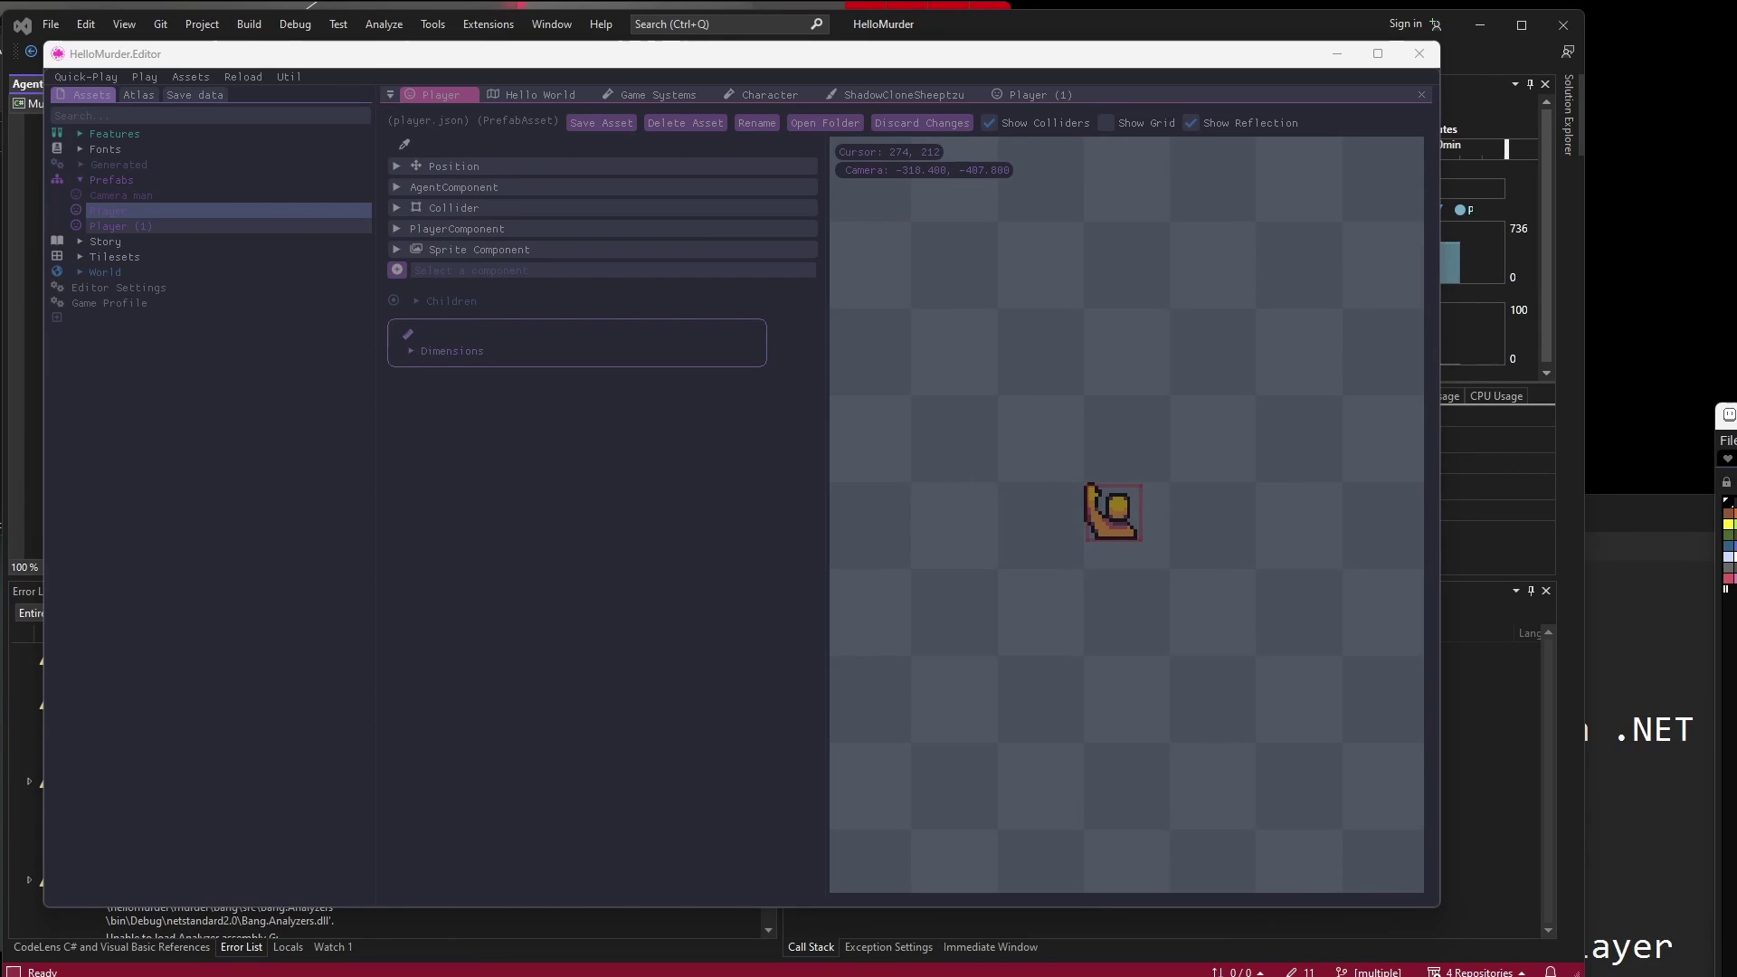
{"action": "left_click", "coordinate": [1107, 123]}
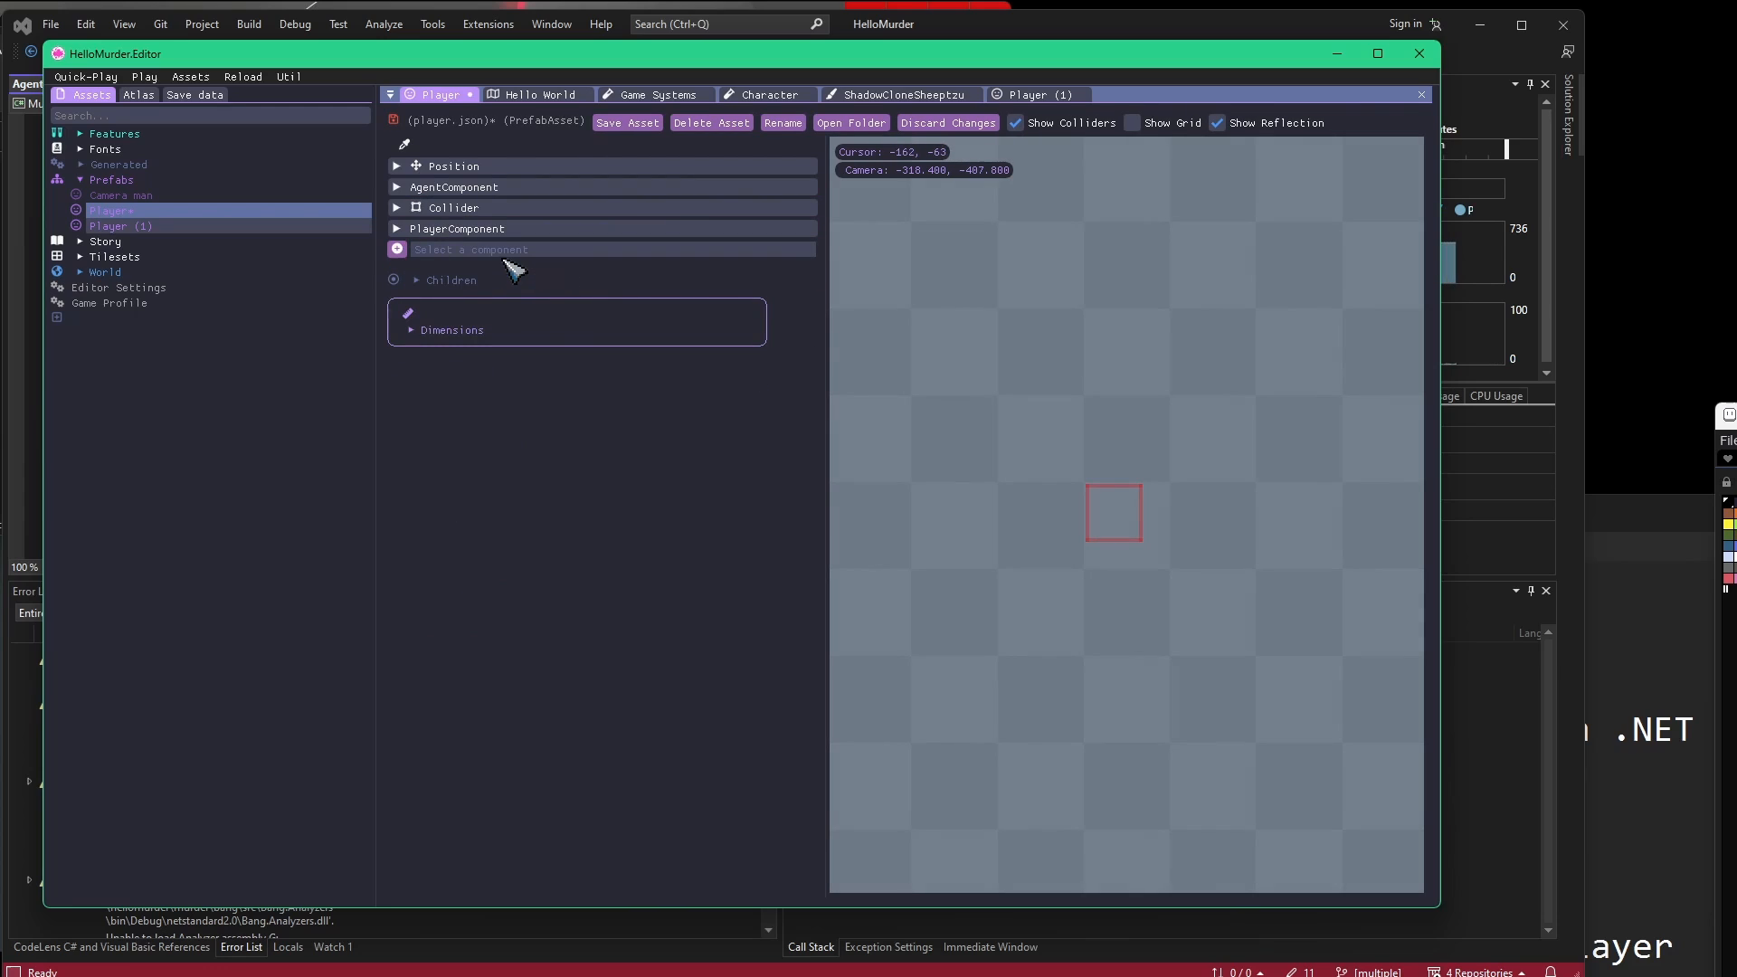
Add an AgentSpriteComponent to the Player prefab from the component list.
{"action": "left_click", "coordinate": [499, 248]}
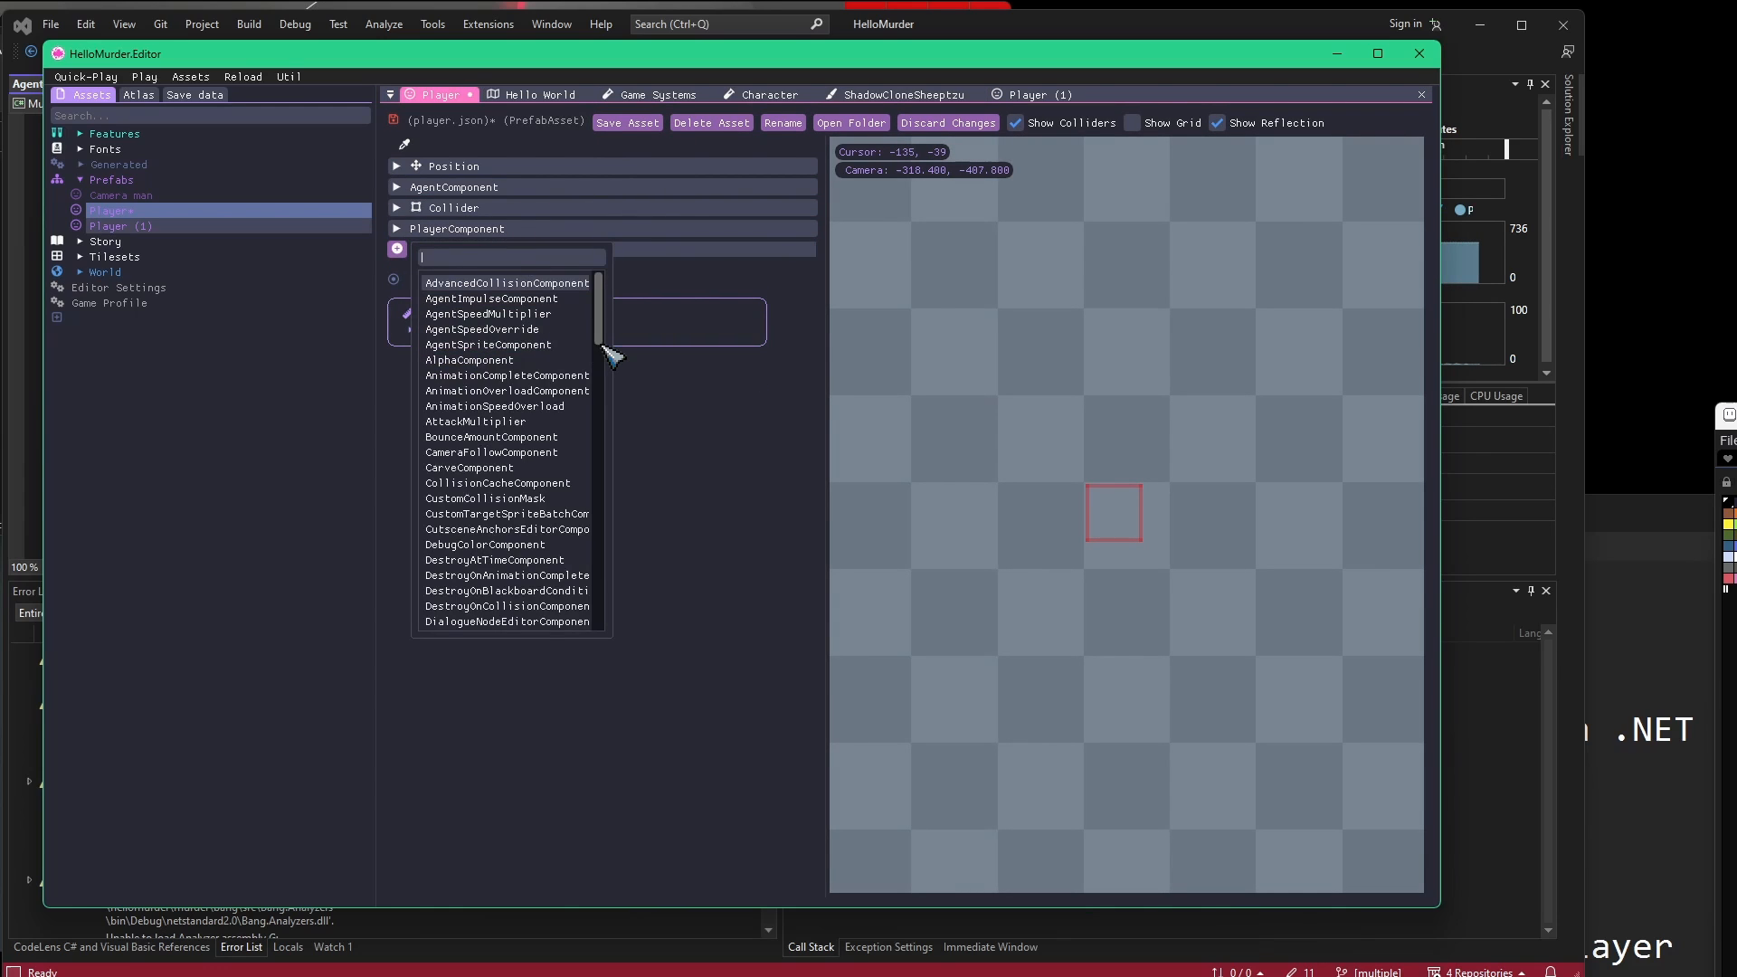
{"action": "type", "text": "agentsp"}
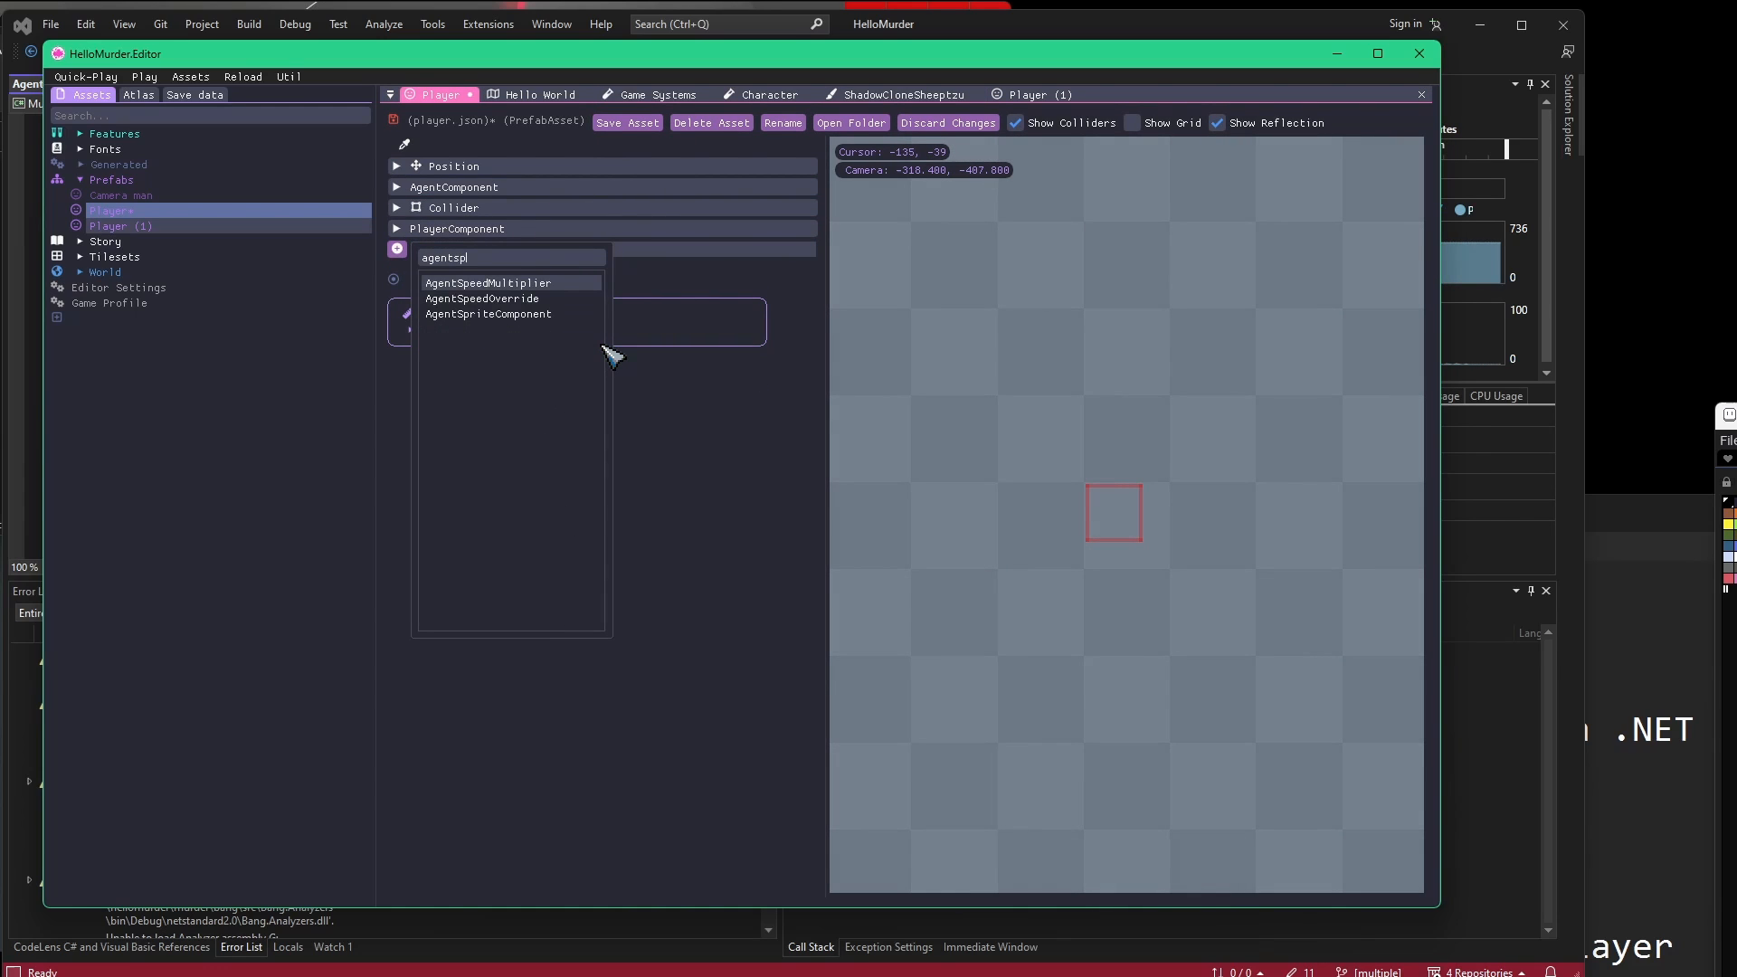
{"action": "left_click", "coordinate": [487, 313]}
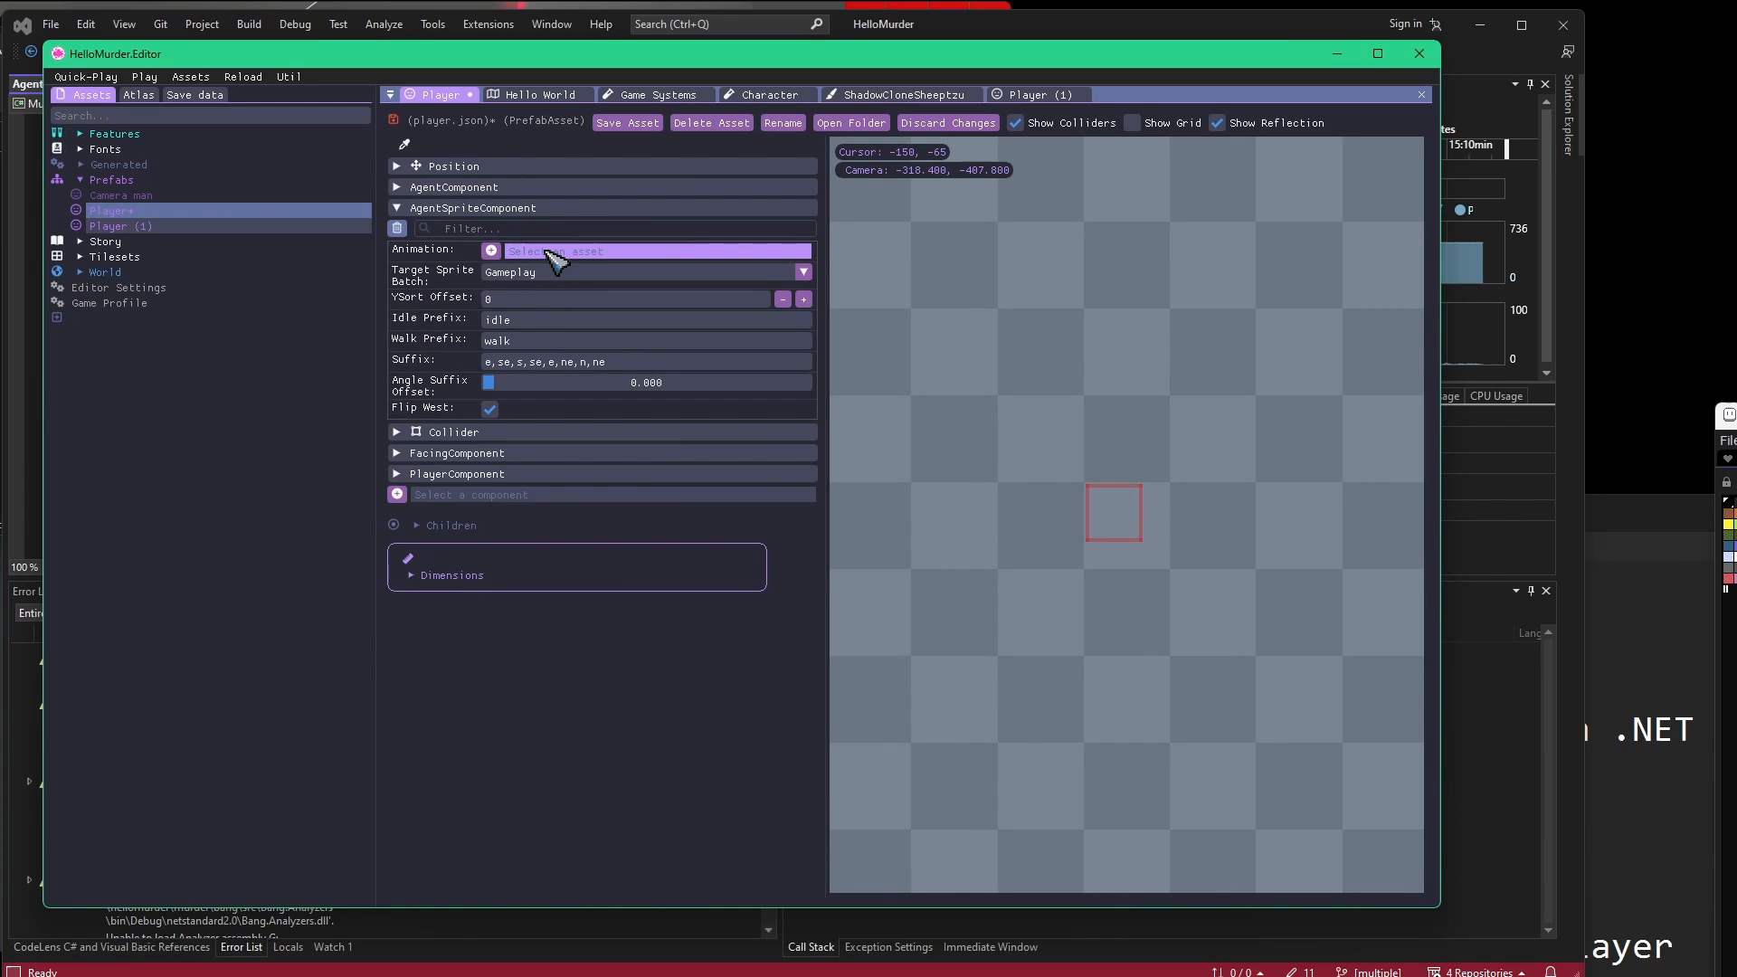
Set its animation to character\ShadowCloneSheeptzu with idle_ and walk_ prefixes.
{"action": "left_click", "coordinate": [654, 250]}
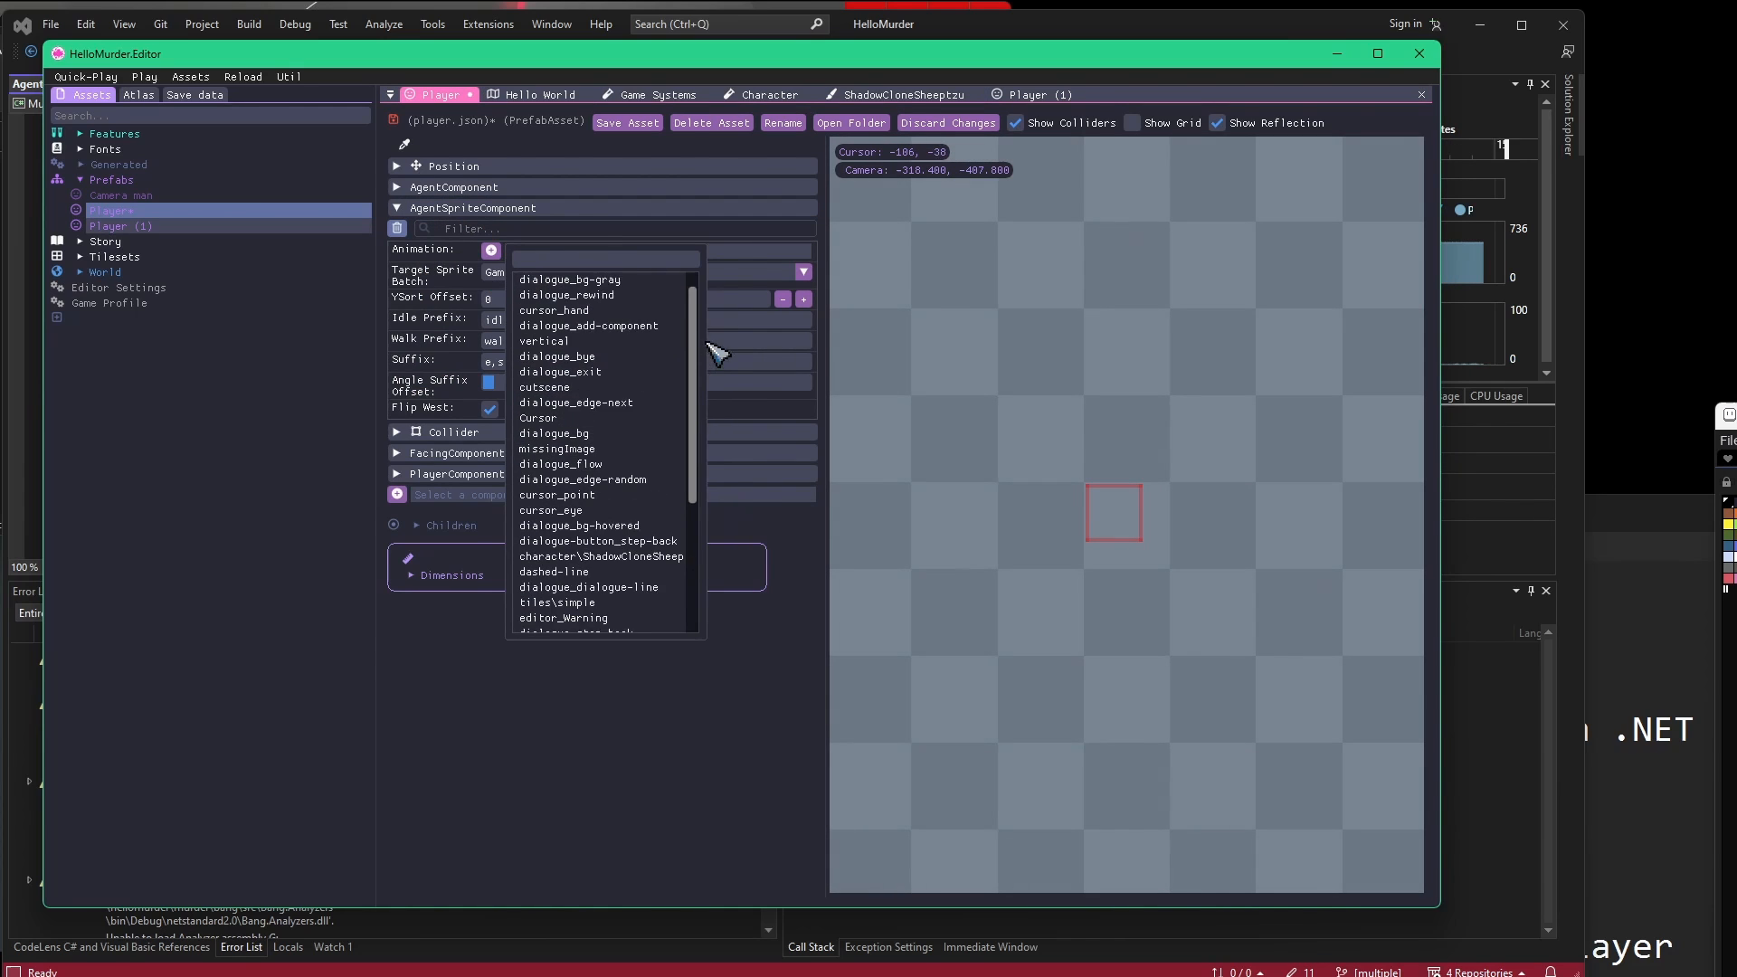
{"action": "scroll", "scroll_direction": "up", "scroll_amount": 3}
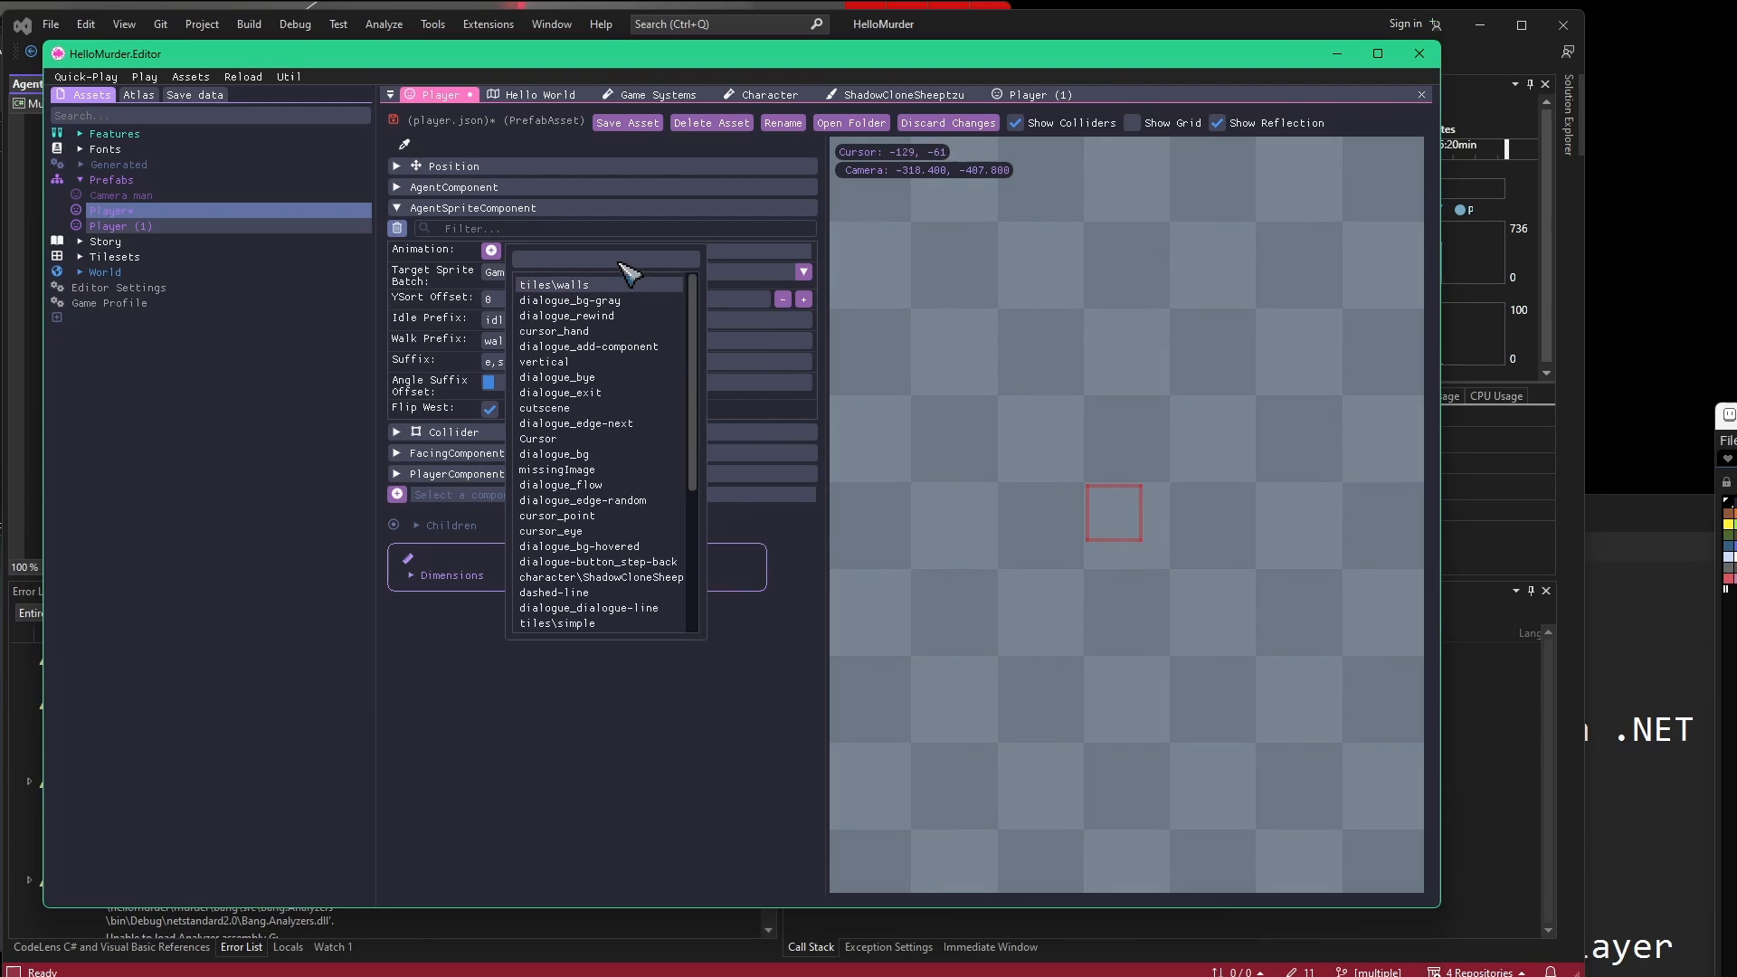
{"action": "type", "text": "sh"}
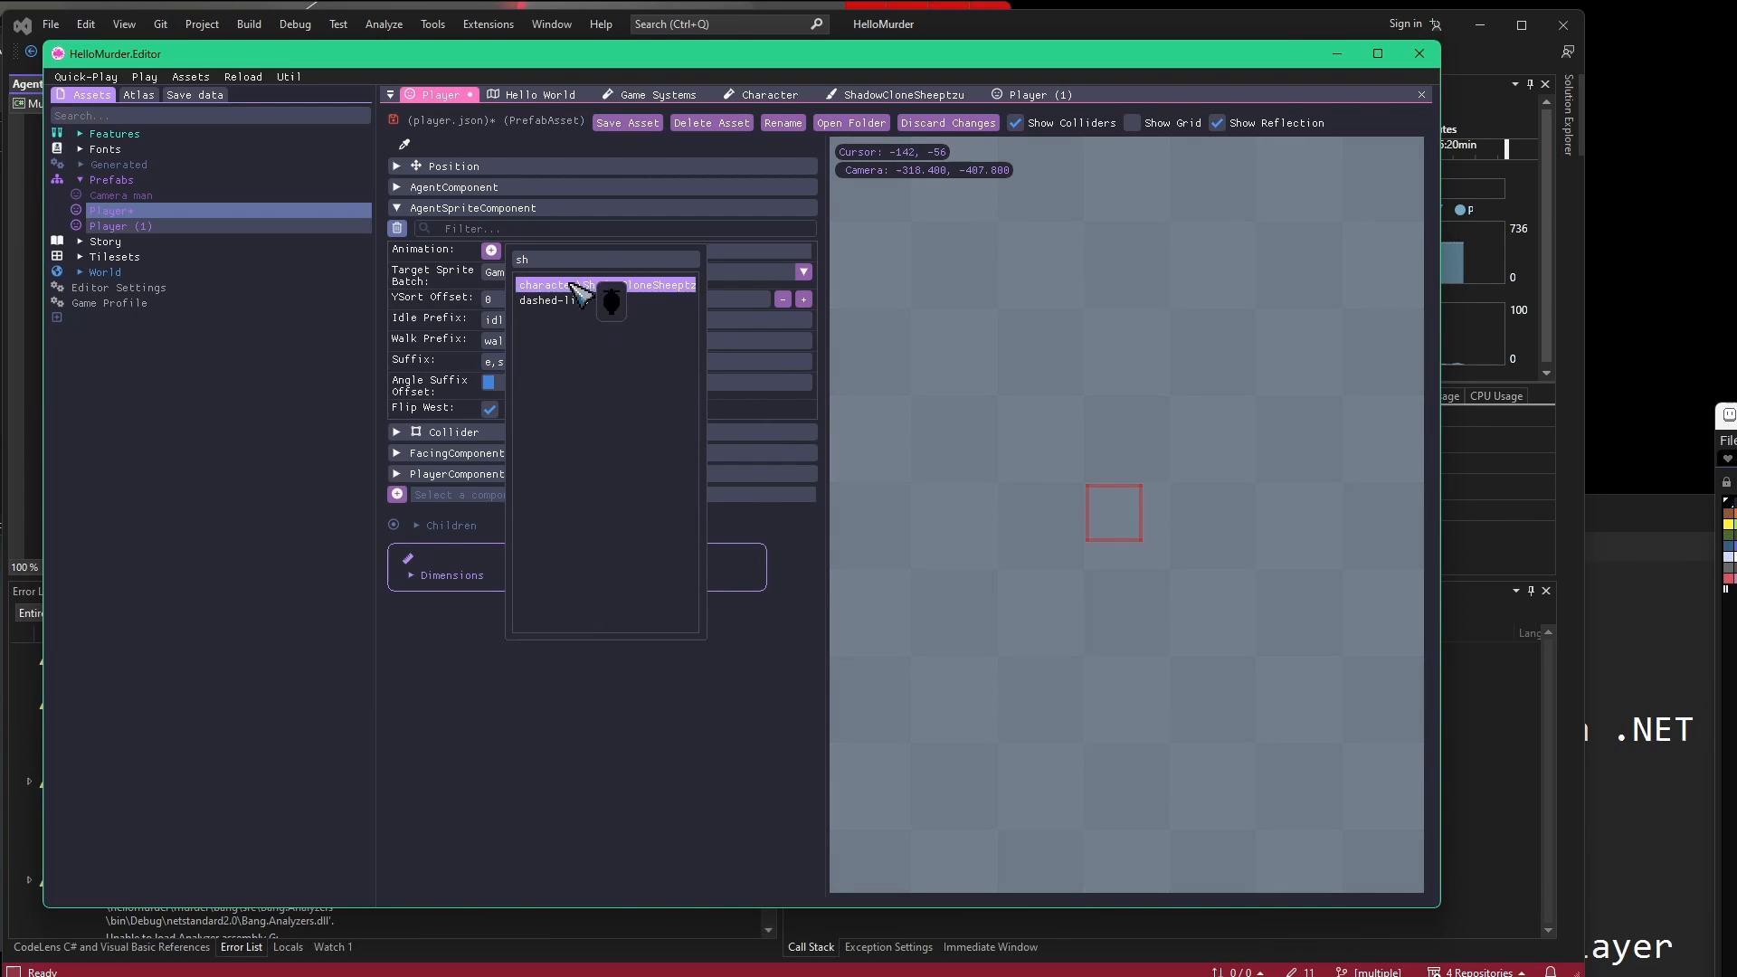
{"action": "left_click", "coordinate": [604, 284]}
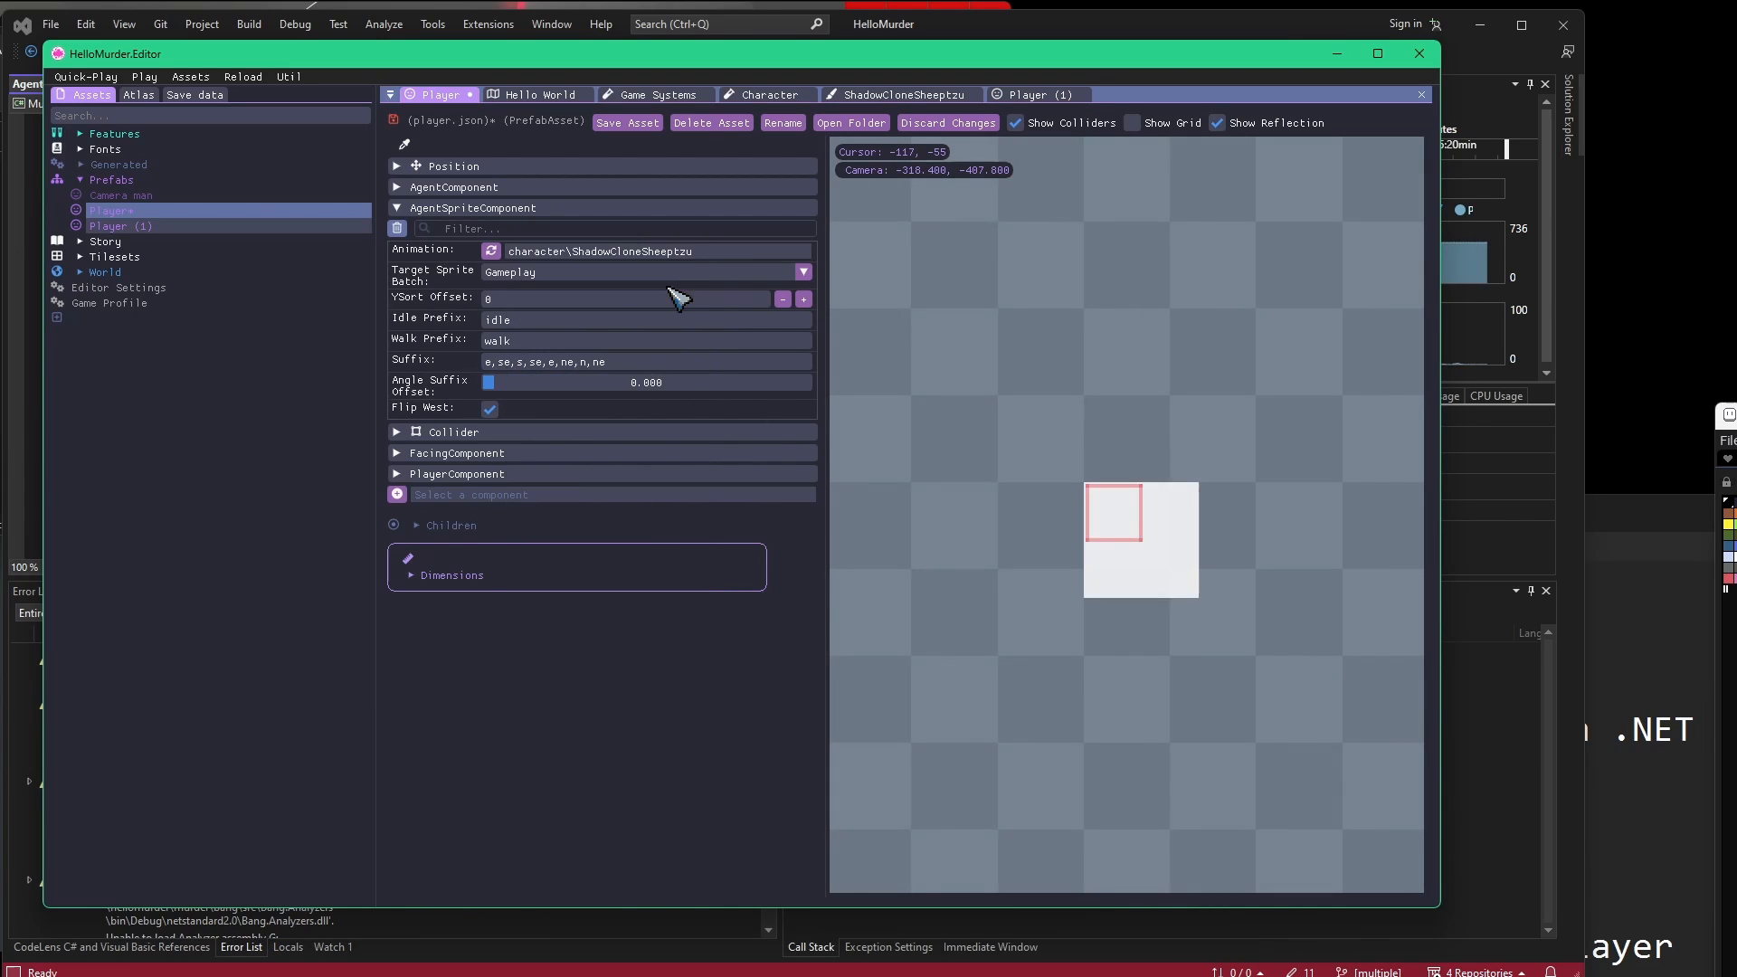
{"action": "mouse_move", "coordinate": [1174, 512]}
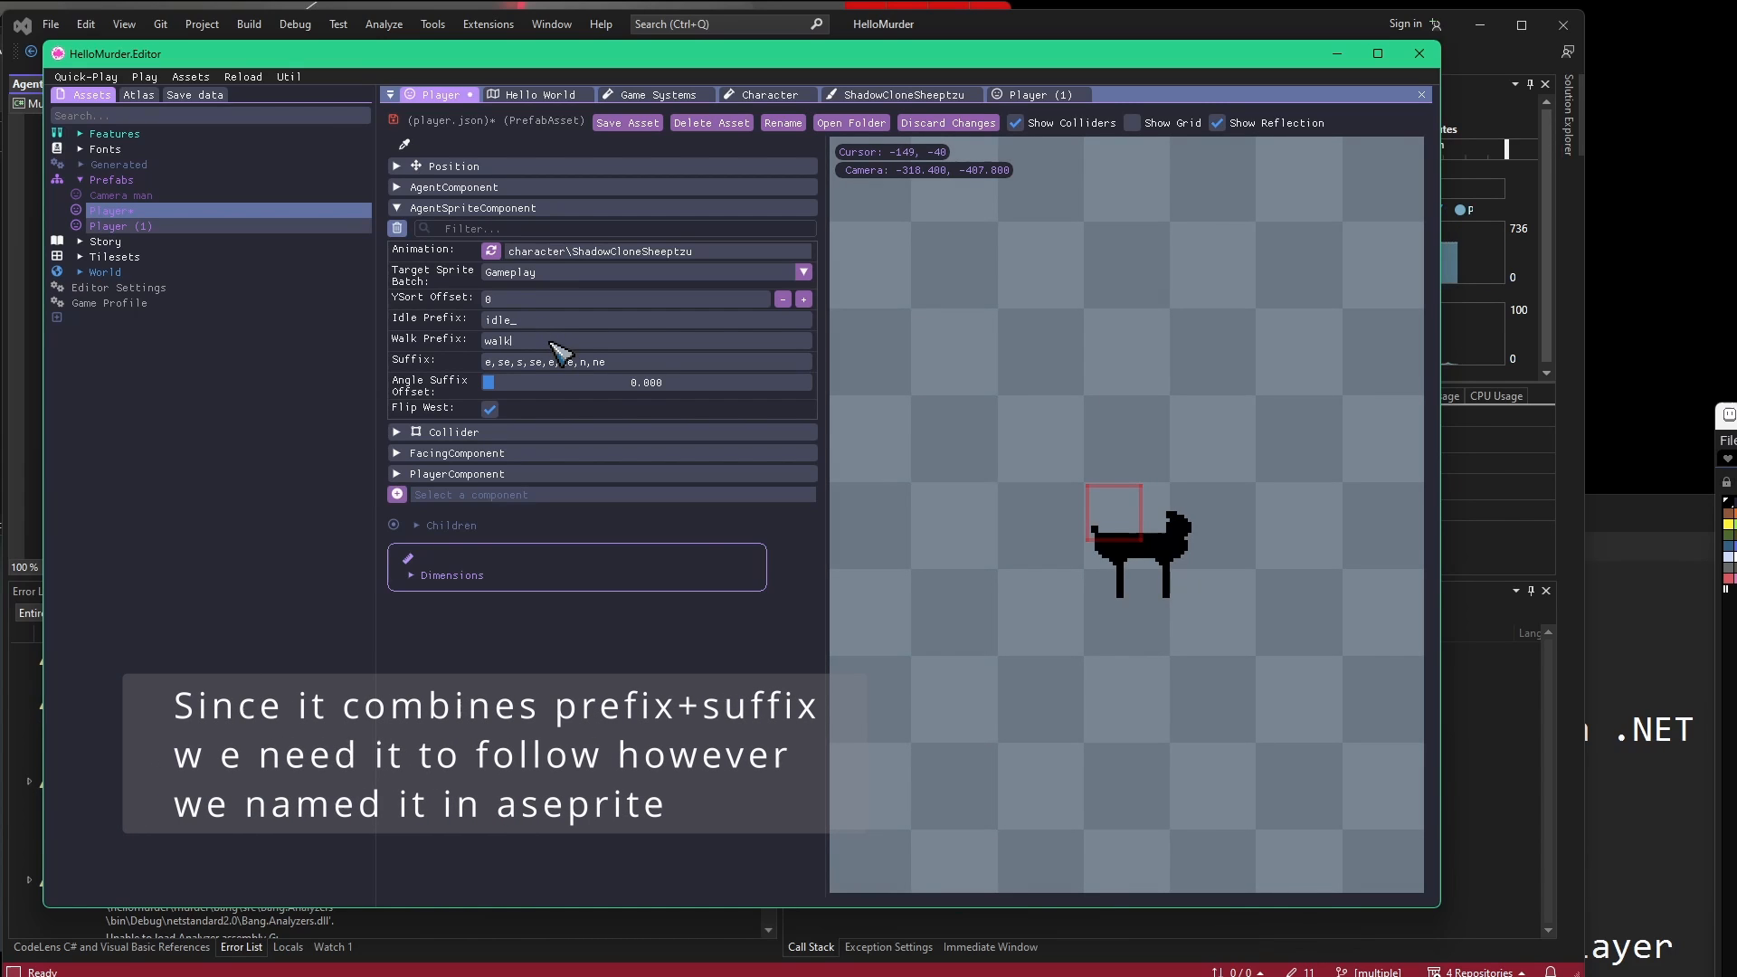
{"action": "type", "text": "_"}
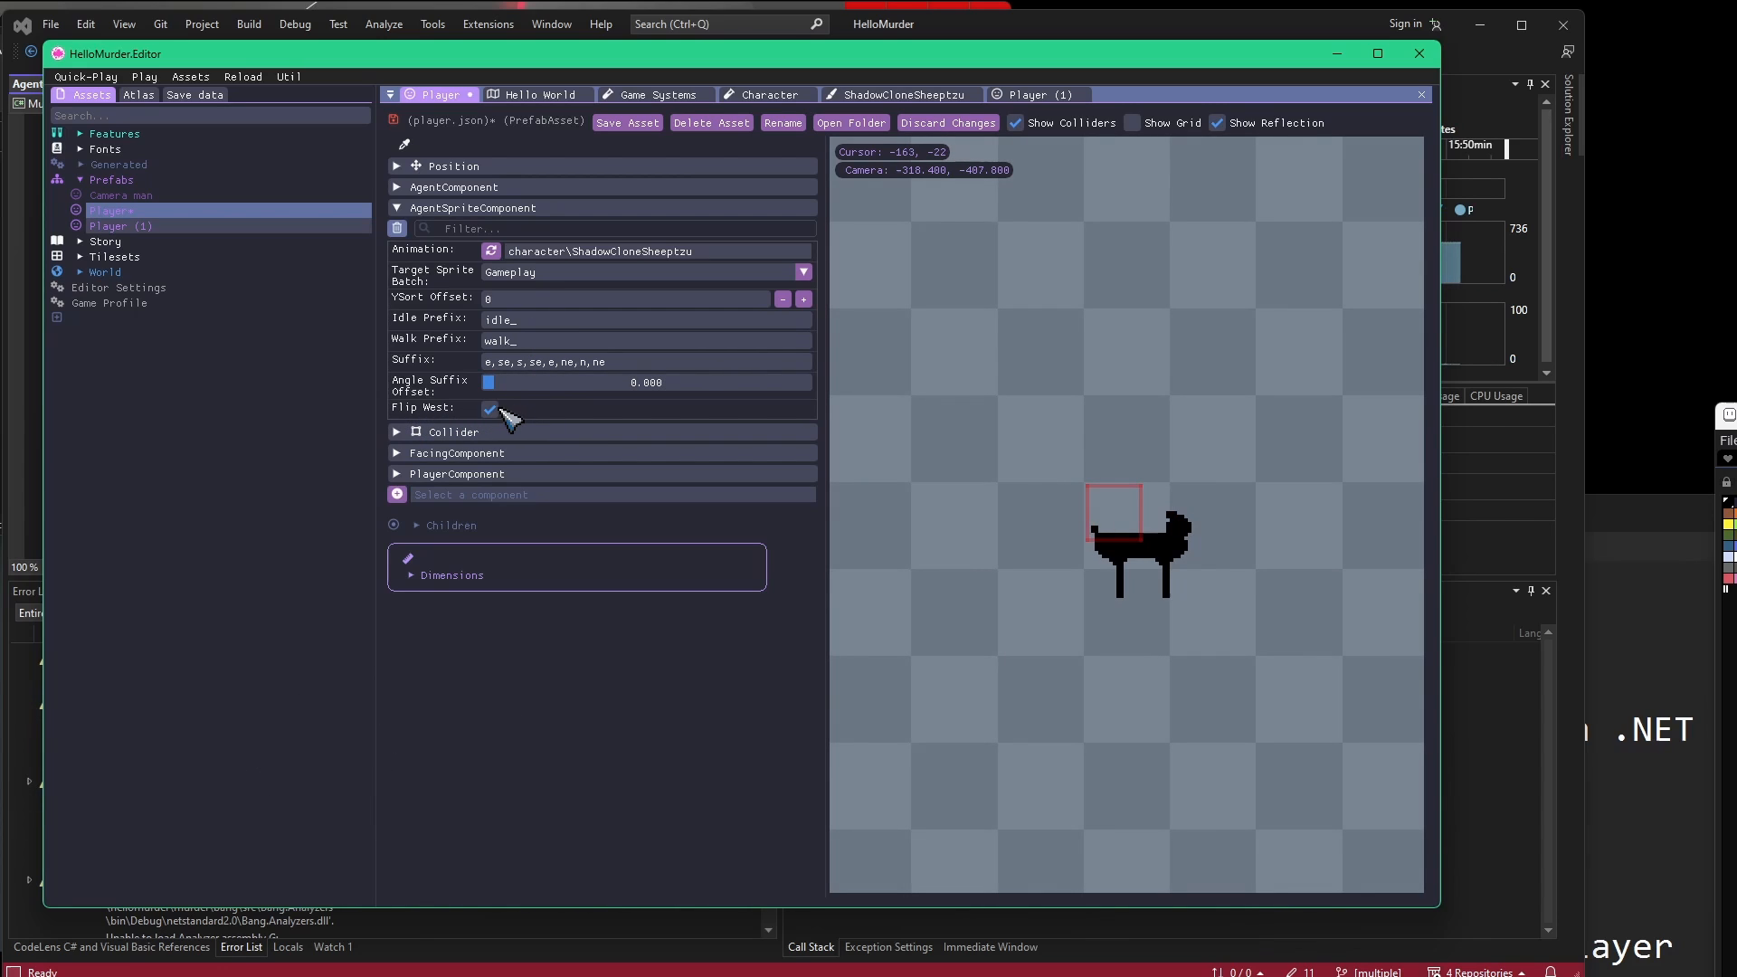
{"action": "mouse_move", "coordinate": [1104, 558]}
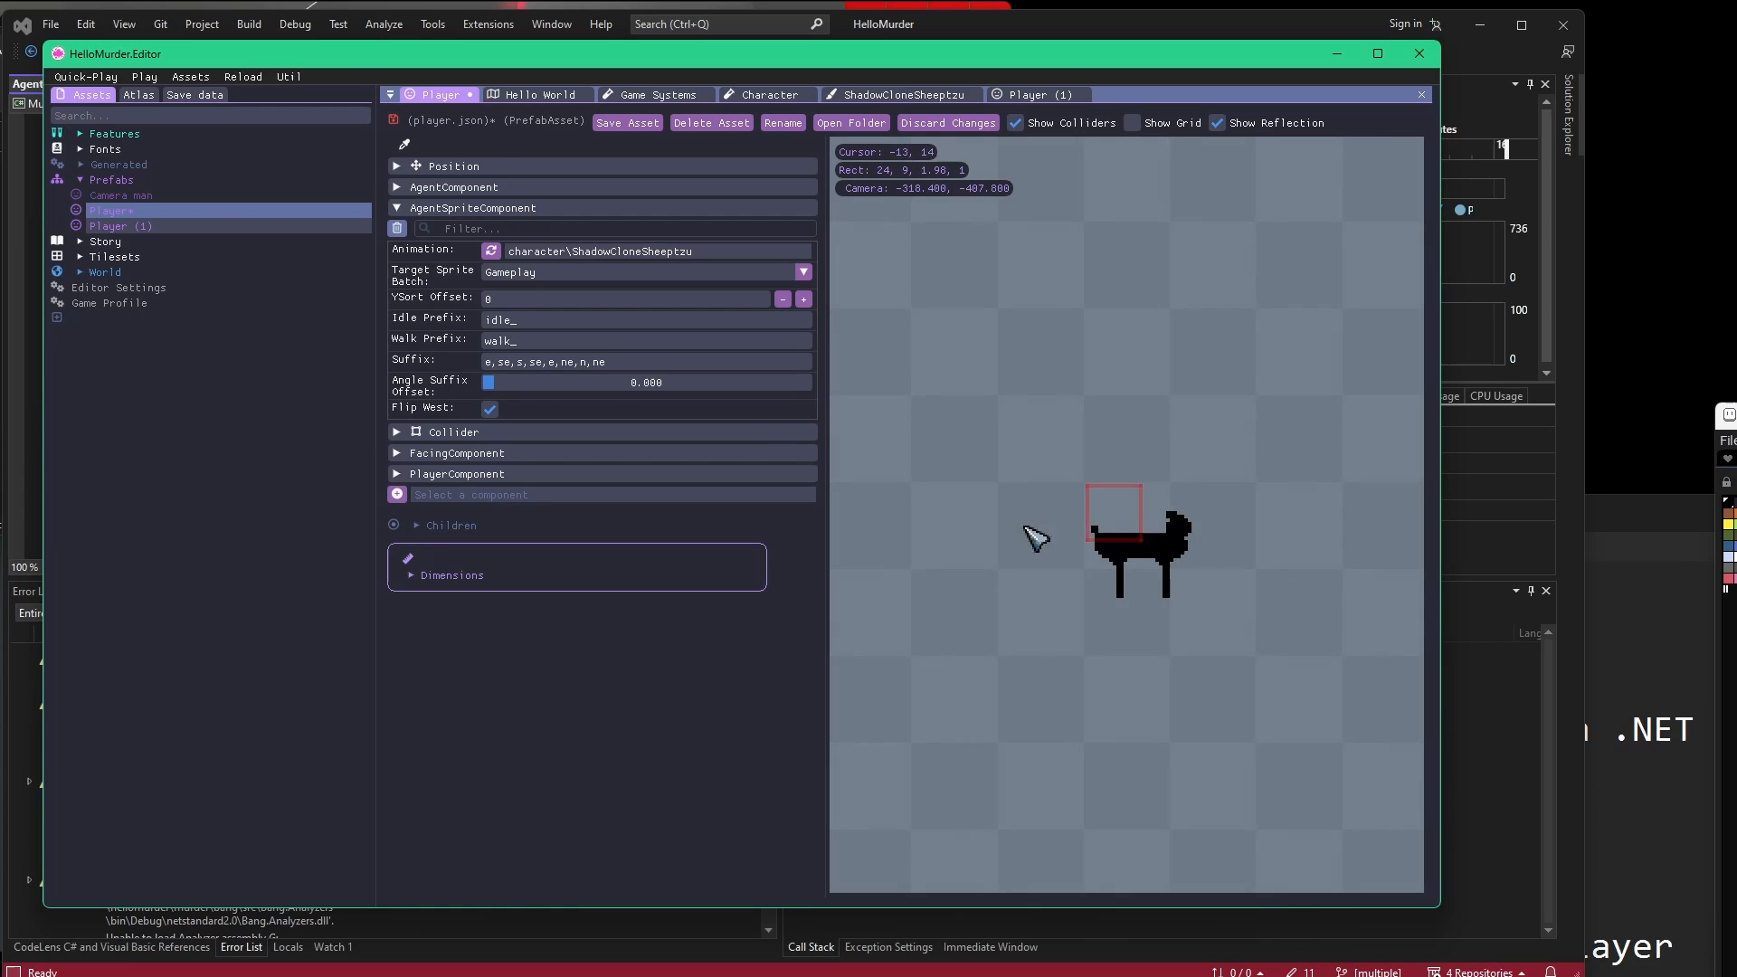
{"action": "mouse_move", "coordinate": [422, 374]}
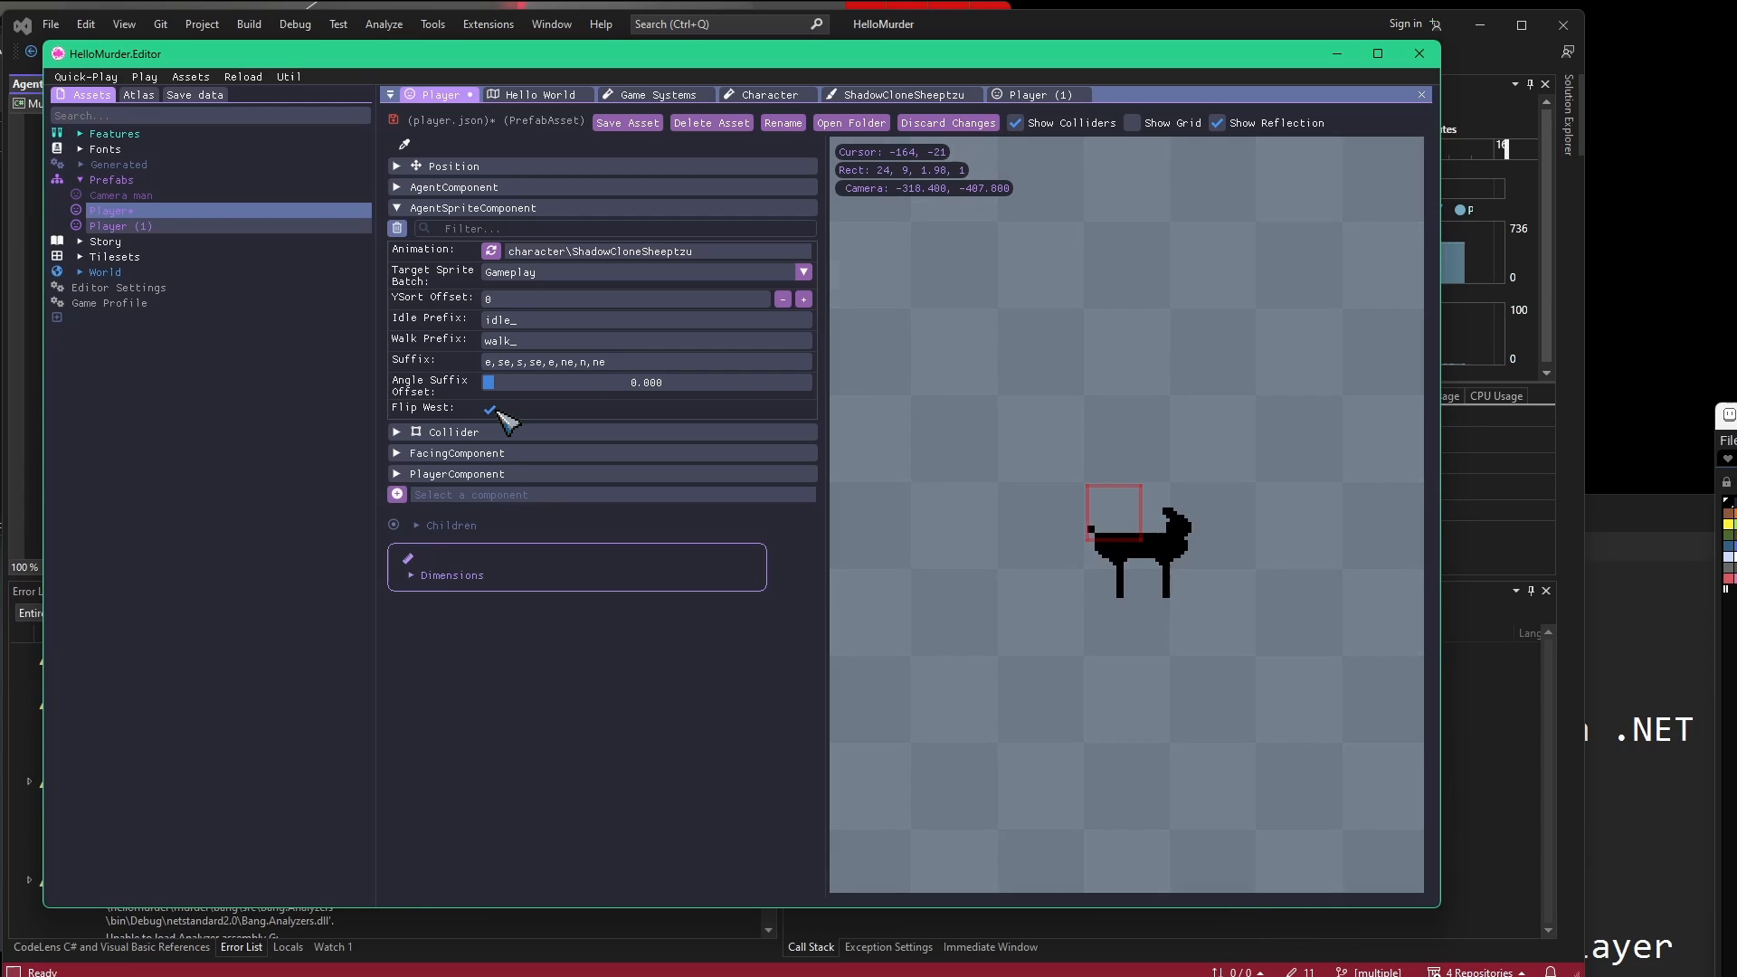
{"action": "mouse_move", "coordinate": [431, 369]}
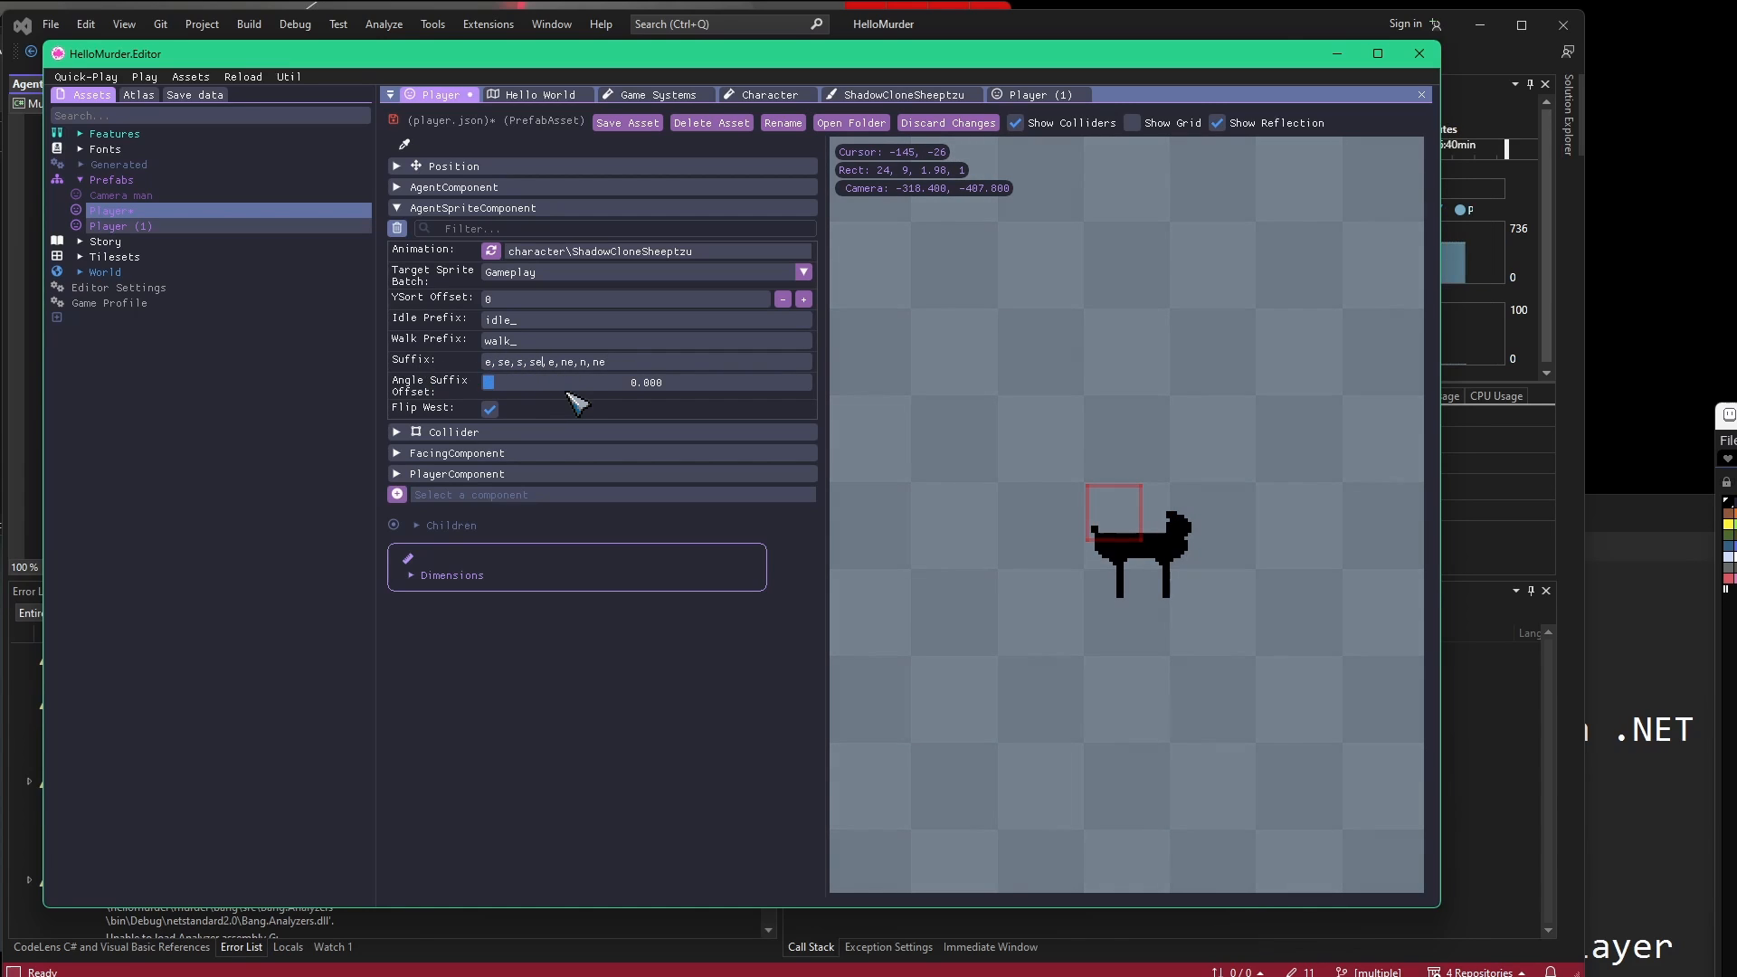
{"action": "type", "text": "sw"}
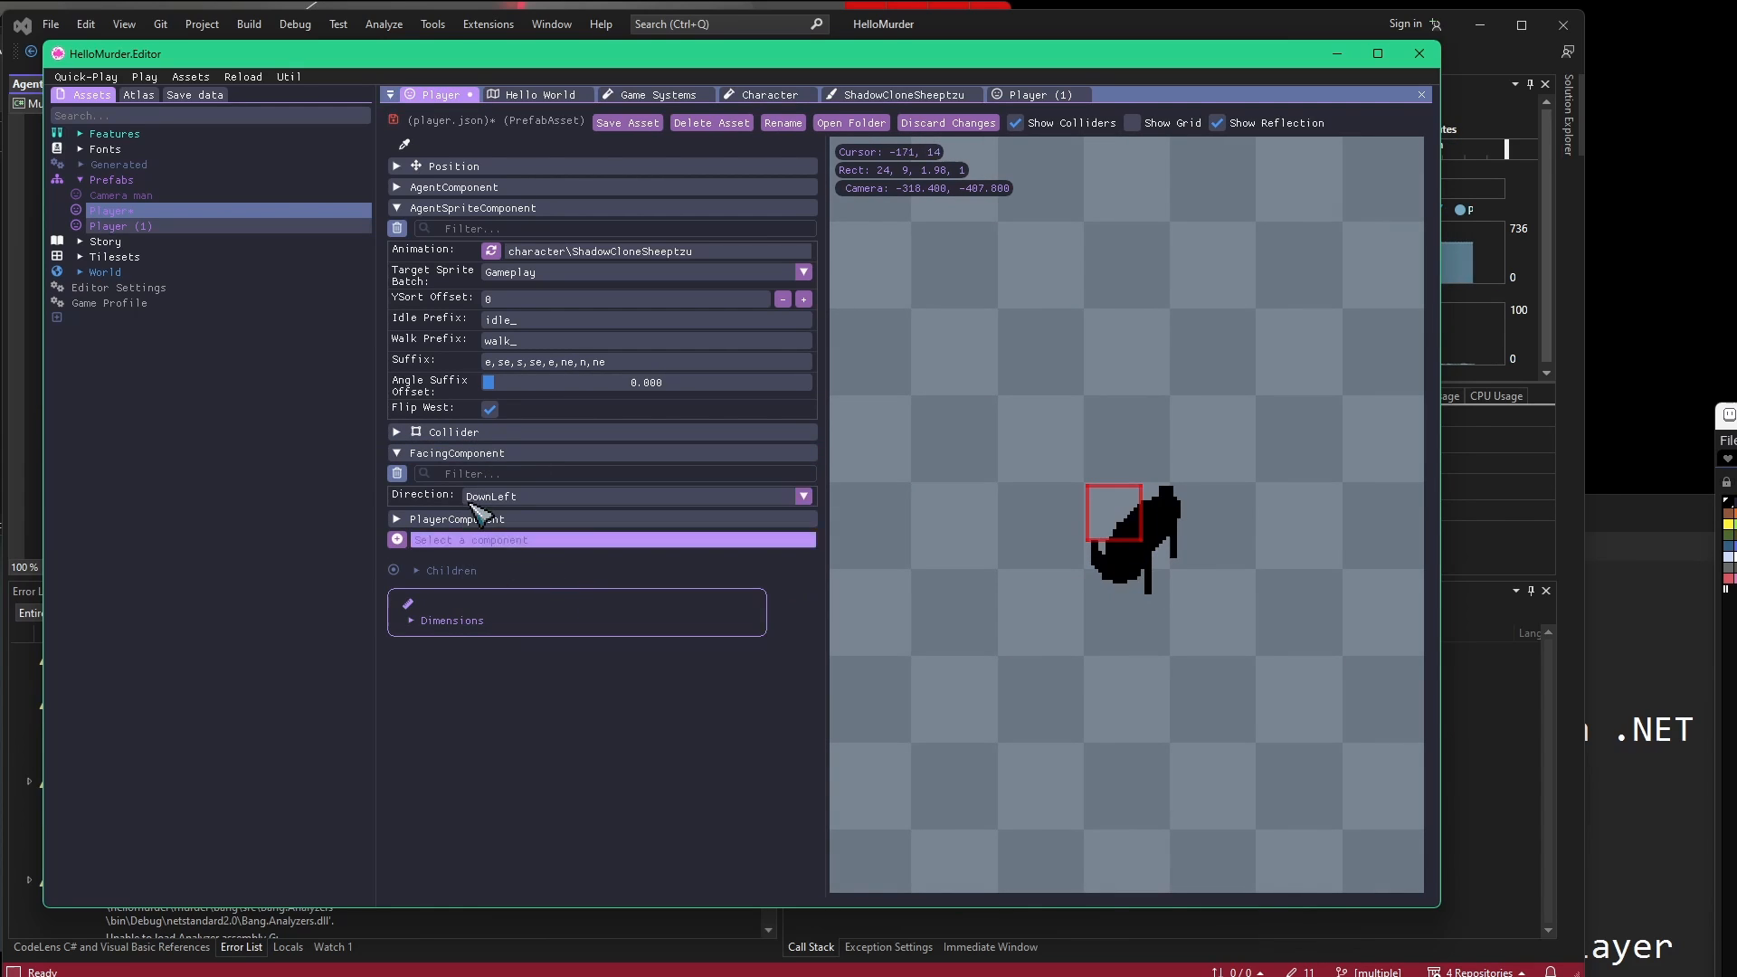
Set the Player prefab's FacingComponent direction to DownRight.
{"action": "left_click", "coordinate": [801, 496]}
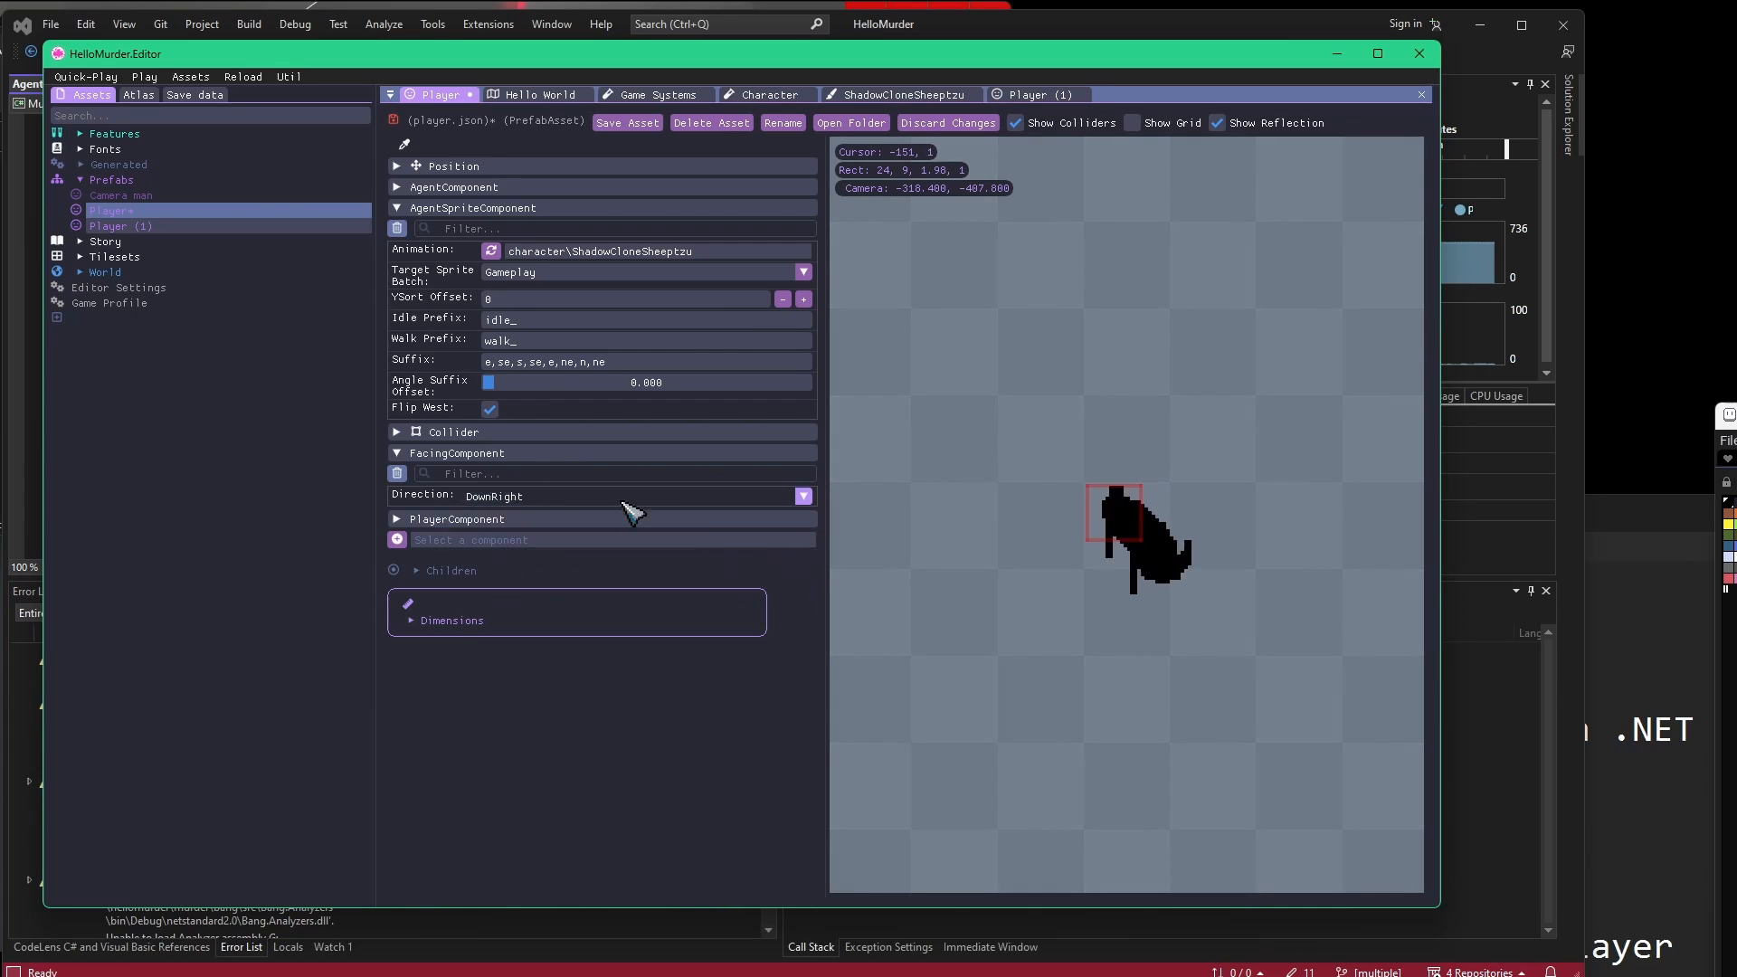
{"action": "left_click", "coordinate": [804, 496]}
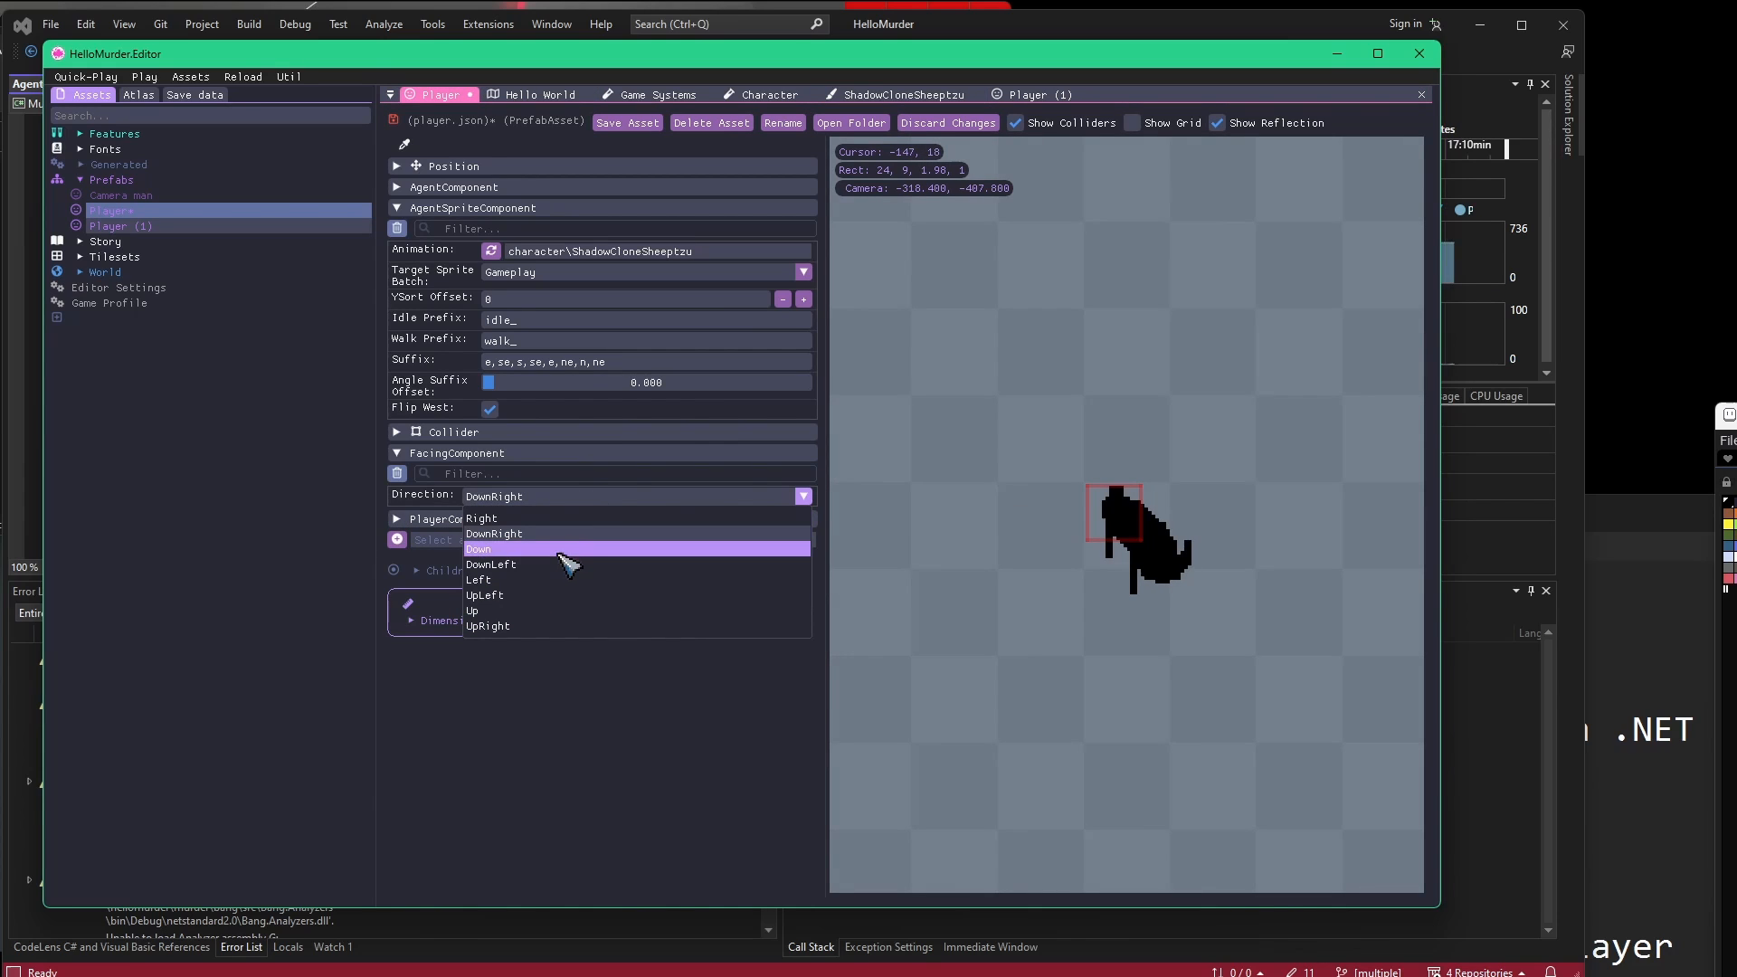
{"action": "left_click", "coordinate": [490, 564]}
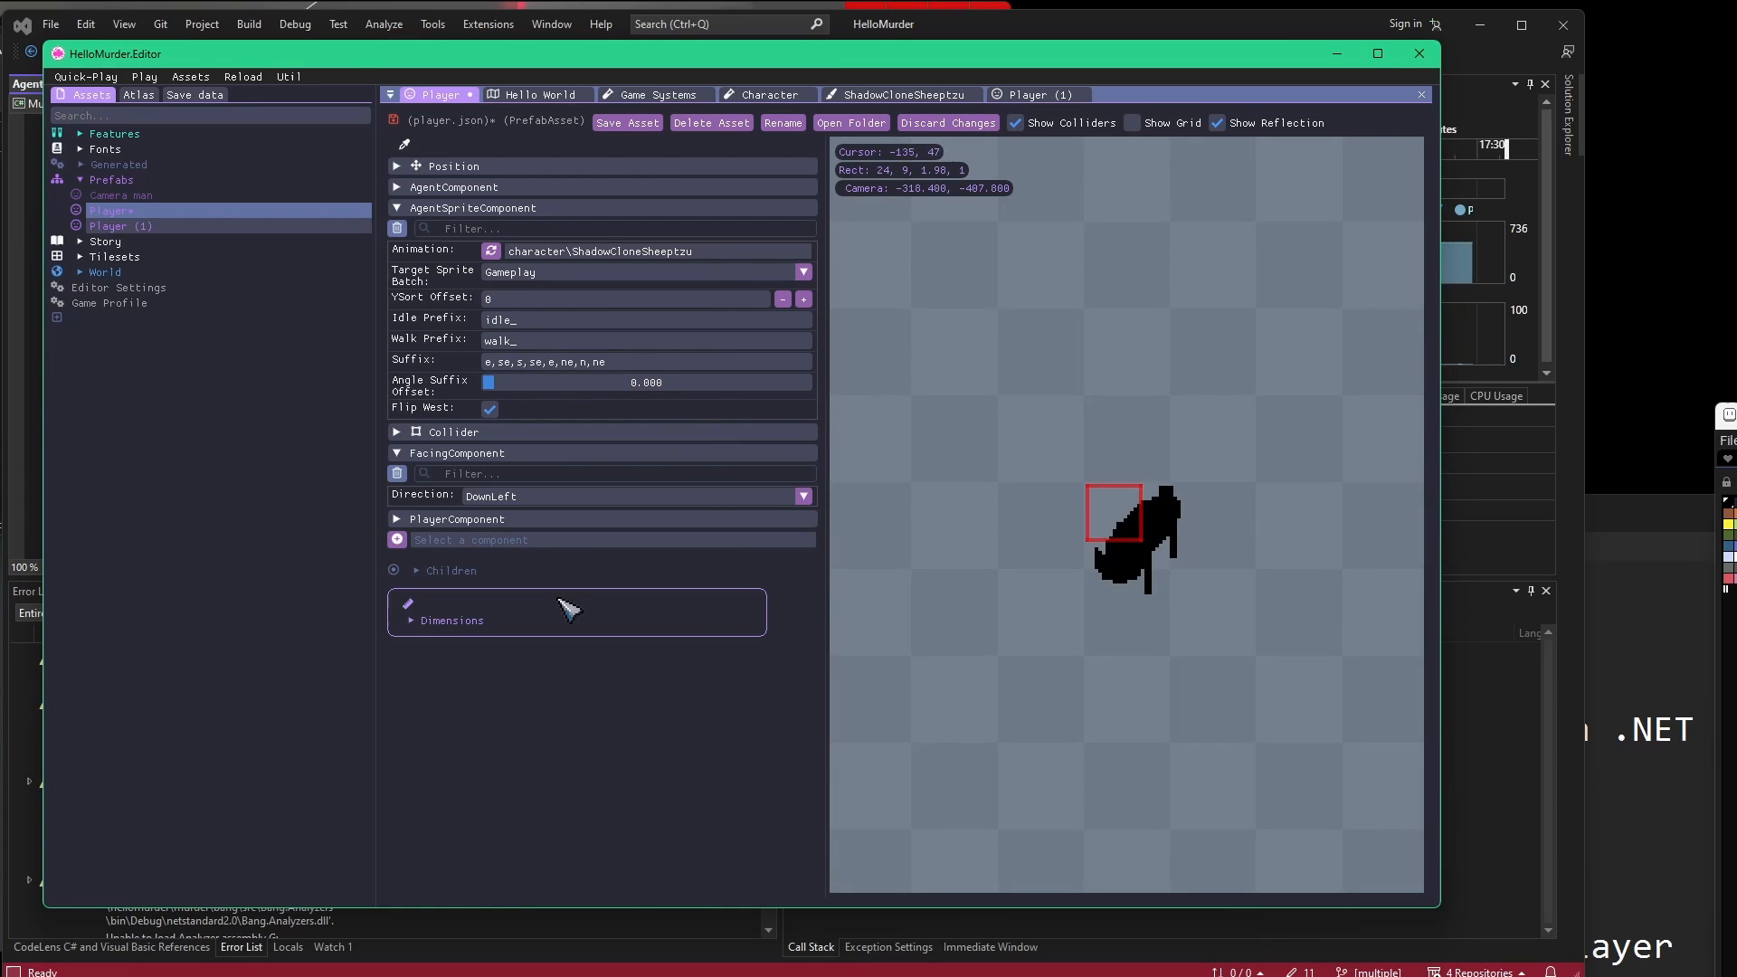
{"action": "mouse_move", "coordinate": [504, 510]}
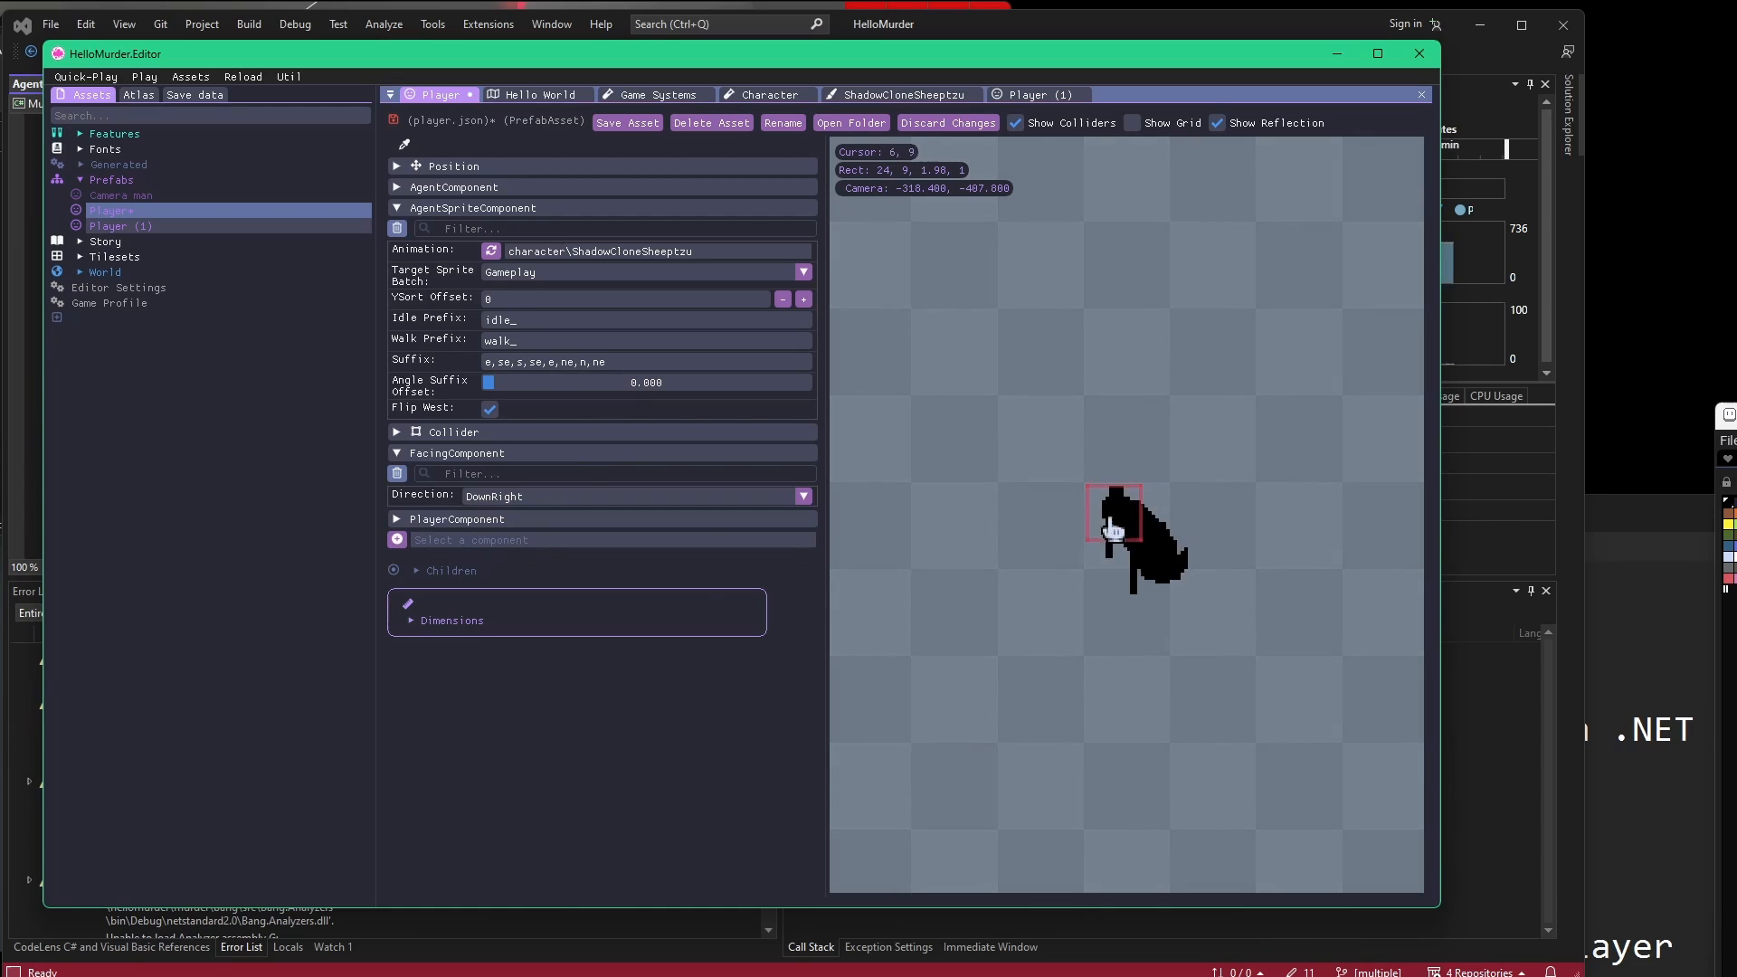
{"action": "mouse_move", "coordinate": [856, 455]}
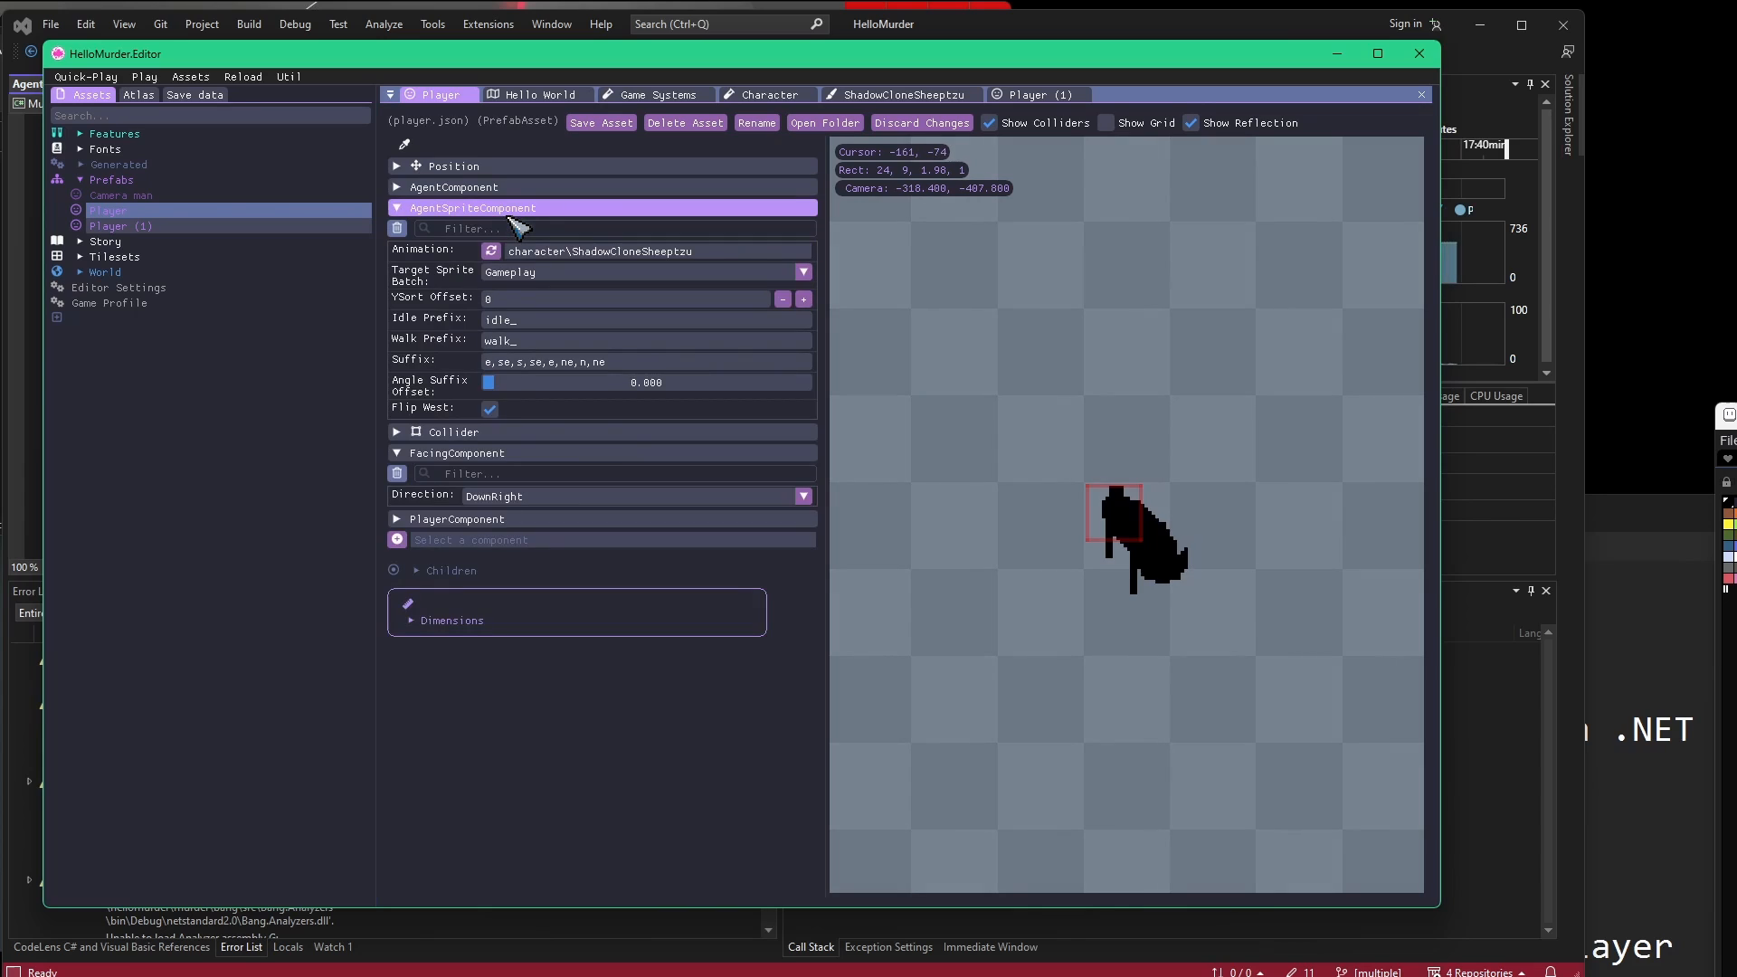
Switch to the Hello World scene and discard its unsaved changes to reload it.
{"action": "left_click", "coordinate": [541, 94]}
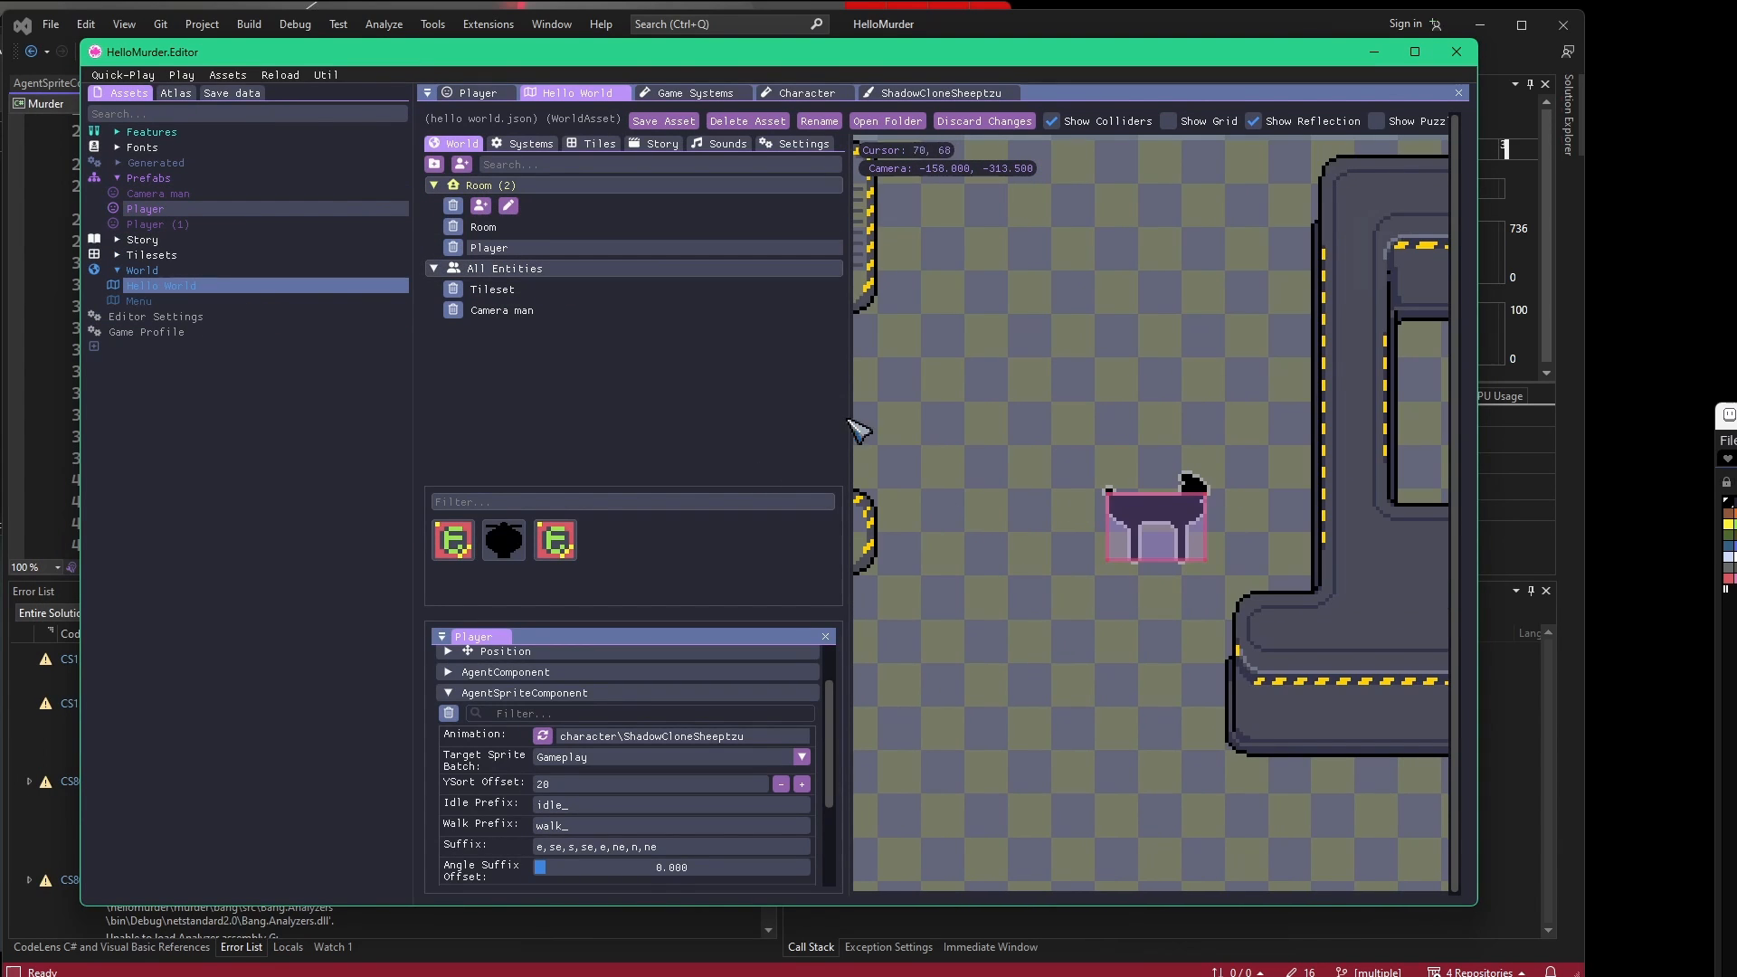
{"action": "mouse_move", "coordinate": [605, 490]}
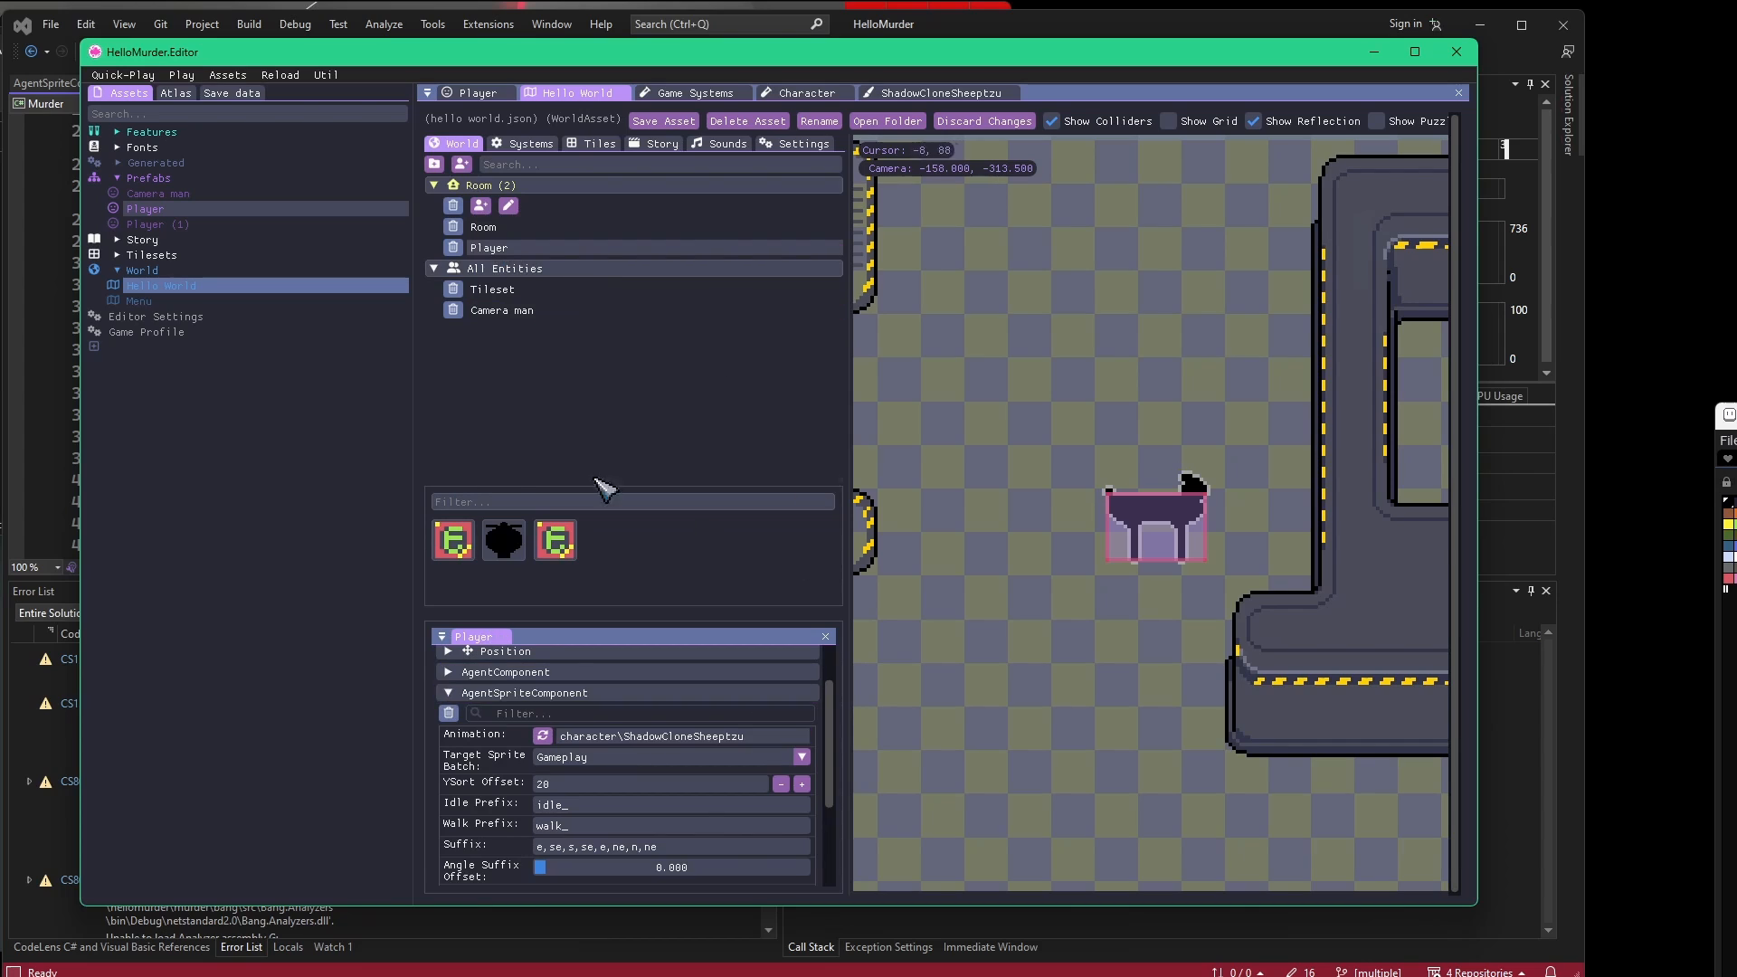
{"action": "mouse_move", "coordinate": [688, 273]}
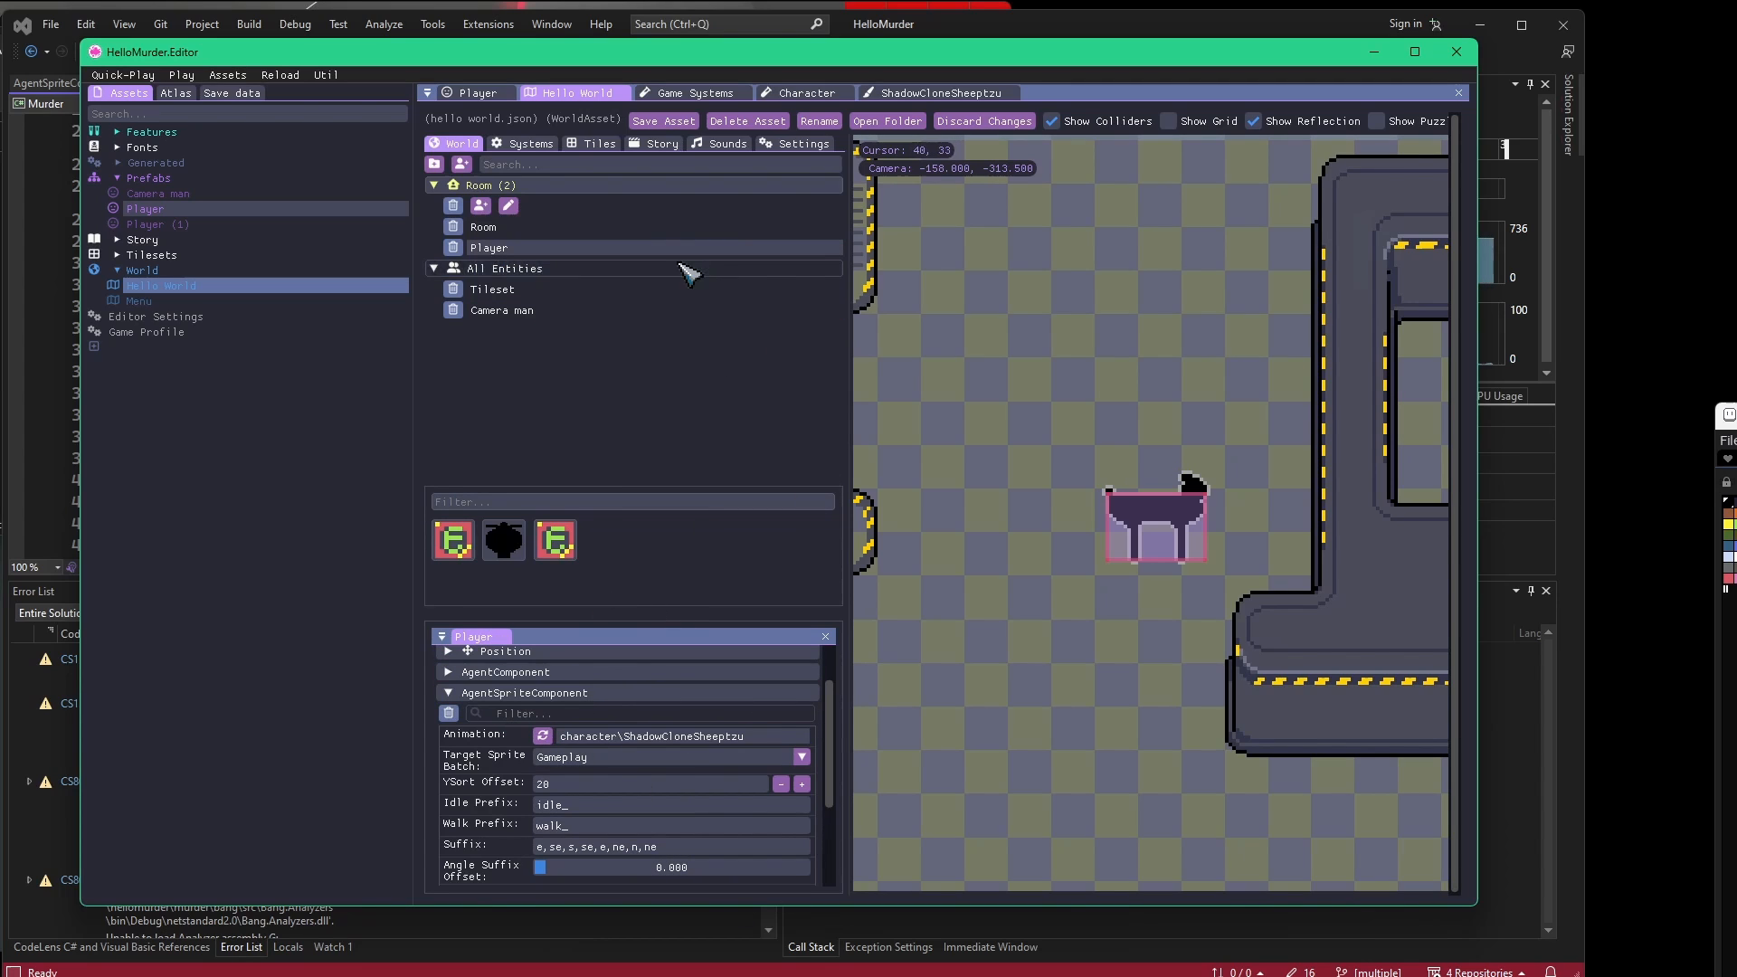
{"action": "left_click", "coordinate": [981, 121]}
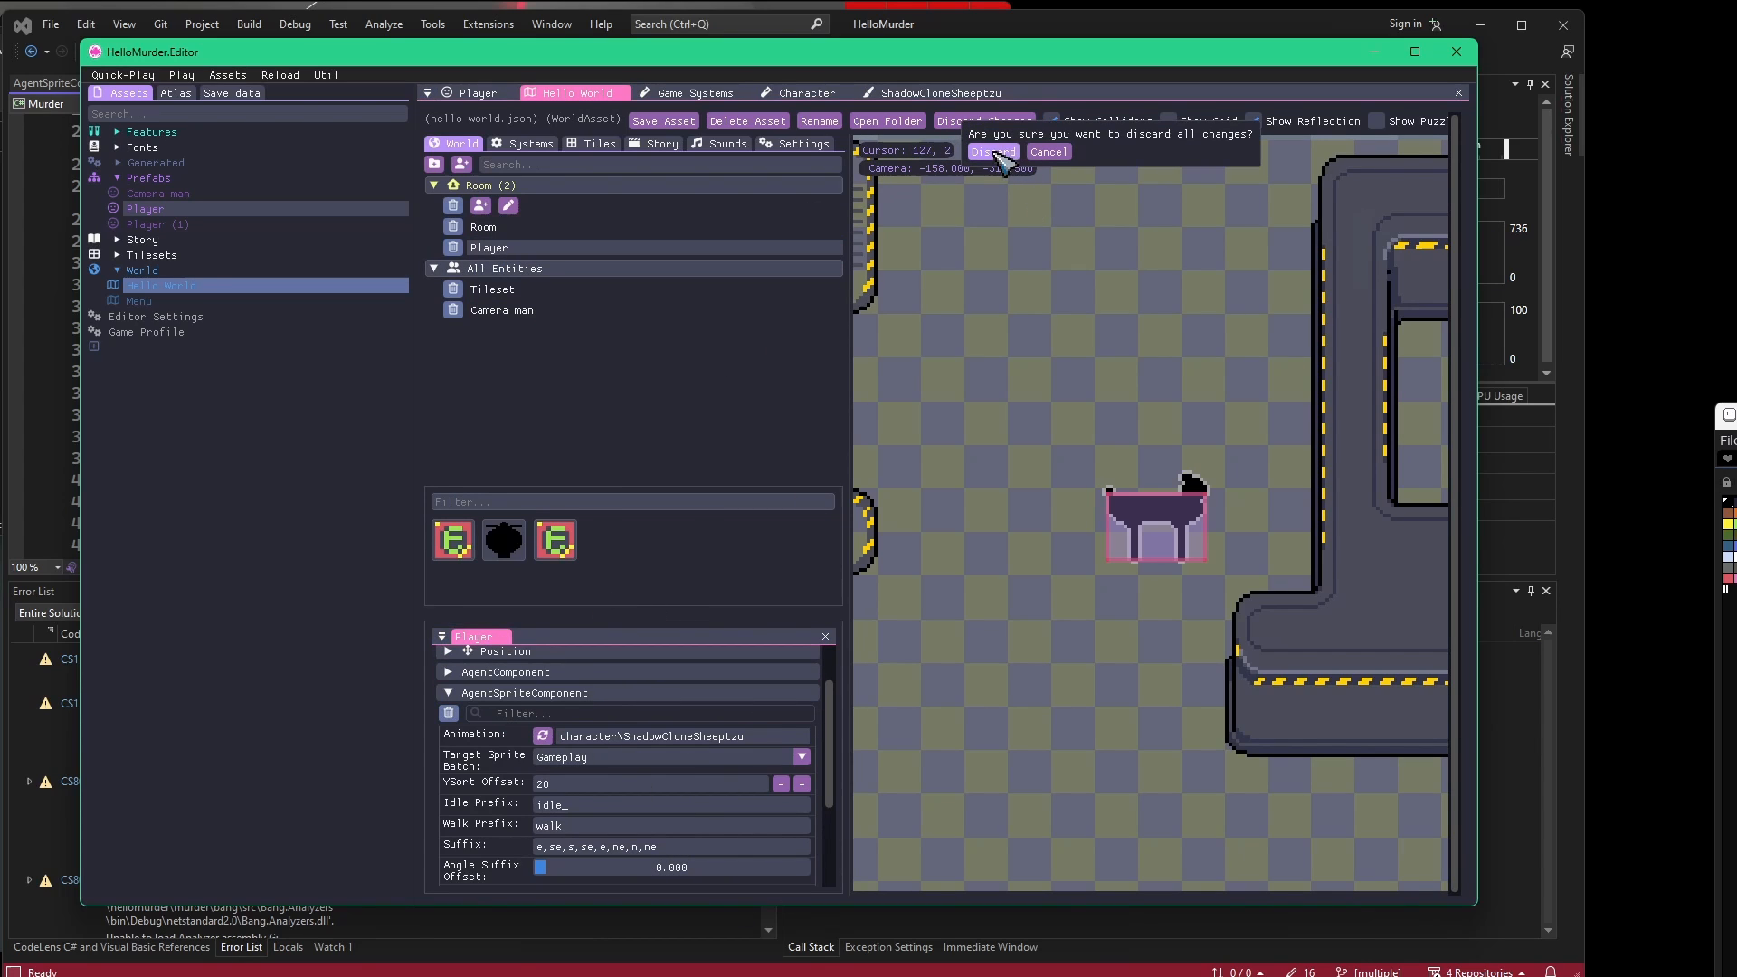
{"action": "left_click", "coordinate": [992, 152]}
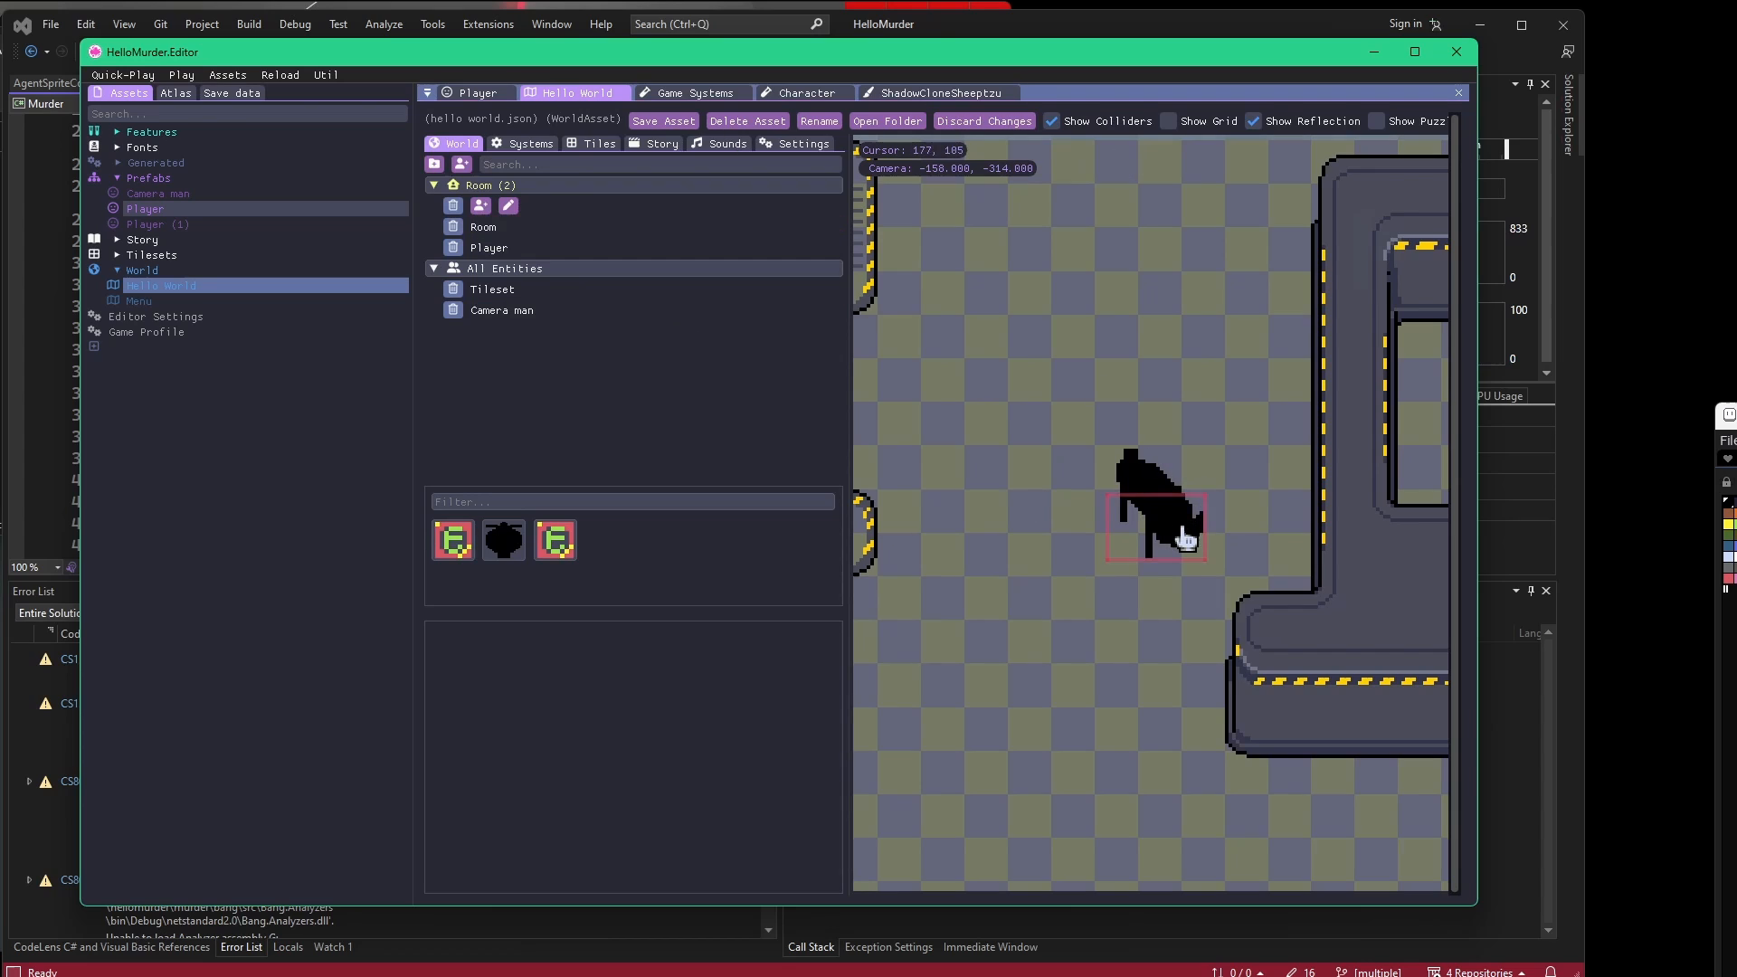
{"action": "mouse_move", "coordinate": [1081, 519]}
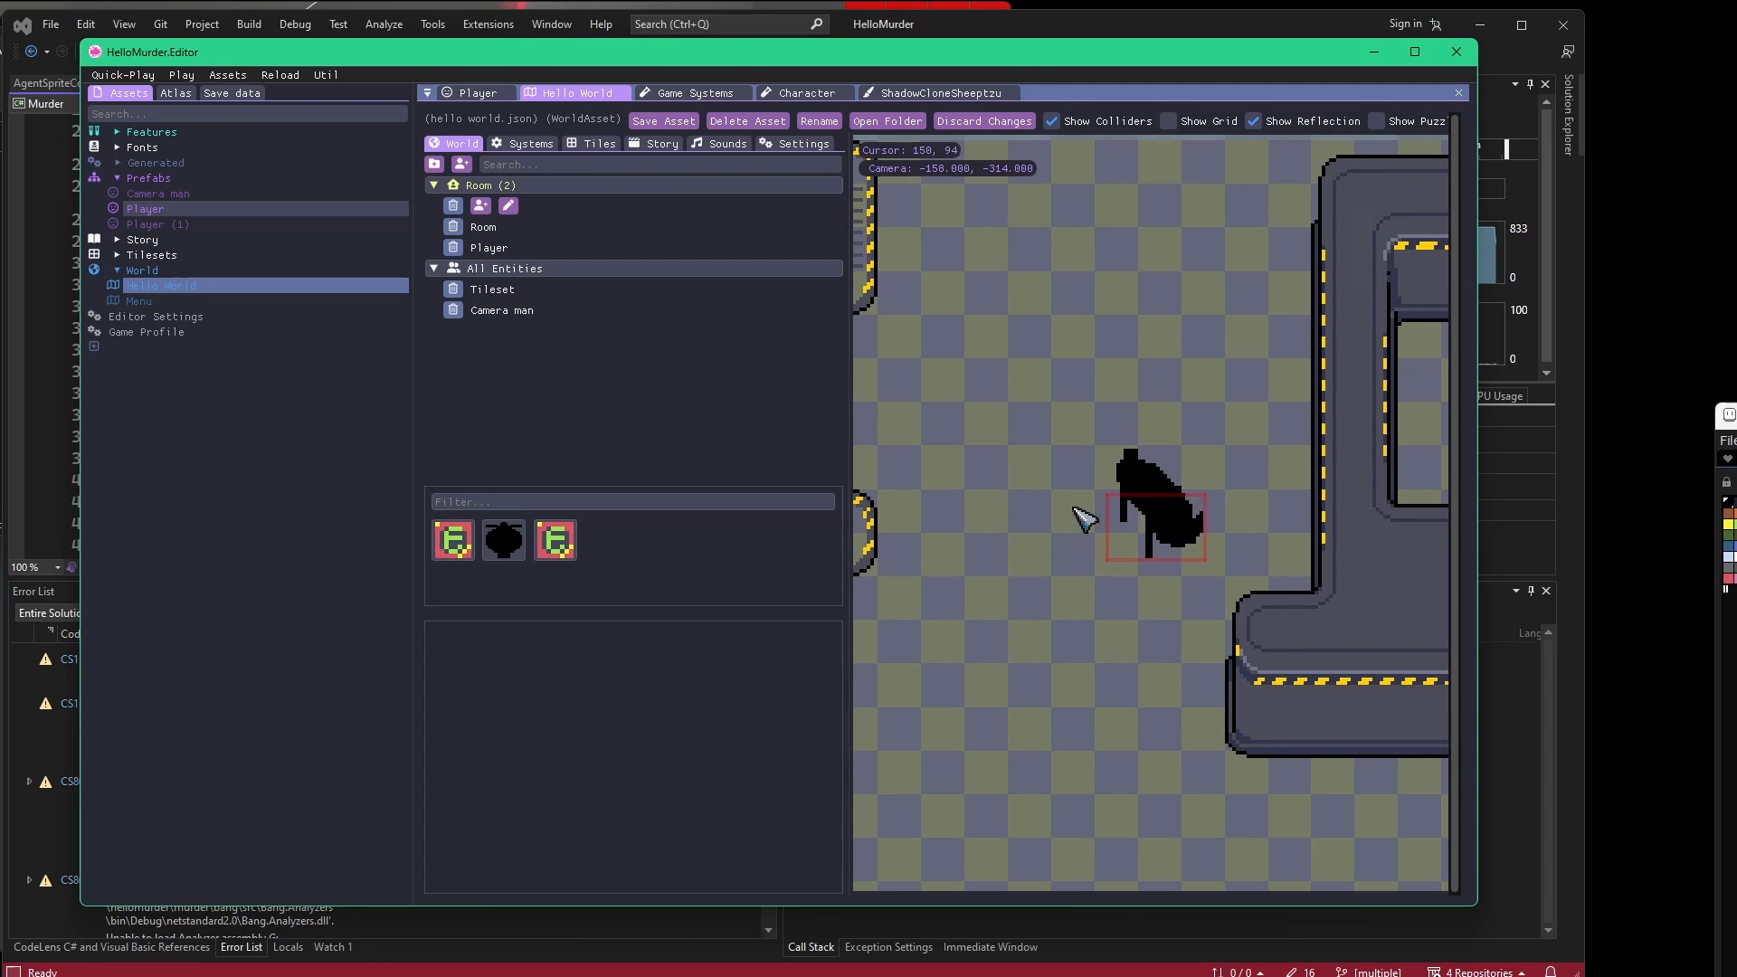
Inspect the Player instance's AgentComponent and set its Friction to 1.000.
{"action": "left_click", "coordinate": [492, 290]}
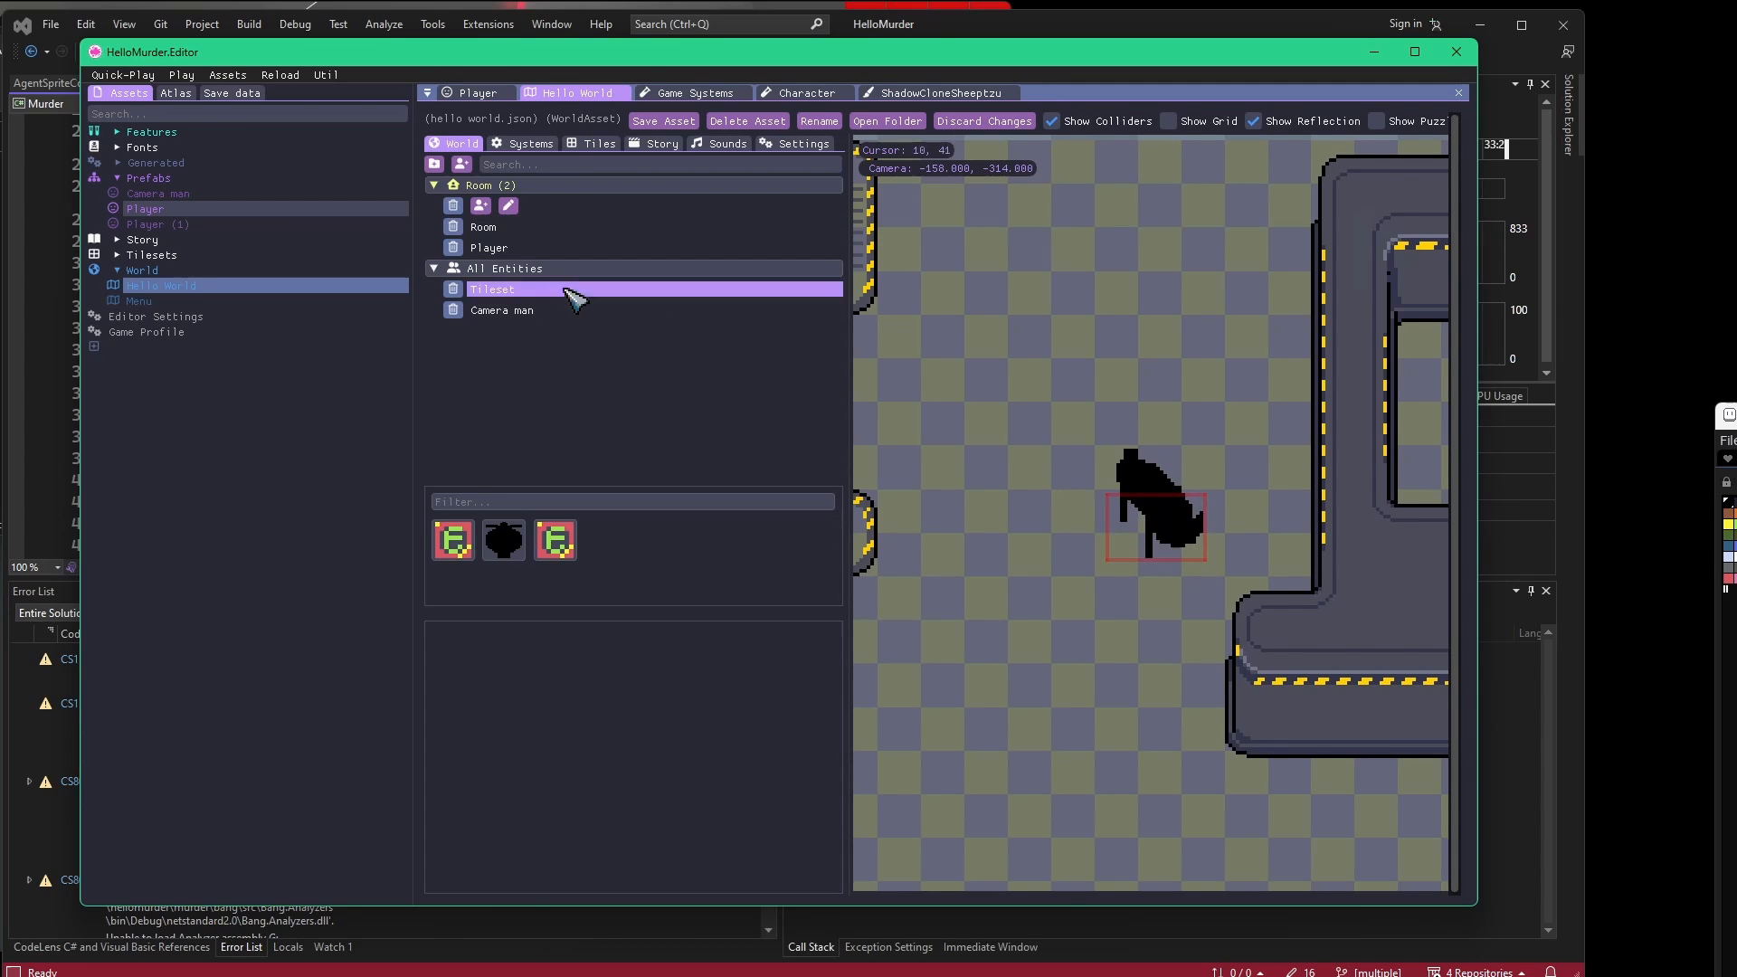
{"action": "left_click", "coordinate": [489, 248]}
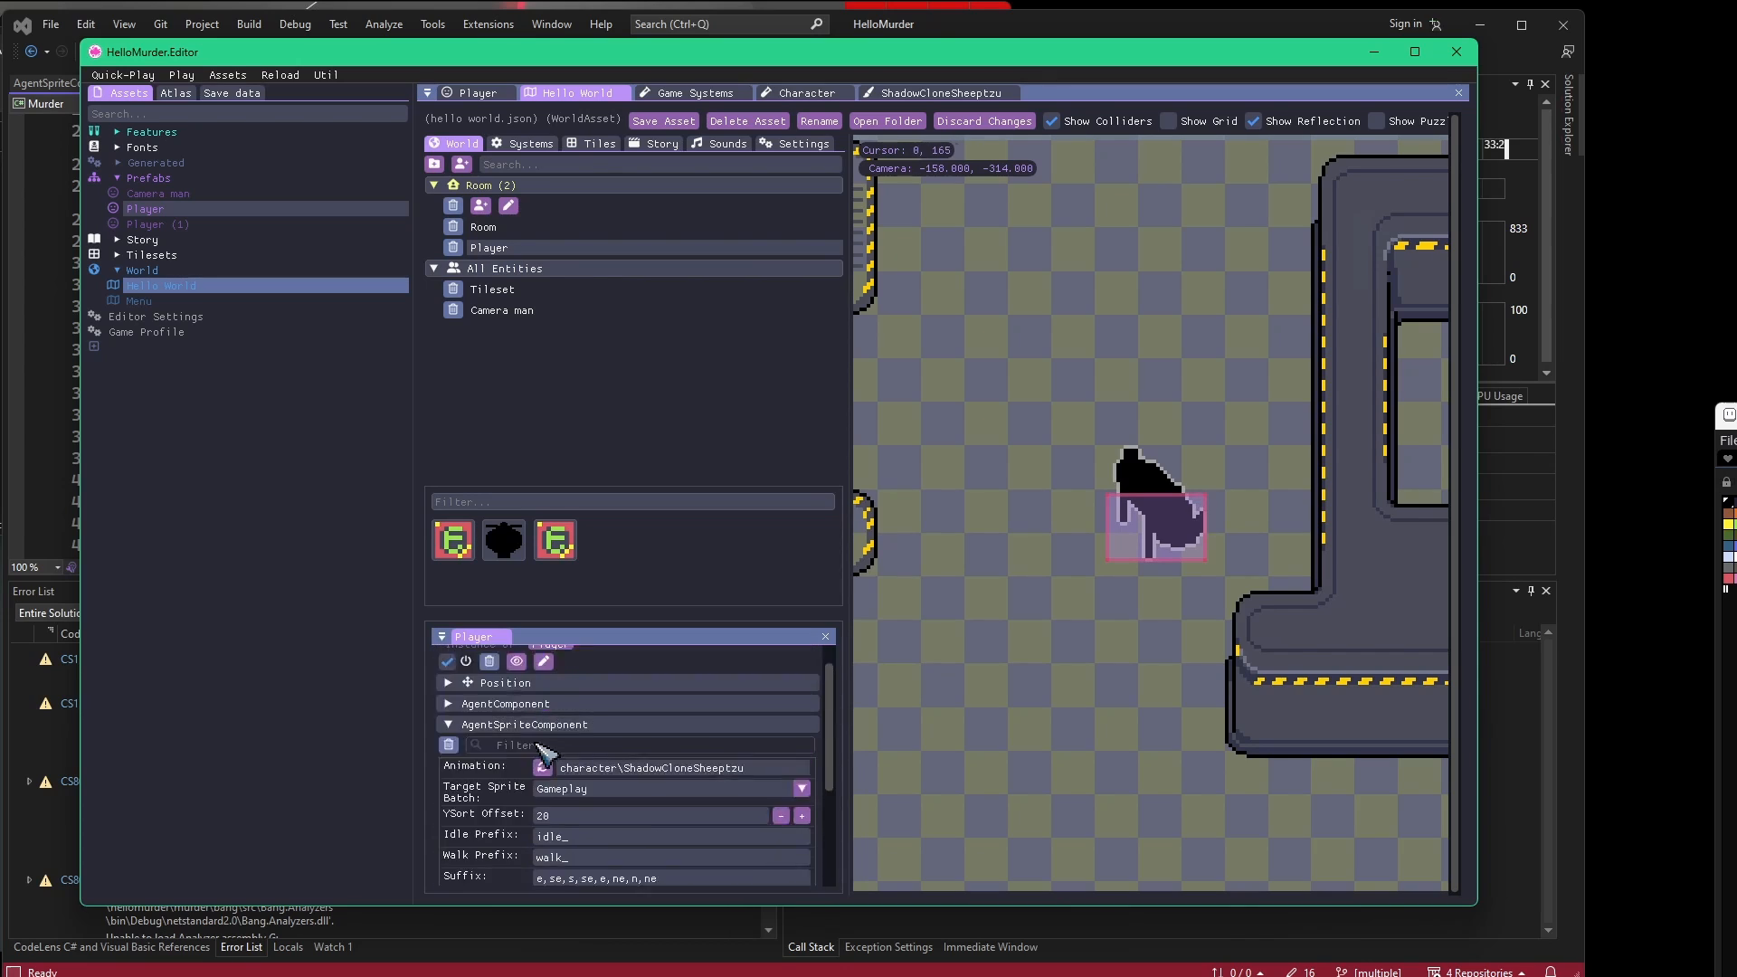
{"action": "left_click", "coordinate": [449, 724]}
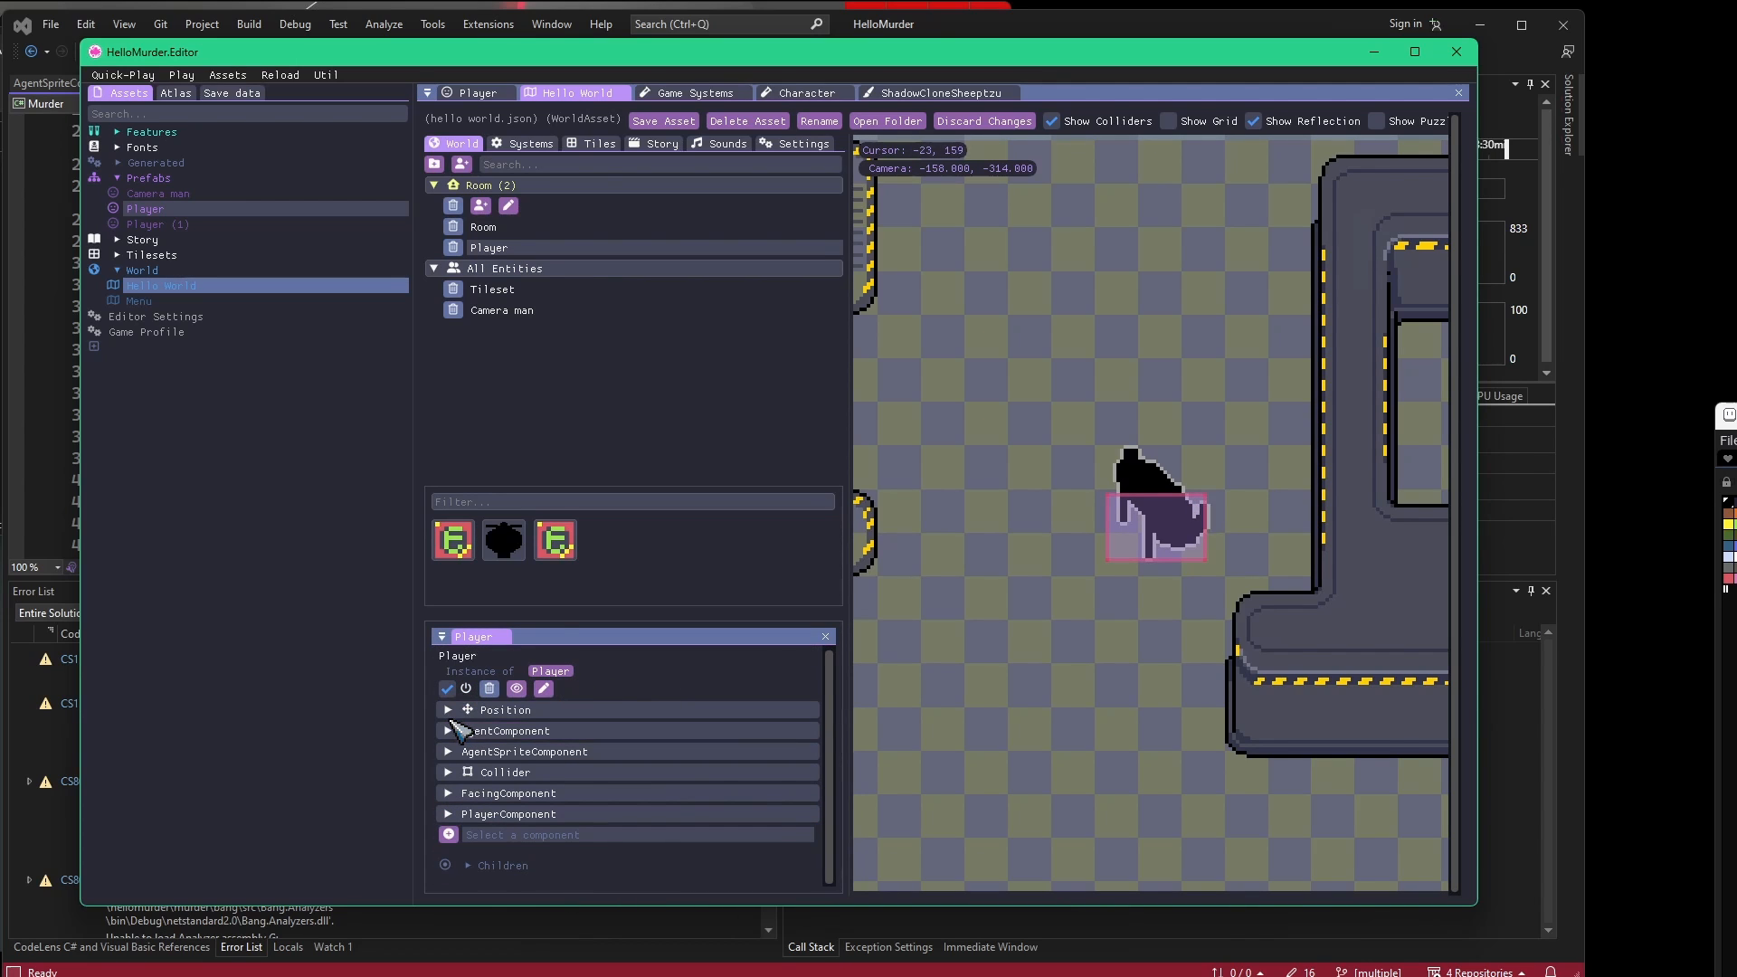
{"action": "left_click", "coordinate": [447, 729]}
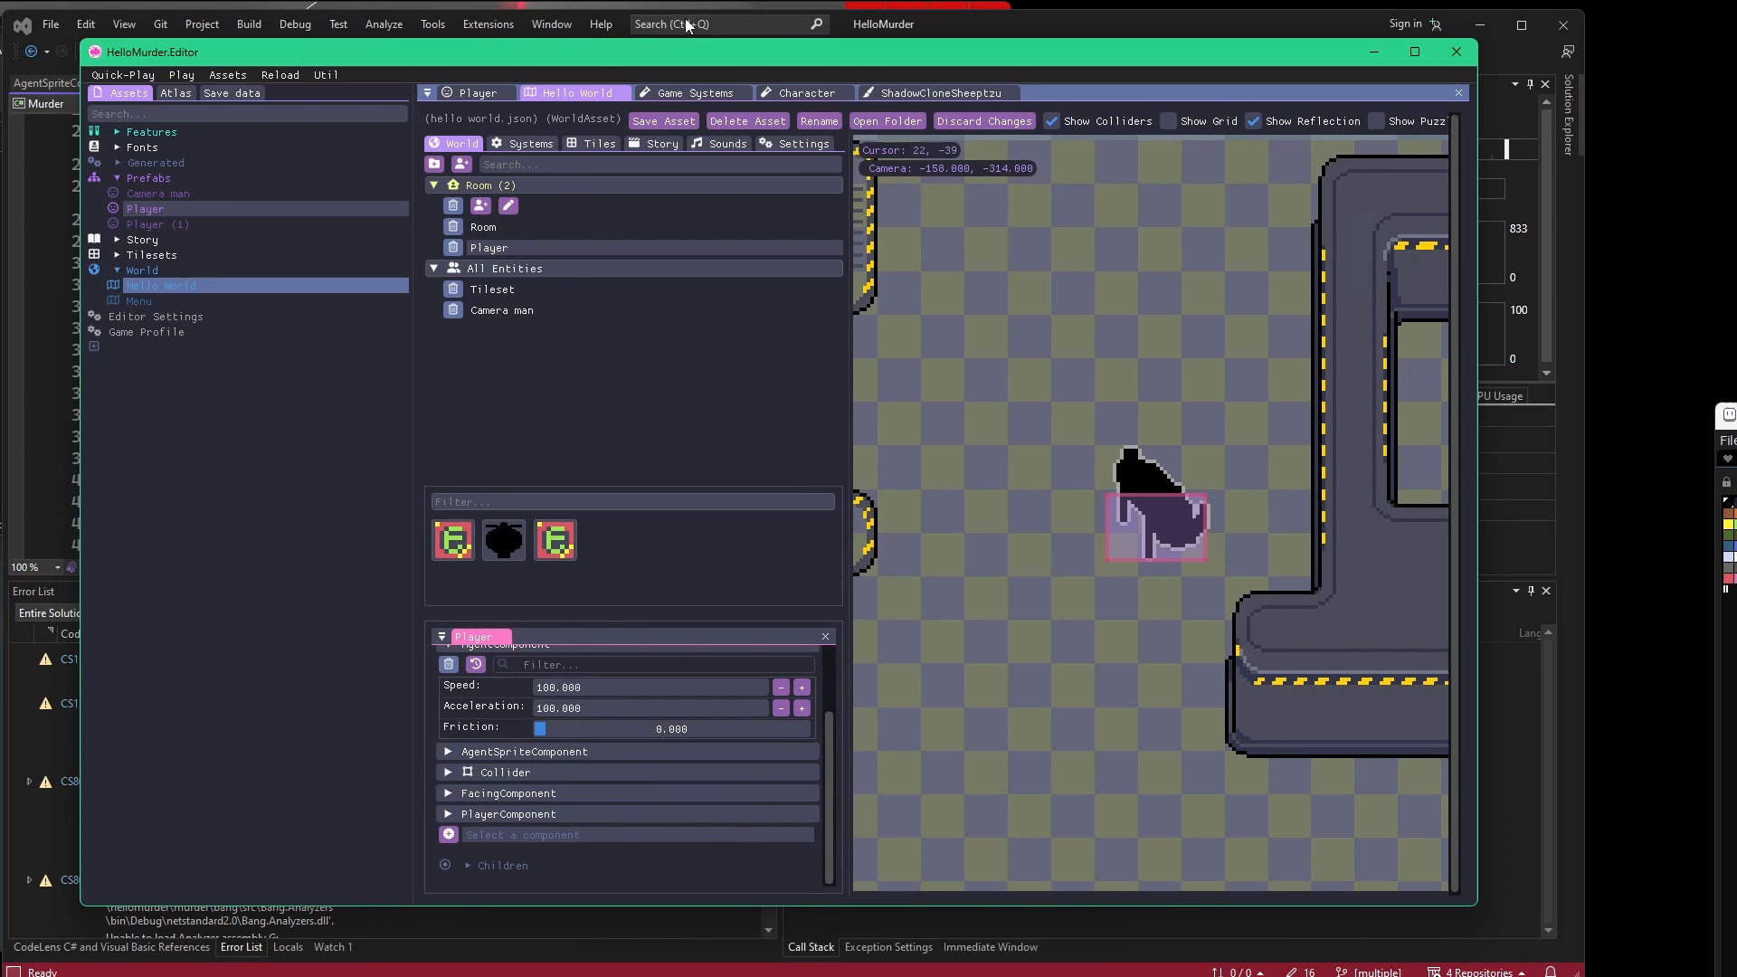
{"action": "mouse_move", "coordinate": [699, 470]}
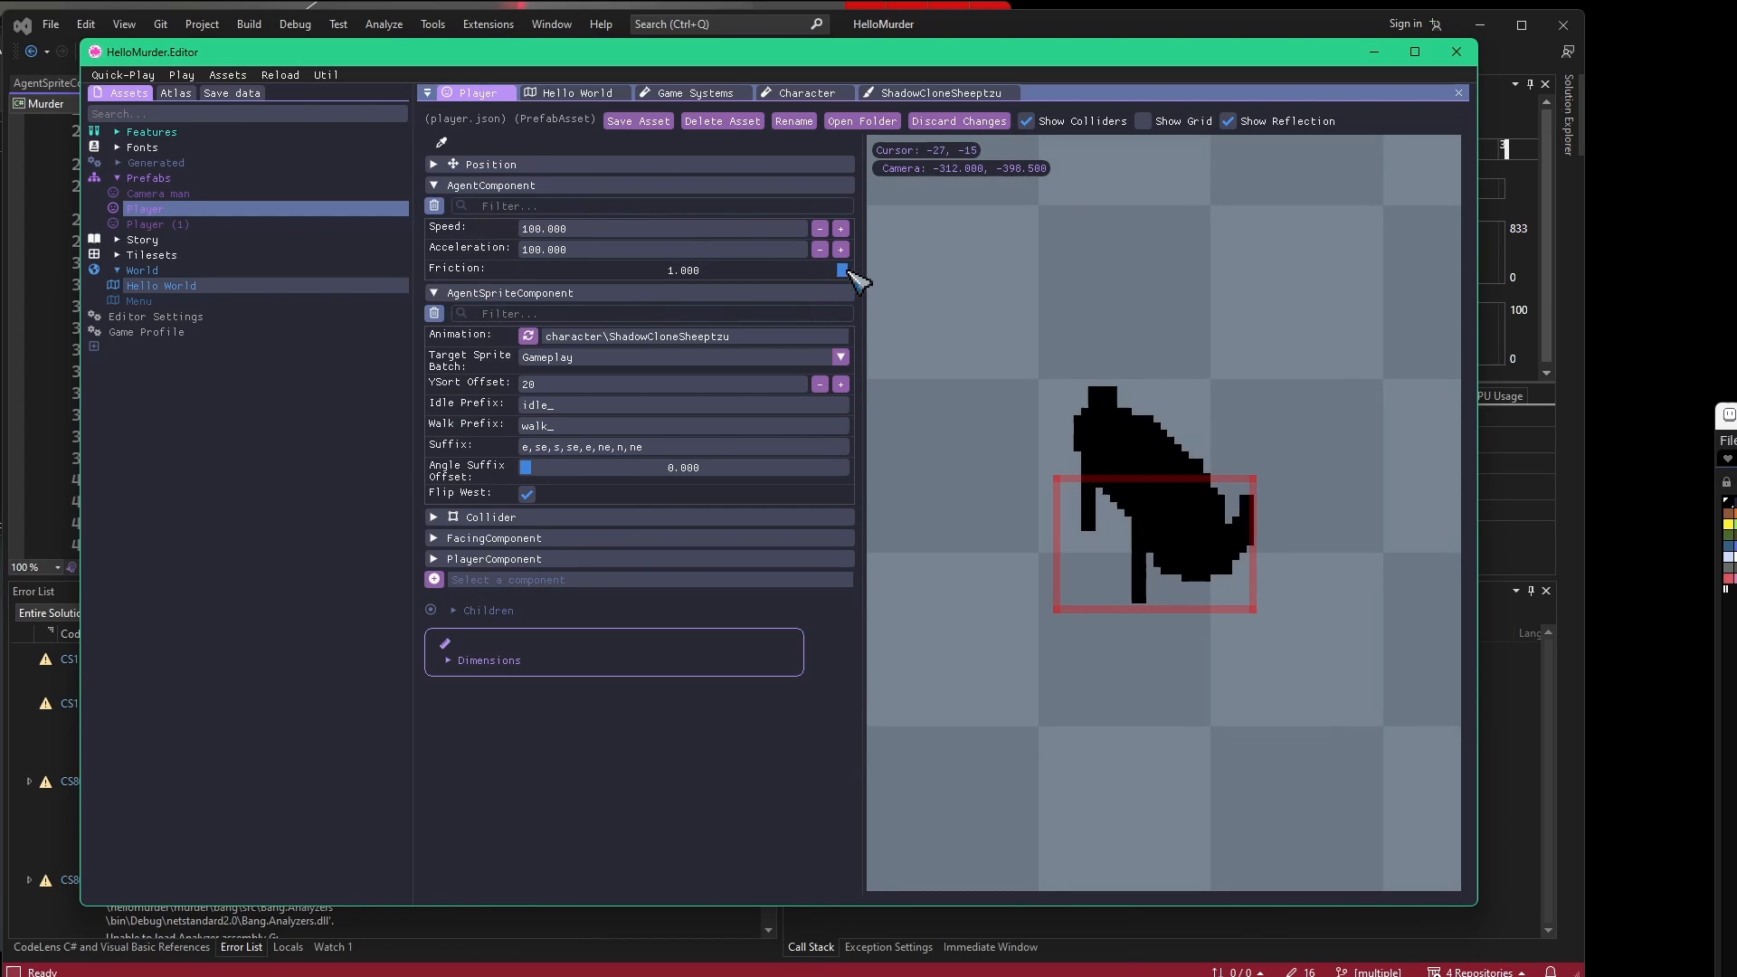
{"action": "left_click", "coordinate": [575, 93]}
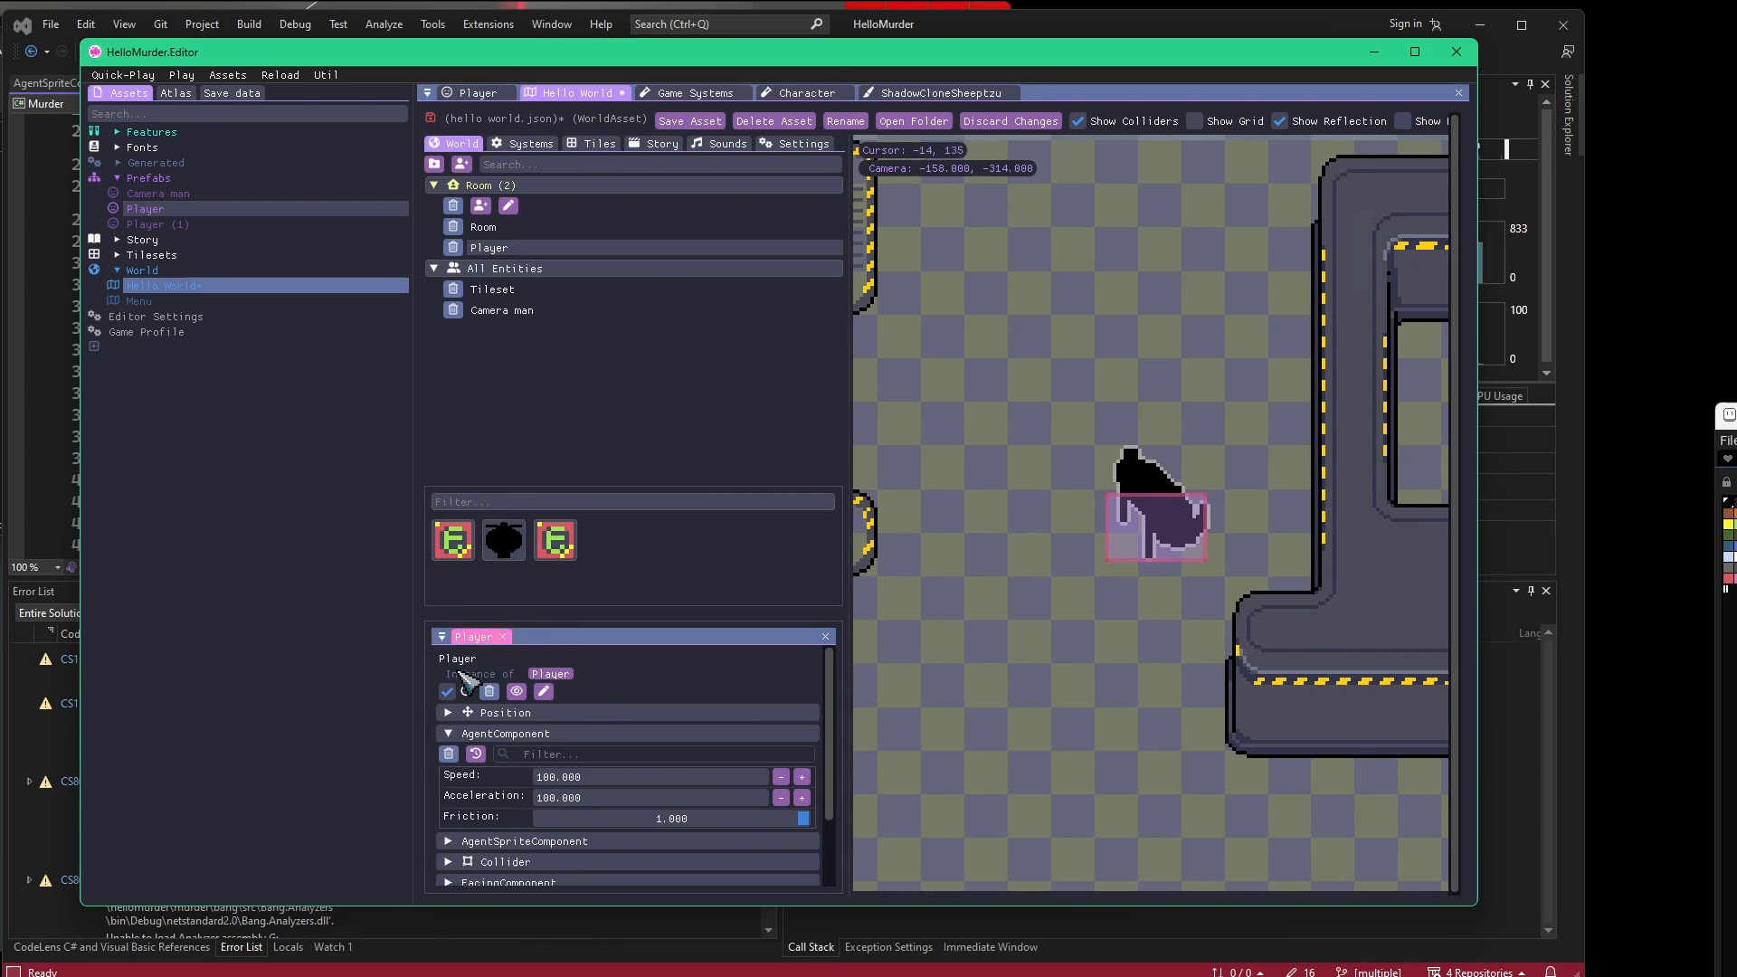
{"action": "left_click", "coordinate": [447, 733]}
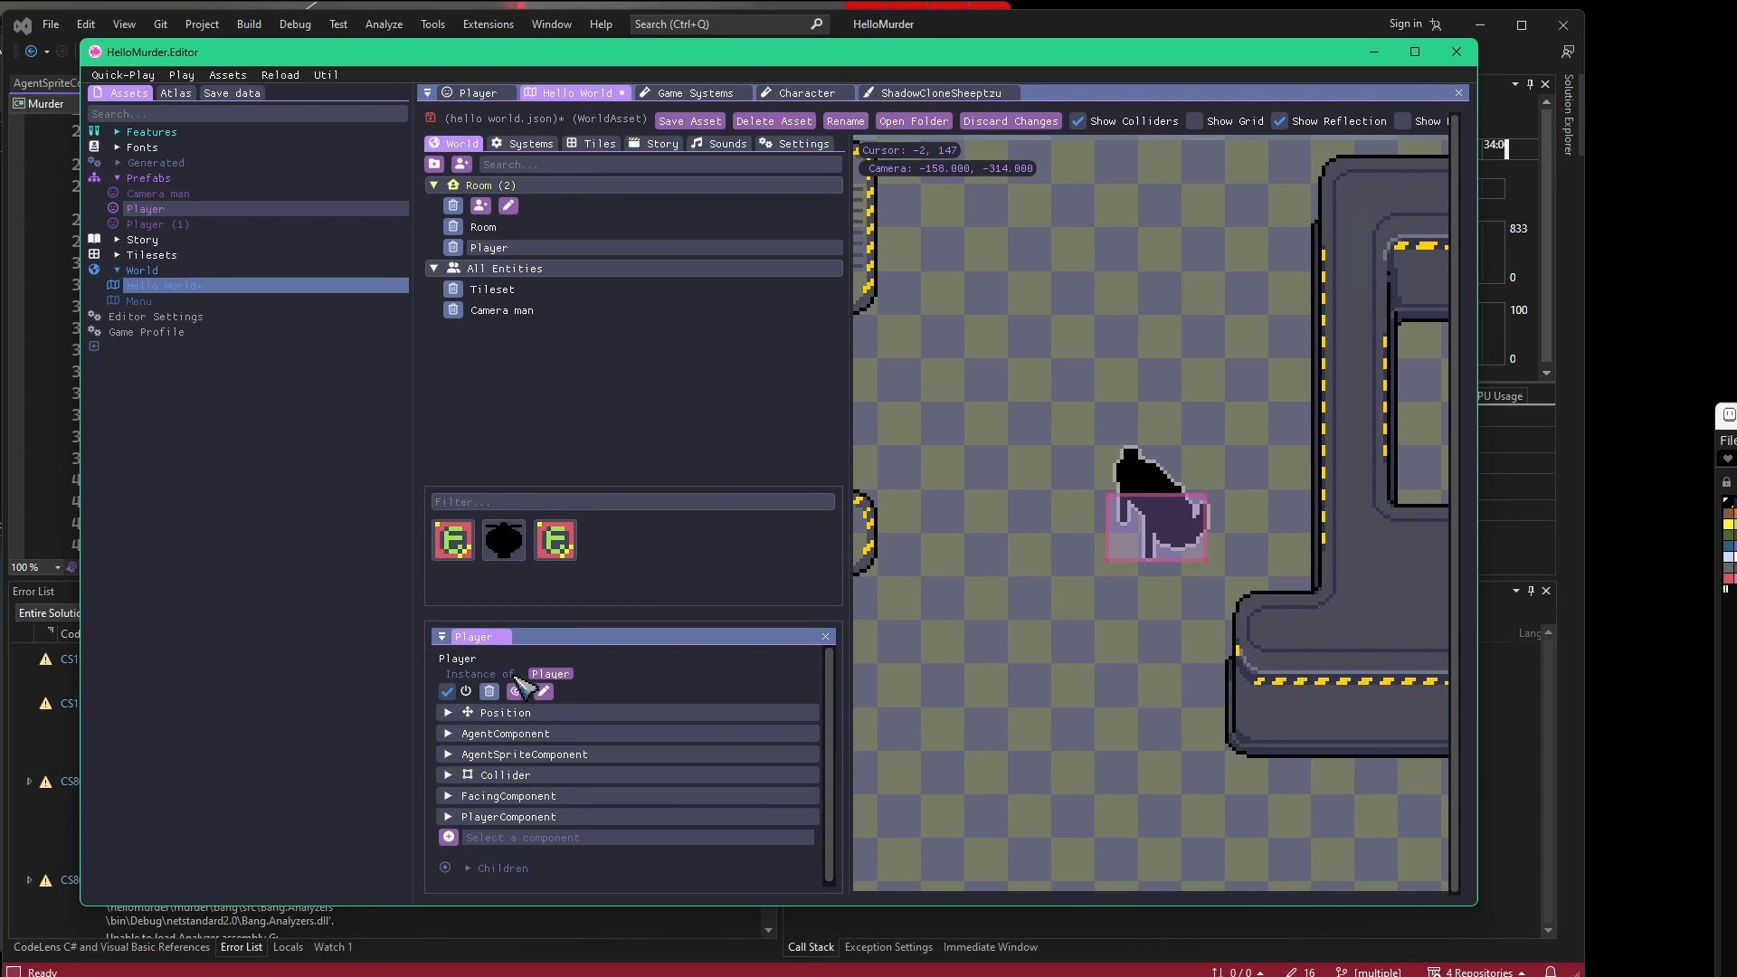
{"action": "mouse_move", "coordinate": [465, 691]}
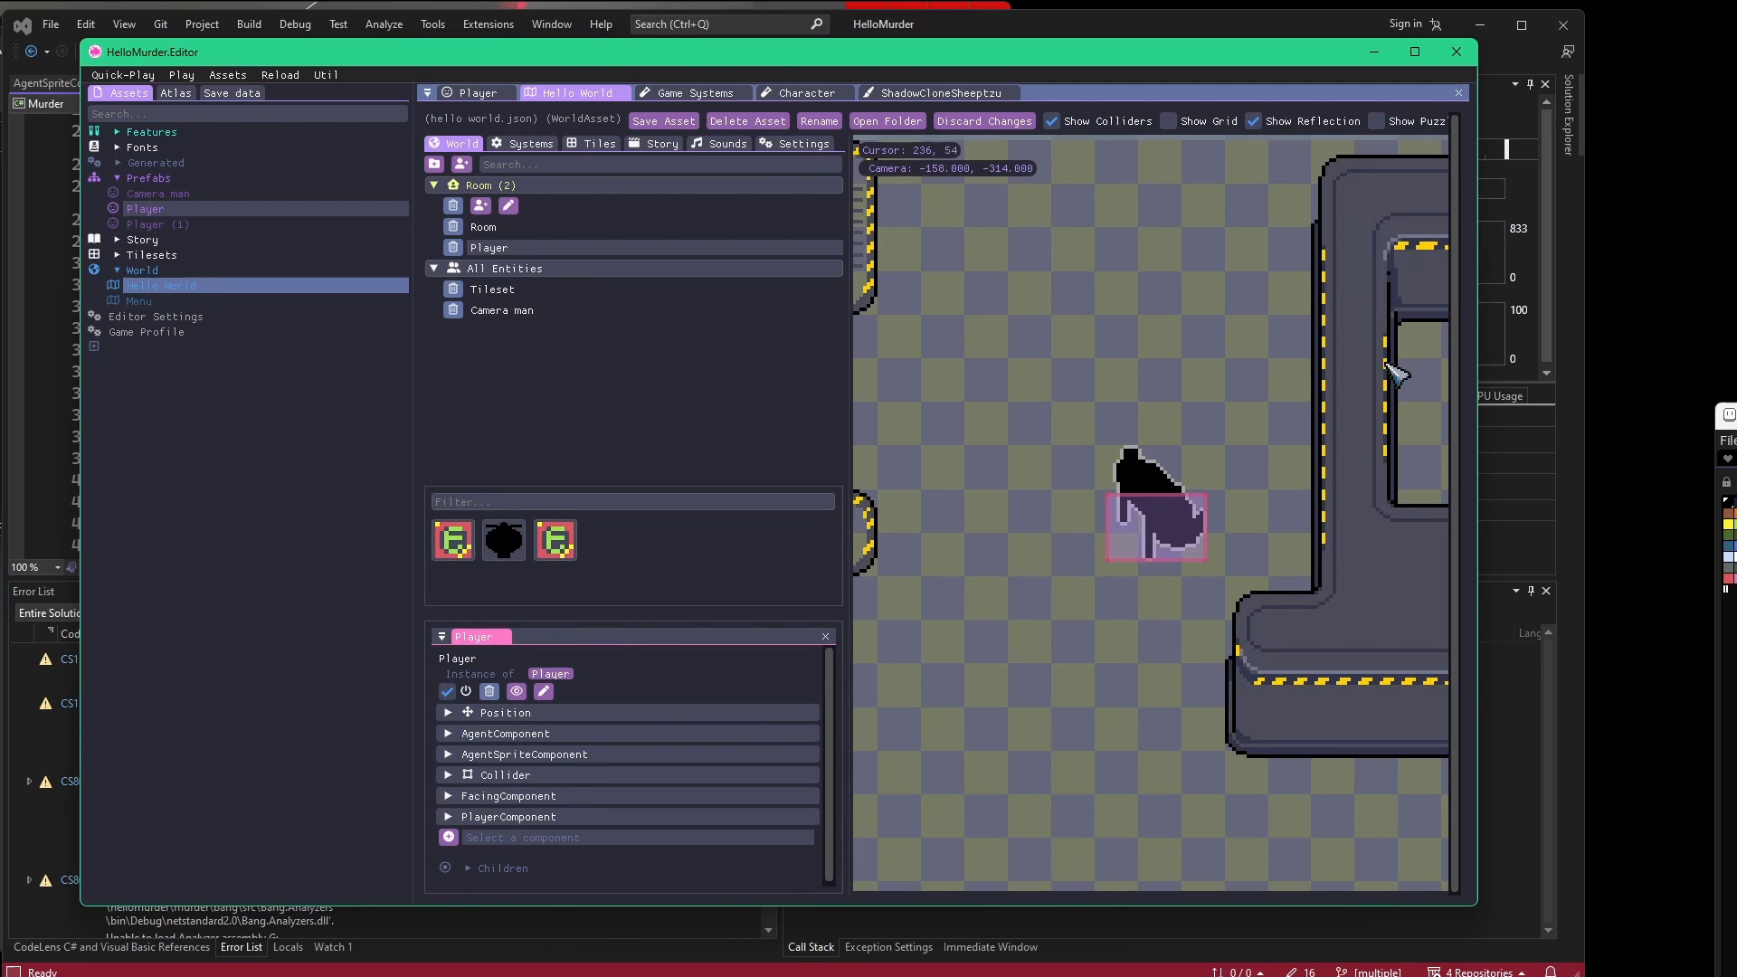
{"action": "mouse_move", "coordinate": [1107, 517]}
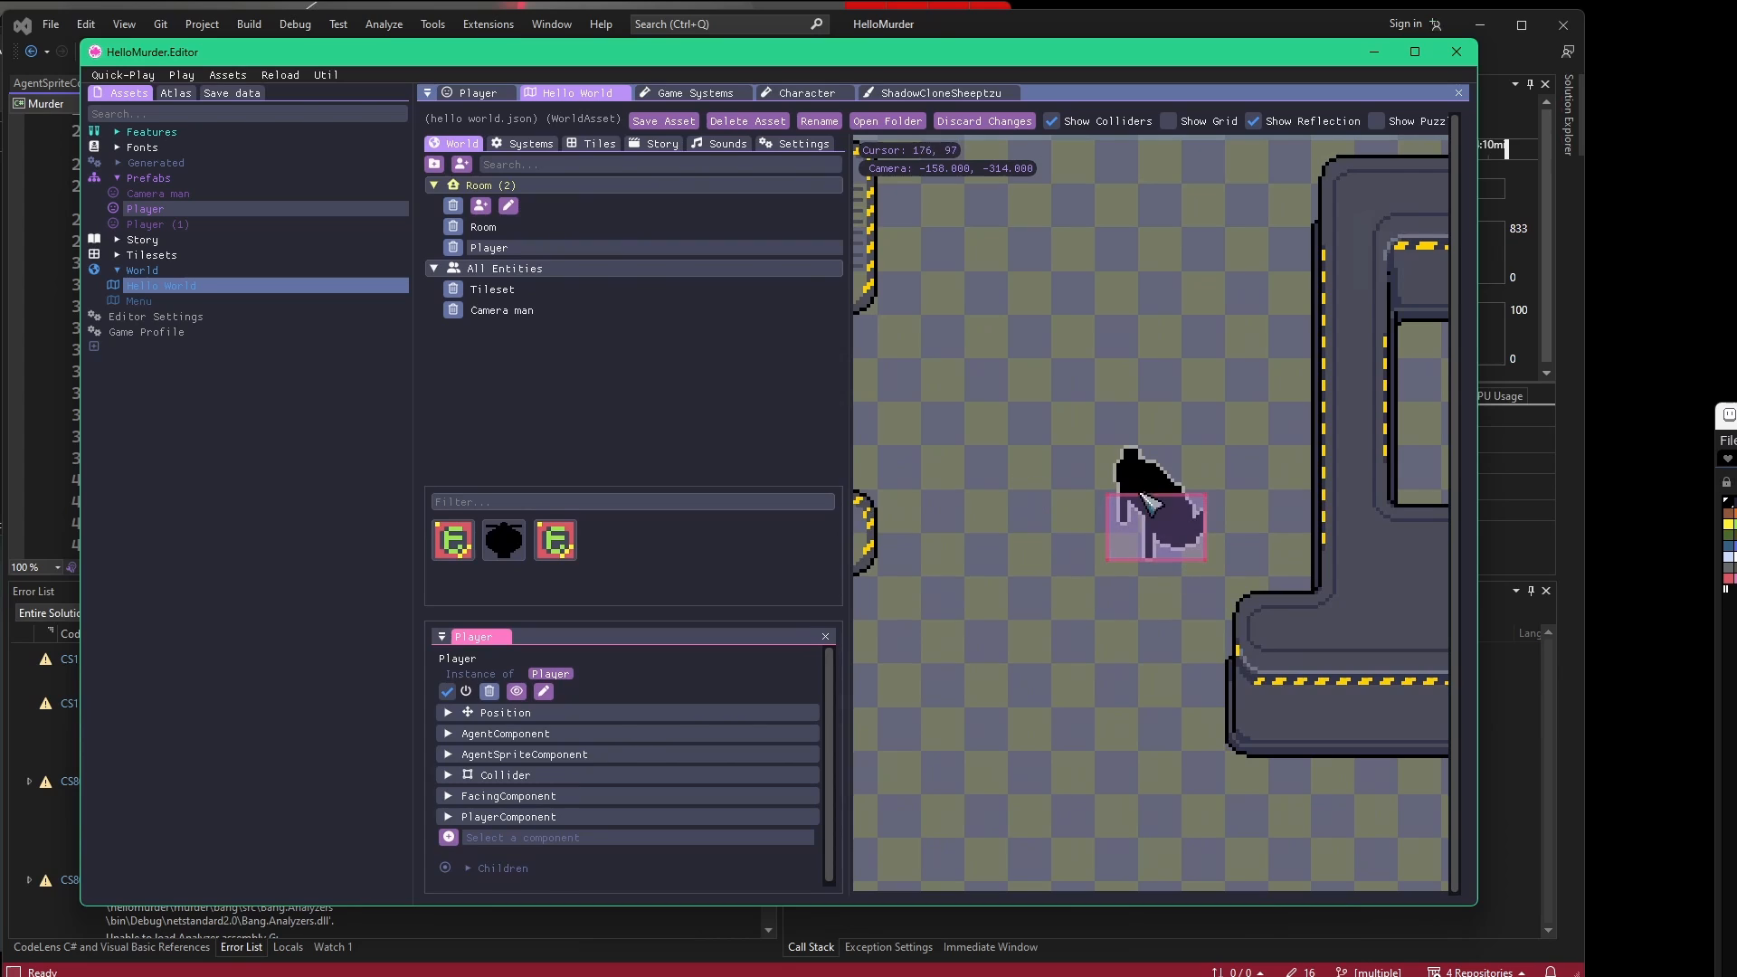
{"action": "mouse_move", "coordinate": [659, 499]}
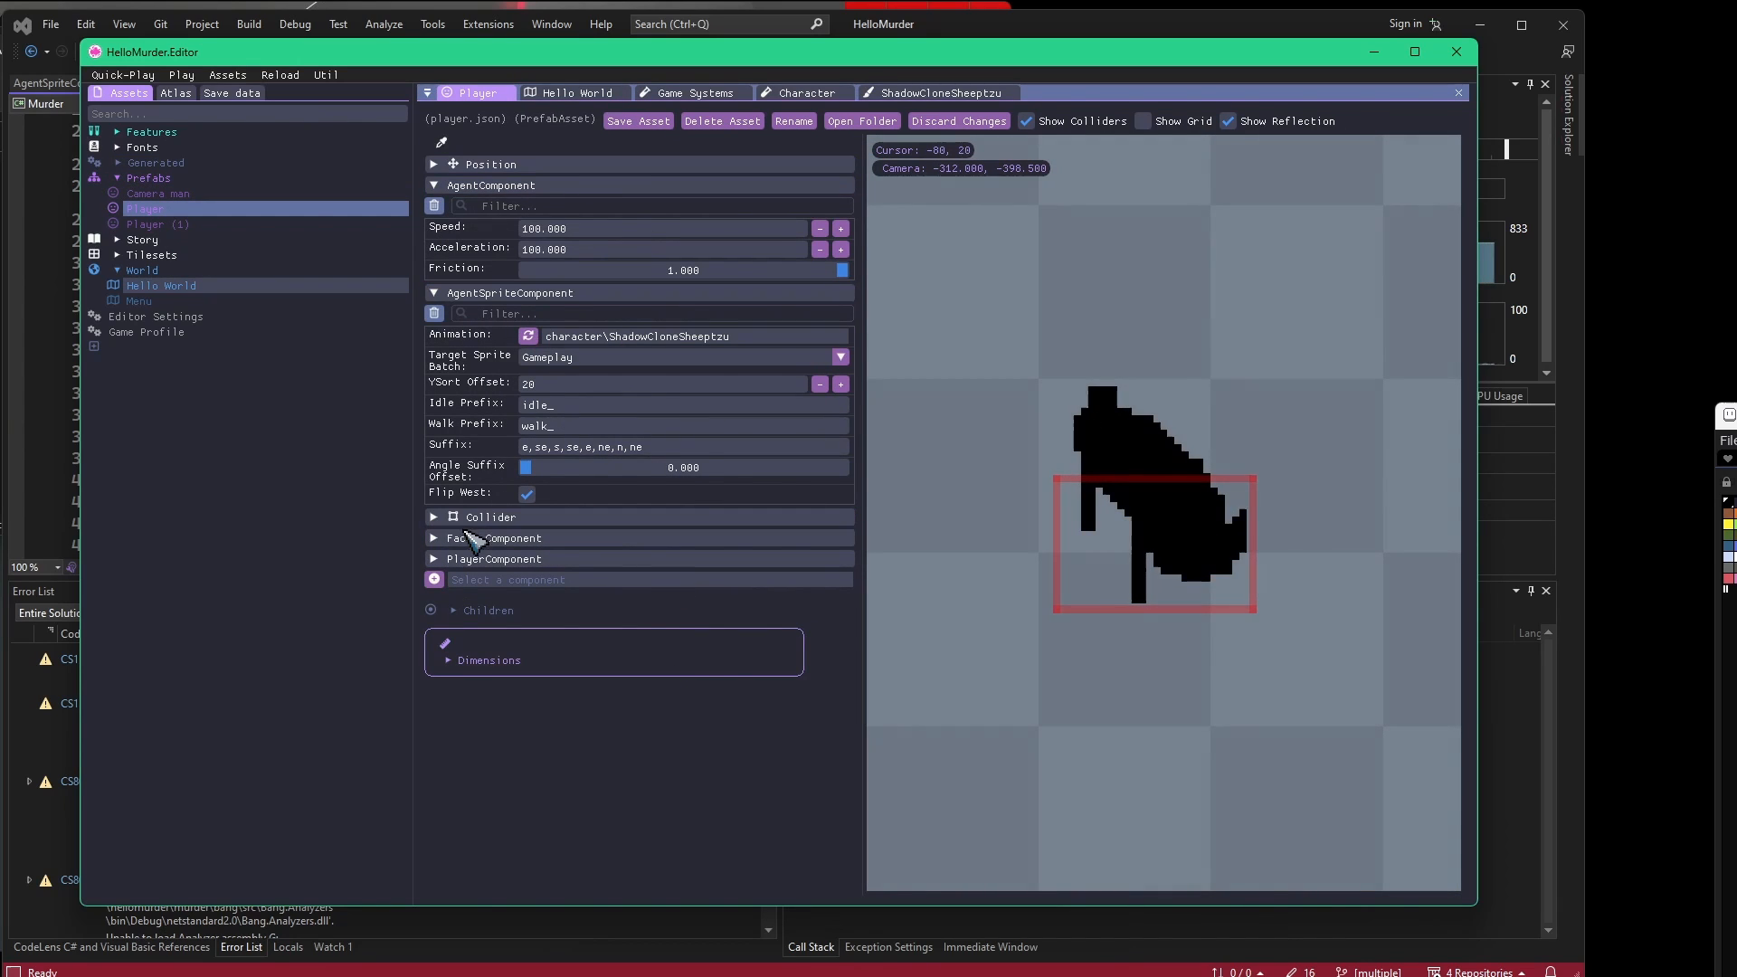
Widen the Player collider to 28 and set the facing direction to Up.
{"action": "left_click", "coordinate": [491, 516]}
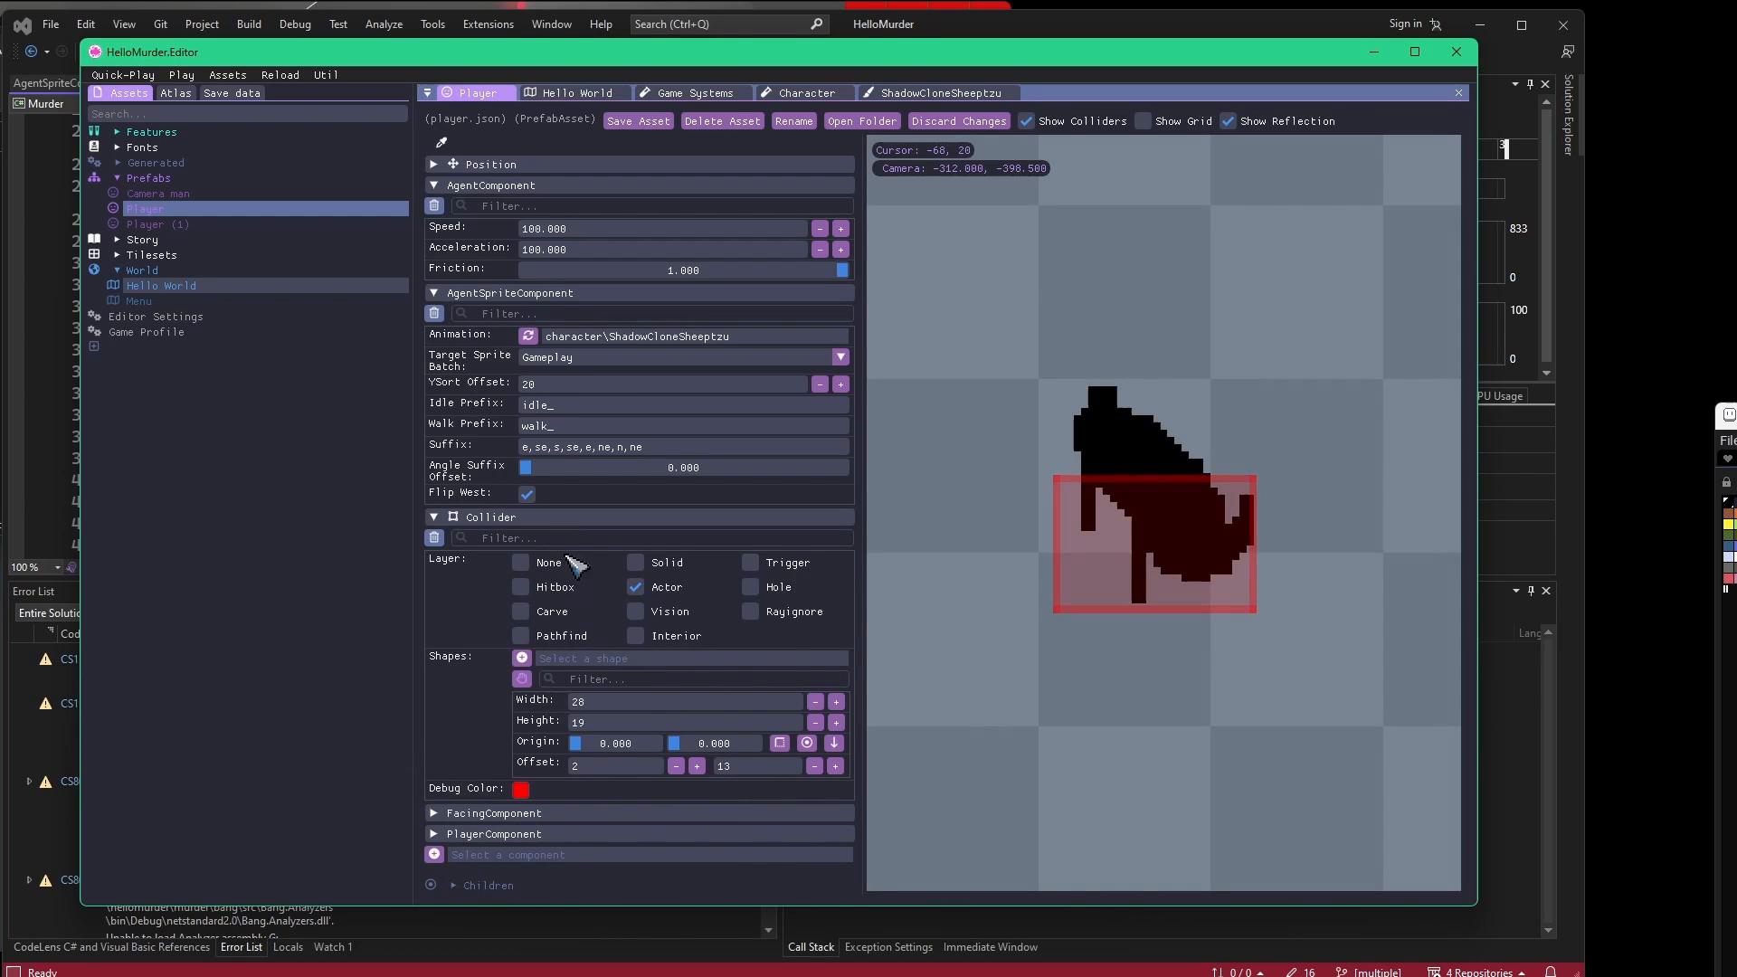
{"action": "mouse_move", "coordinate": [1261, 518]}
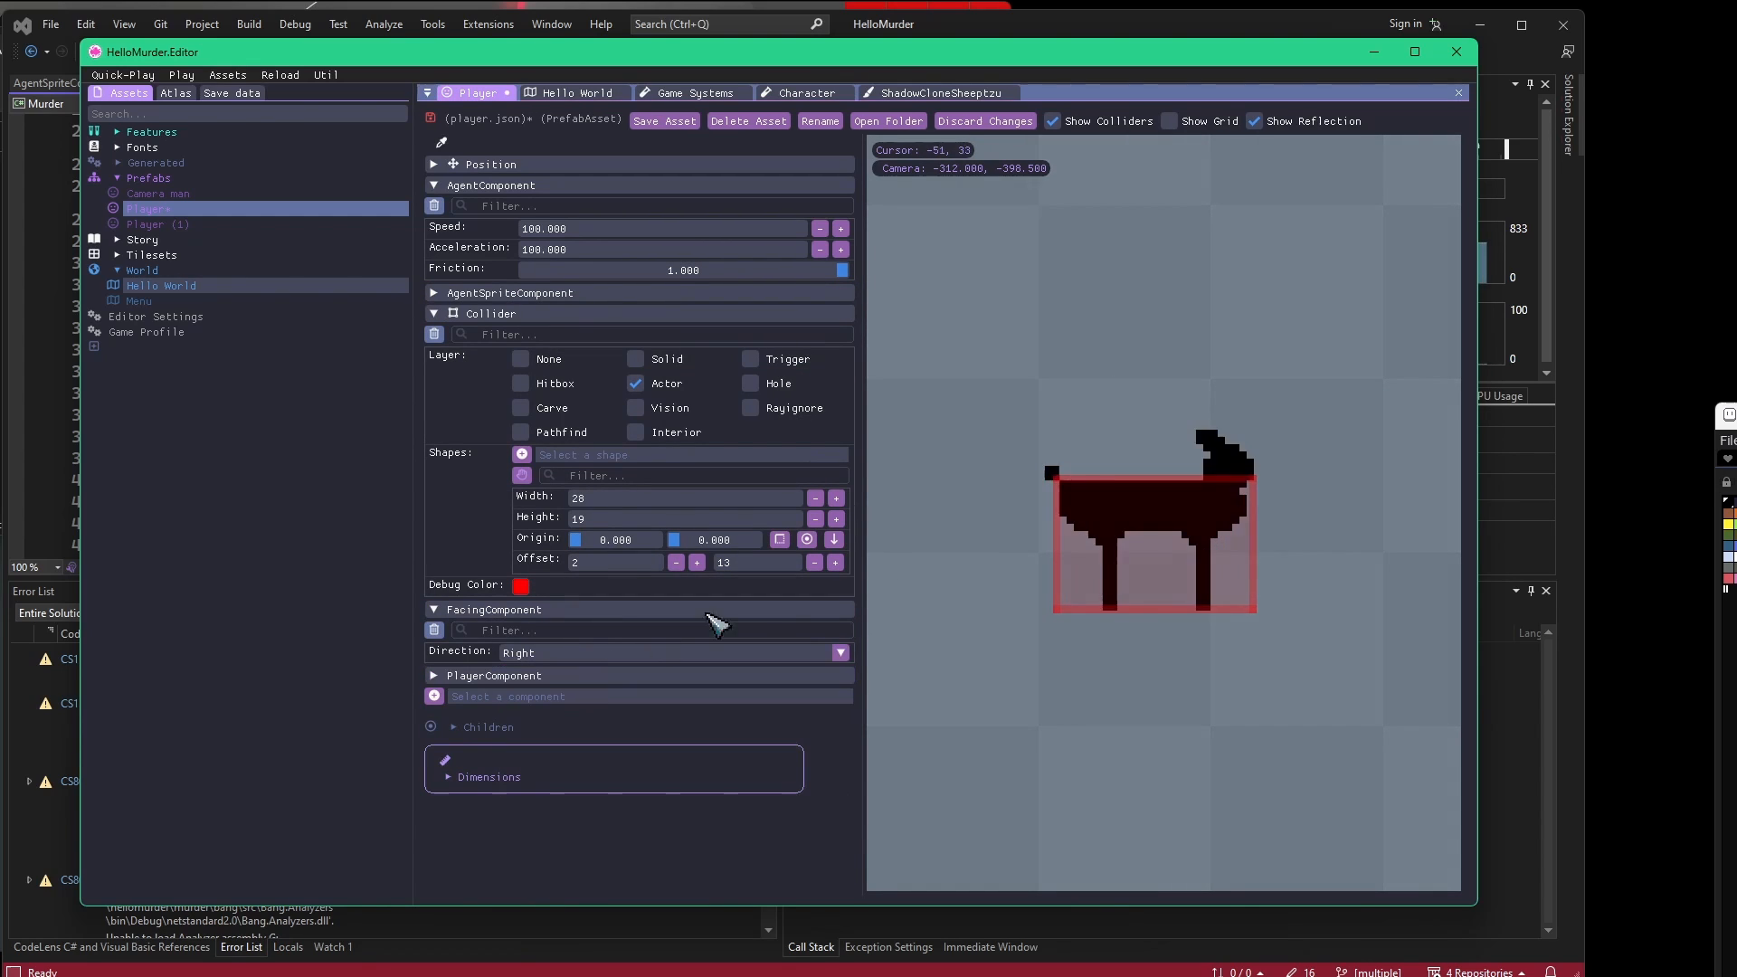
{"action": "mouse_move", "coordinate": [1167, 496]}
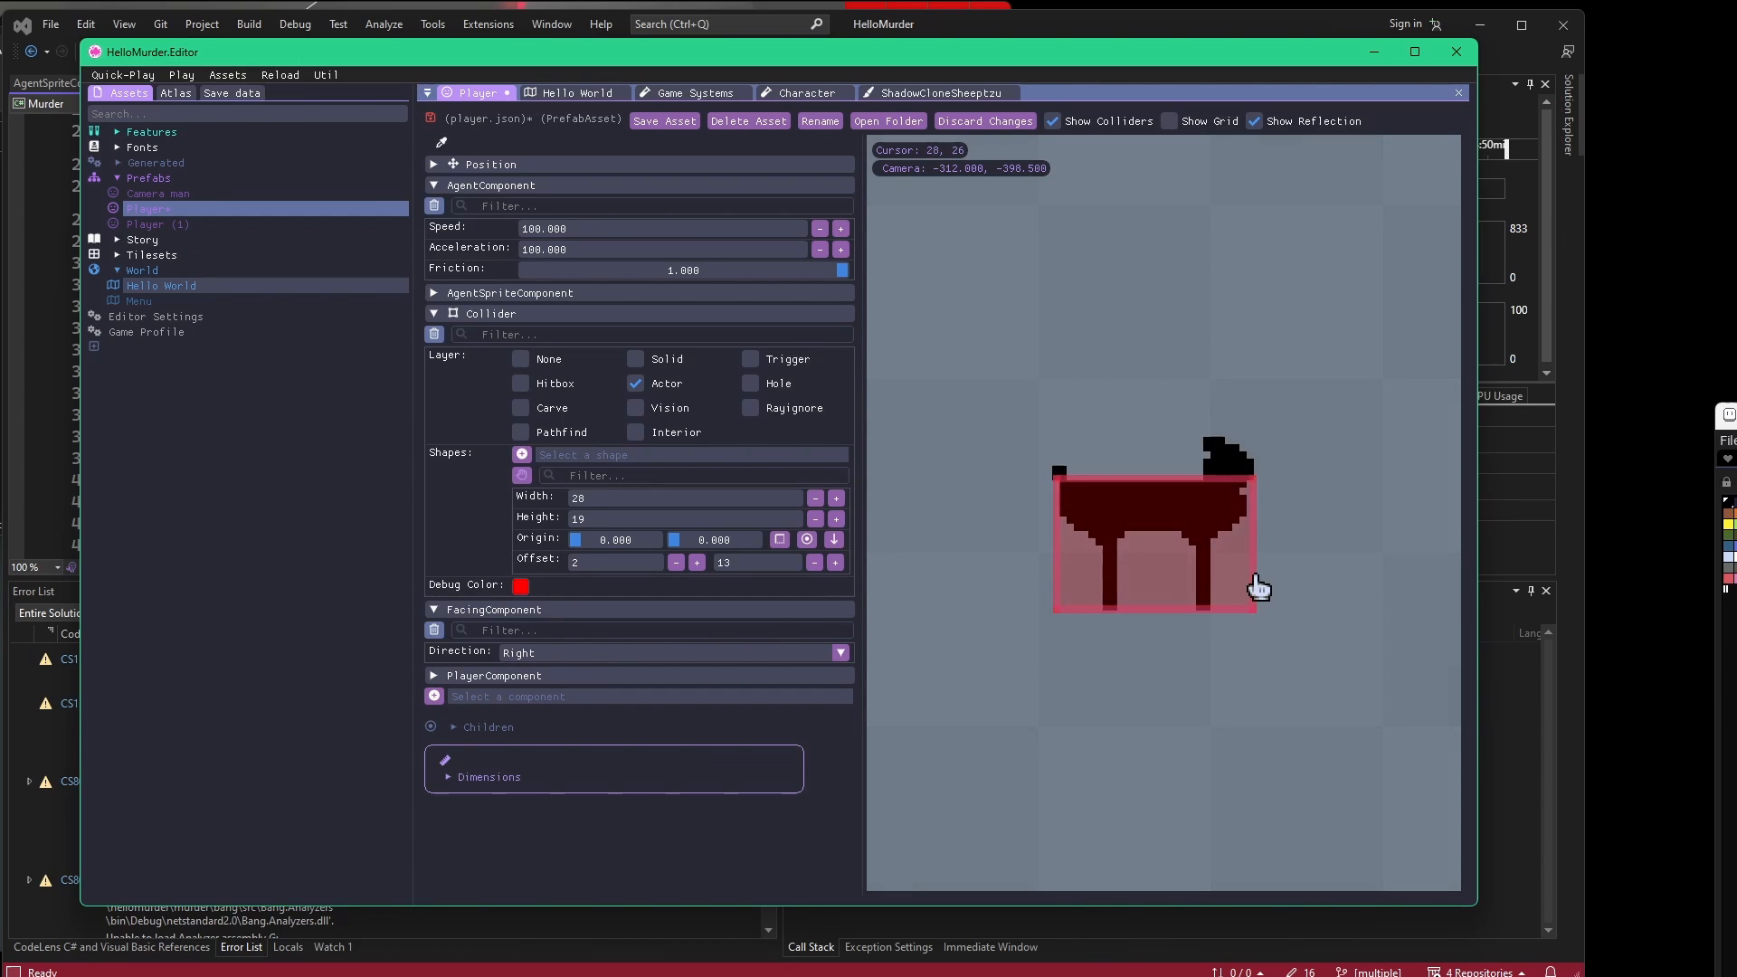
{"action": "mouse_move", "coordinate": [1160, 619]}
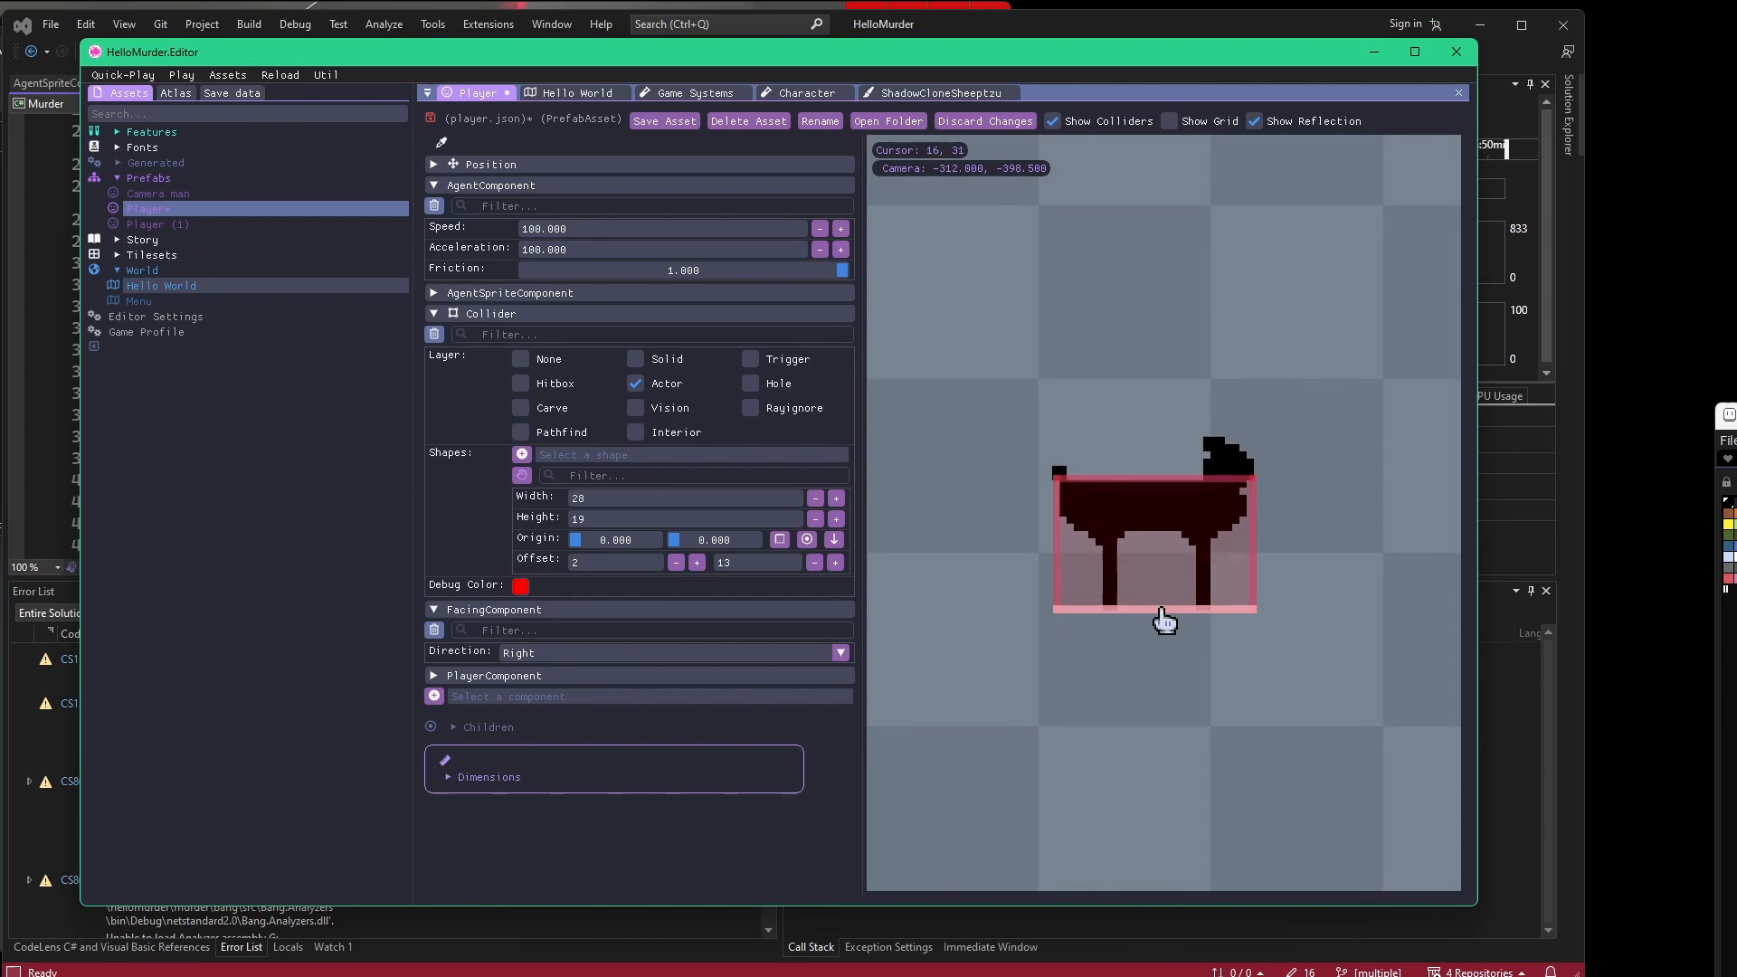
{"action": "mouse_move", "coordinate": [1113, 487]}
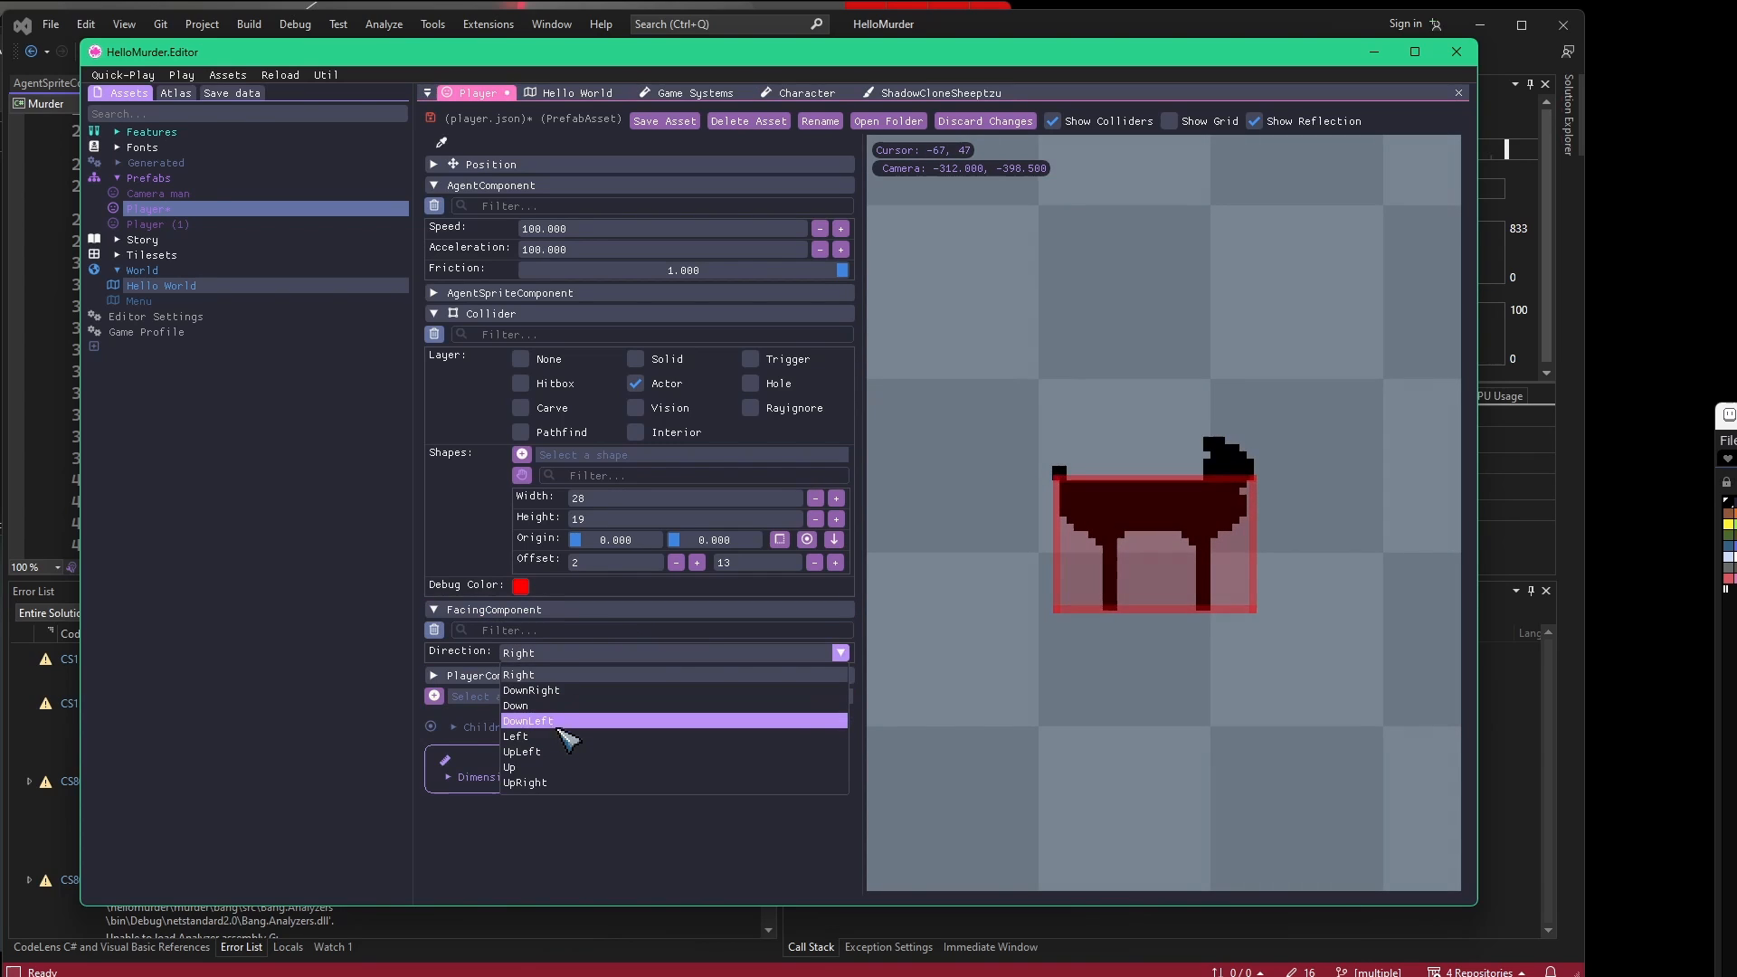
{"action": "left_click", "coordinate": [509, 768]}
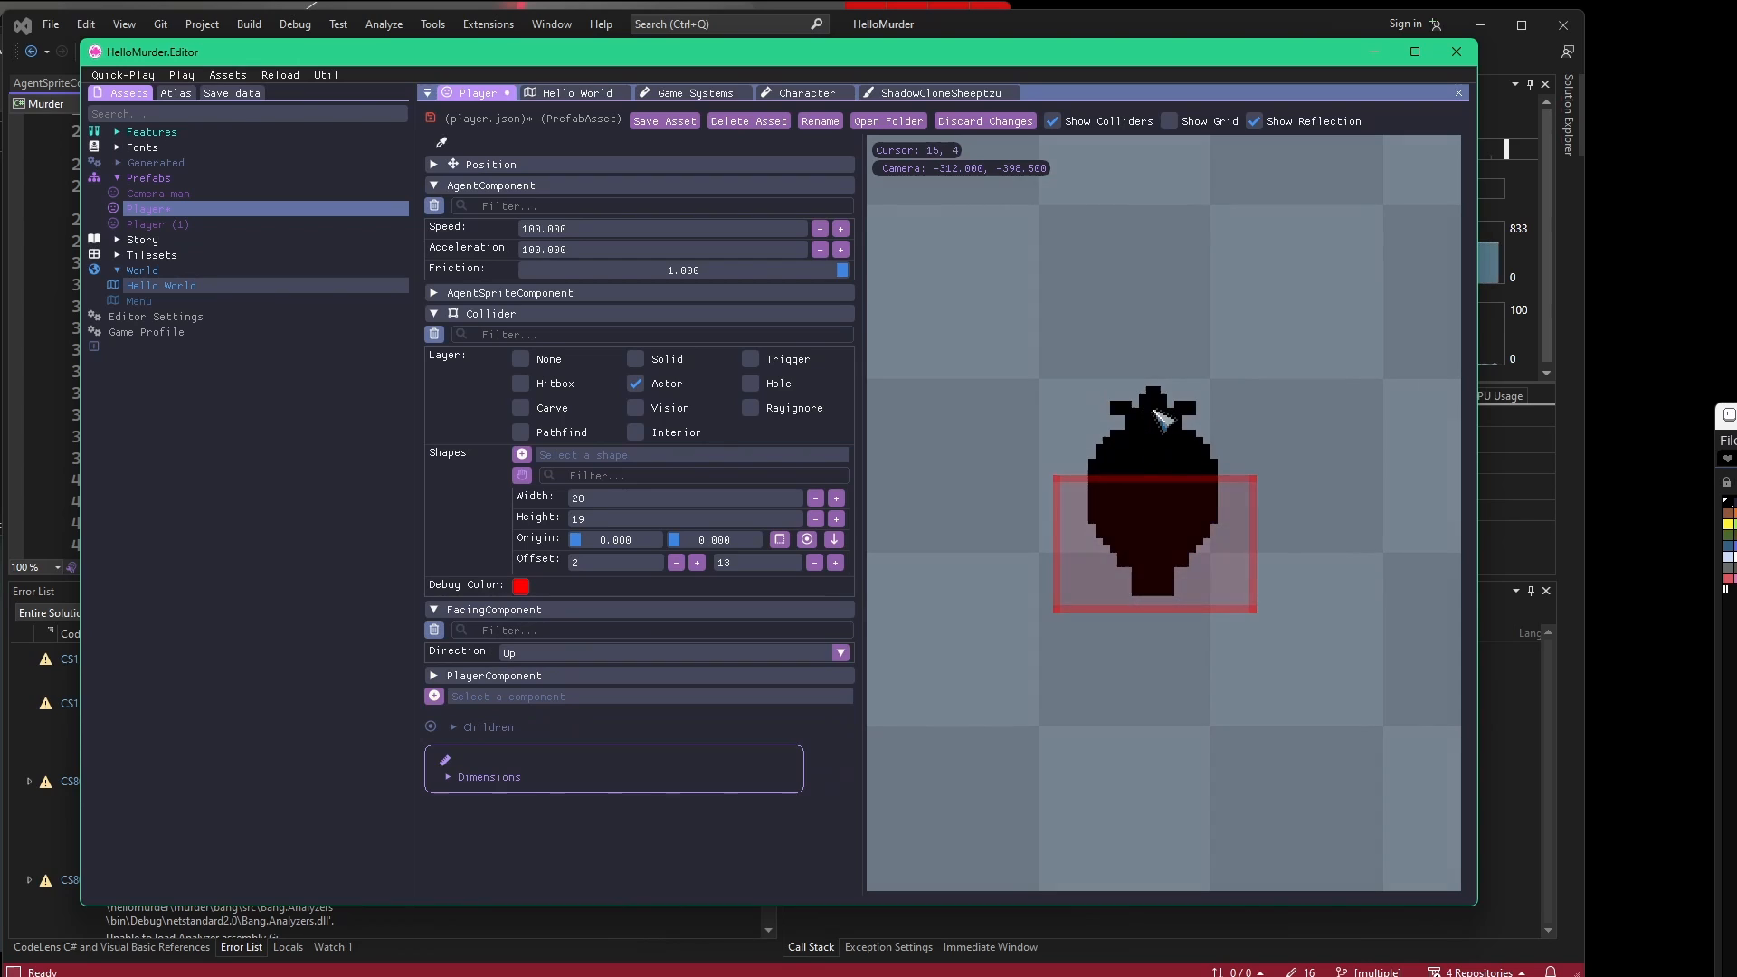
{"action": "mouse_move", "coordinate": [1236, 465]}
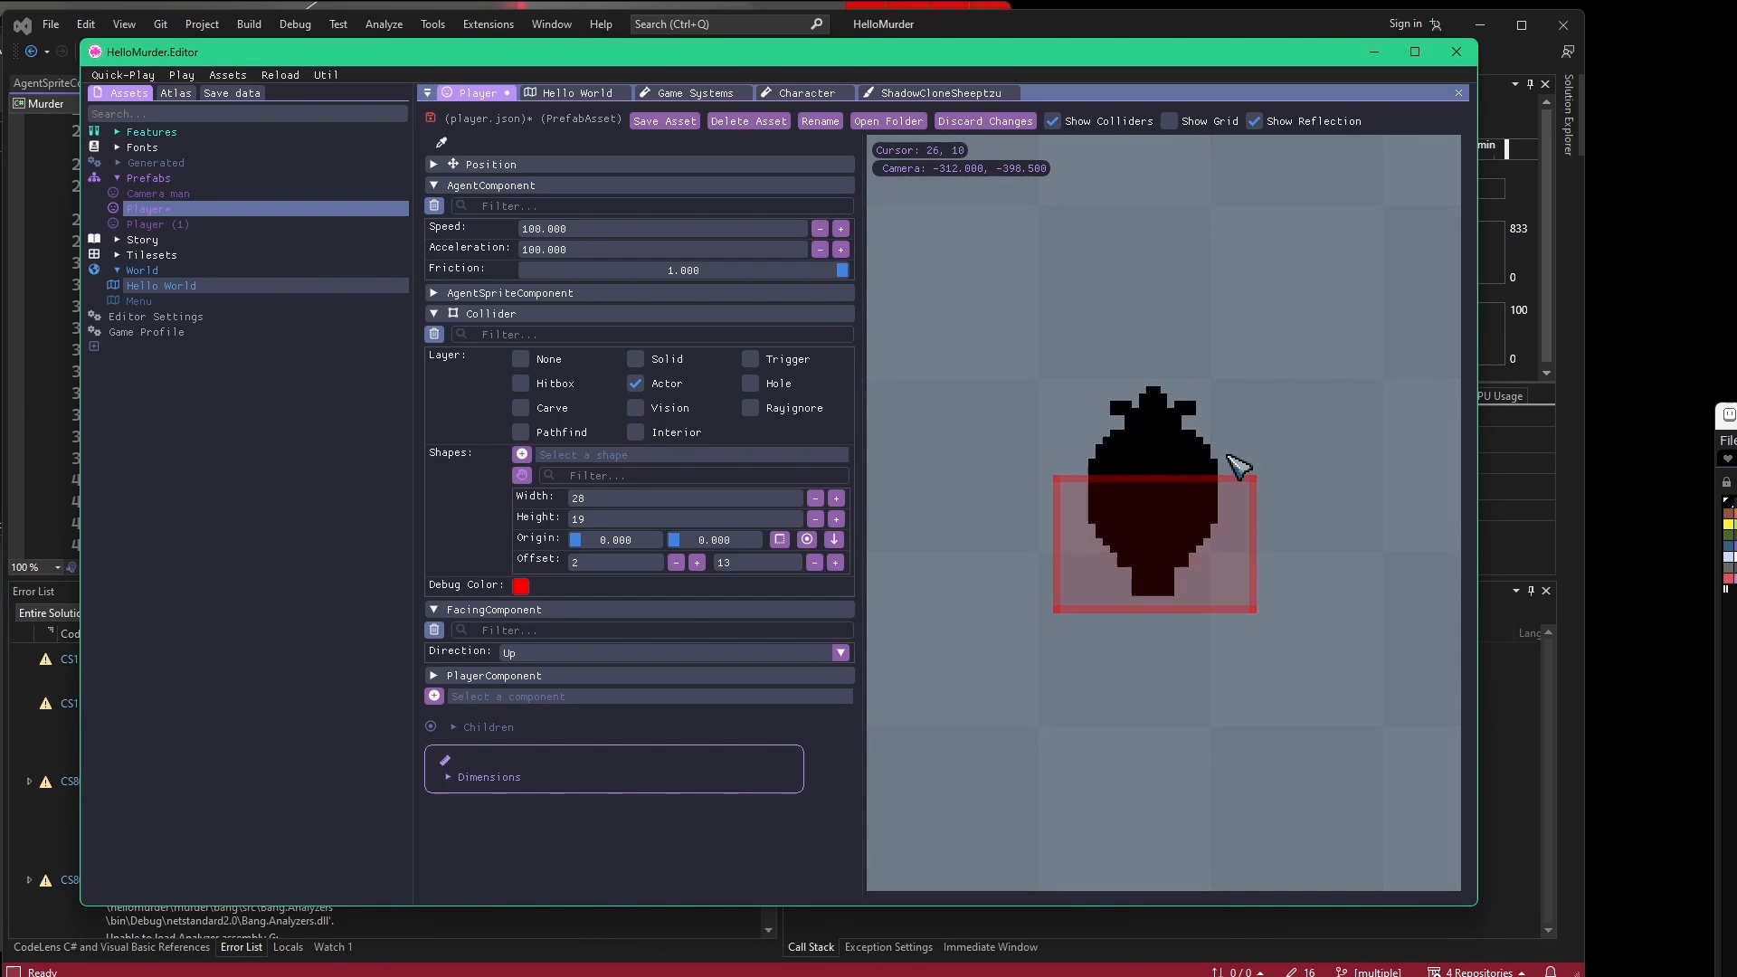
{"action": "mouse_move", "coordinate": [1048, 449]}
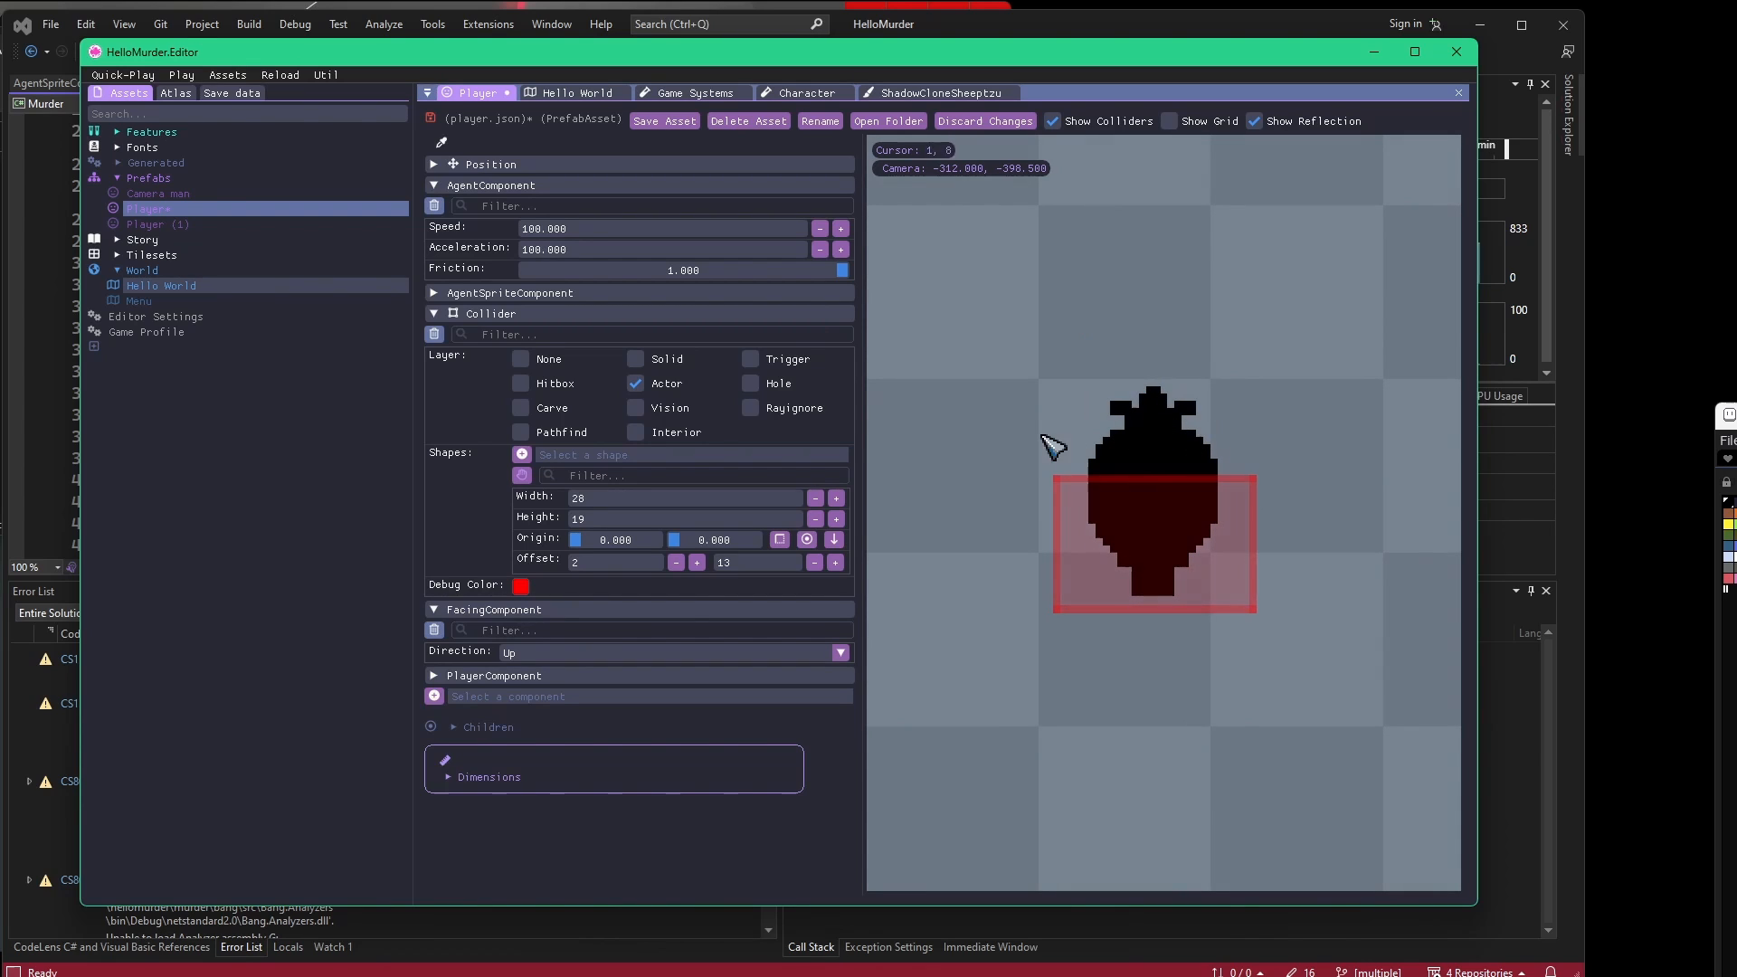
{"action": "mouse_move", "coordinate": [1208, 436]}
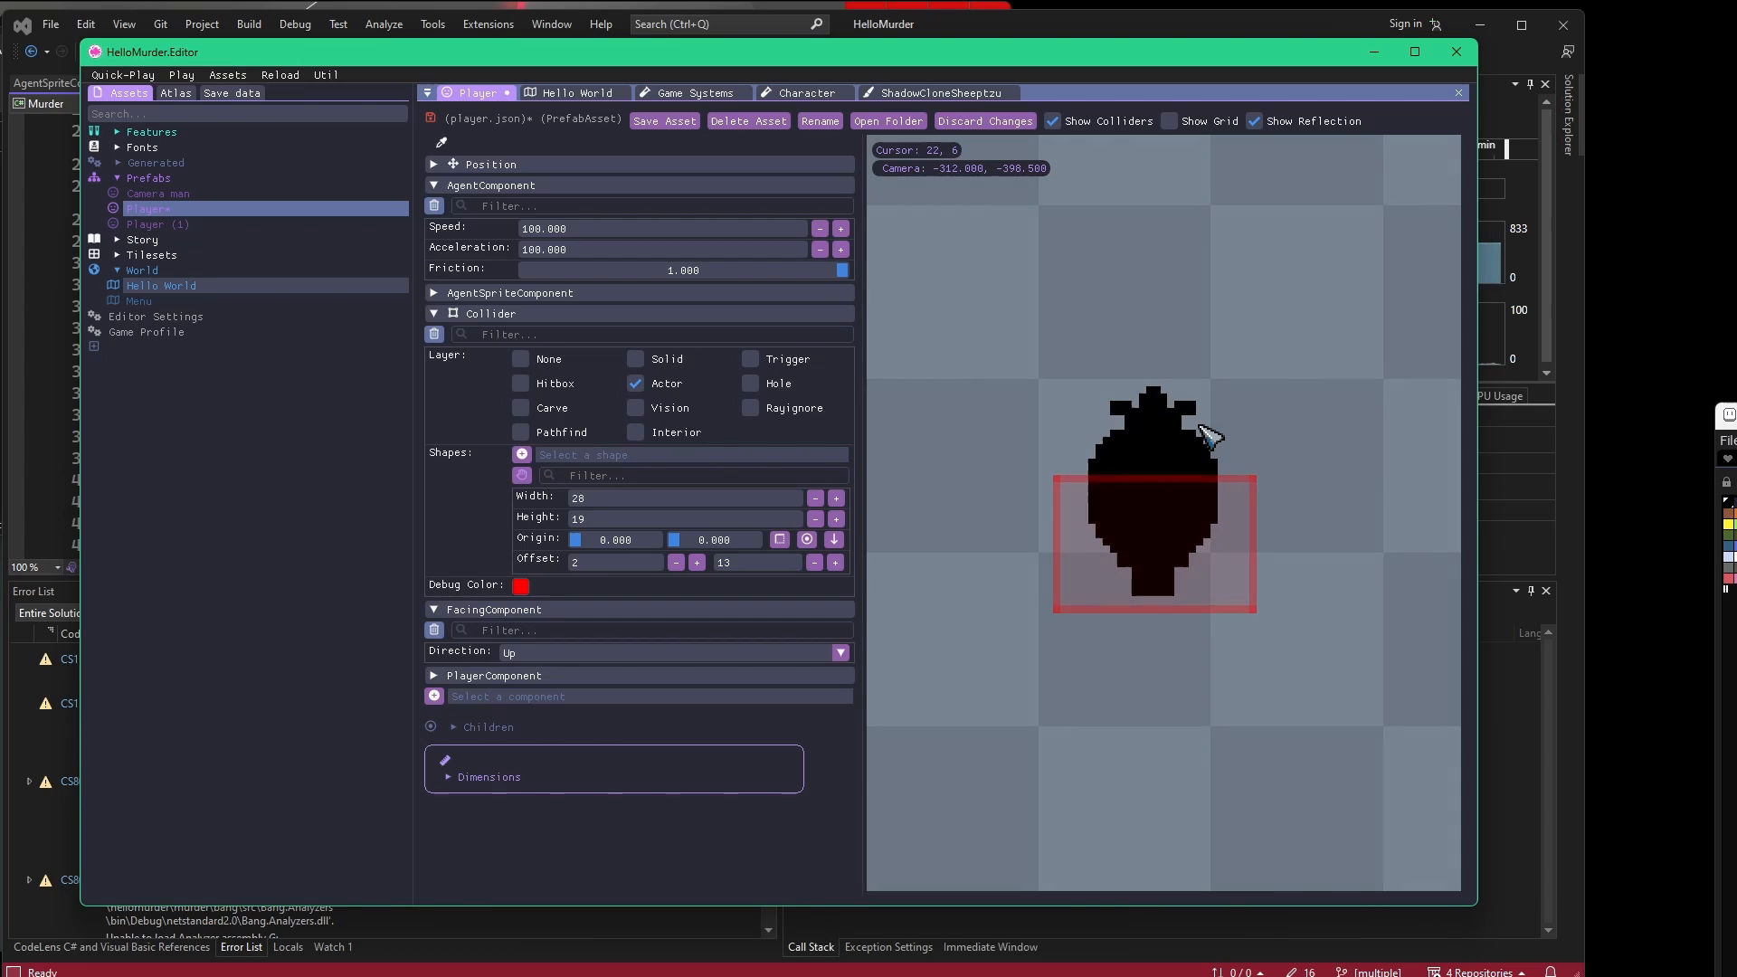
{"action": "mouse_move", "coordinate": [975, 478]}
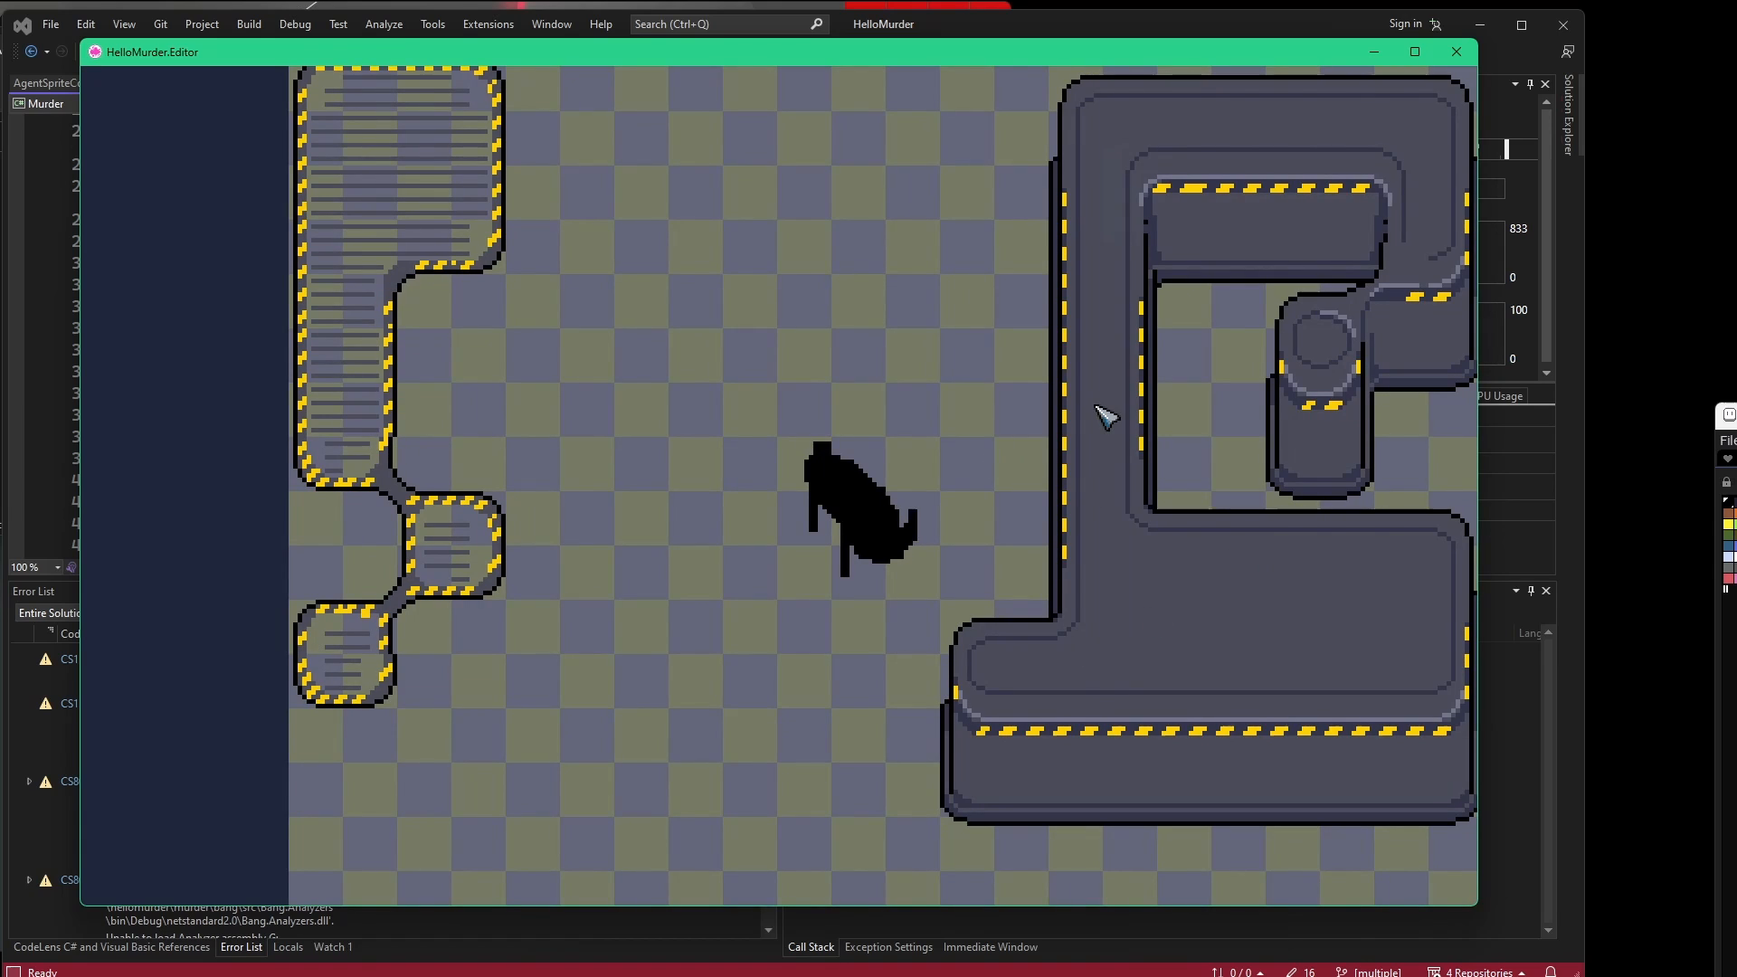
{"action": "mouse_move", "coordinate": [1043, 186]}
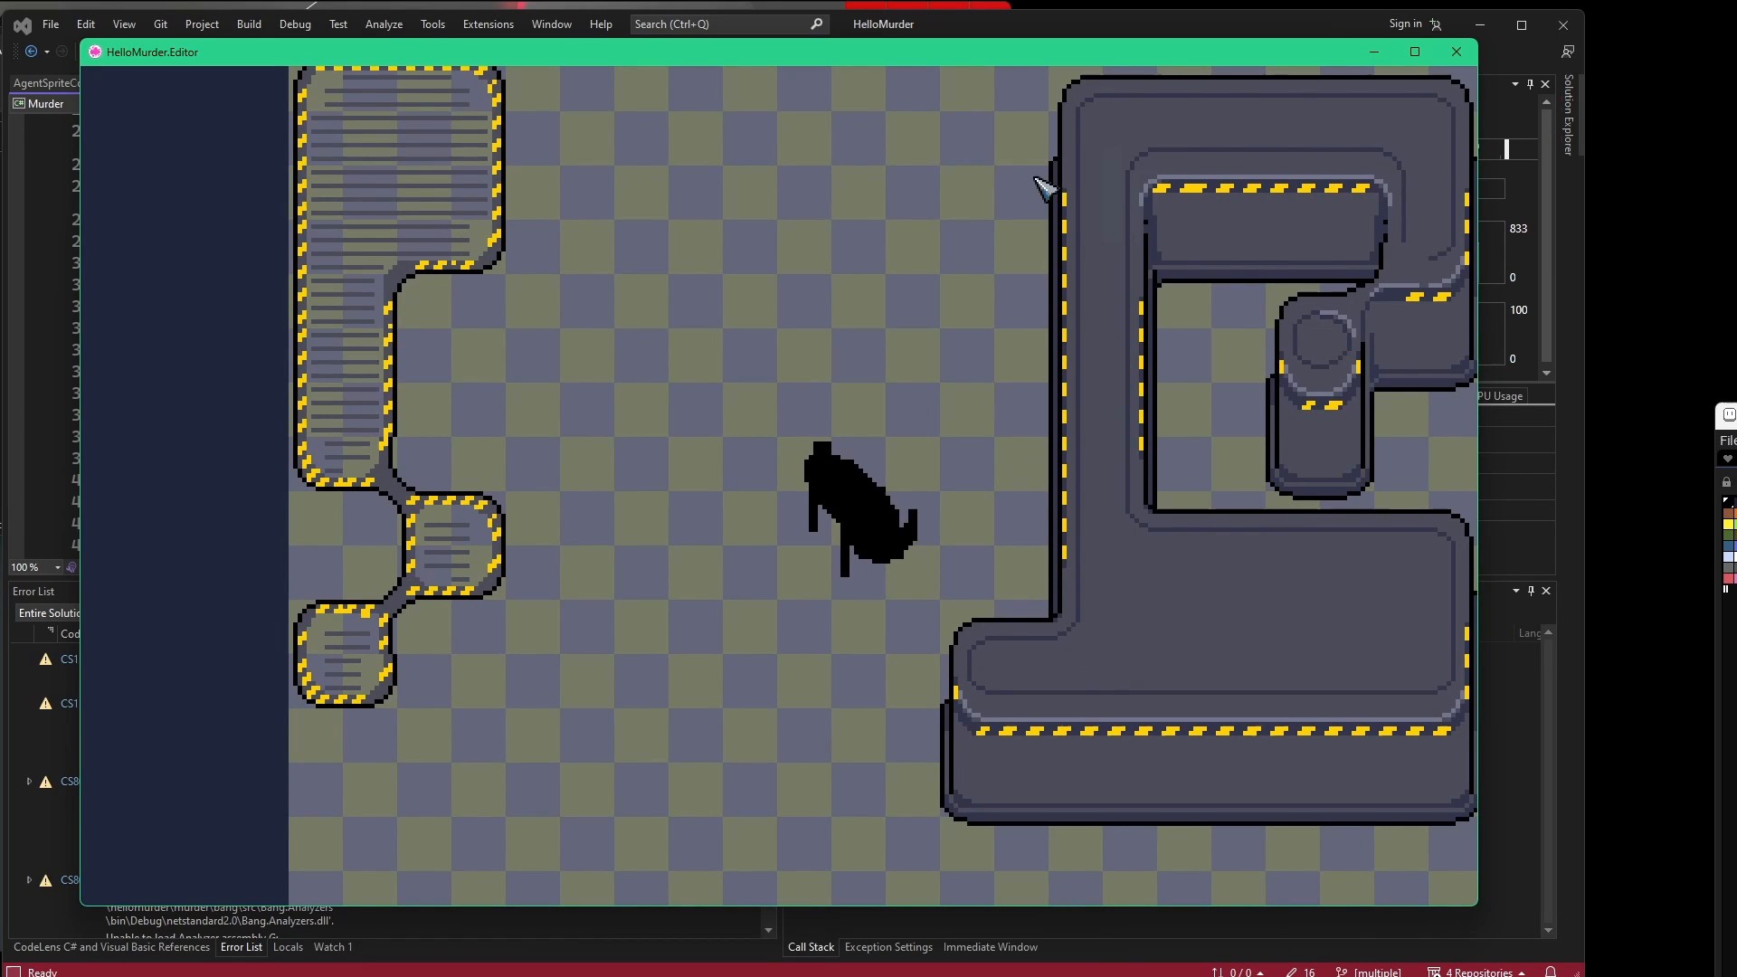
{"action": "mouse_move", "coordinate": [1038, 627]}
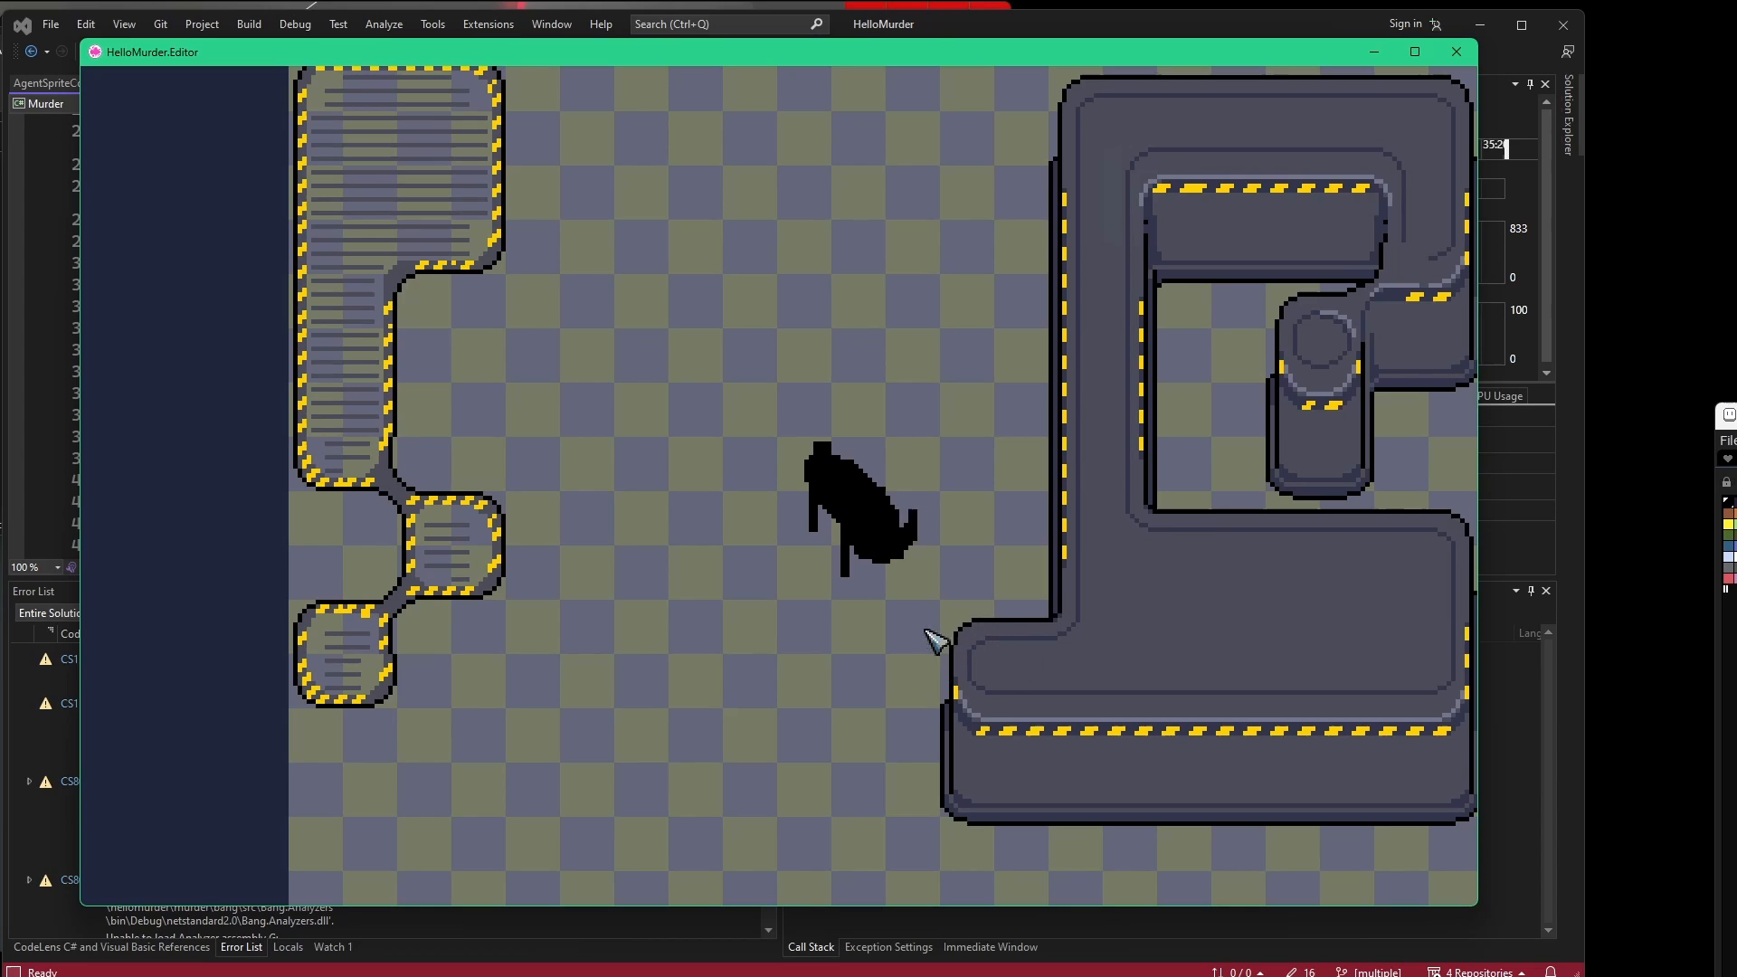
{"action": "mouse_move", "coordinate": [974, 680]}
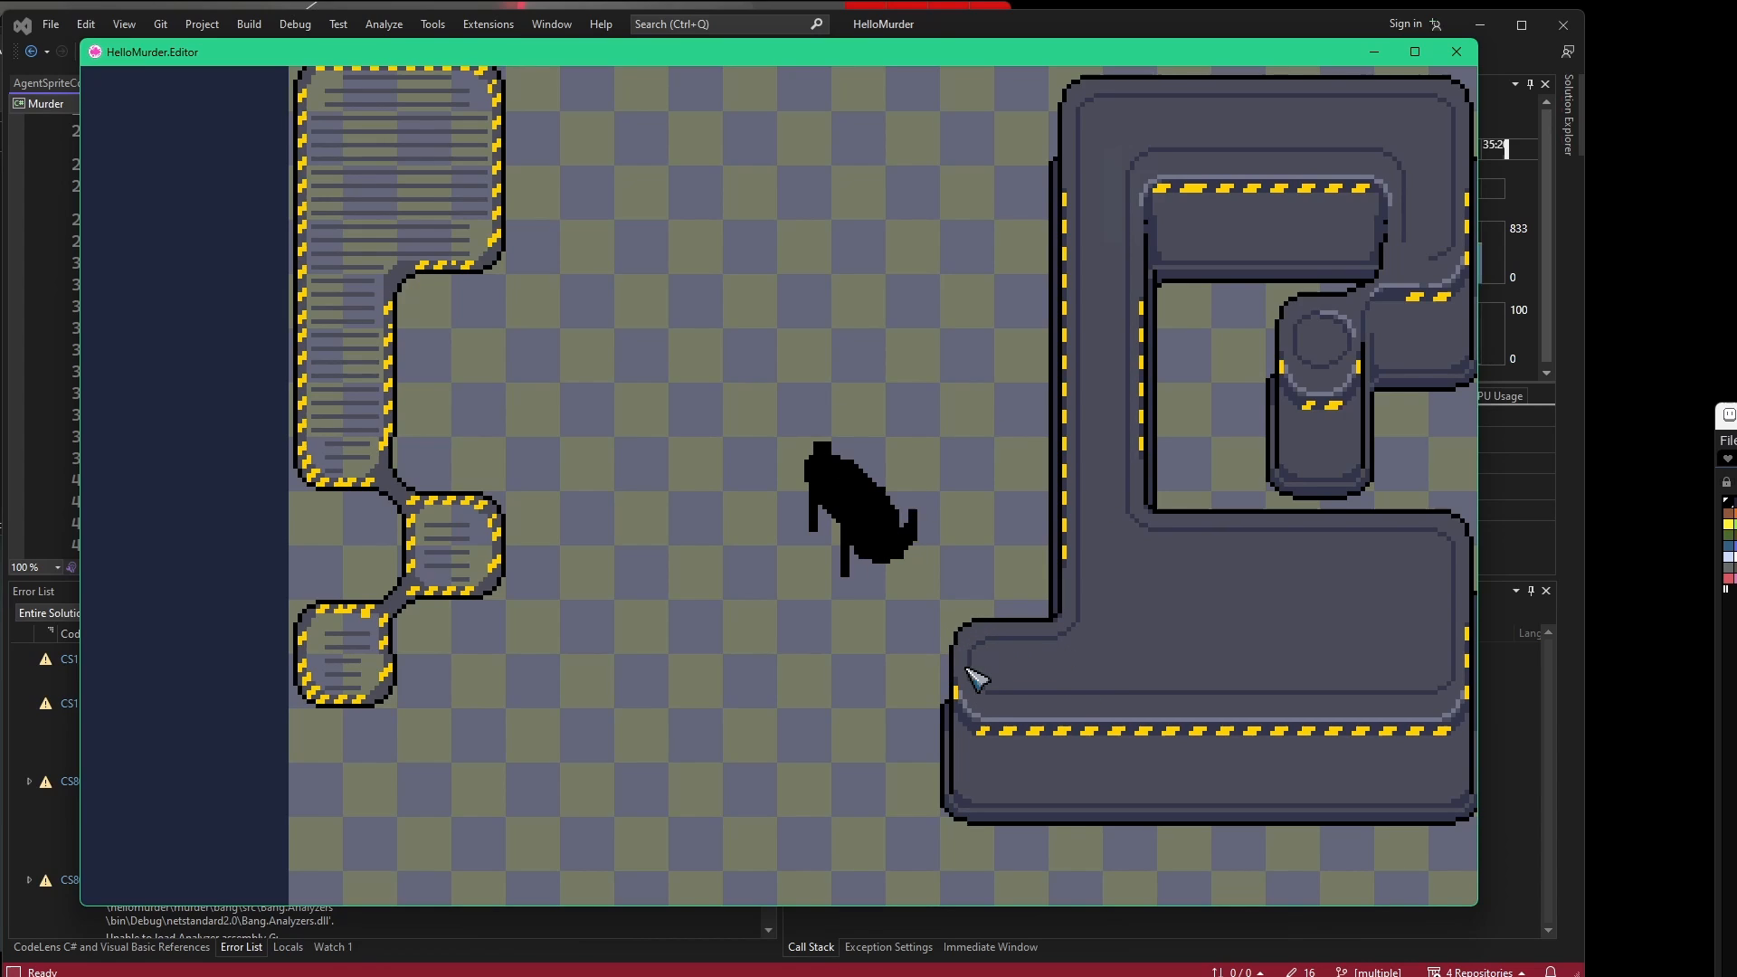
{"action": "mouse_move", "coordinate": [1080, 758]}
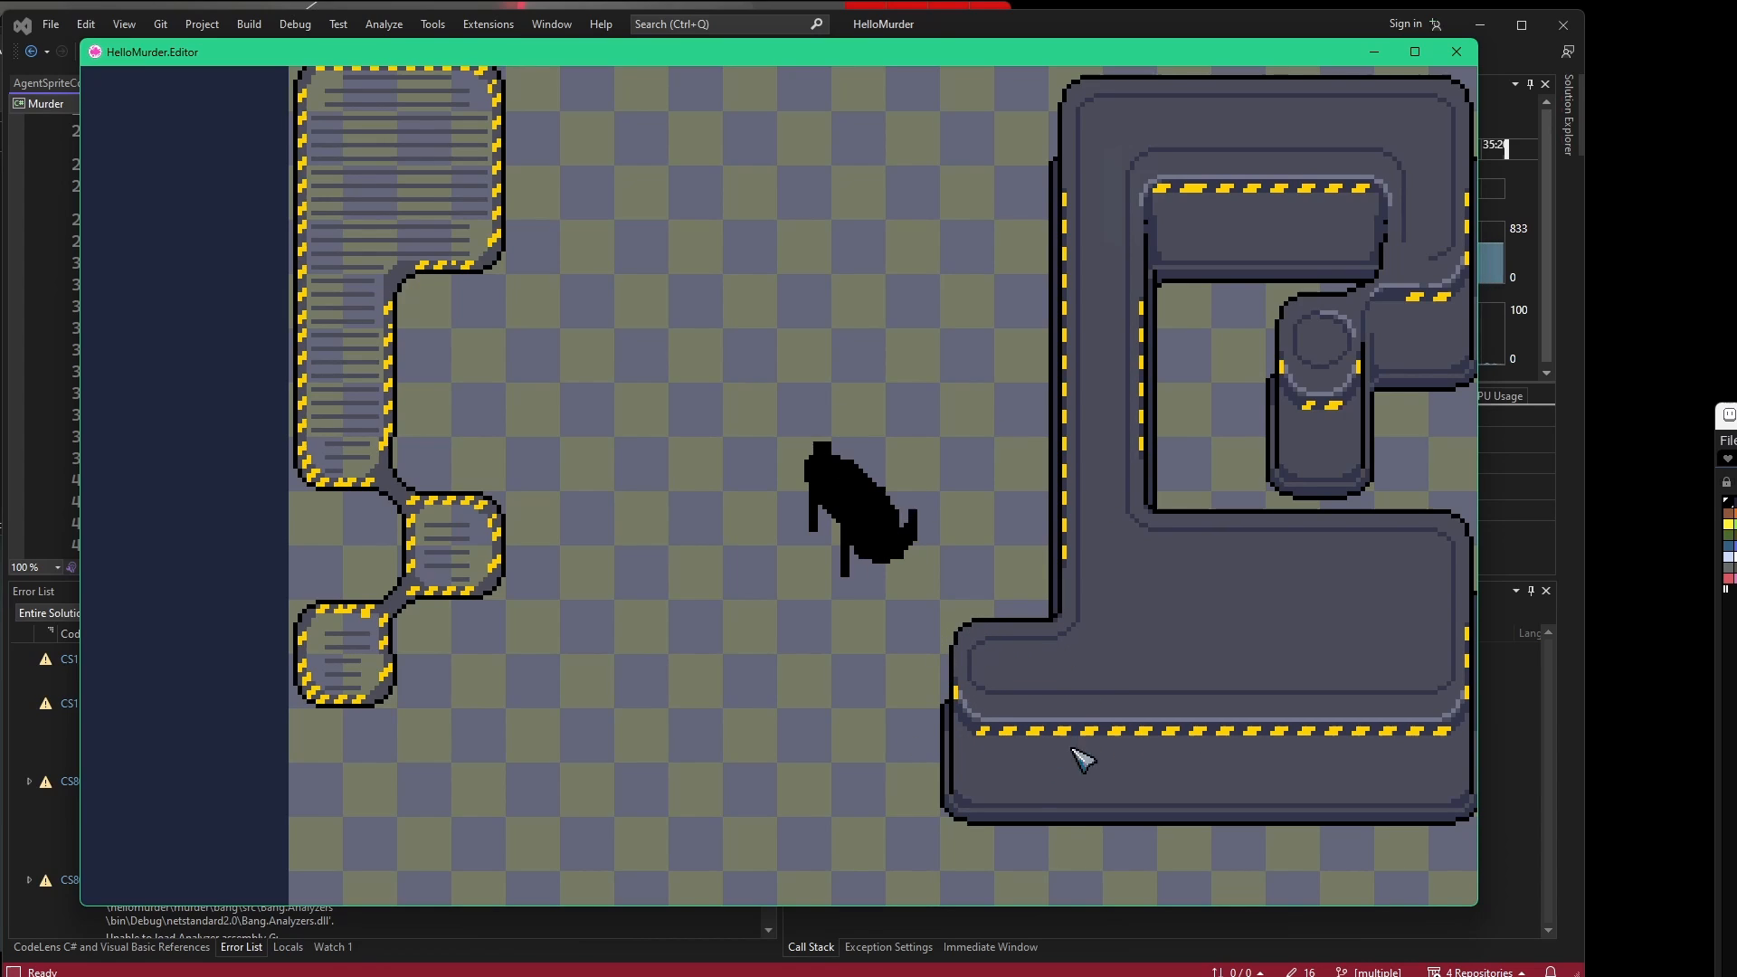
{"action": "mouse_move", "coordinate": [896, 761]}
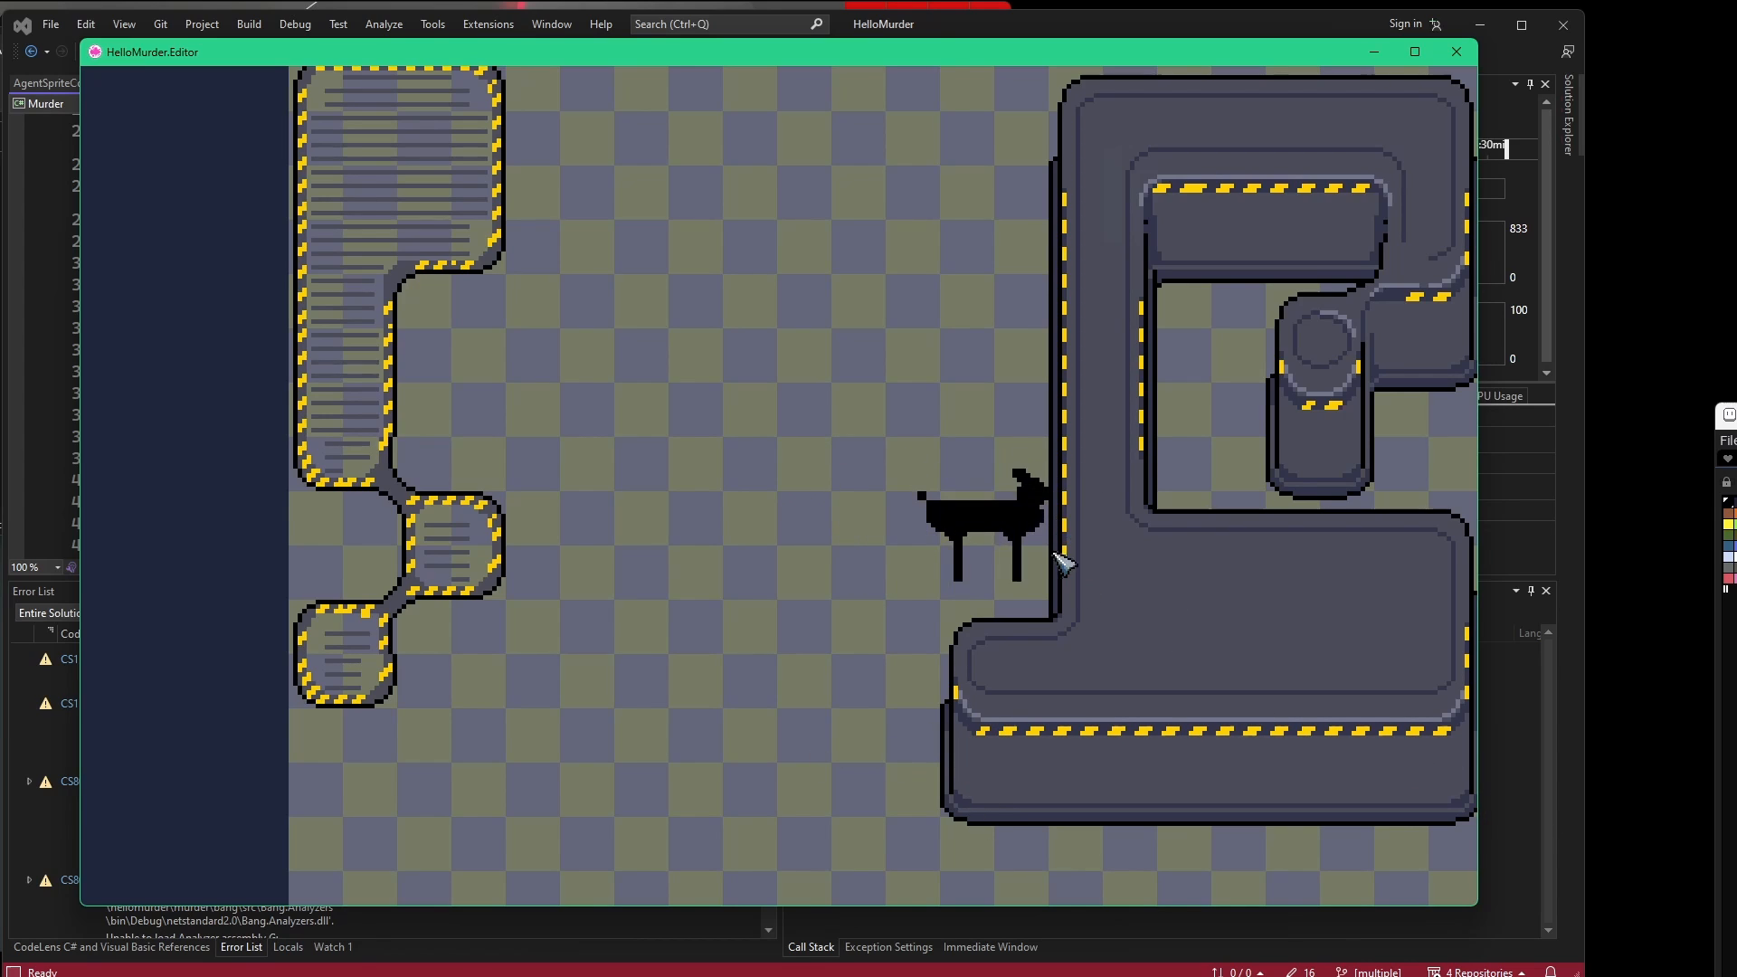
{"action": "mouse_move", "coordinate": [1019, 616]}
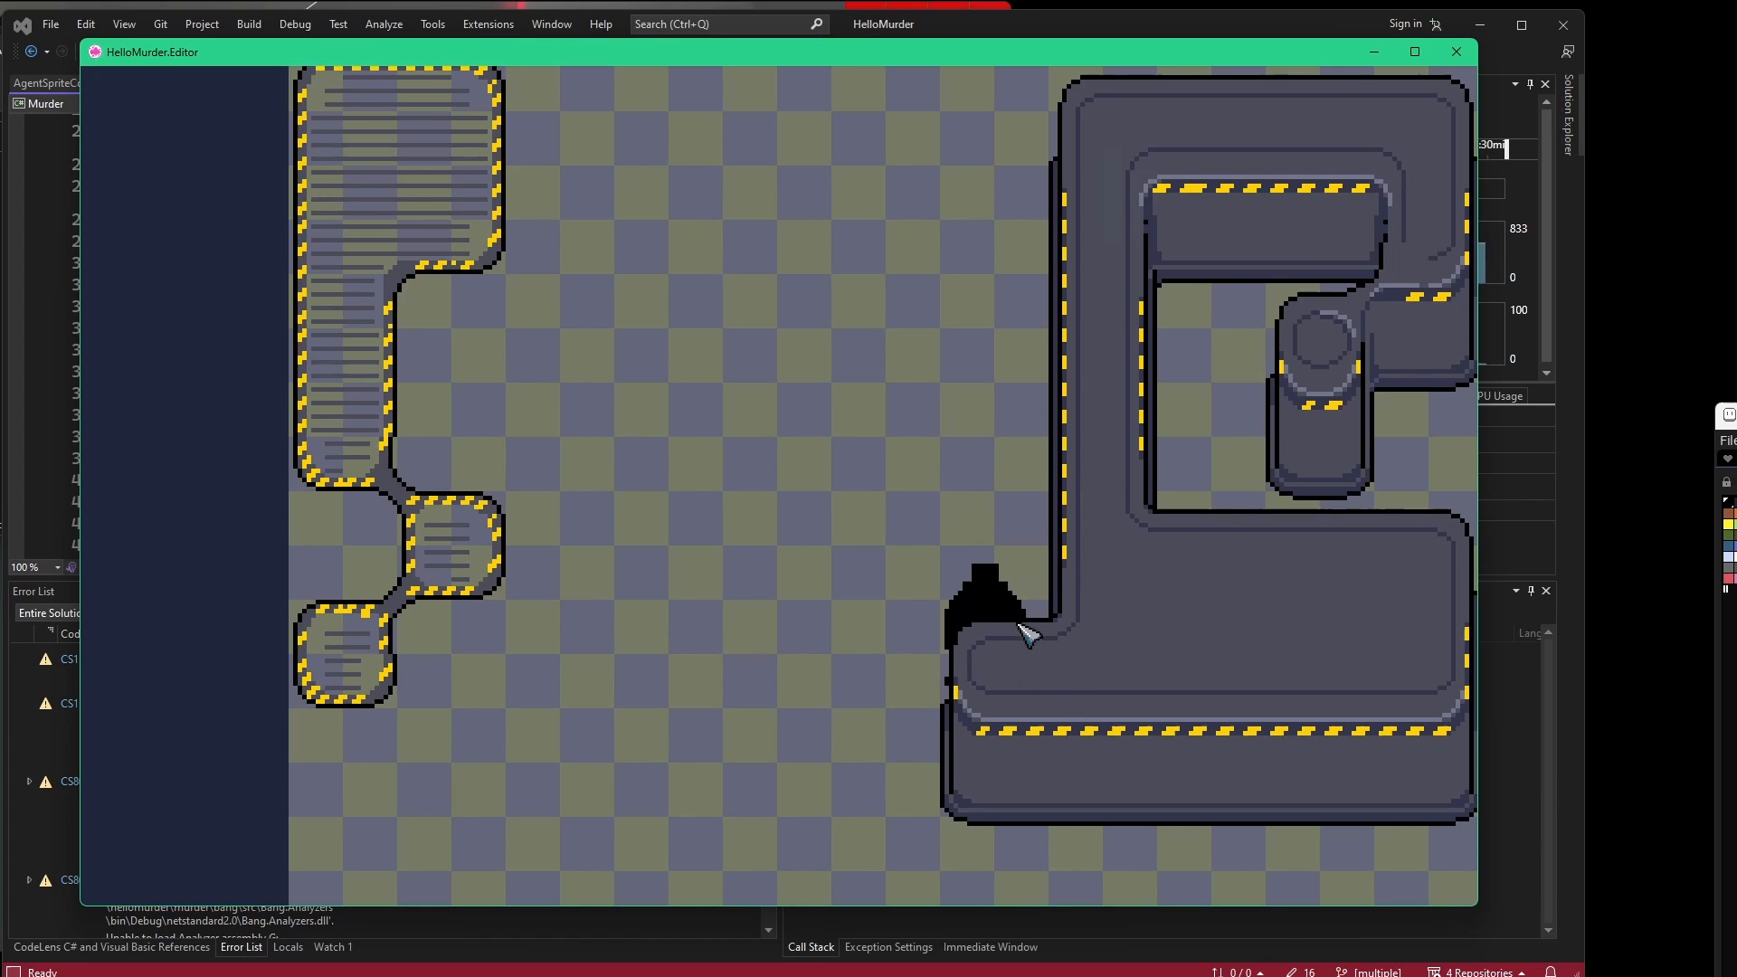
{"action": "mouse_move", "coordinate": [865, 616]}
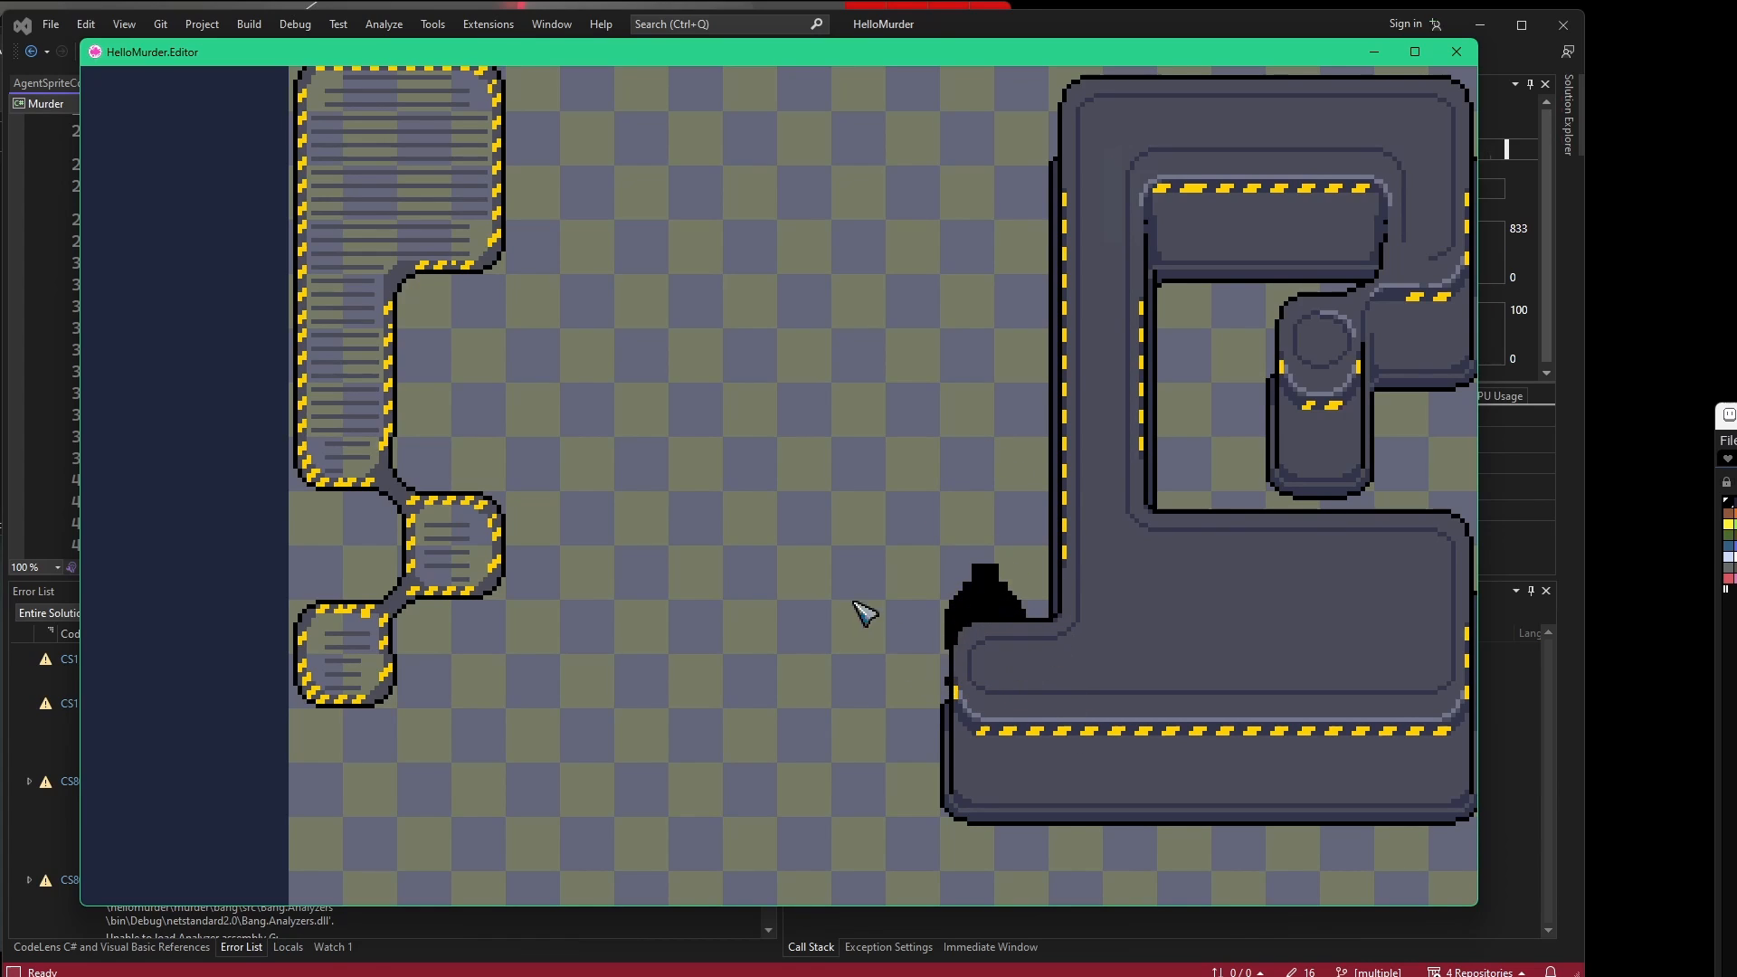
{"action": "mouse_move", "coordinate": [1028, 809]}
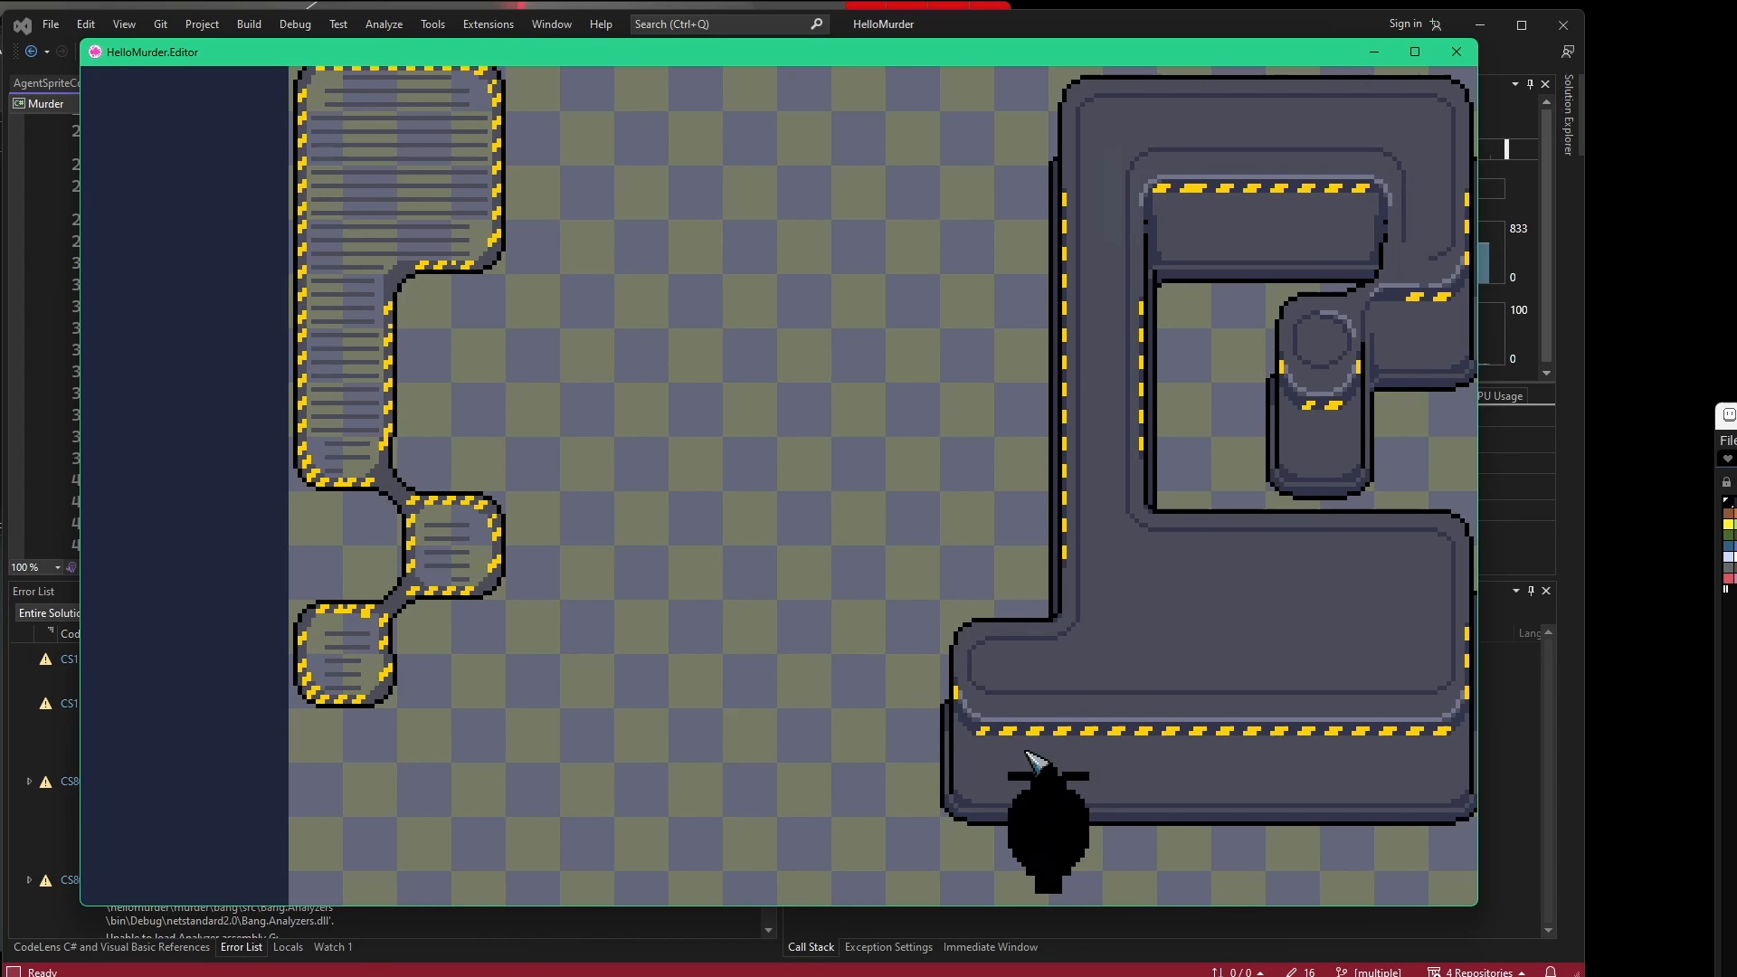
{"action": "mouse_move", "coordinate": [1014, 831]}
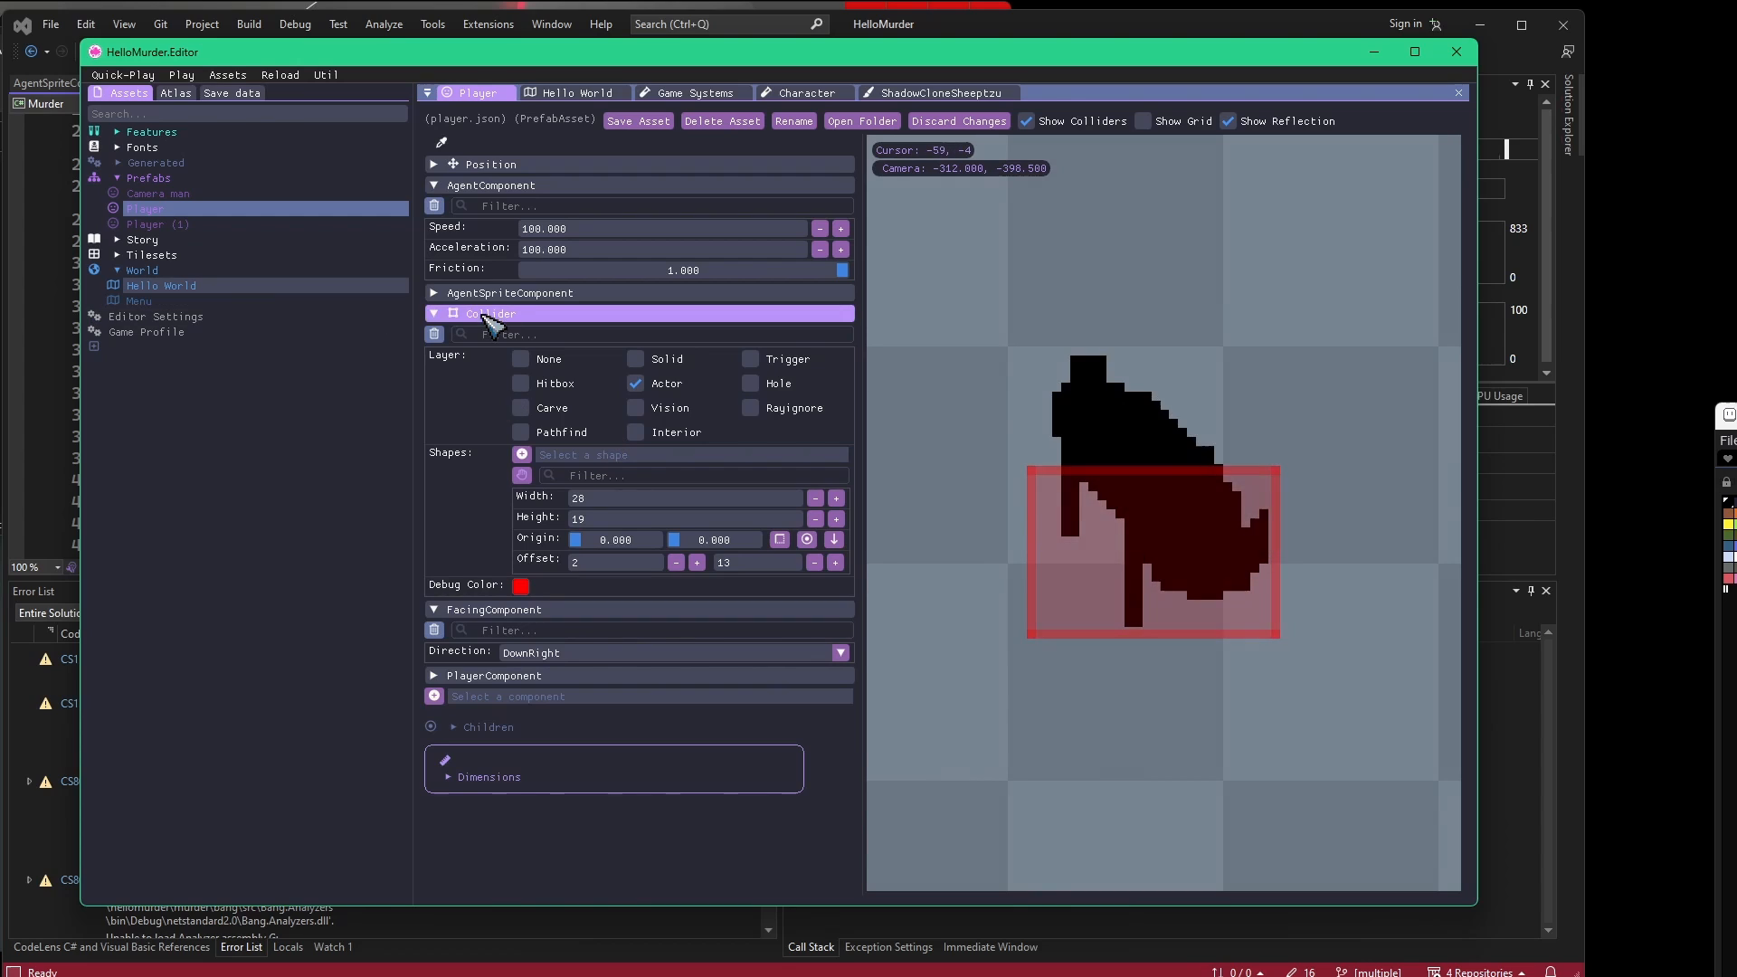
Collapse the Player prefab's Collider component and return to the Hello World tab.
{"action": "left_click", "coordinate": [433, 313]}
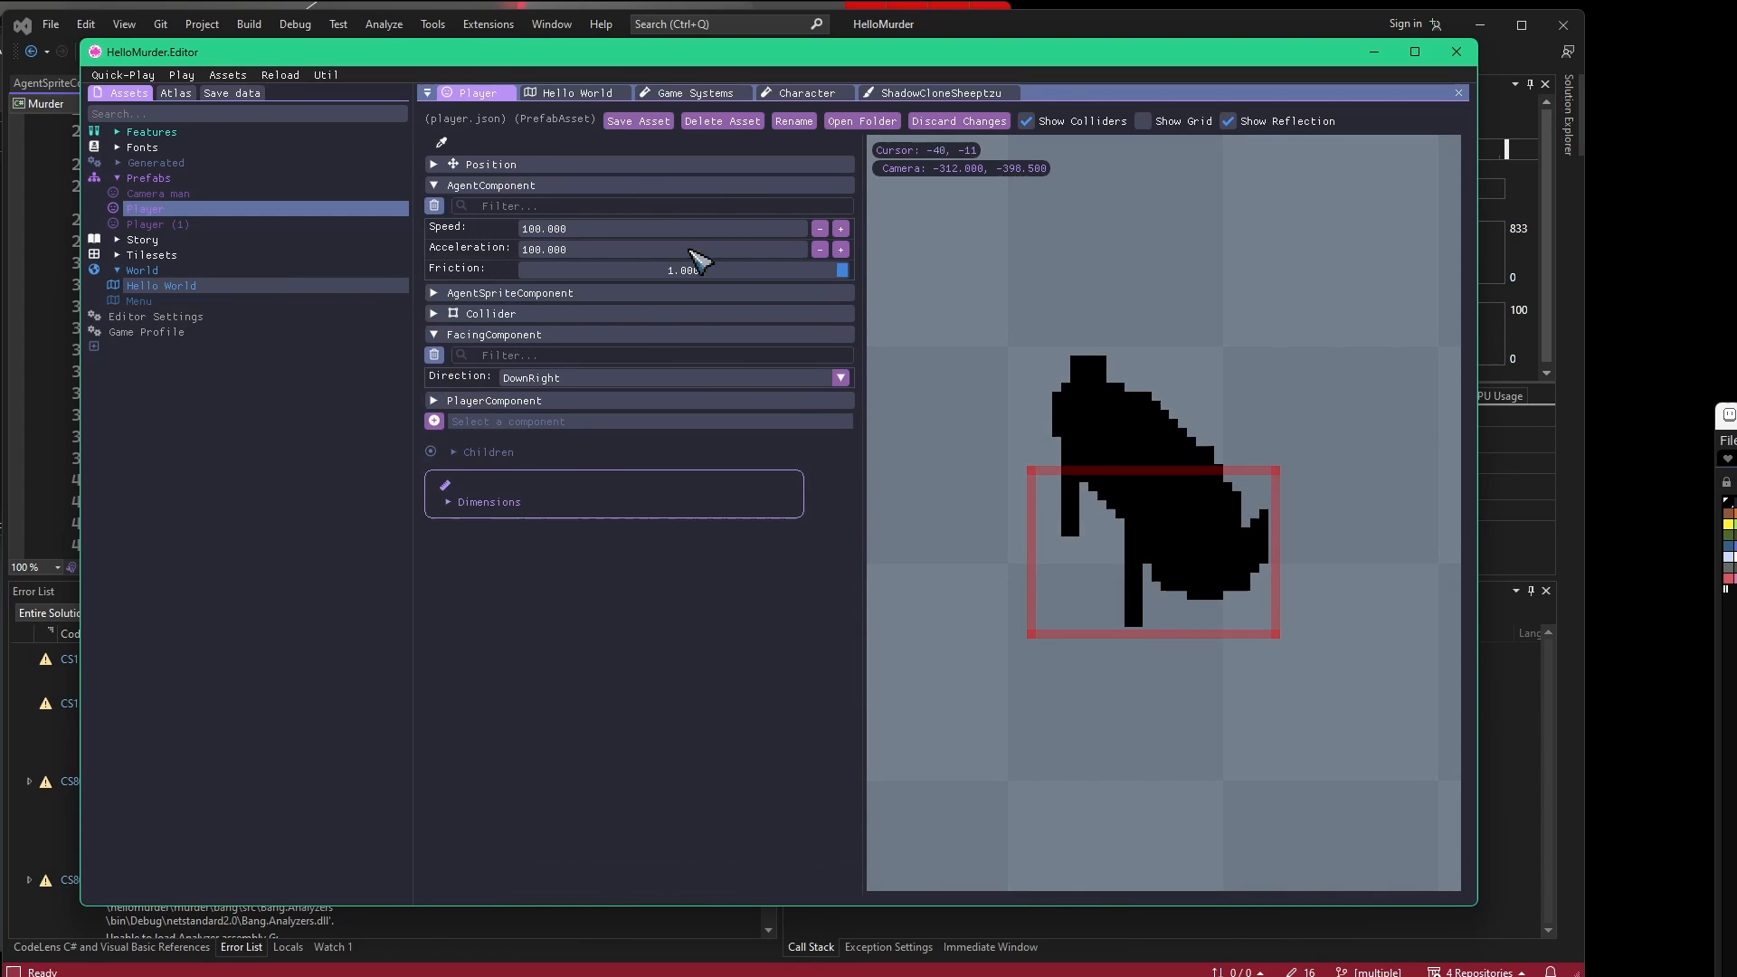
{"action": "mouse_move", "coordinate": [548, 253]}
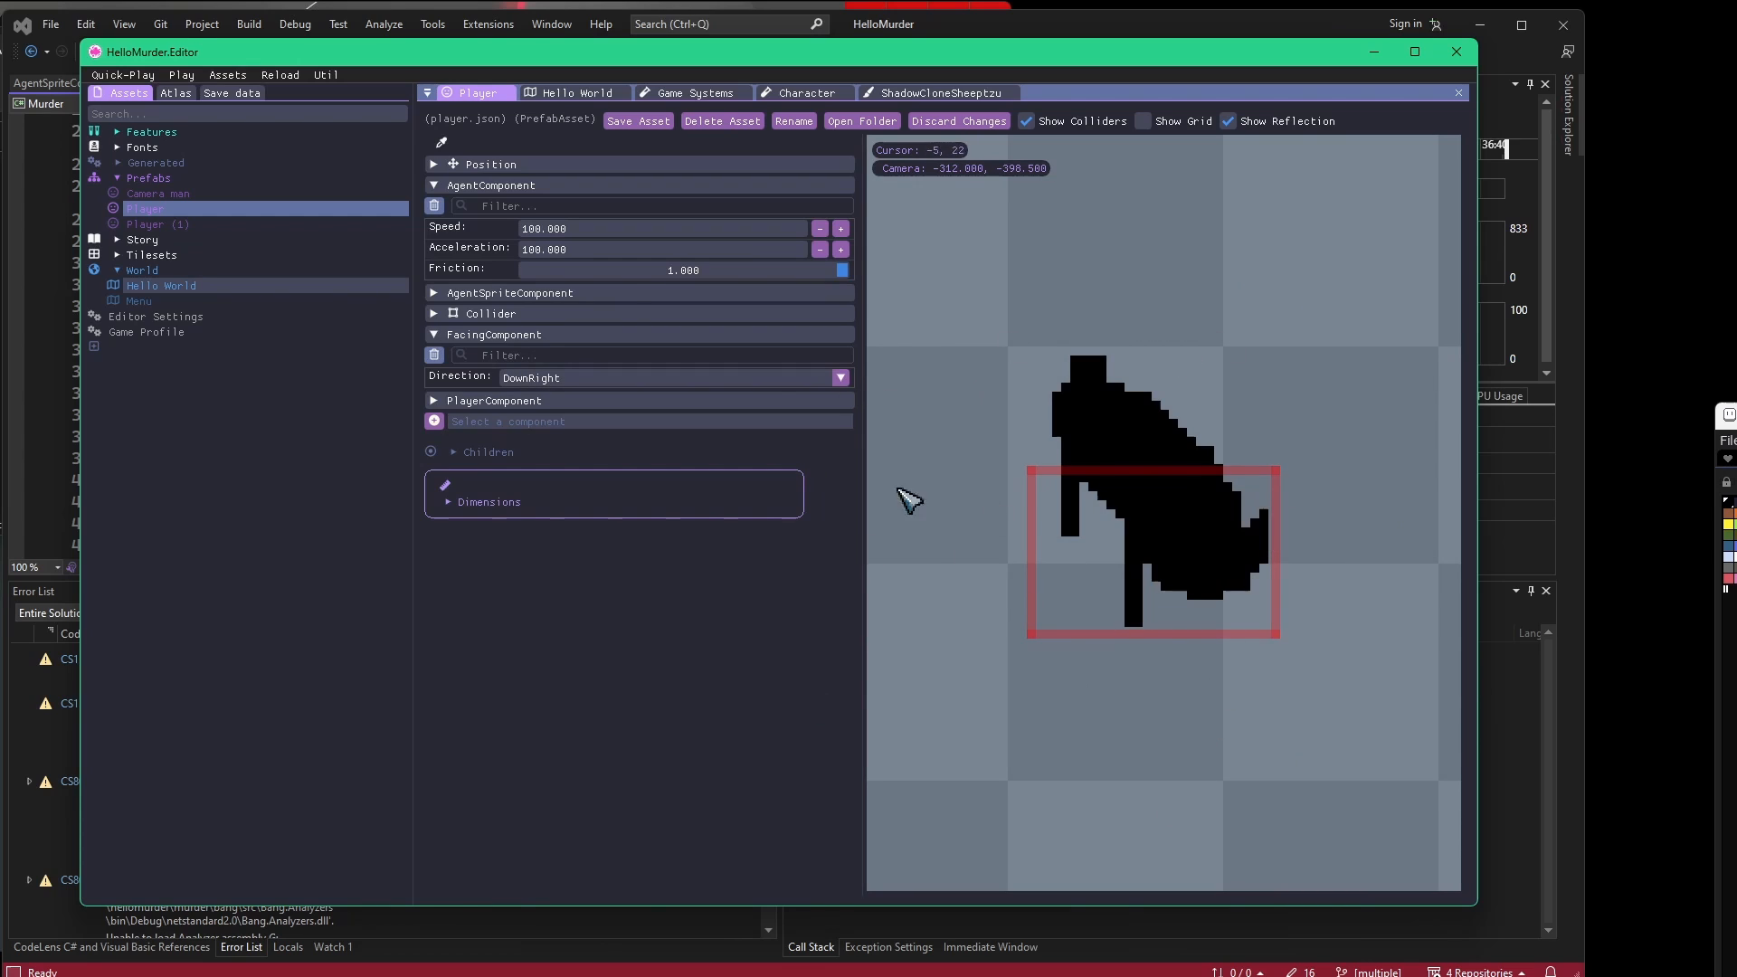
{"action": "left_click", "coordinate": [574, 92]}
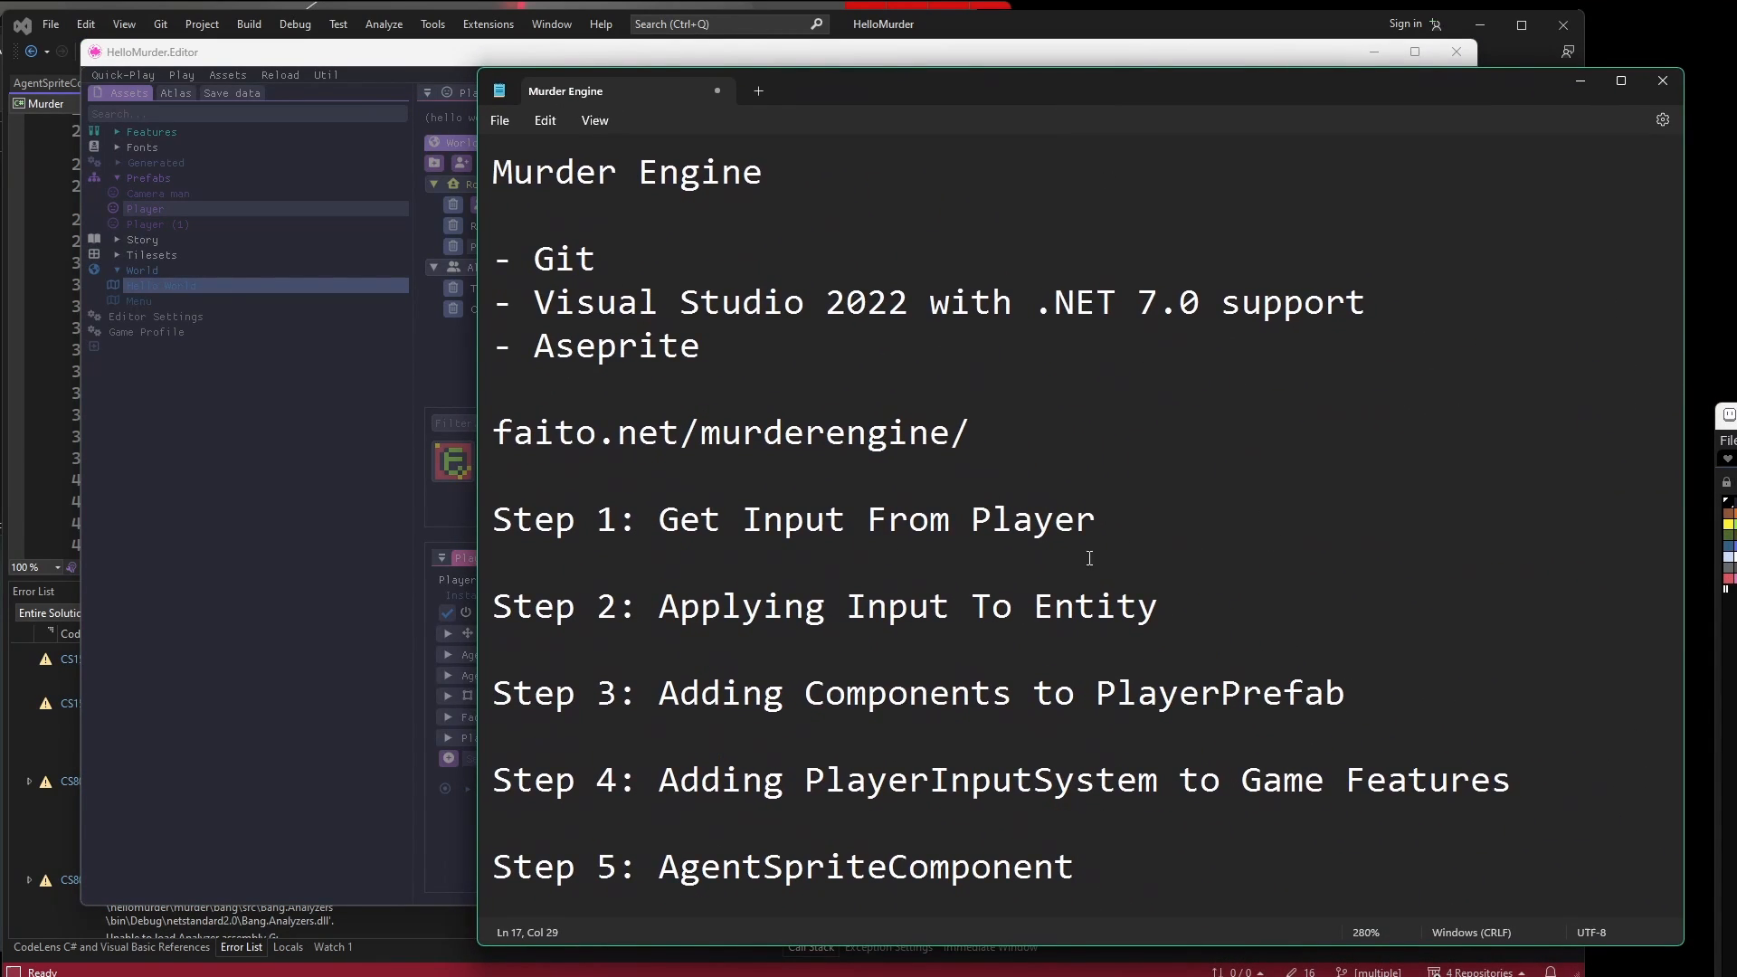
Review the Step 1 and Step 2 lines in the Murder Engine notes.
{"action": "triple_click", "coordinate": [792, 519]}
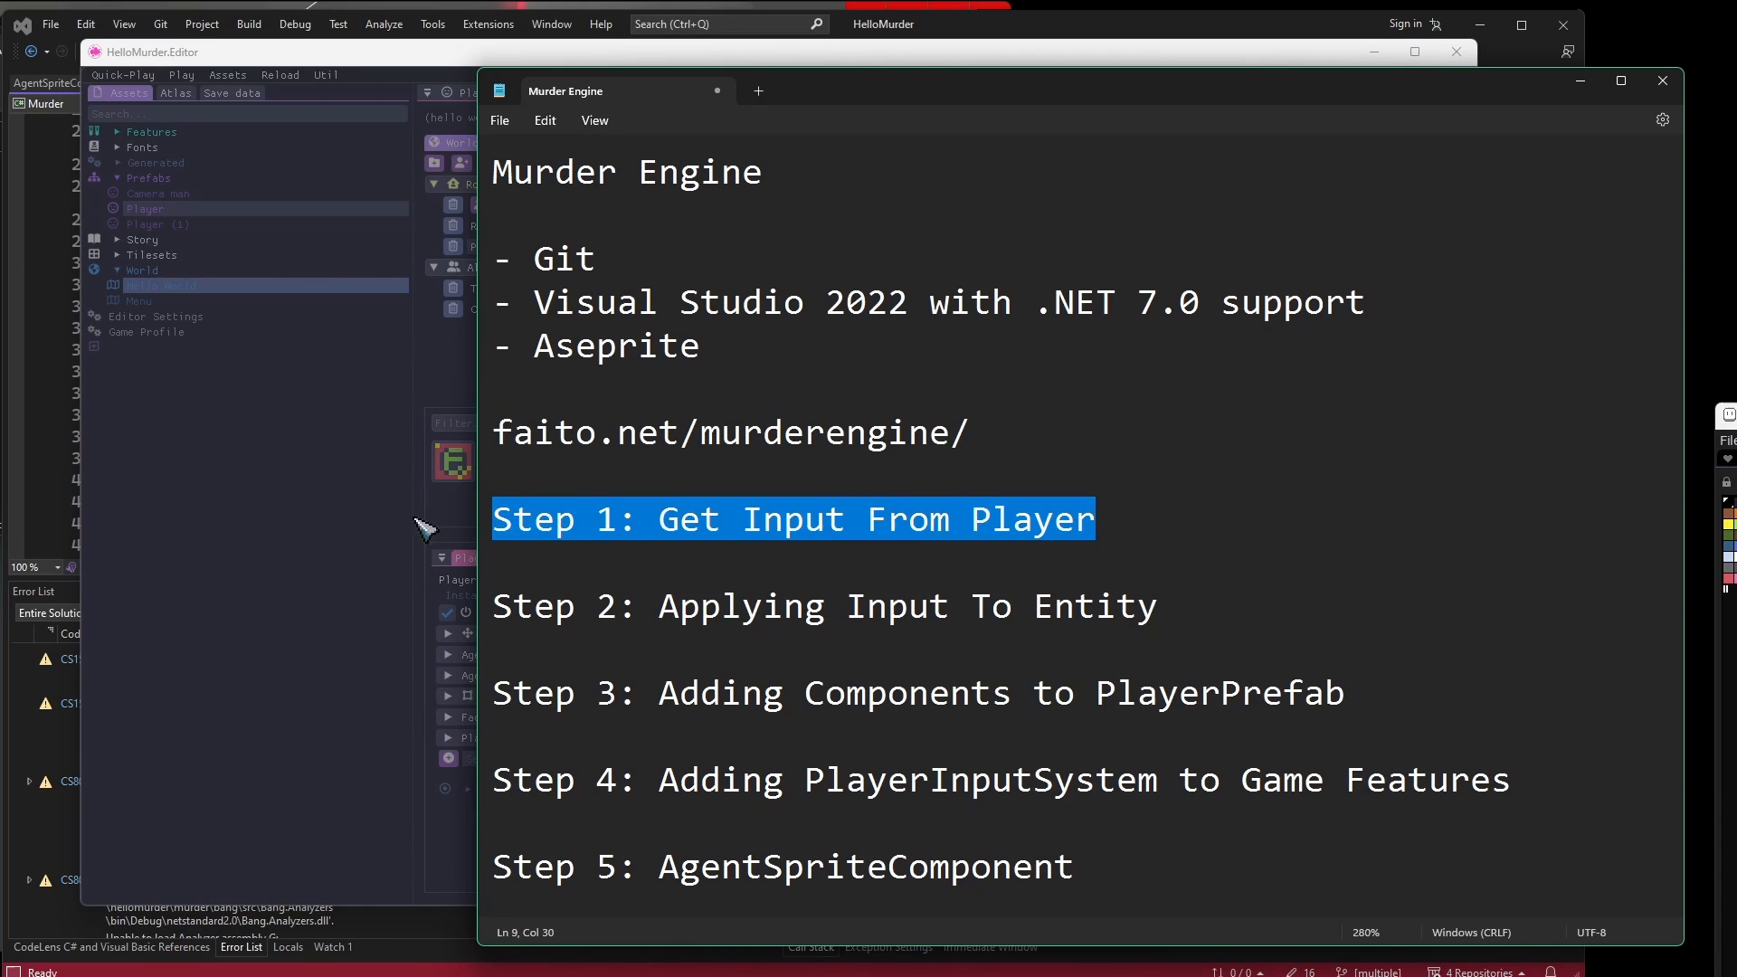
{"action": "left_click", "coordinate": [1189, 527]}
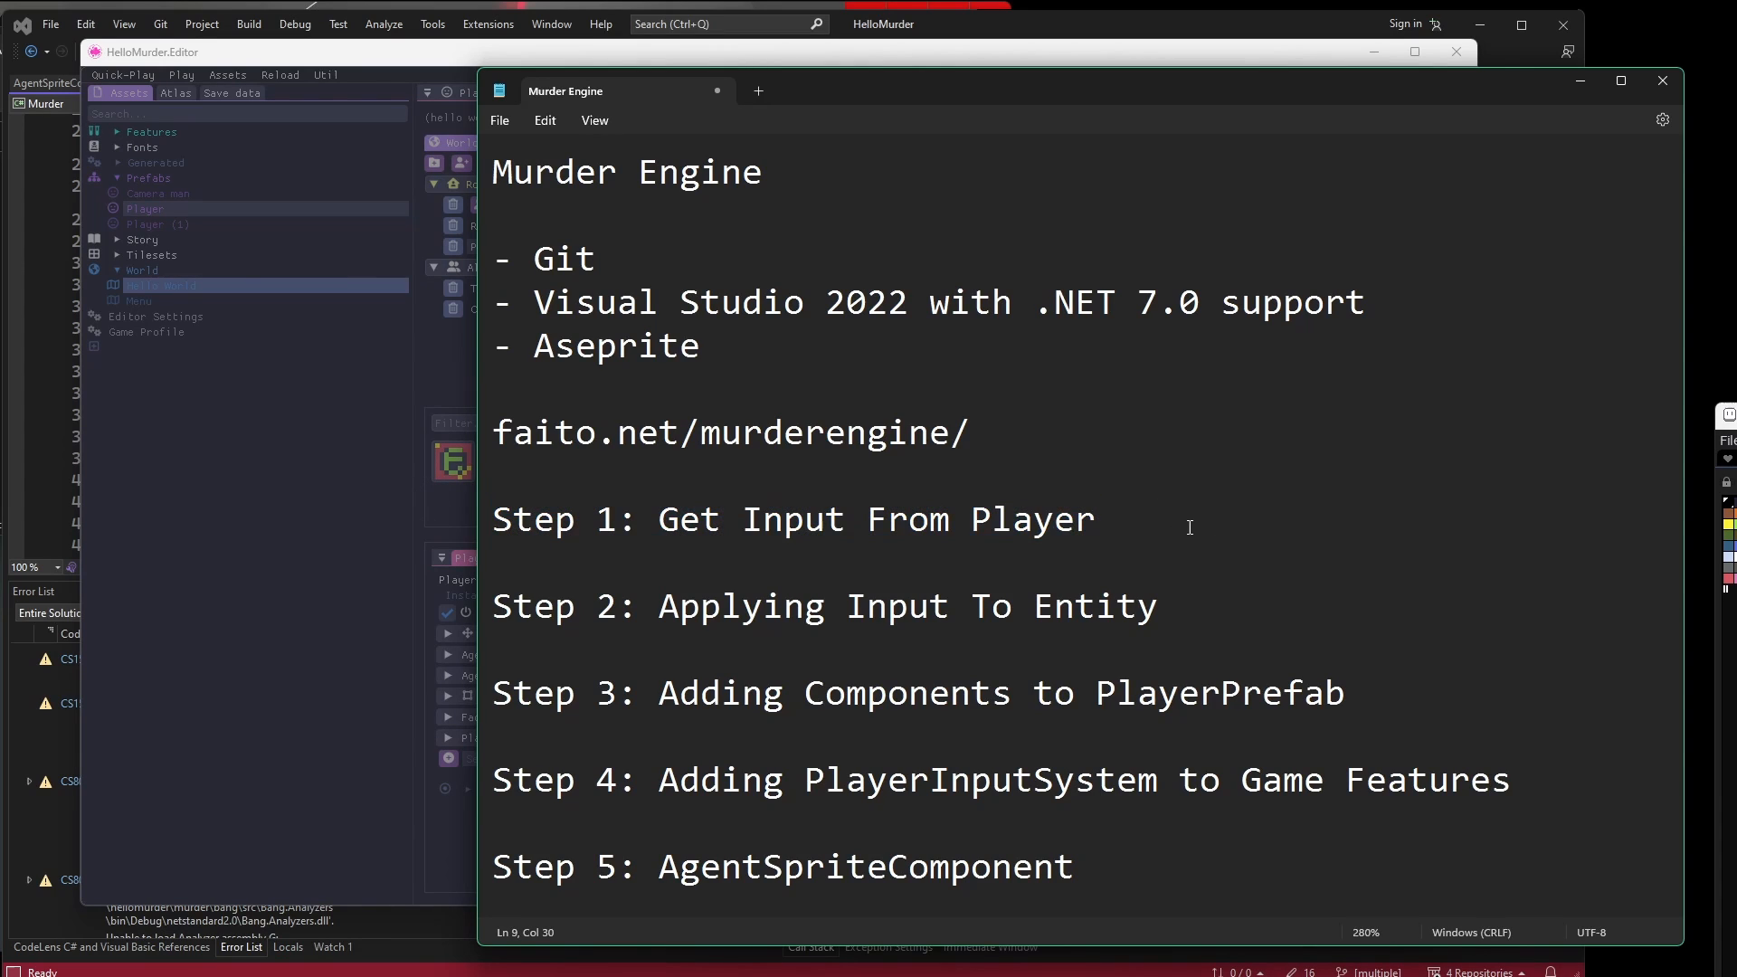
{"action": "left_click", "coordinate": [1097, 519]}
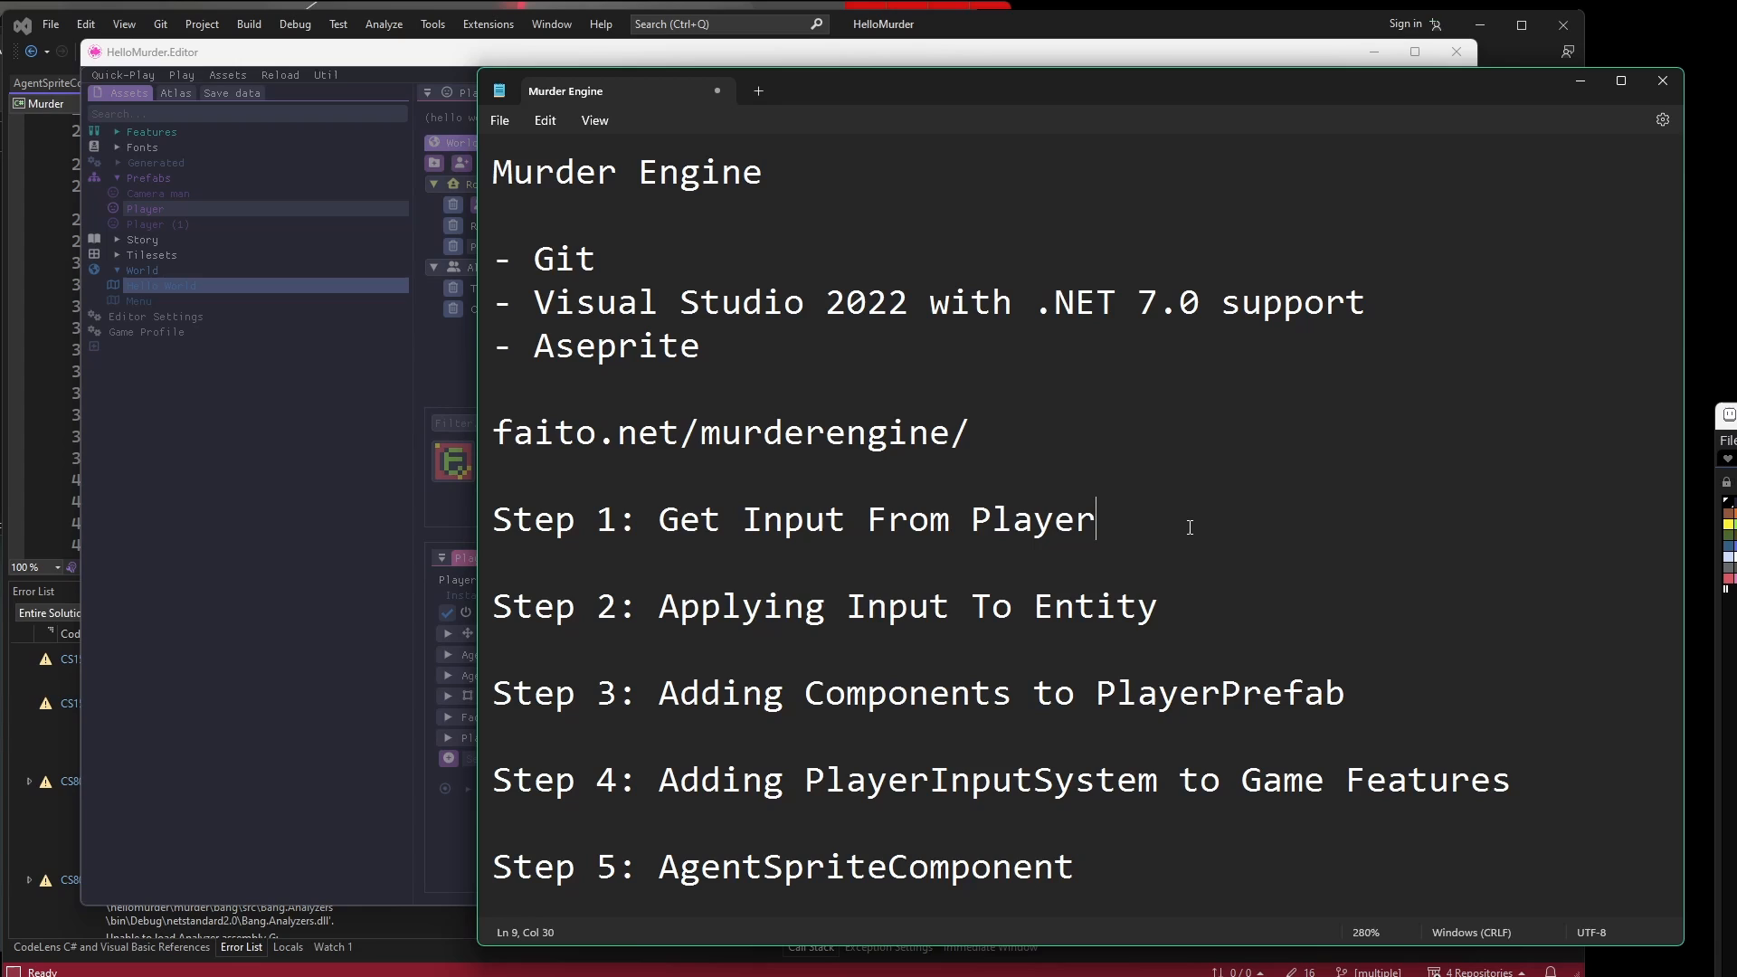
{"action": "left_click", "coordinate": [1158, 606]}
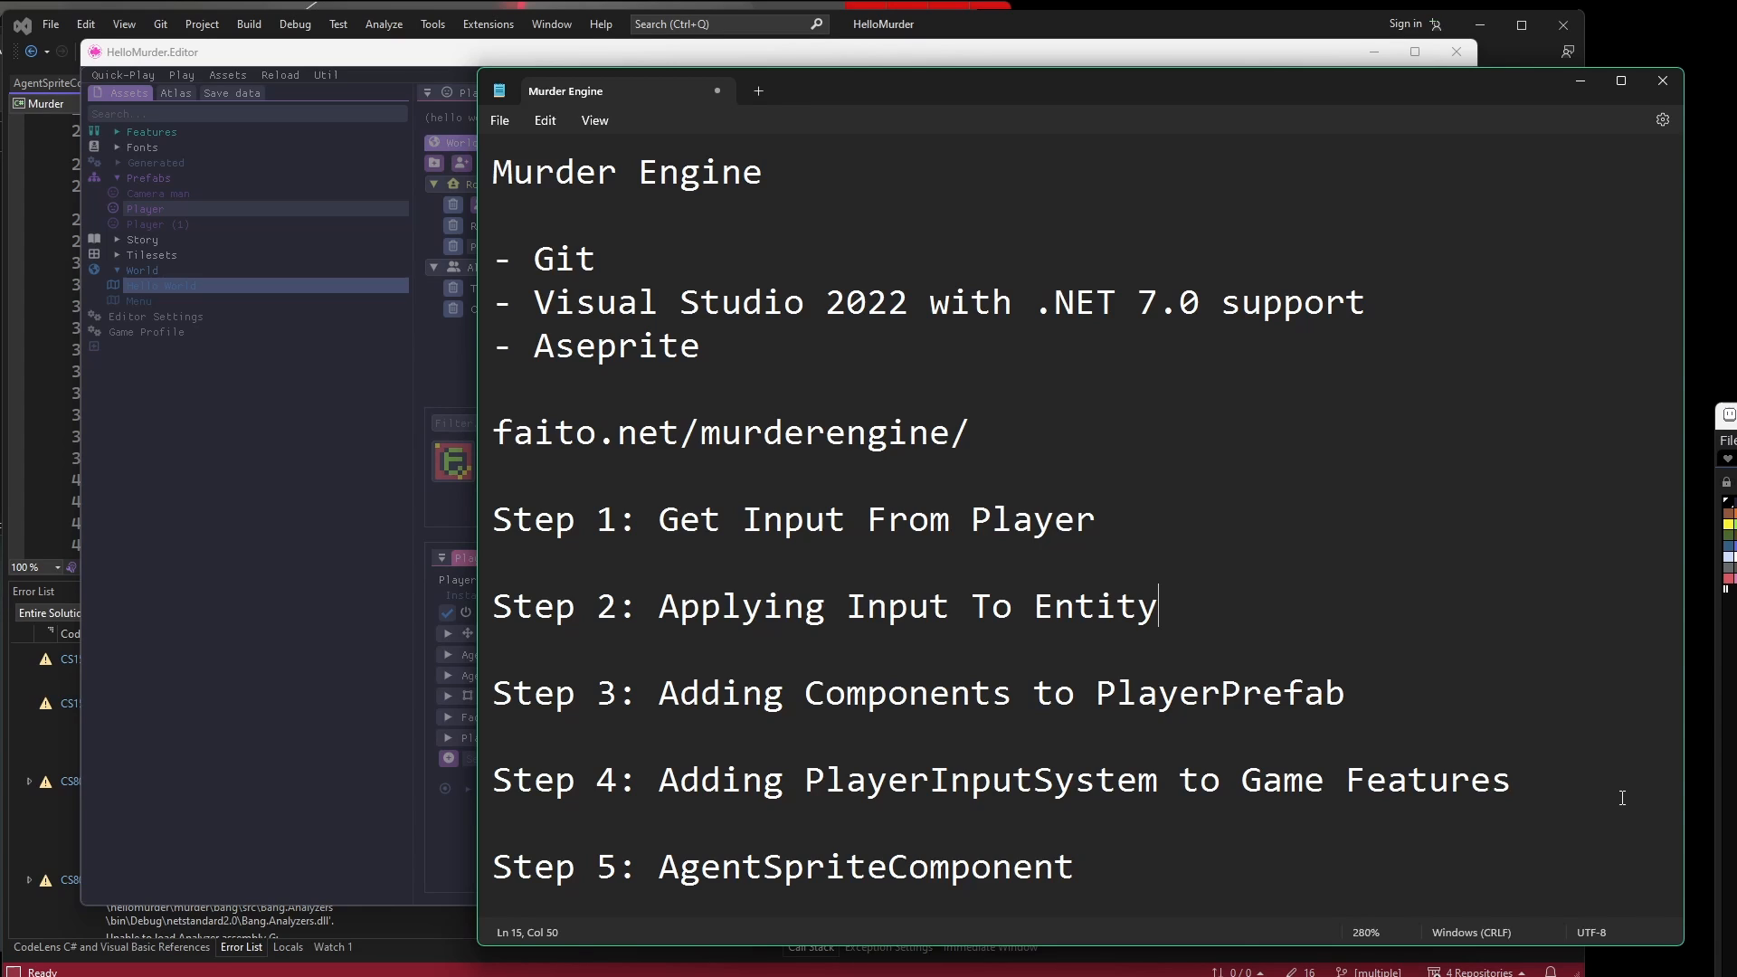
{"action": "left_click", "coordinate": [1073, 867]}
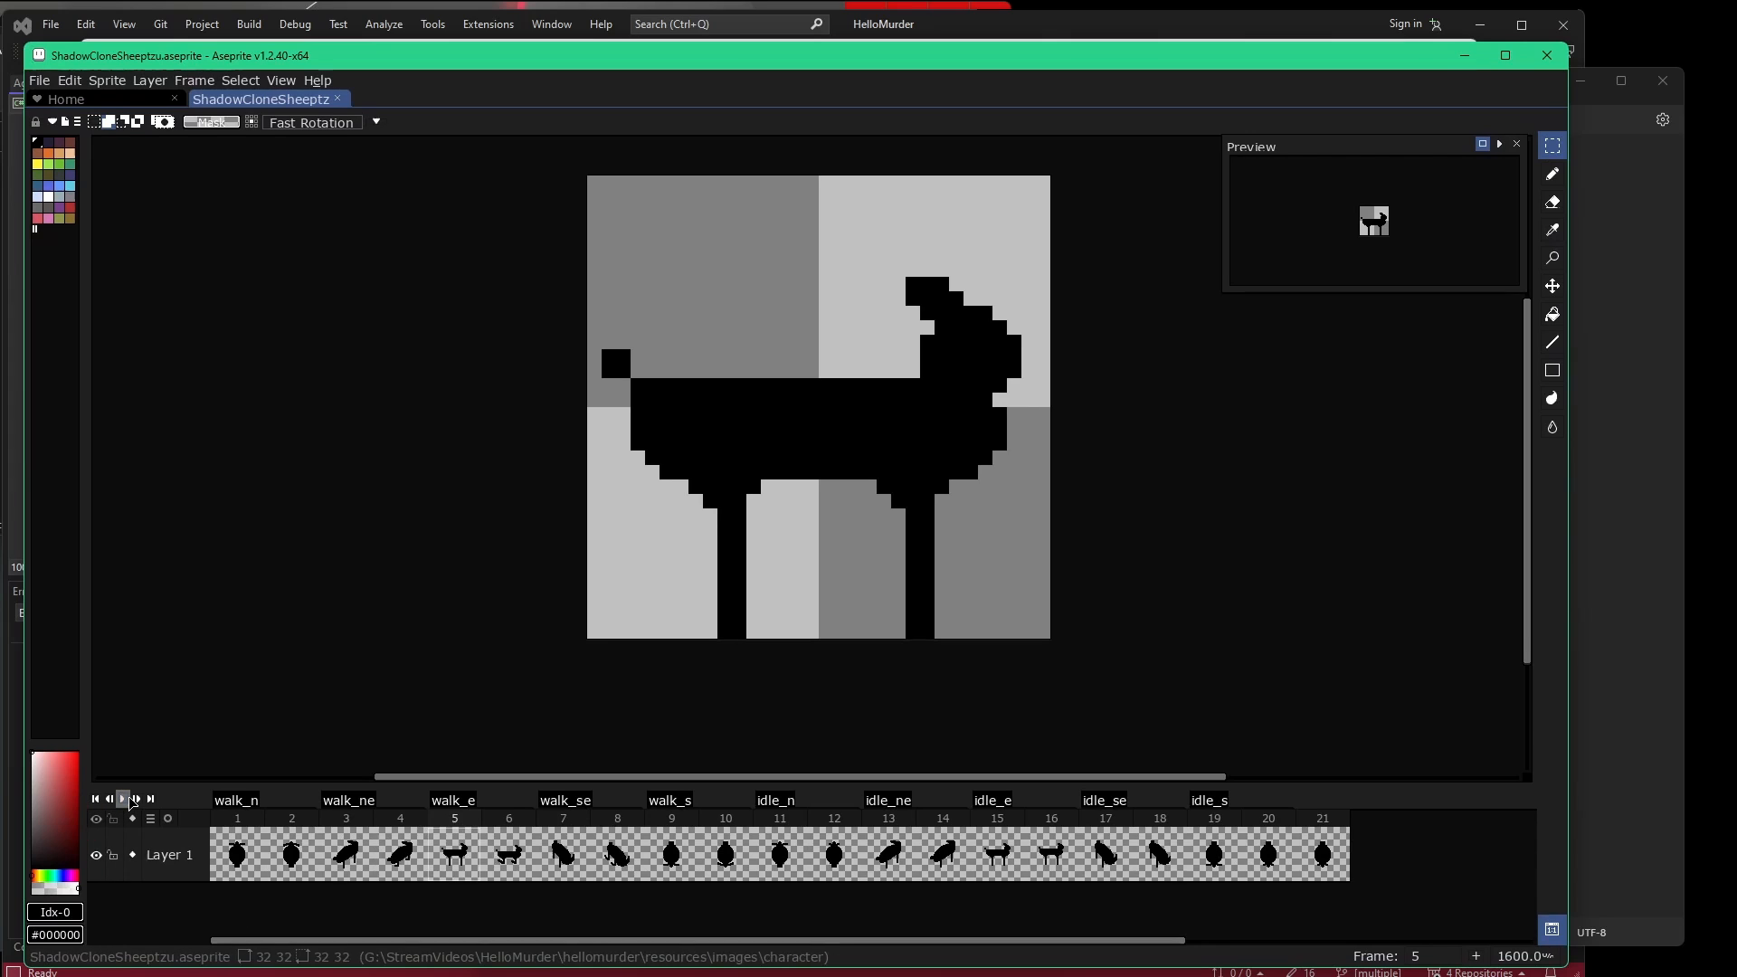
Bring up the ShadowCloneSheeptzu sprite sheet timeline in Aseprite.
{"action": "left_click", "coordinate": [123, 798]}
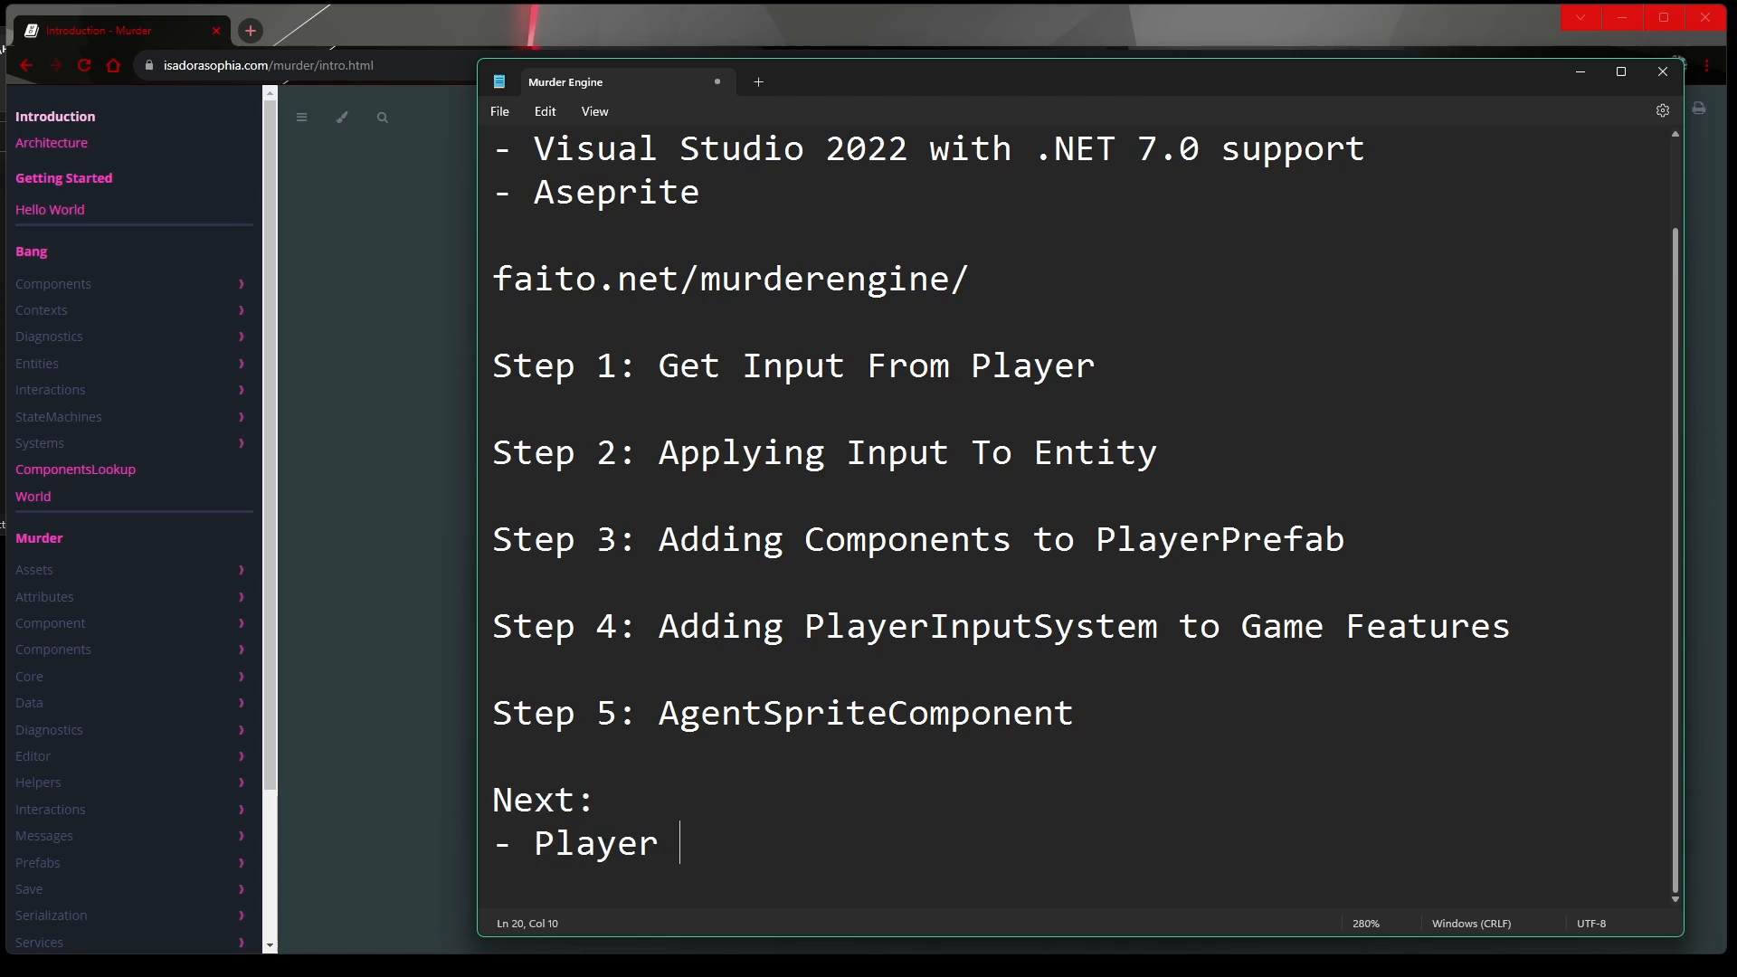
Write the 'Player & Enemy interactions (Hp and damage)' item in the Next list.
{"action": "type", "text": "& Ee"}
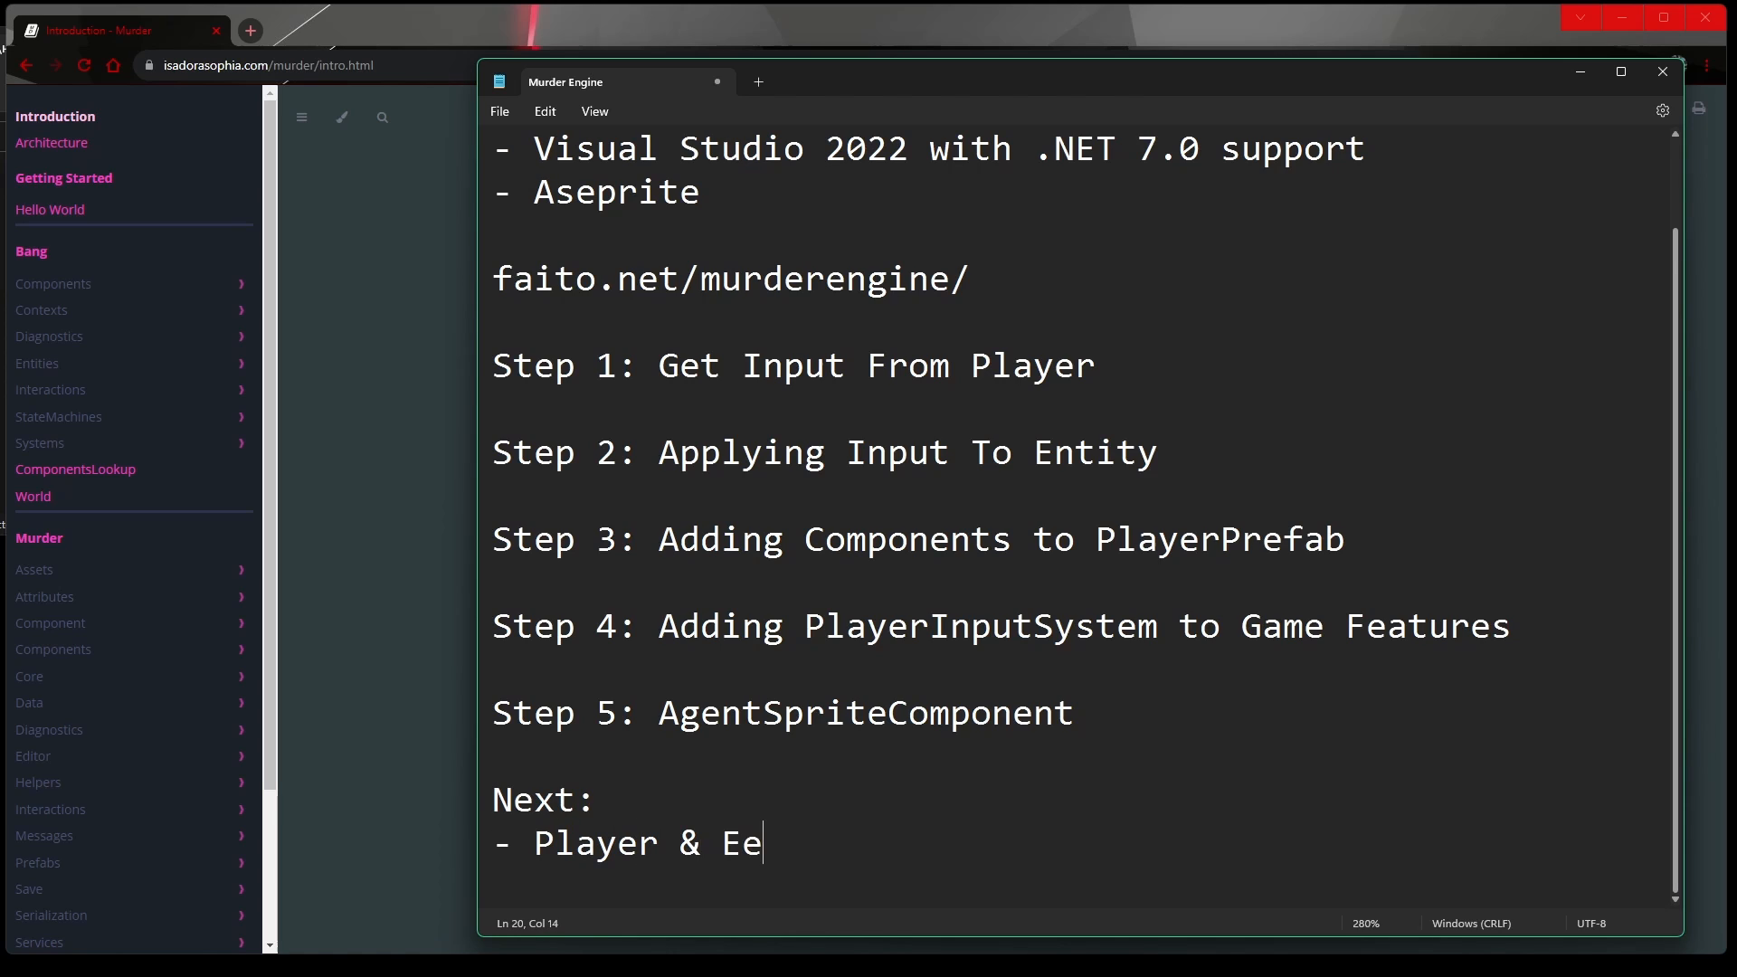
{"action": "type", "text": "nemy"}
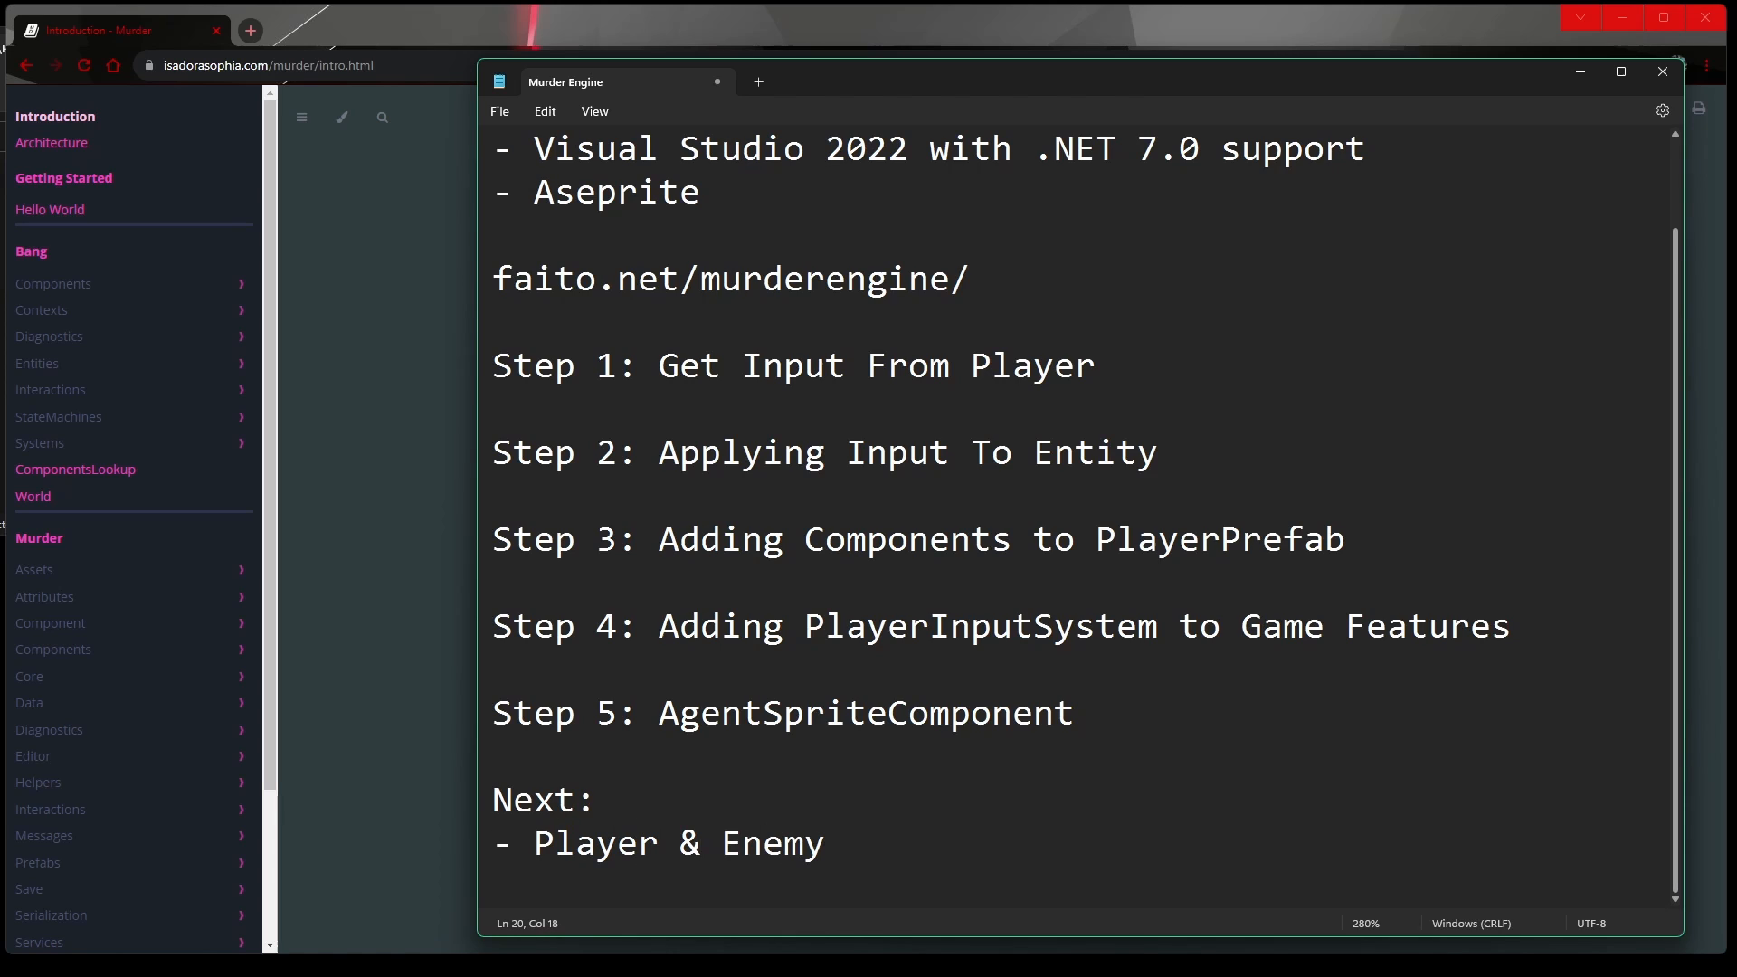
{"action": "type", "text": "interactions"}
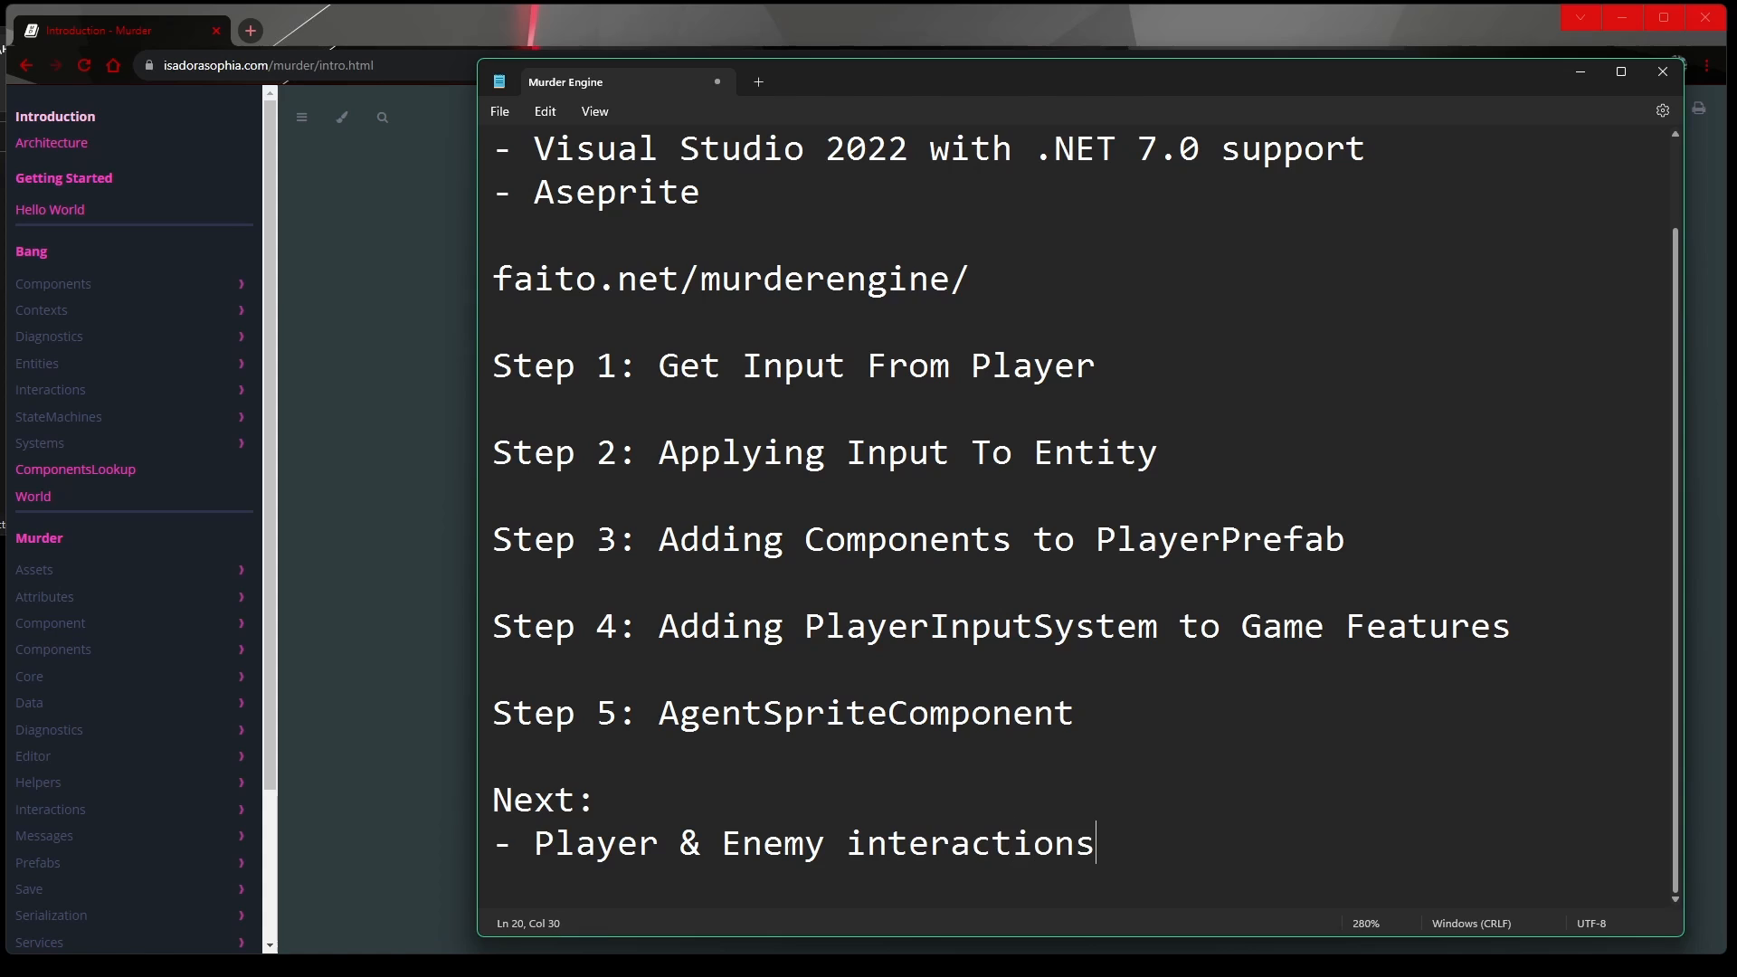
{"action": "type", "text": "(Hp and"}
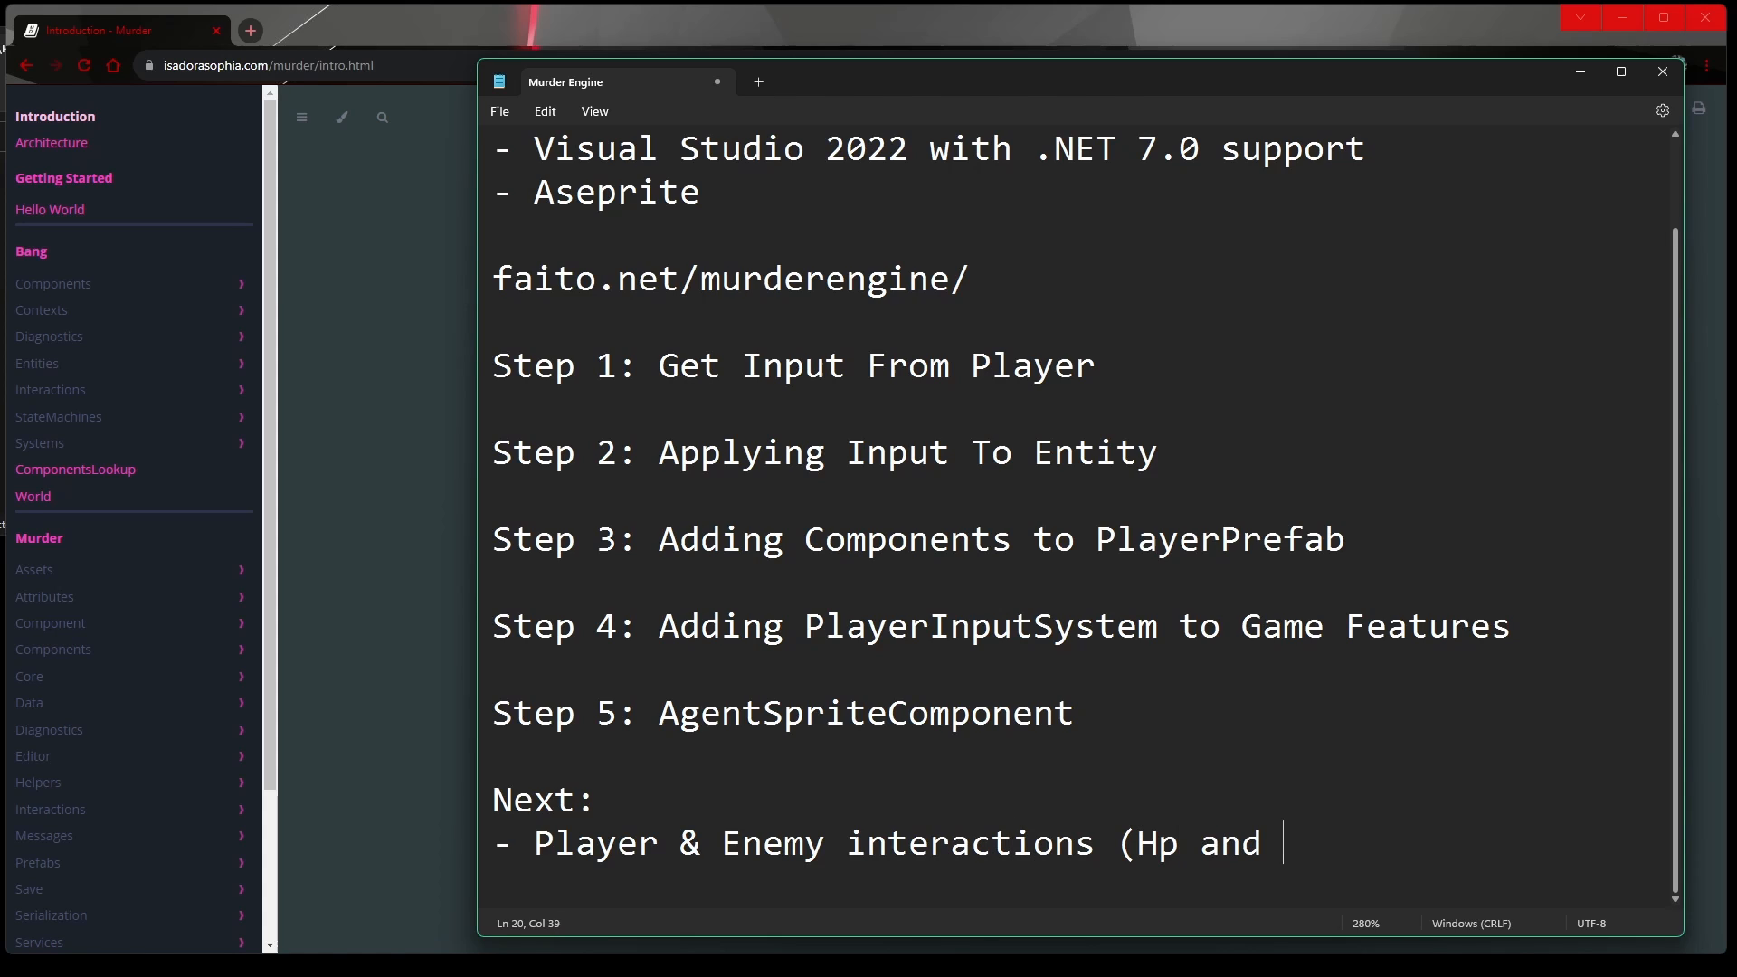
{"action": "type", "text": "damage)"}
{"action": "type", "text": "- Game UI"}
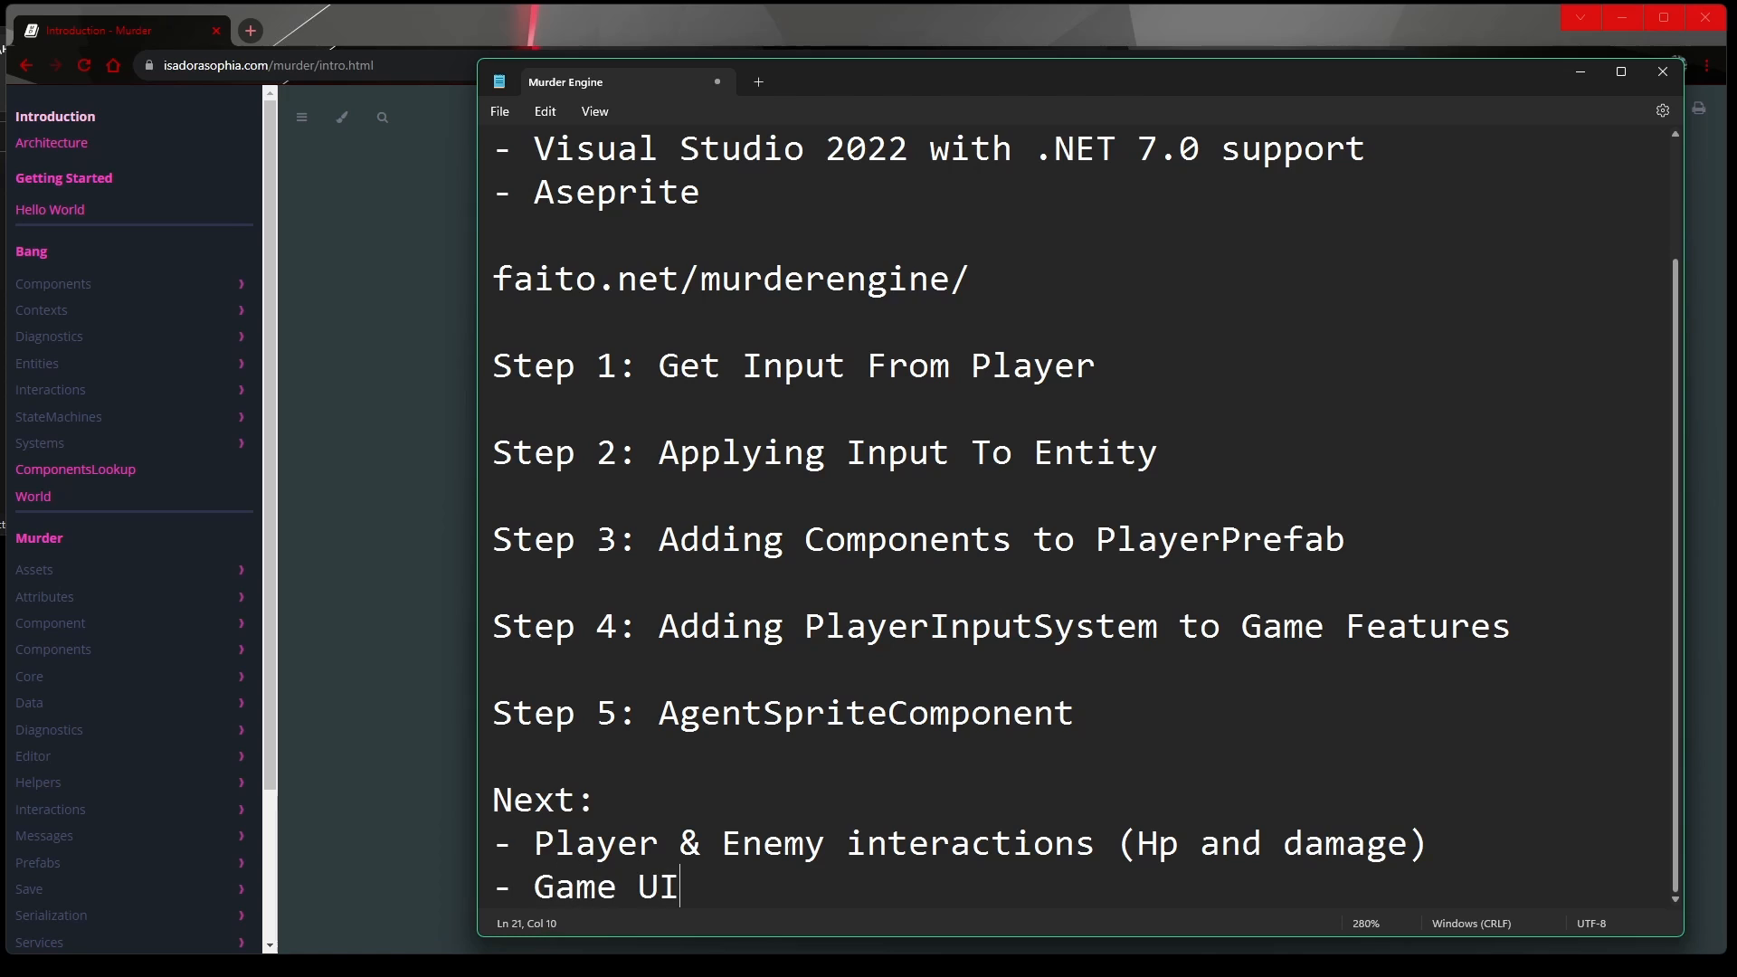
Add 'Environment / tilesets' and a 'Making components' line at the top of the list.
{"action": "key", "text": "enter"}
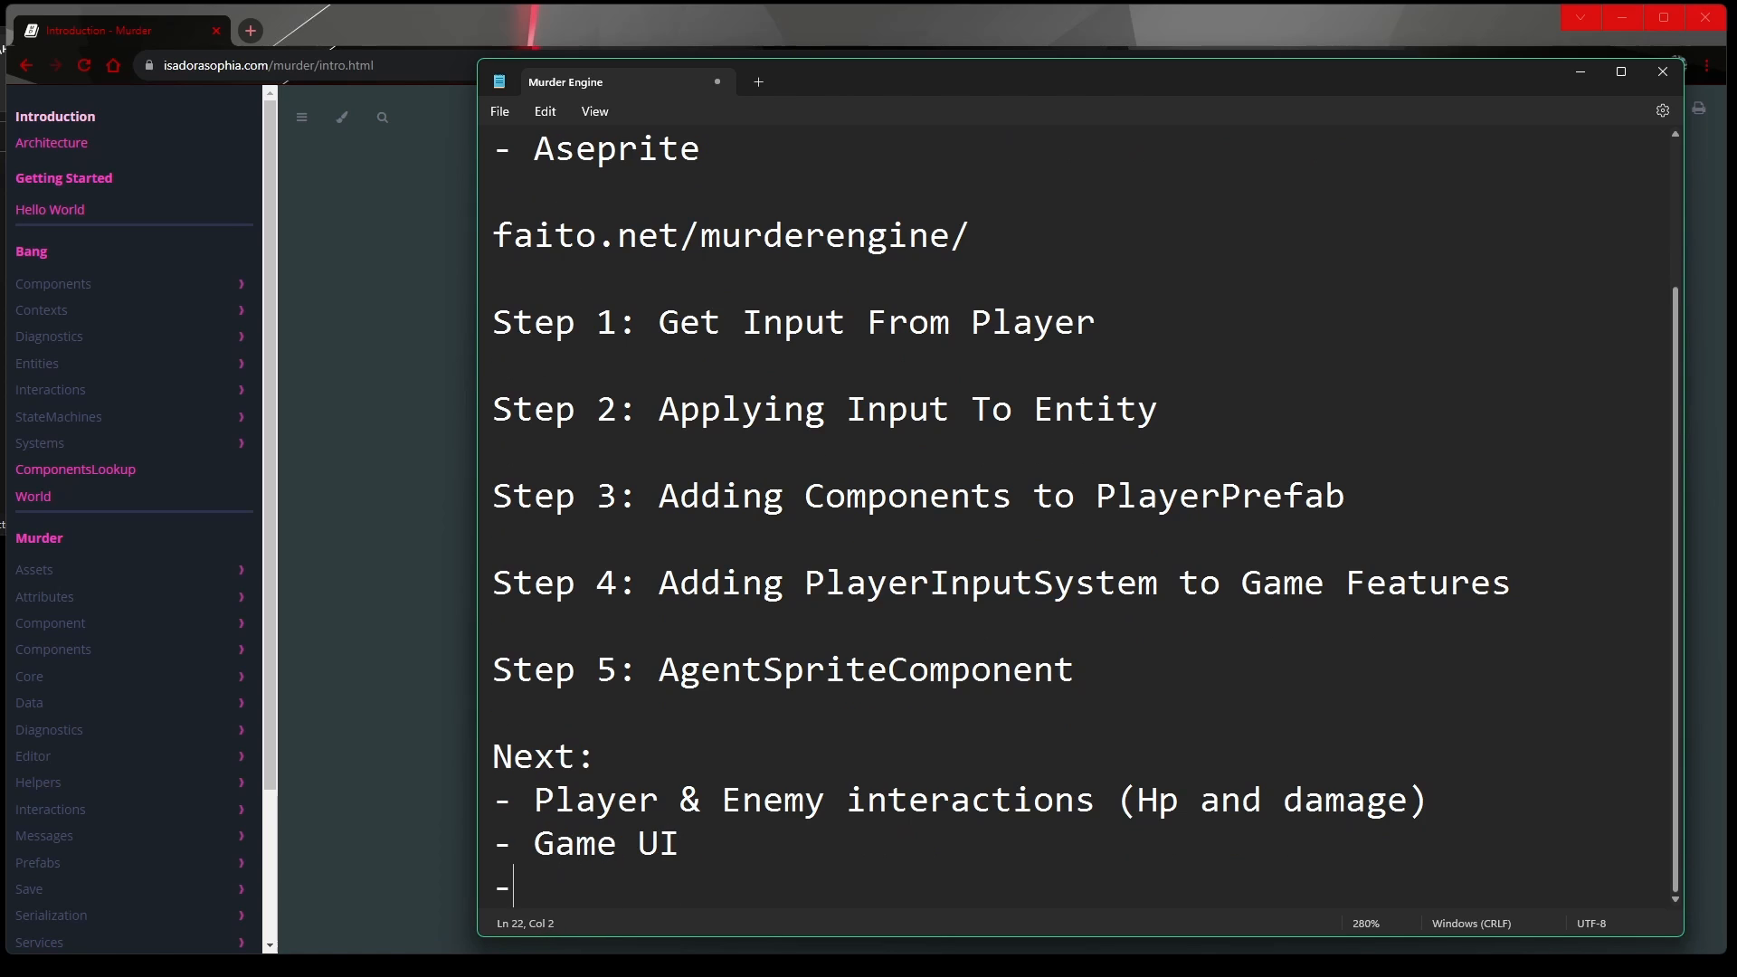
{"action": "type", "text": "Environment /"}
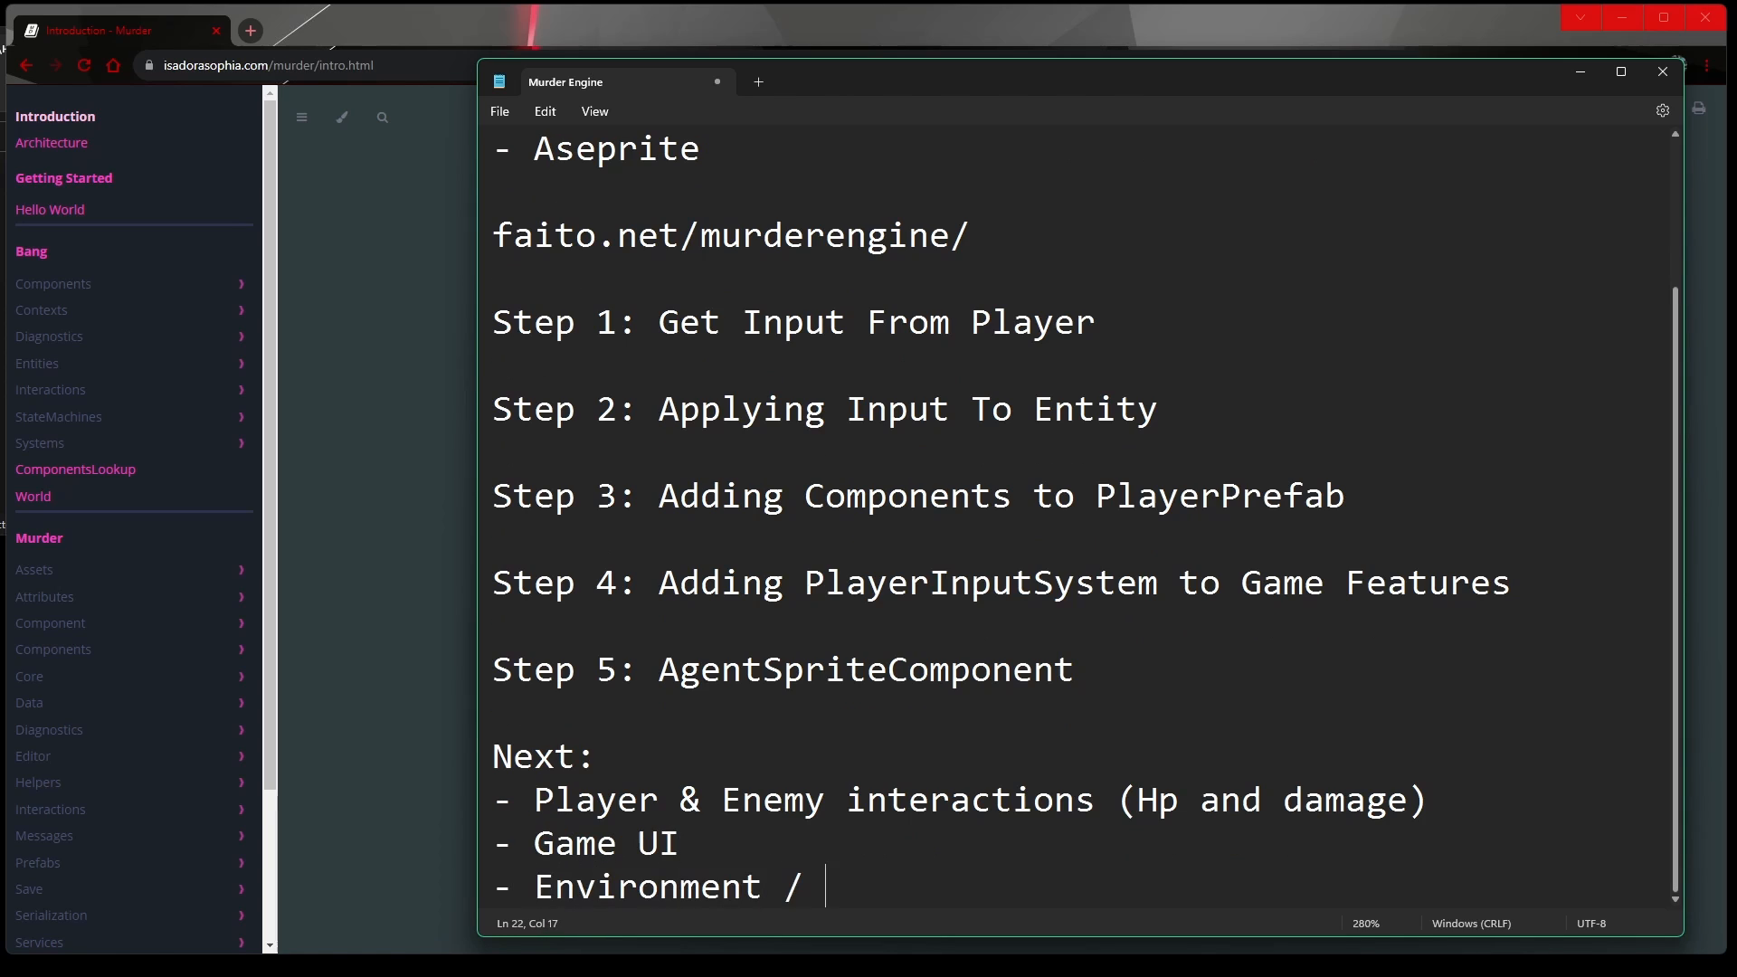
{"action": "type", "text": "tilesets"}
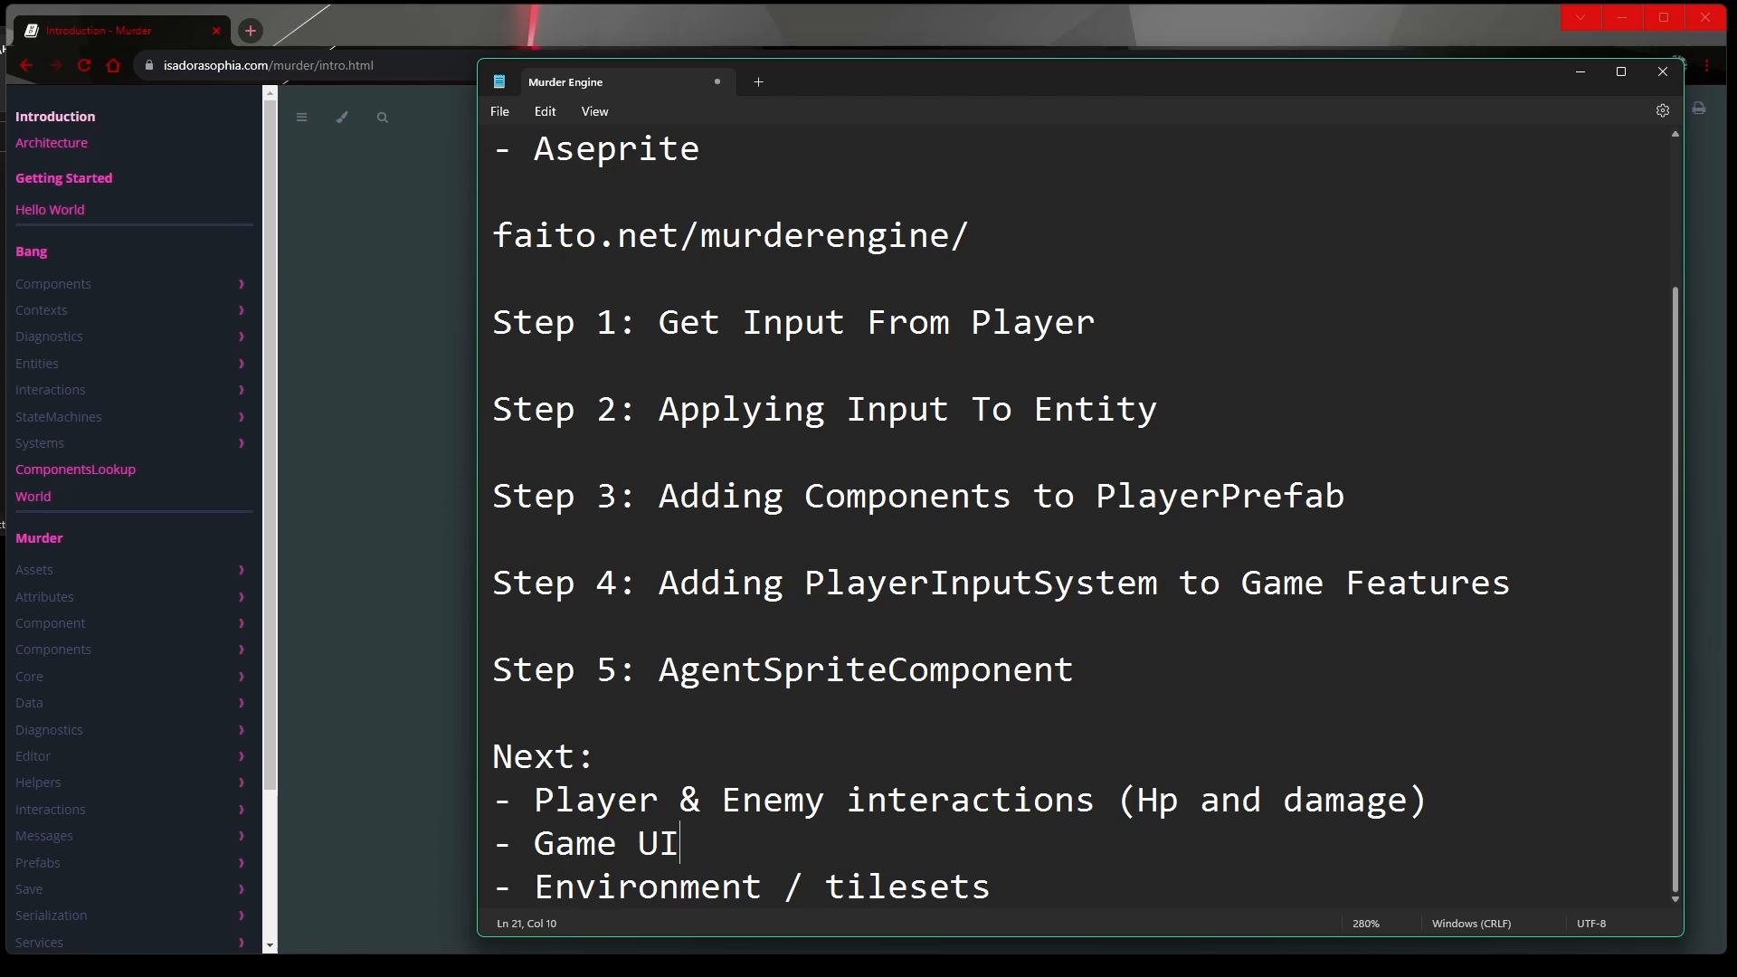
{"action": "type", "text": "Making ocmponent and systems"}
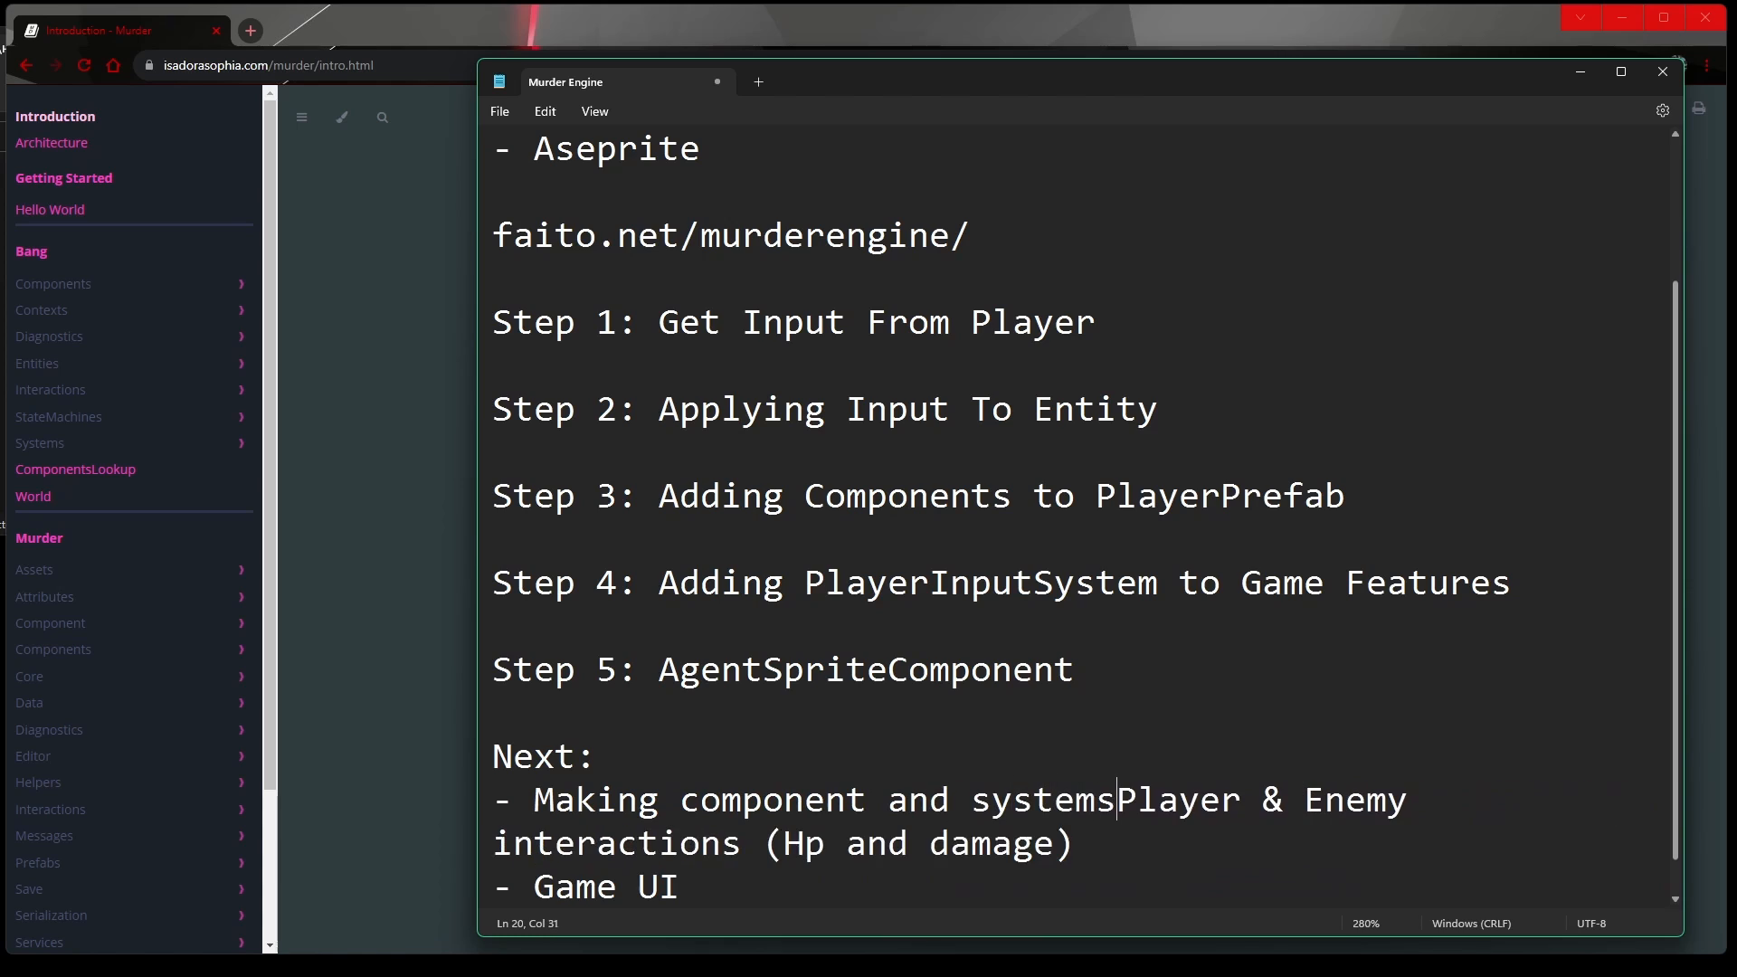
{"action": "key", "text": "enter"}
{"action": "type", "text": "- Environment / tilesets"}
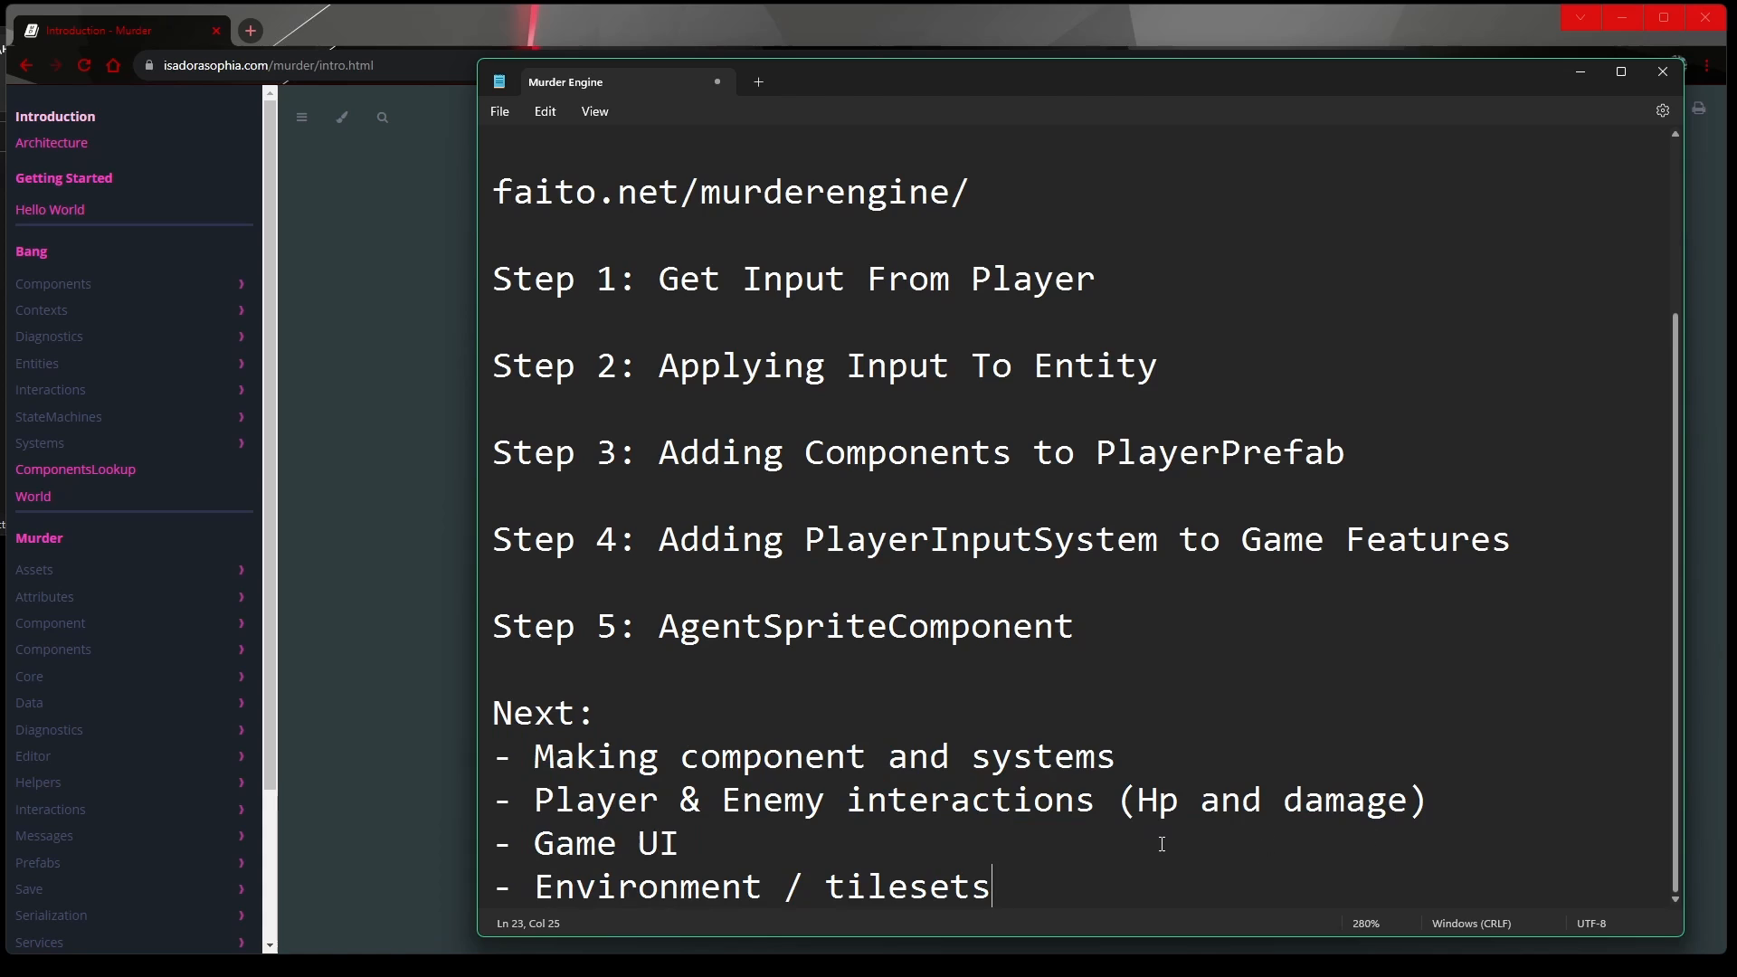
{"action": "mouse_move", "coordinate": [717, 643]}
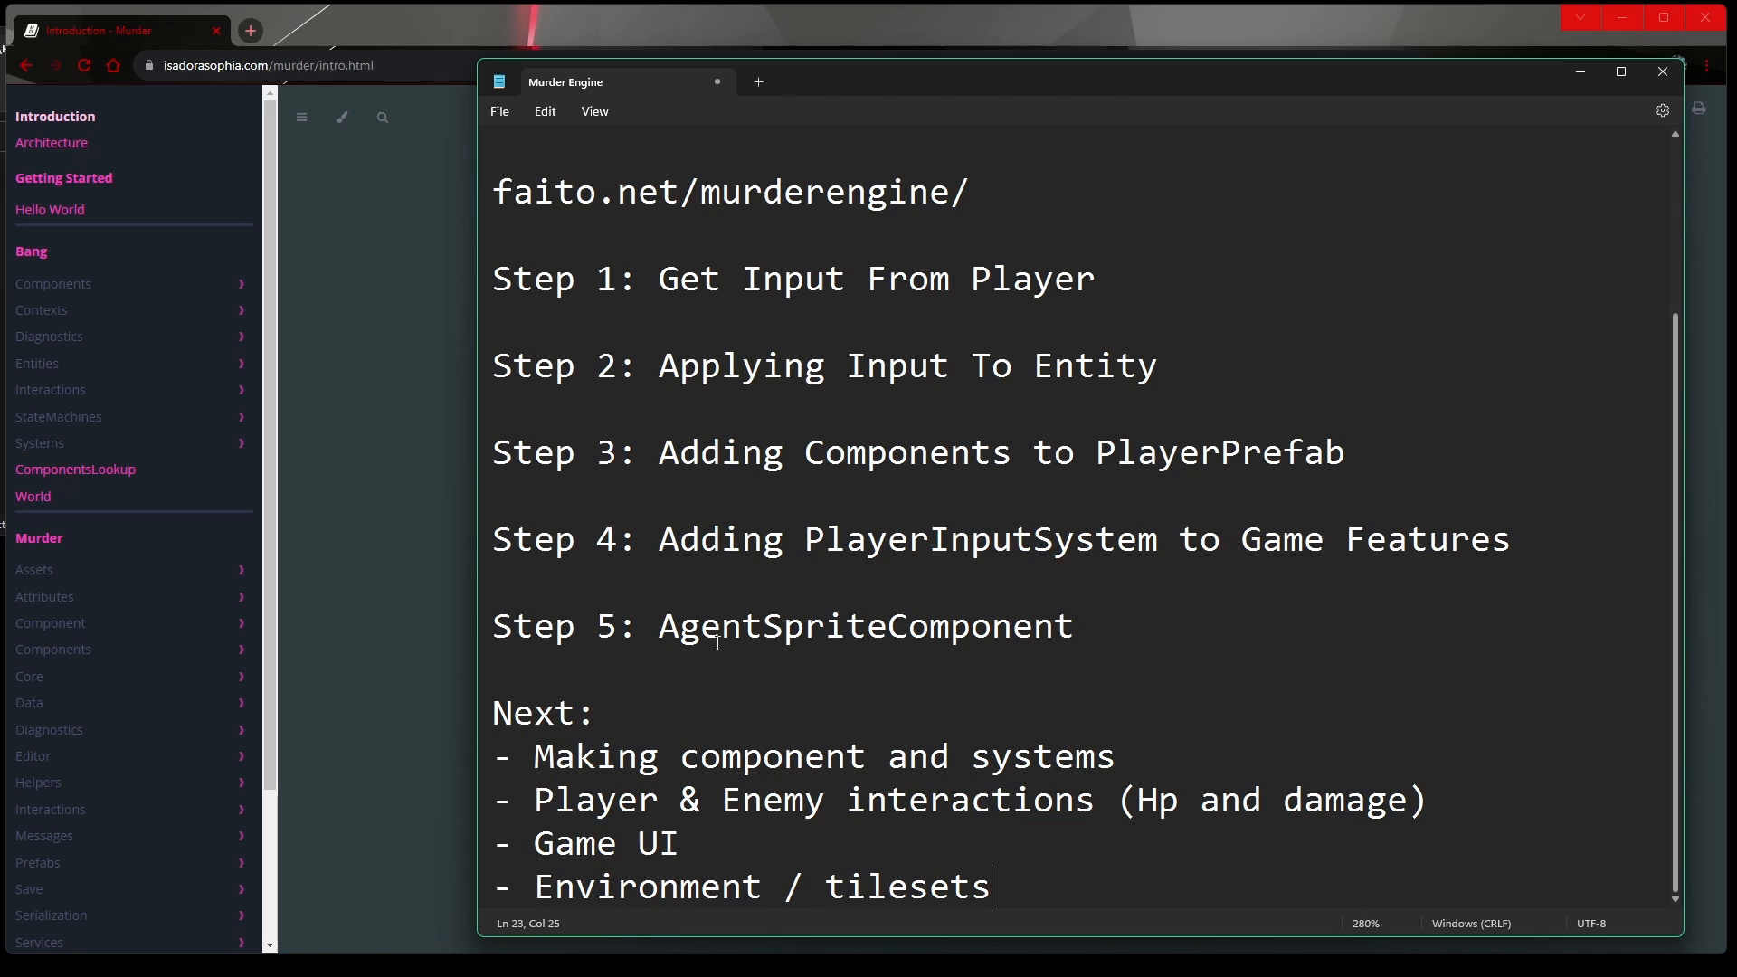
{"action": "mouse_move", "coordinate": [1039, 438]}
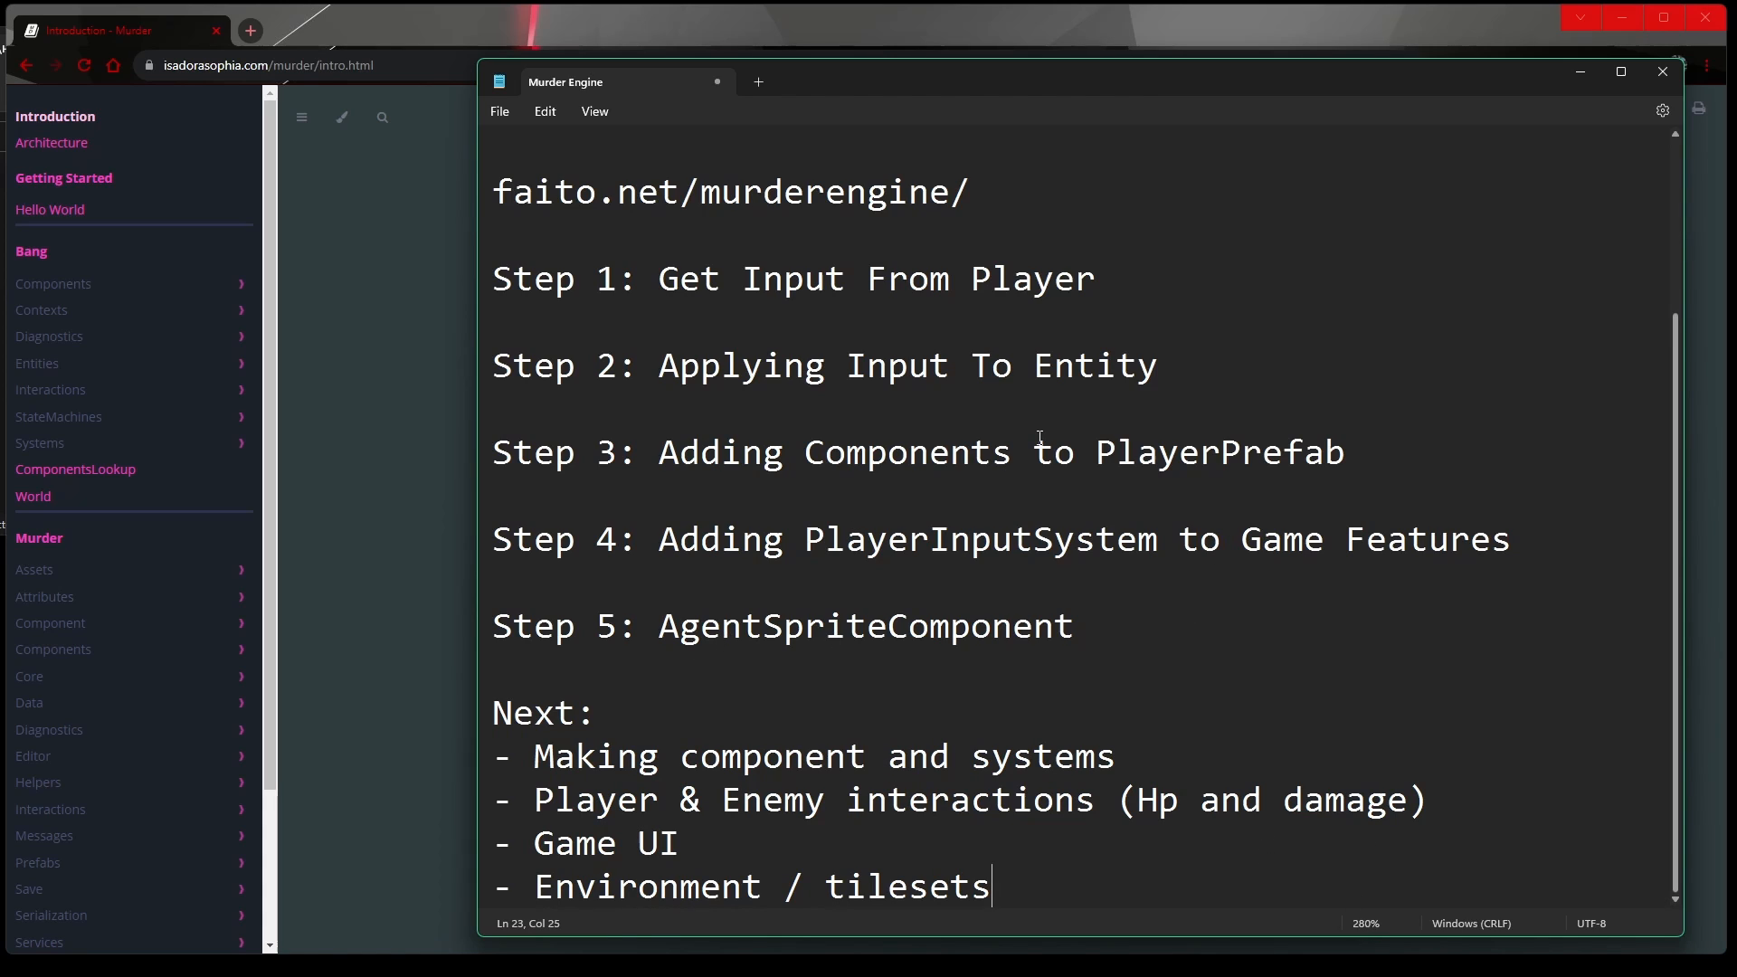